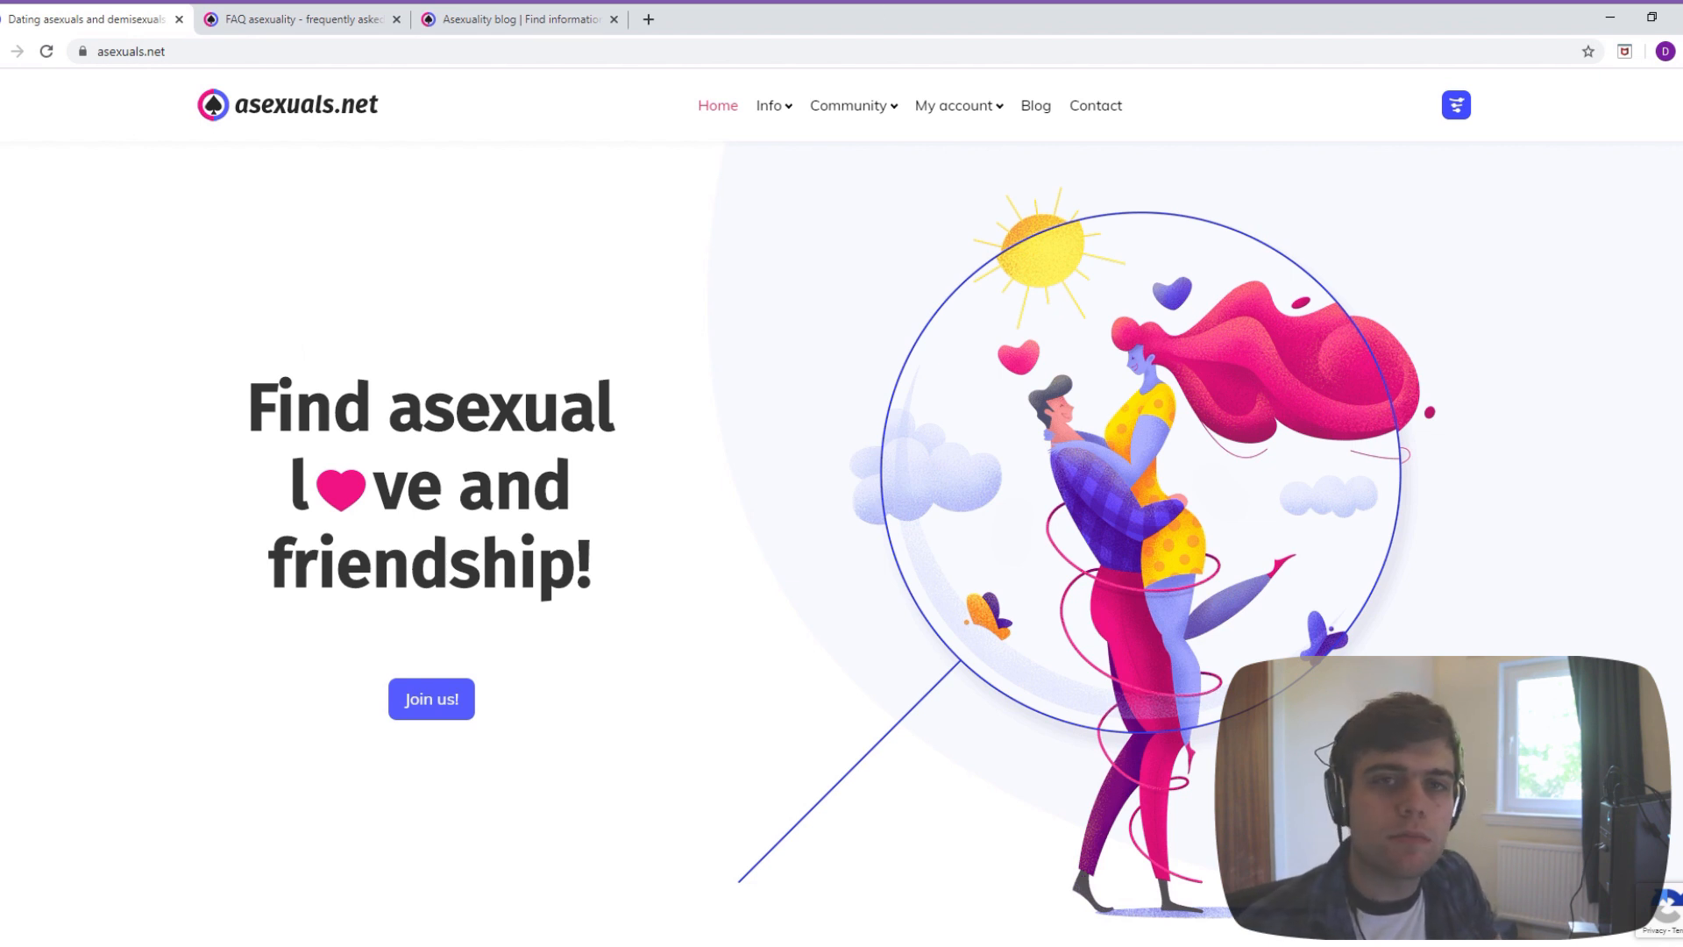
{"action": "mouse_move", "coordinate": [1083, 785]}
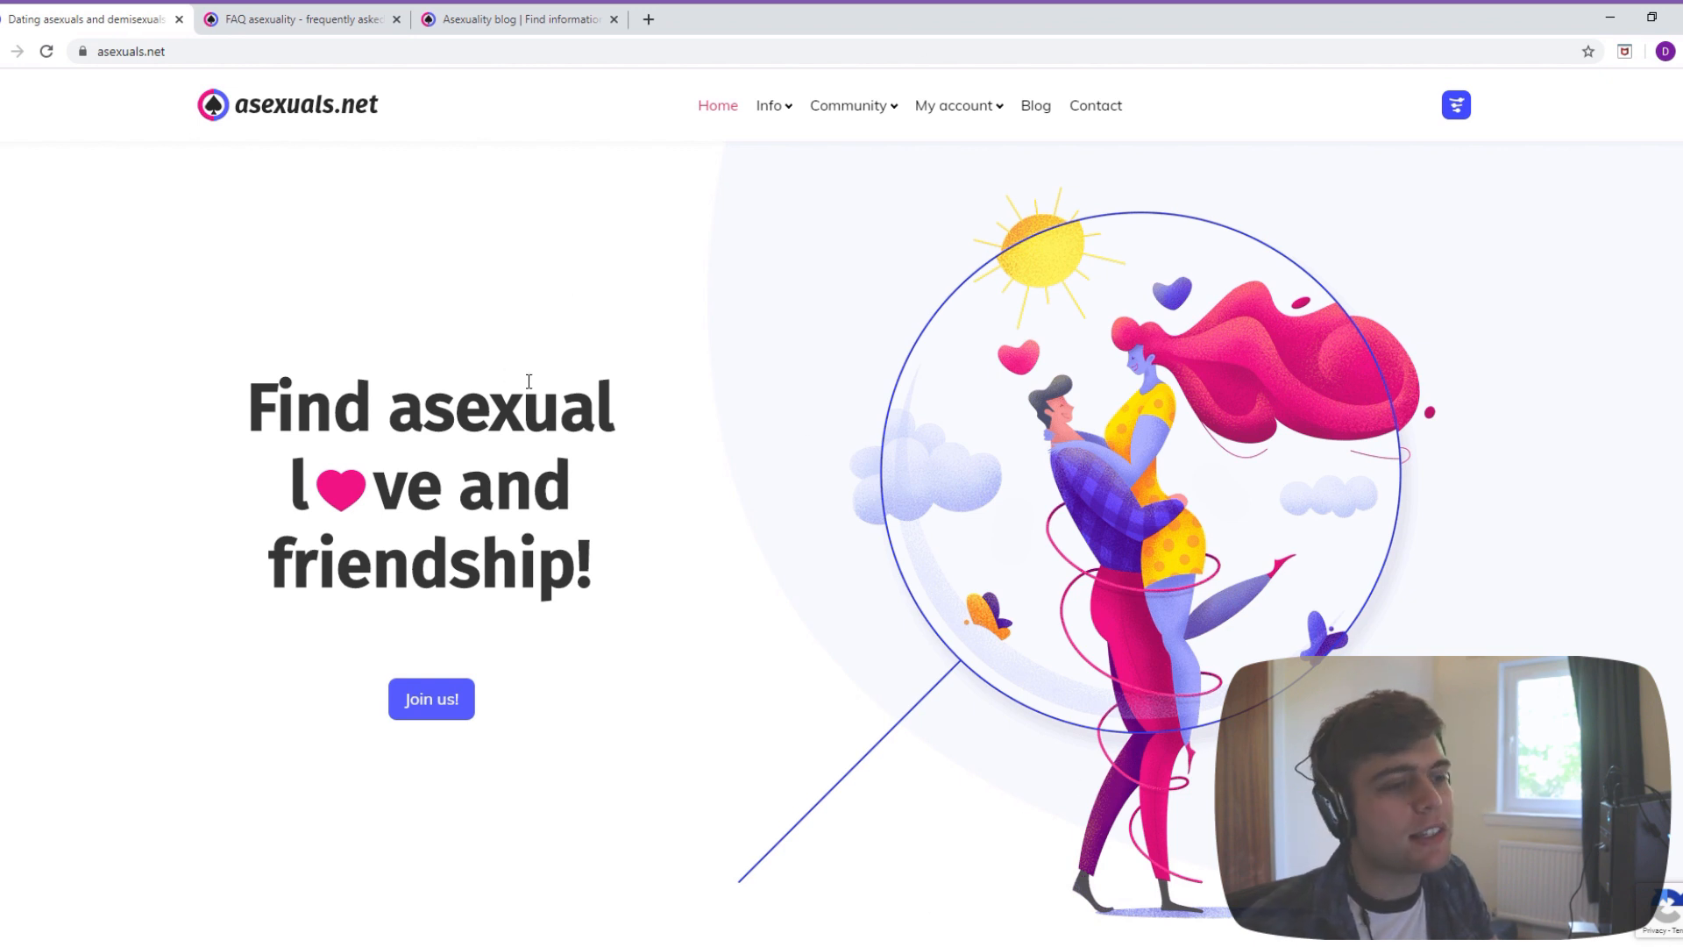
{"action": "mouse_move", "coordinate": [873, 652]}
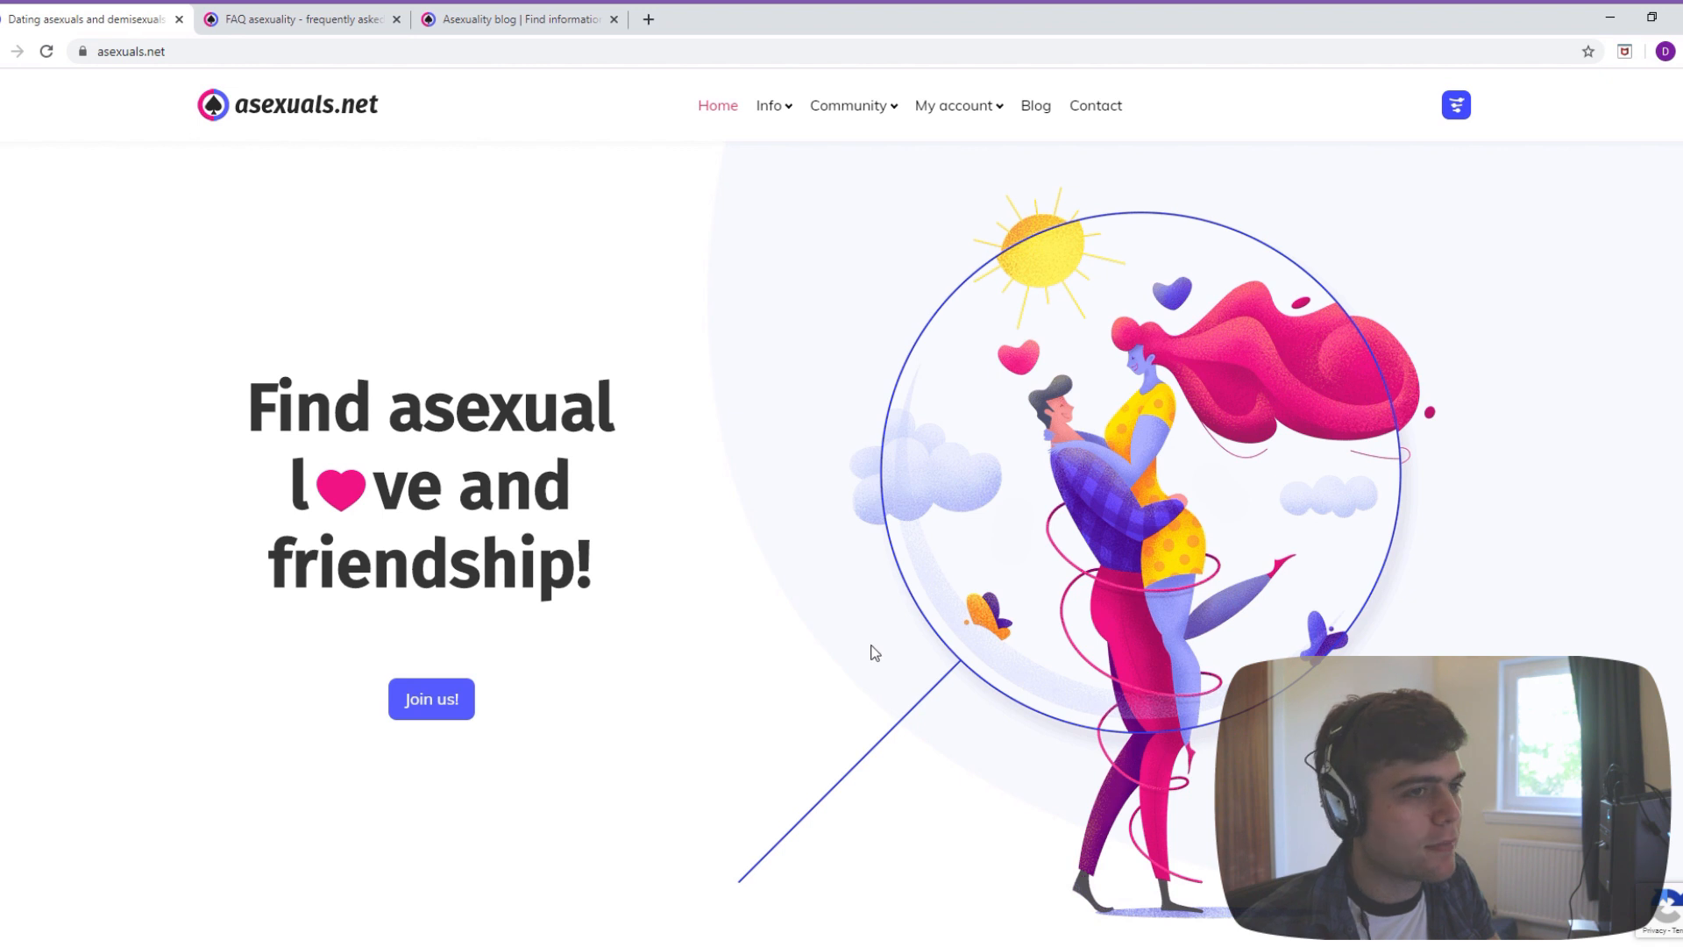
- Browse the homepage, then start registration via 'Join us!' and reach the Account Details form
{"action": "scroll", "scroll_direction": "down", "scroll_amount": 3}
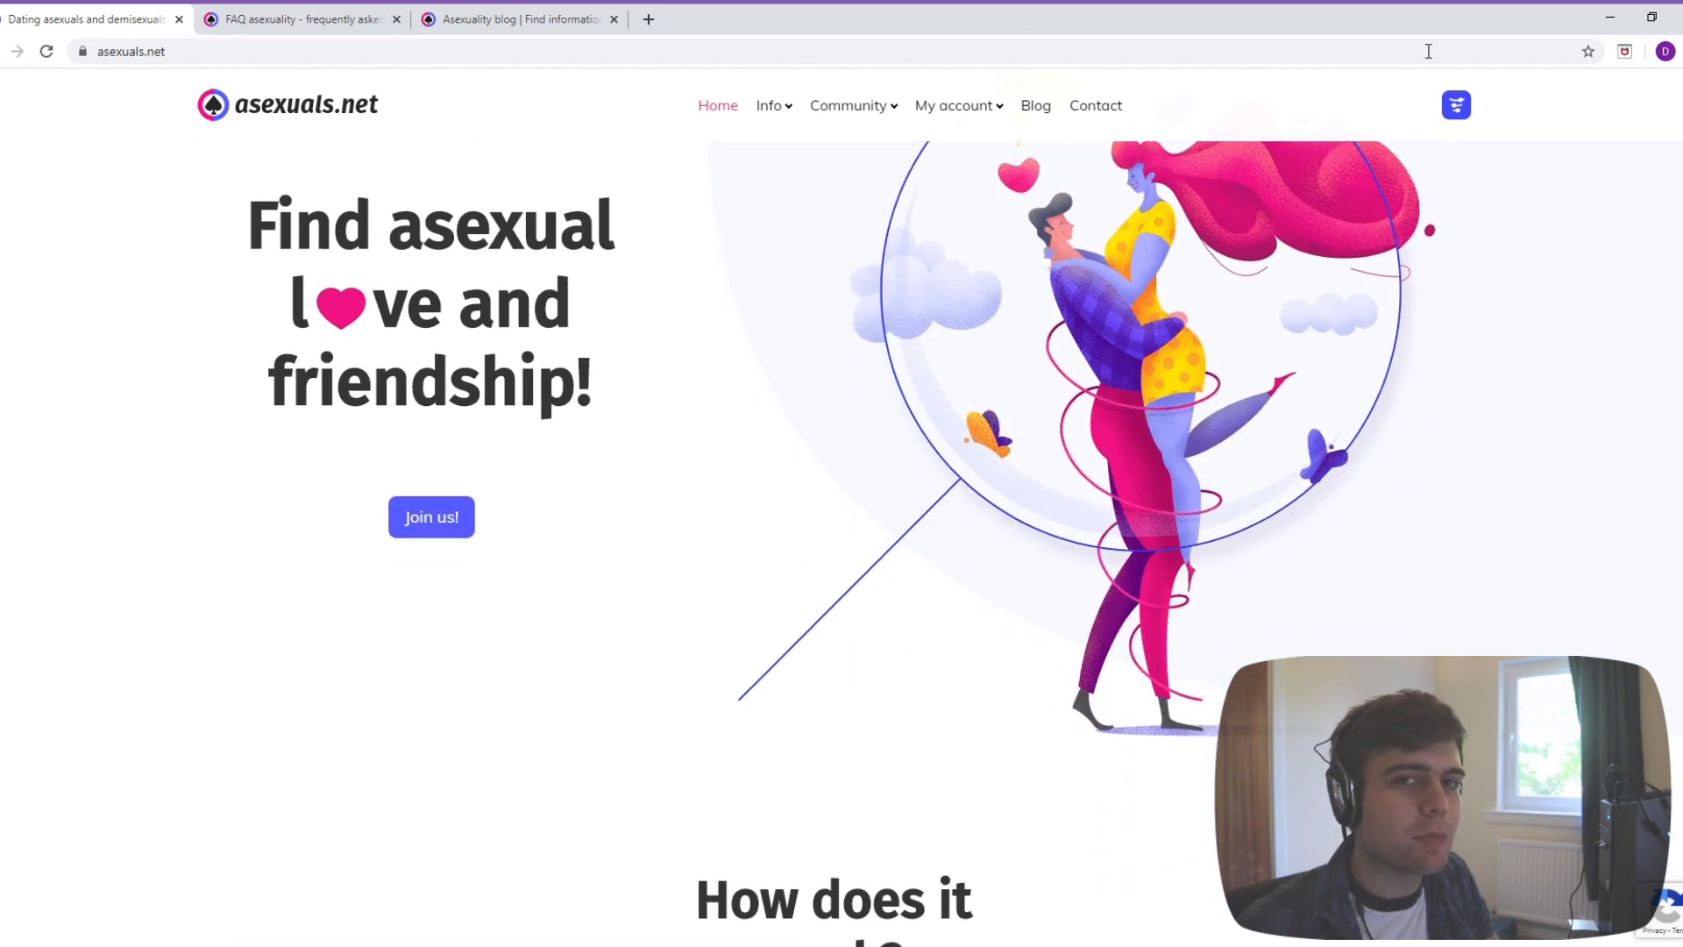
{"action": "scroll", "scroll_direction": "down", "scroll_amount": 3}
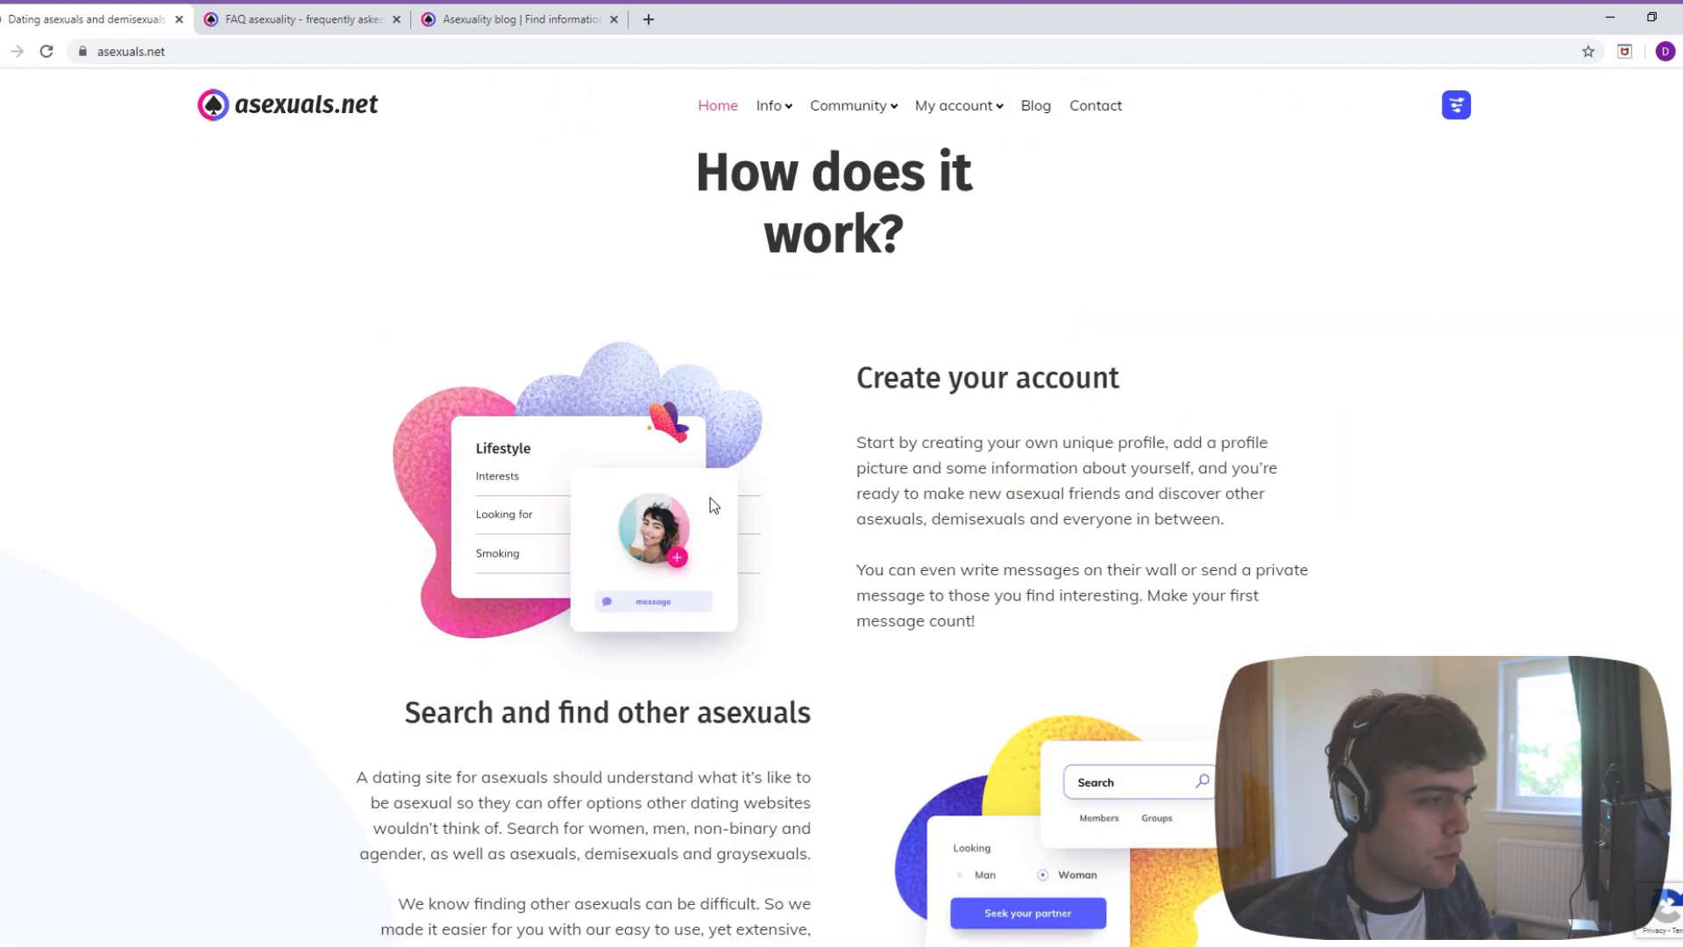
{"action": "scroll", "scroll_direction": "down", "scroll_amount": 3}
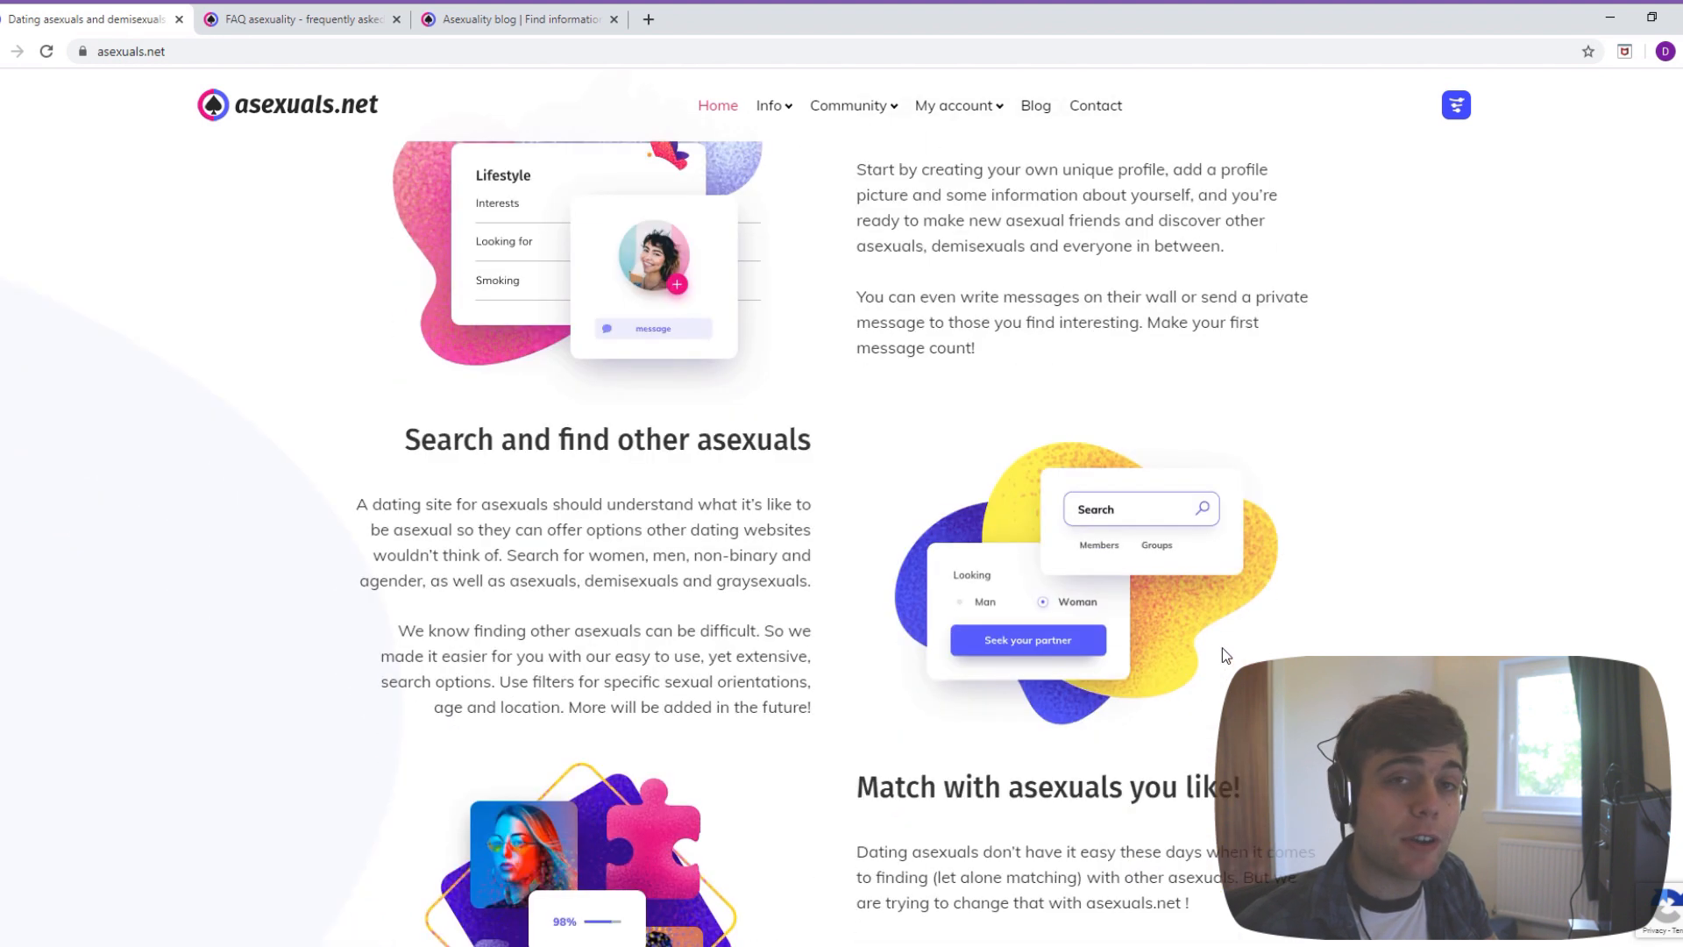
{"action": "scroll", "scroll_direction": "down", "scroll_amount": 3}
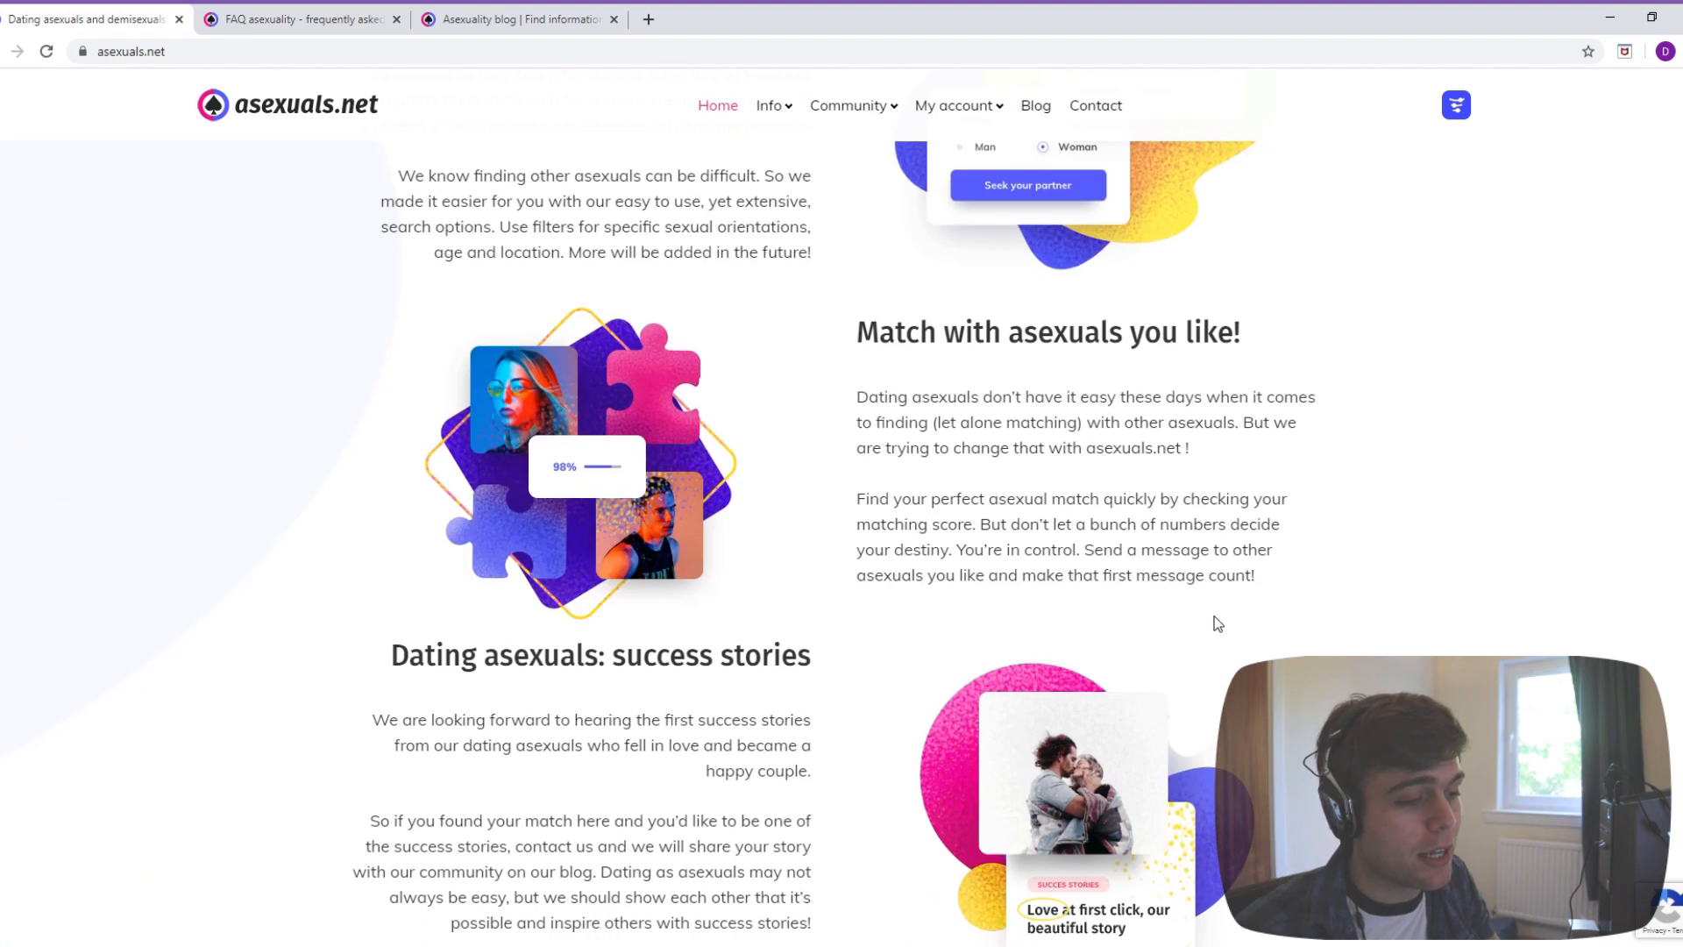
{"action": "scroll", "scroll_direction": "down", "scroll_amount": 3}
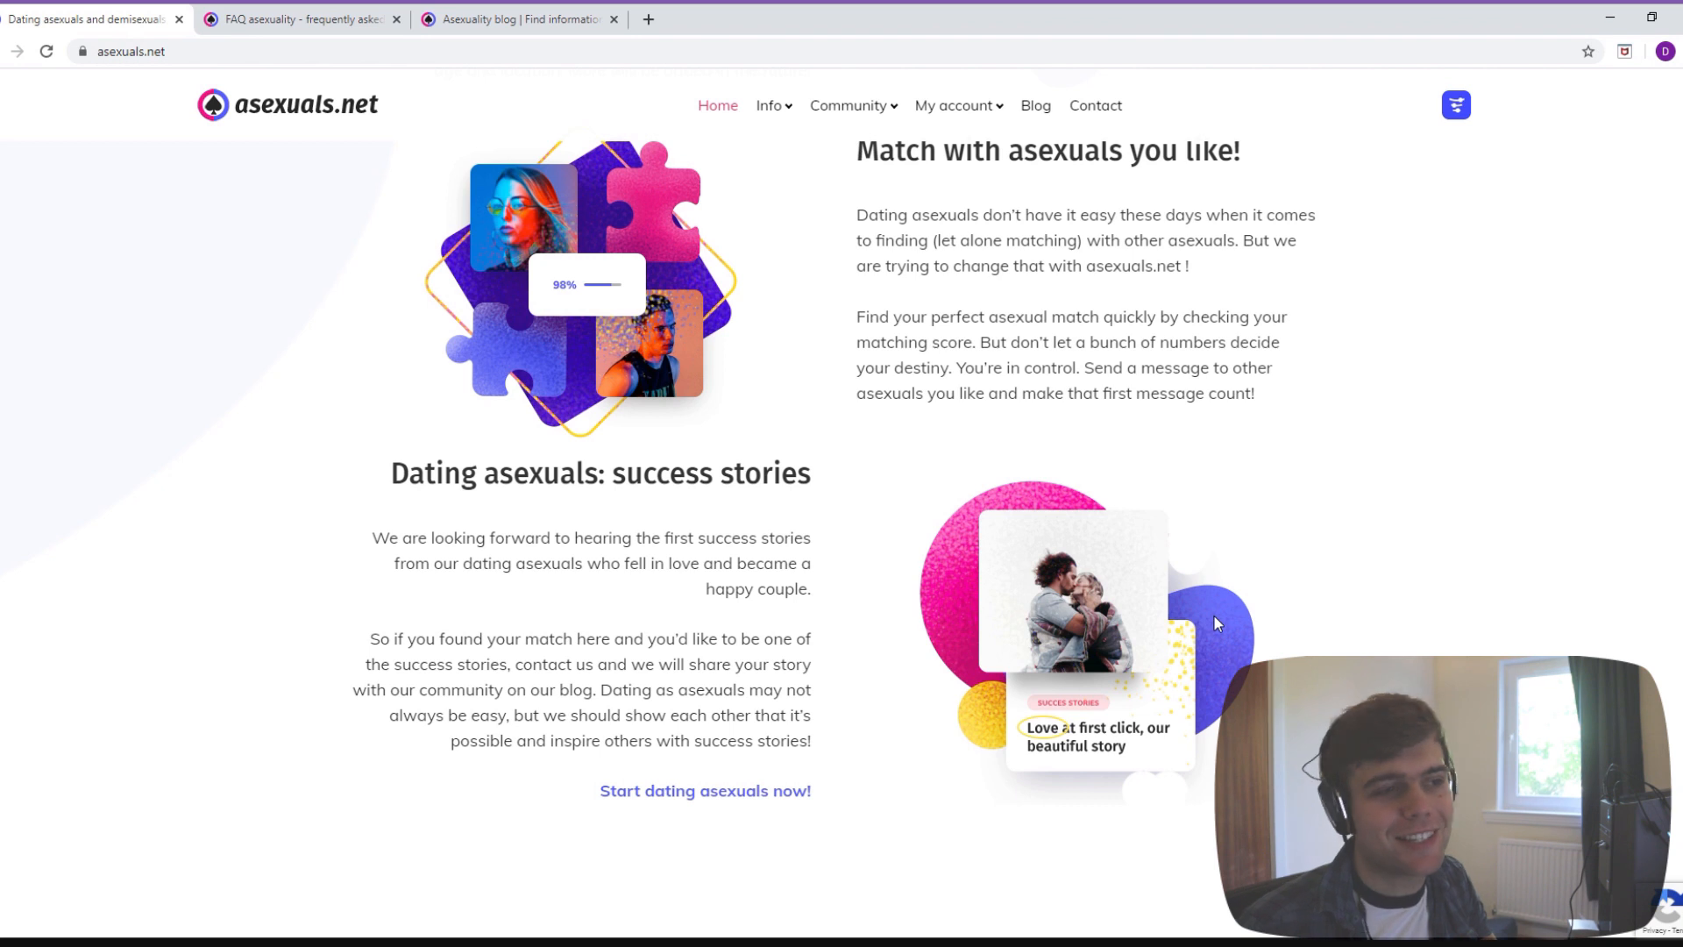
{"action": "scroll", "scroll_direction": "down", "scroll_amount": 3}
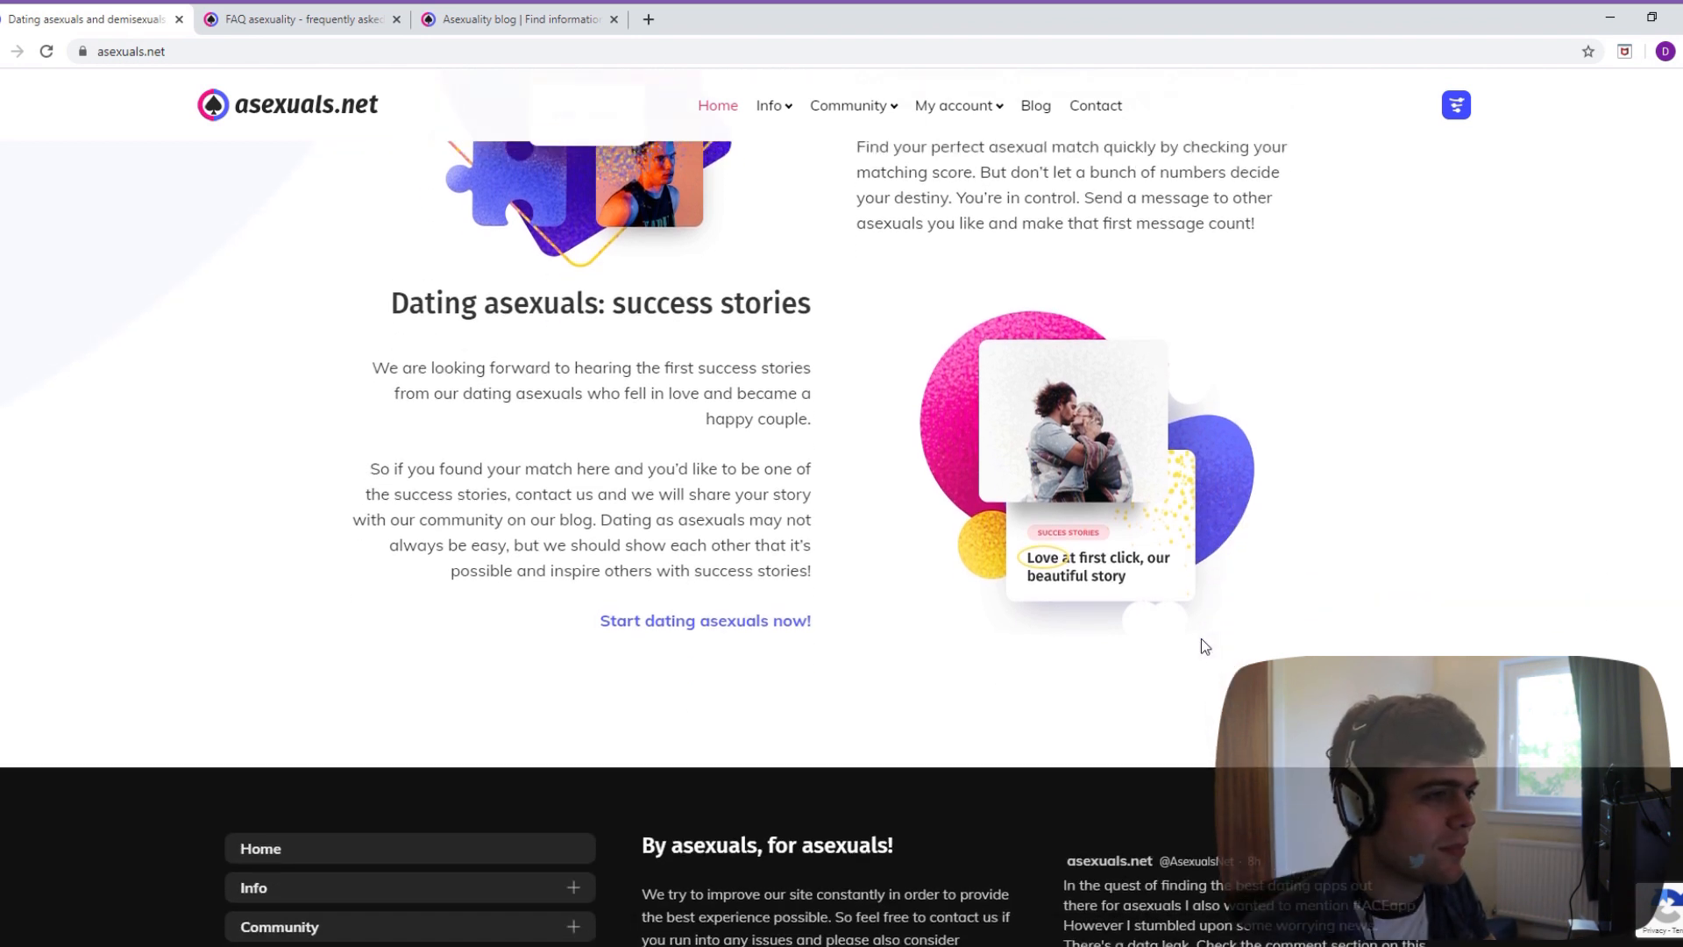
{"action": "scroll", "scroll_direction": "up", "scroll_amount": 3}
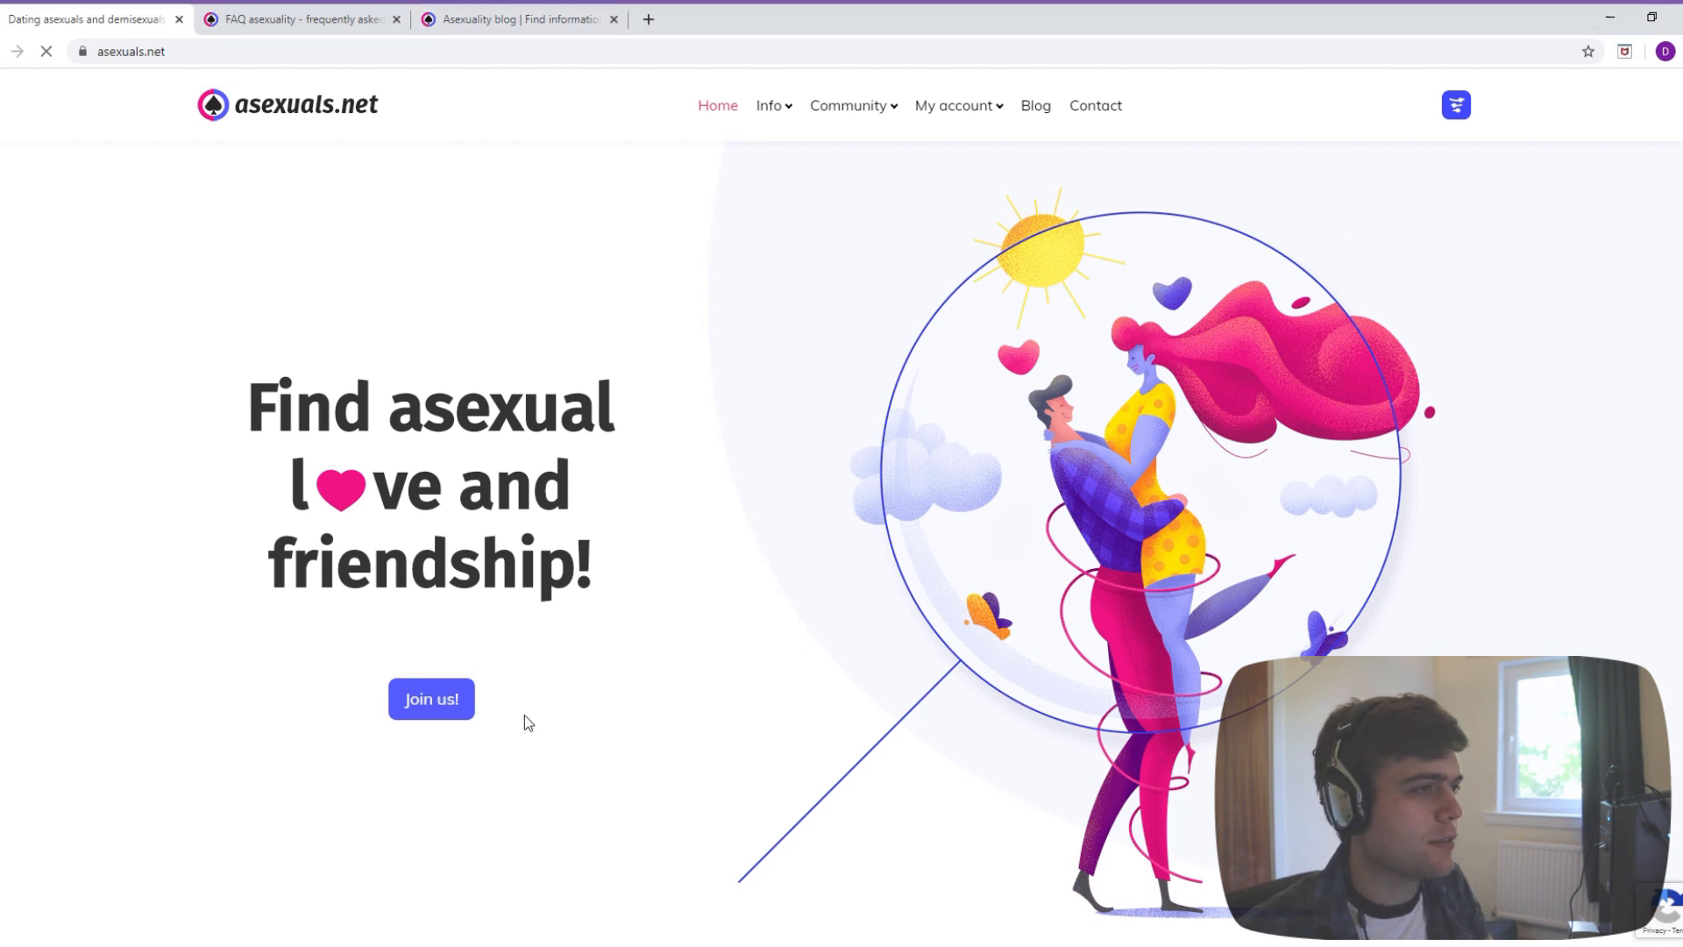
{"action": "left_click", "coordinate": [431, 699]}
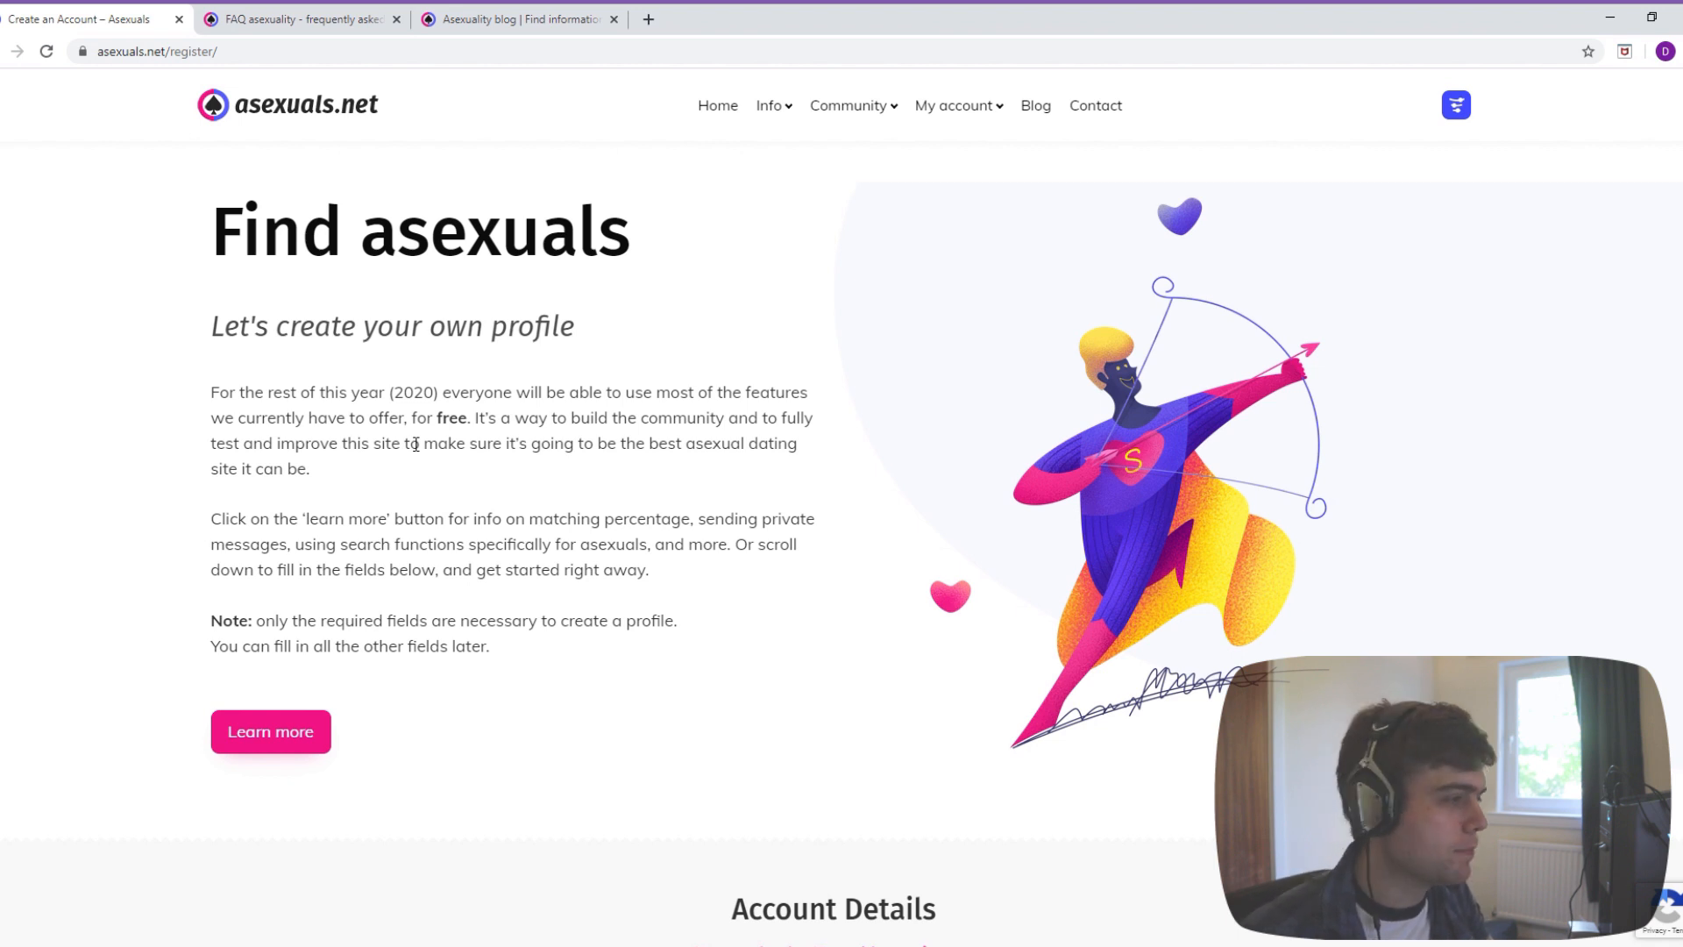
{"action": "scroll", "scroll_direction": "down", "scroll_amount": 3}
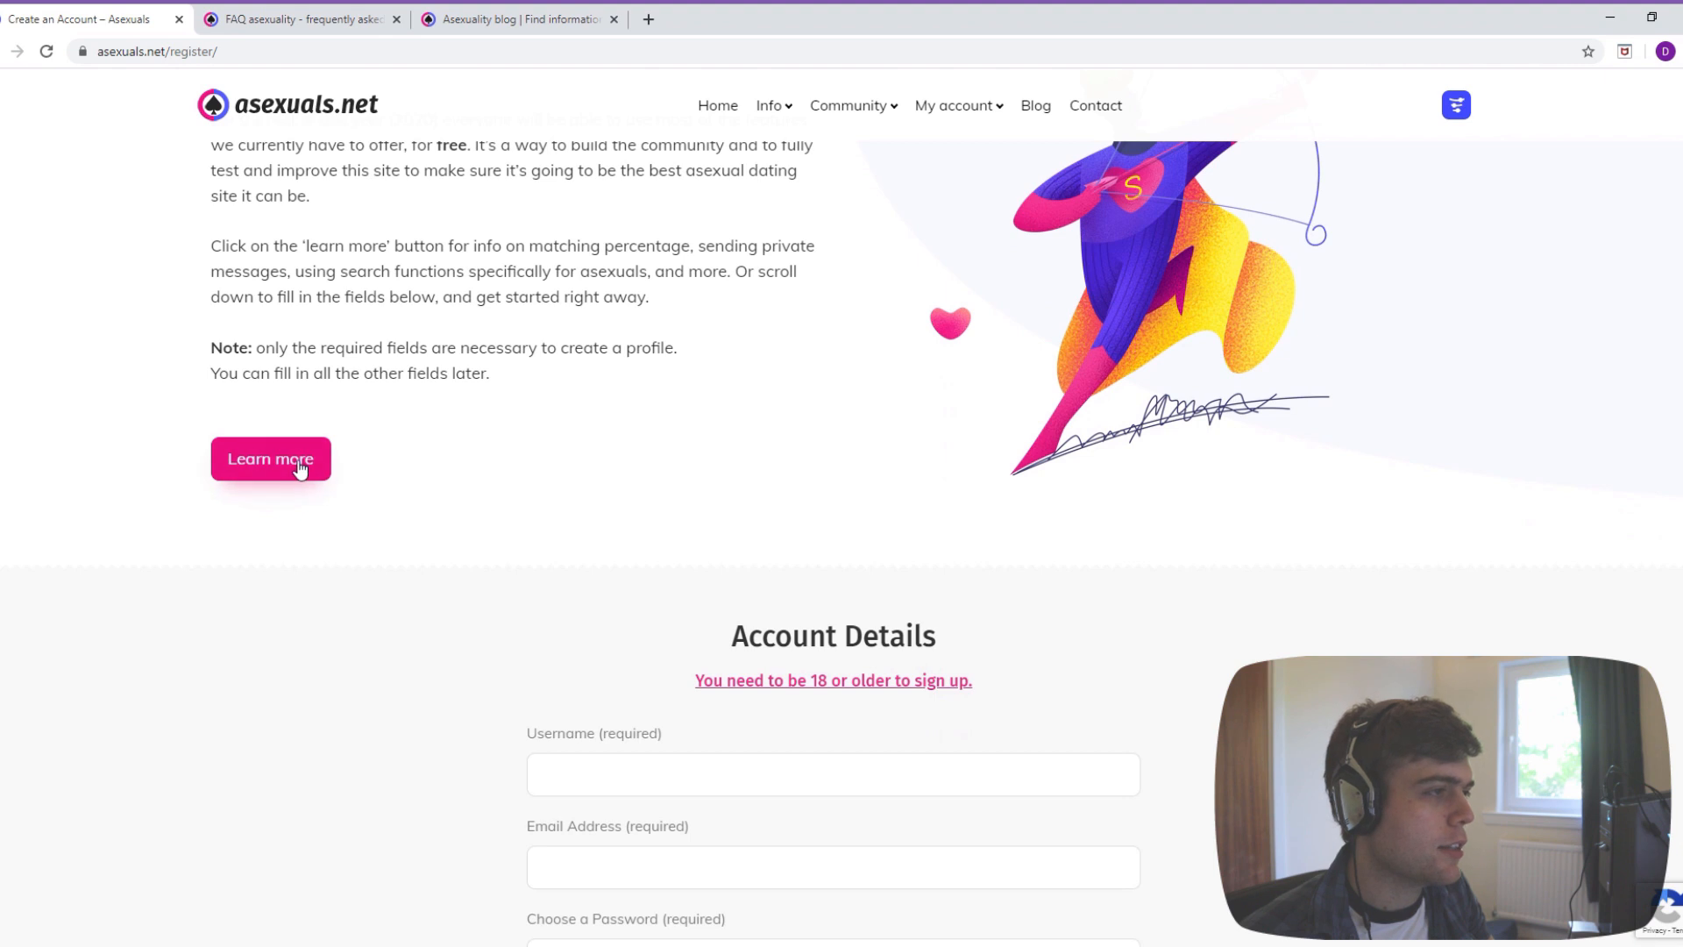
- View the Features section via 'Learn more' and read down to private messaging and photos/videos
{"action": "left_click", "coordinate": [270, 458]}
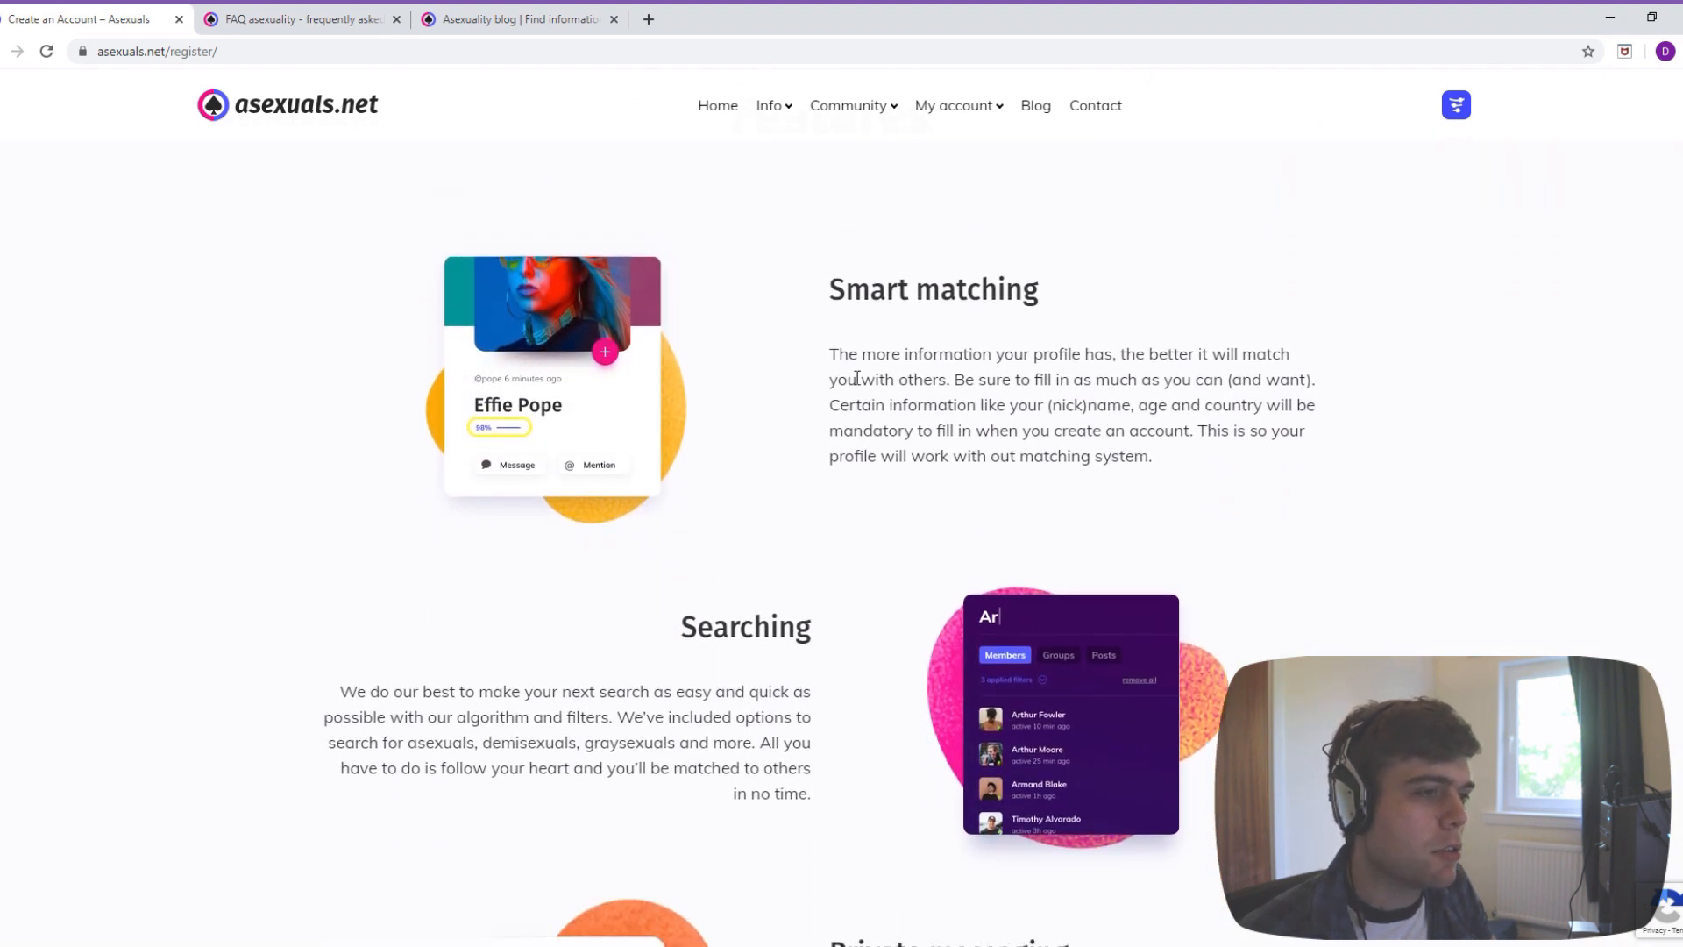
{"action": "mouse_move", "coordinate": [1208, 347]}
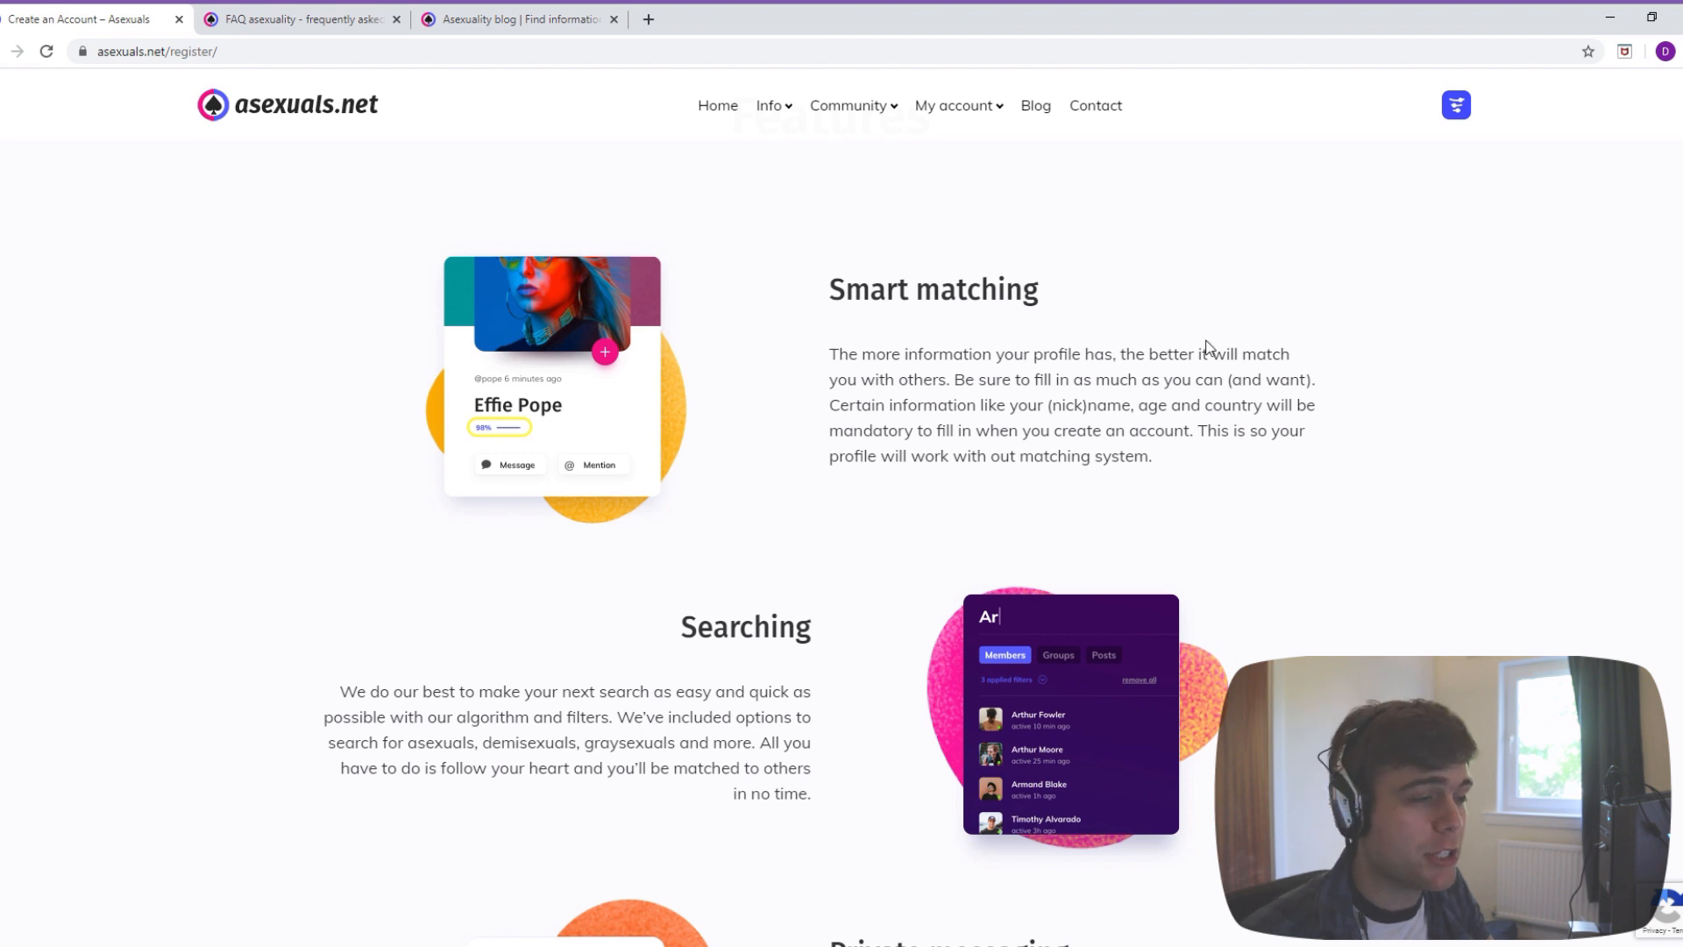
{"action": "mouse_move", "coordinate": [497, 347]}
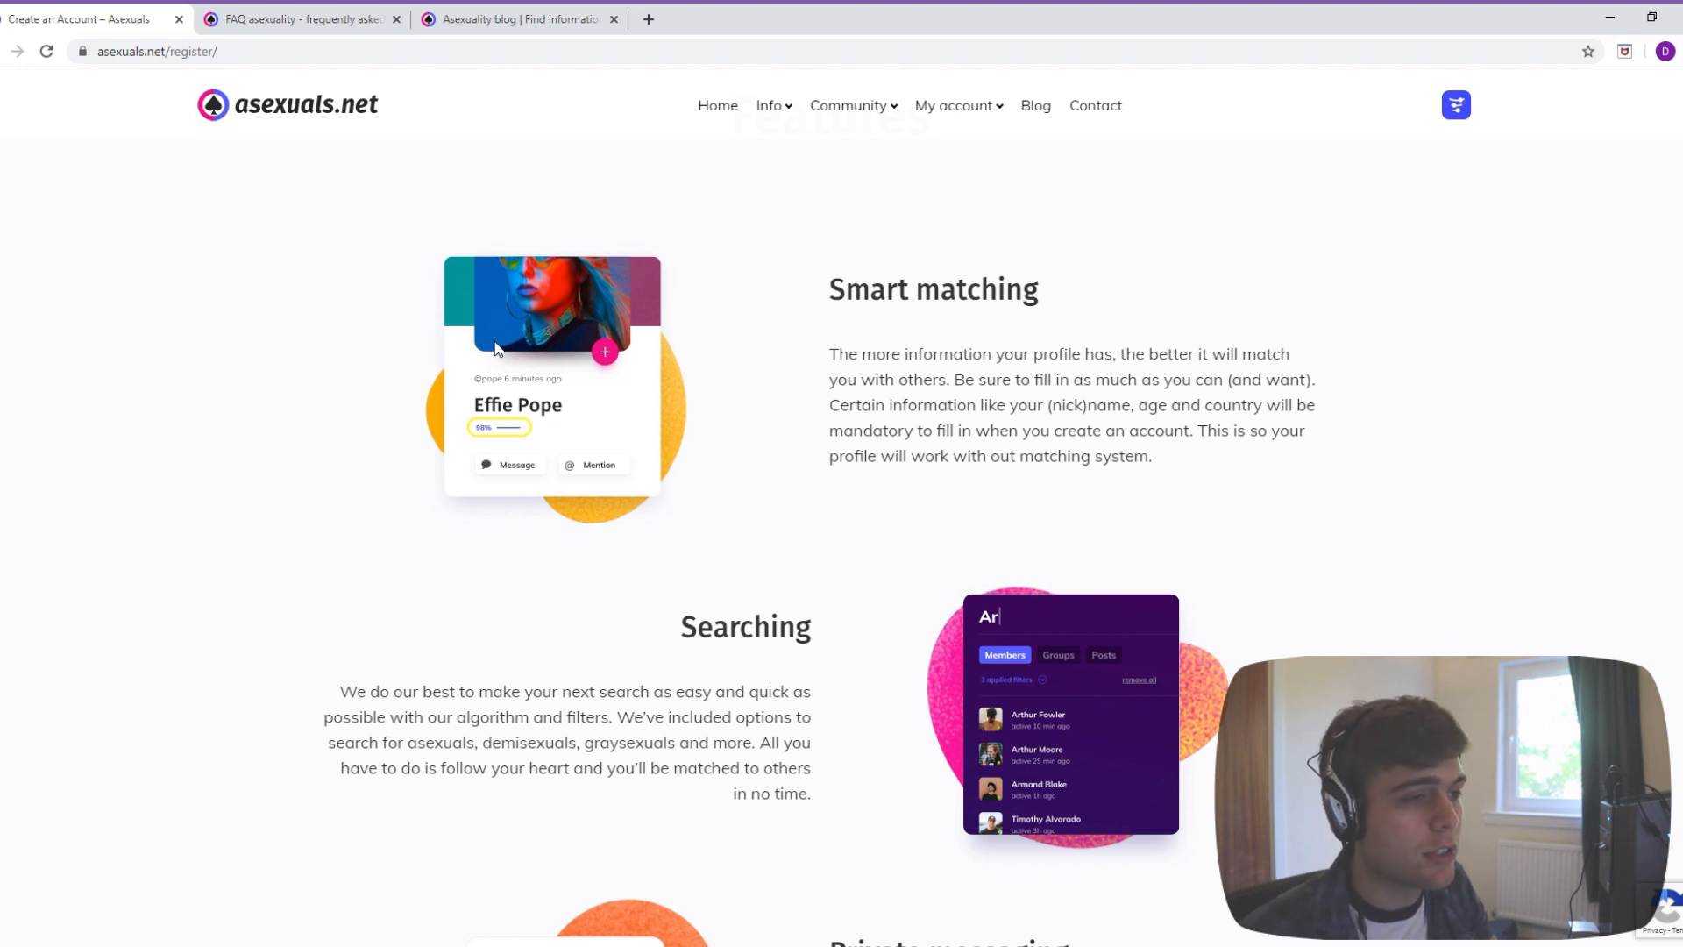
{"action": "mouse_move", "coordinate": [1217, 487]}
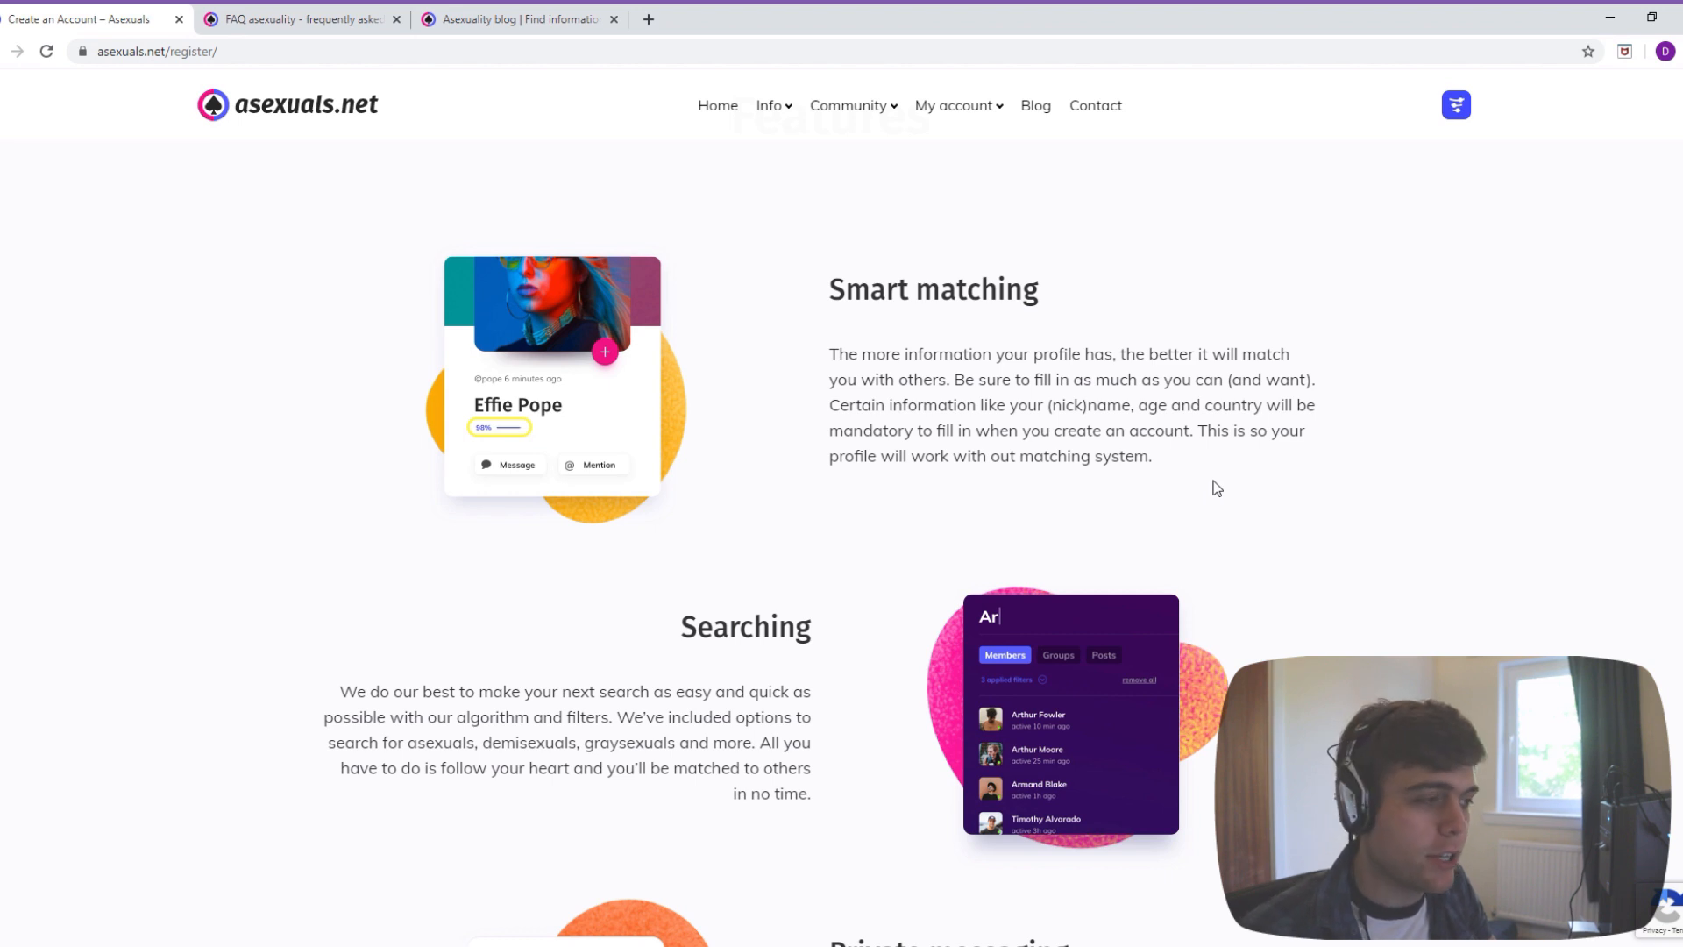
{"action": "scroll", "scroll_direction": "down", "scroll_amount": 3}
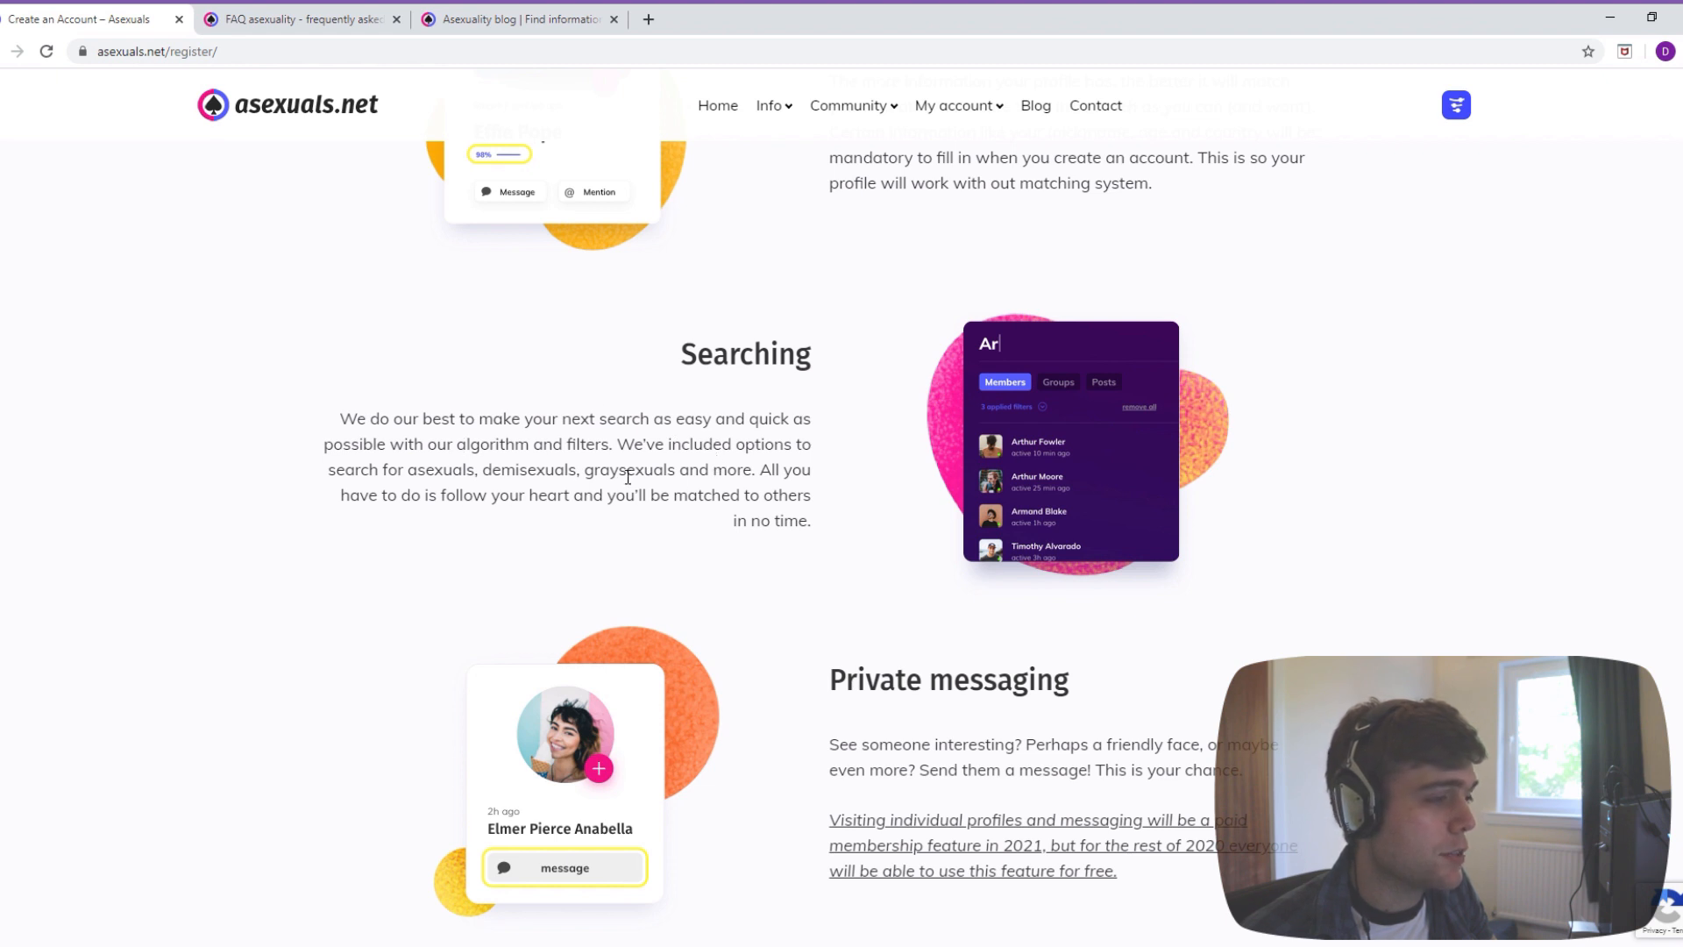
{"action": "mouse_move", "coordinate": [585, 489]}
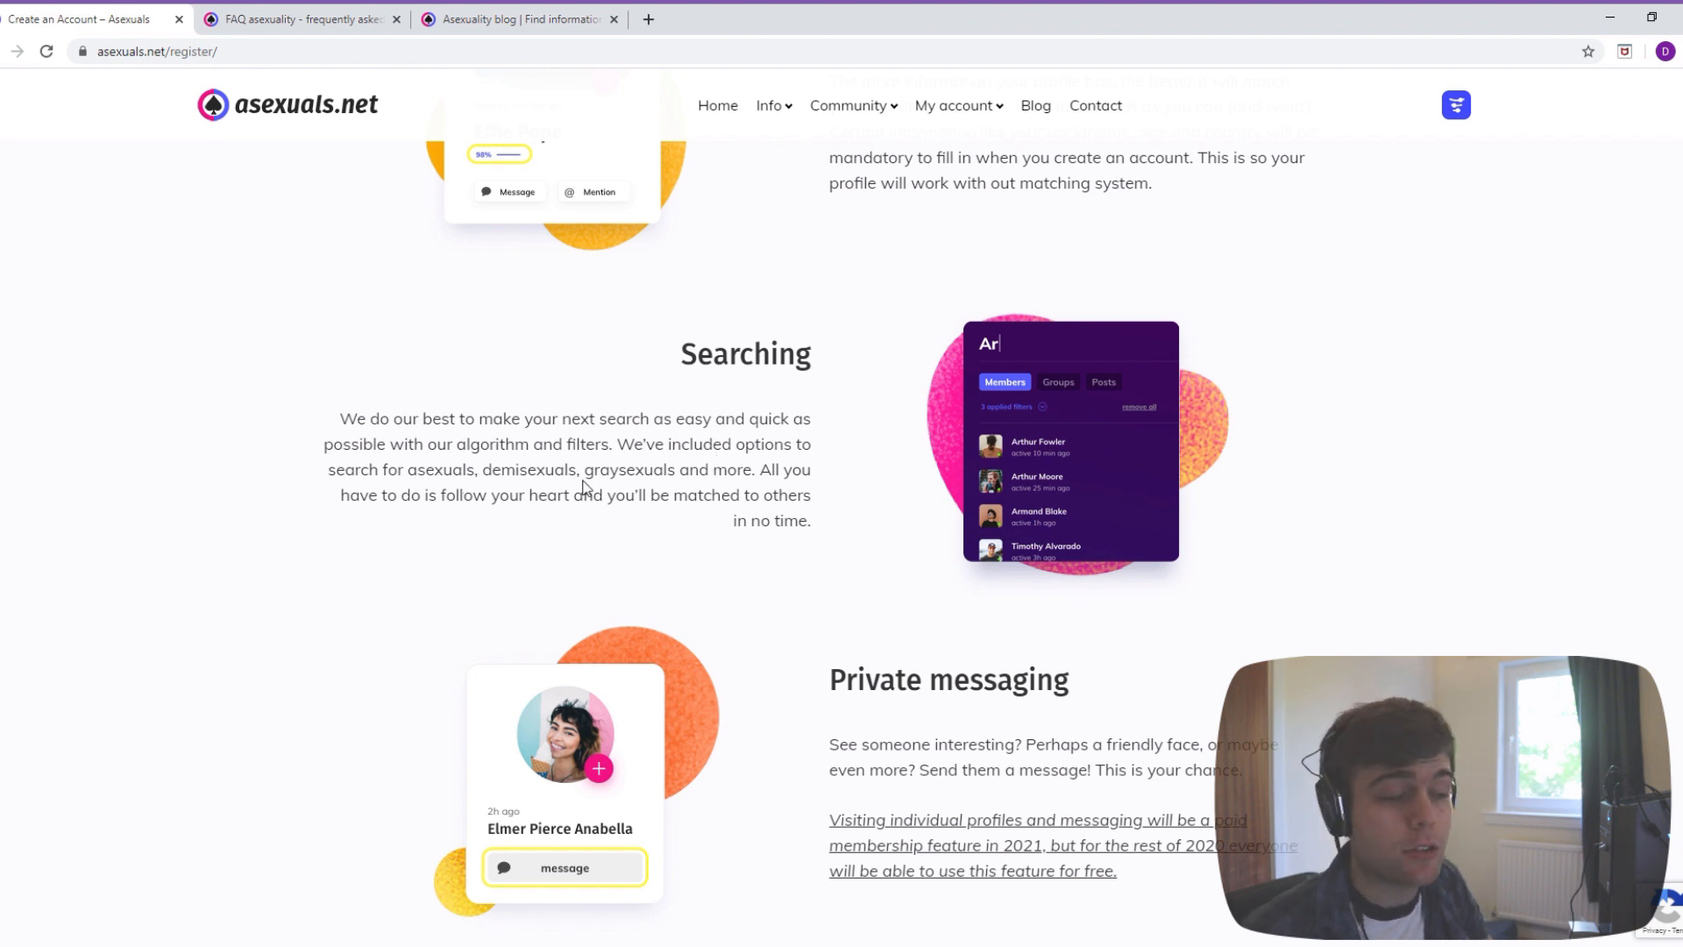
{"action": "mouse_move", "coordinate": [757, 562]}
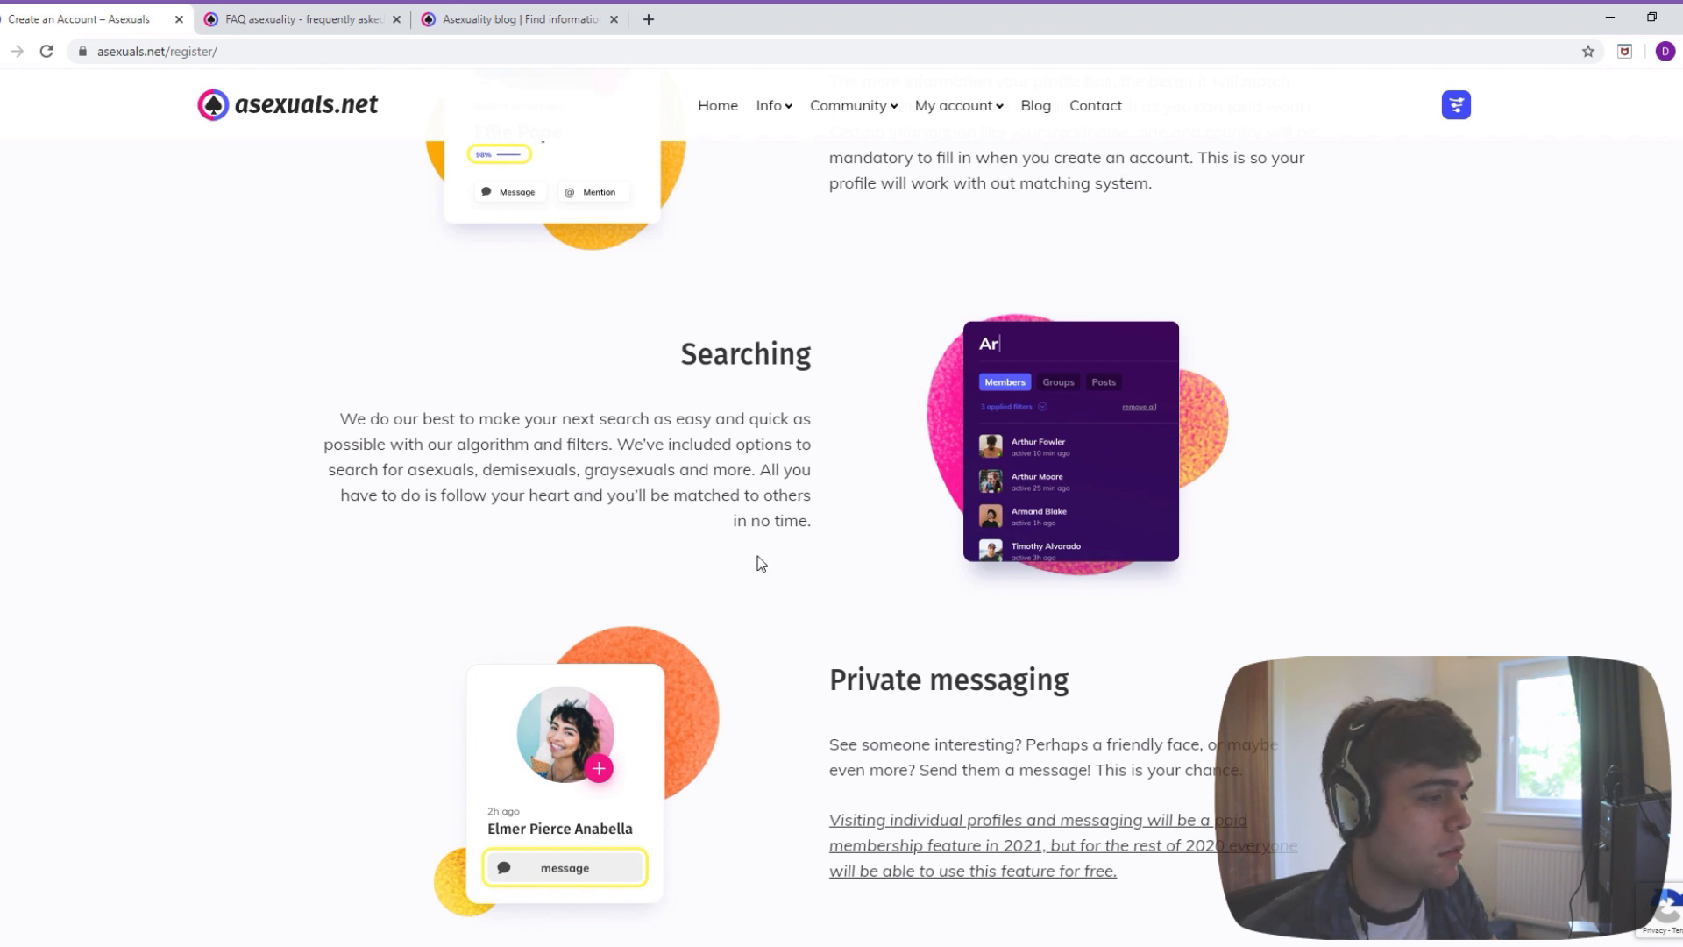
{"action": "scroll", "scroll_direction": "down", "scroll_amount": 3}
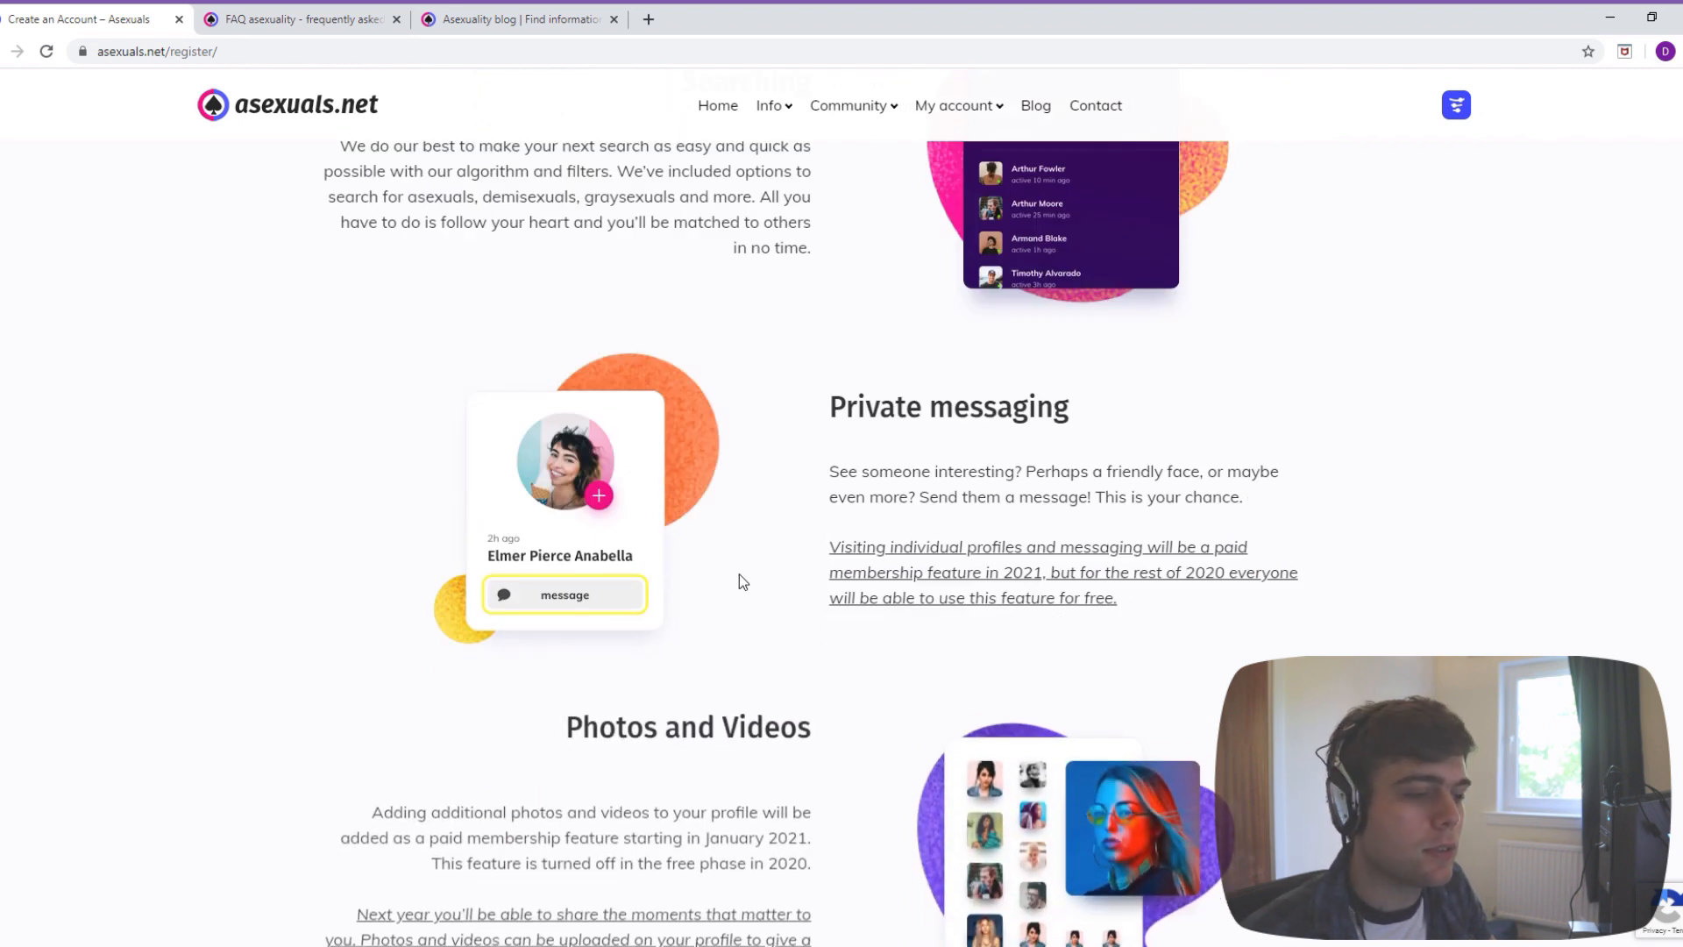
{"action": "scroll", "scroll_direction": "down", "scroll_amount": 3}
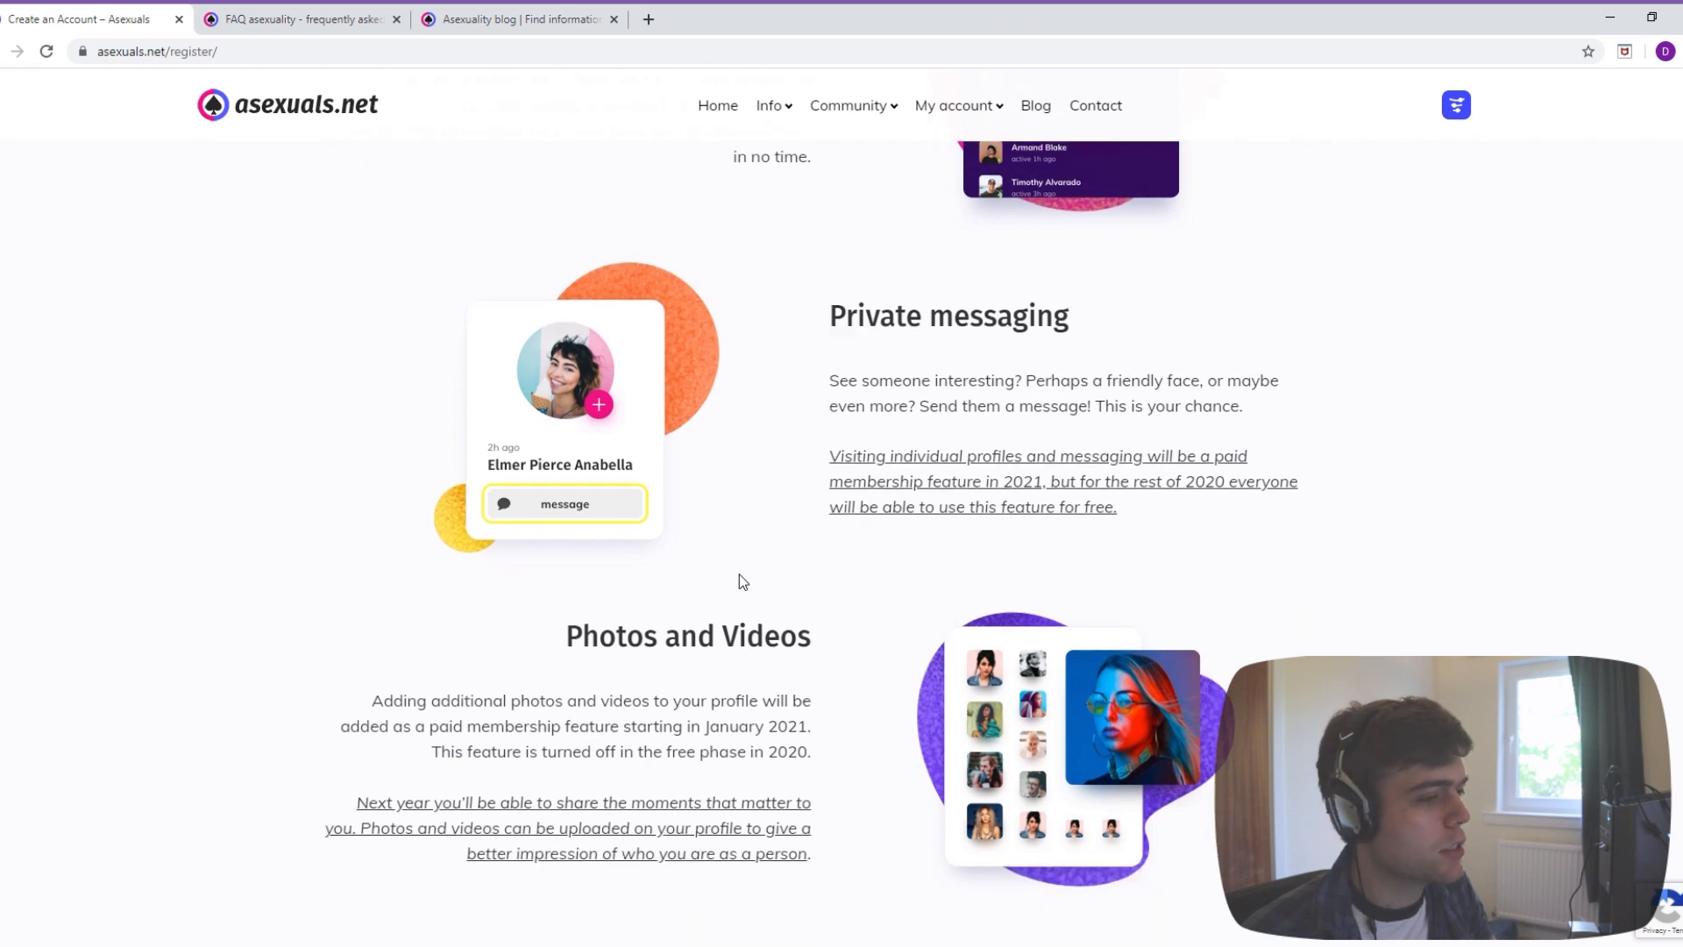
{"action": "mouse_move", "coordinate": [776, 582]}
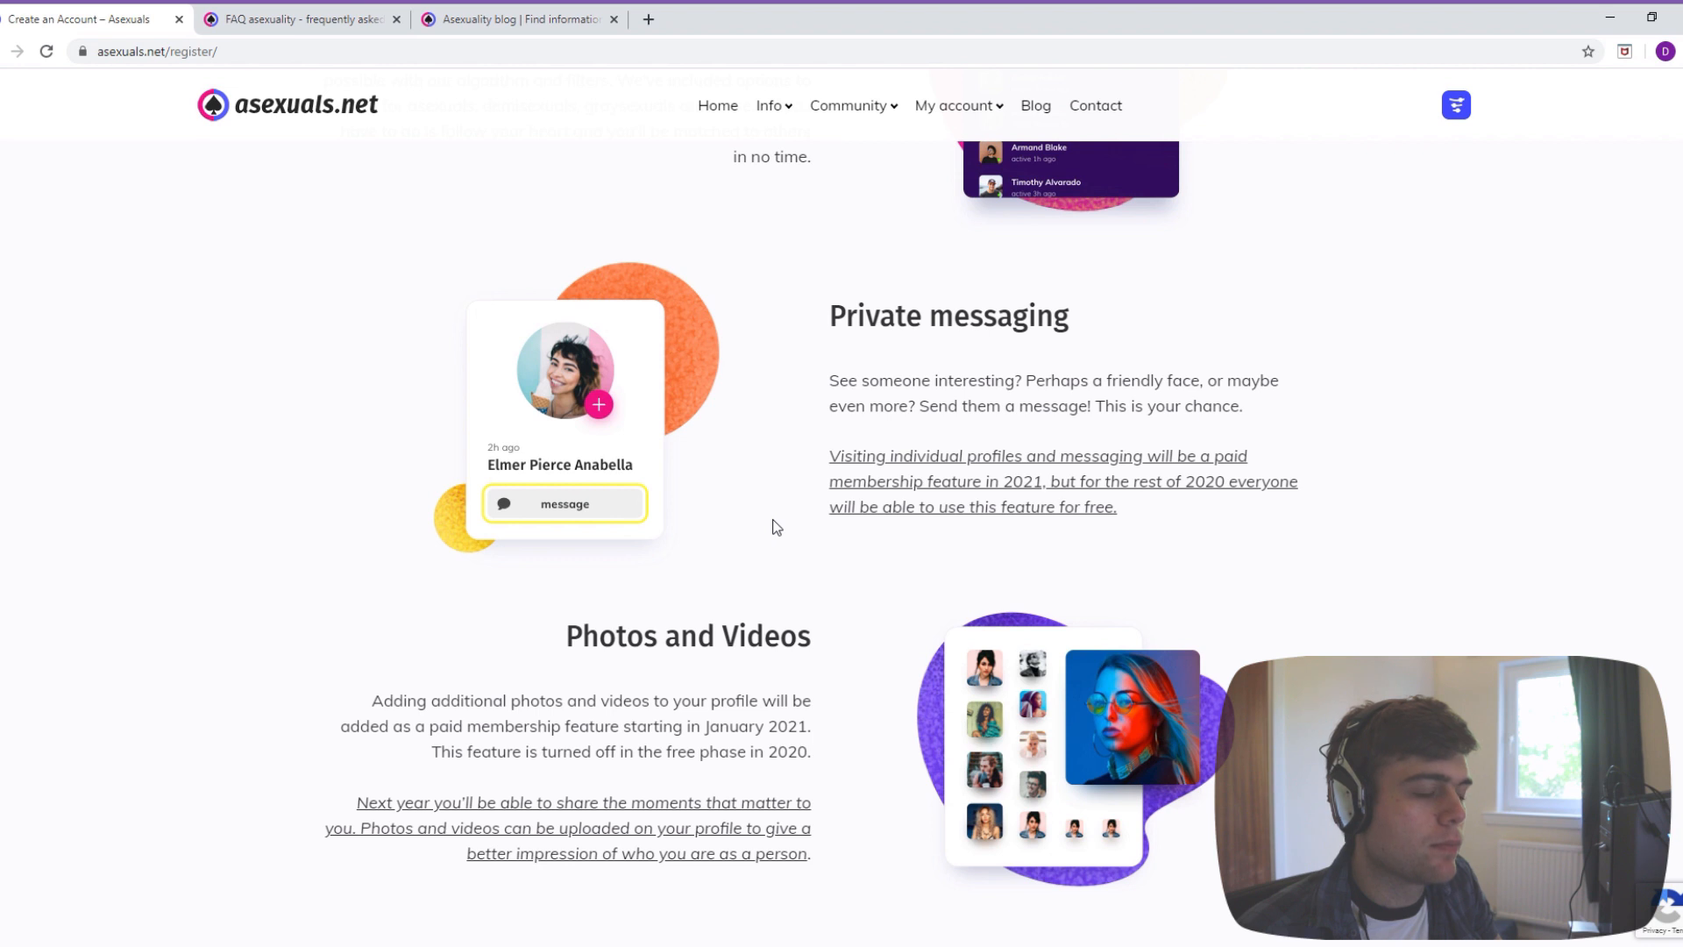
{"action": "scroll", "scroll_direction": "down", "scroll_amount": 3}
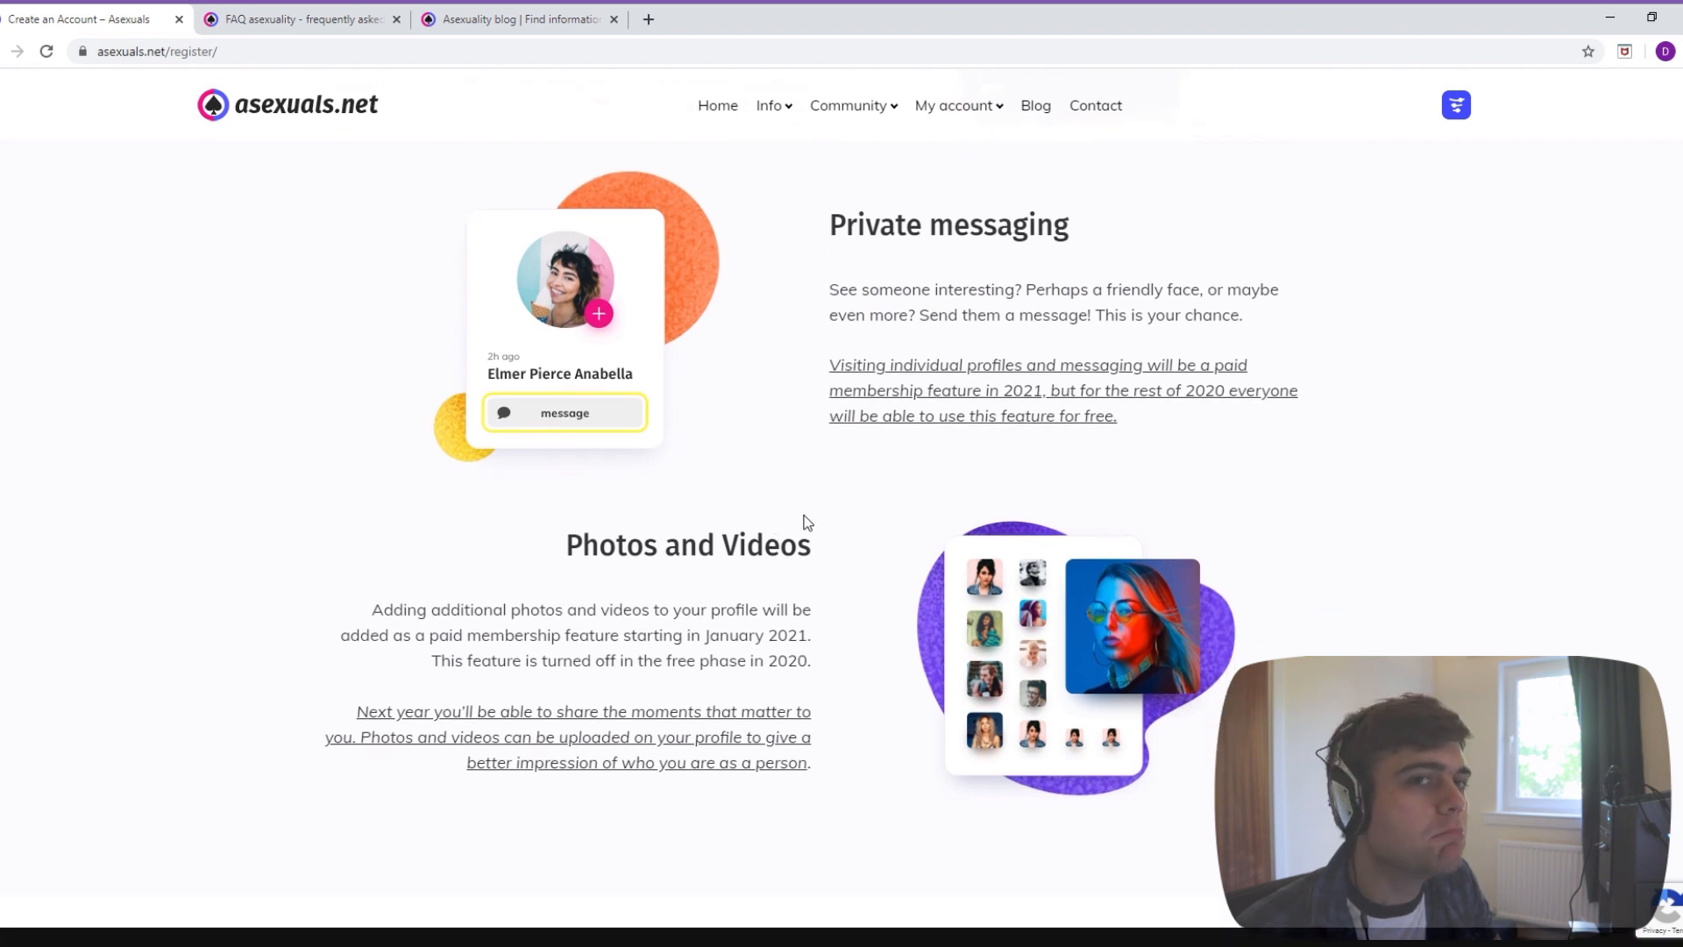
{"action": "mouse_move", "coordinate": [825, 303]}
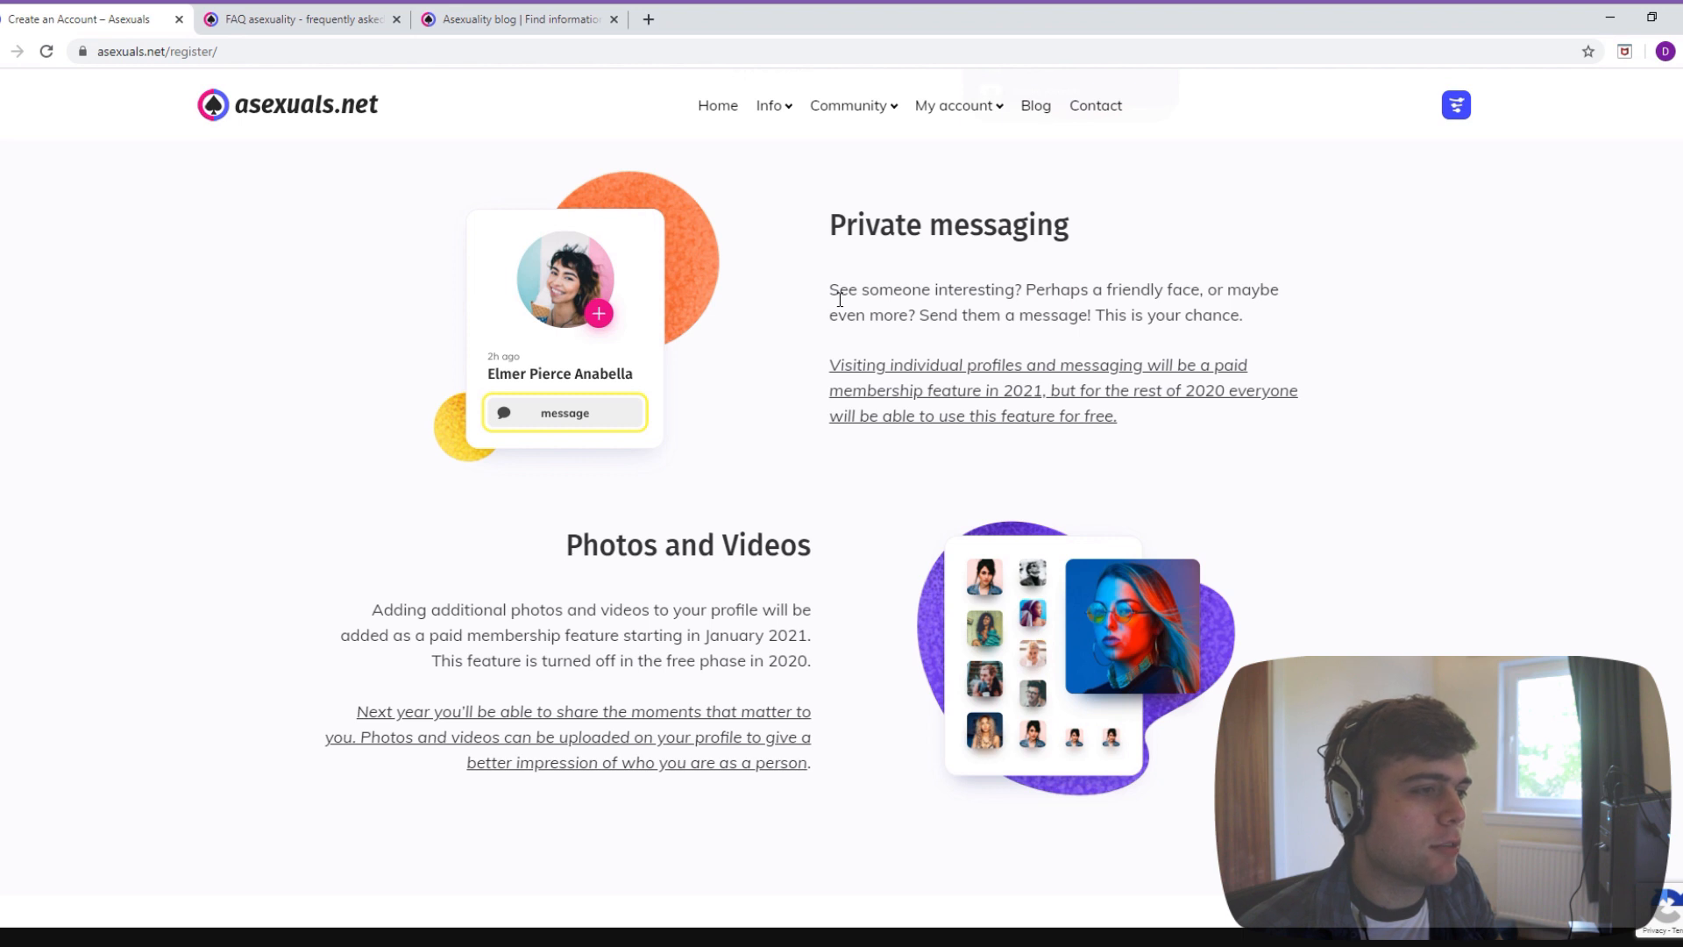
{"action": "mouse_move", "coordinate": [808, 587]}
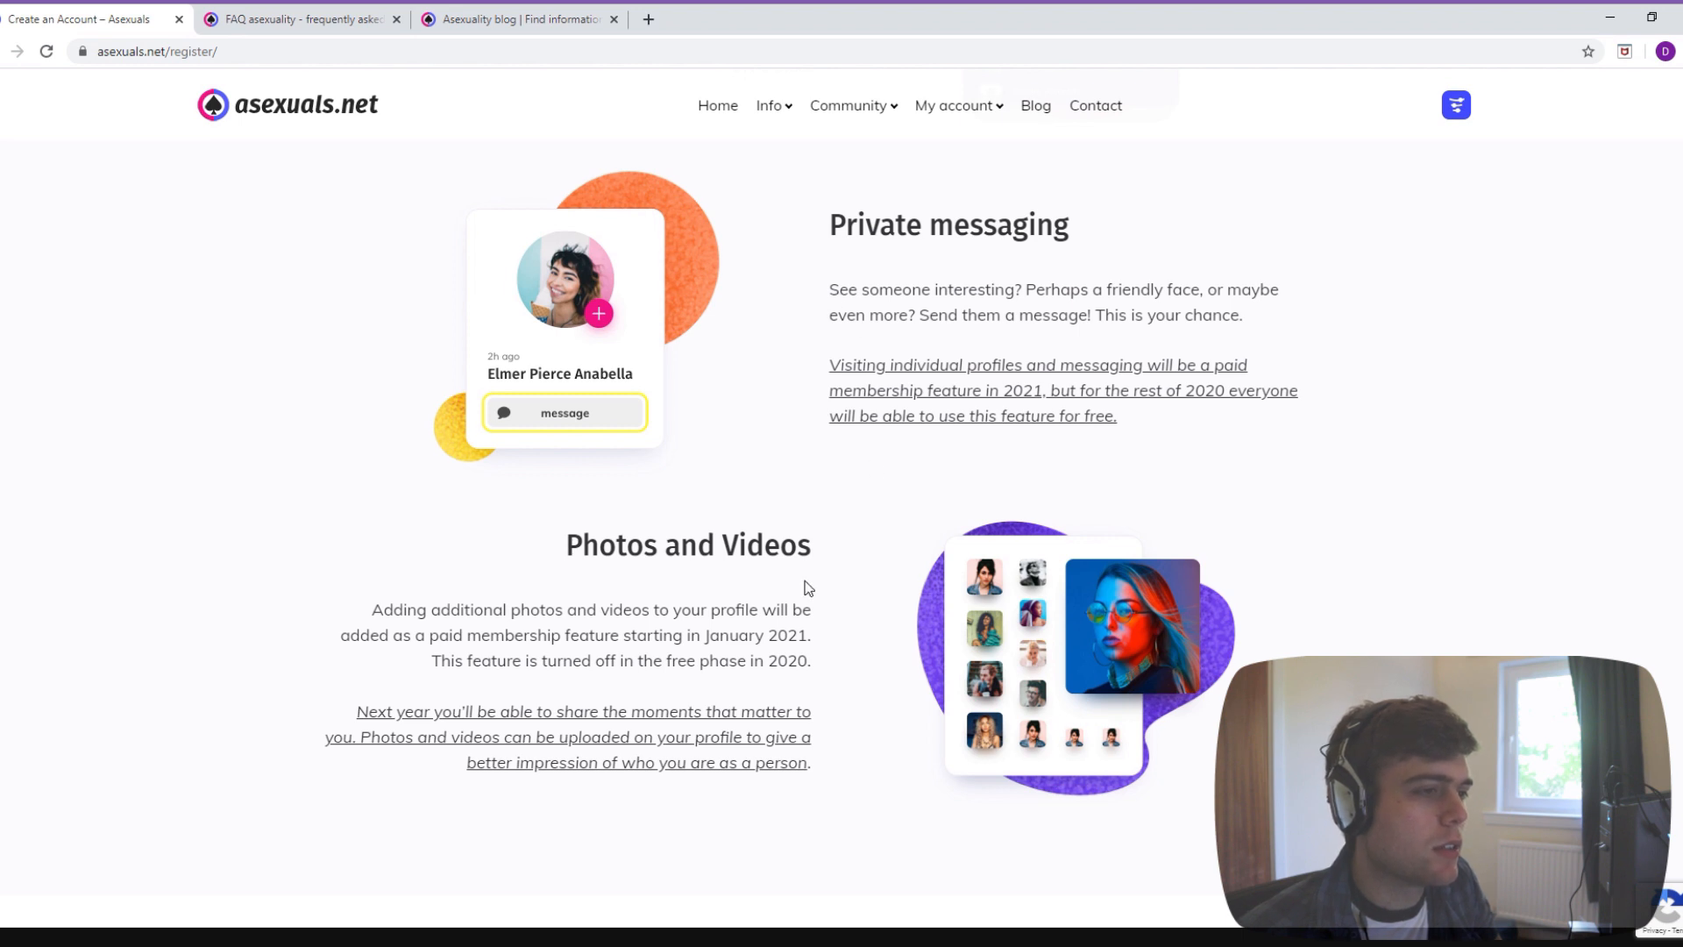
{"action": "scroll", "scroll_direction": "down", "scroll_amount": 3}
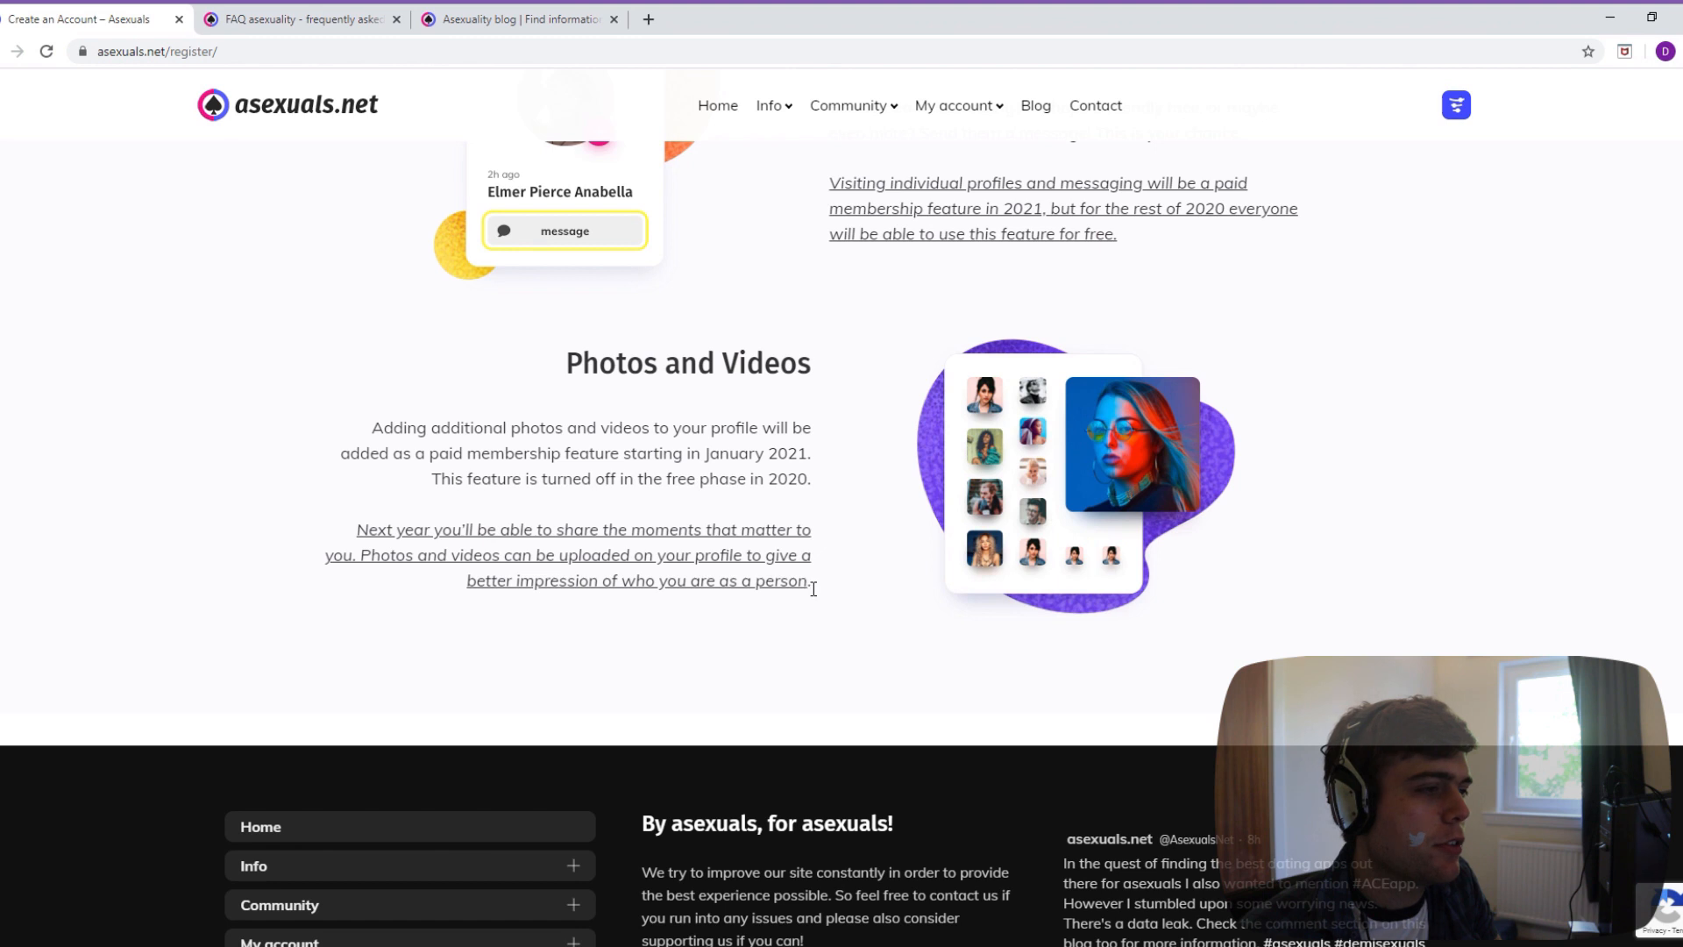
{"action": "scroll", "scroll_direction": "down", "scroll_amount": 3}
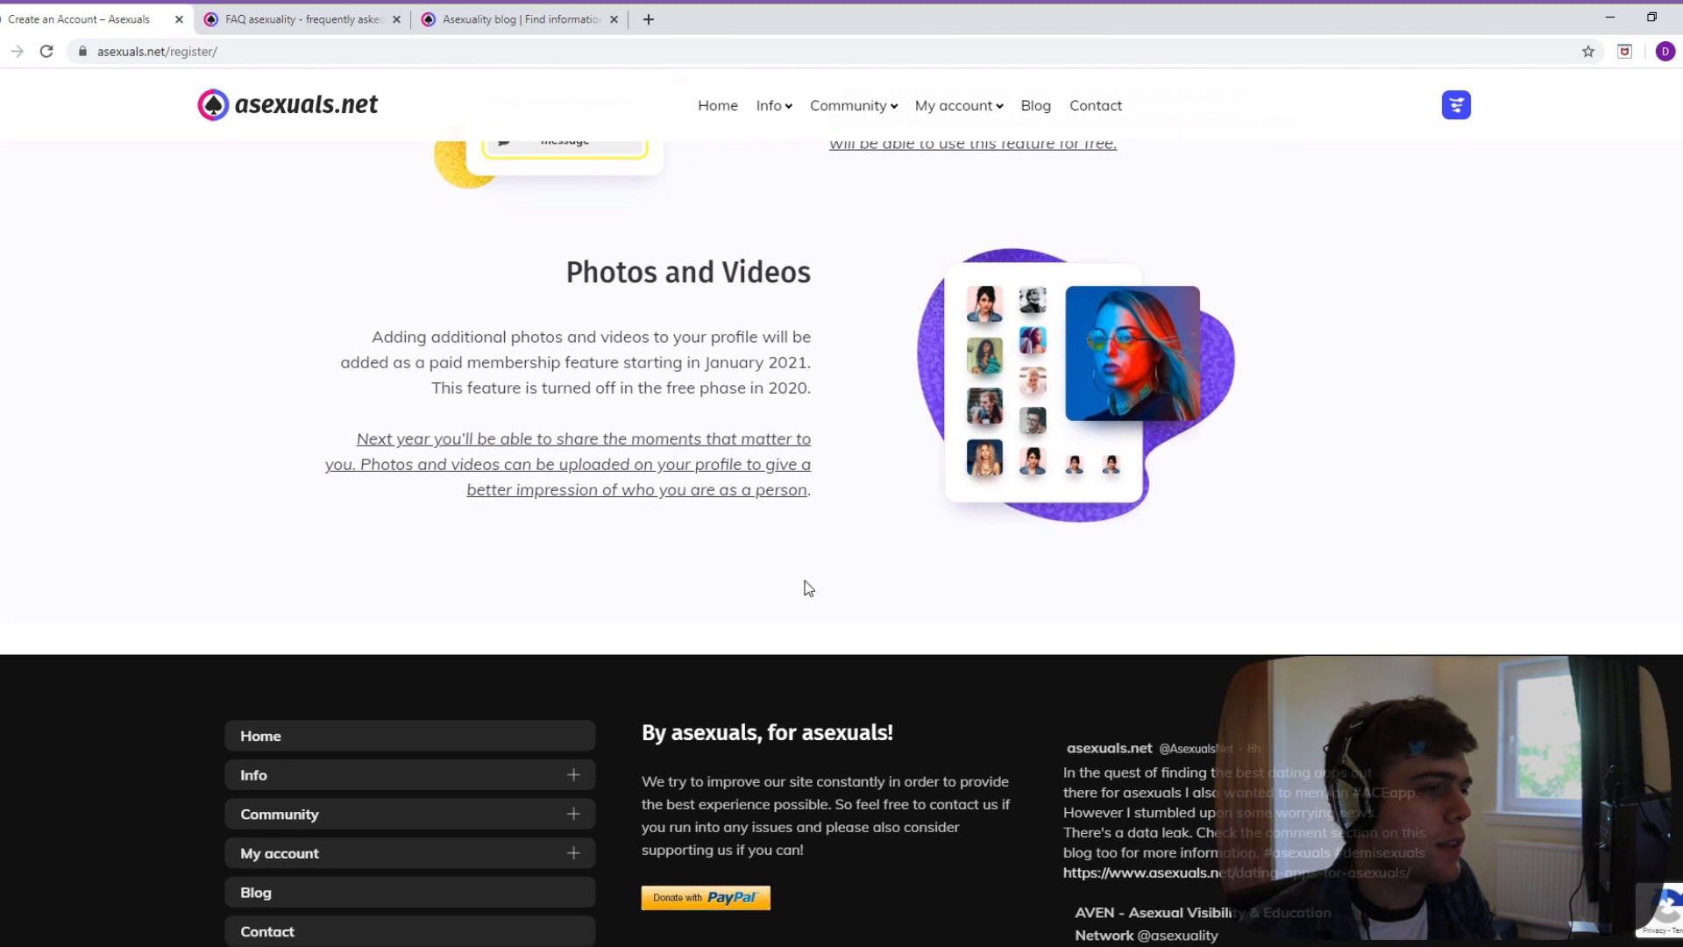
{"action": "scroll", "scroll_direction": "up", "scroll_amount": 3}
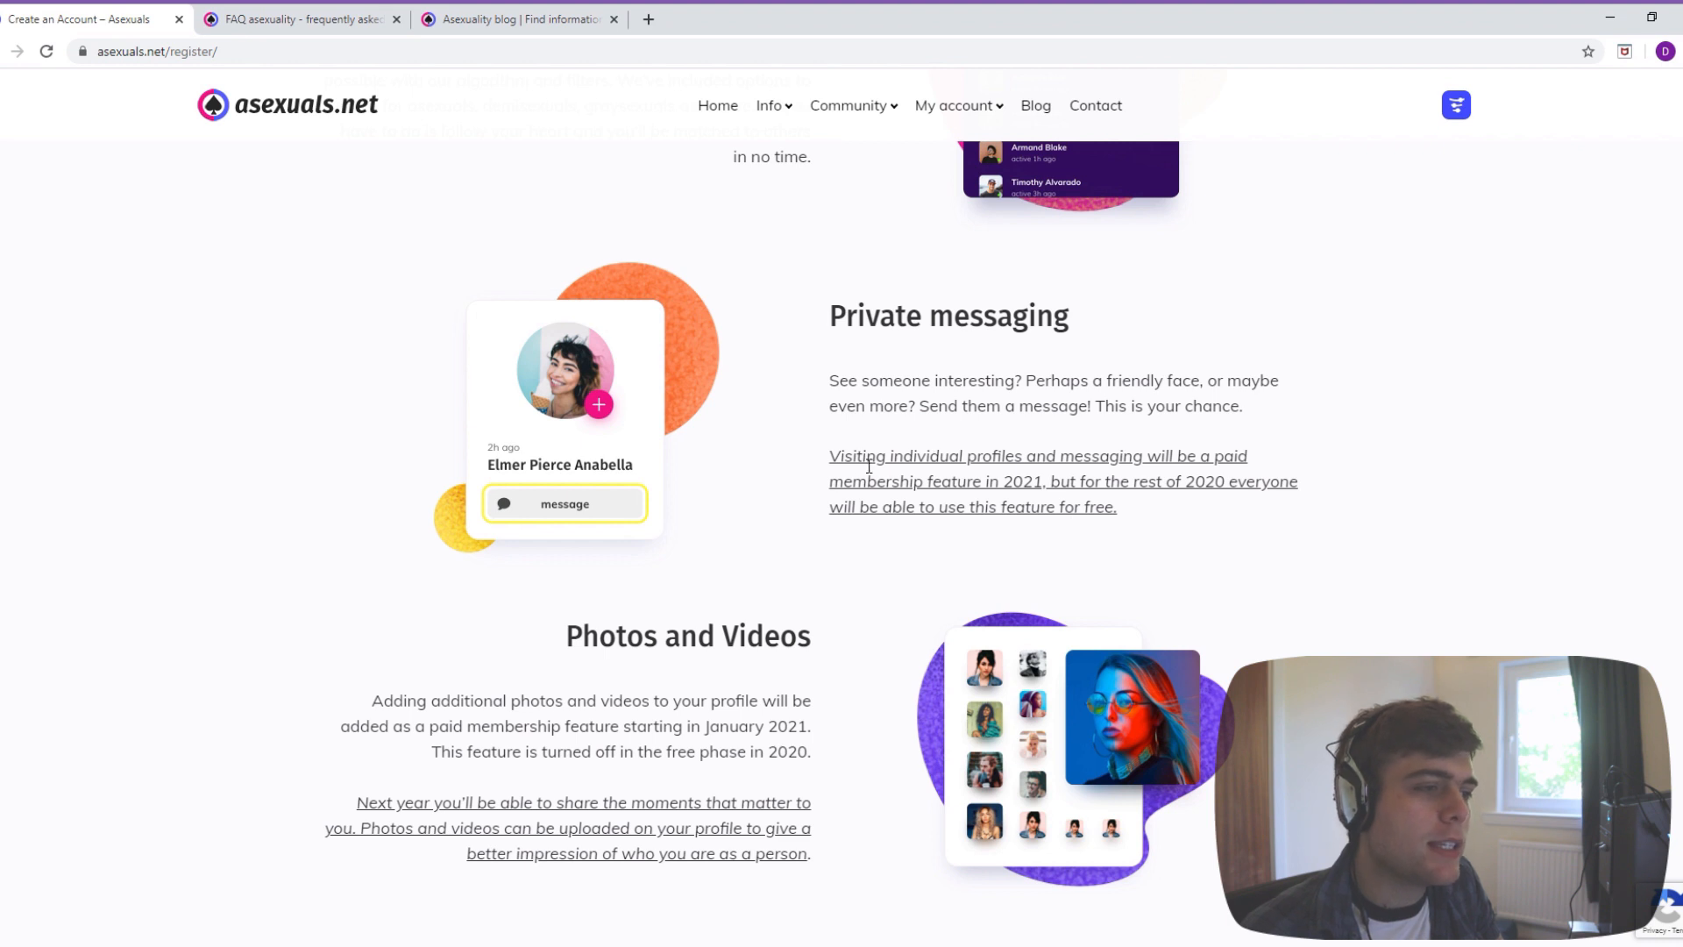
{"action": "mouse_move", "coordinate": [1346, 433]}
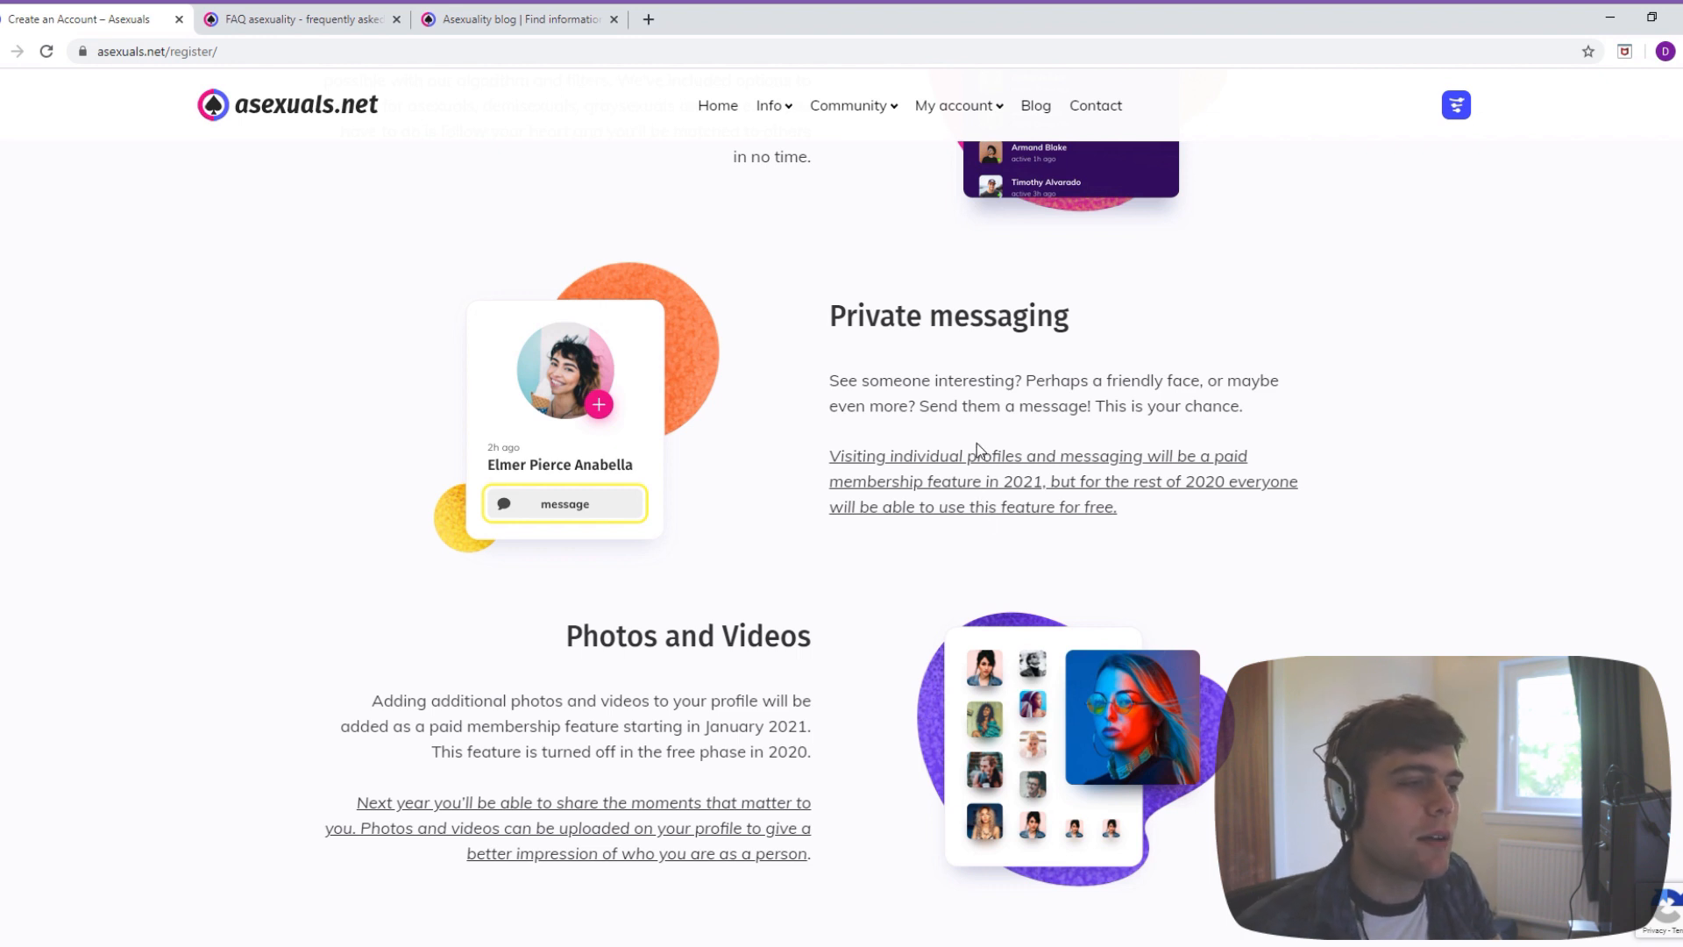
- Read the Private messaging and Photos and Videos descriptions down to the empty Account Details form
{"action": "left_click_drag", "start_coordinate": [829, 456], "coordinate": [1021, 456]}
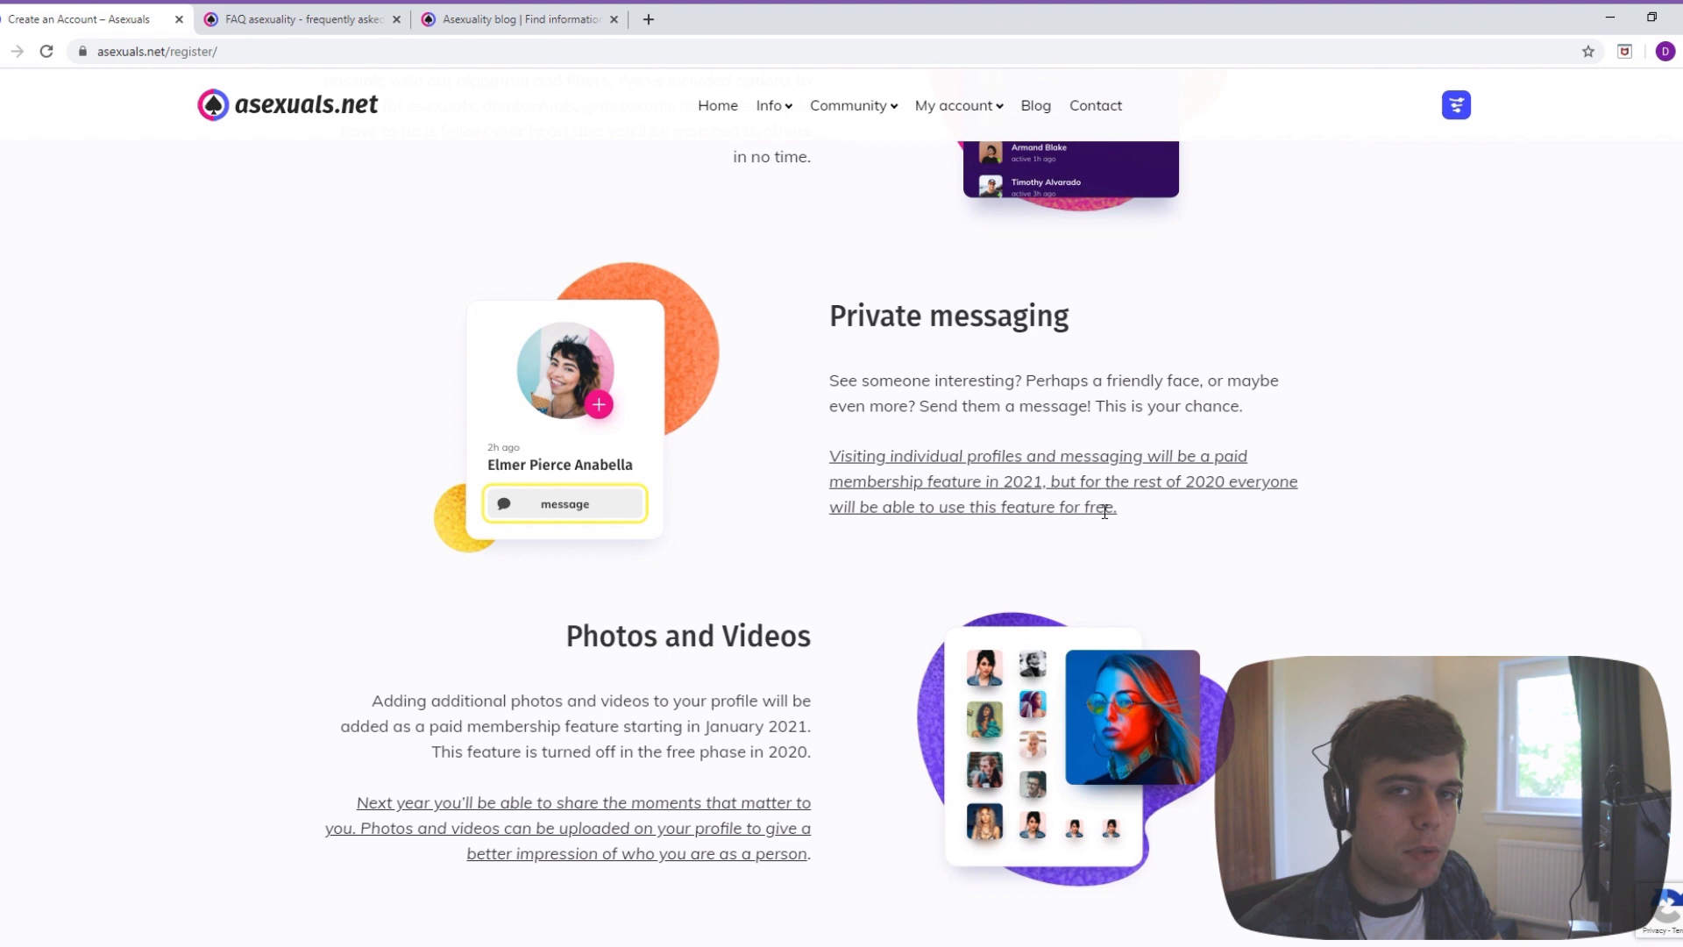
{"action": "scroll", "scroll_direction": "down", "scroll_amount": 3}
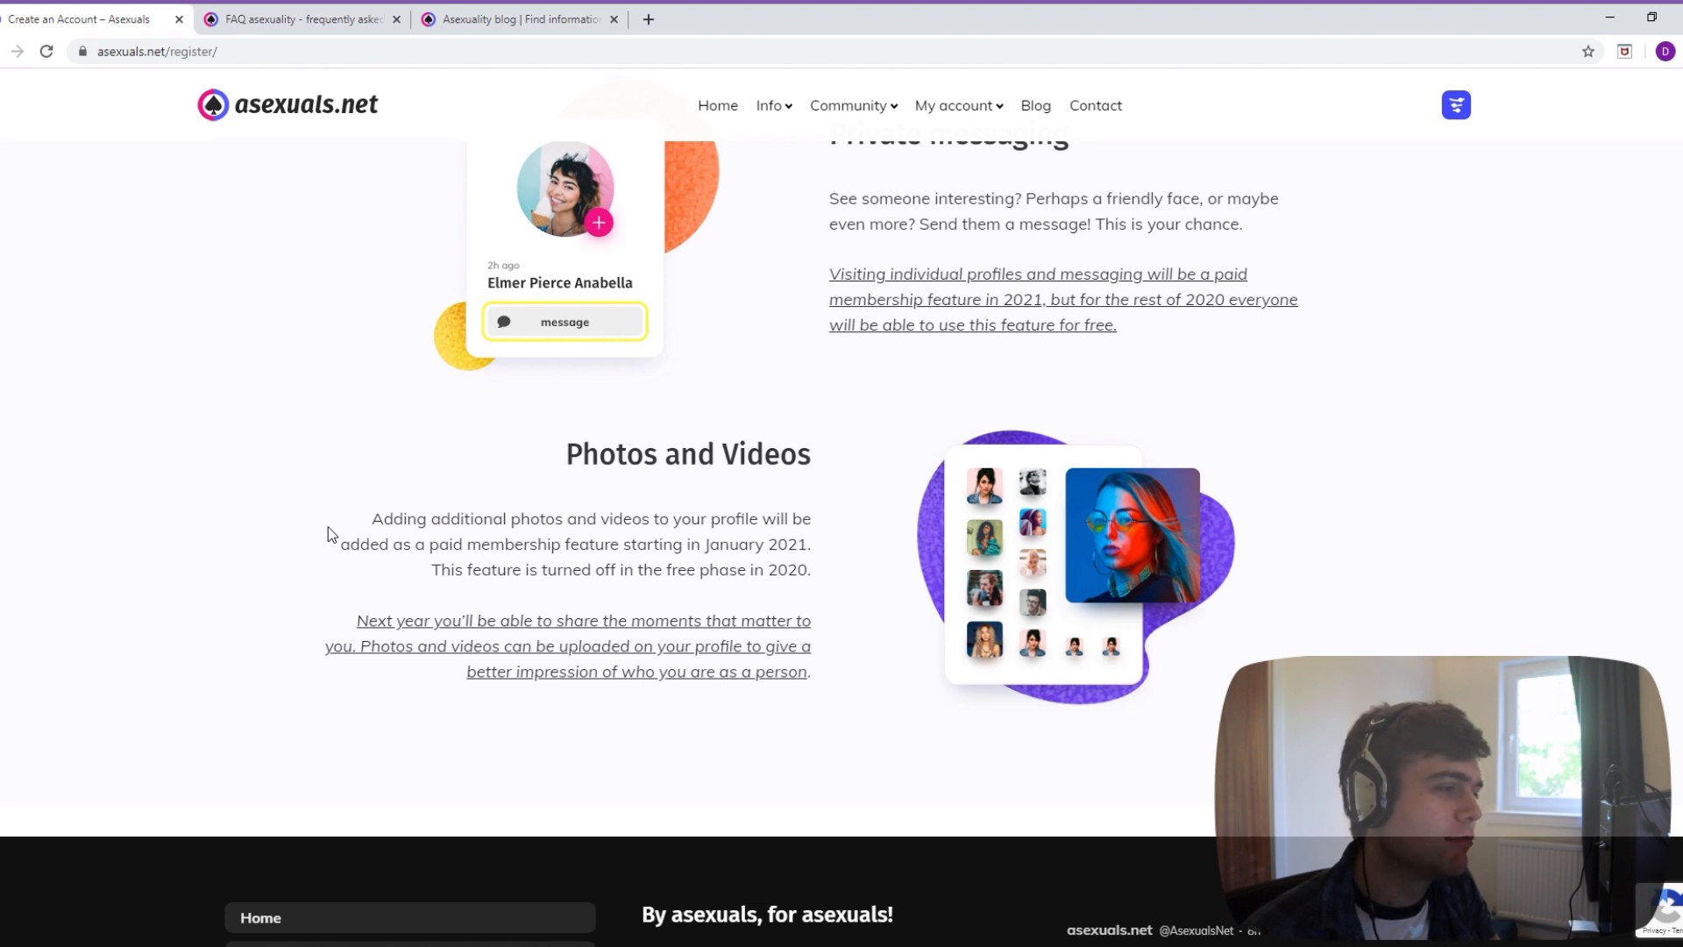
{"action": "left_click_drag", "start_coordinate": [371, 518], "coordinate": [812, 570]}
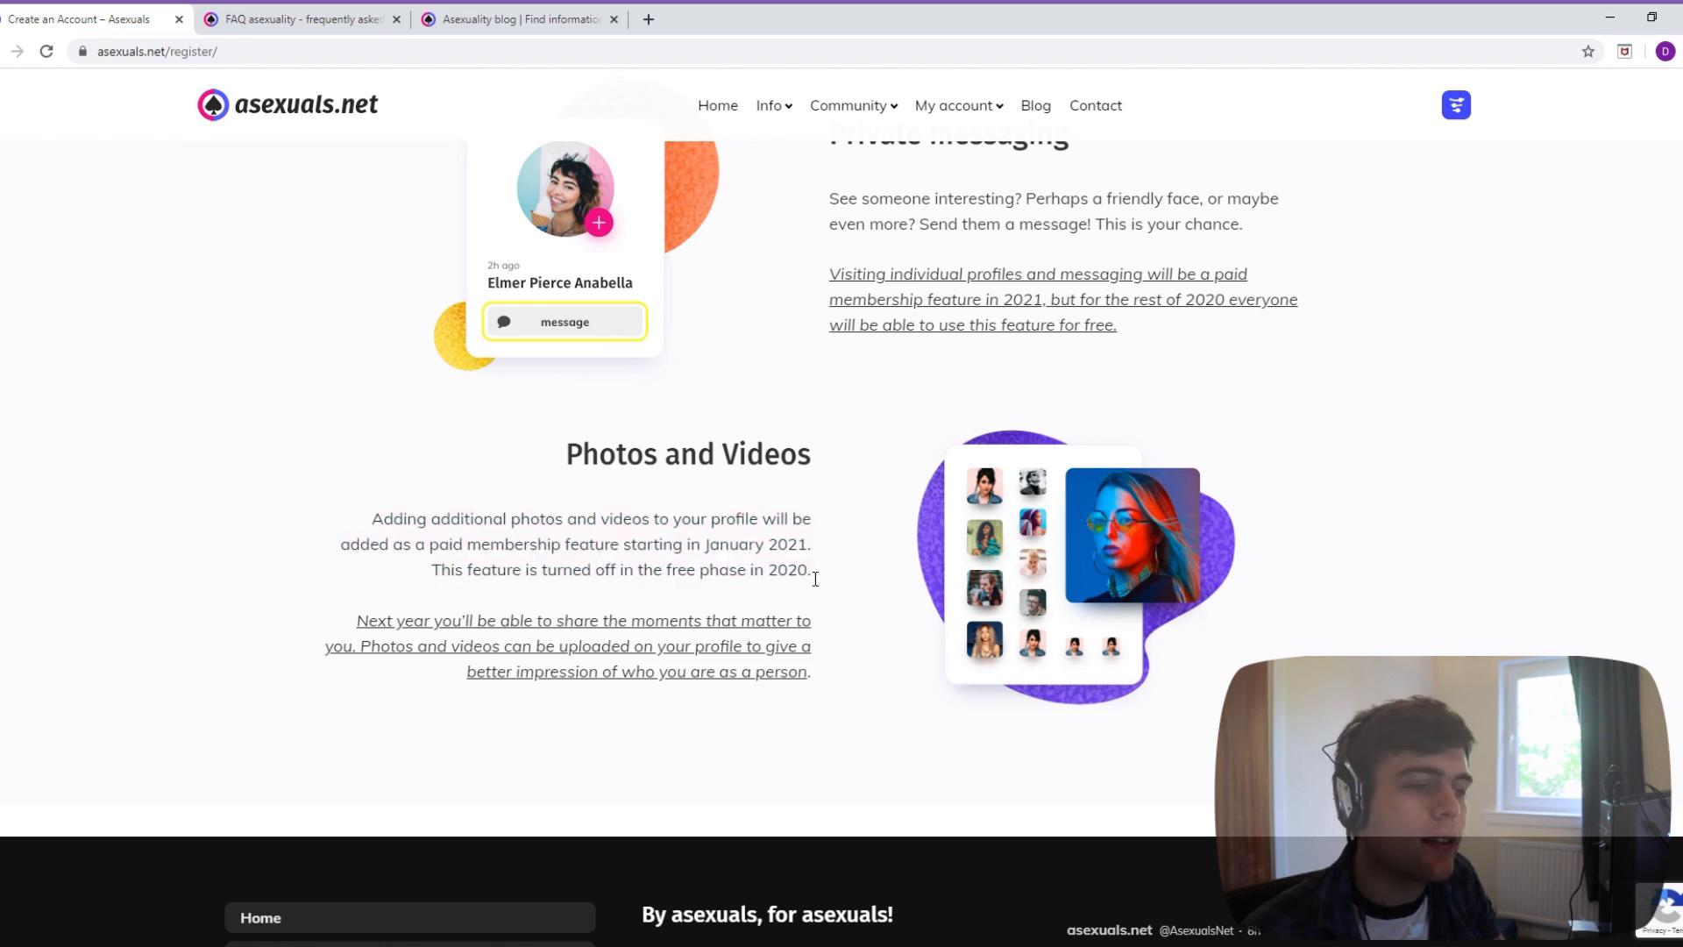
{"action": "mouse_move", "coordinate": [926, 529]}
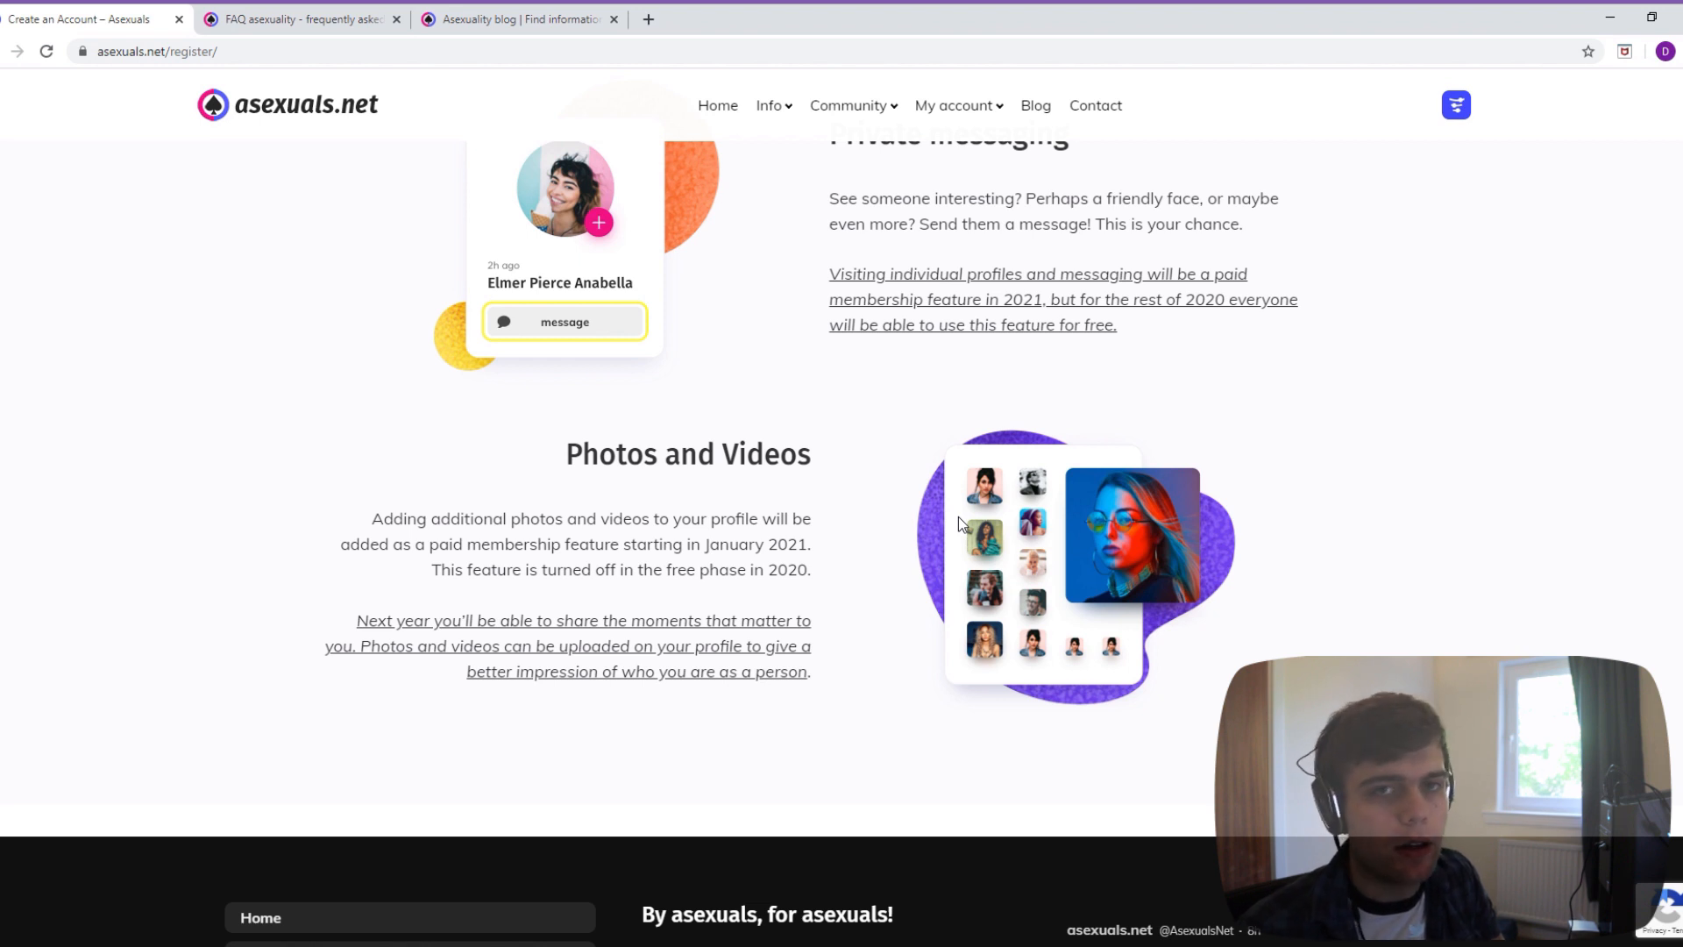
{"action": "mouse_move", "coordinate": [1027, 512]}
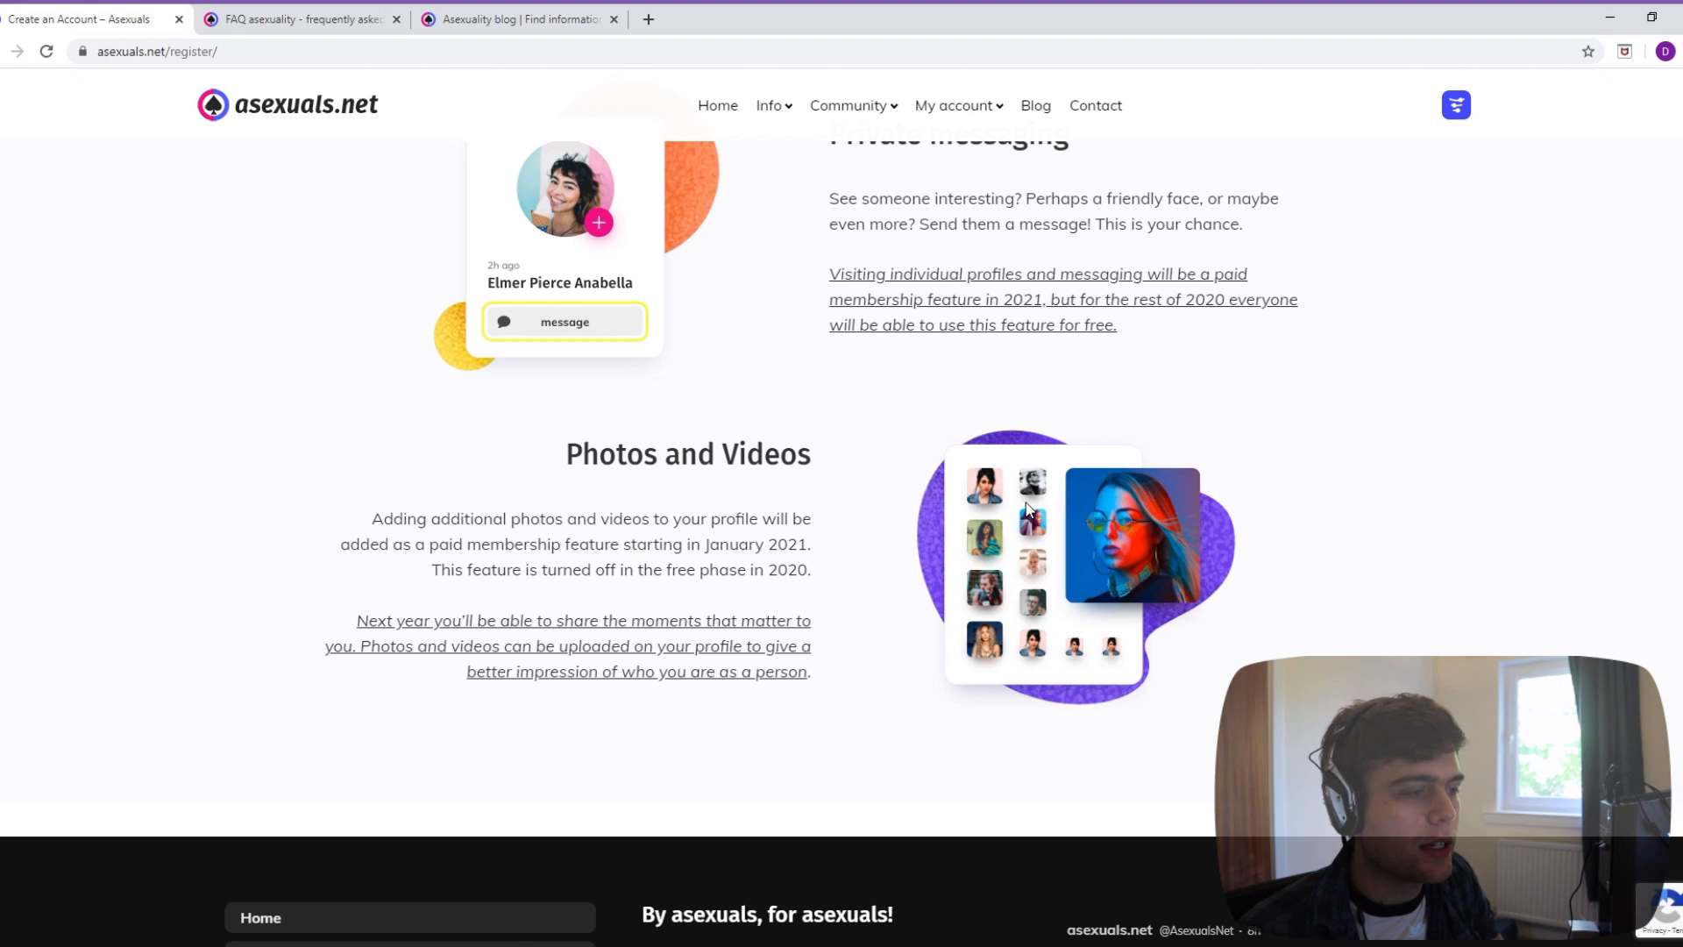
{"action": "scroll", "scroll_direction": "down", "scroll_amount": 3}
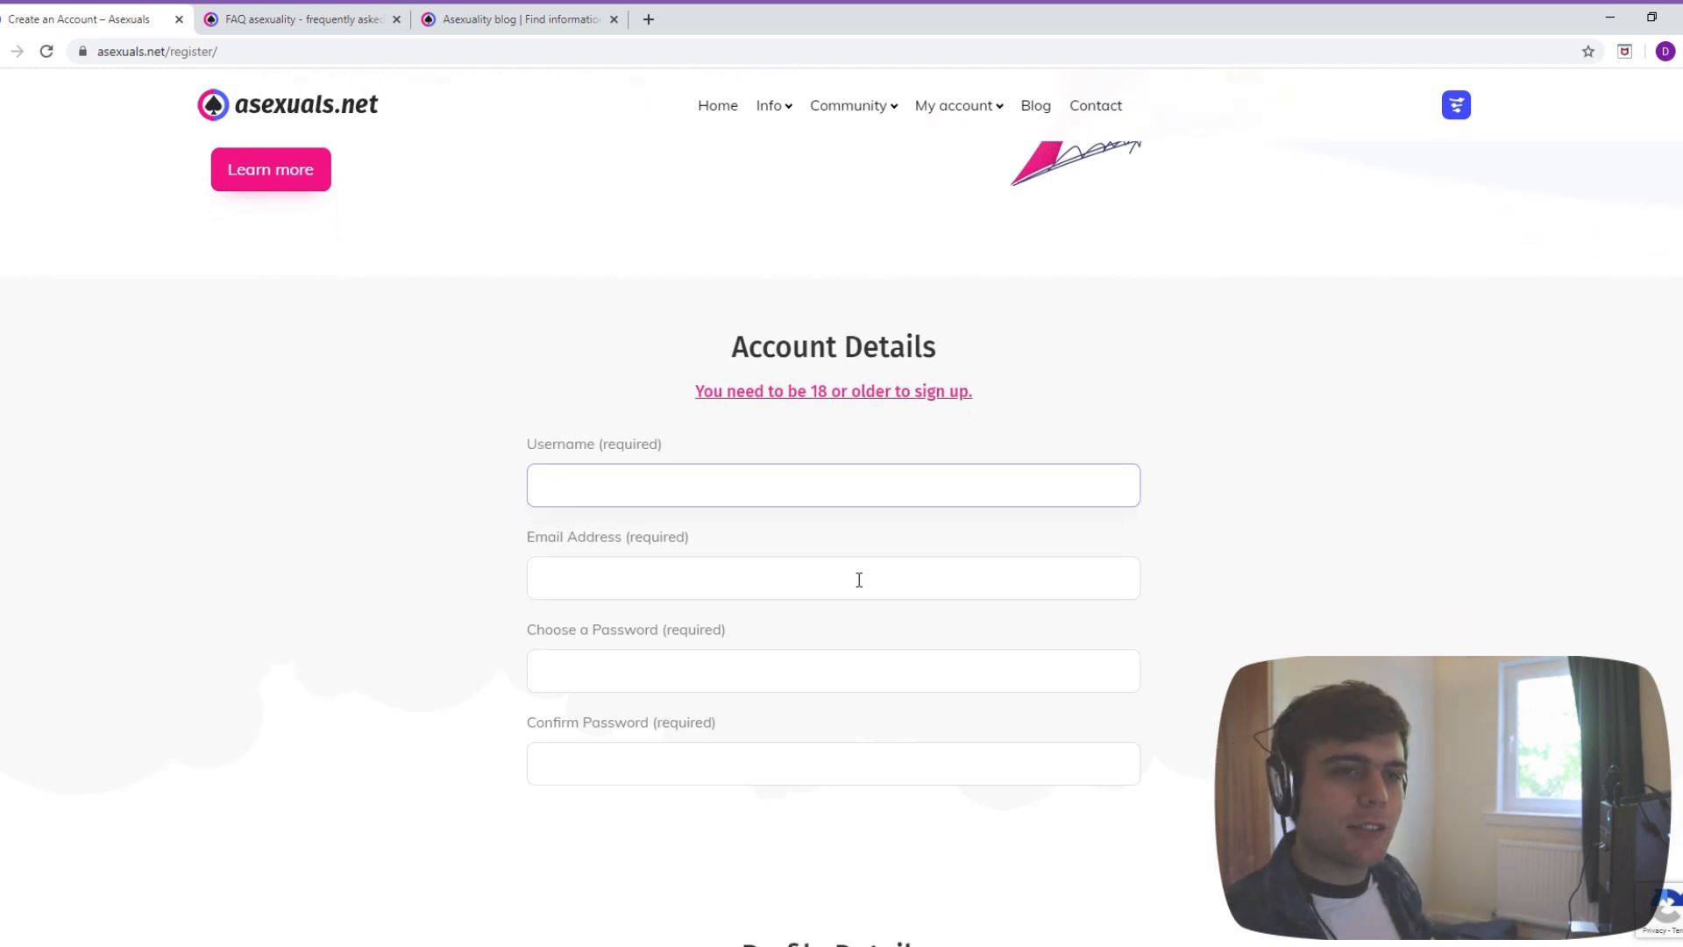
- Enter a username starting 'Slice o' in the Username field
{"action": "left_click", "coordinate": [831, 484]}
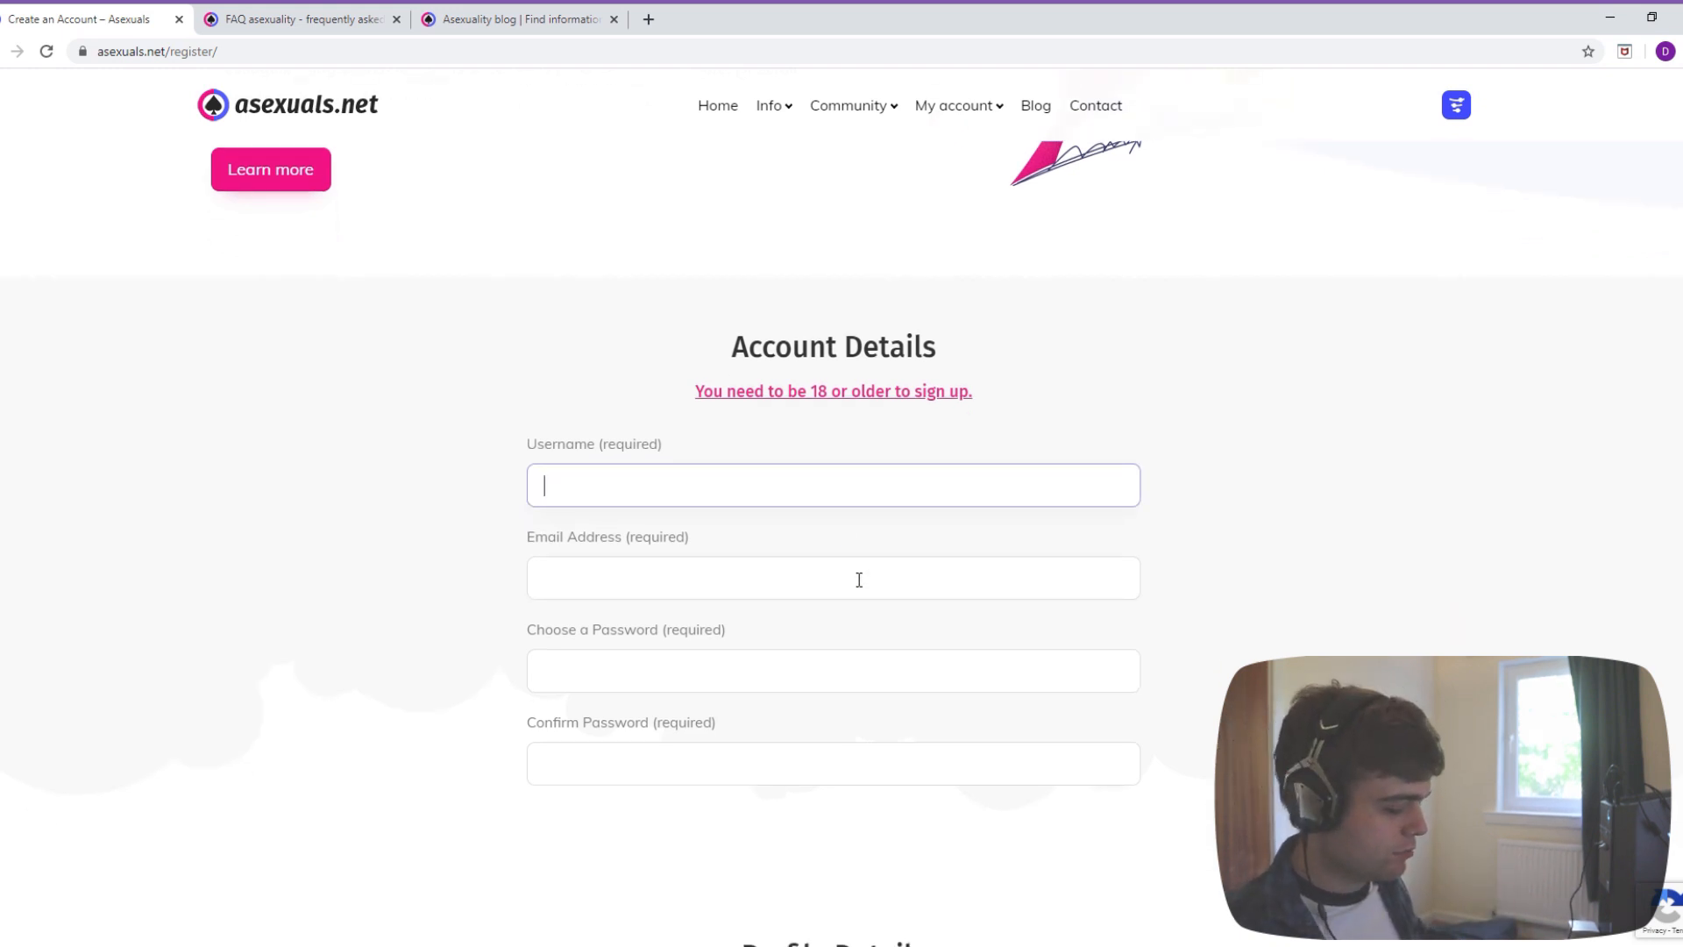
{"action": "type", "text": "Slice o"}
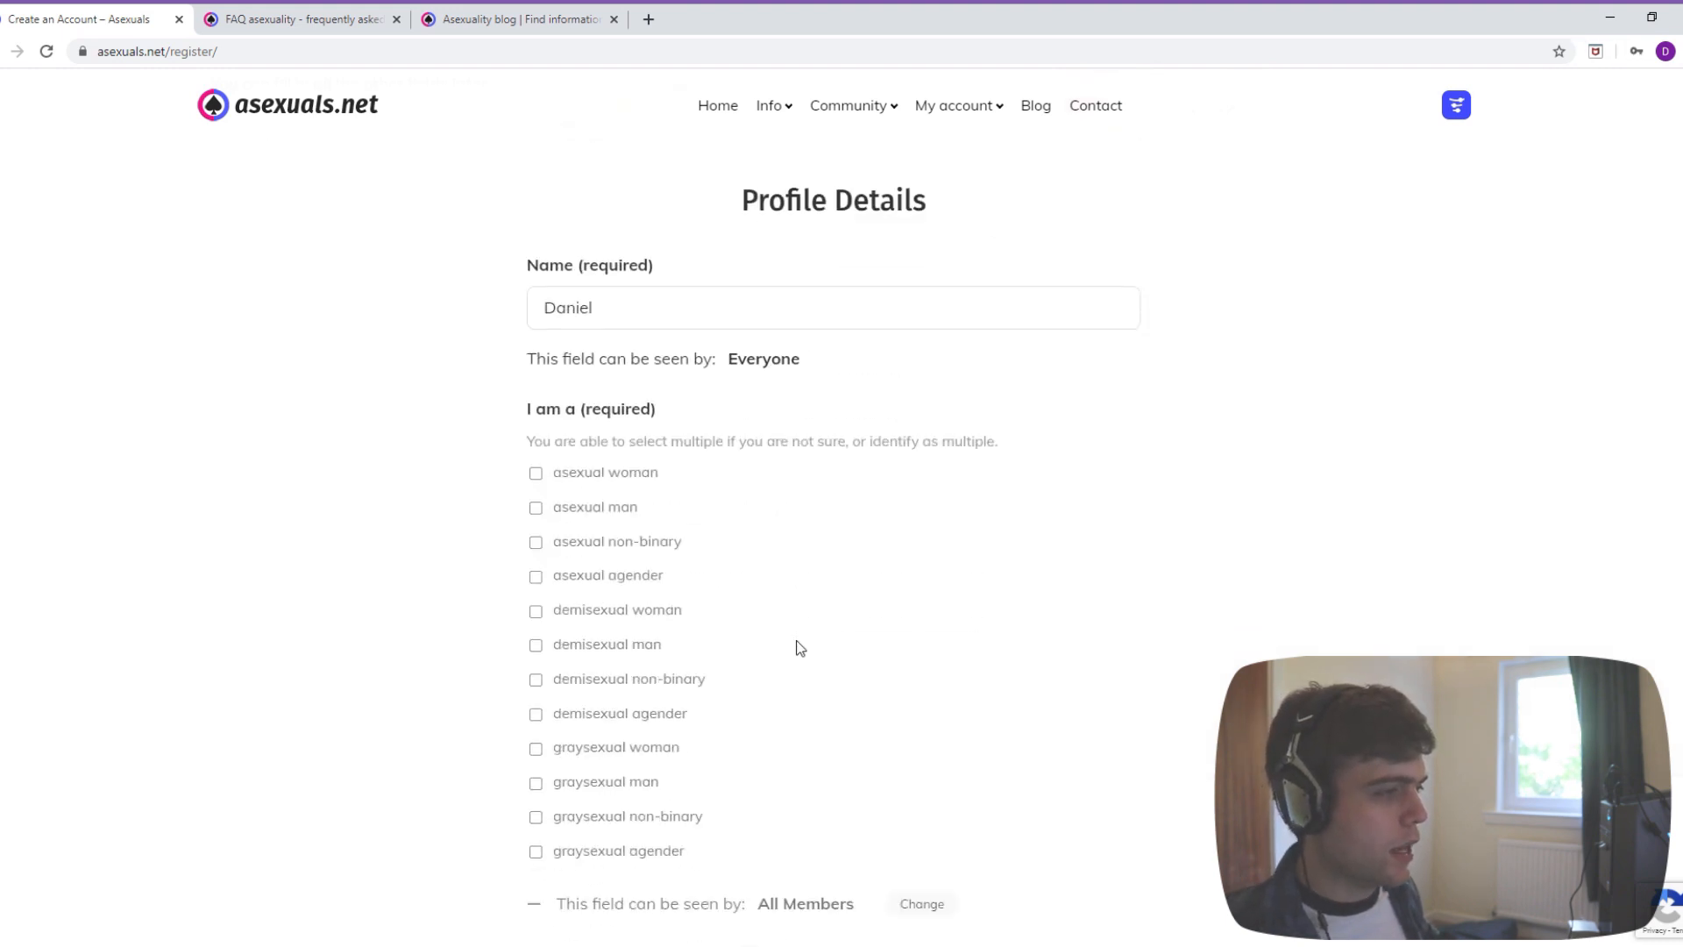
- Move down the form through the 'I am a' and 'Looking for' options
{"action": "scroll", "scroll_direction": "down", "scroll_amount": 3}
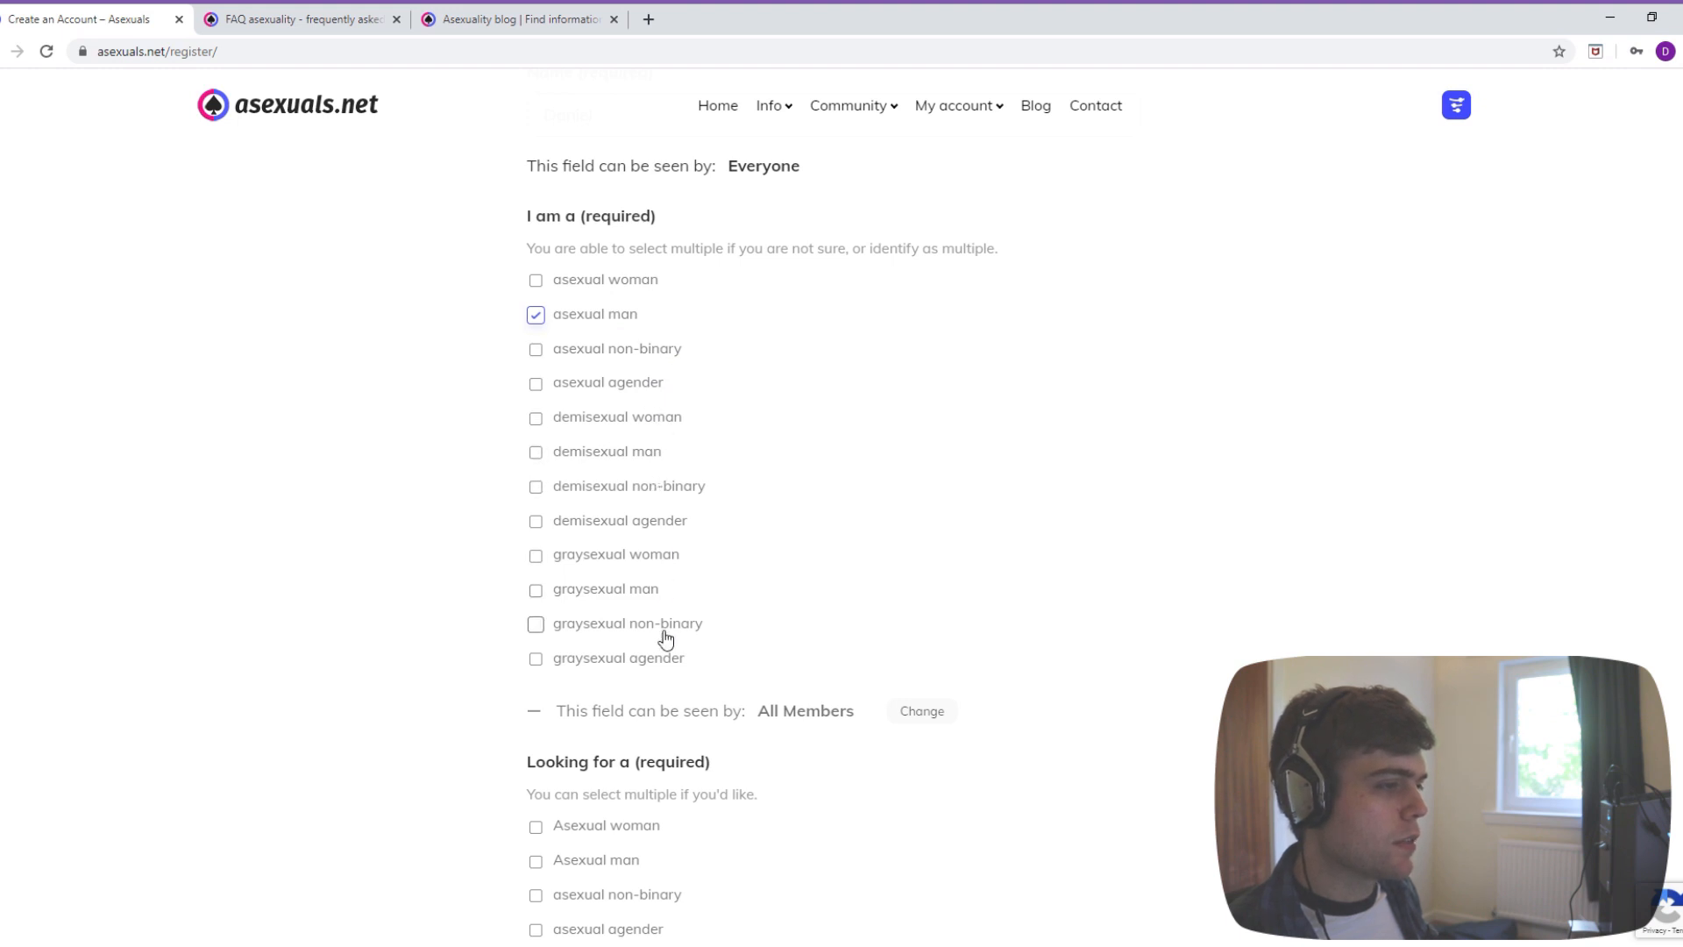
{"action": "mouse_move", "coordinate": [613, 596]}
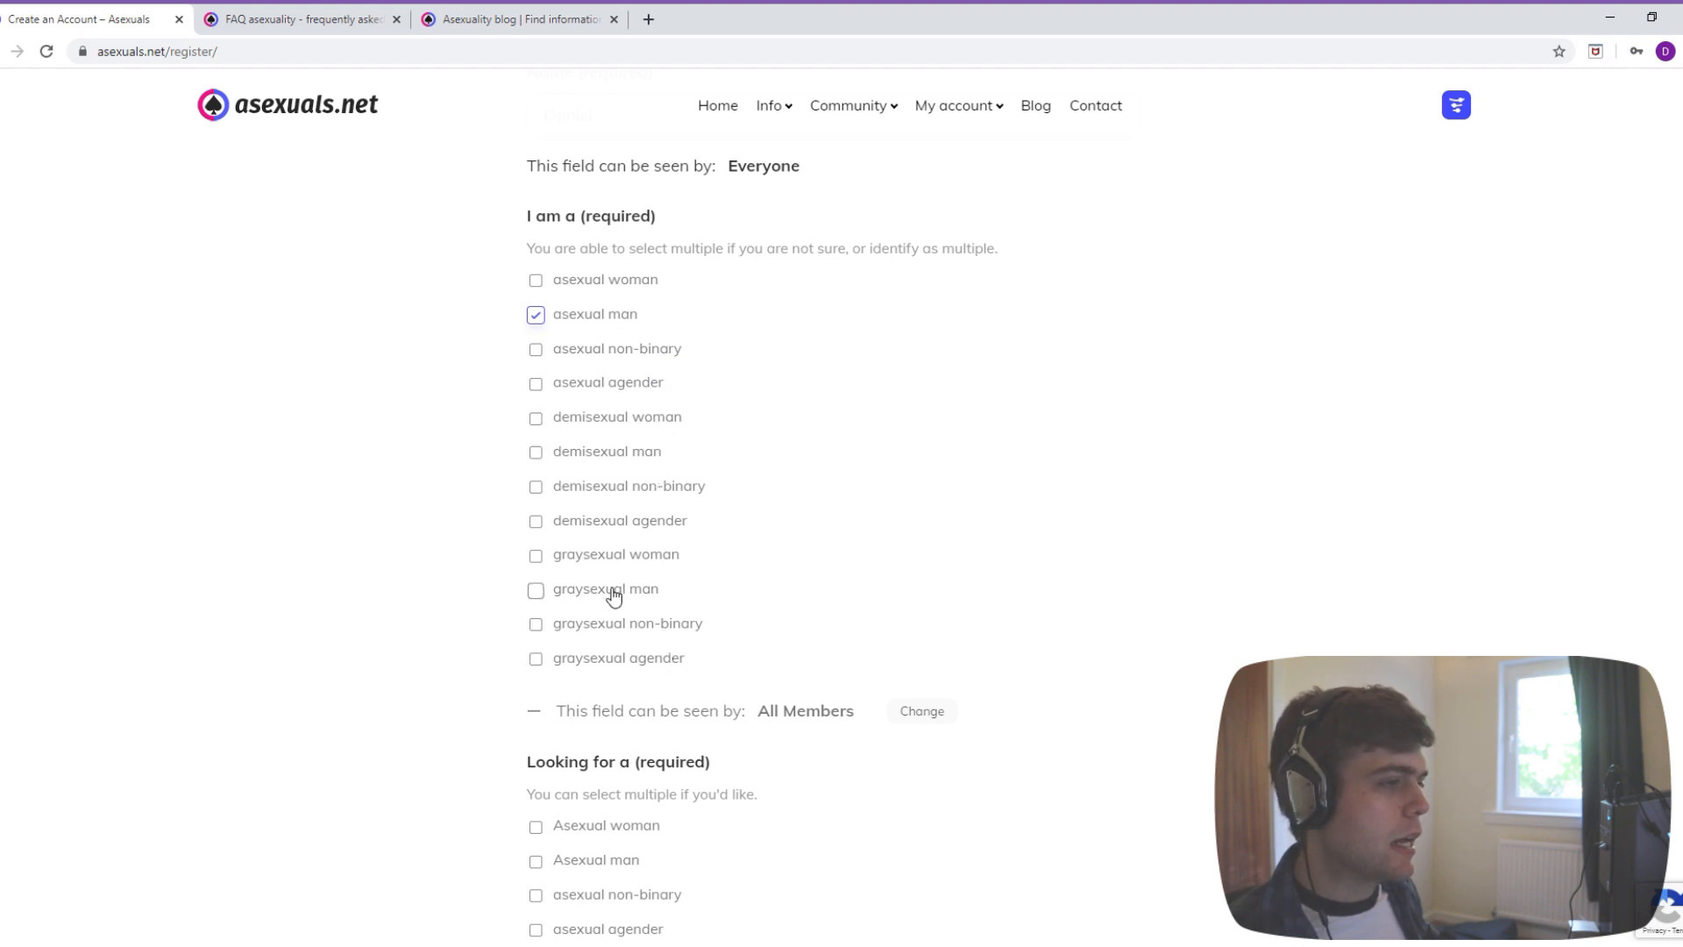
{"action": "mouse_move", "coordinate": [750, 778]}
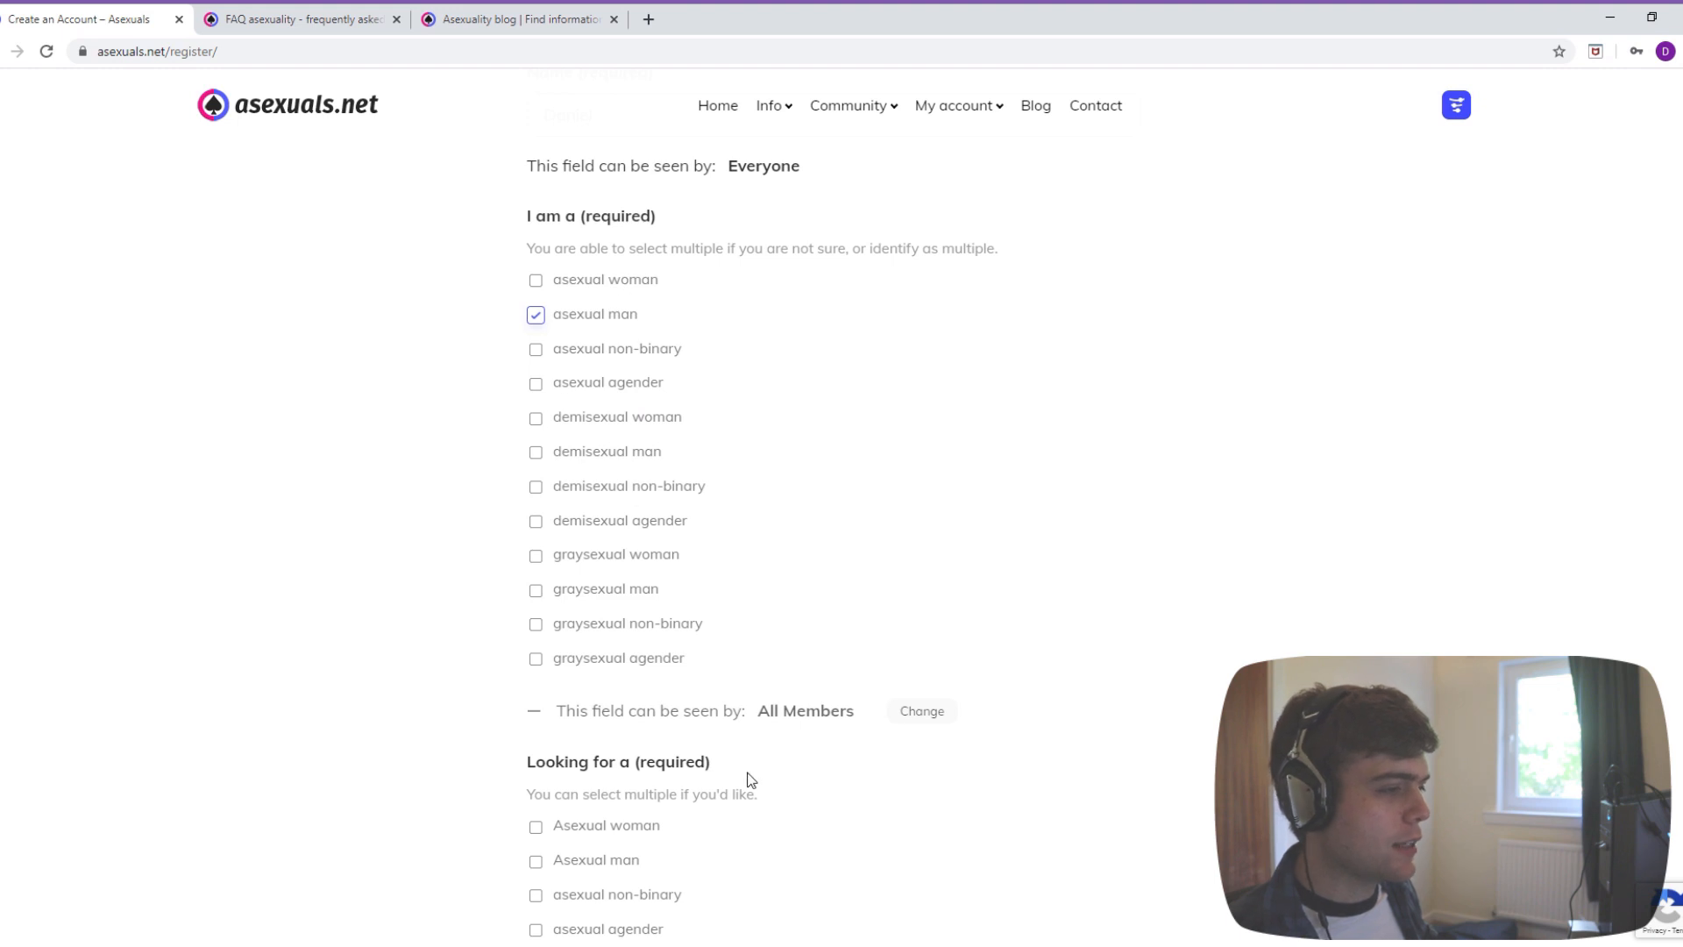
{"action": "scroll", "scroll_direction": "down", "scroll_amount": 3}
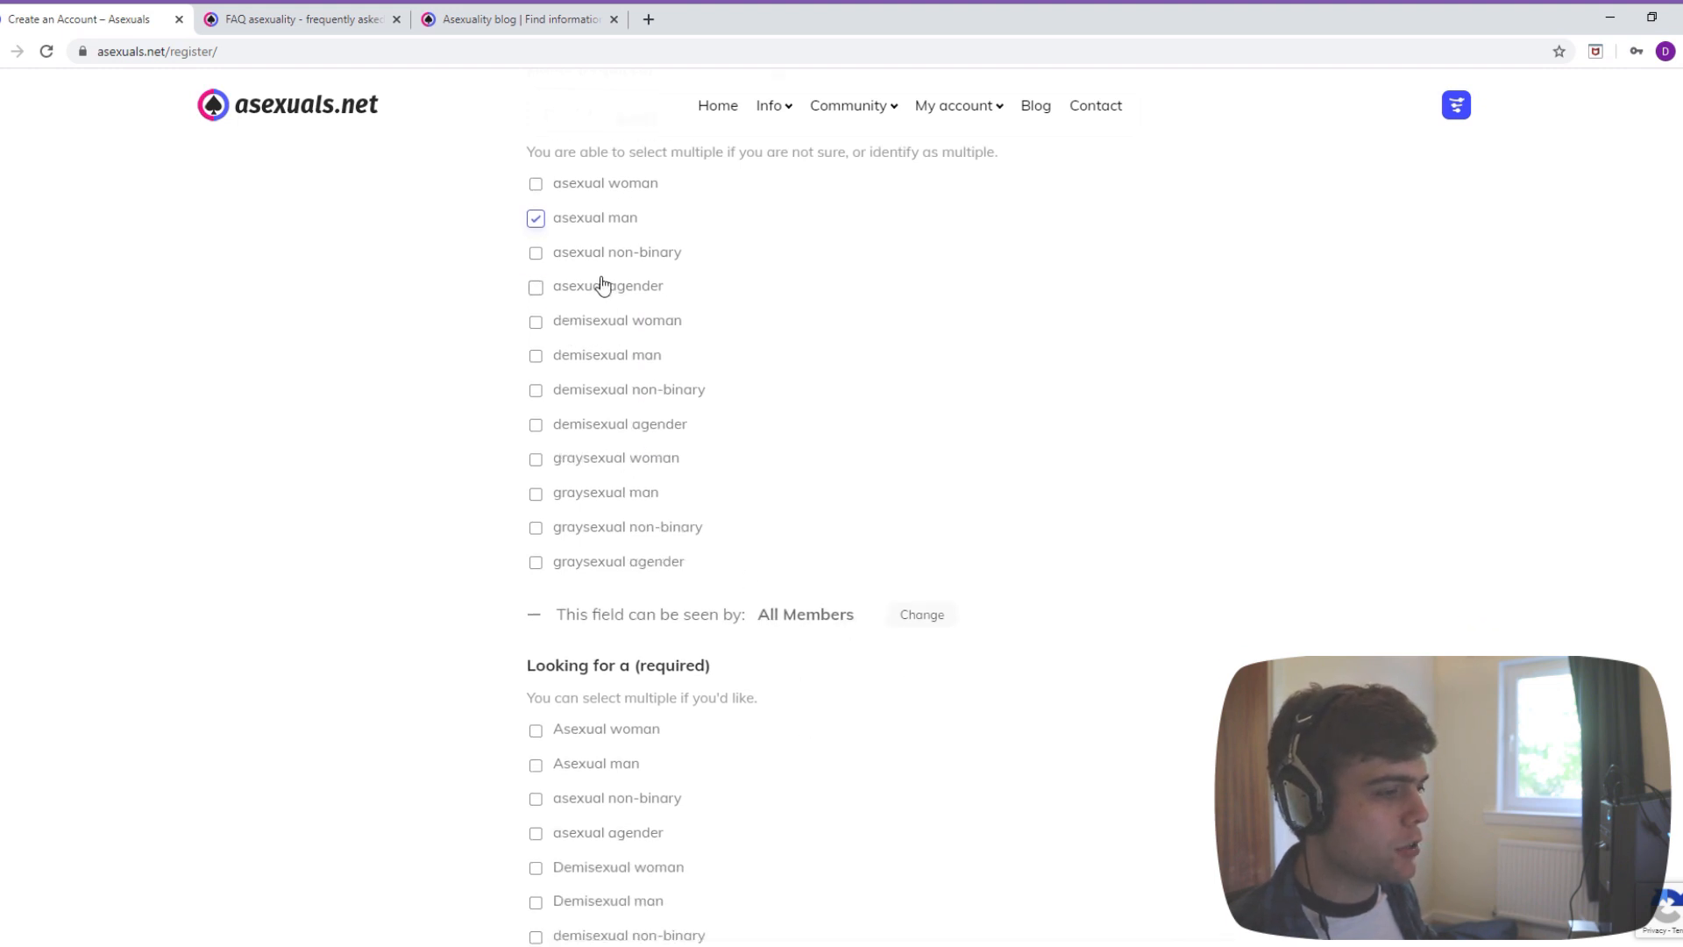
{"action": "scroll", "scroll_direction": "down", "scroll_amount": 3}
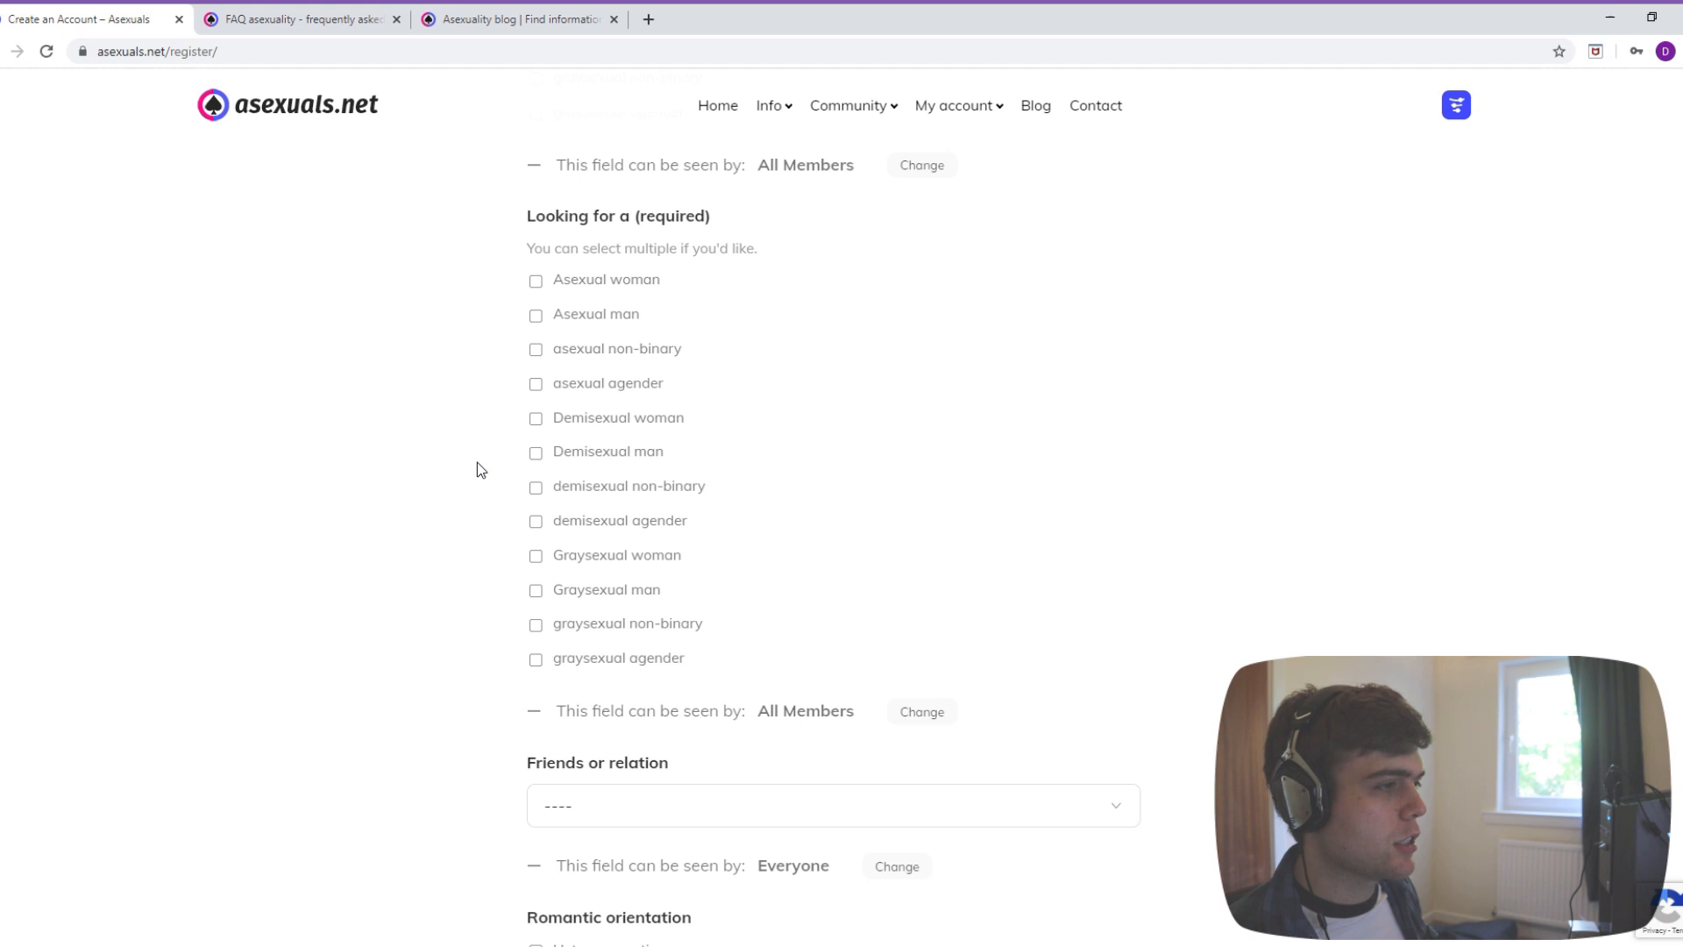
{"action": "scroll", "scroll_direction": "down", "scroll_amount": 3}
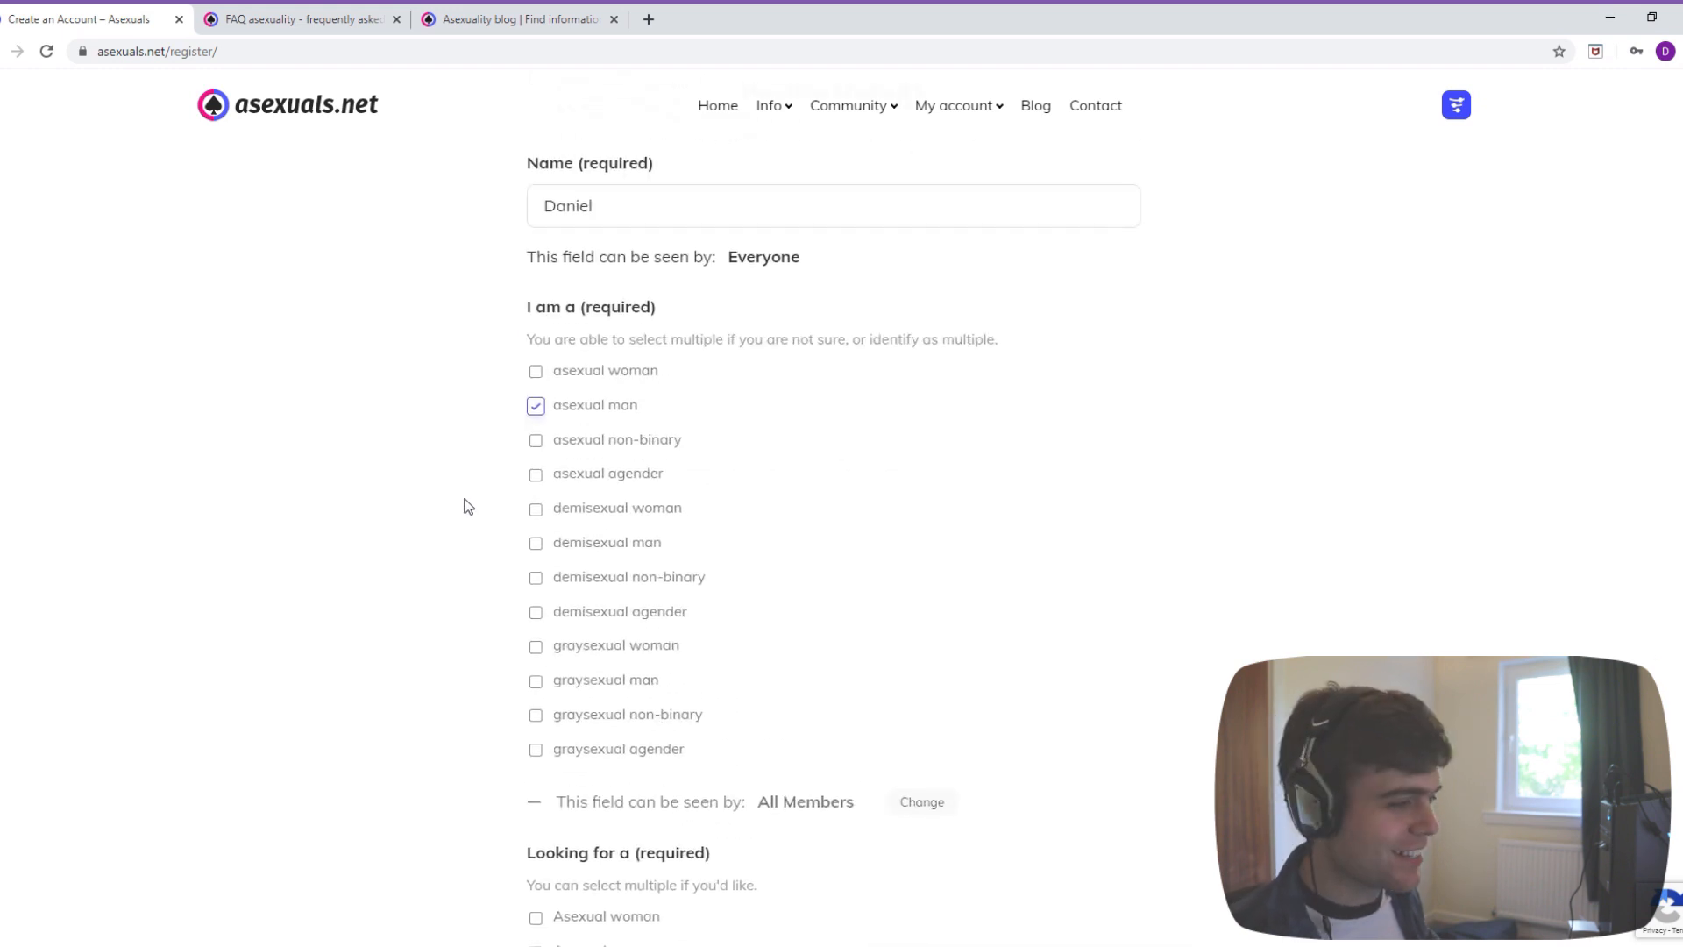
{"action": "scroll", "scroll_direction": "down", "scroll_amount": 3}
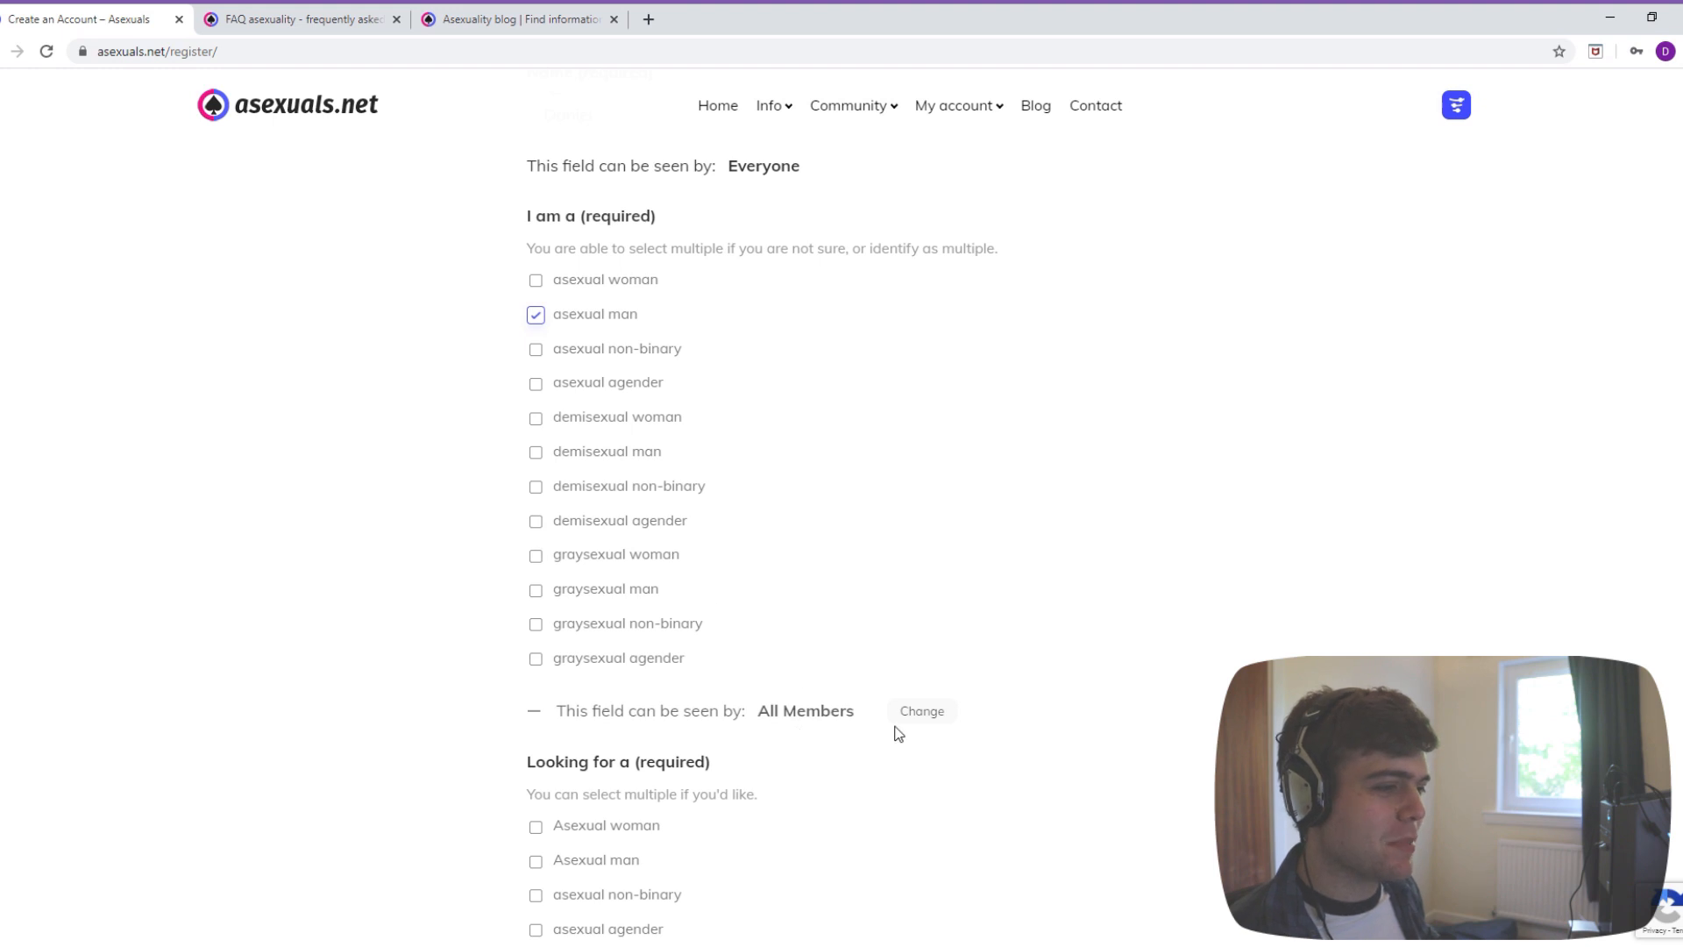
{"action": "left_click", "coordinate": [921, 710]}
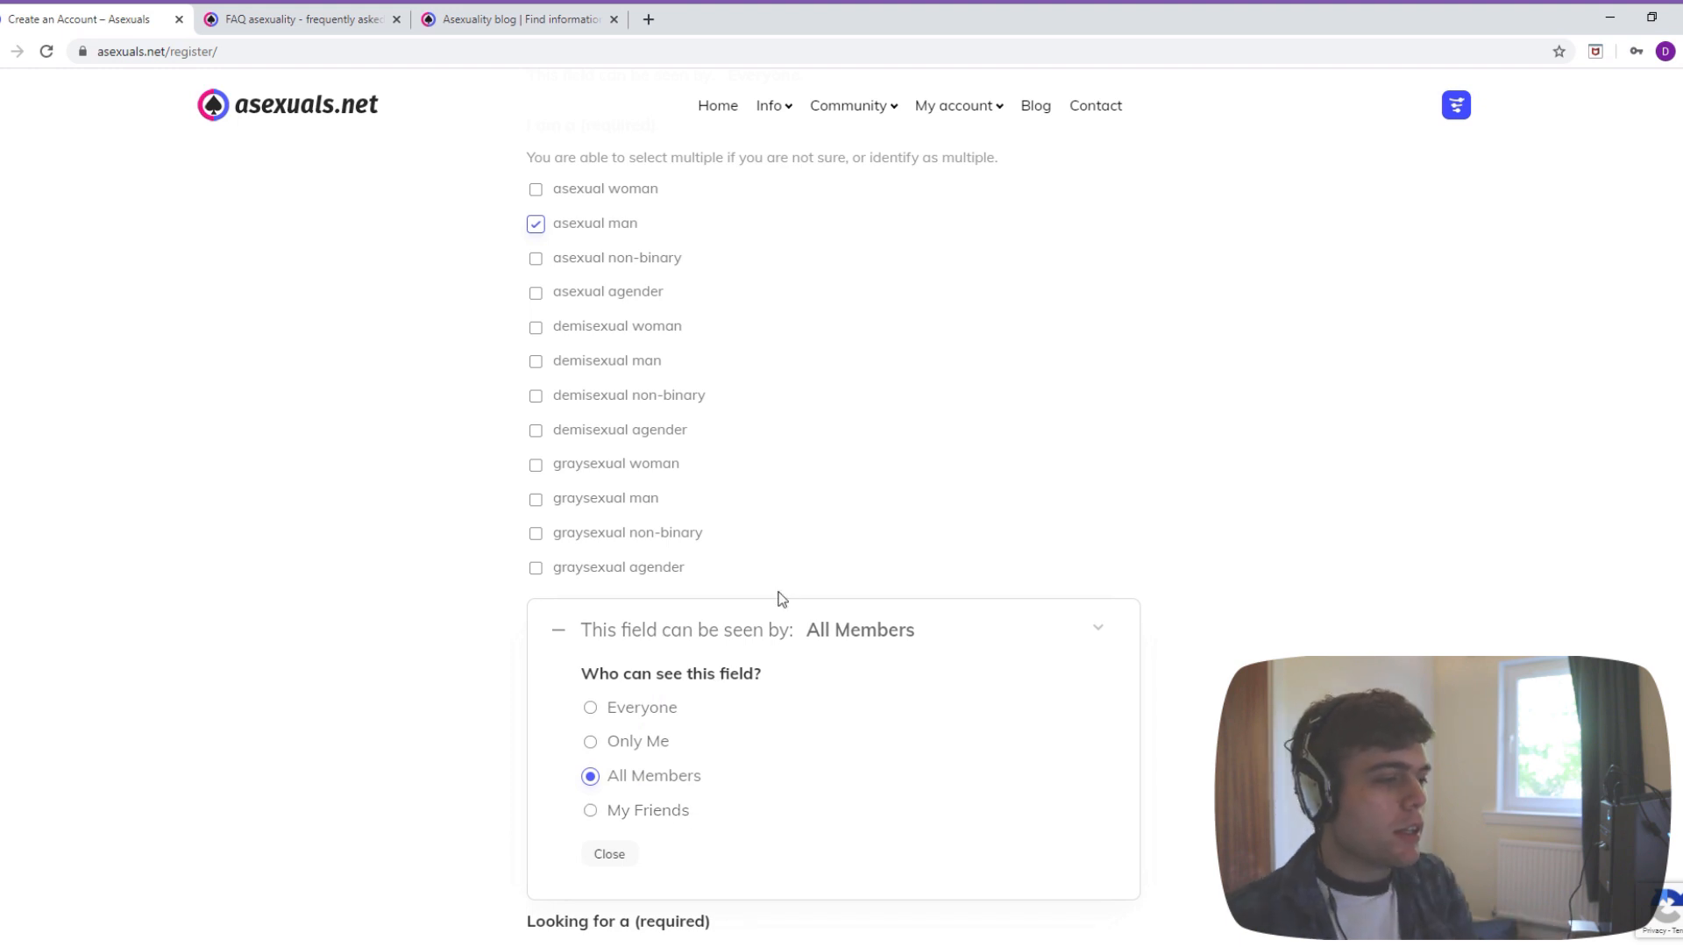
{"action": "mouse_move", "coordinate": [693, 708]}
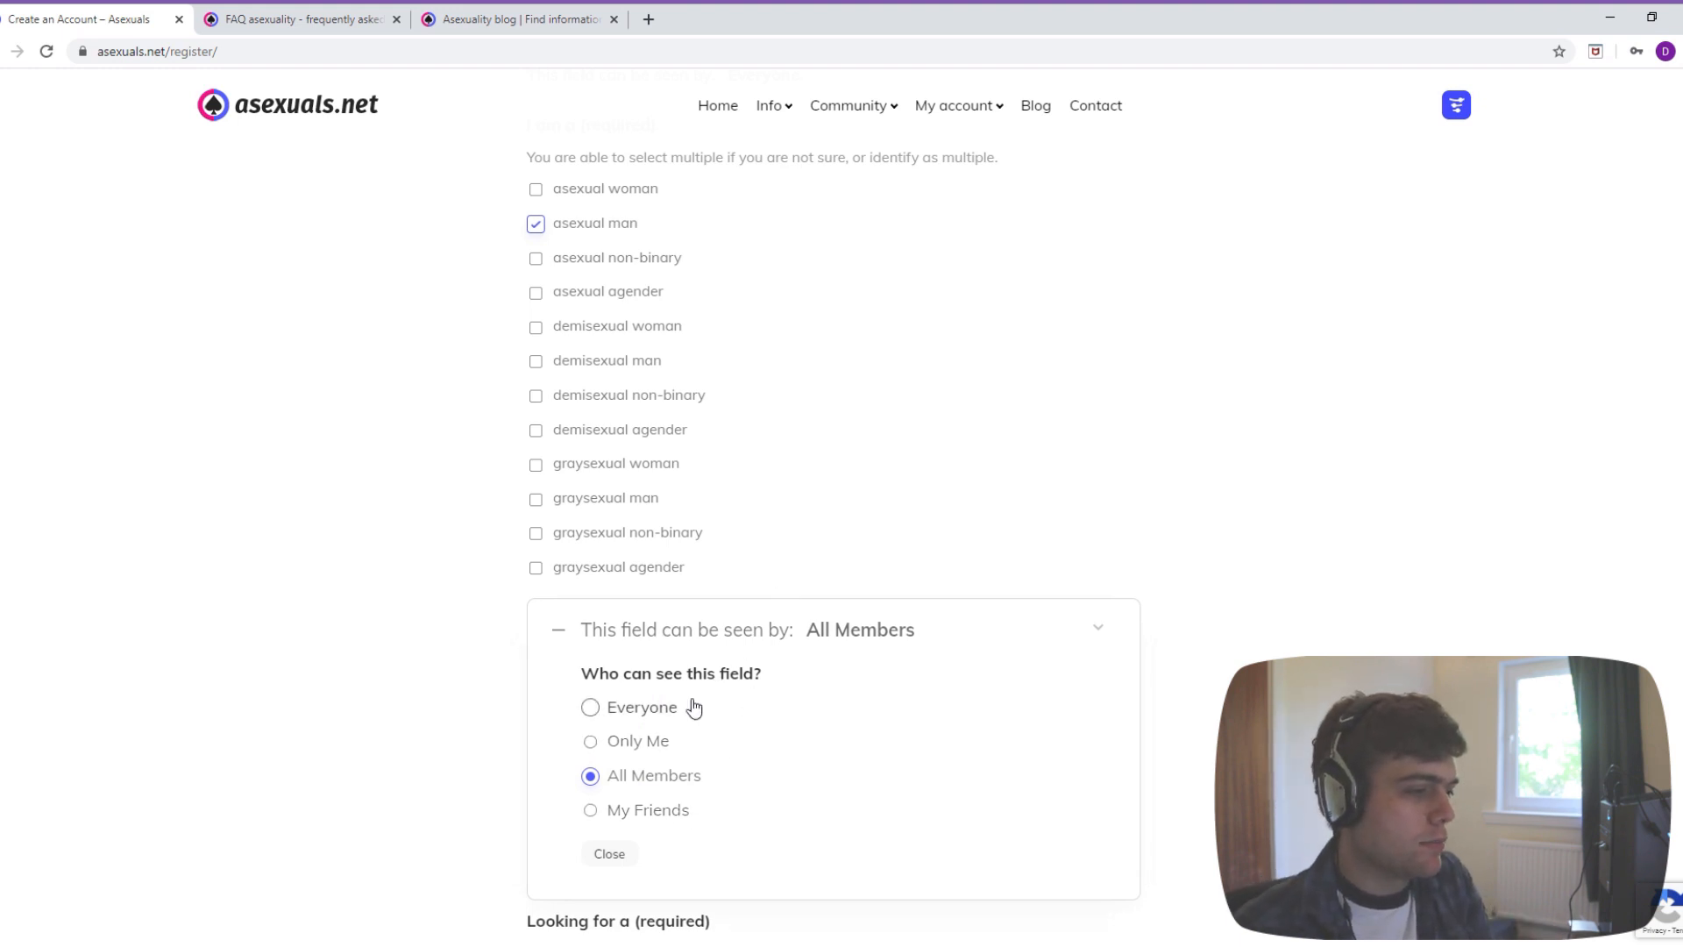
{"action": "mouse_move", "coordinate": [693, 759]}
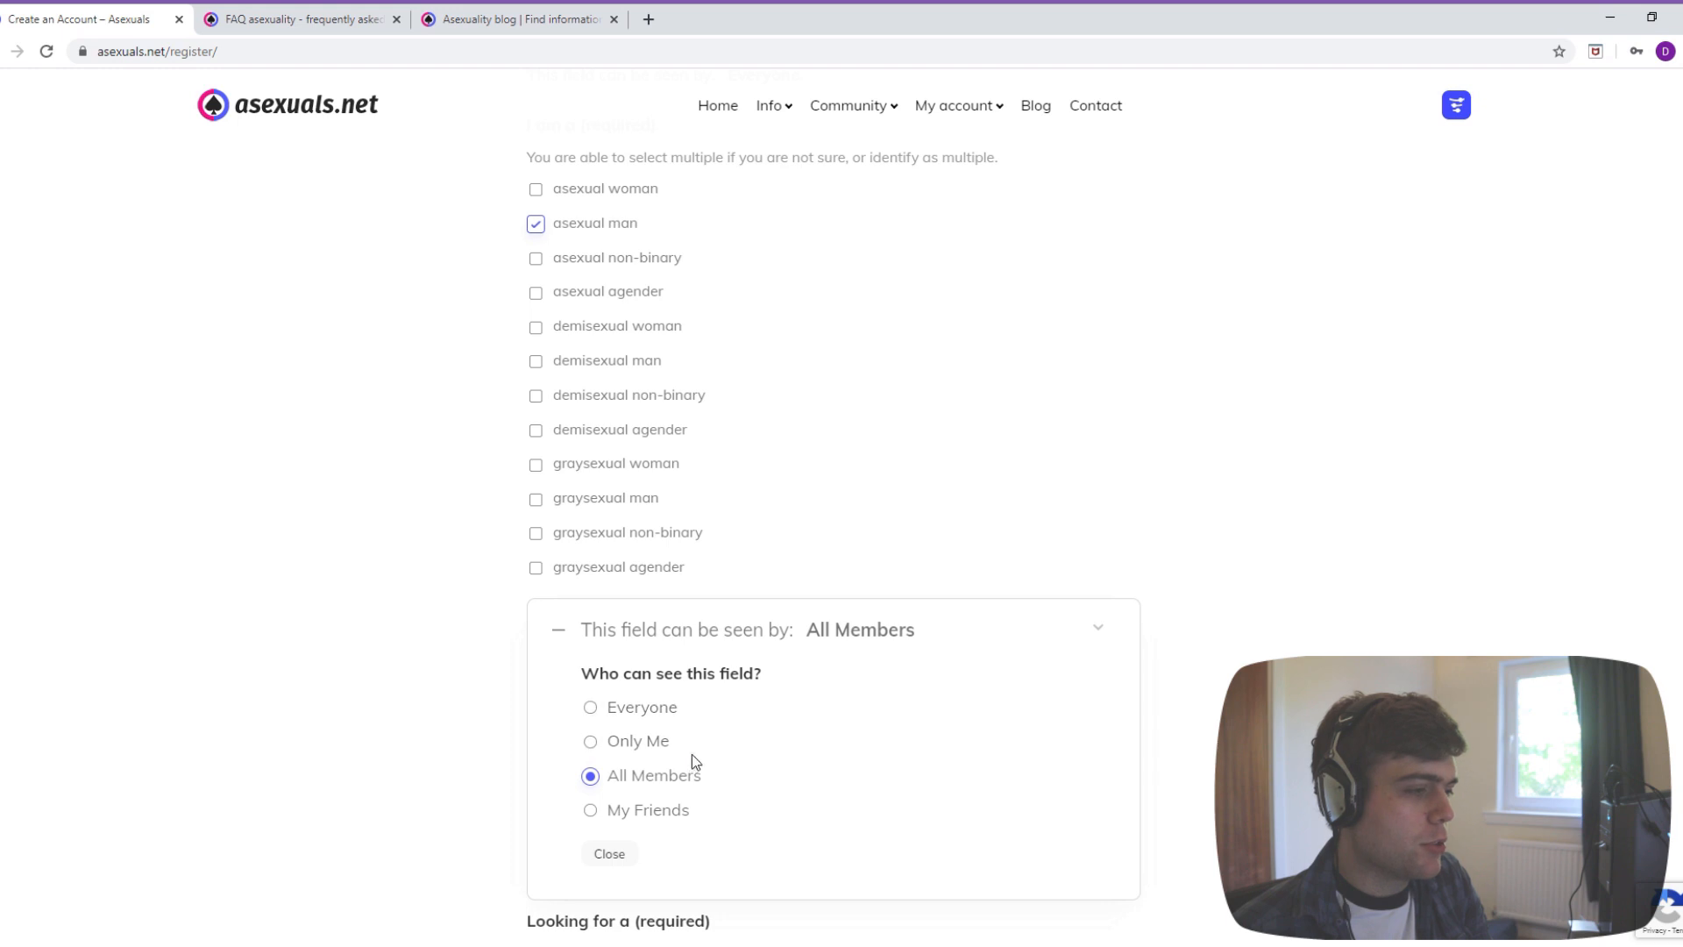
{"action": "mouse_move", "coordinate": [696, 757]}
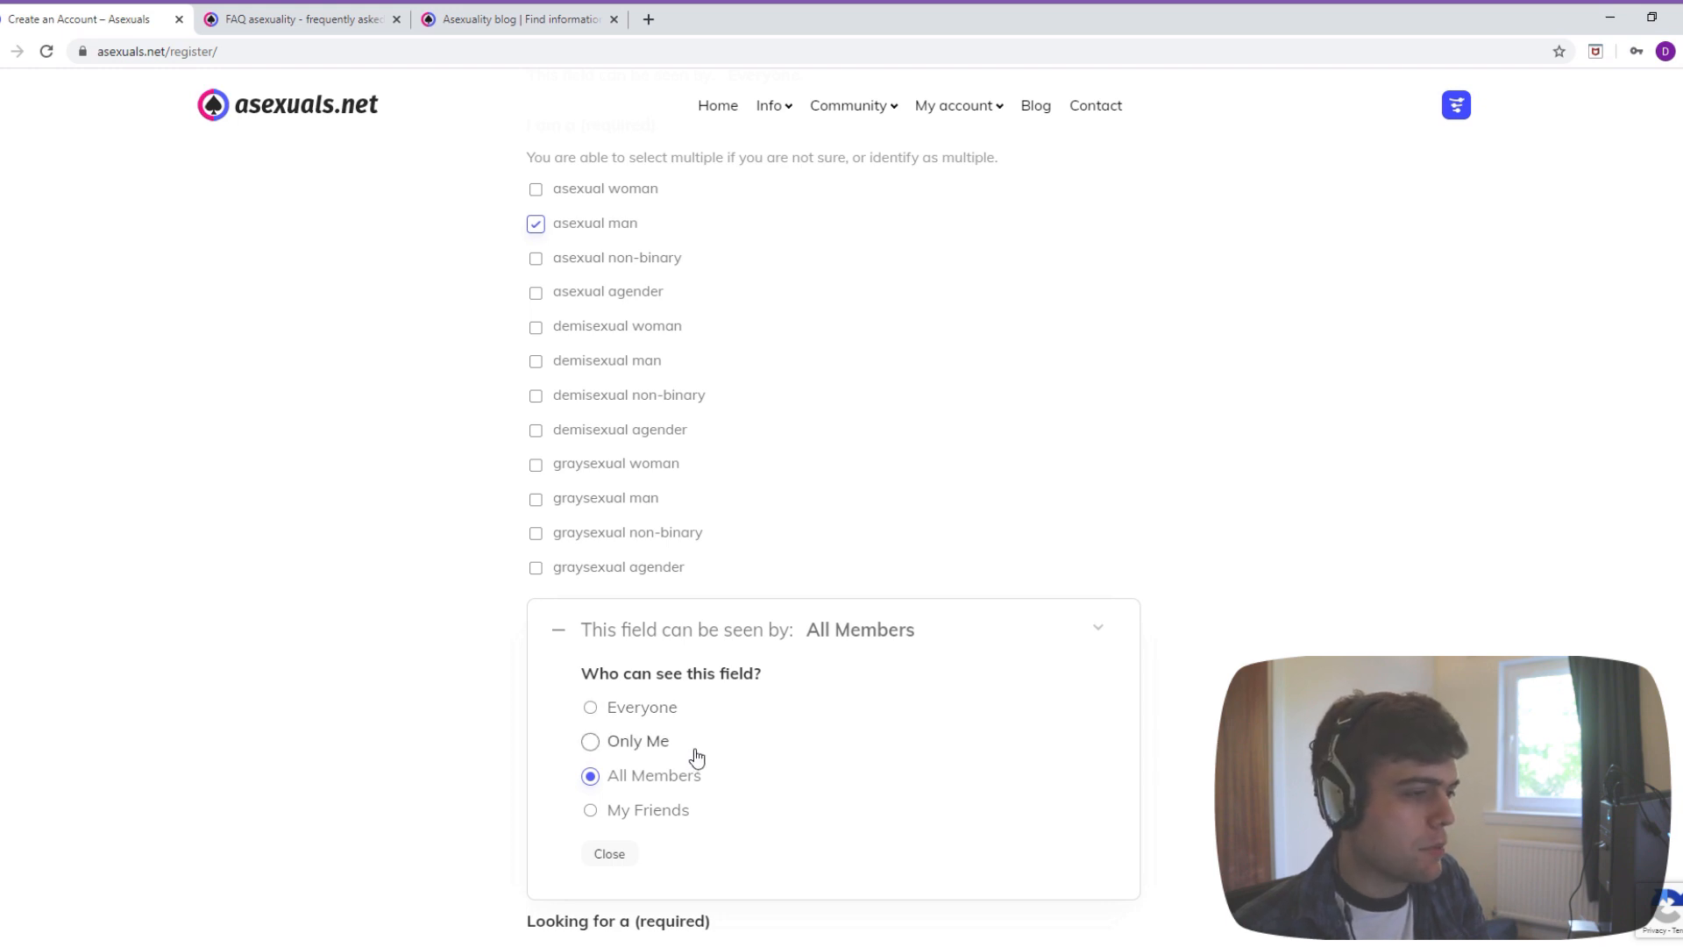
{"action": "left_click", "coordinate": [589, 740]}
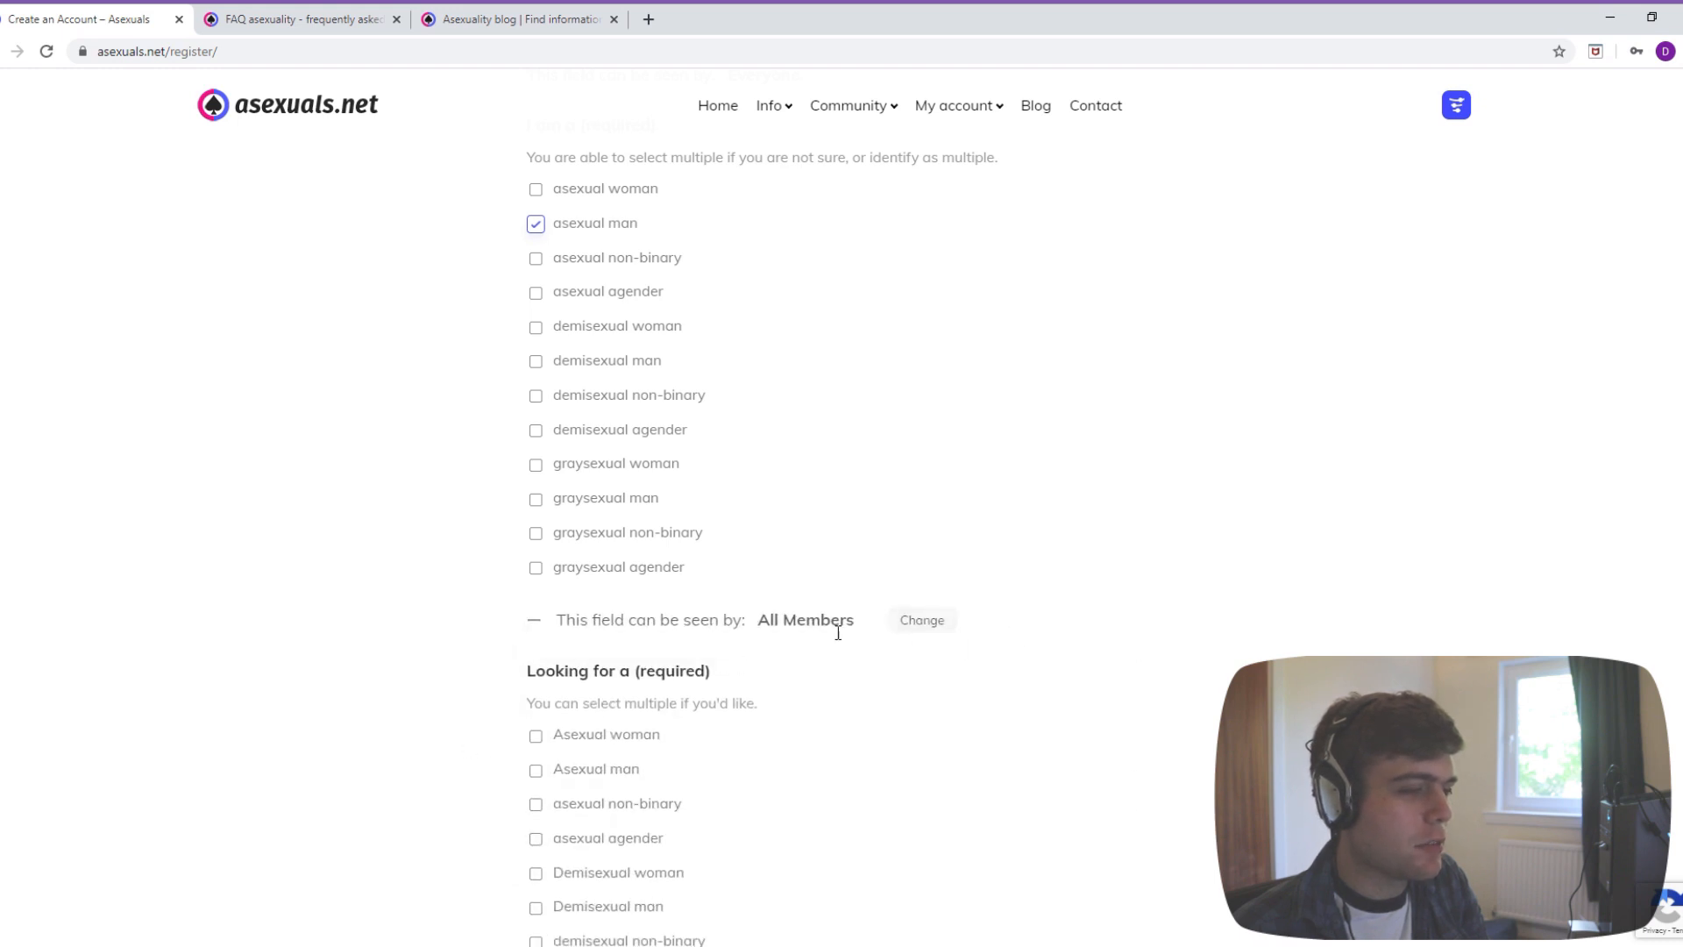
{"action": "left_click", "coordinate": [919, 619]}
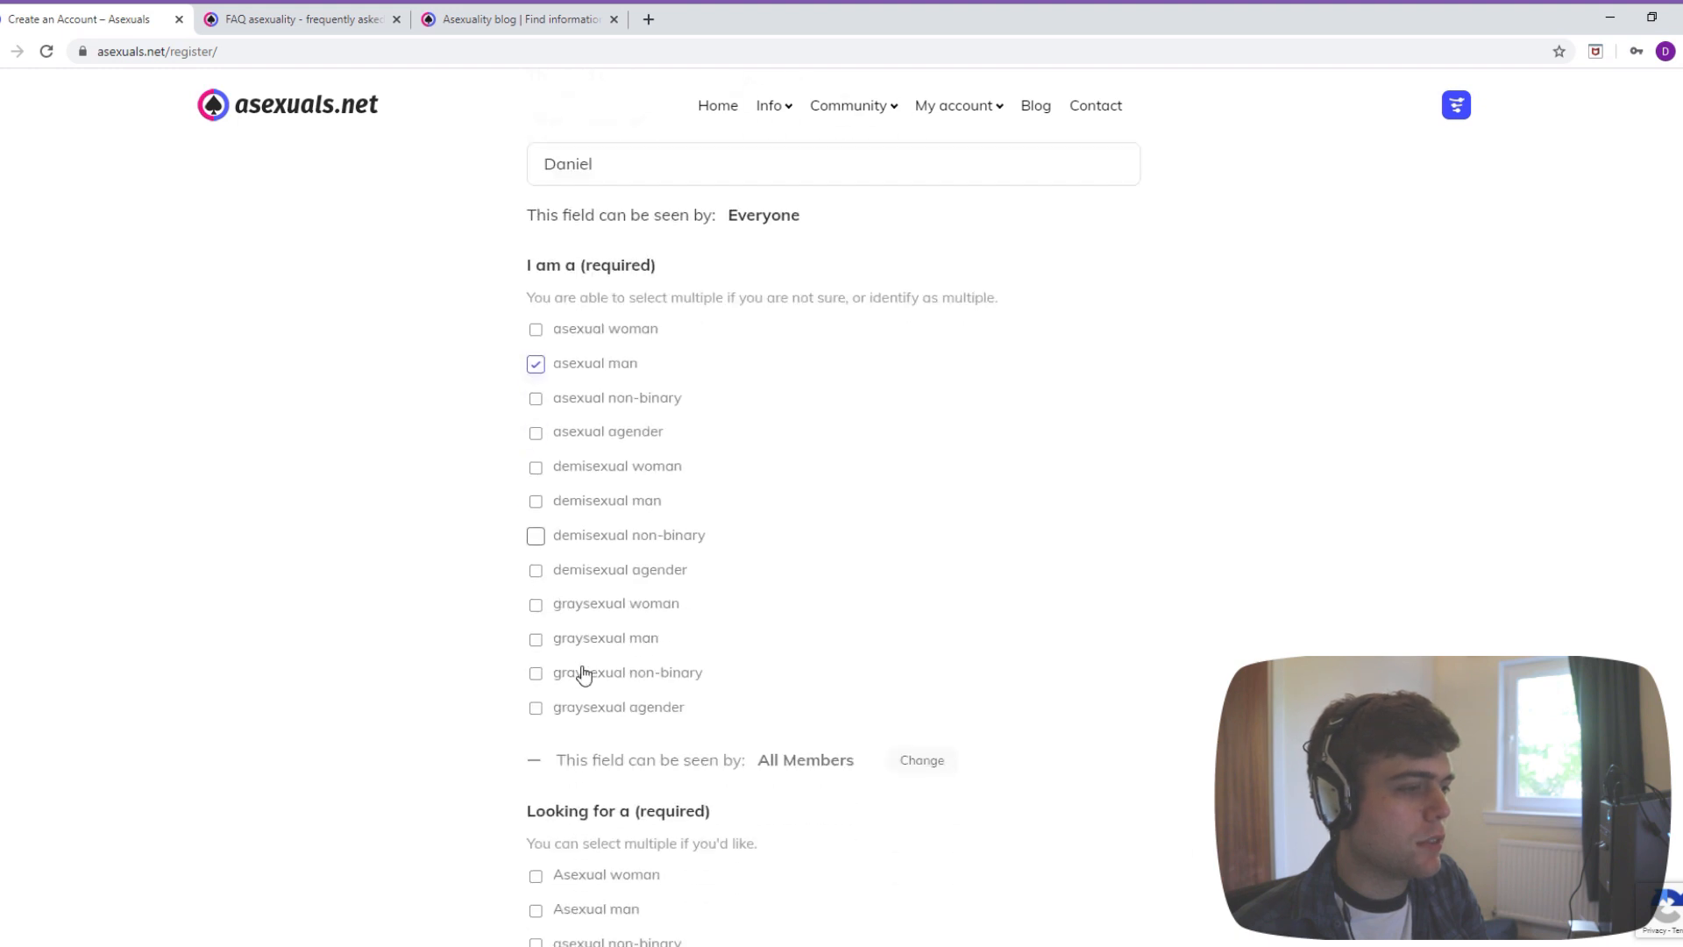
{"action": "scroll", "scroll_direction": "down", "scroll_amount": 3}
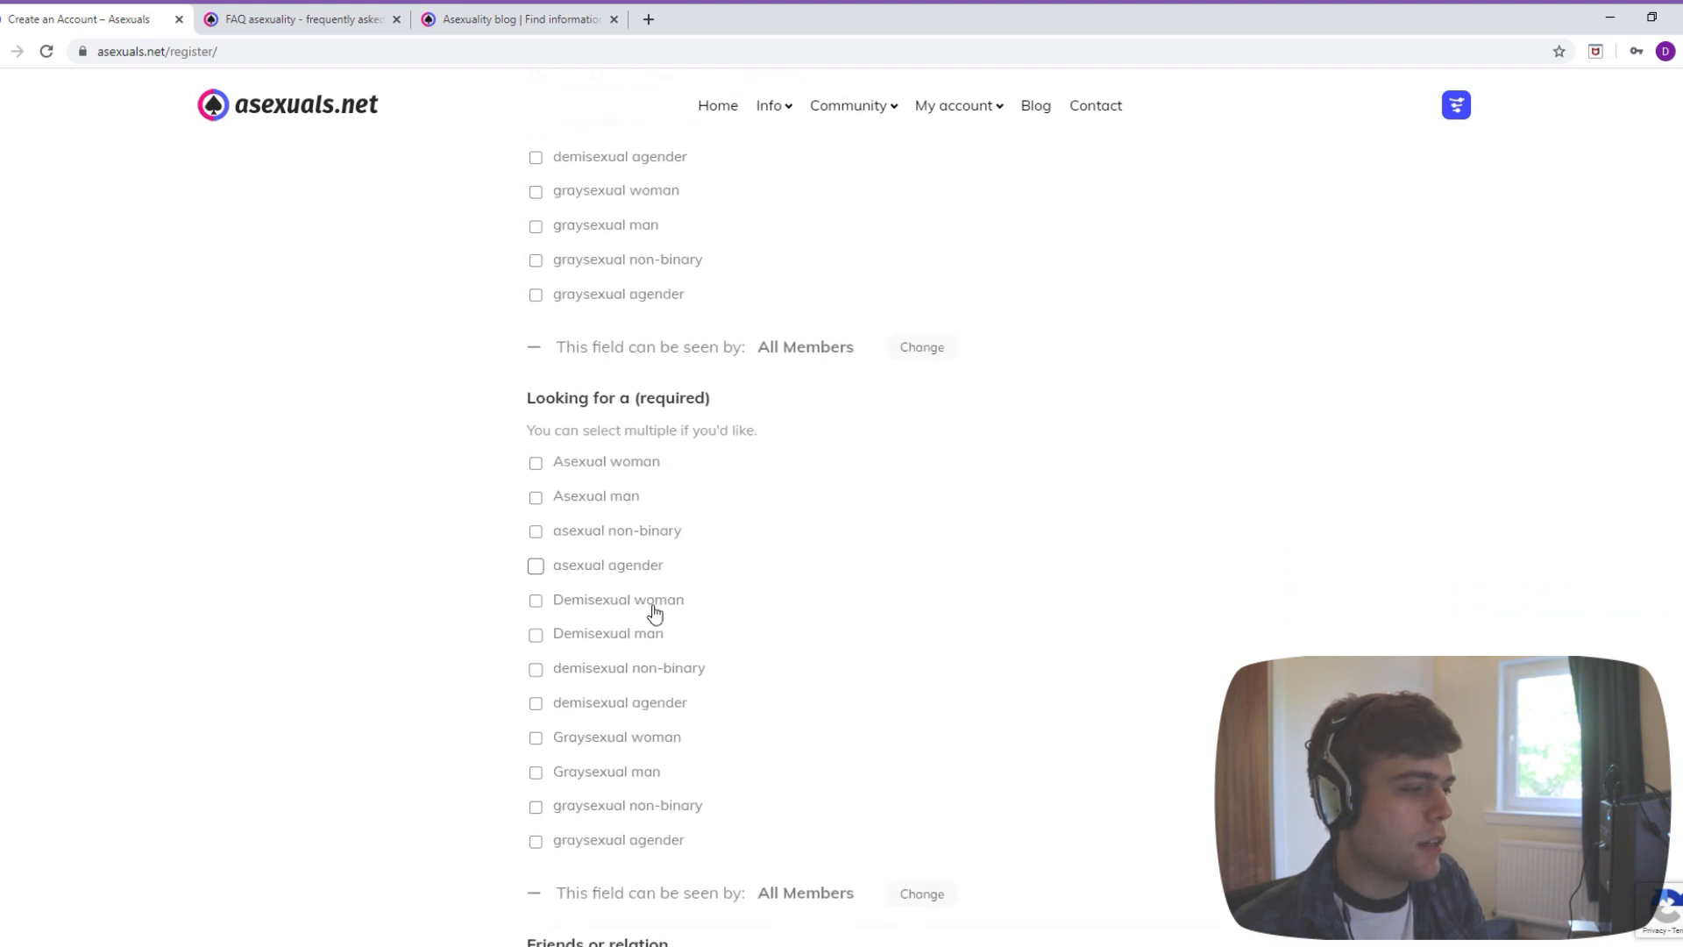
{"action": "scroll", "scroll_direction": "down", "scroll_amount": 3}
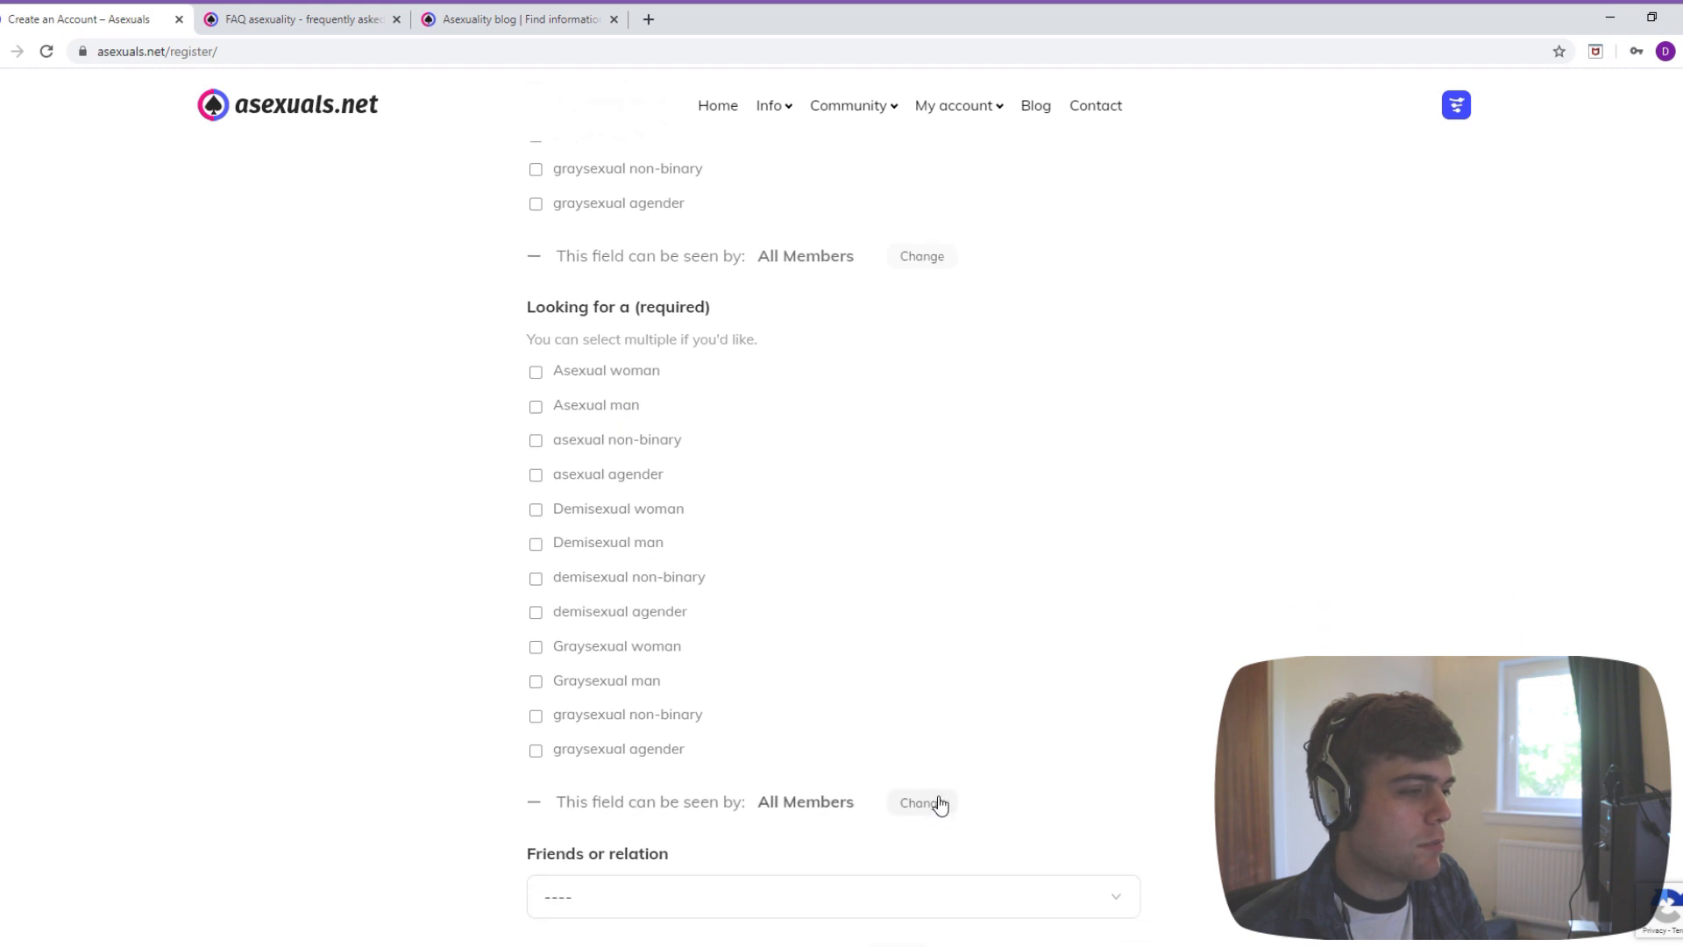
{"action": "left_click", "coordinate": [921, 803]}
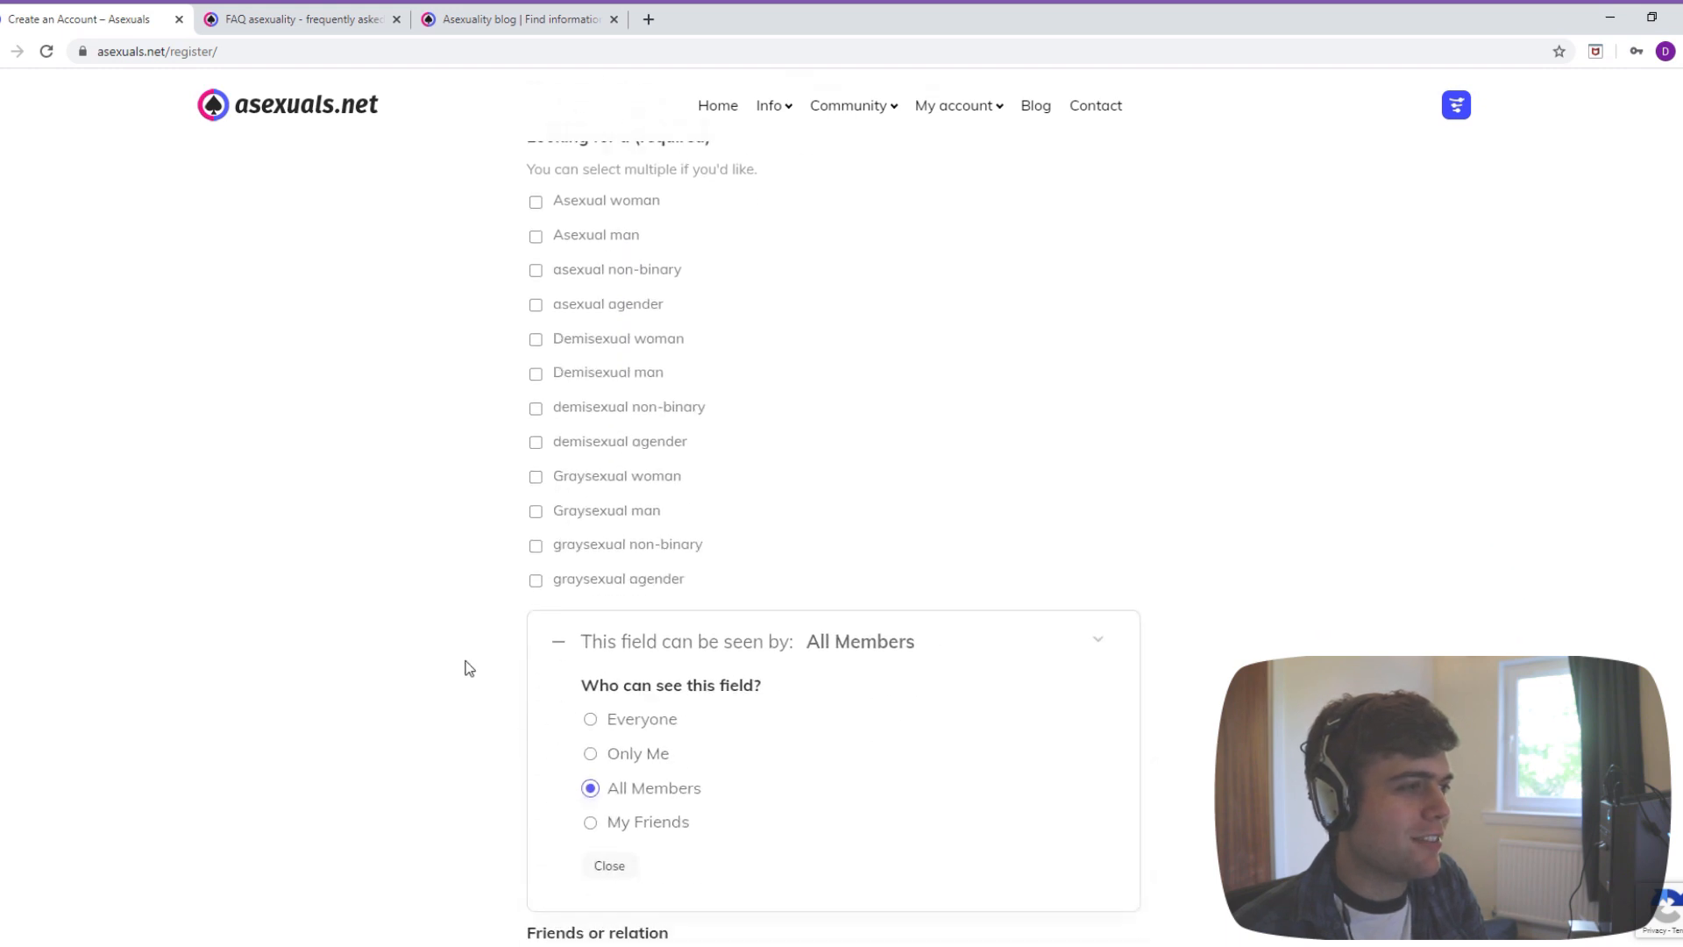
{"action": "scroll", "scroll_direction": "down", "scroll_amount": 3}
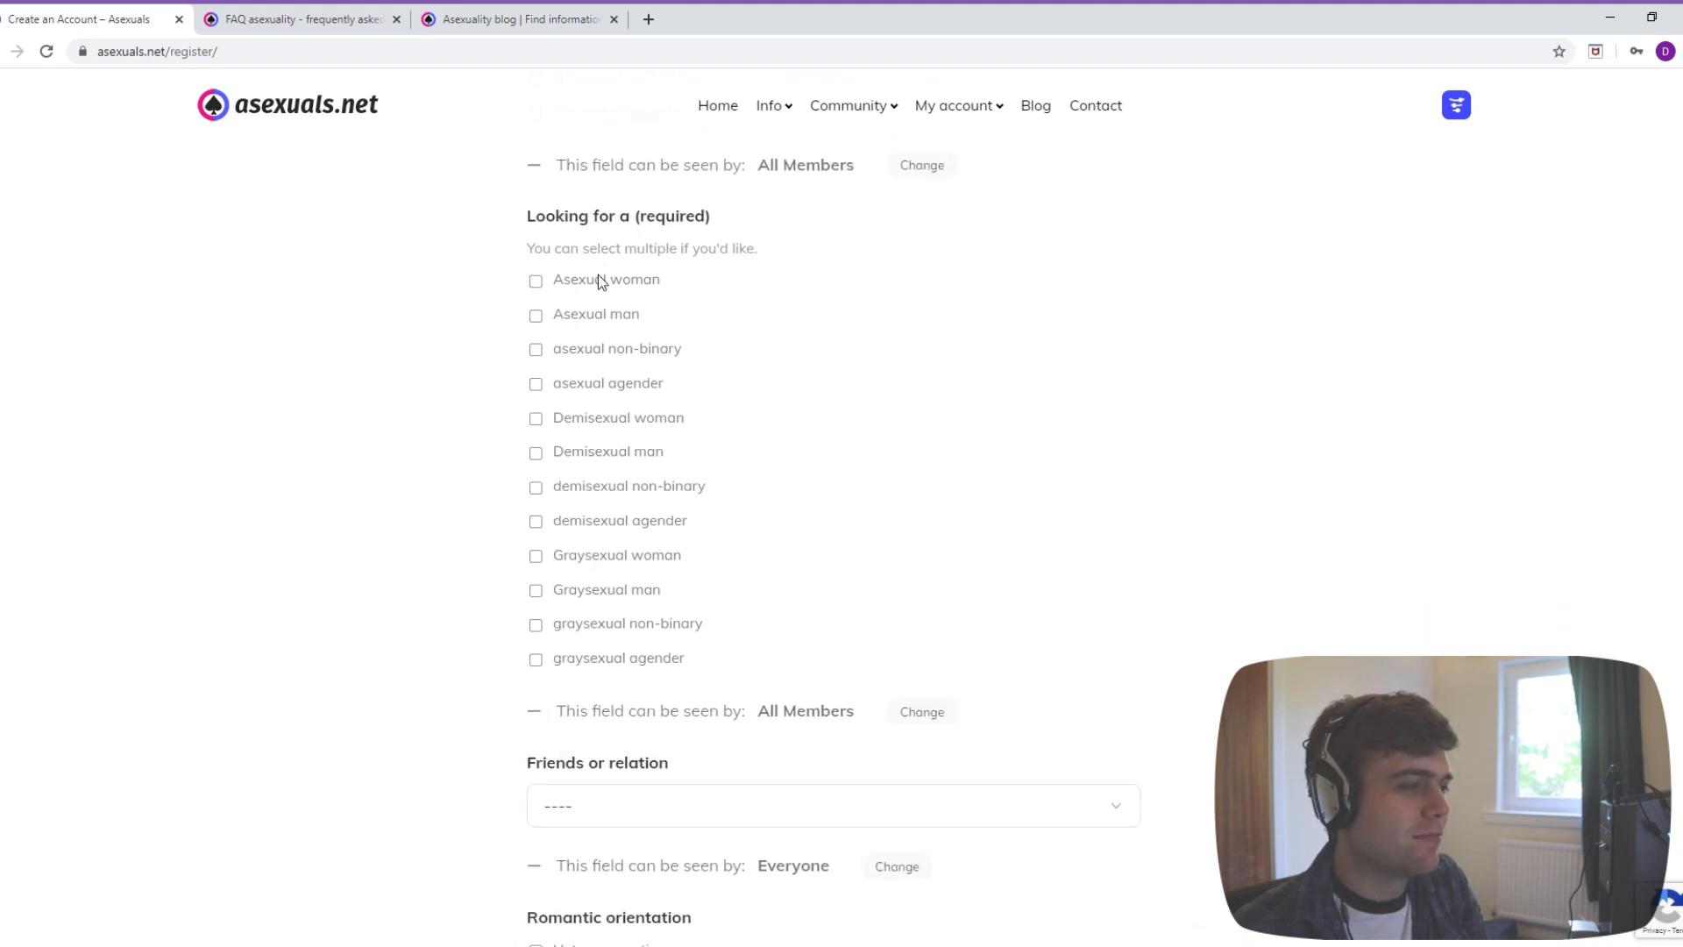
{"action": "mouse_move", "coordinate": [466, 612]}
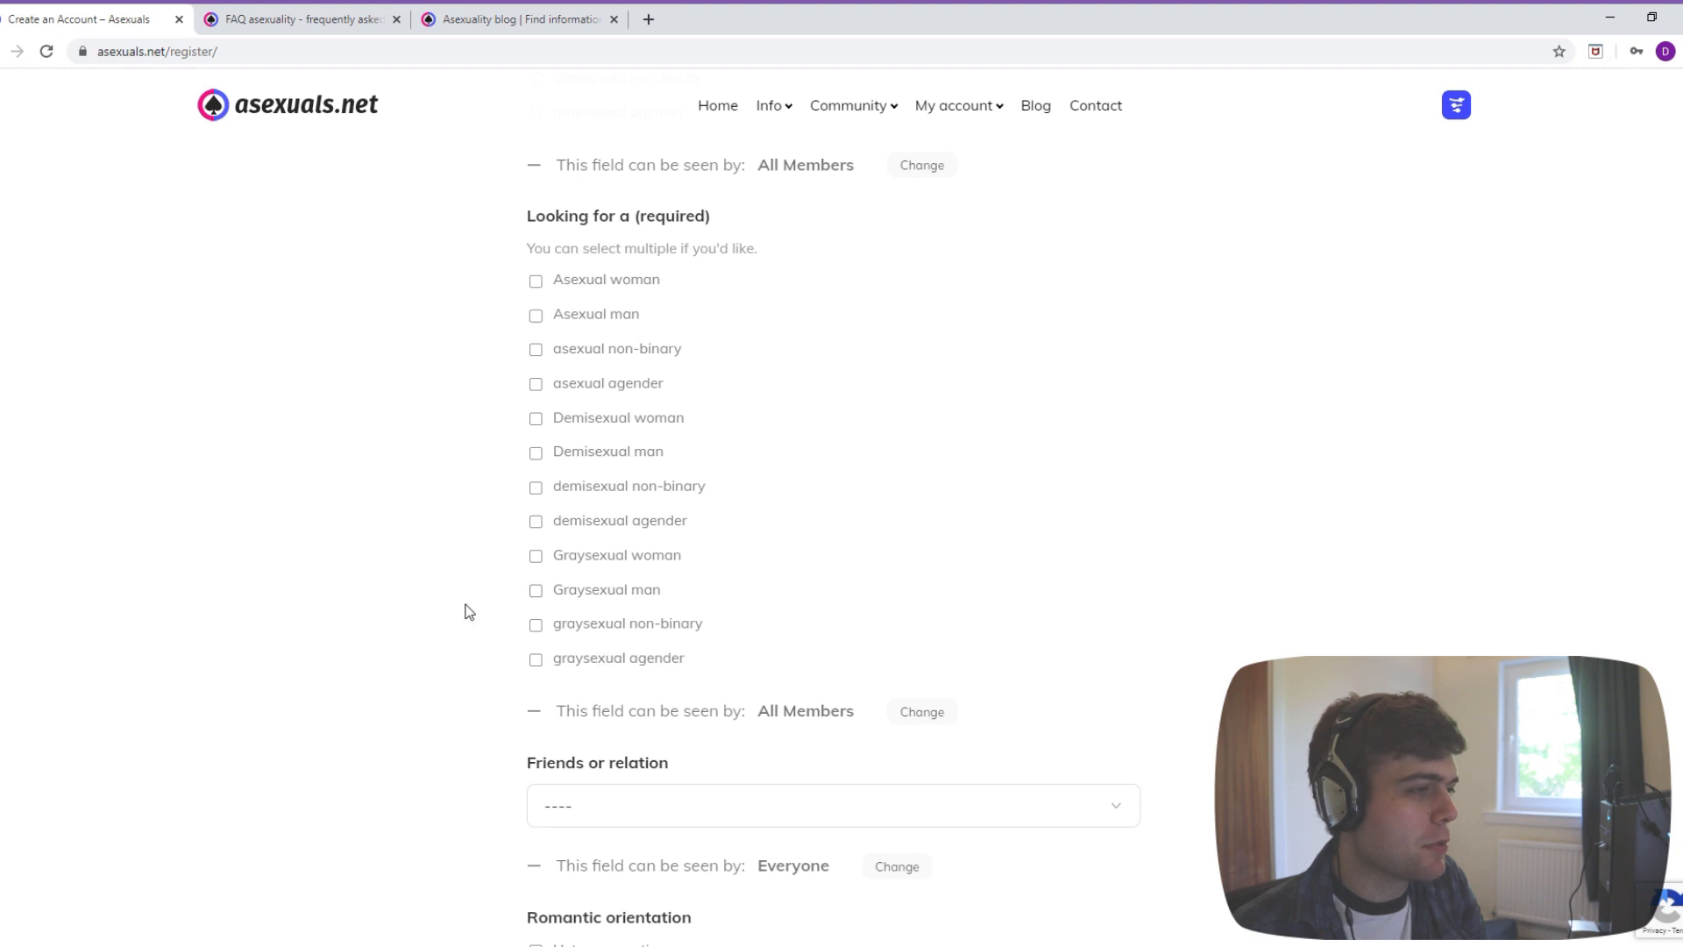
{"action": "mouse_move", "coordinate": [615, 419]}
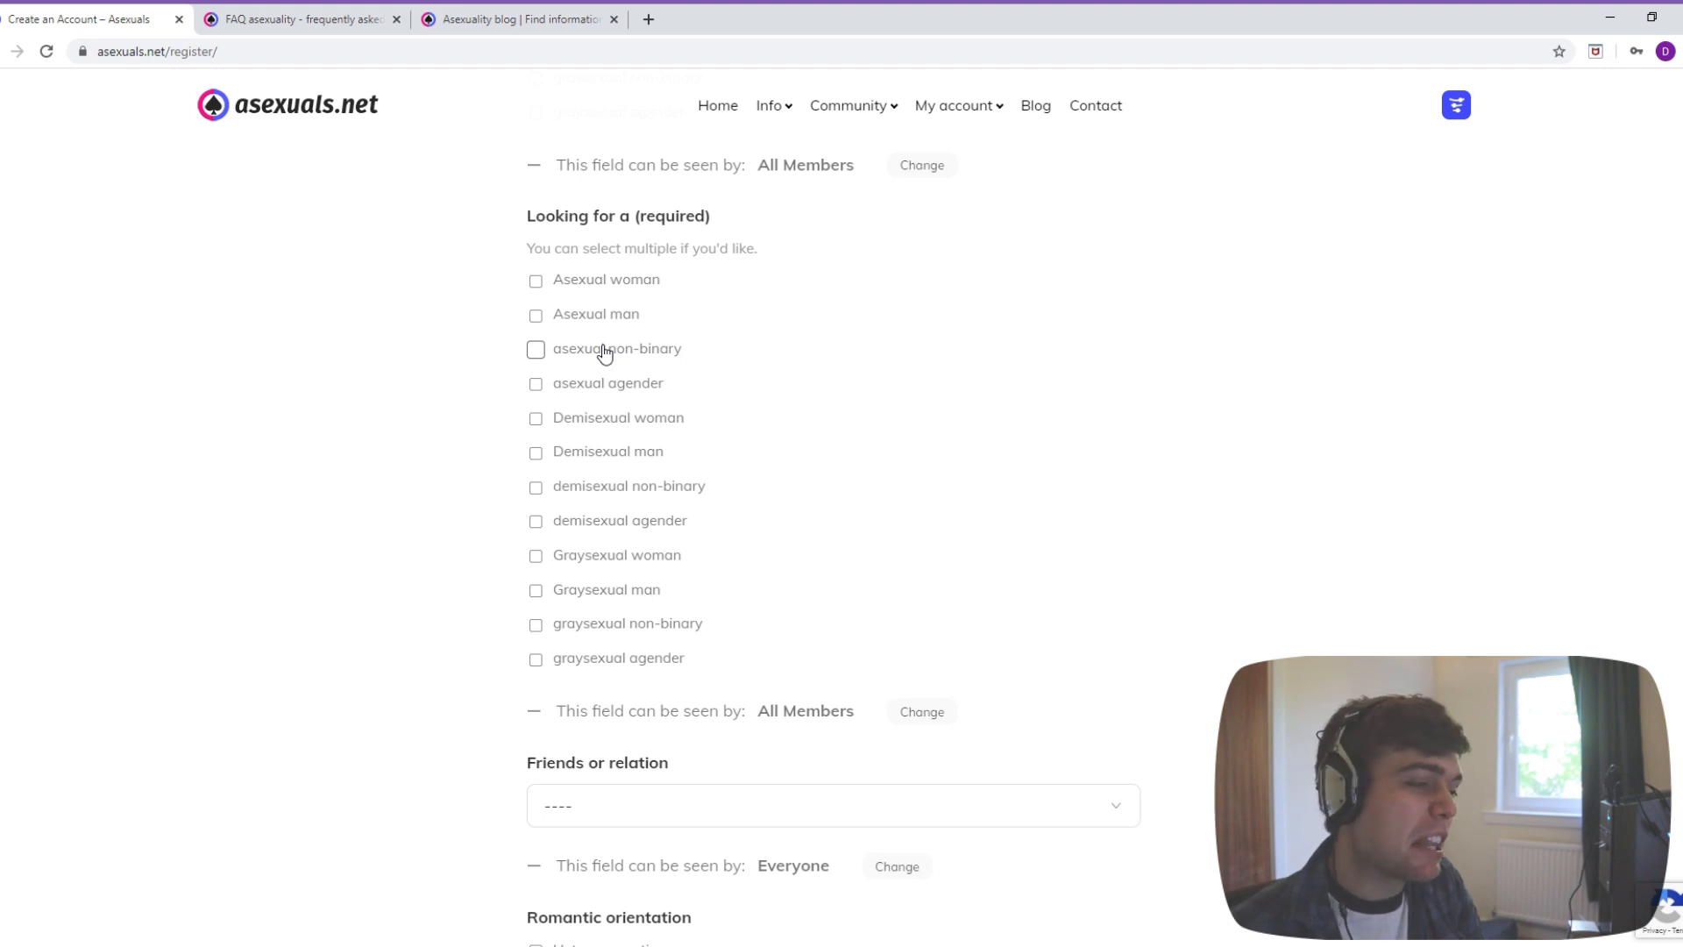
{"action": "mouse_move", "coordinate": [596, 367]}
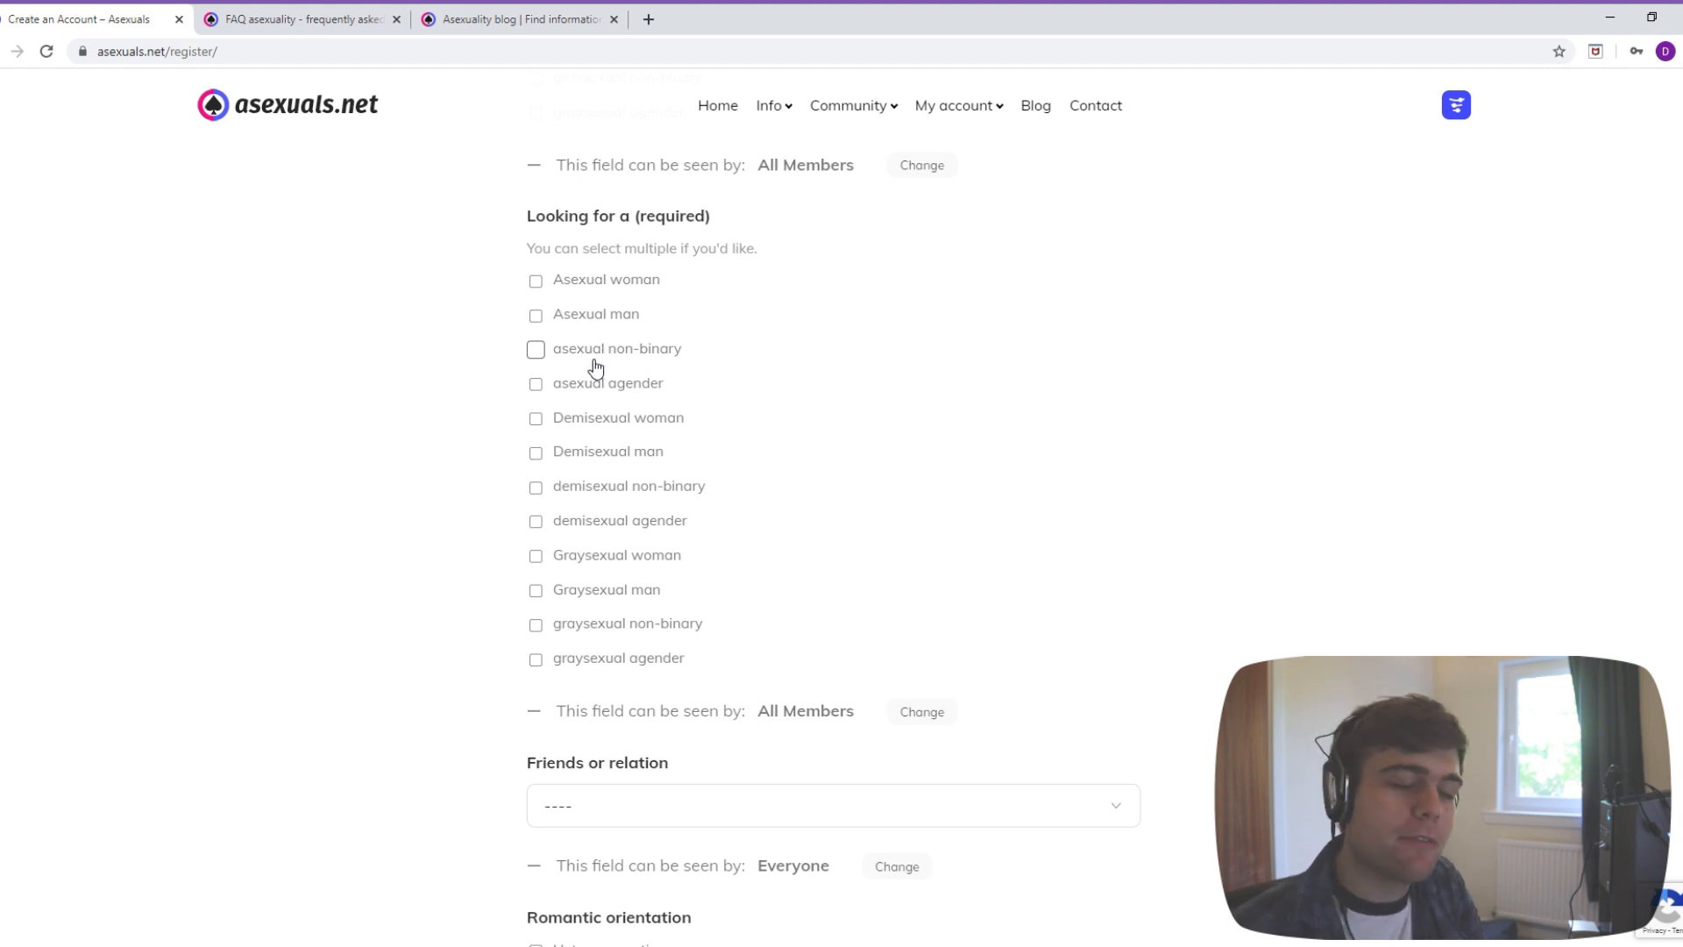
{"action": "scroll", "scroll_direction": "down", "scroll_amount": 3}
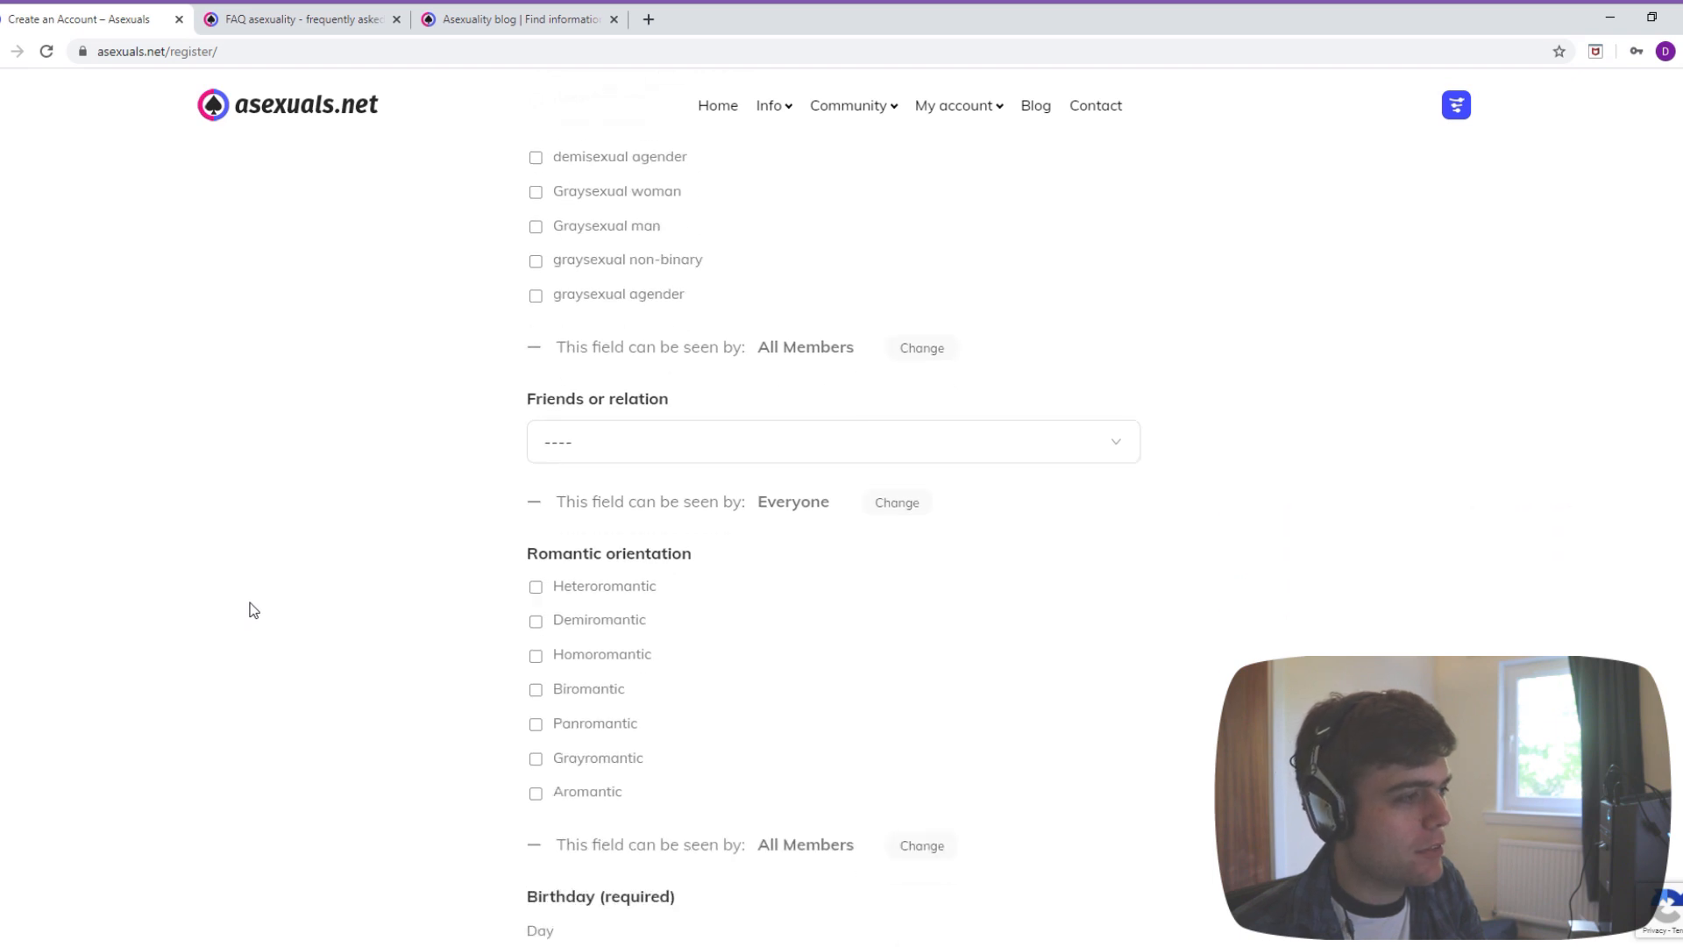
{"action": "scroll", "scroll_direction": "down", "scroll_amount": 3}
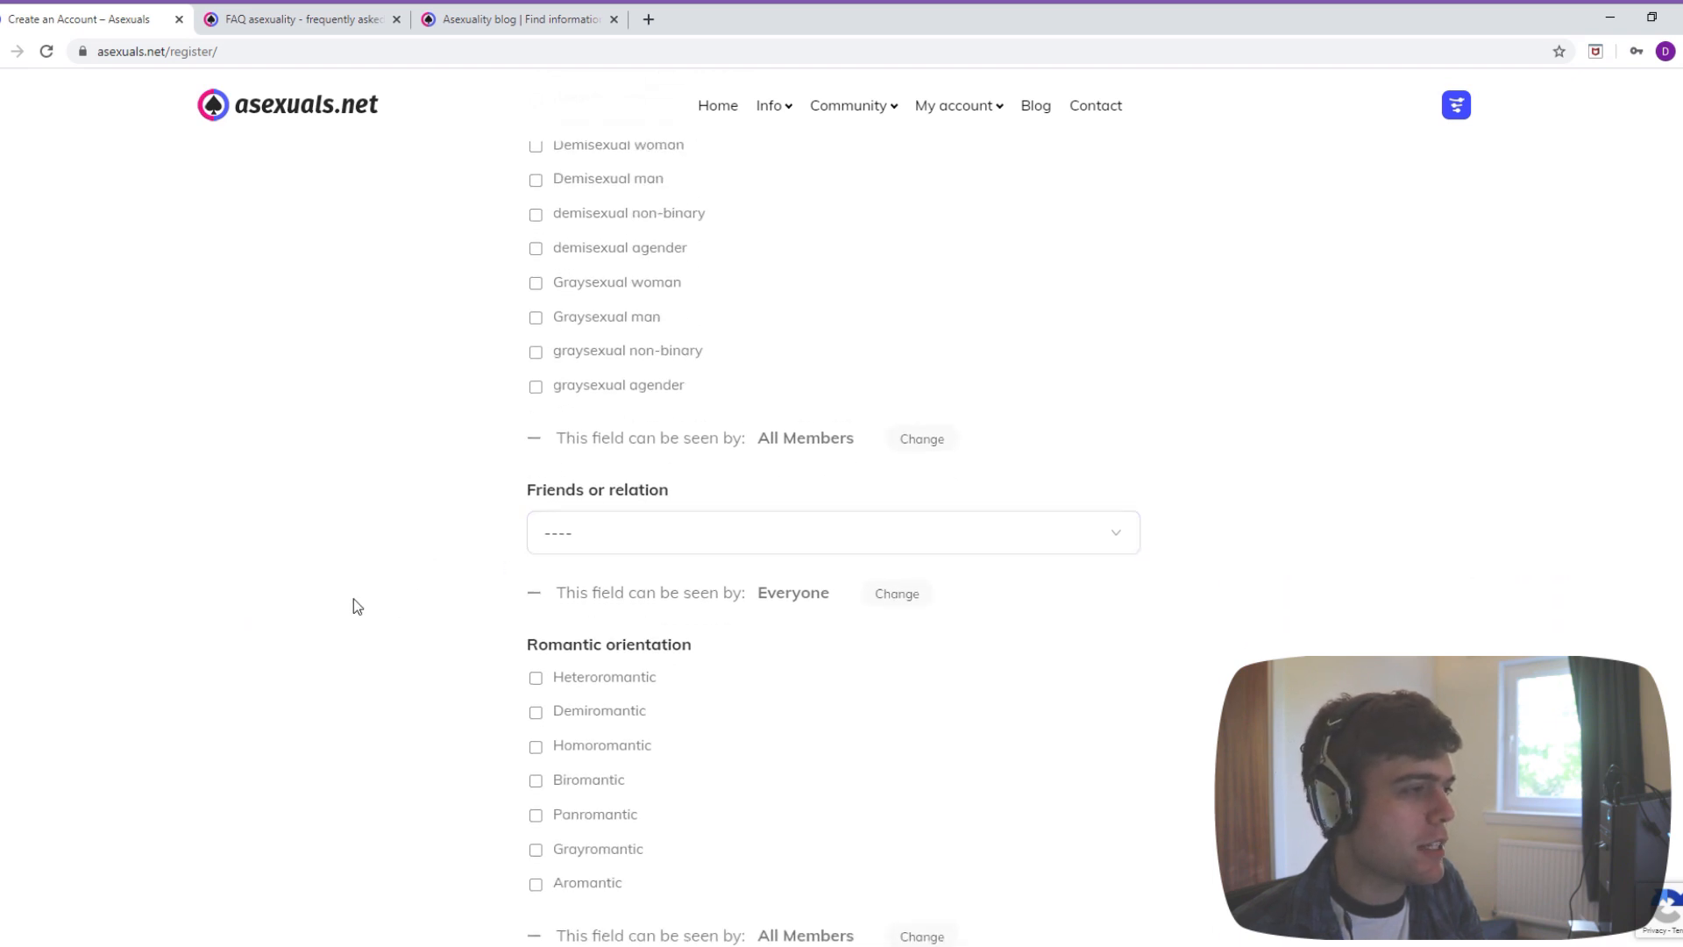
{"action": "scroll", "scroll_direction": "down", "scroll_amount": 3}
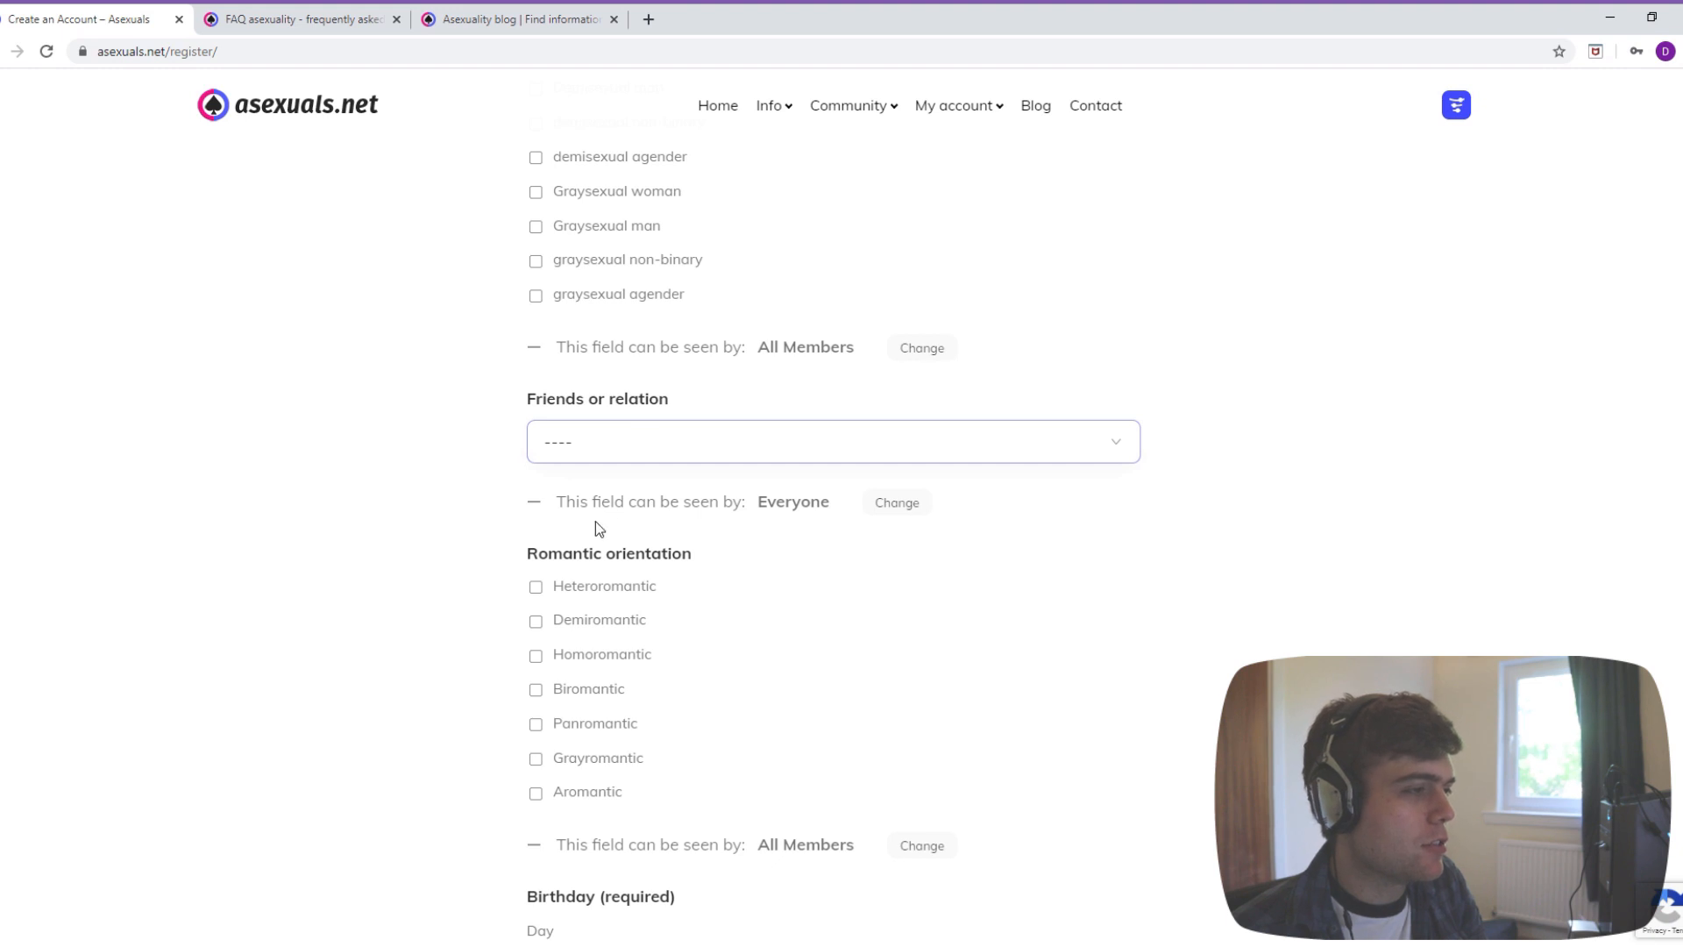
{"action": "left_click", "coordinate": [831, 441]}
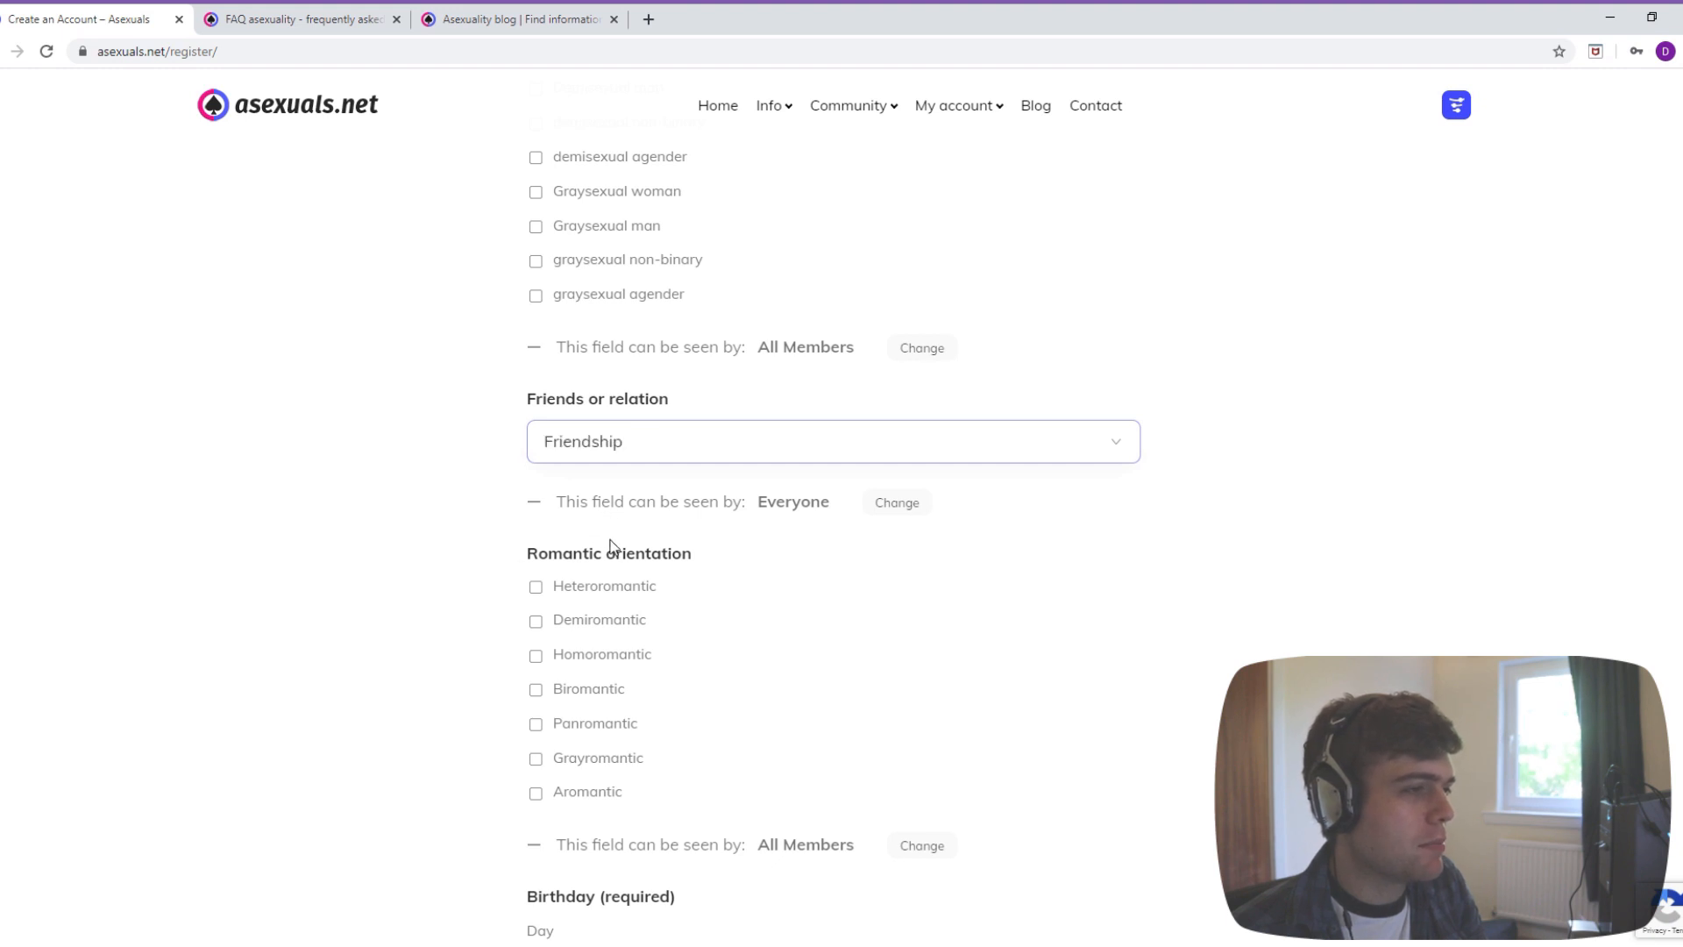
{"action": "scroll", "scroll_direction": "down", "scroll_amount": 3}
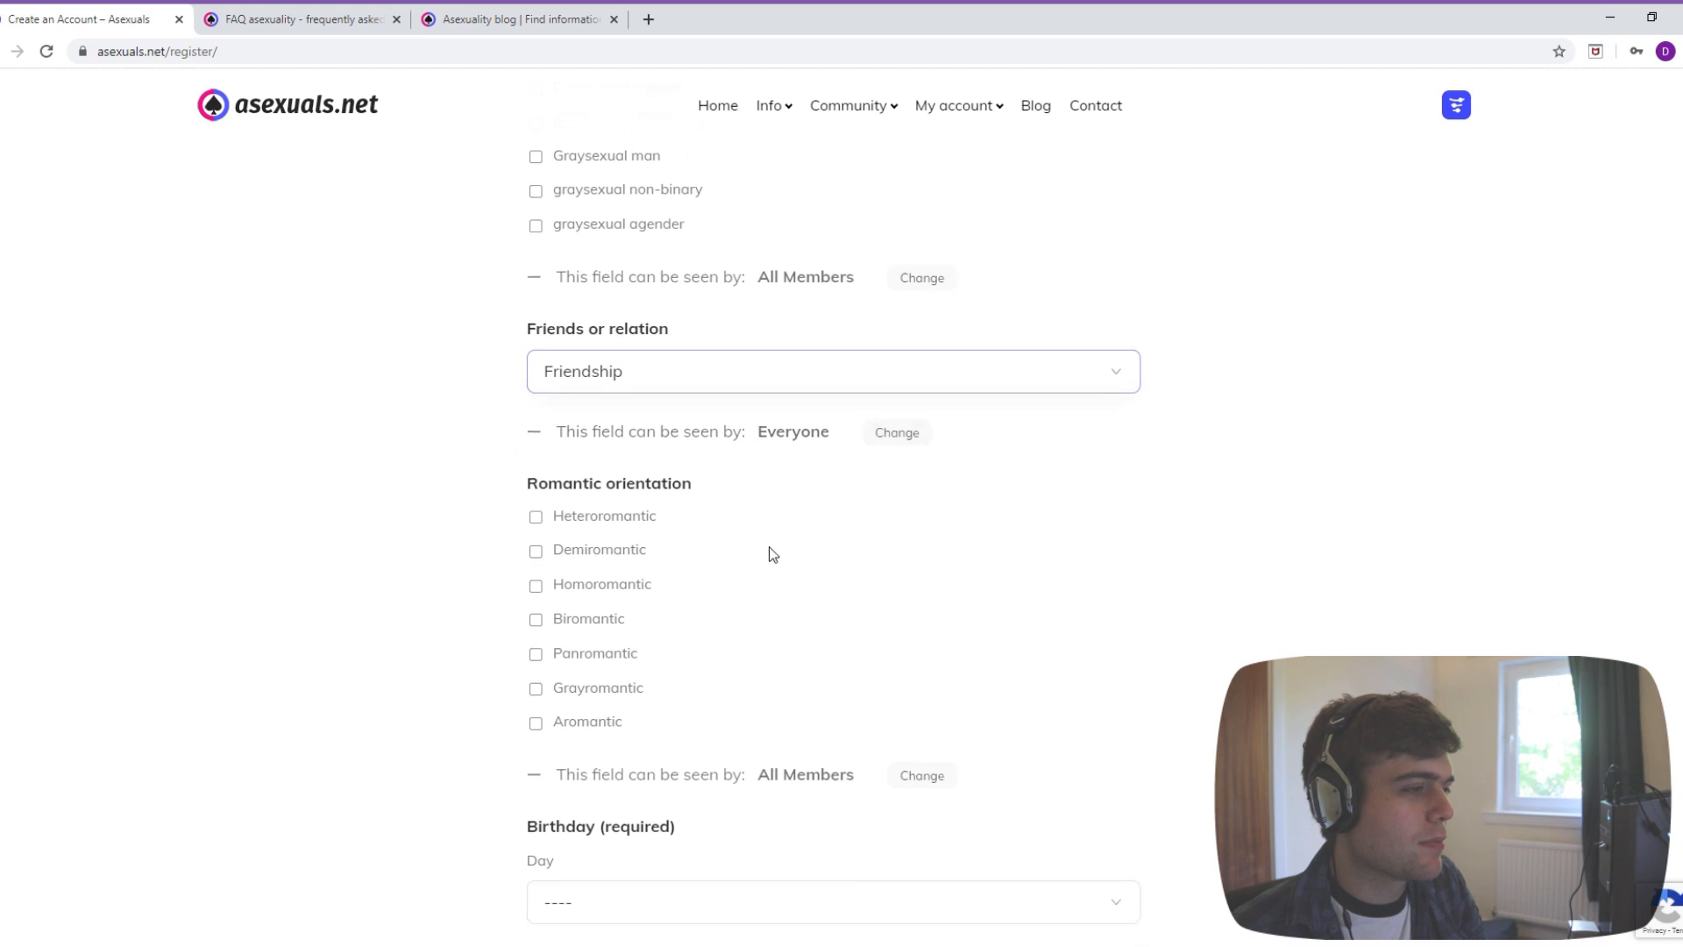
{"action": "scroll", "scroll_direction": "down", "scroll_amount": 3}
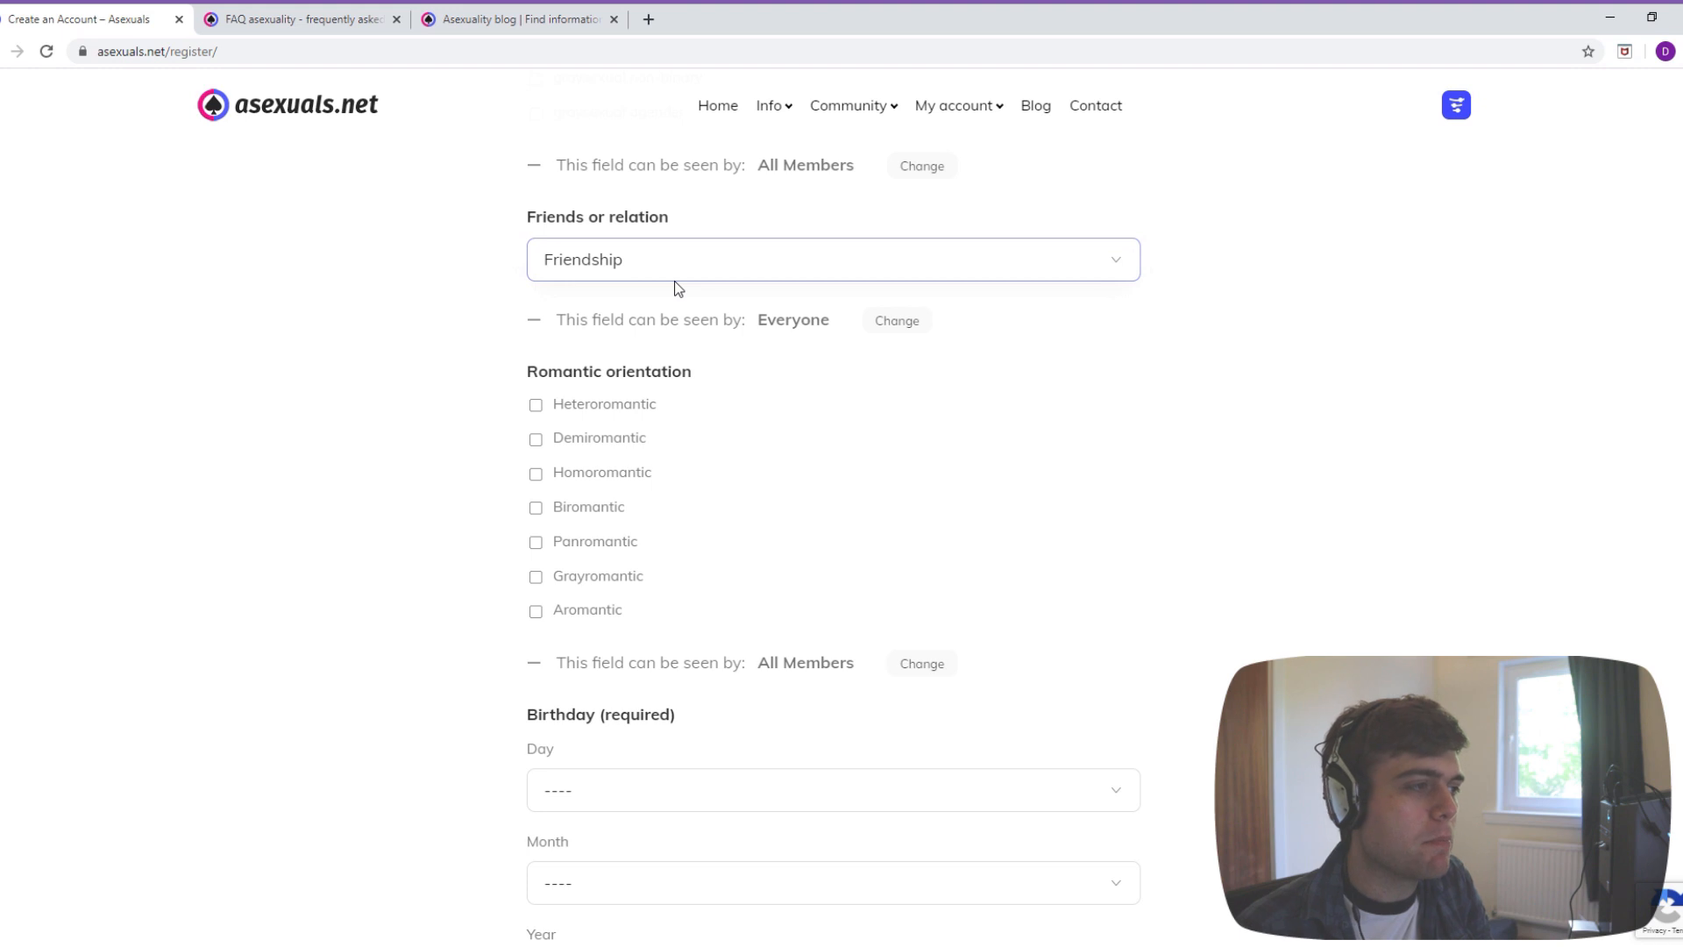
{"action": "mouse_move", "coordinate": [615, 386]}
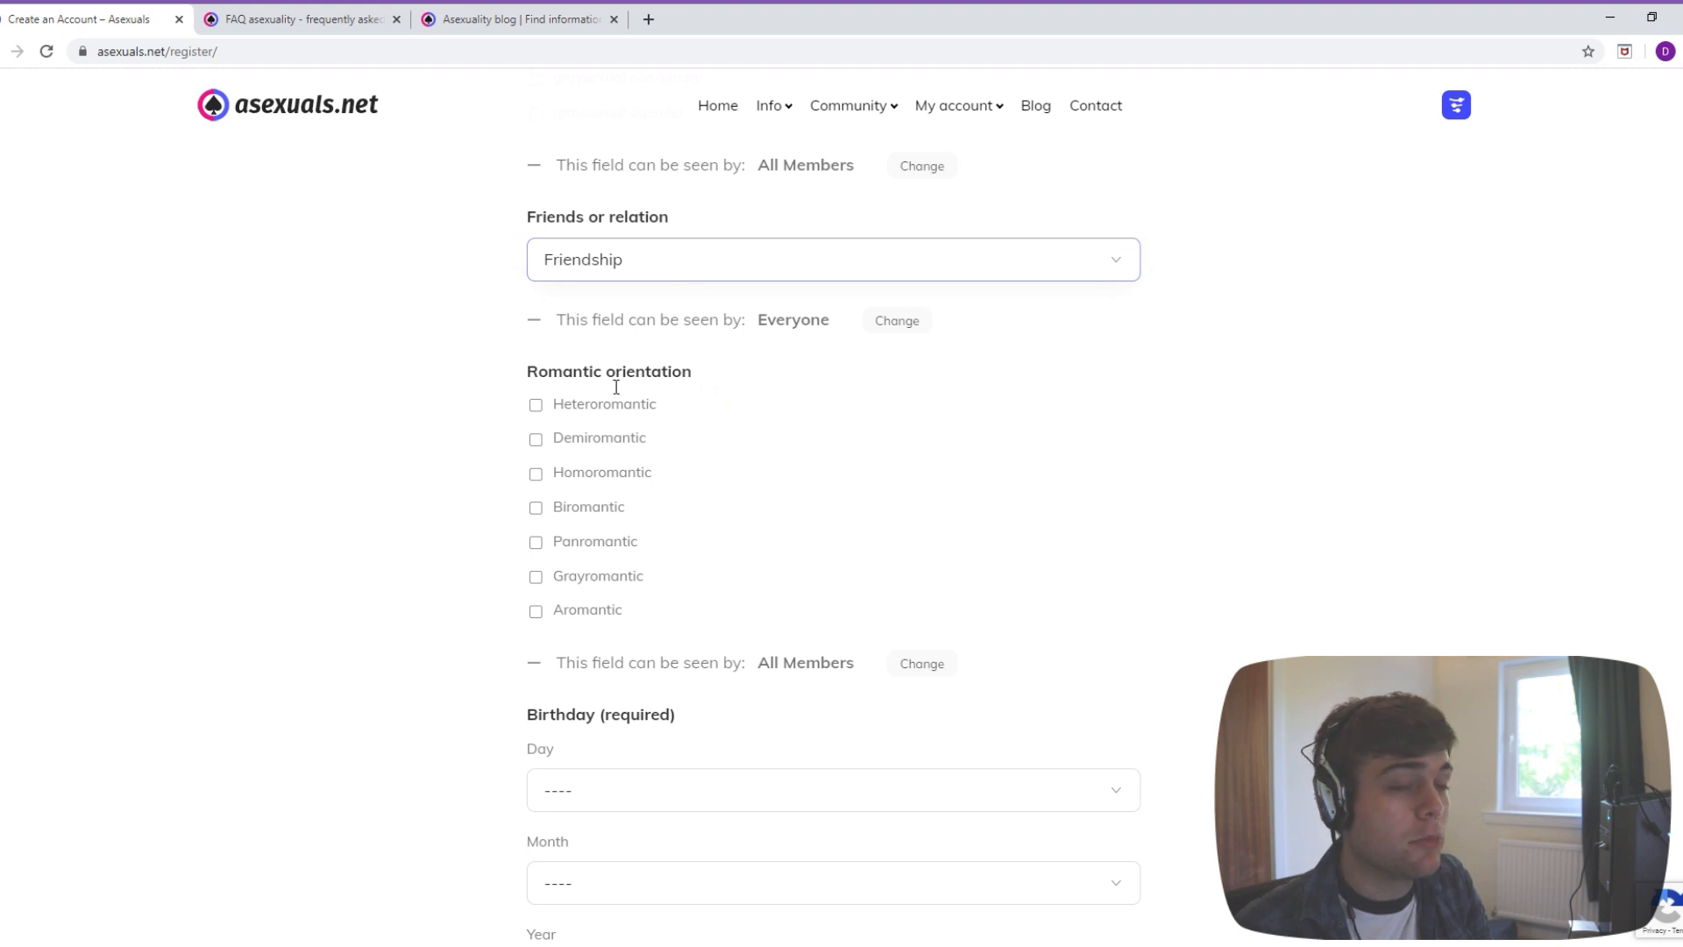
{"action": "mouse_move", "coordinate": [694, 377]}
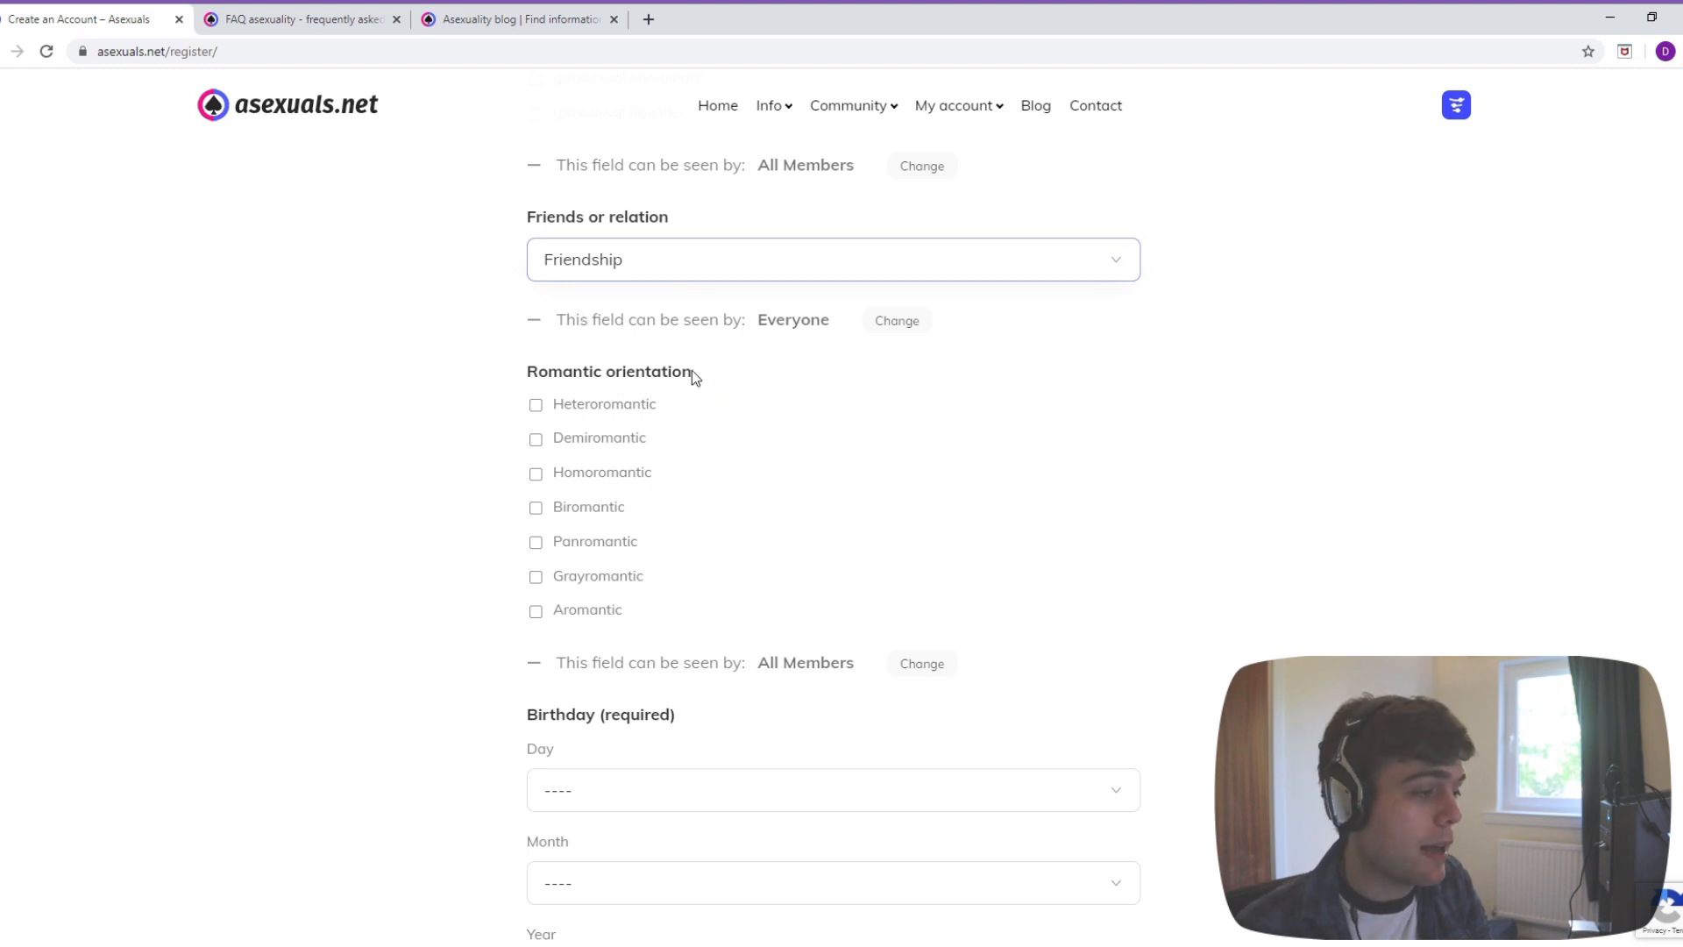
{"action": "mouse_move", "coordinate": [475, 410]}
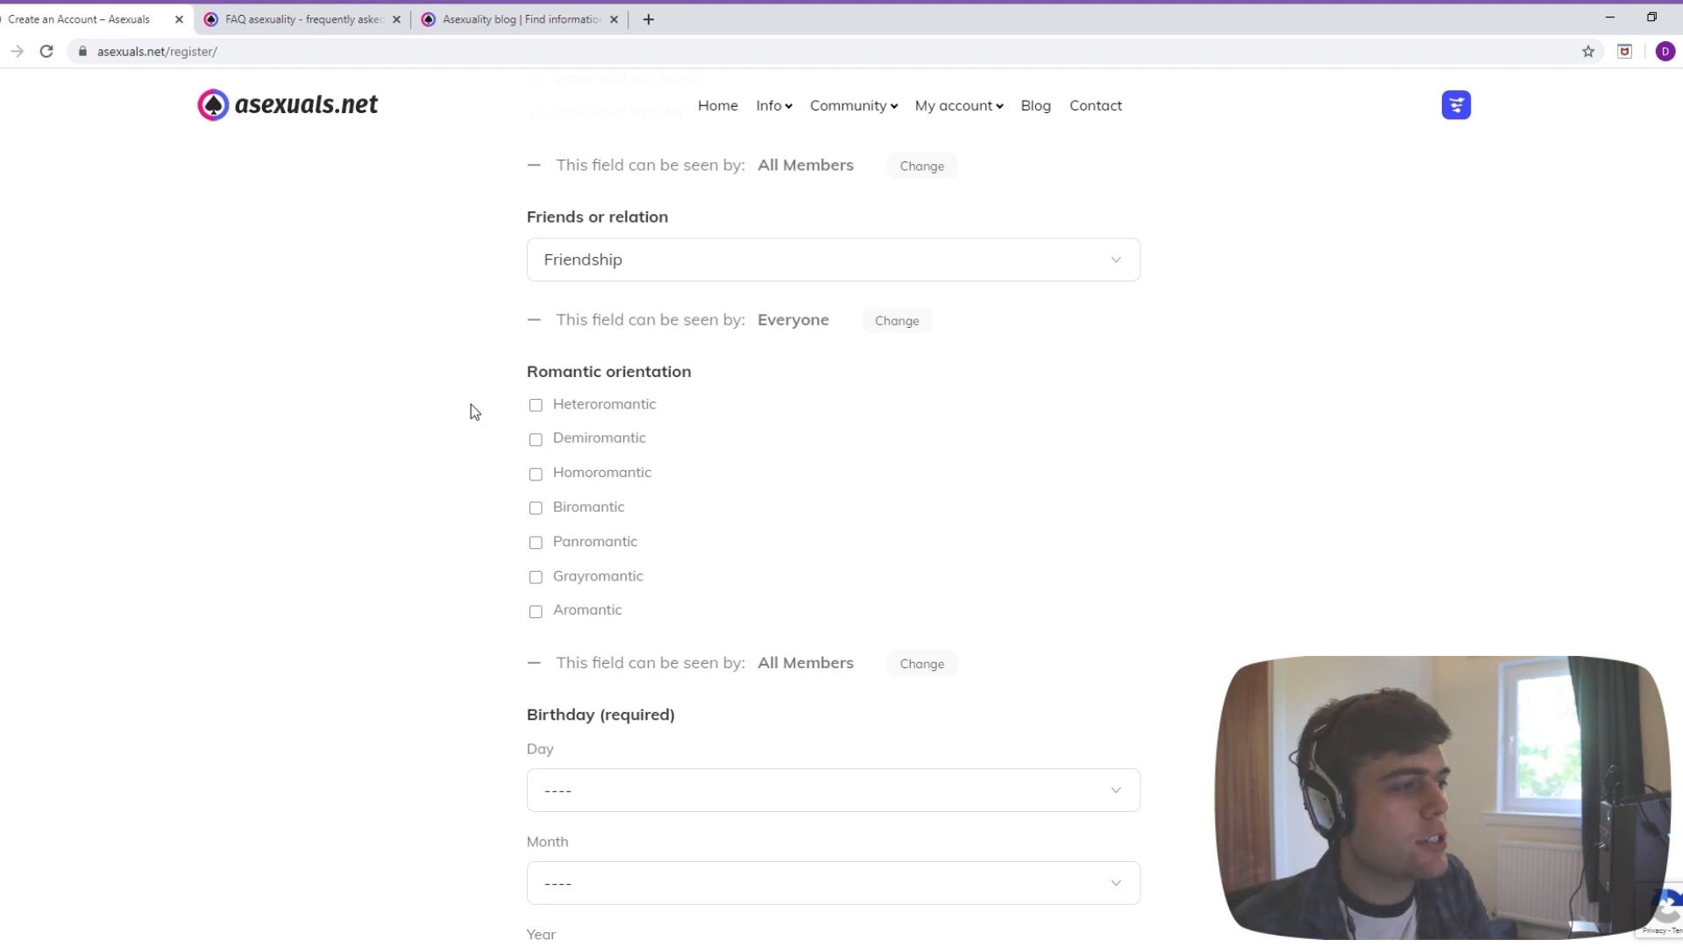
{"action": "mouse_move", "coordinate": [514, 404]}
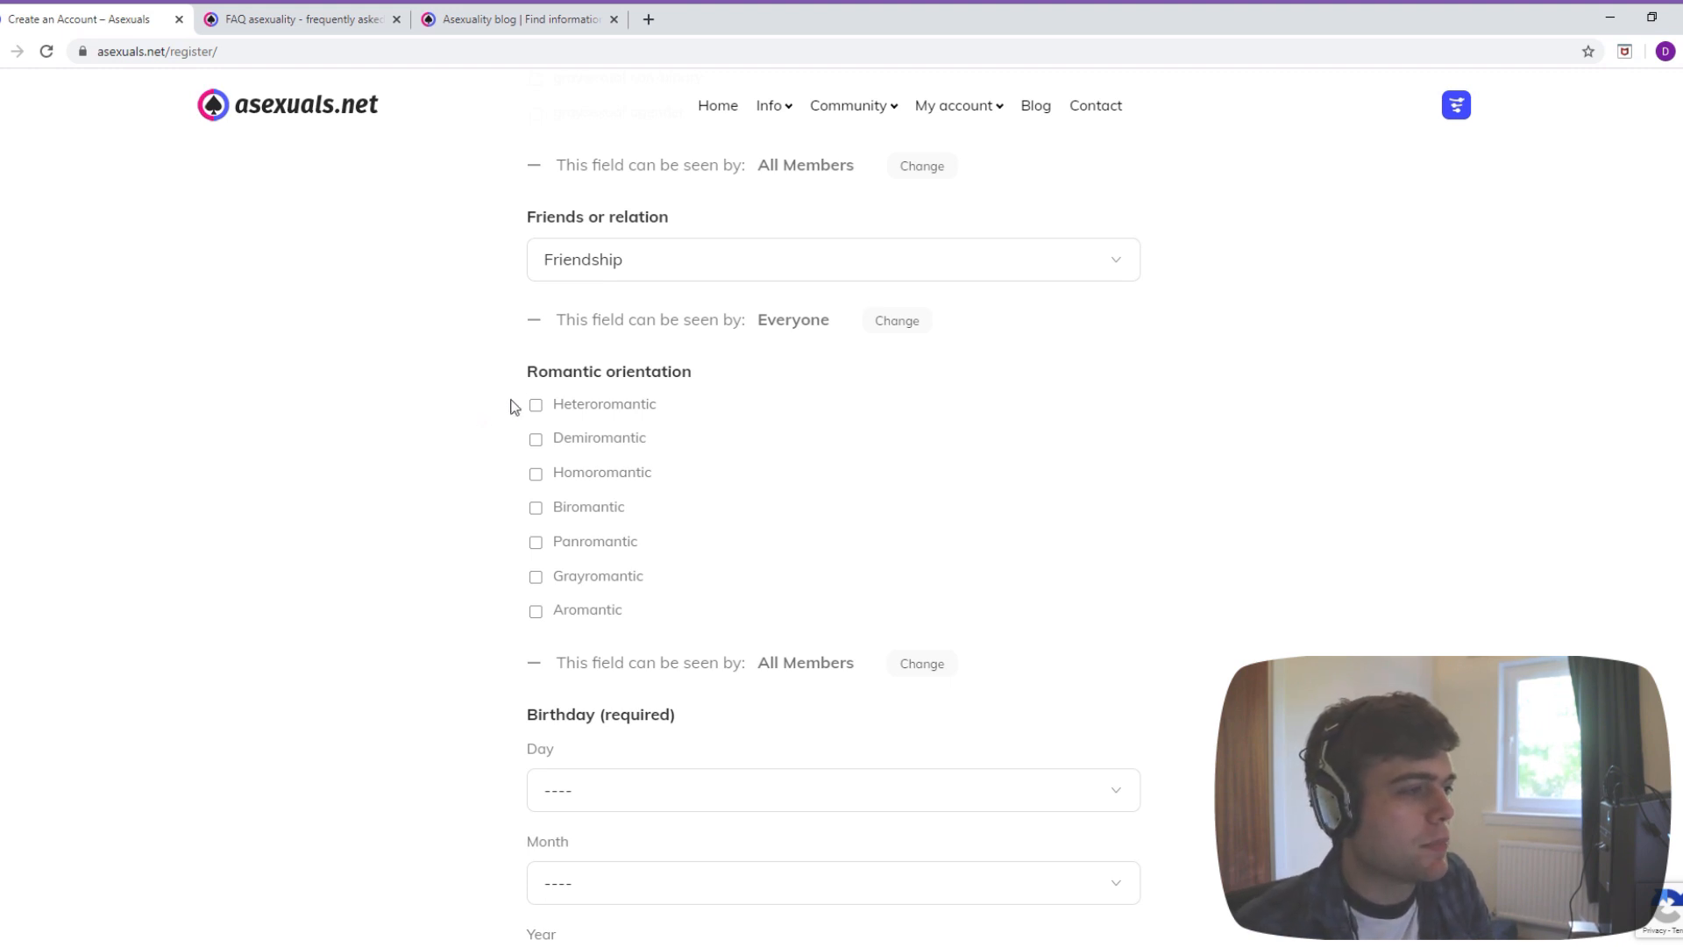
{"action": "mouse_move", "coordinate": [587, 275]}
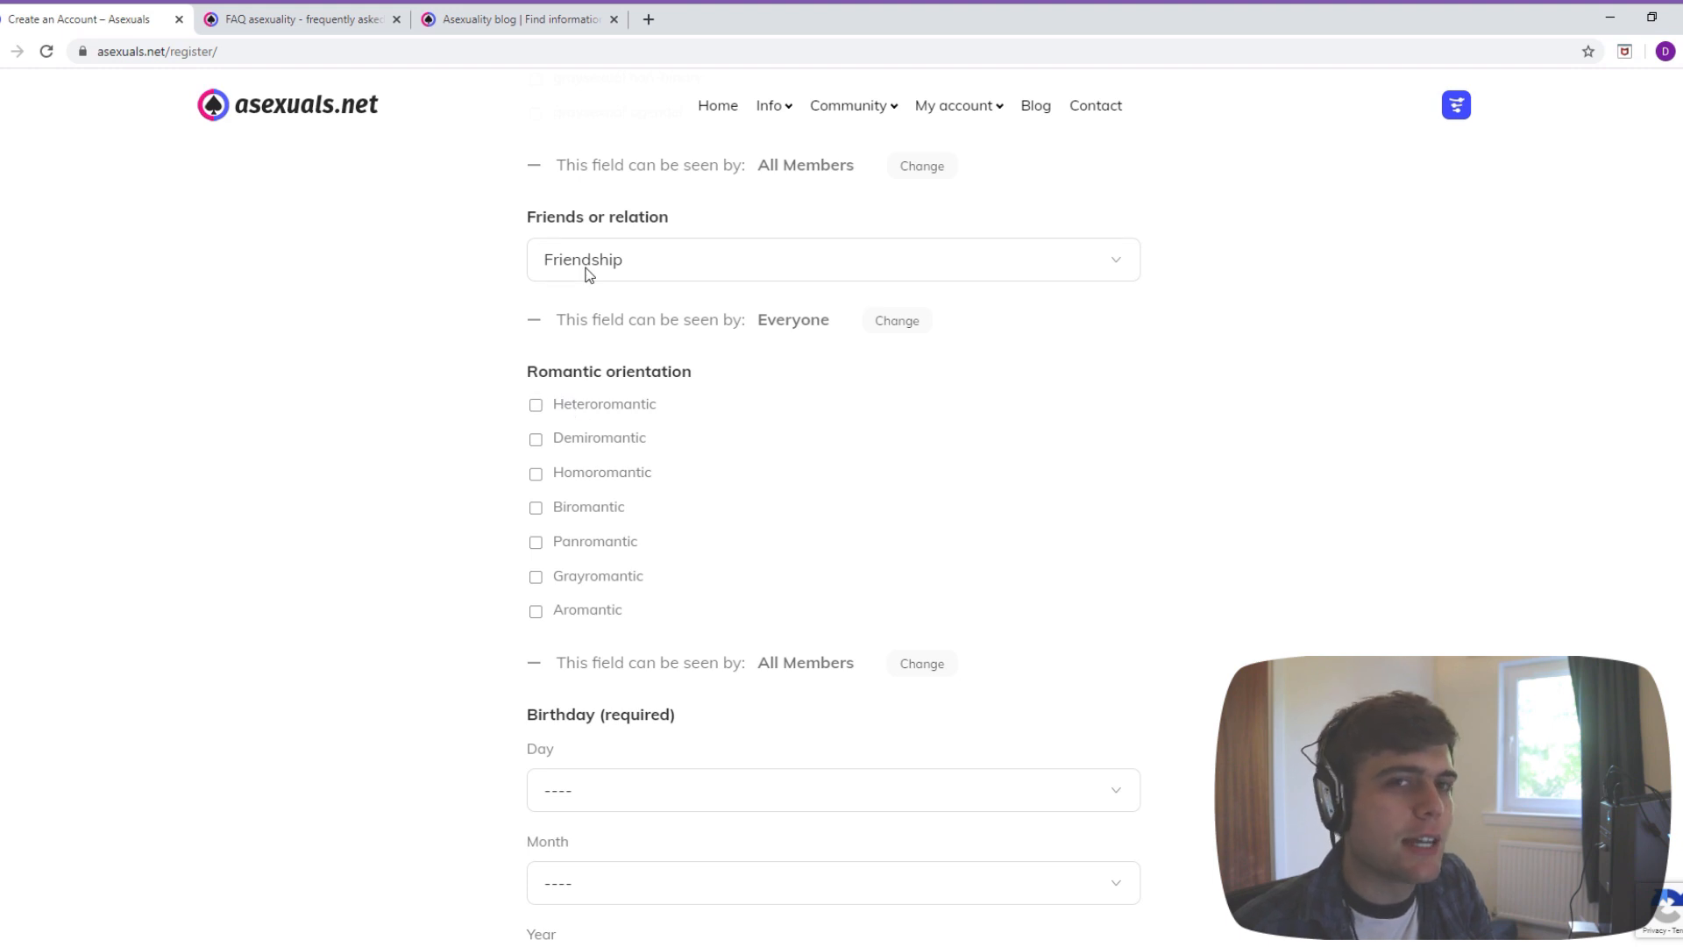
{"action": "mouse_move", "coordinate": [585, 281]}
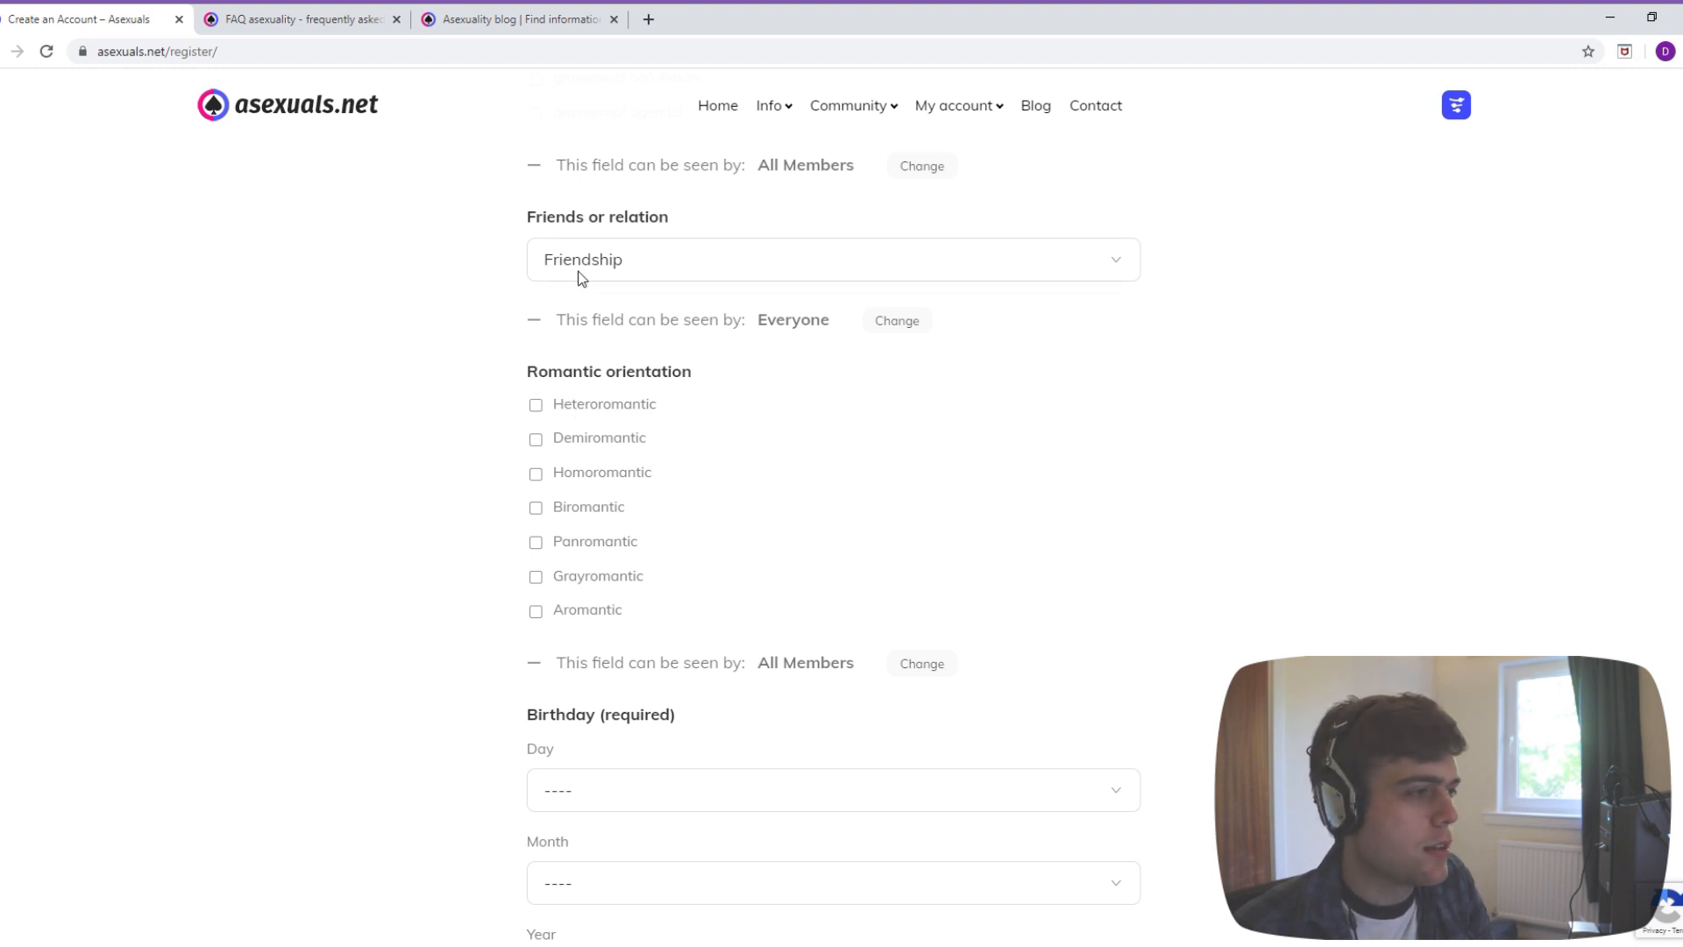
- Tick Homoromantic as the romantic orientation and continue to the About Me box
{"action": "scroll", "scroll_direction": "down", "scroll_amount": 3}
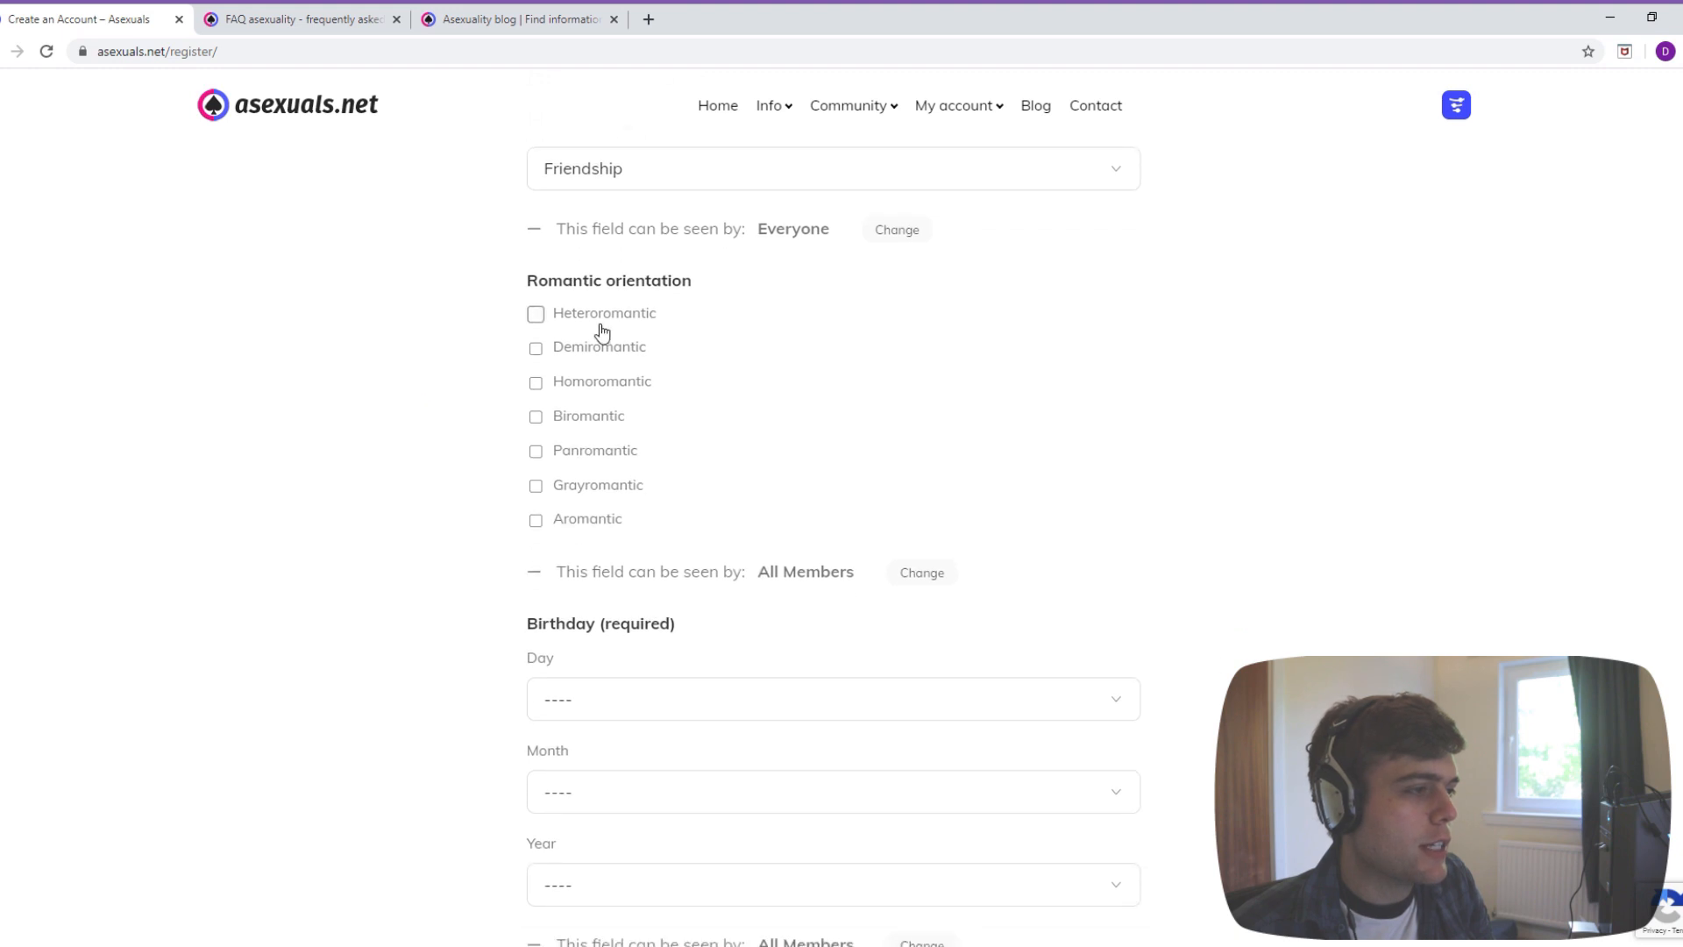
{"action": "left_click", "coordinate": [537, 384]}
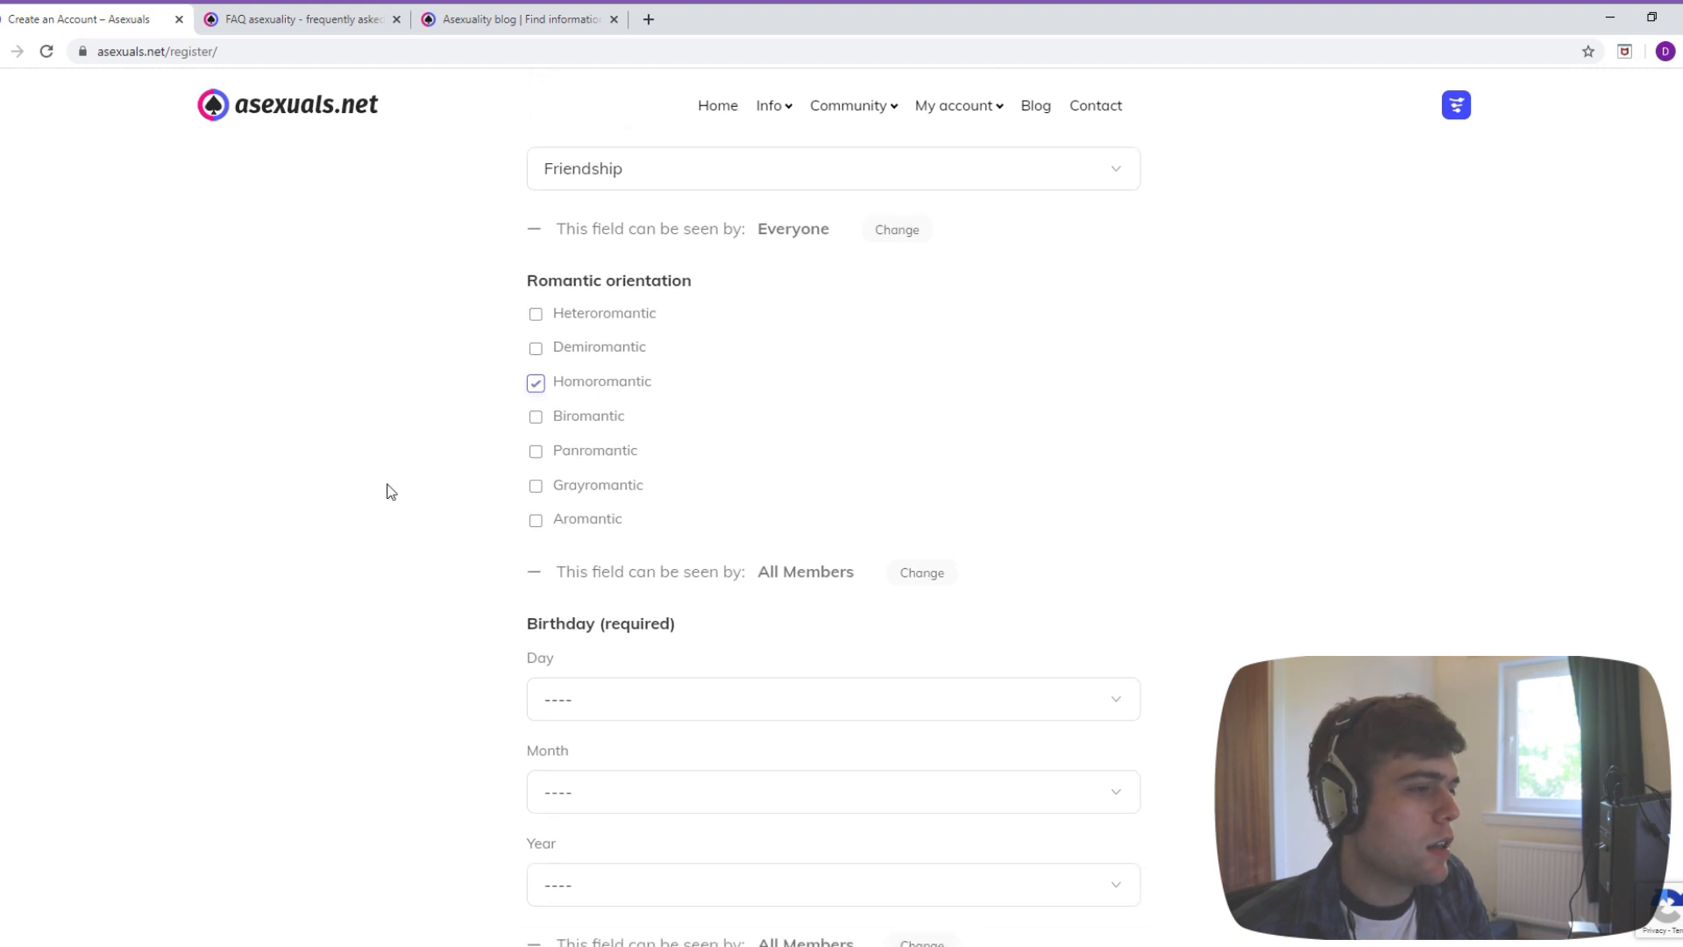
{"action": "scroll", "scroll_direction": "down", "scroll_amount": 3}
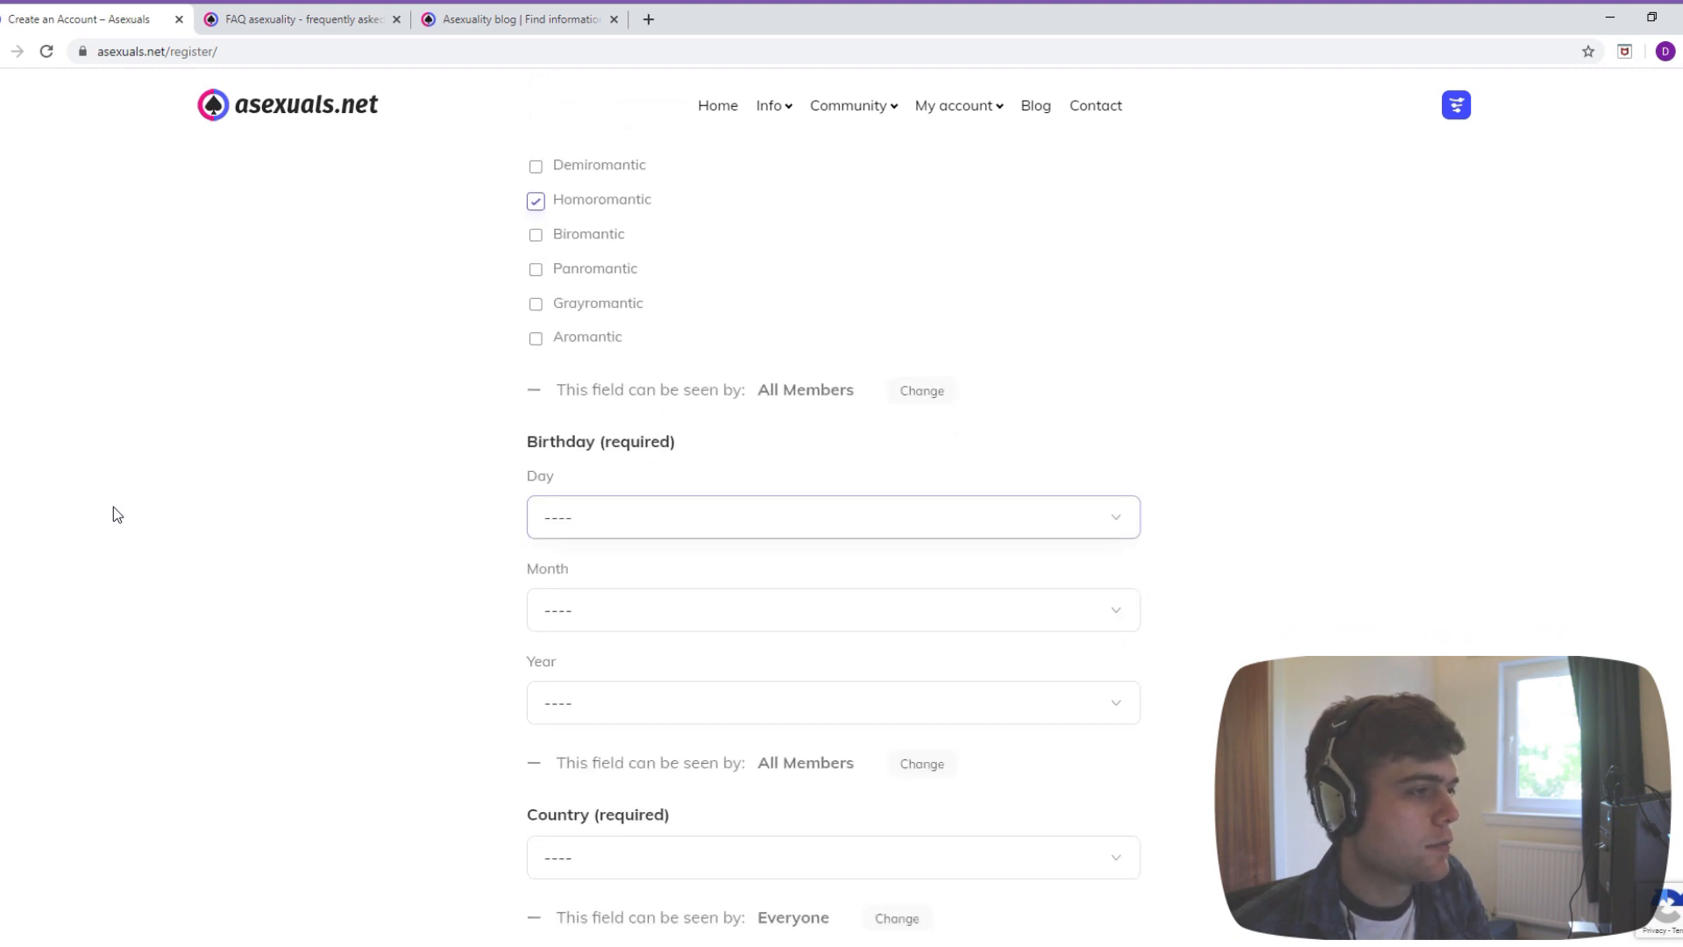
{"action": "scroll", "scroll_direction": "down", "scroll_amount": 3}
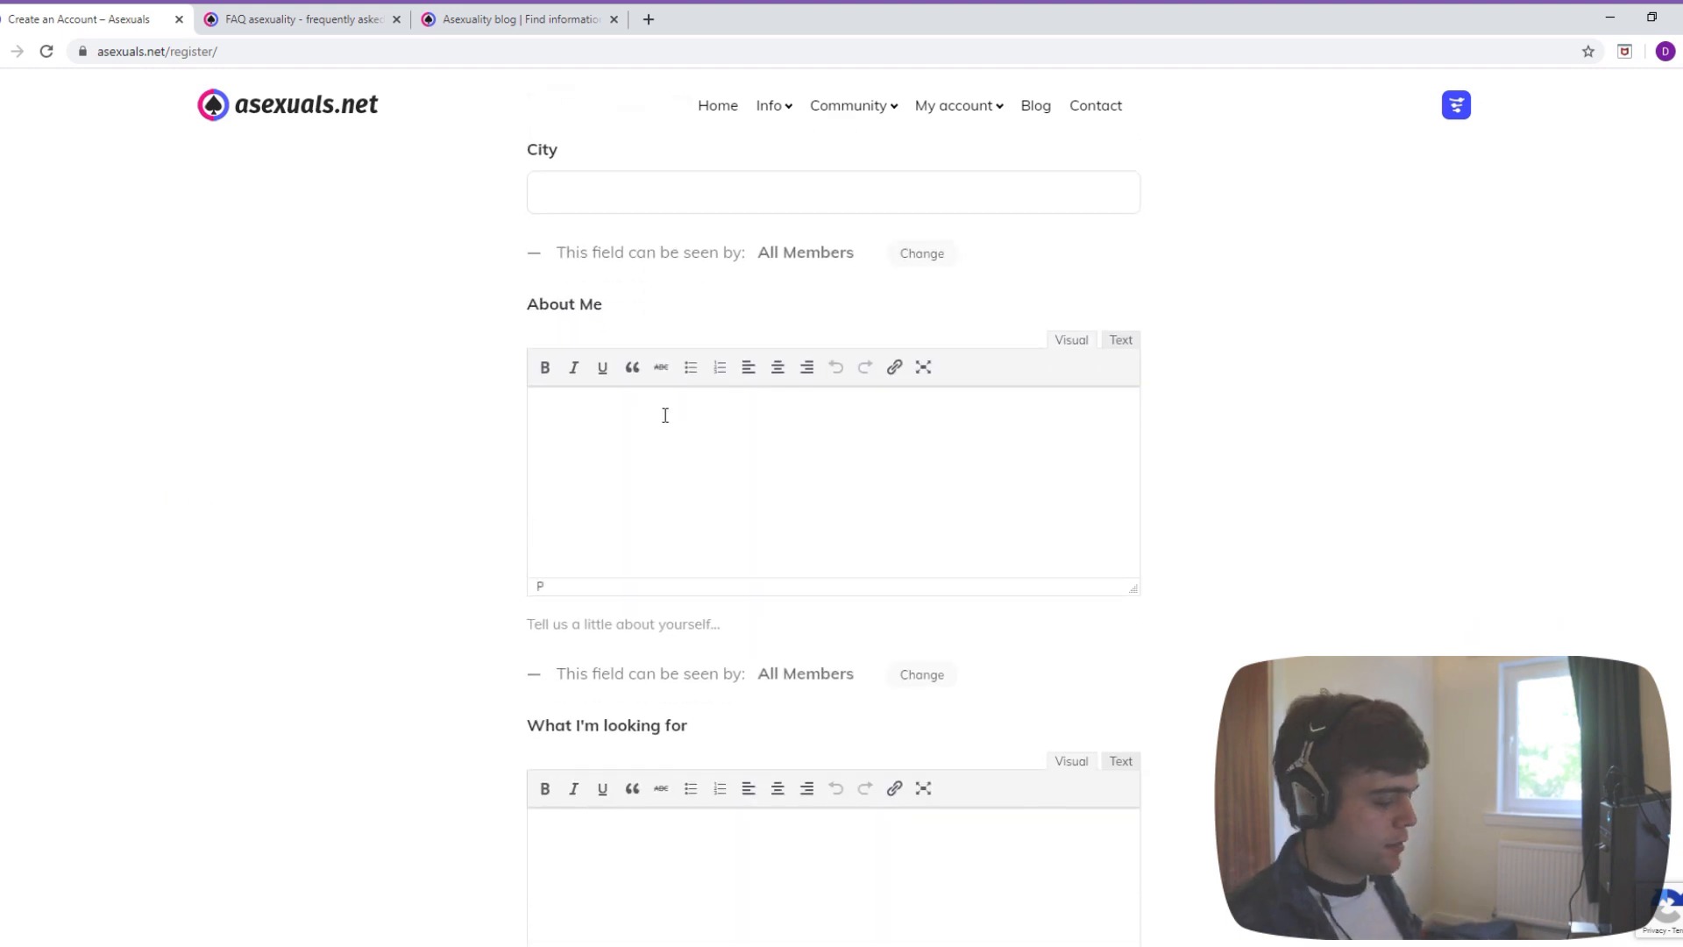
- Write the About Me intro: 'Hi! I'm a YouTuber and I'm creating... website to test it out'
{"action": "type", "text": "H"}
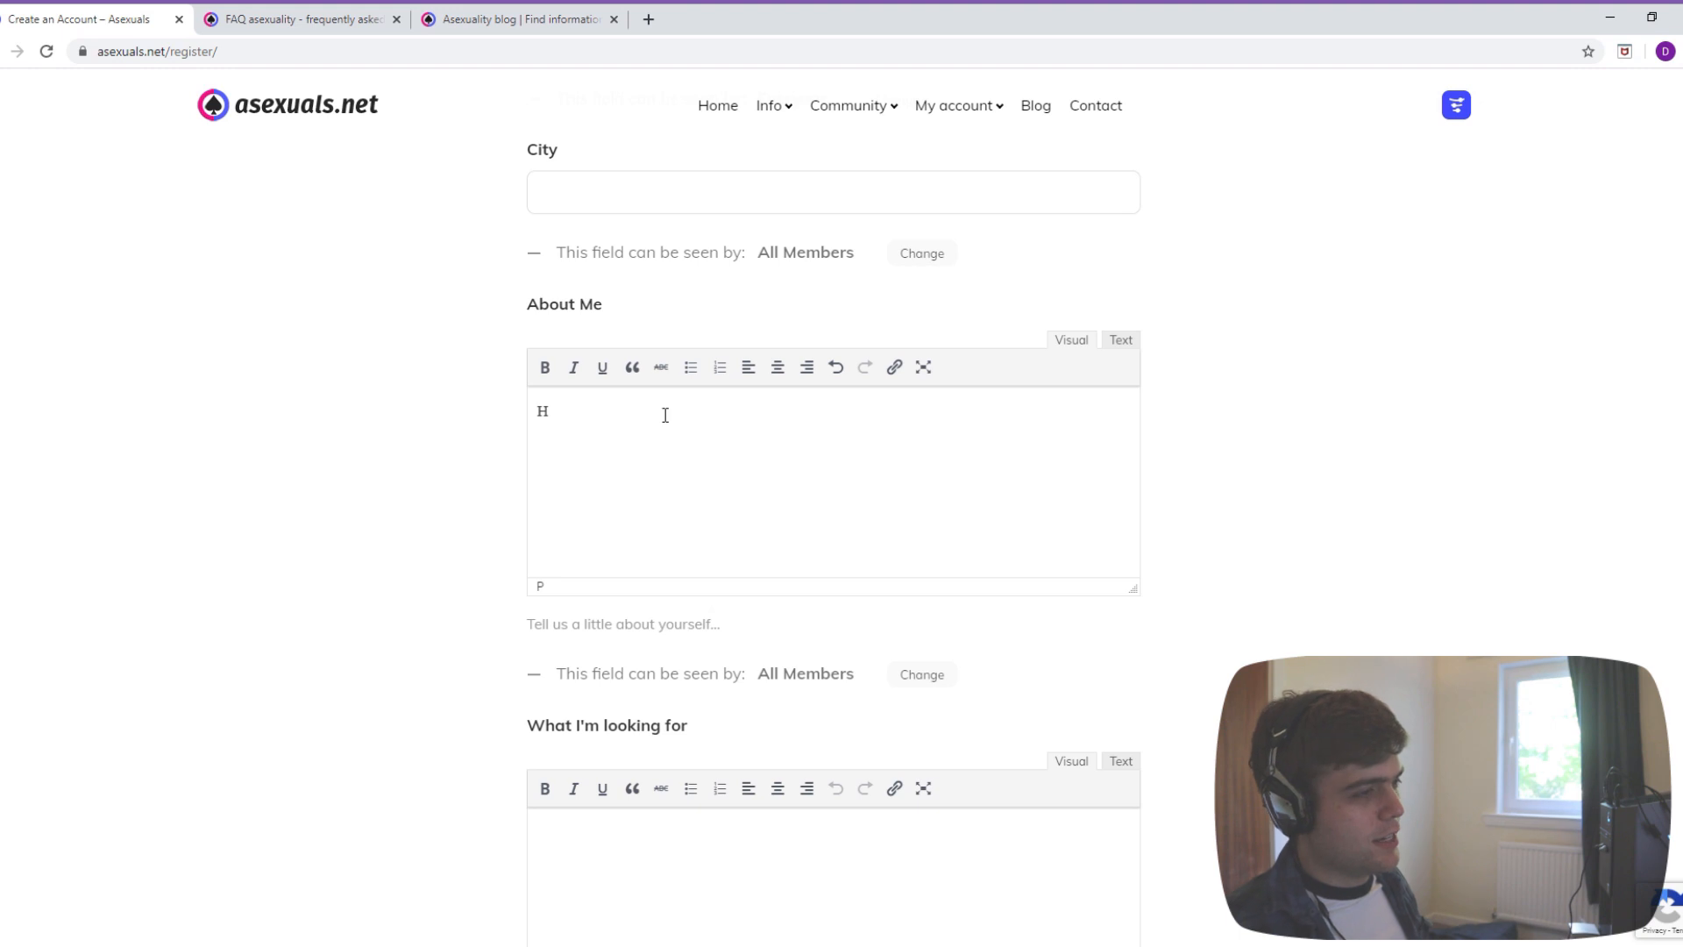
{"action": "type", "text": "i! I'm a"}
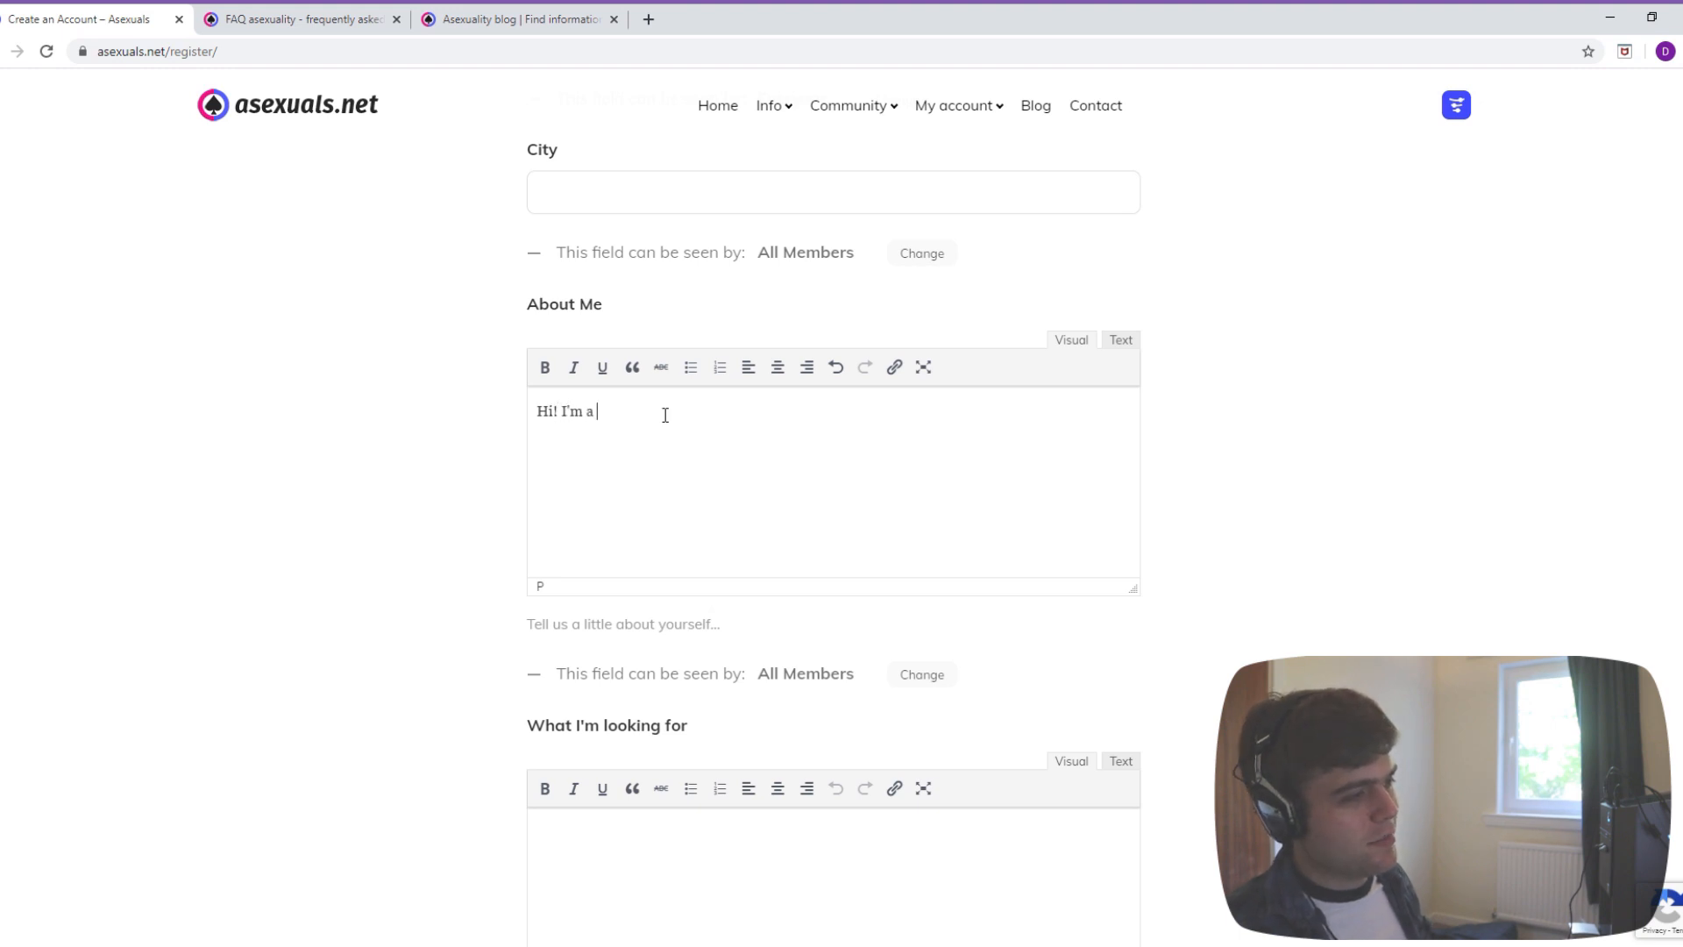
{"action": "type", "text": "YouTuber"}
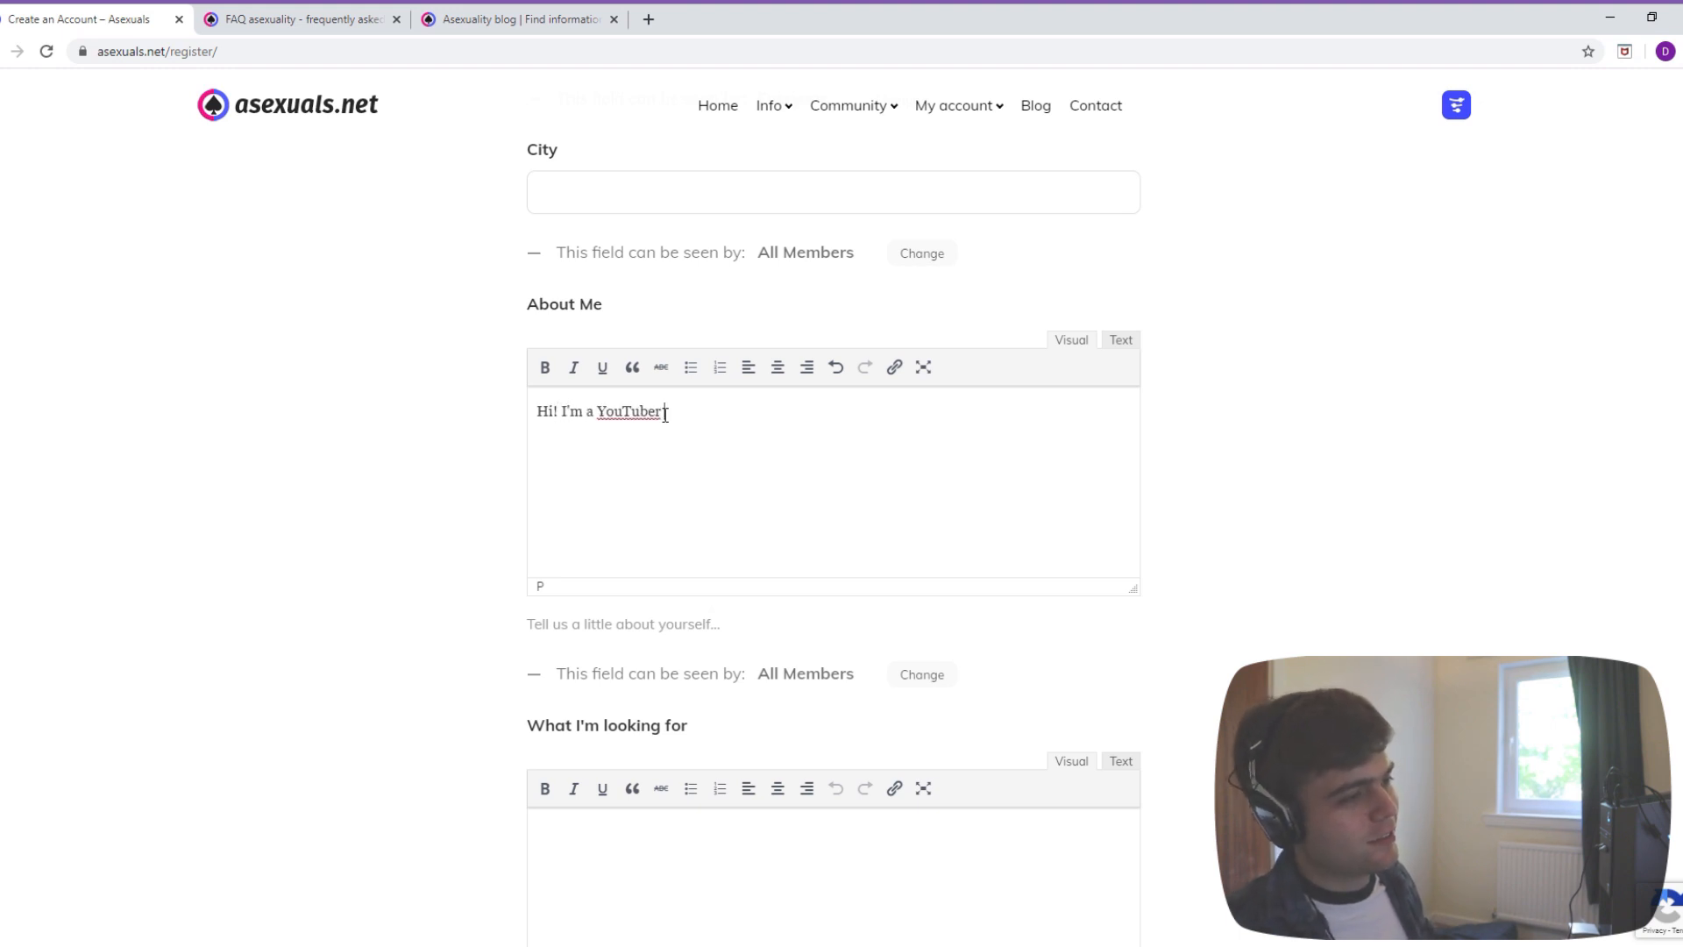
{"action": "type", "text": "and"}
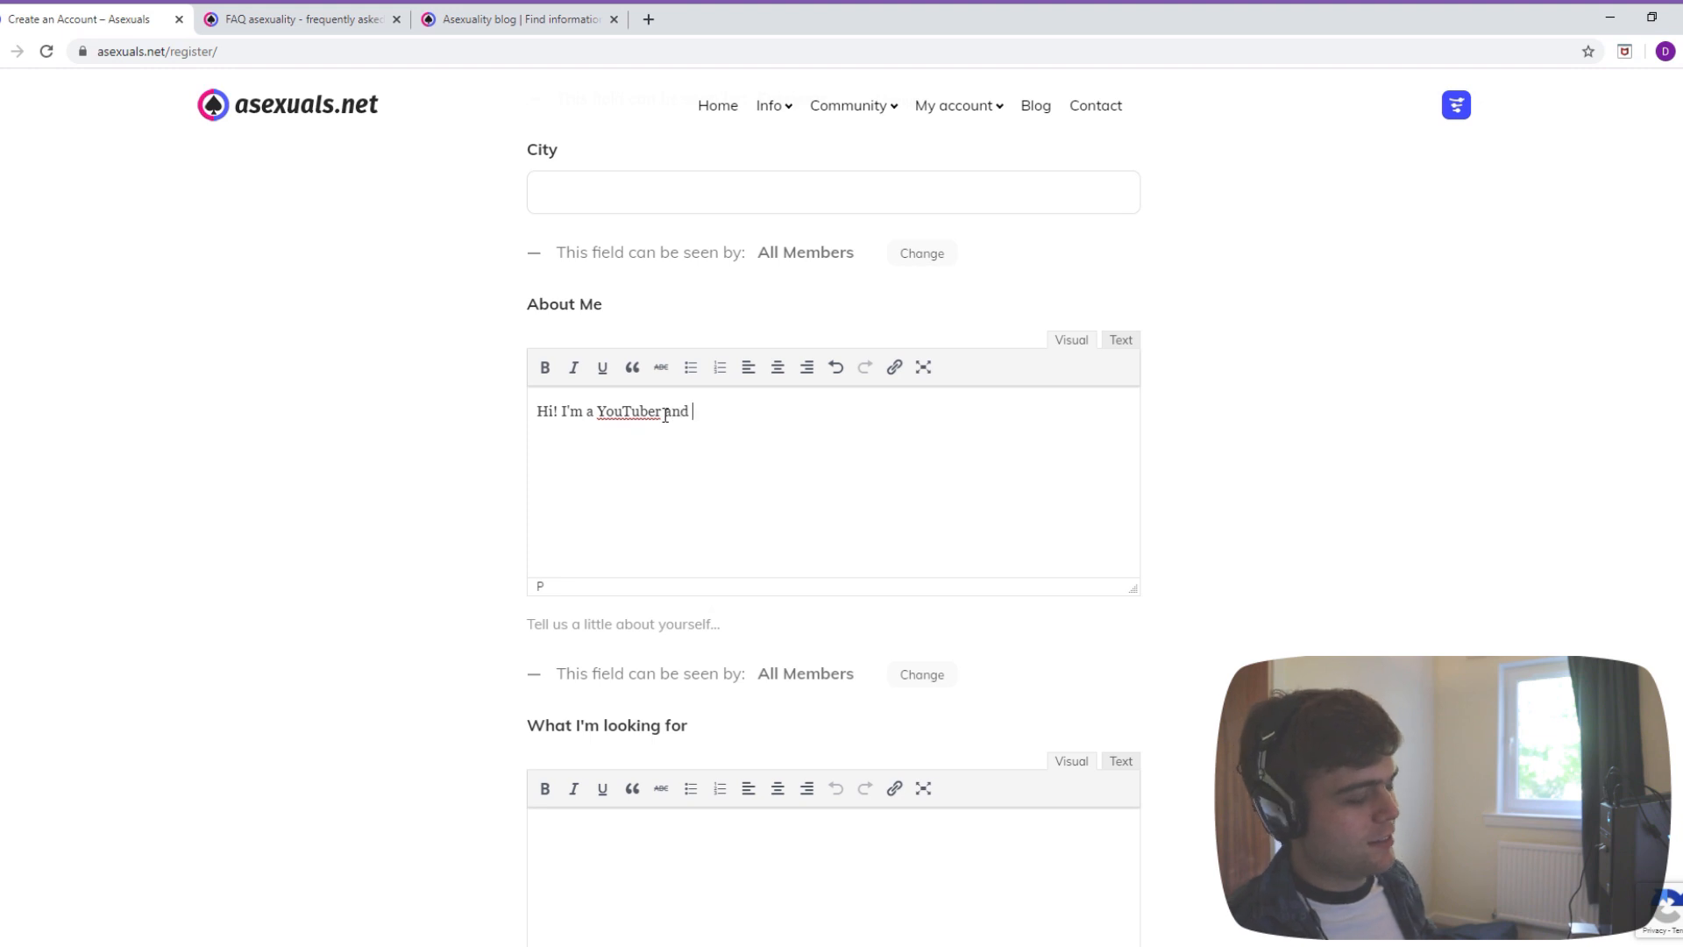
{"action": "type", "text": "I'm creating an account on the"}
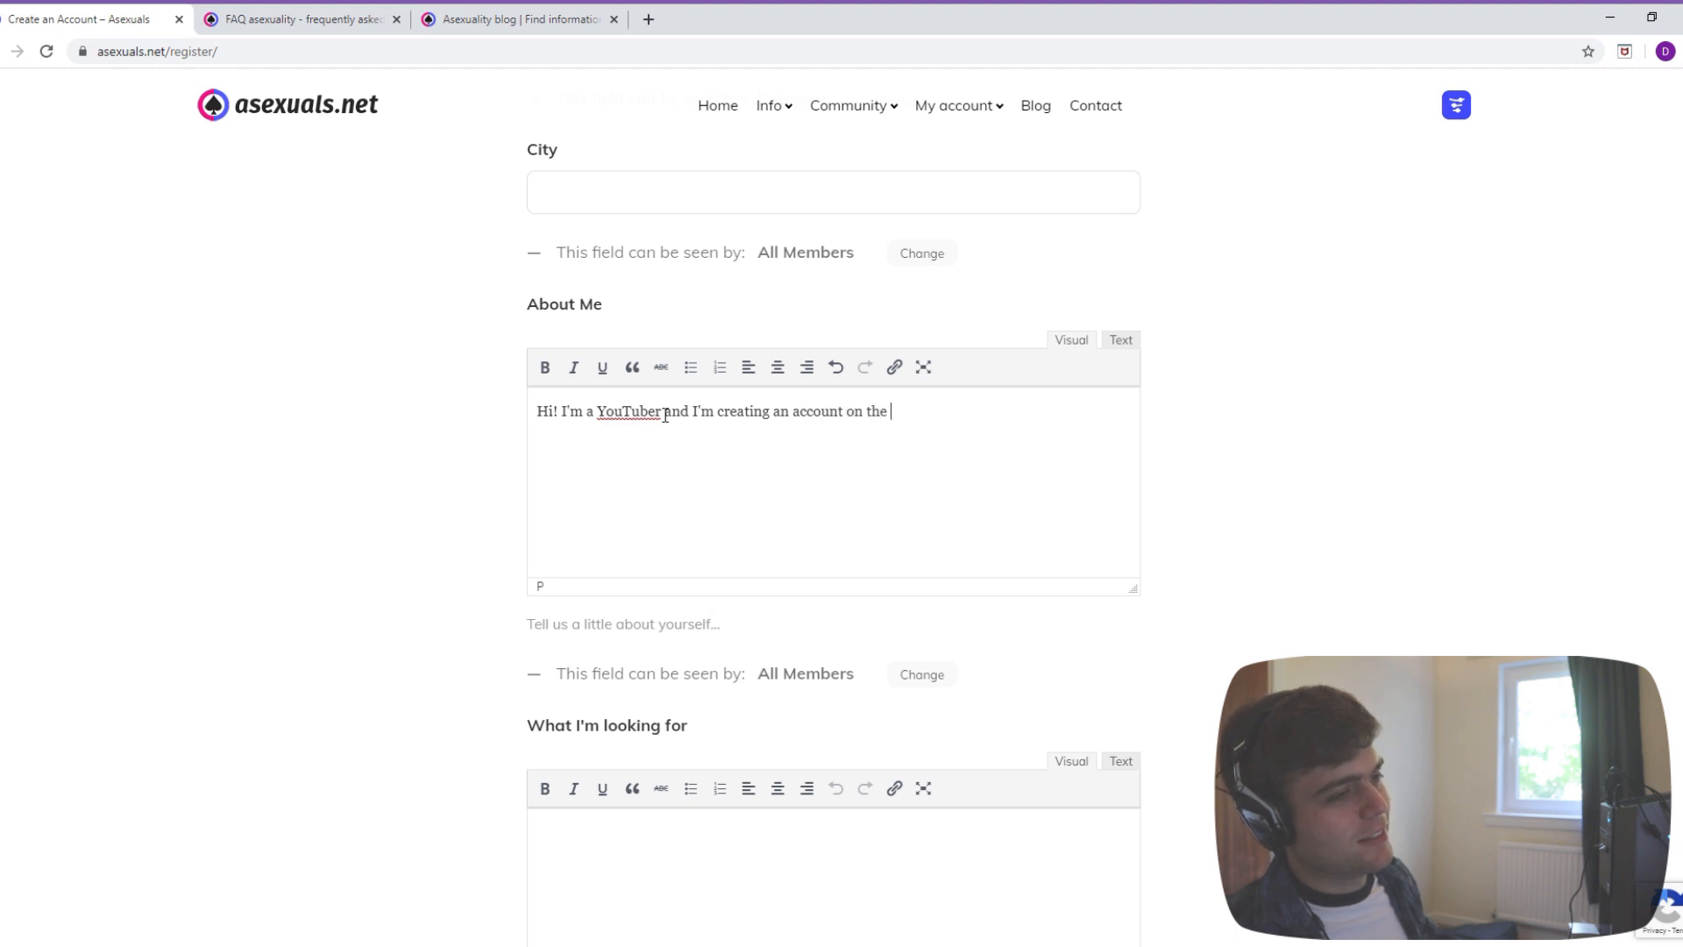
{"action": "type", "text": "website to"}
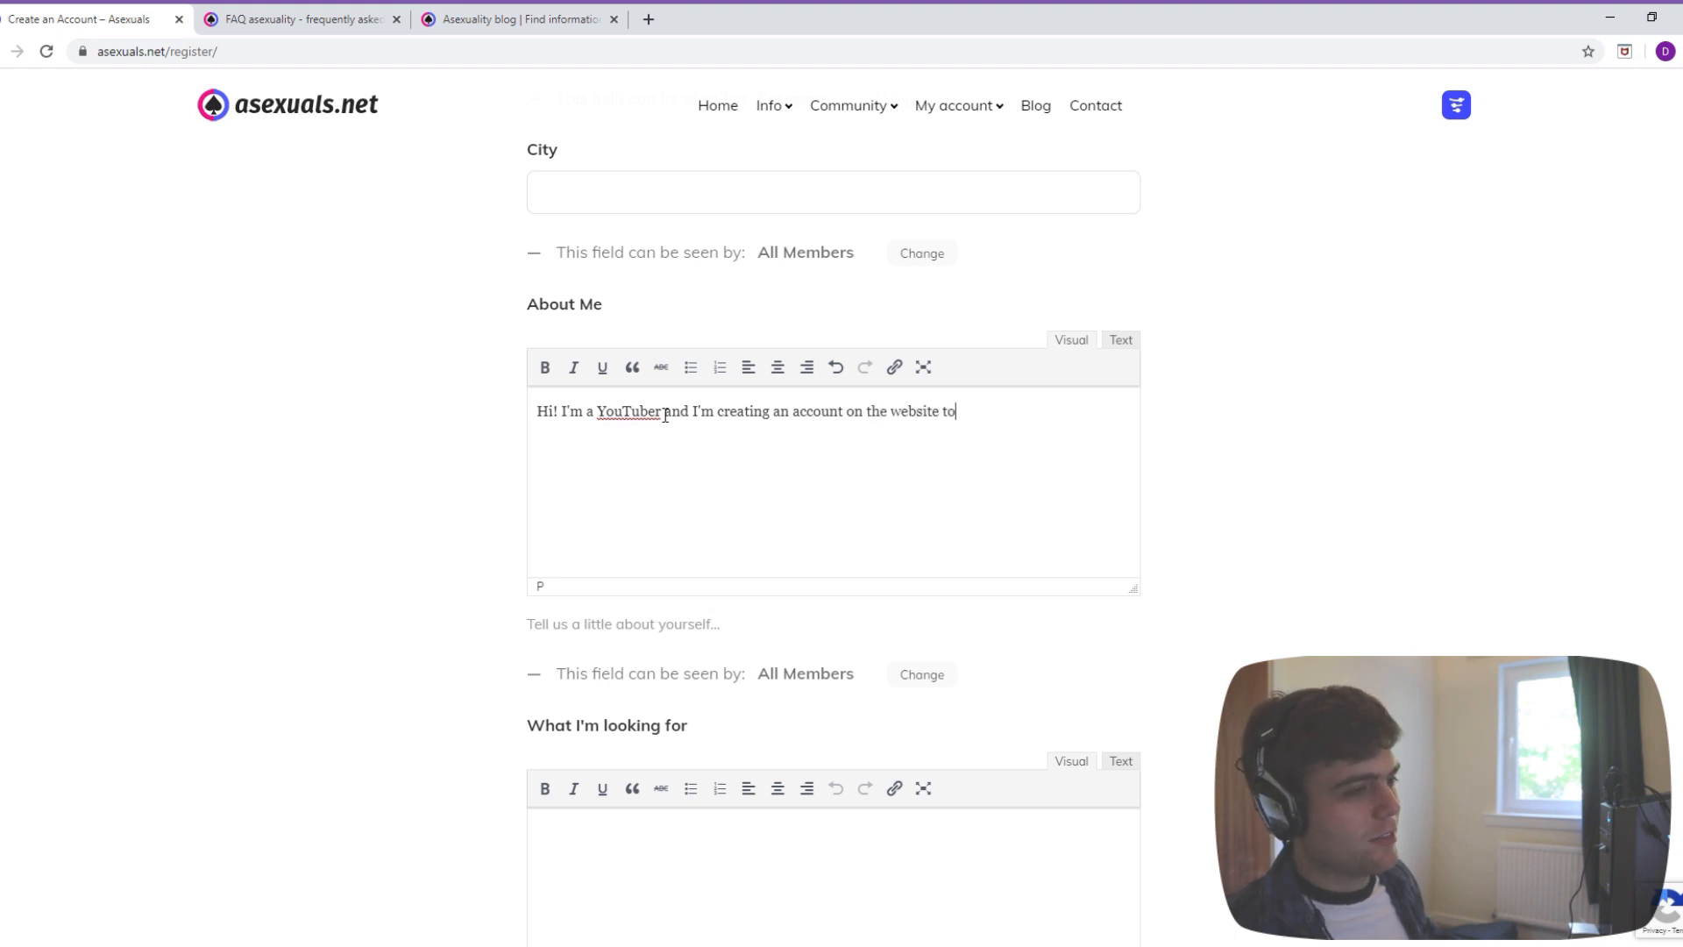
{"action": "type", "text": "test it out"}
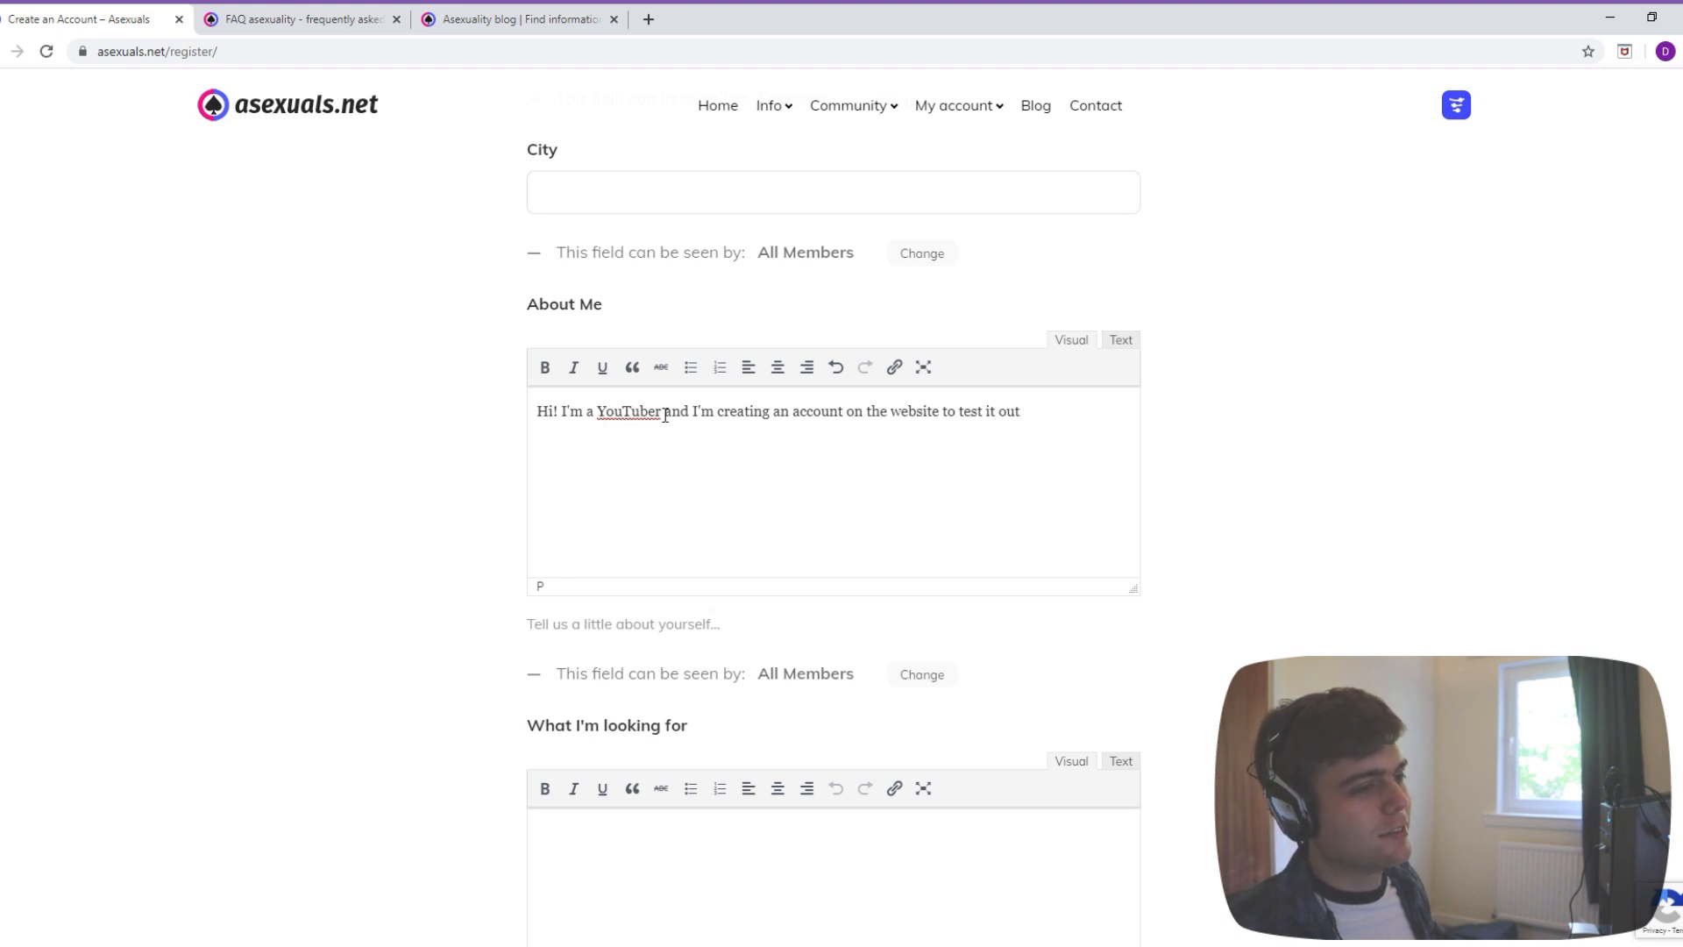
- Answer 'What I'm looking for' with 'Nothing'
{"action": "scroll", "scroll_direction": "down", "scroll_amount": 3}
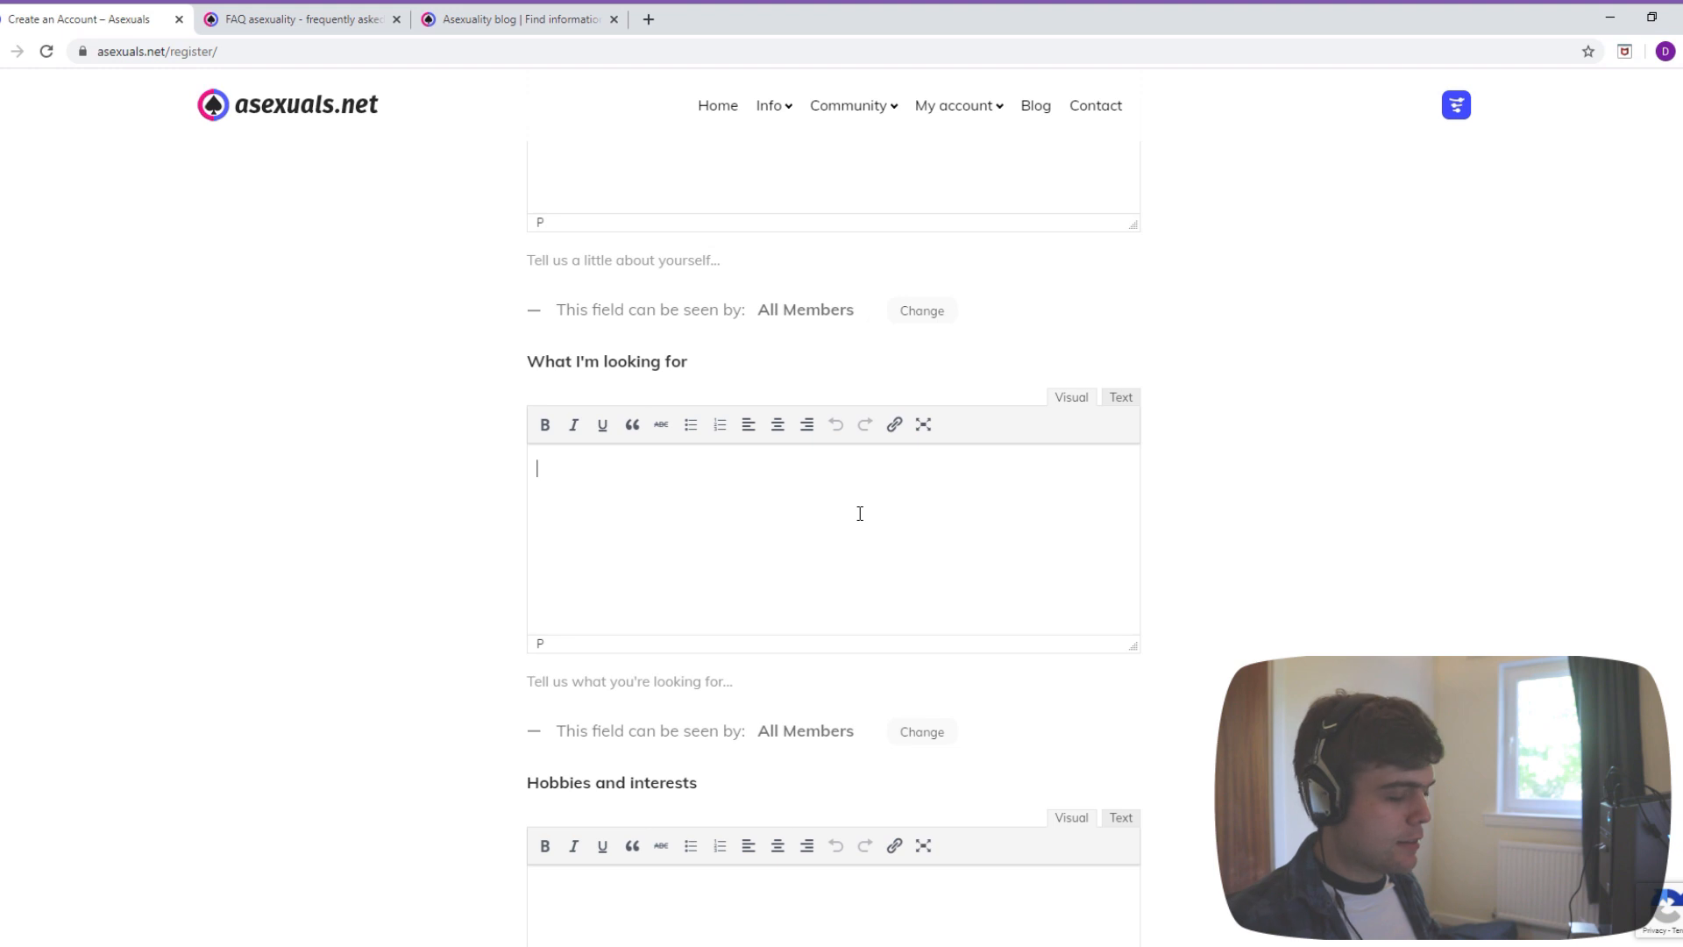
{"action": "type", "text": "Nothing"}
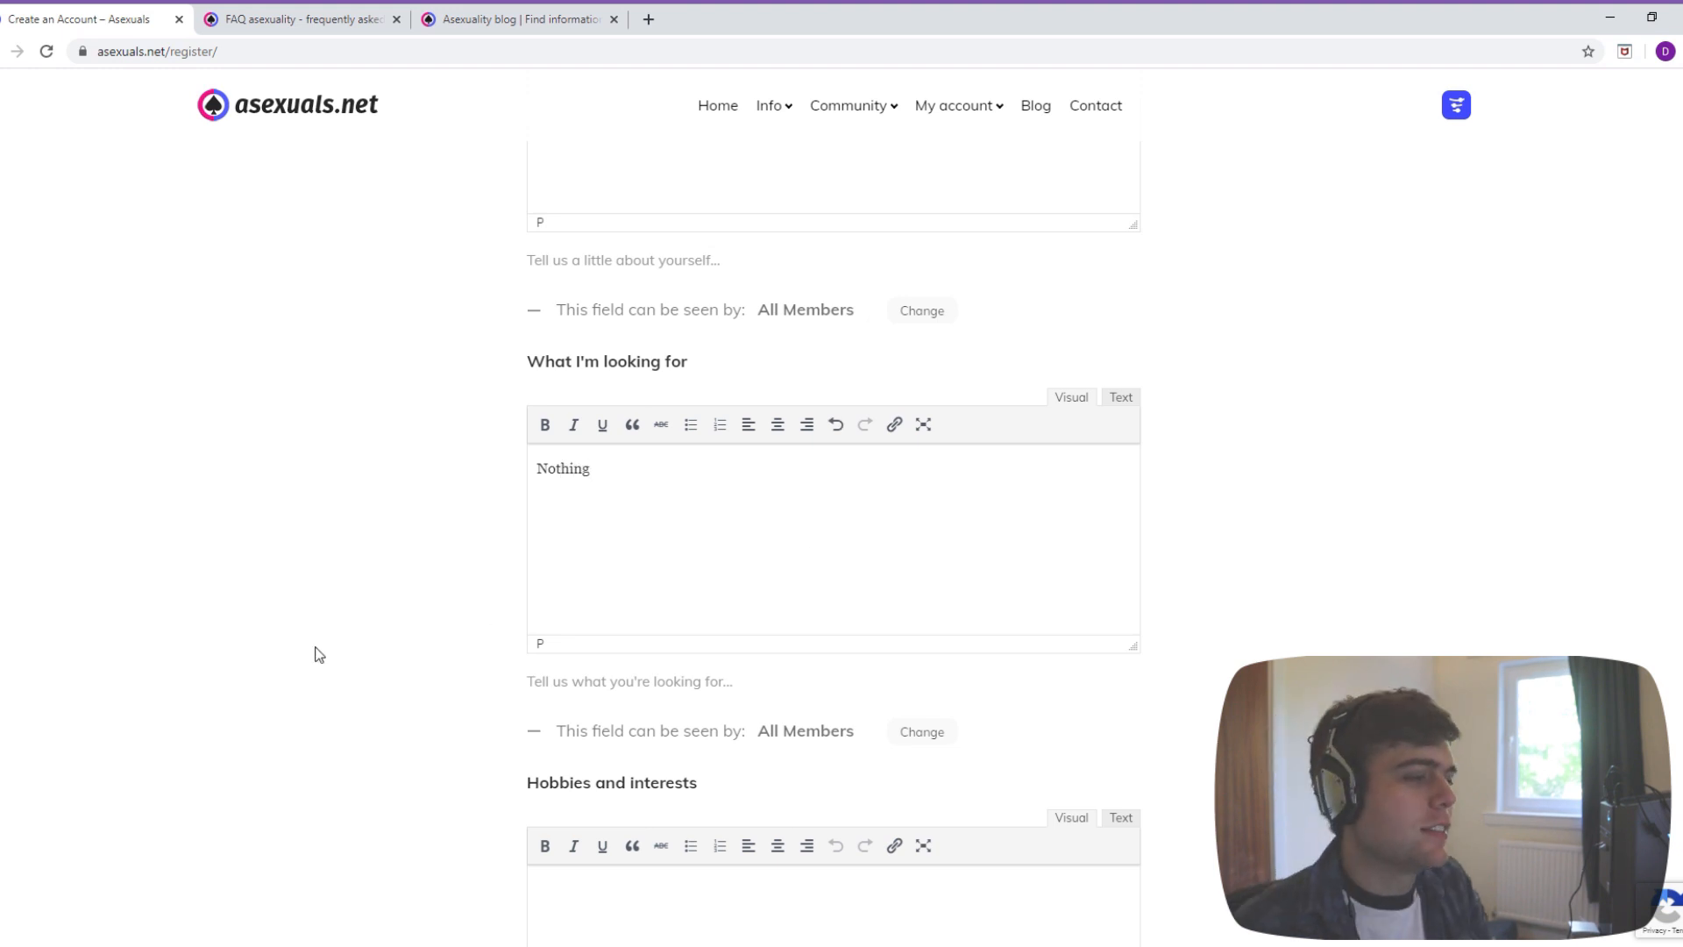
- Set marital status to In a relationship
{"action": "scroll", "scroll_direction": "down", "scroll_amount": 3}
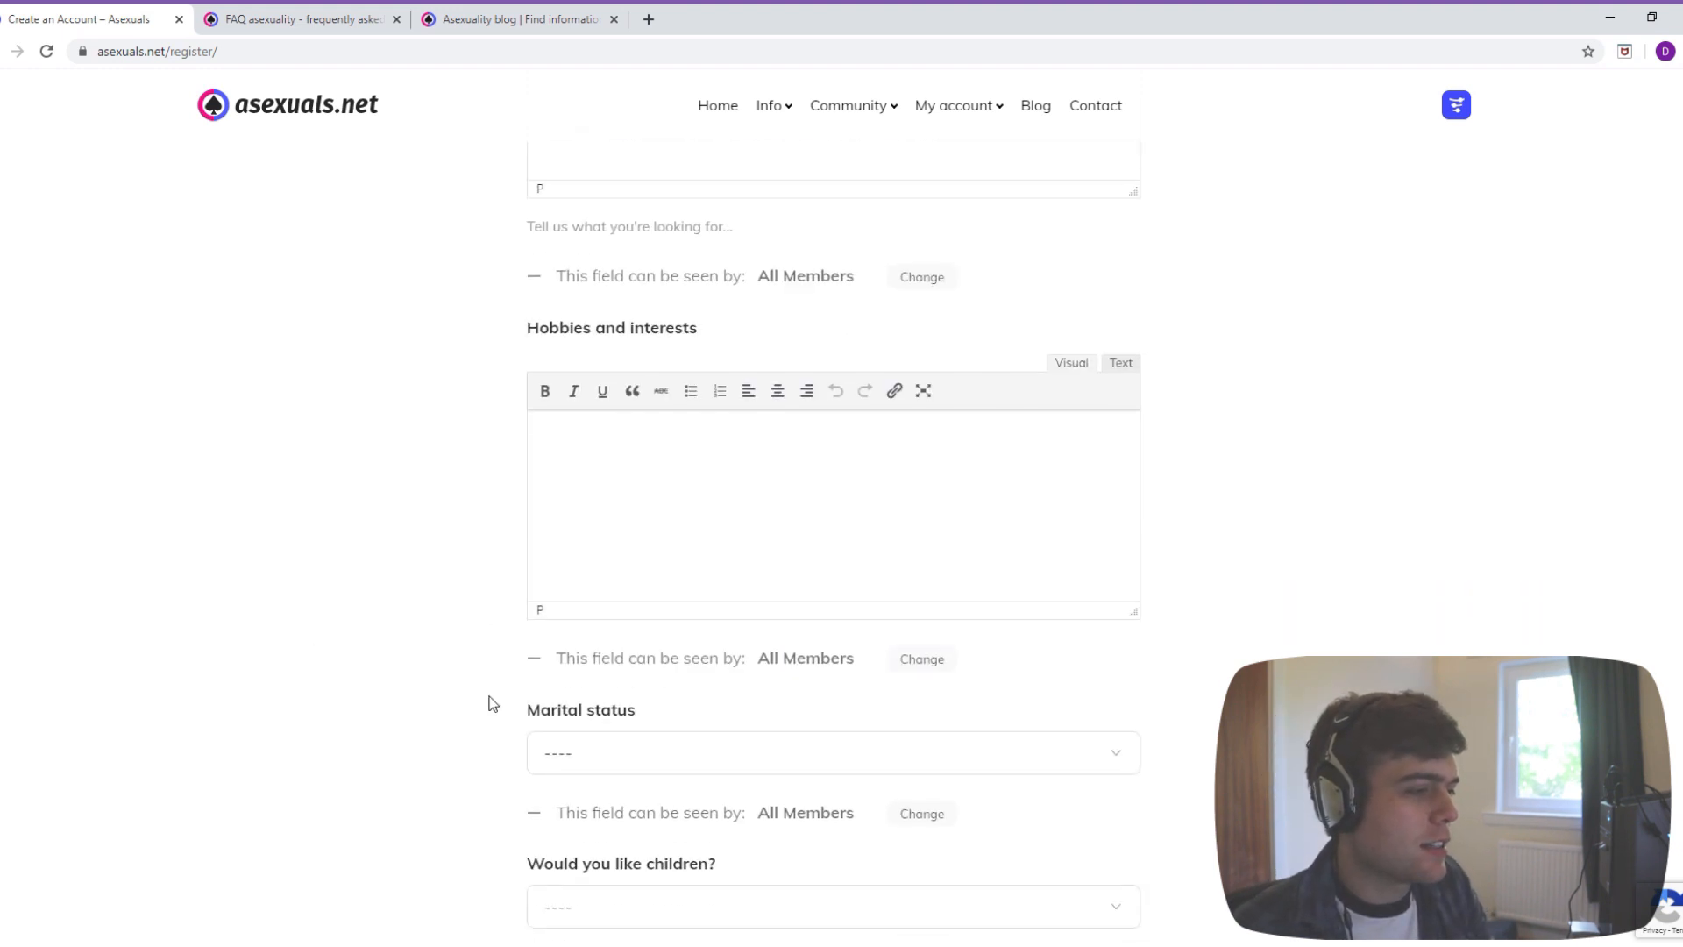
{"action": "scroll", "scroll_direction": "down", "scroll_amount": 3}
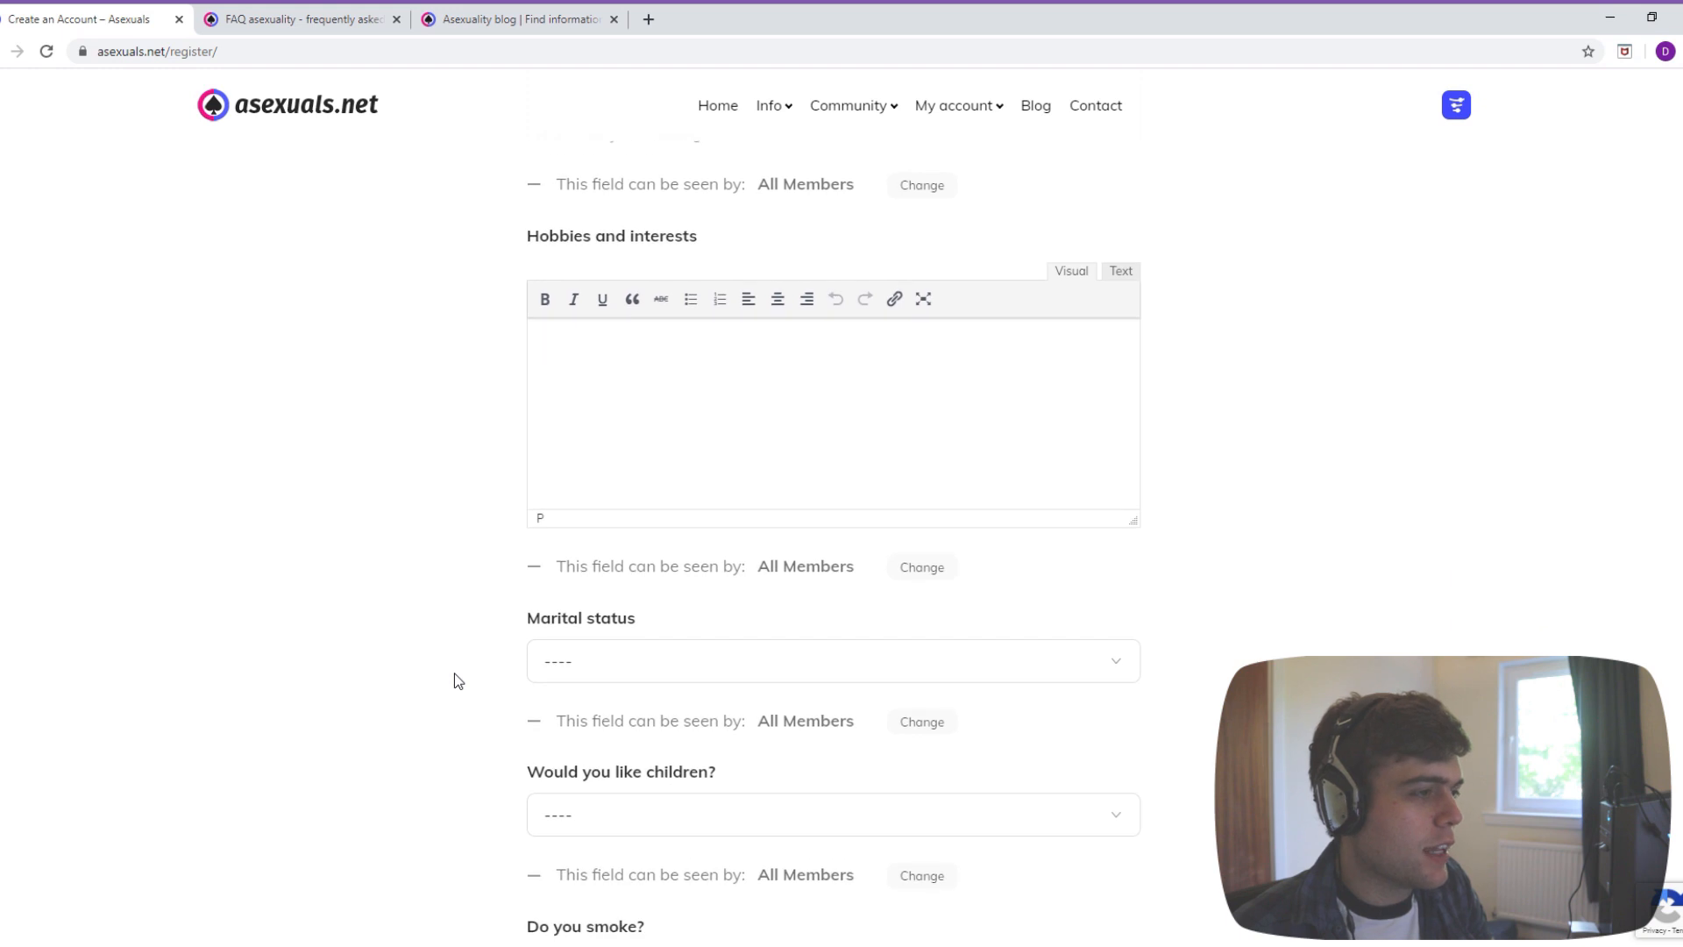
{"action": "scroll", "scroll_direction": "down", "scroll_amount": 3}
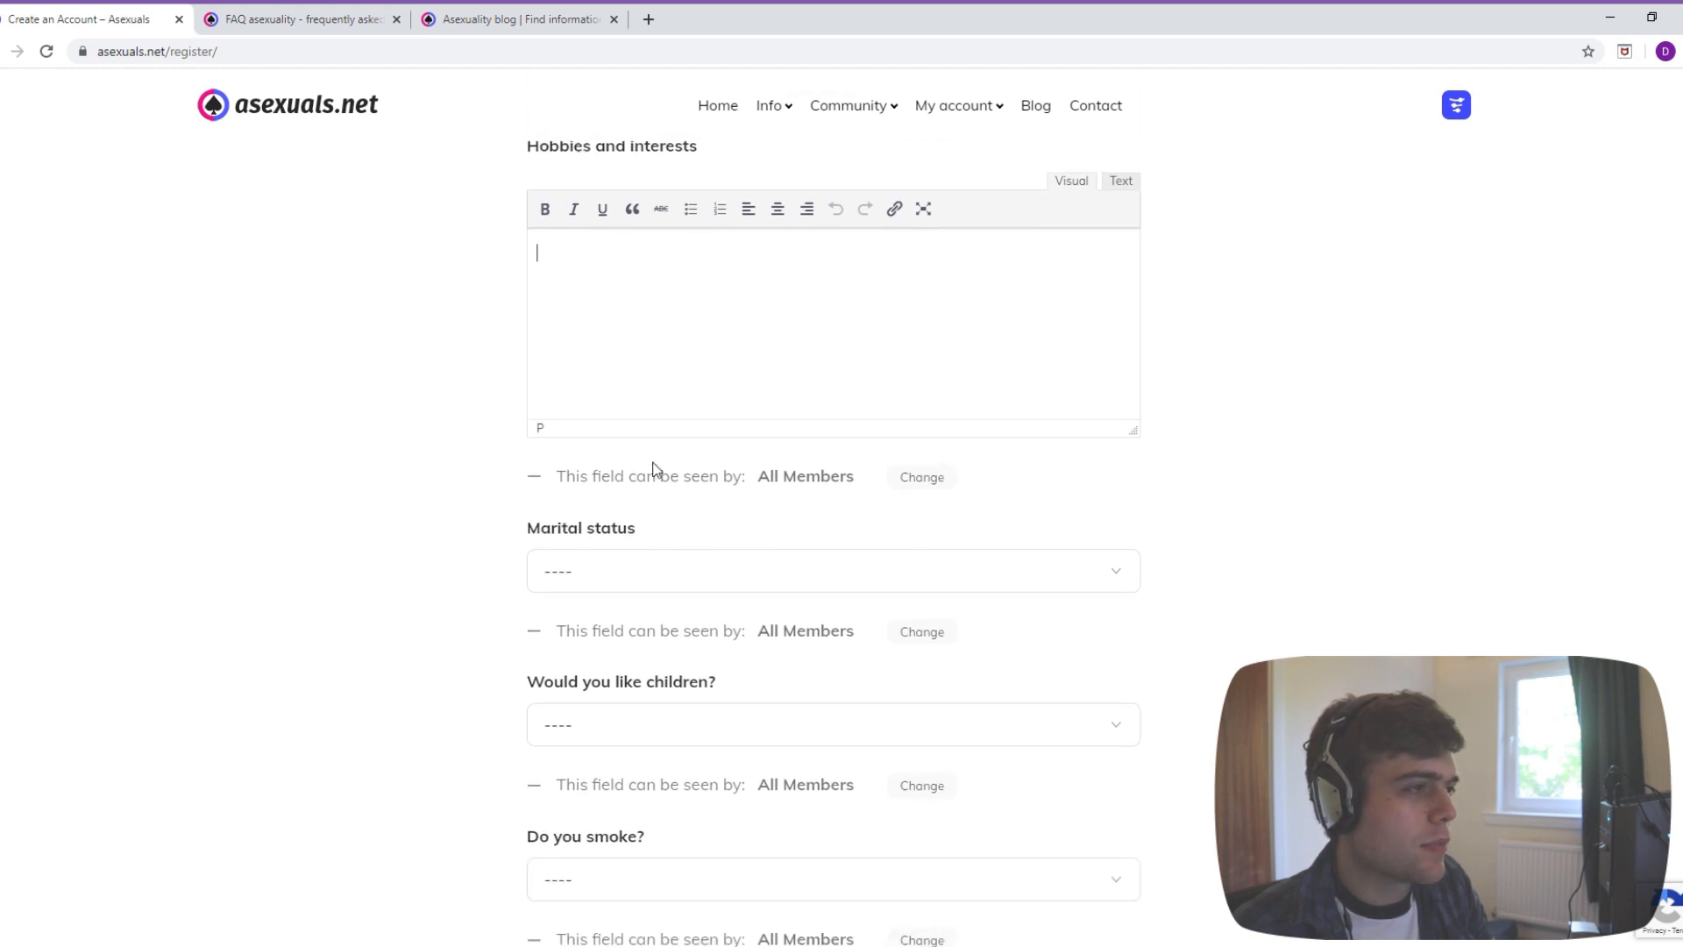
{"action": "mouse_move", "coordinate": [151, 363]}
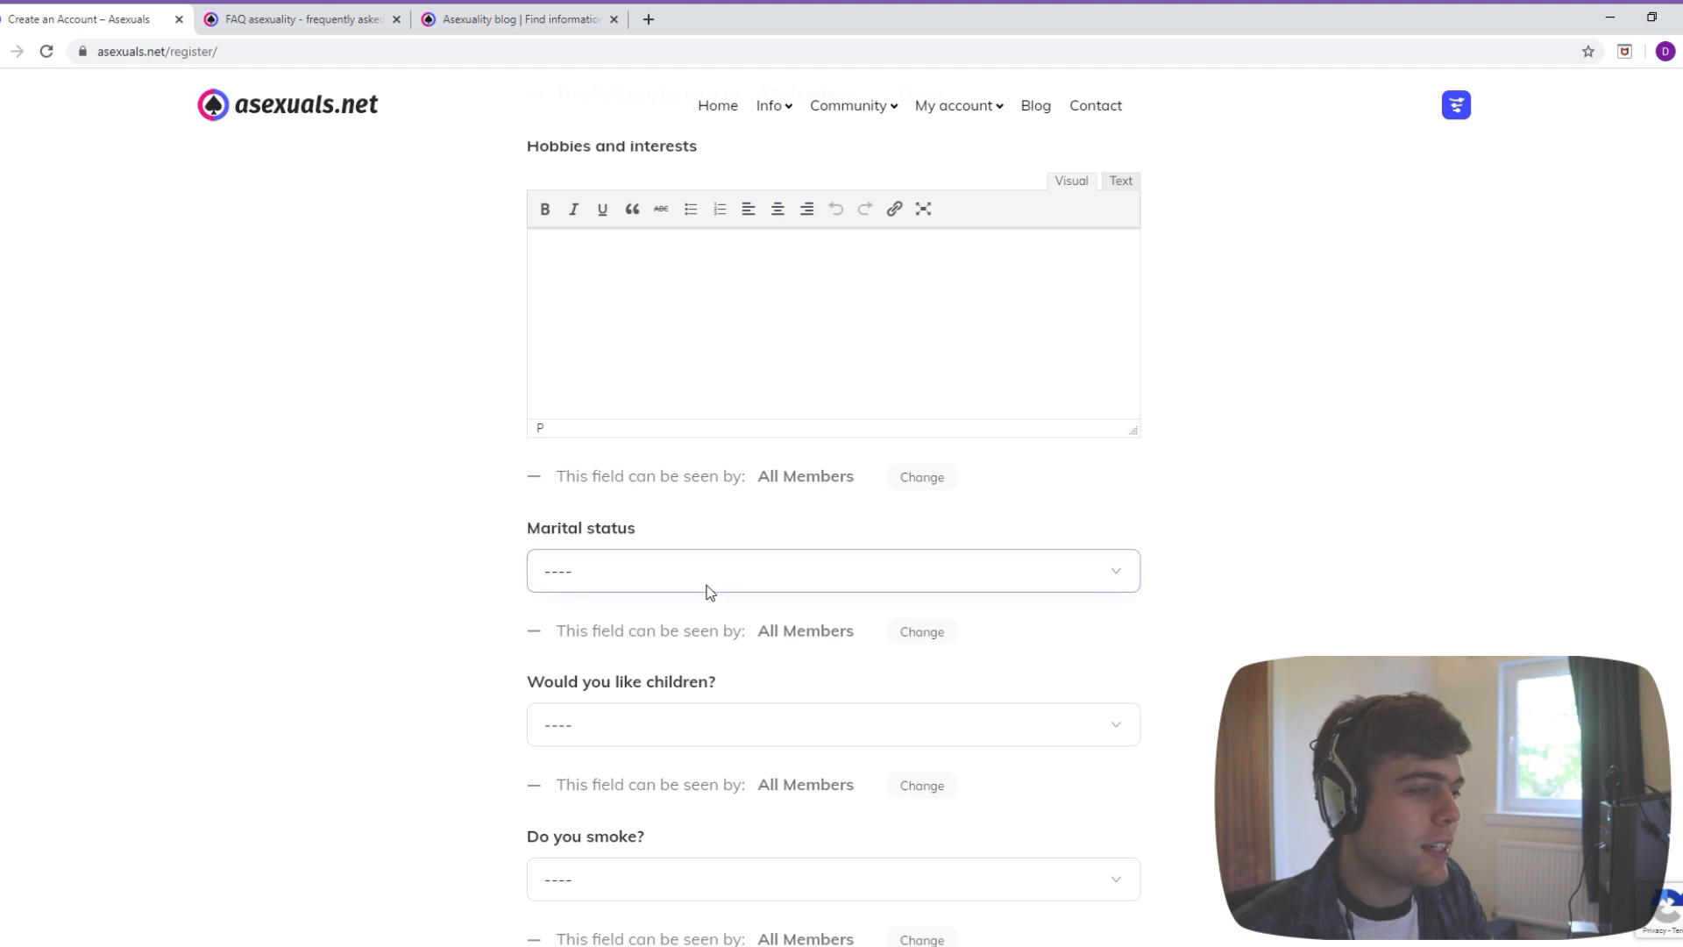
{"action": "scroll", "scroll_direction": "down", "scroll_amount": 3}
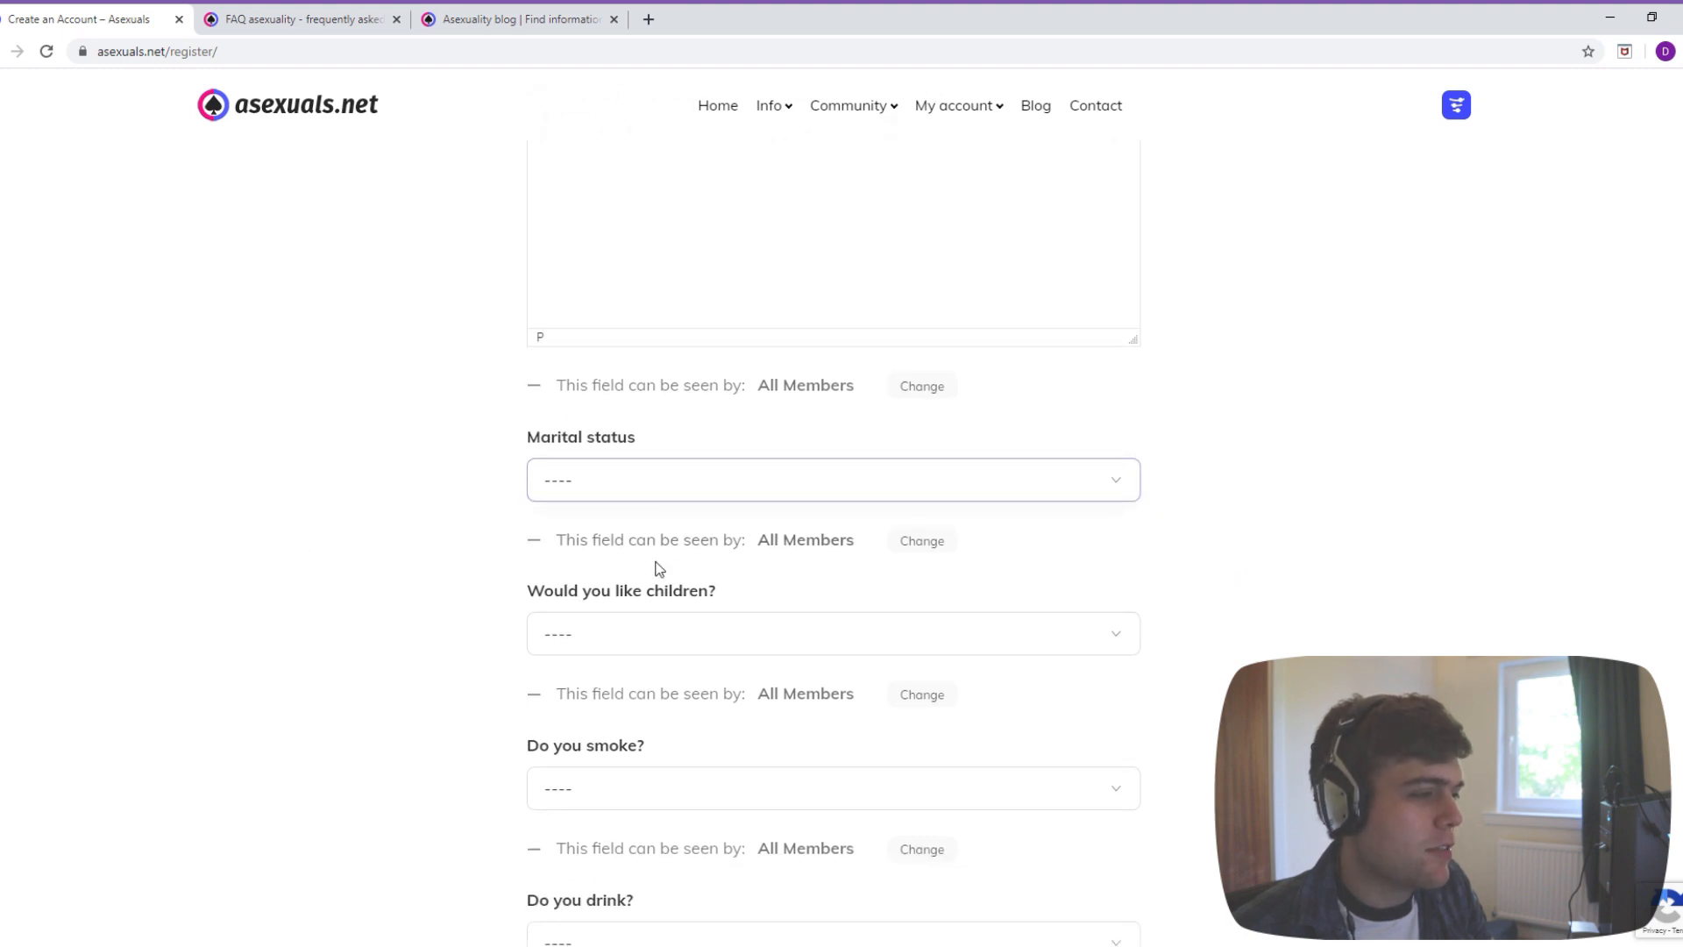
{"action": "left_click", "coordinate": [830, 478]}
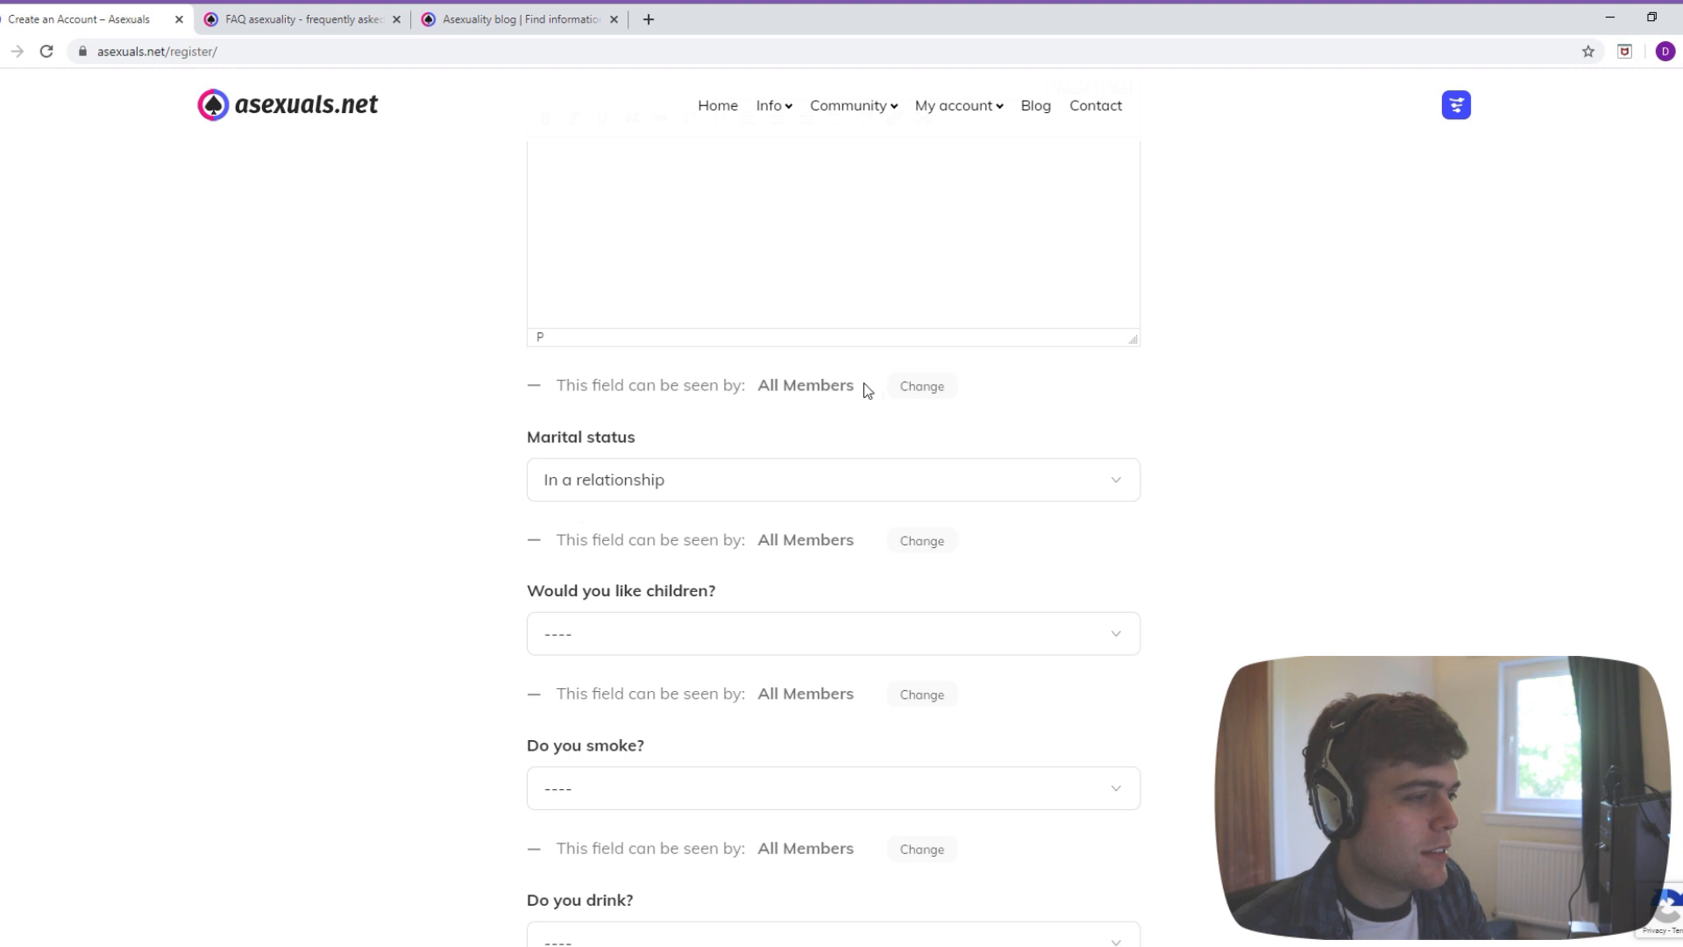
- Answer children with 'I do not want children' and smoking with 'Never'
{"action": "scroll", "scroll_direction": "down", "scroll_amount": 3}
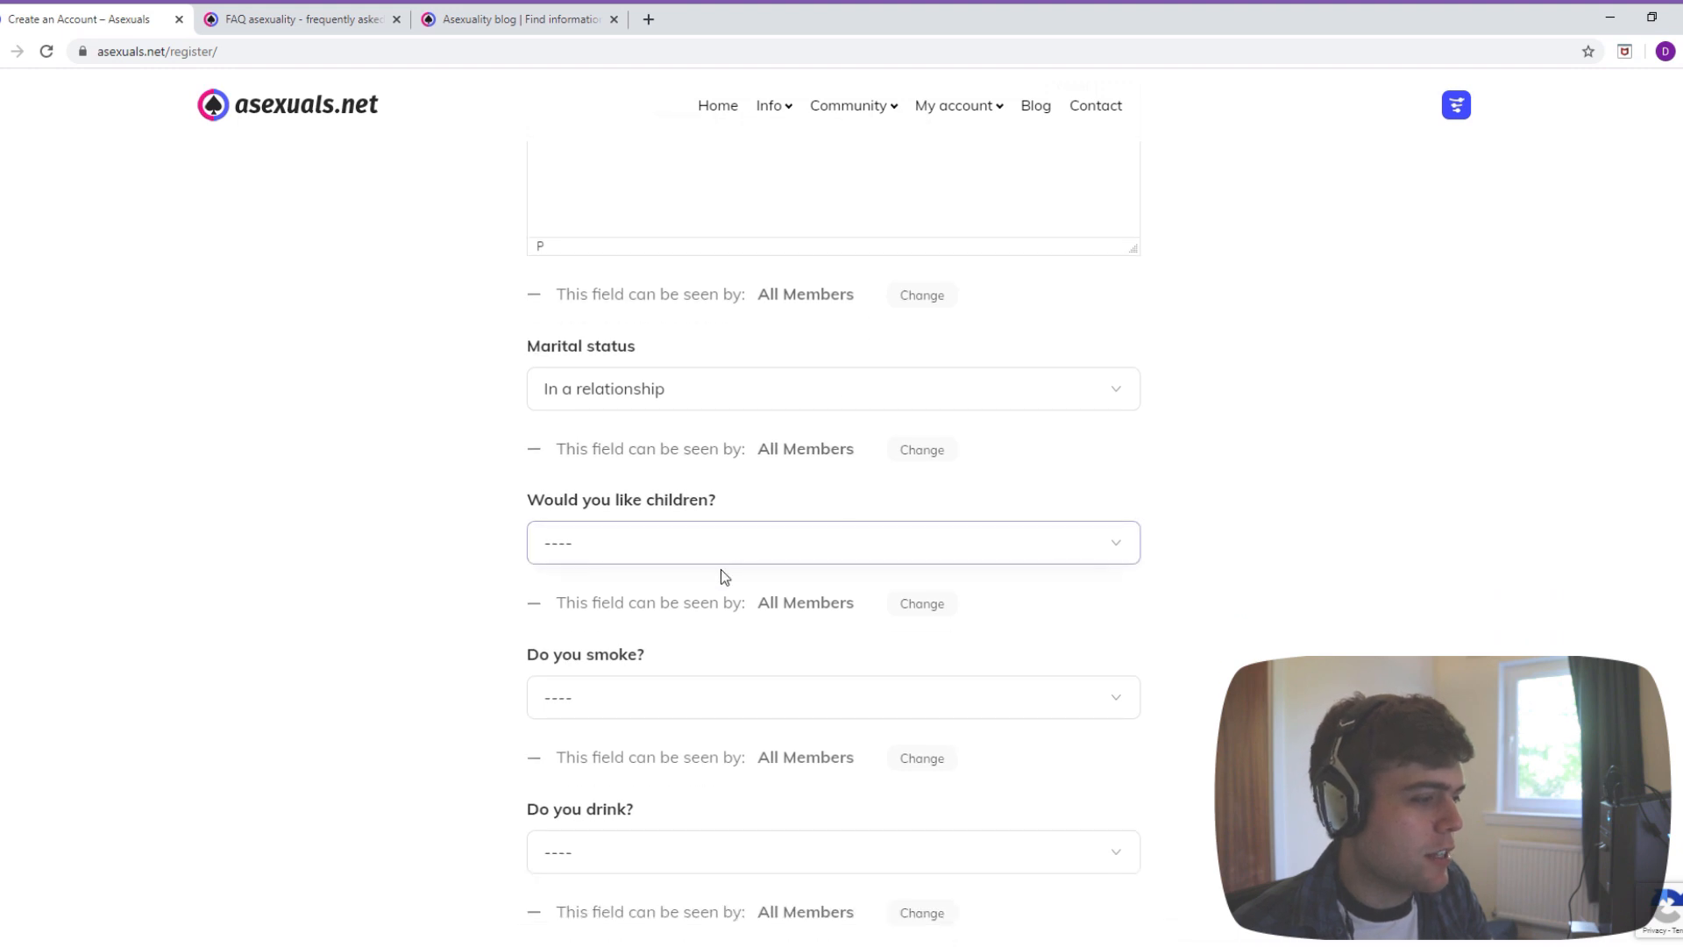
{"action": "left_click", "coordinate": [831, 542]}
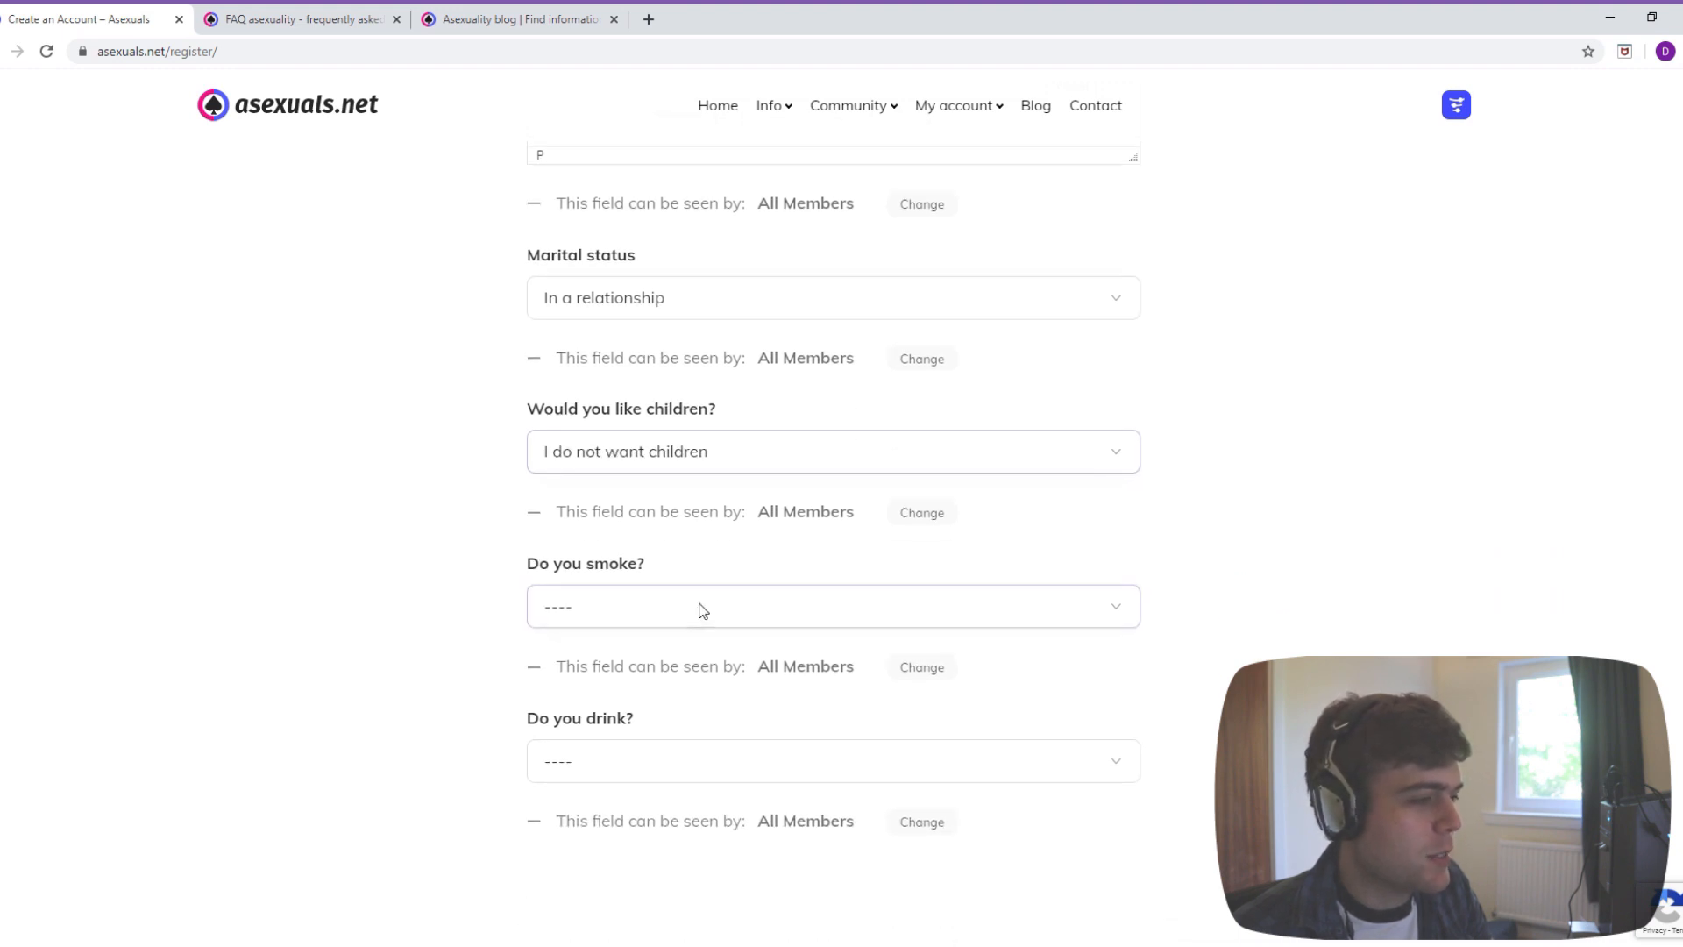
{"action": "left_click", "coordinate": [831, 605]}
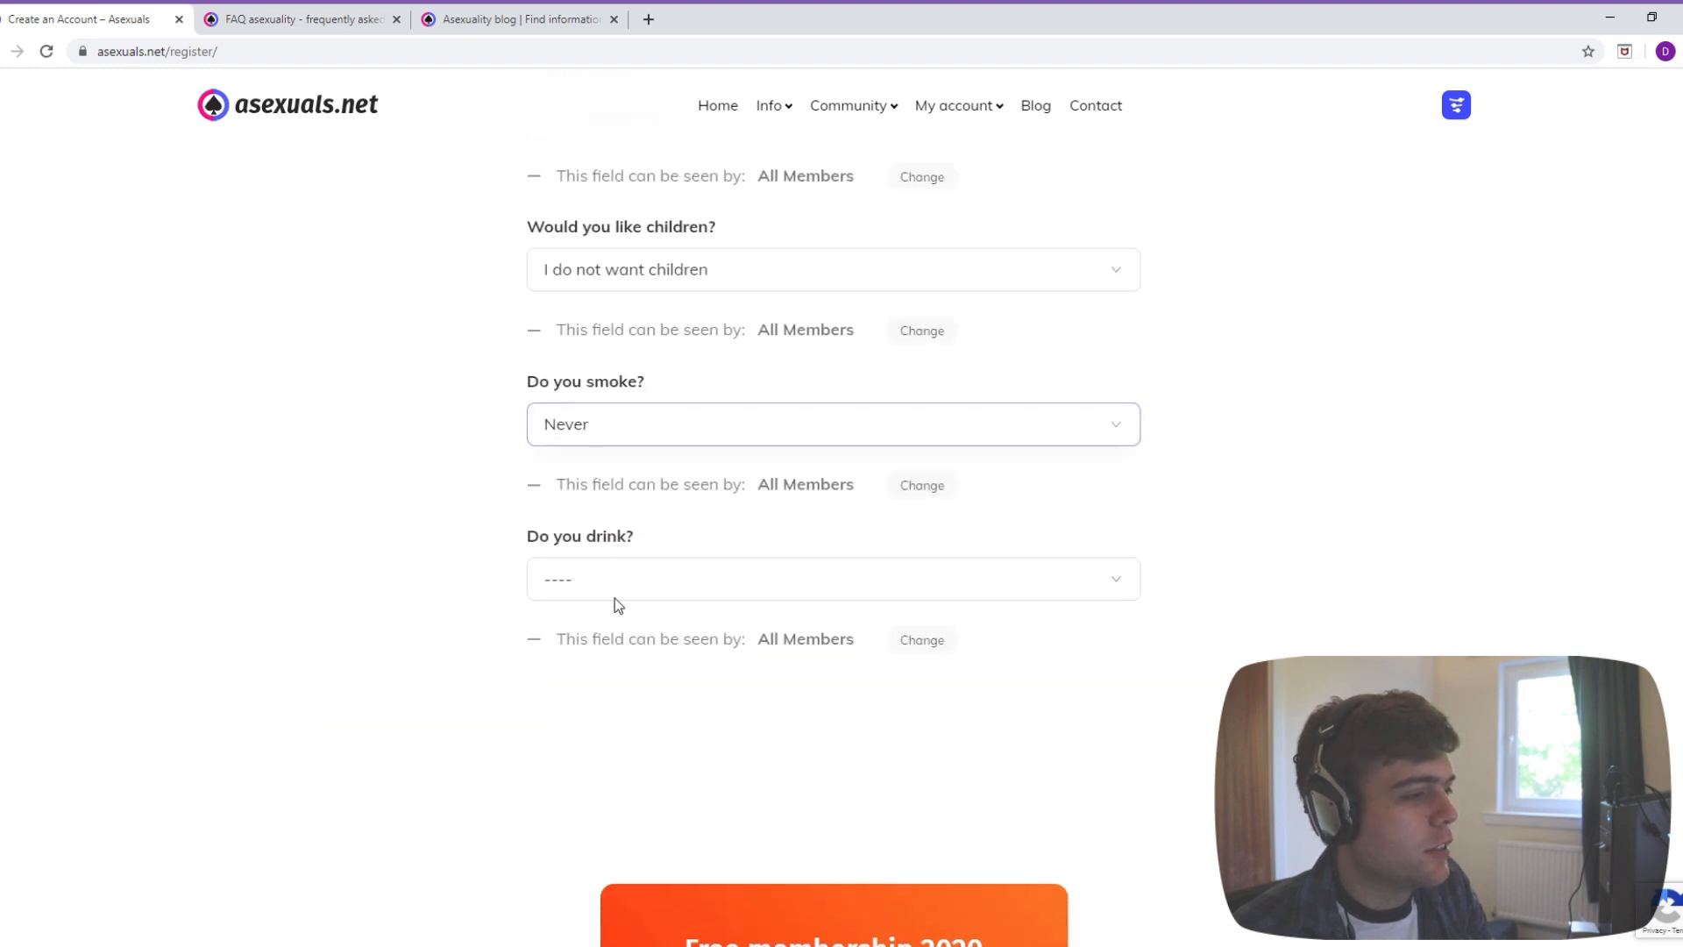
{"action": "scroll", "scroll_direction": "down", "scroll_amount": 3}
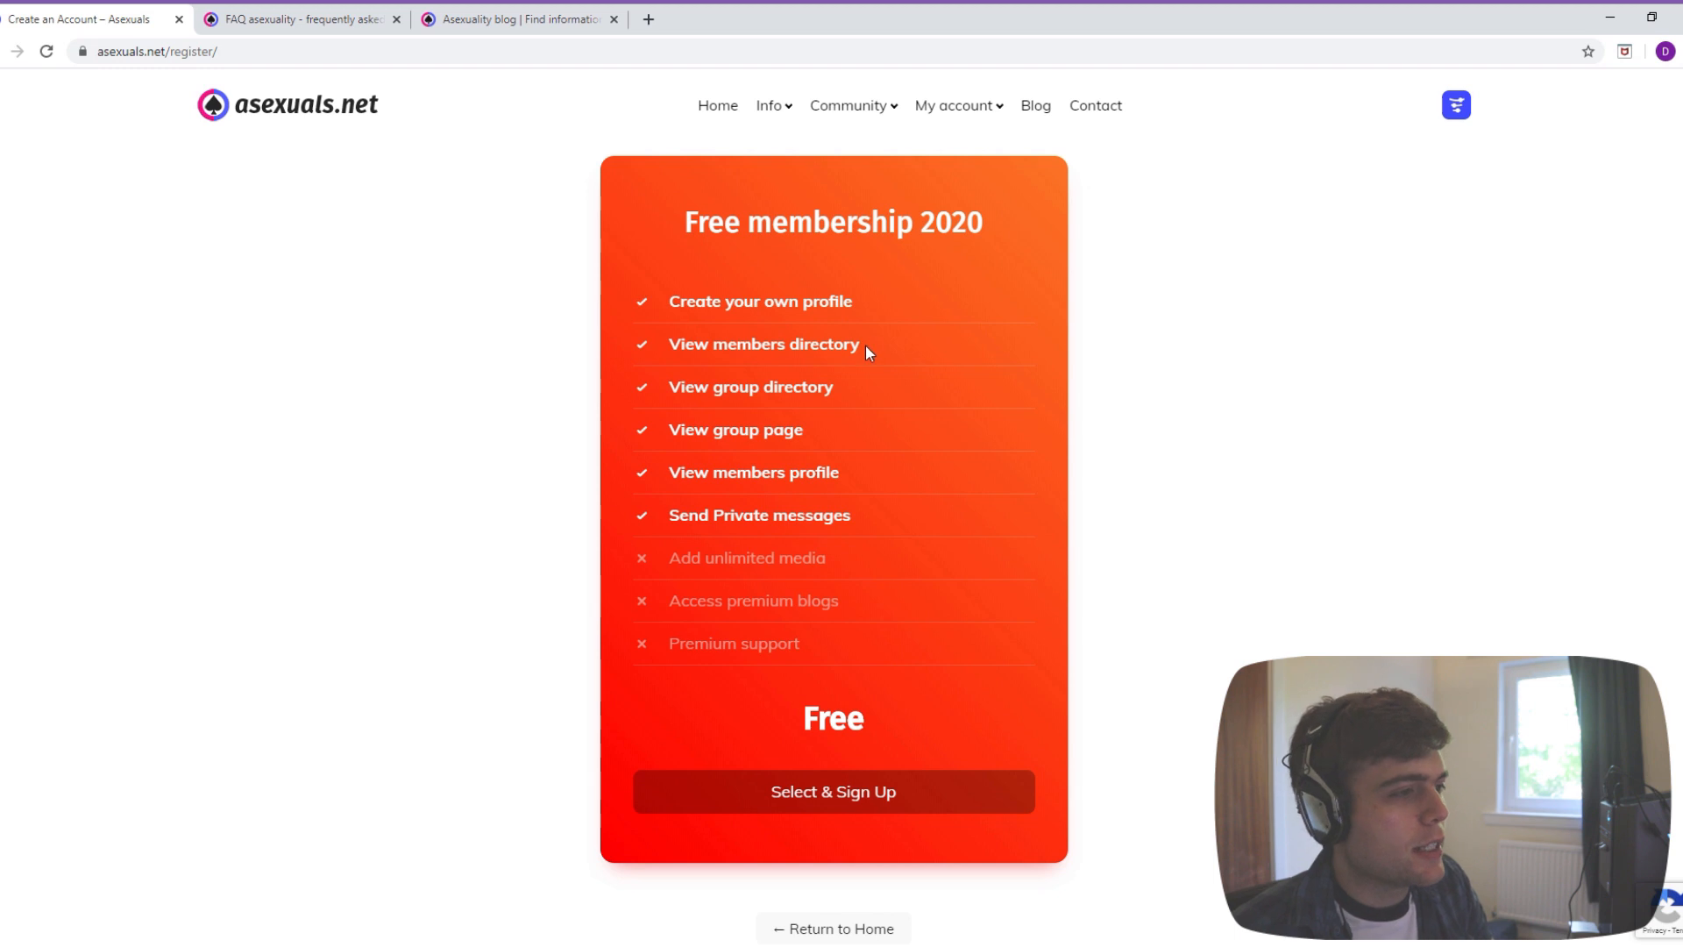
{"action": "mouse_move", "coordinate": [799, 342]}
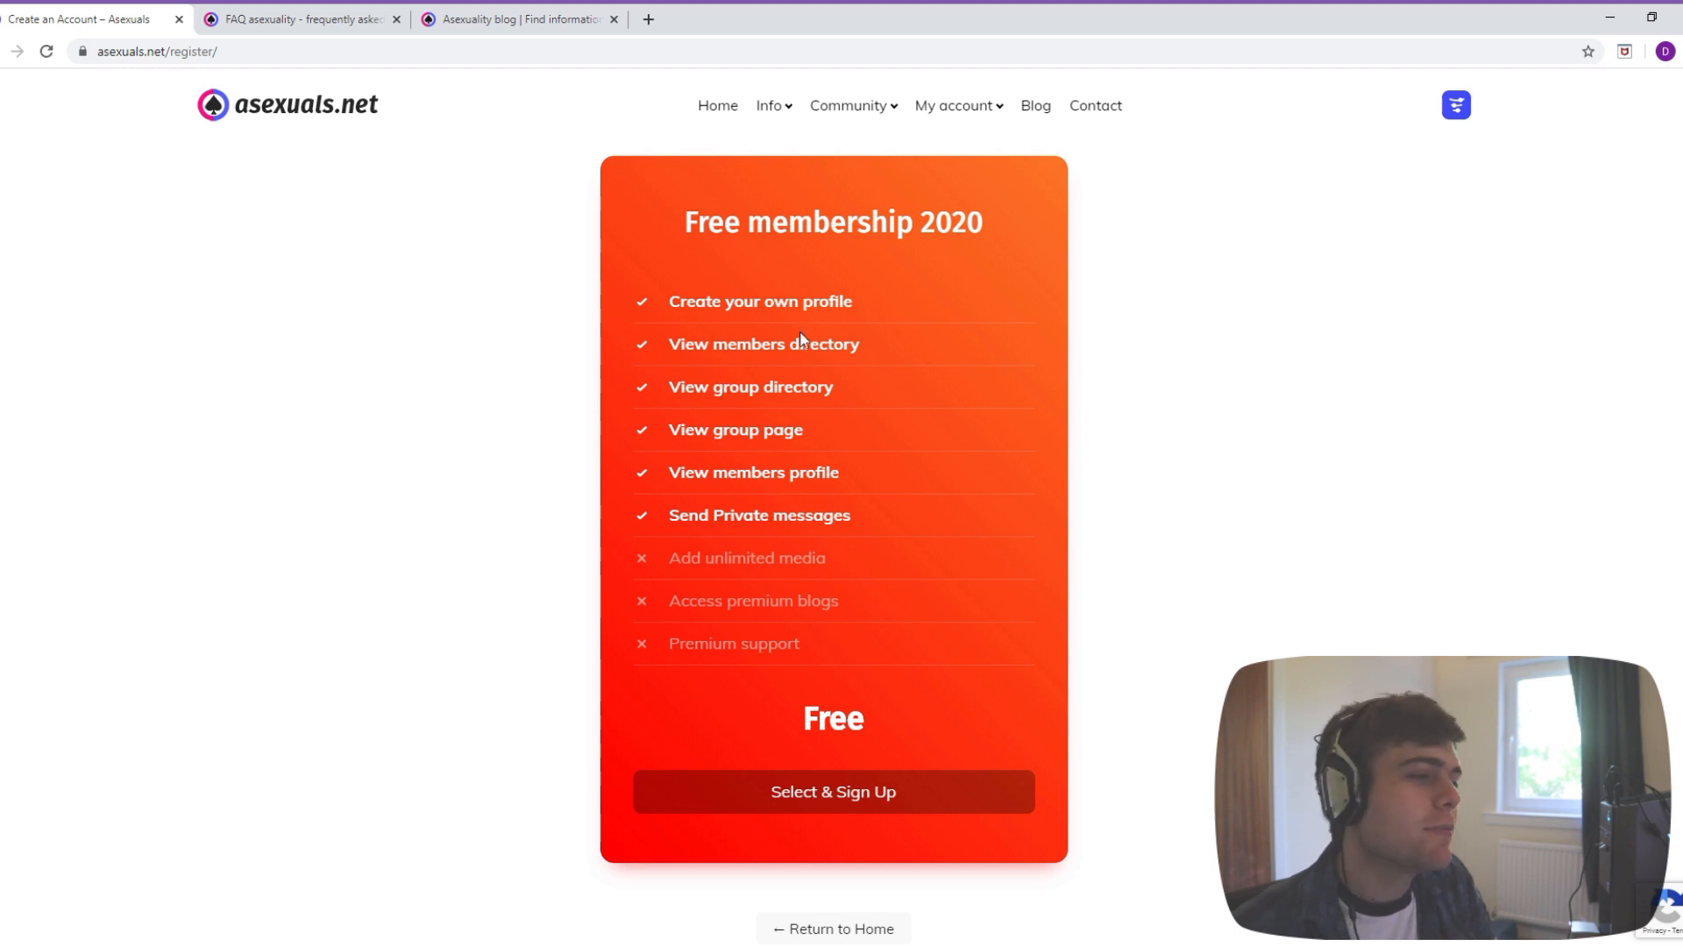
{"action": "mouse_move", "coordinate": [745, 442]}
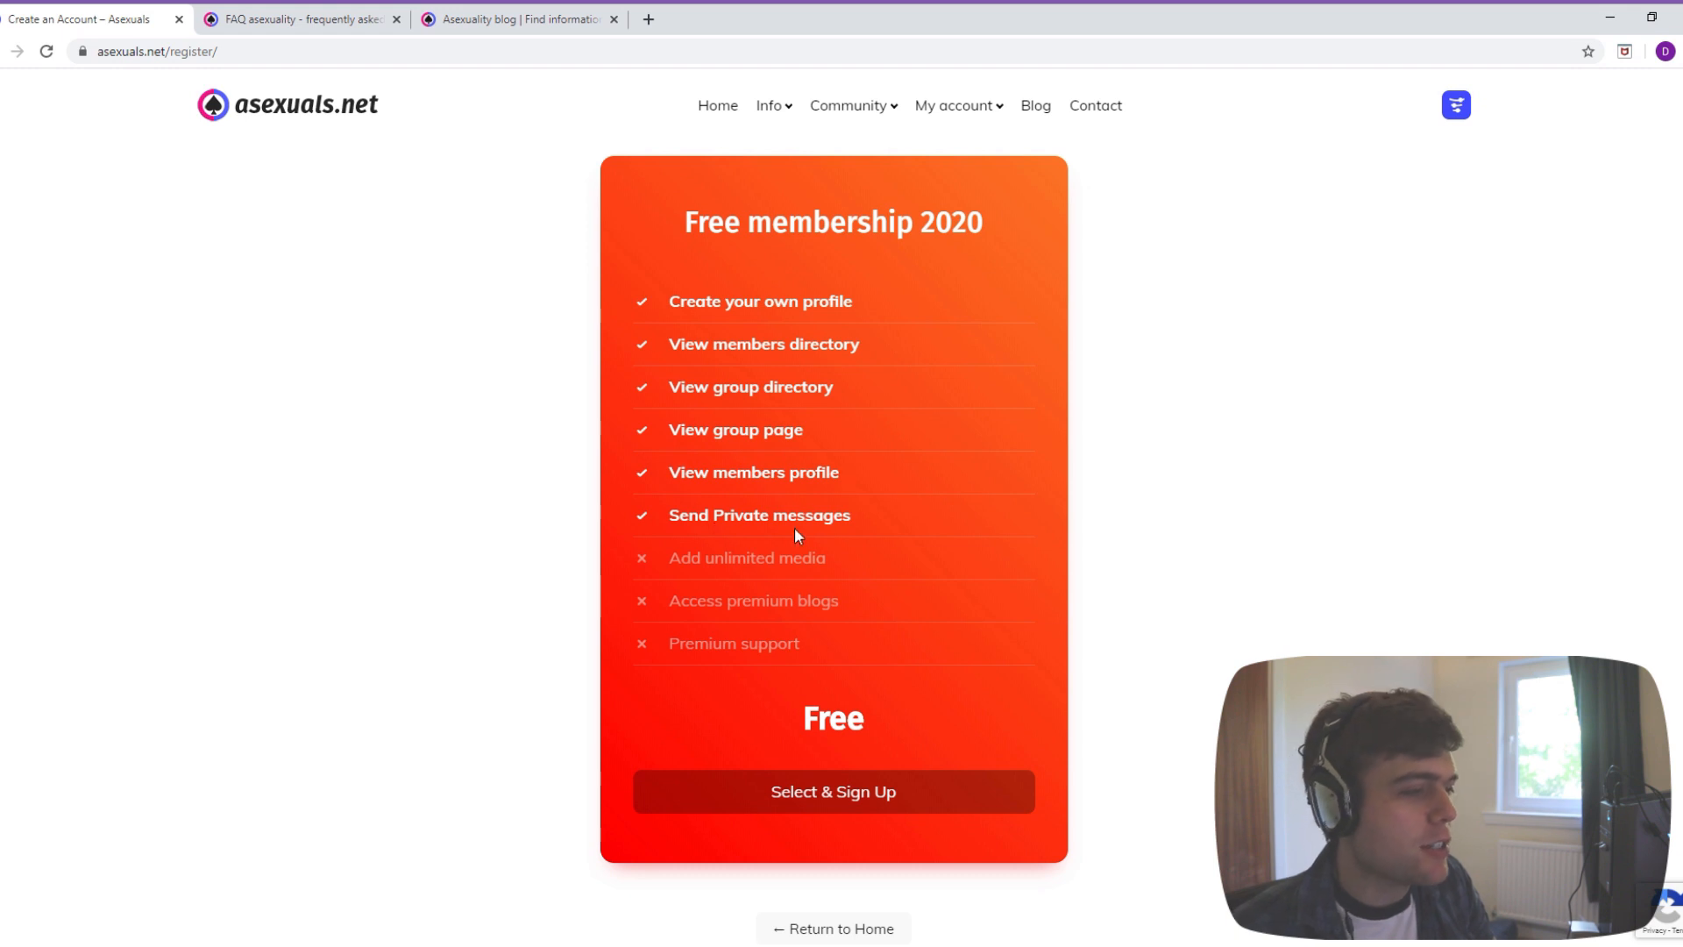
- Submit registration with the Free membership plan via 'Select & Sign Up' and show My account options
{"action": "left_click_drag", "start_coordinate": [668, 558], "coordinate": [799, 643]}
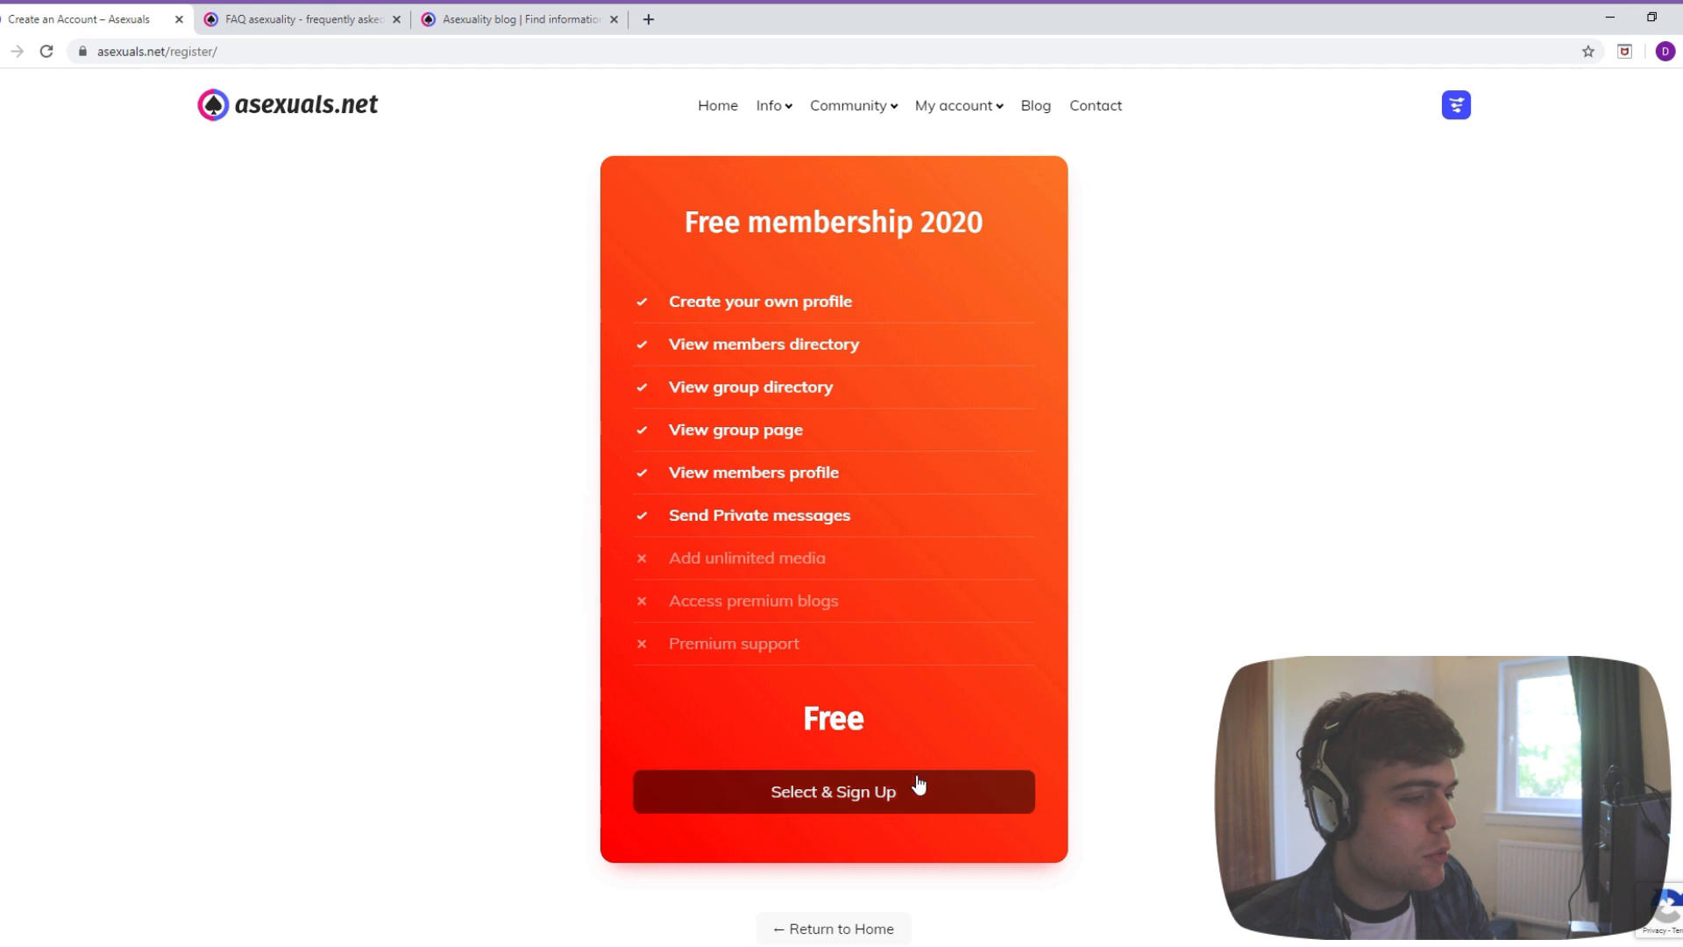
{"action": "left_click", "coordinate": [833, 791]}
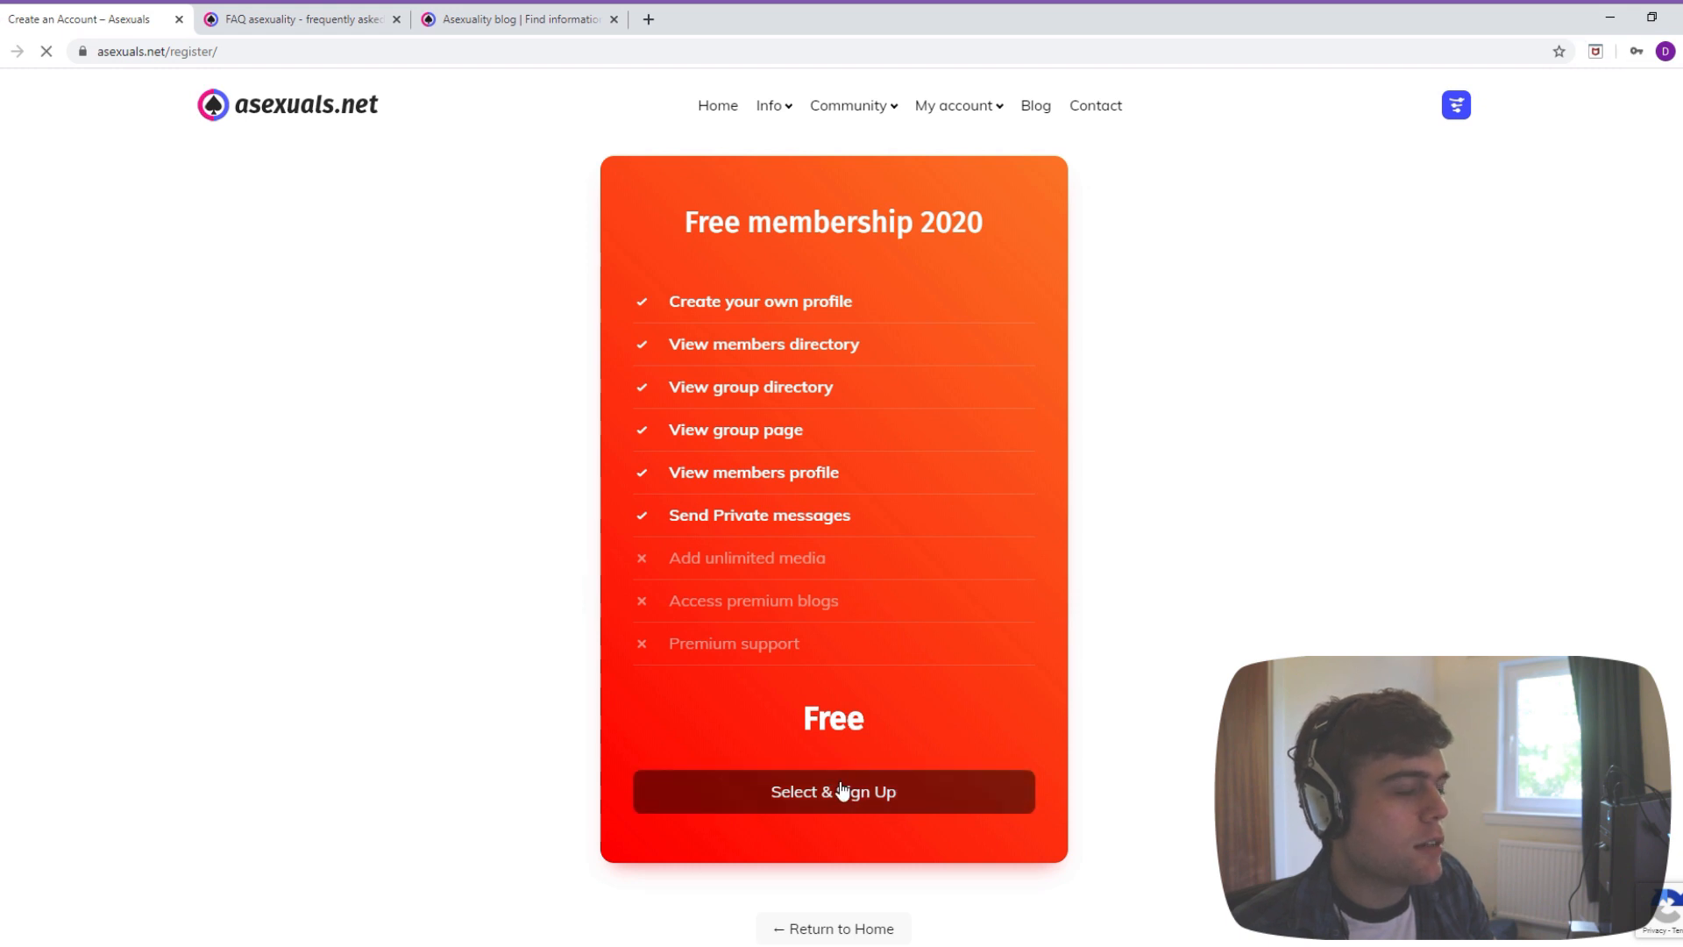
{"action": "left_click", "coordinate": [831, 793]}
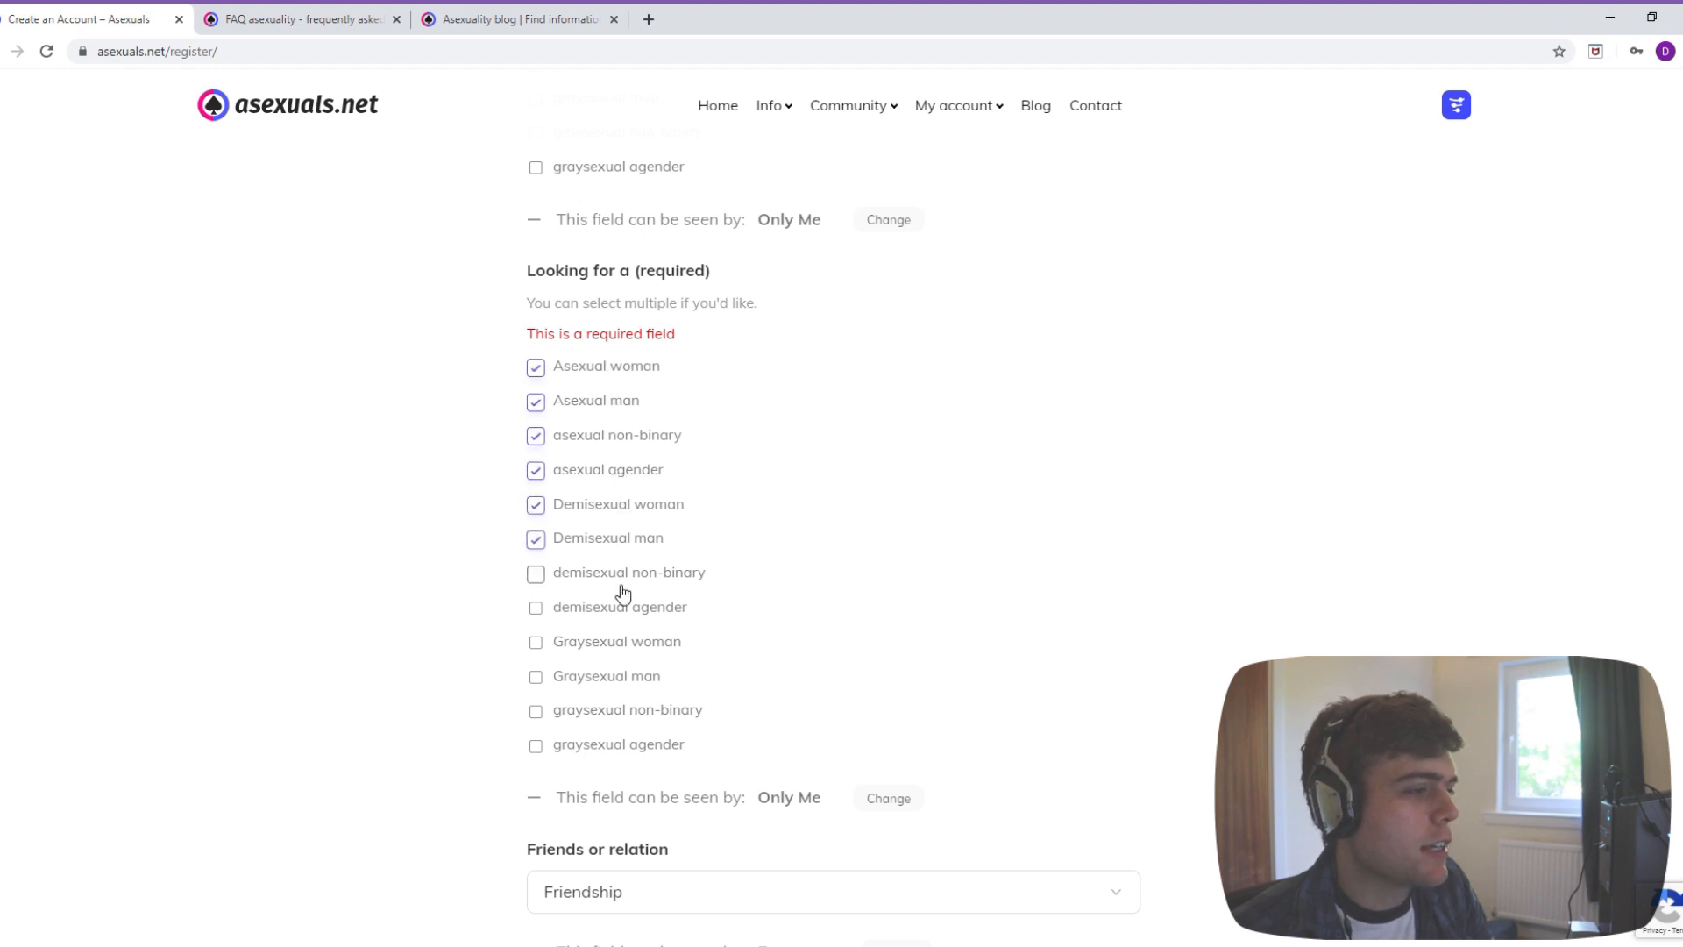
{"action": "left_click", "coordinate": [954, 105]}
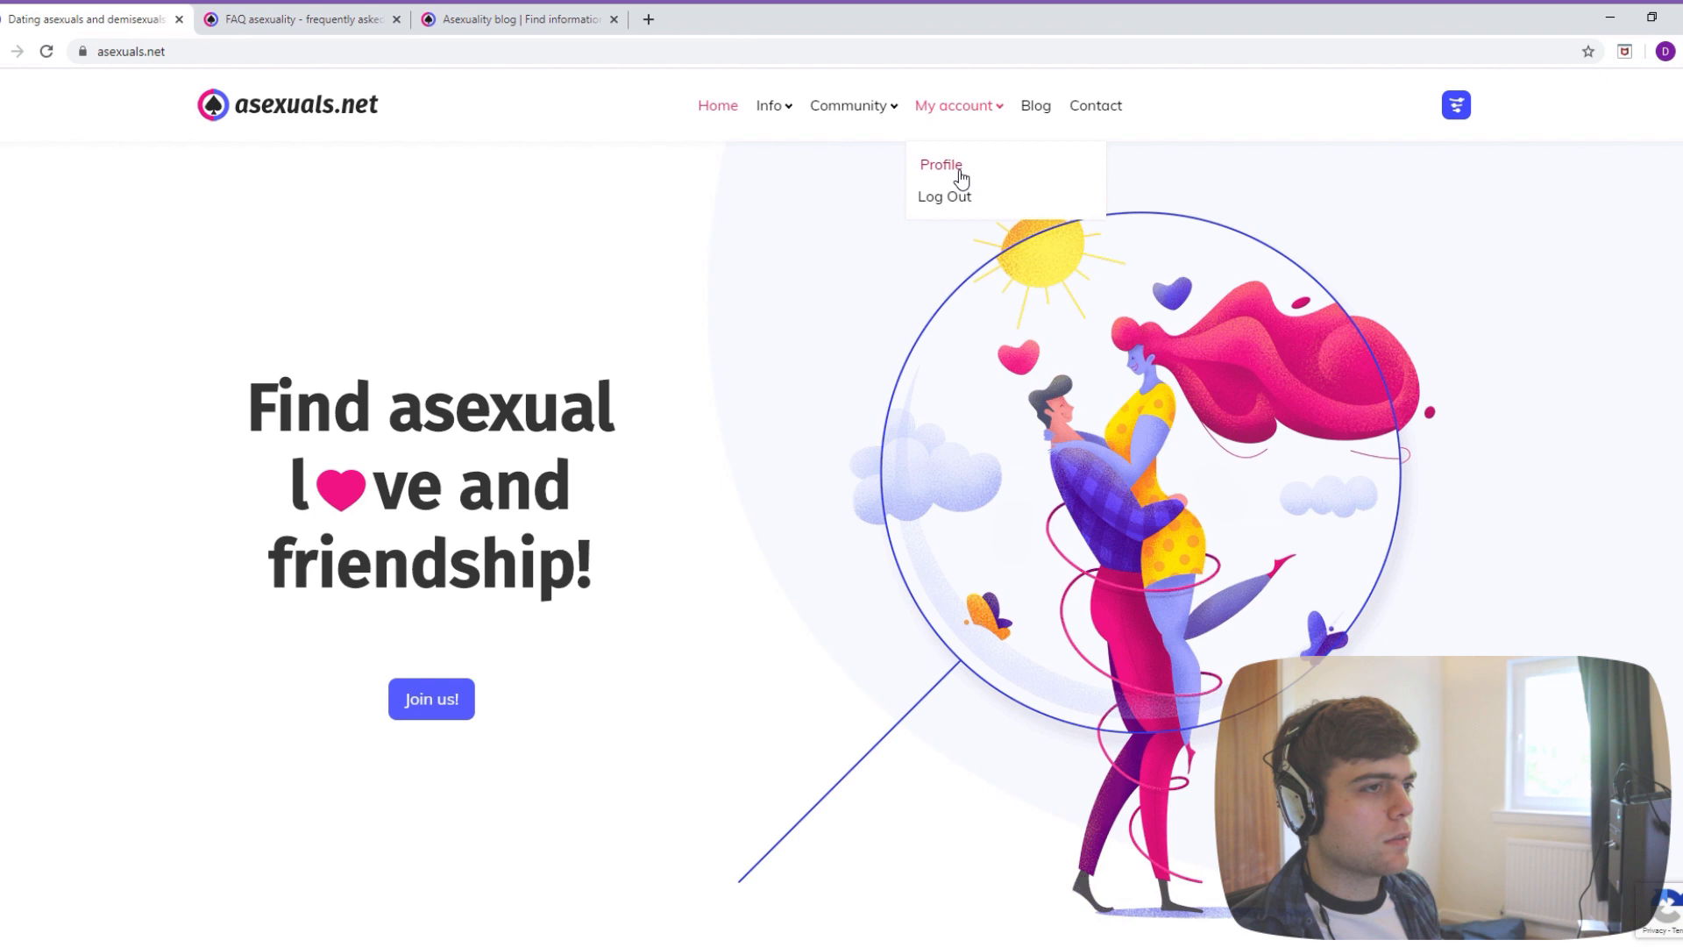
- Visit your own profile and its Edit, Change Profile Photo and Change Cover Image pages
{"action": "left_click", "coordinate": [940, 164]}
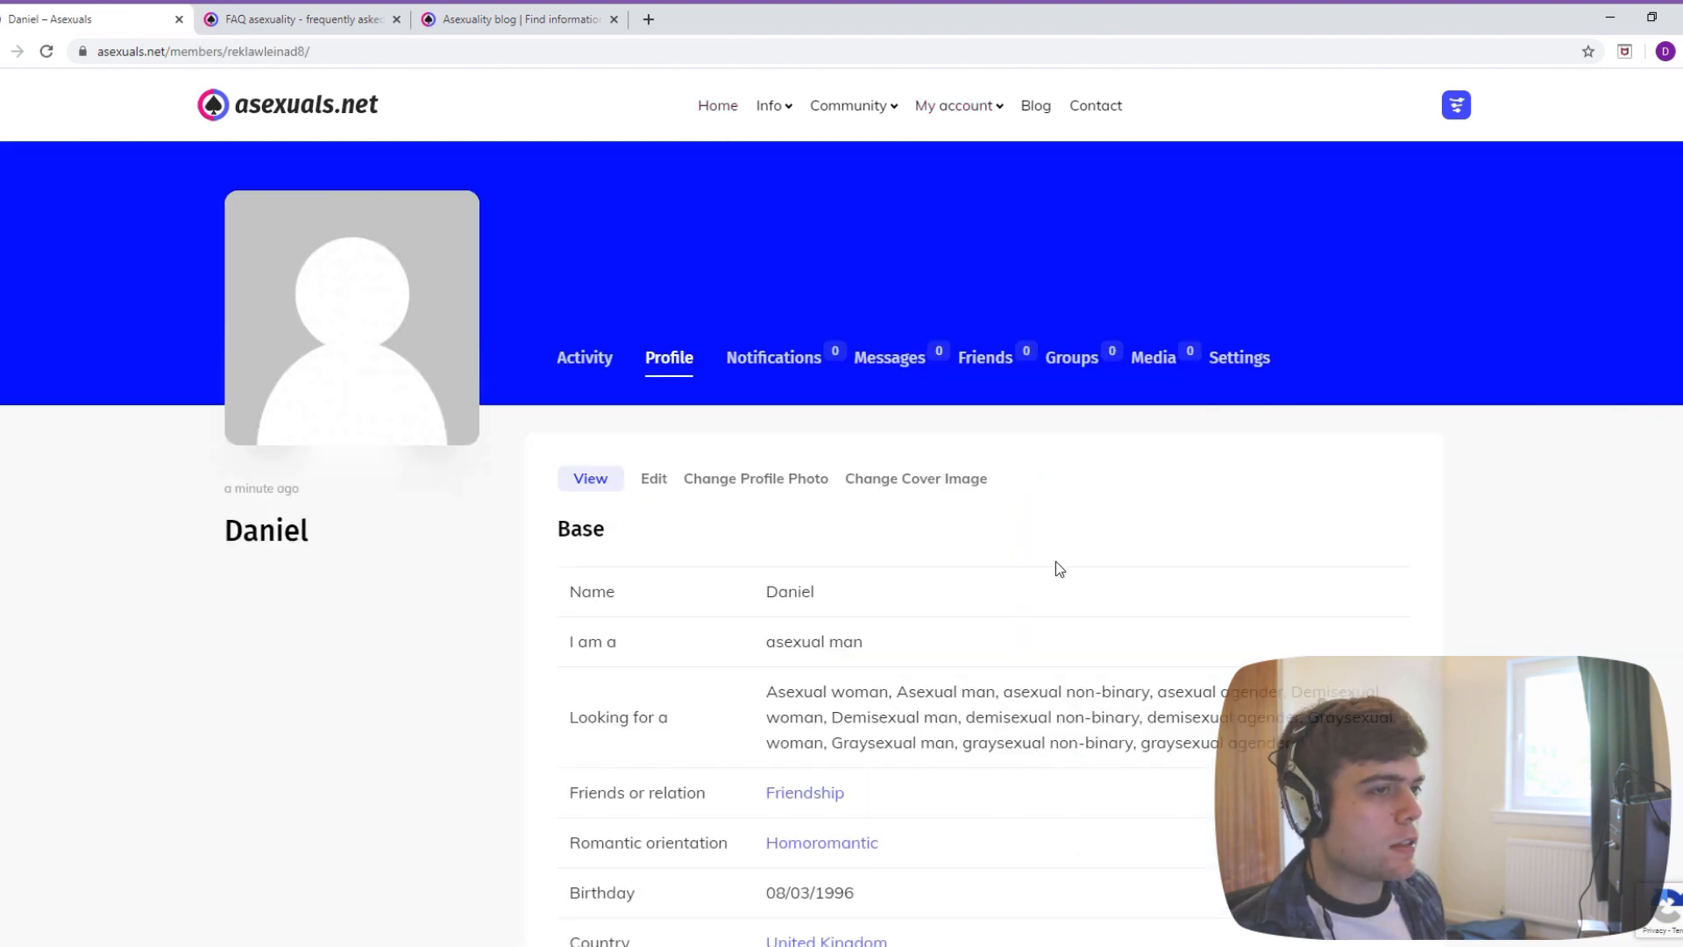
{"action": "scroll", "scroll_direction": "down", "scroll_amount": 3}
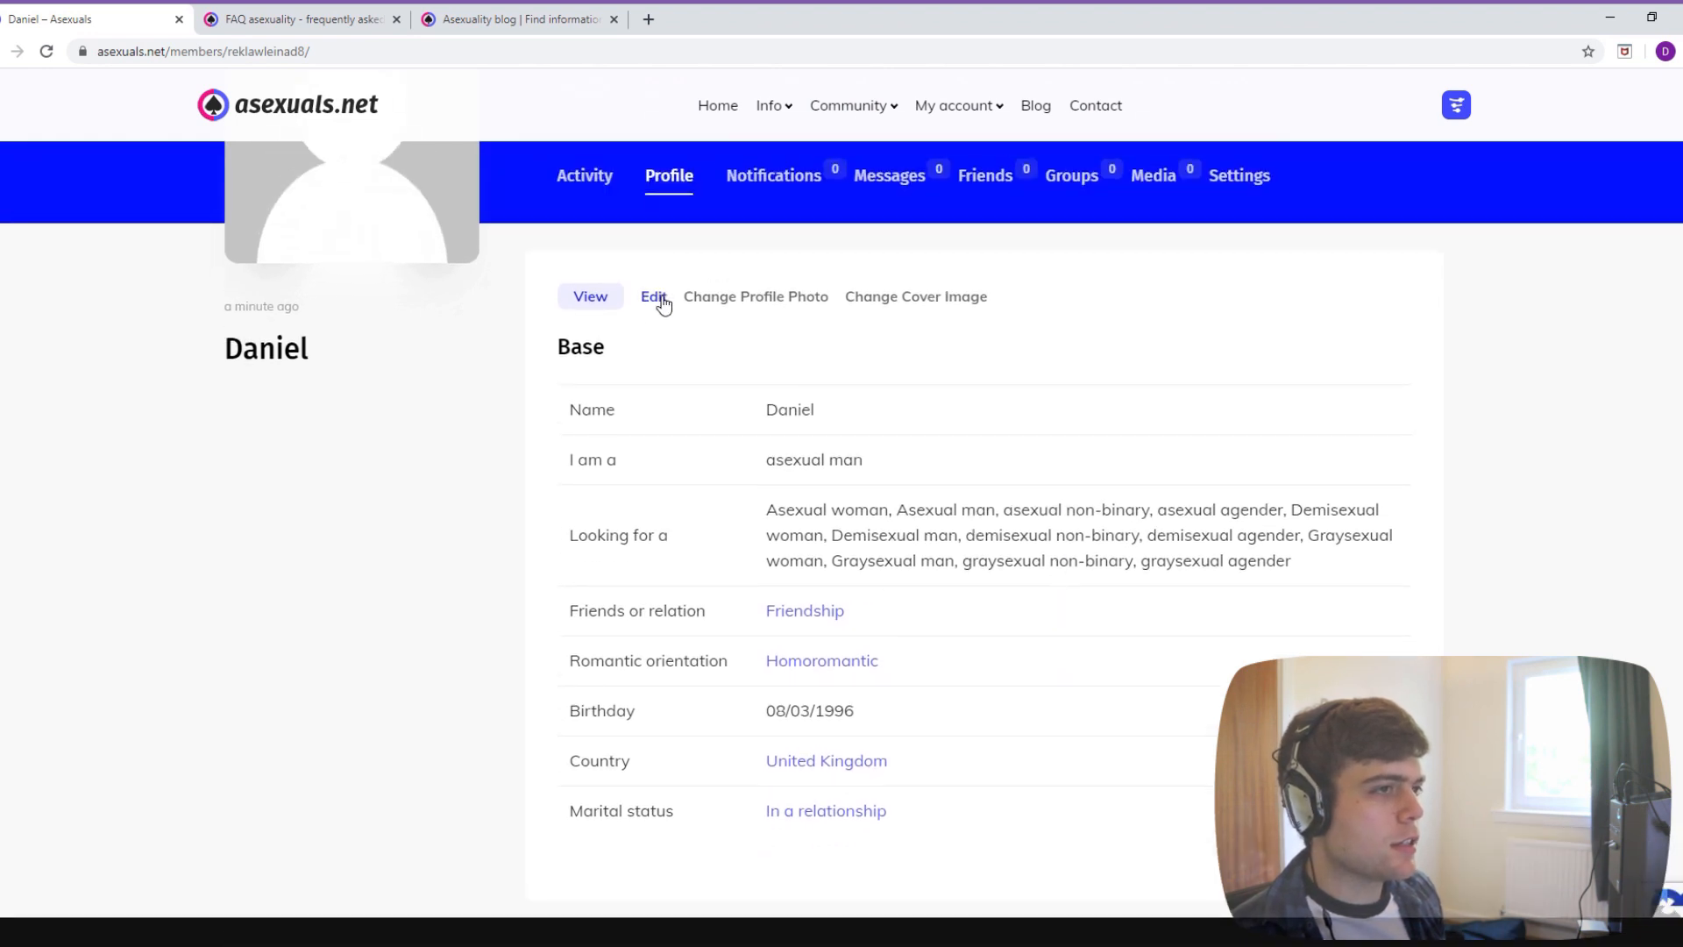
{"action": "left_click", "coordinate": [652, 296]}
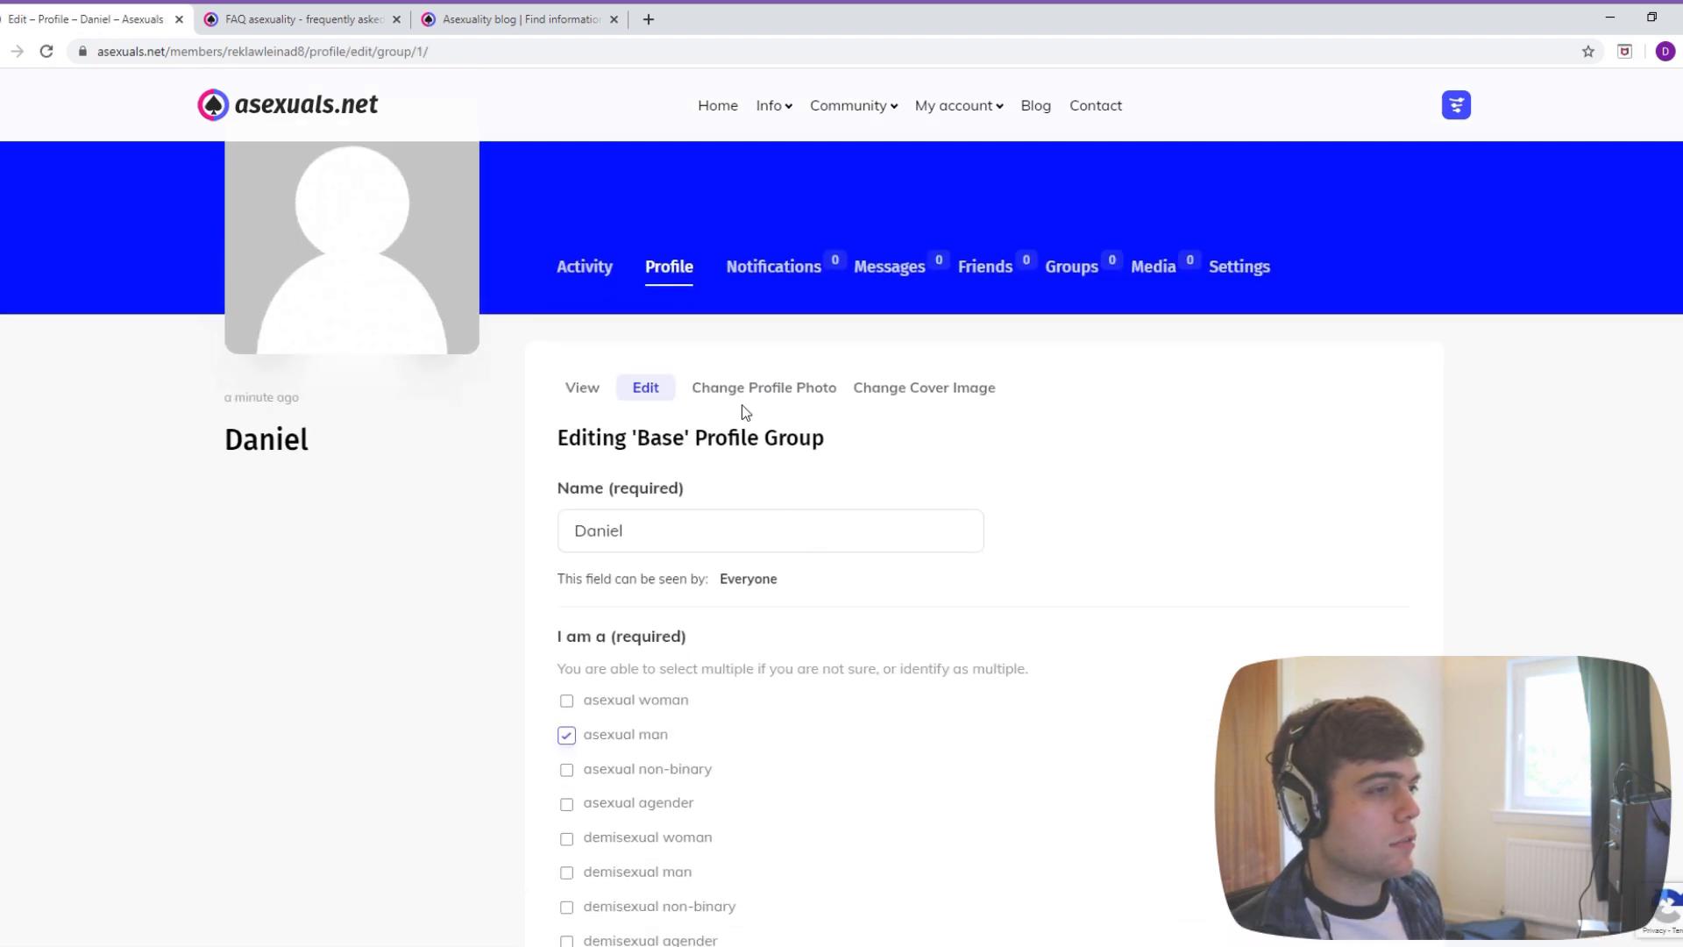
{"action": "left_click", "coordinate": [762, 387]}
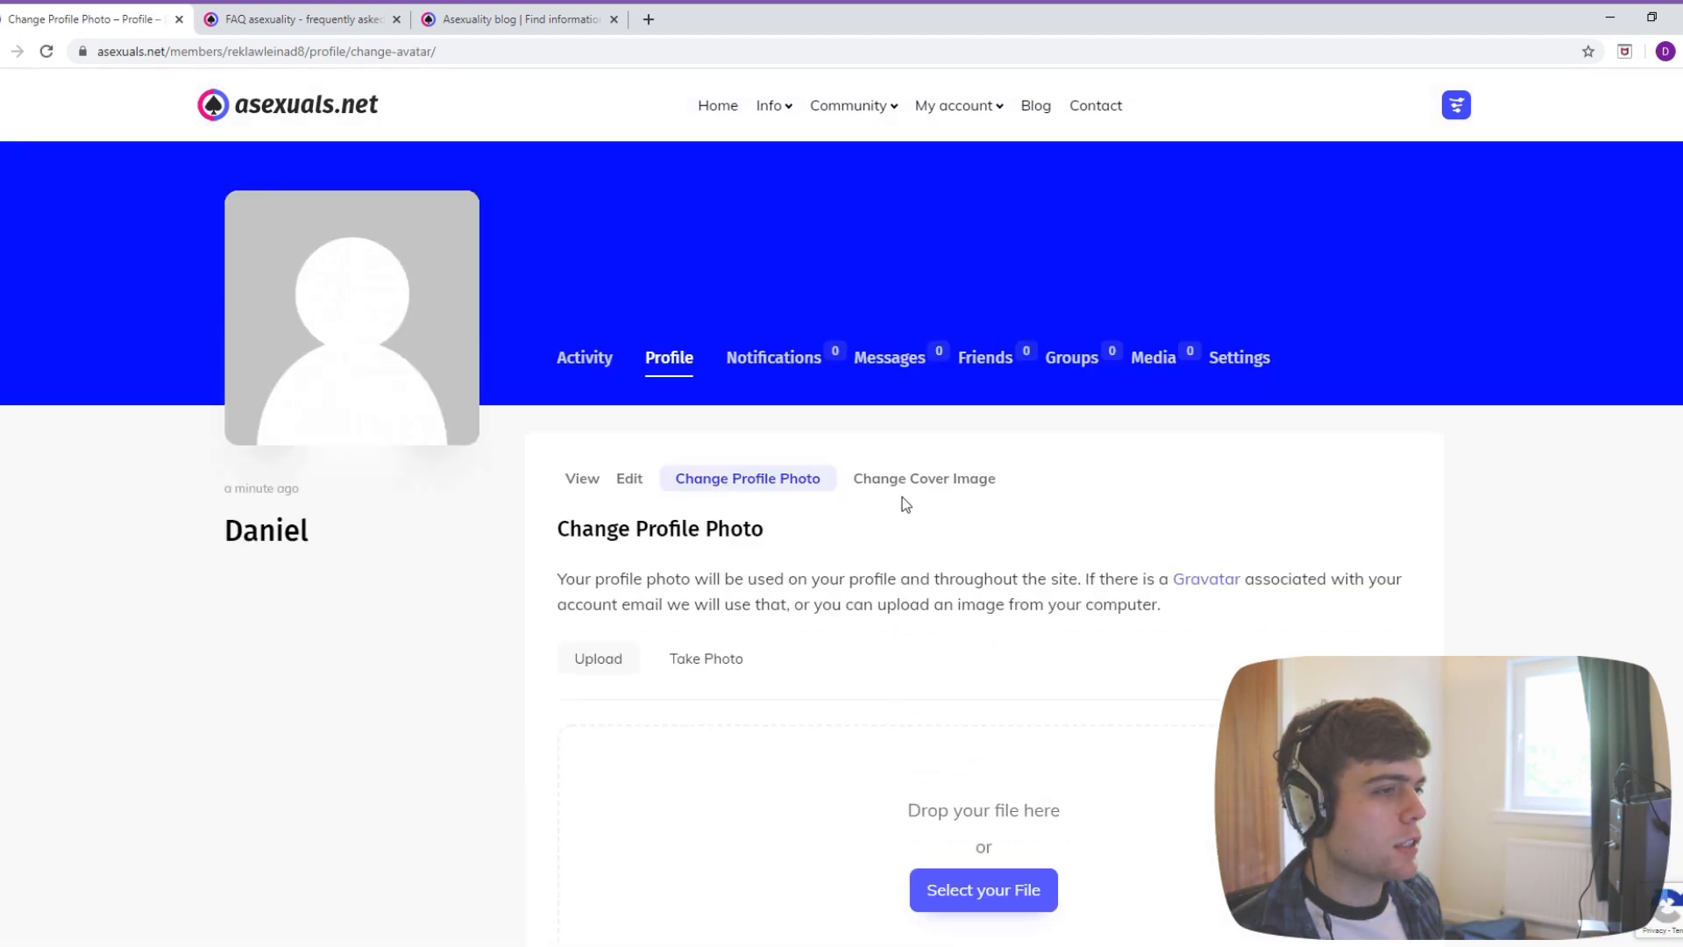
{"action": "left_click", "coordinate": [924, 477]}
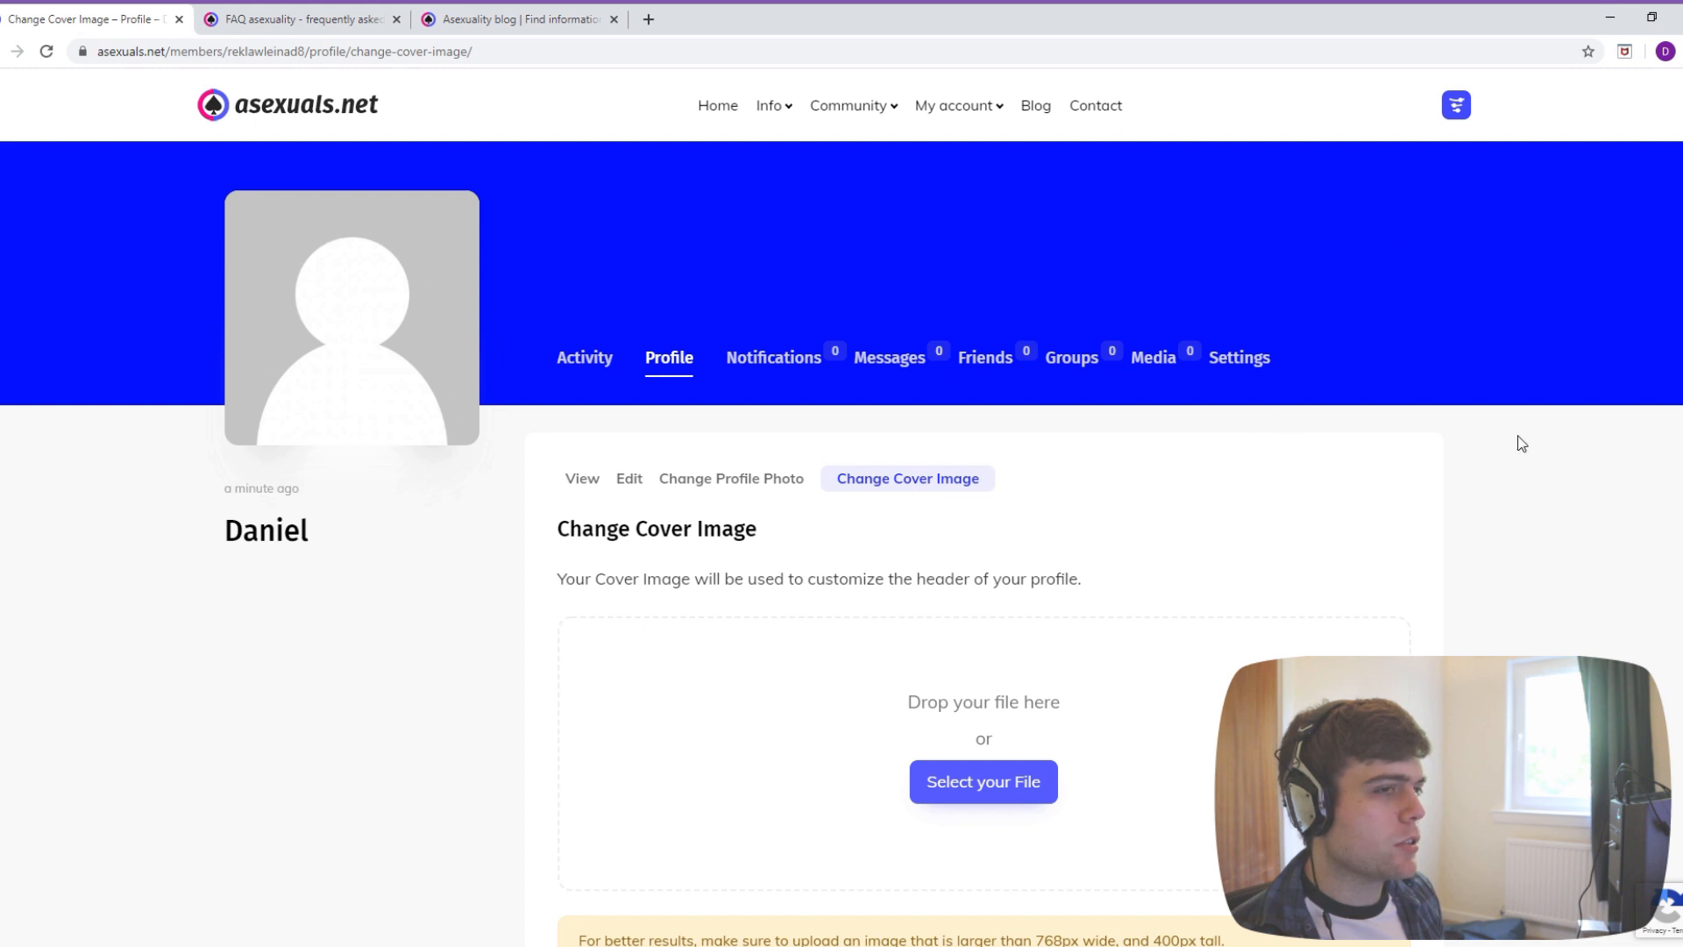
{"action": "mouse_move", "coordinate": [632, 384]}
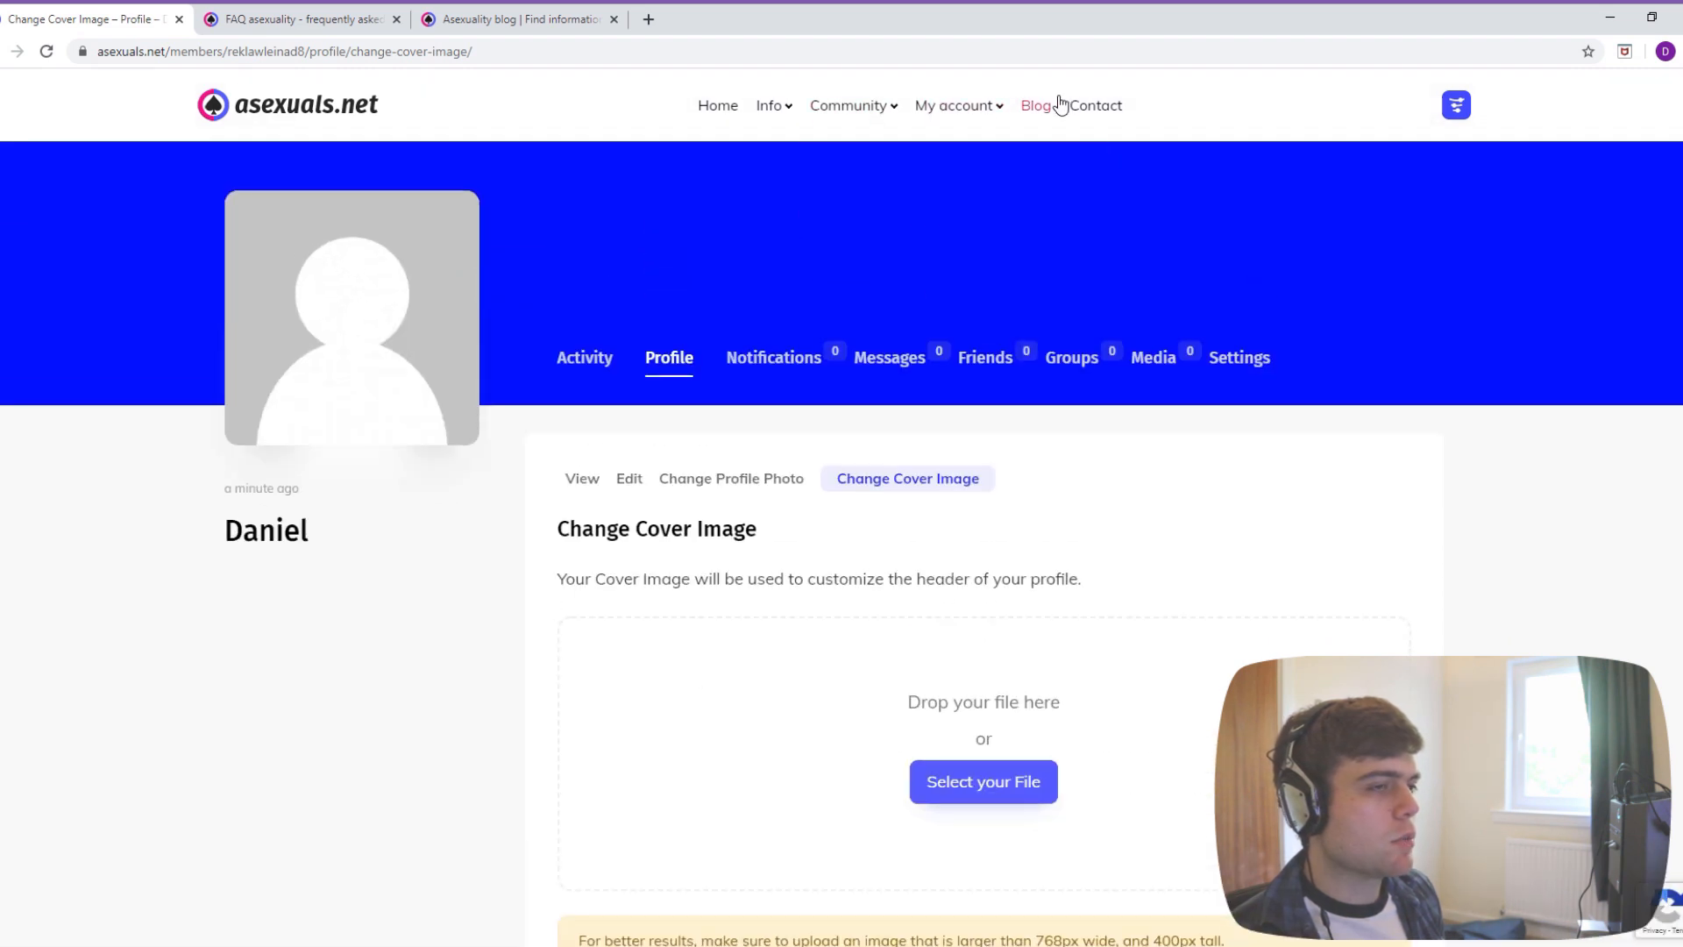
- Go to Community > Members and browse down through the member cards in the directory
{"action": "left_click", "coordinate": [849, 105]}
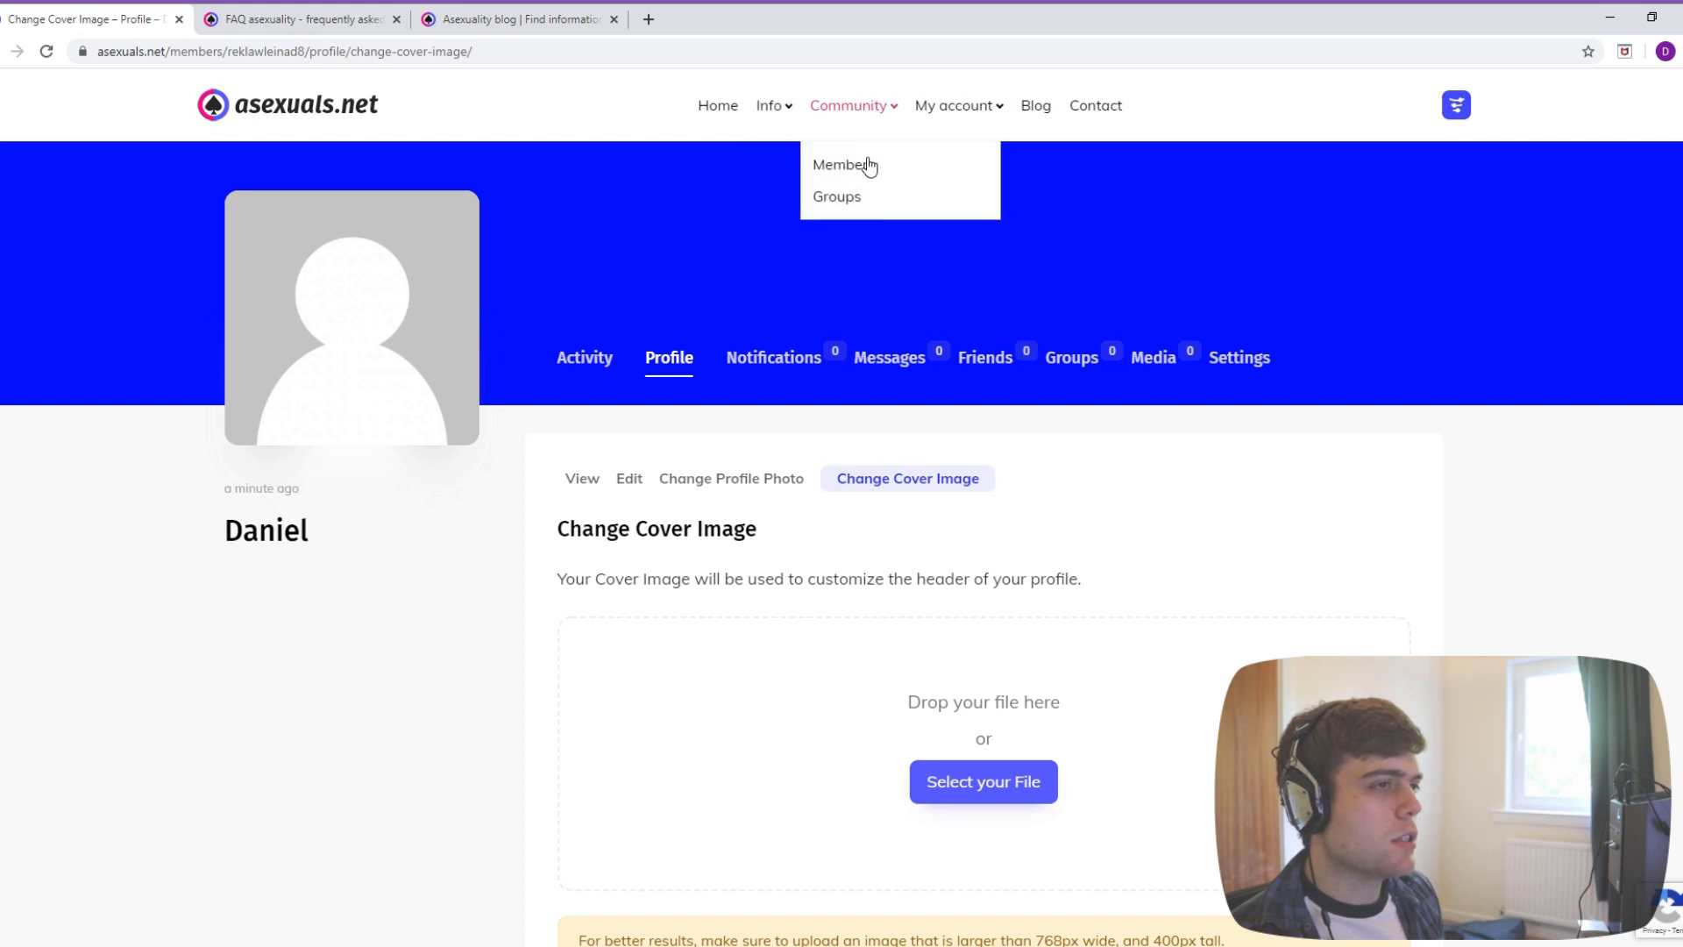
{"action": "left_click", "coordinate": [843, 165]}
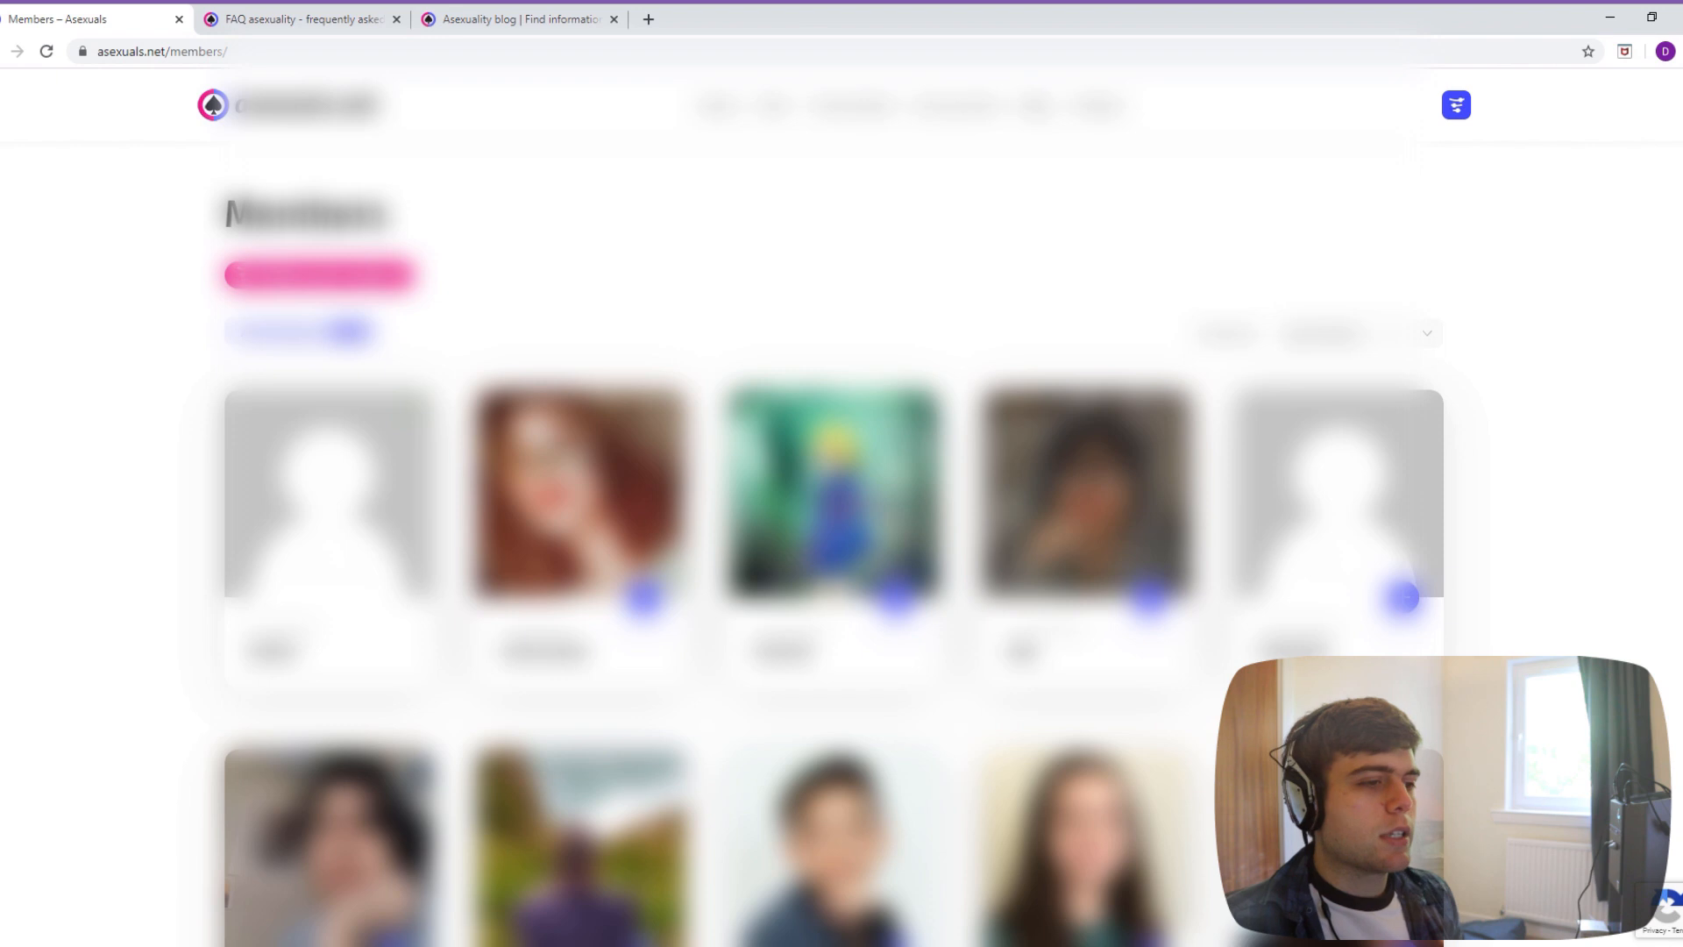
{"action": "scroll", "scroll_direction": "down", "scroll_amount": 3}
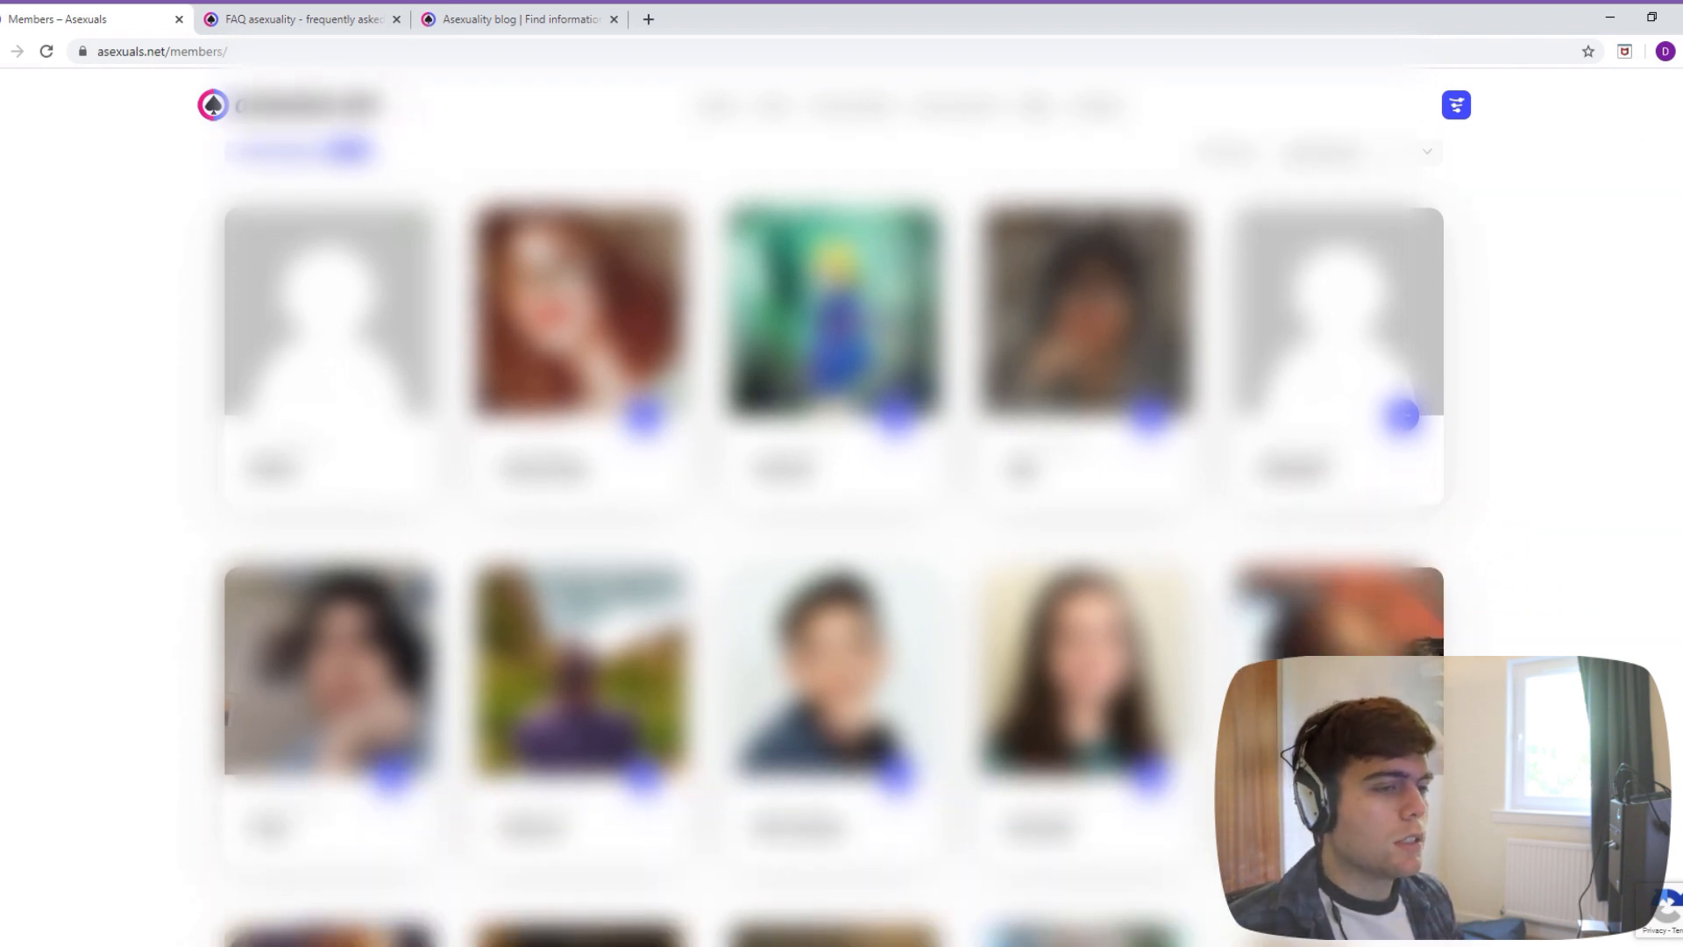
{"action": "scroll", "scroll_direction": "down", "scroll_amount": 3}
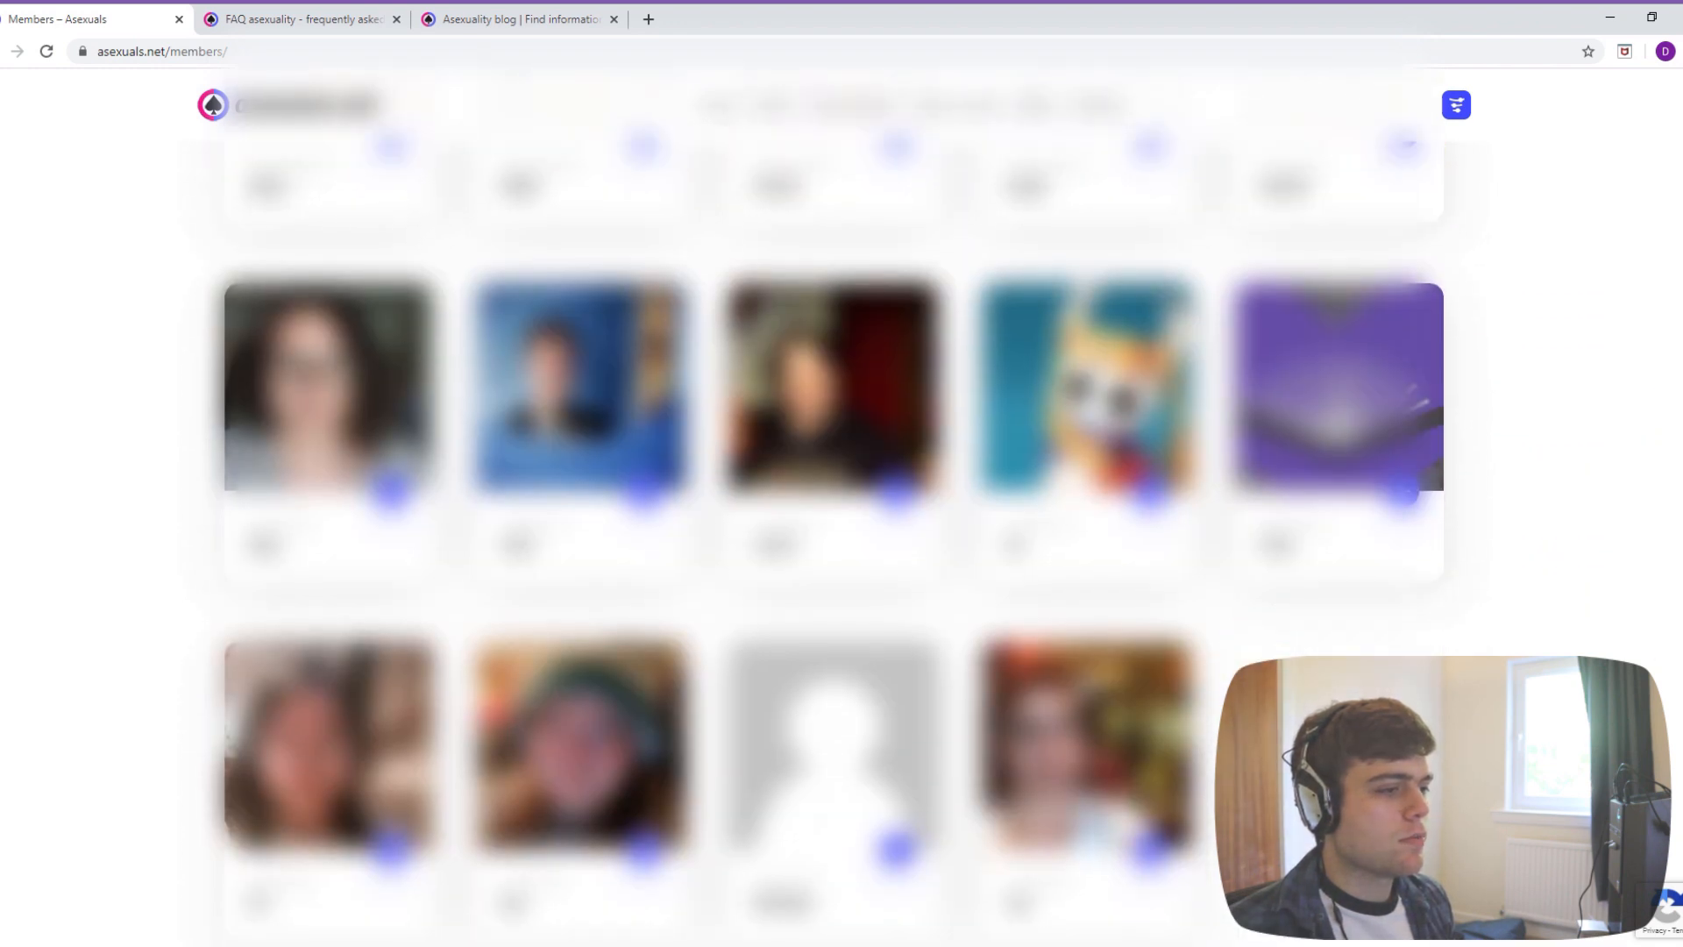
{"action": "scroll", "scroll_direction": "down", "scroll_amount": 3}
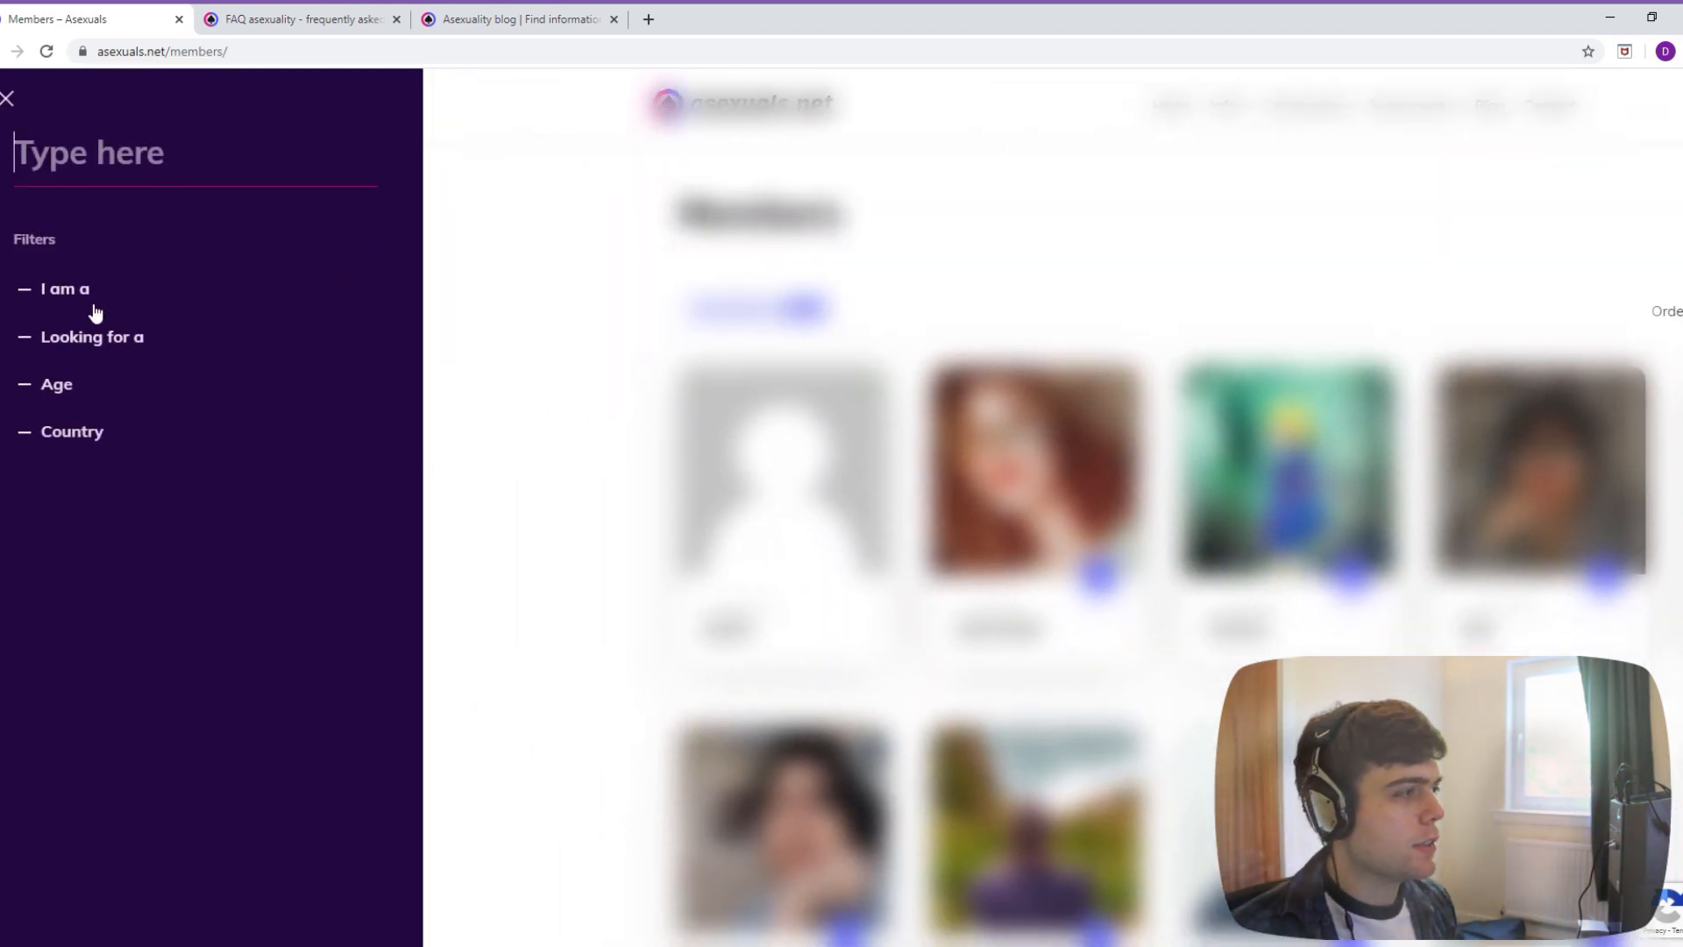
- Review the I am a options and filter Looking for a to members seeking an asexual man
{"action": "left_click", "coordinate": [65, 287]}
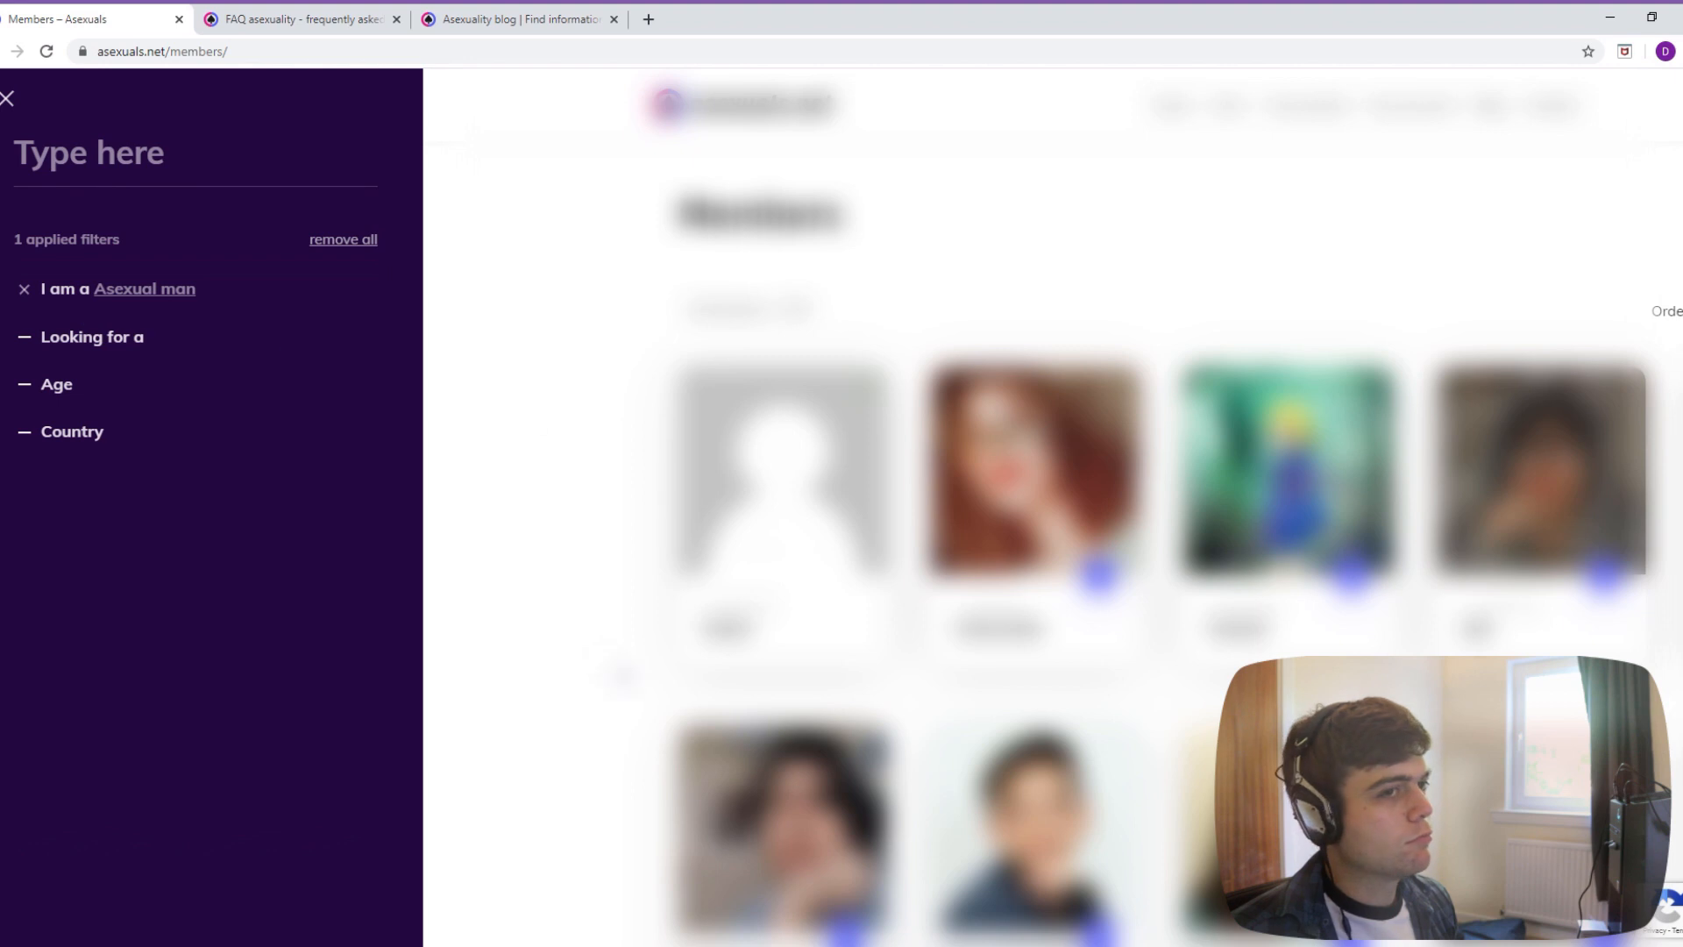
{"action": "scroll", "scroll_direction": "down", "scroll_amount": 3}
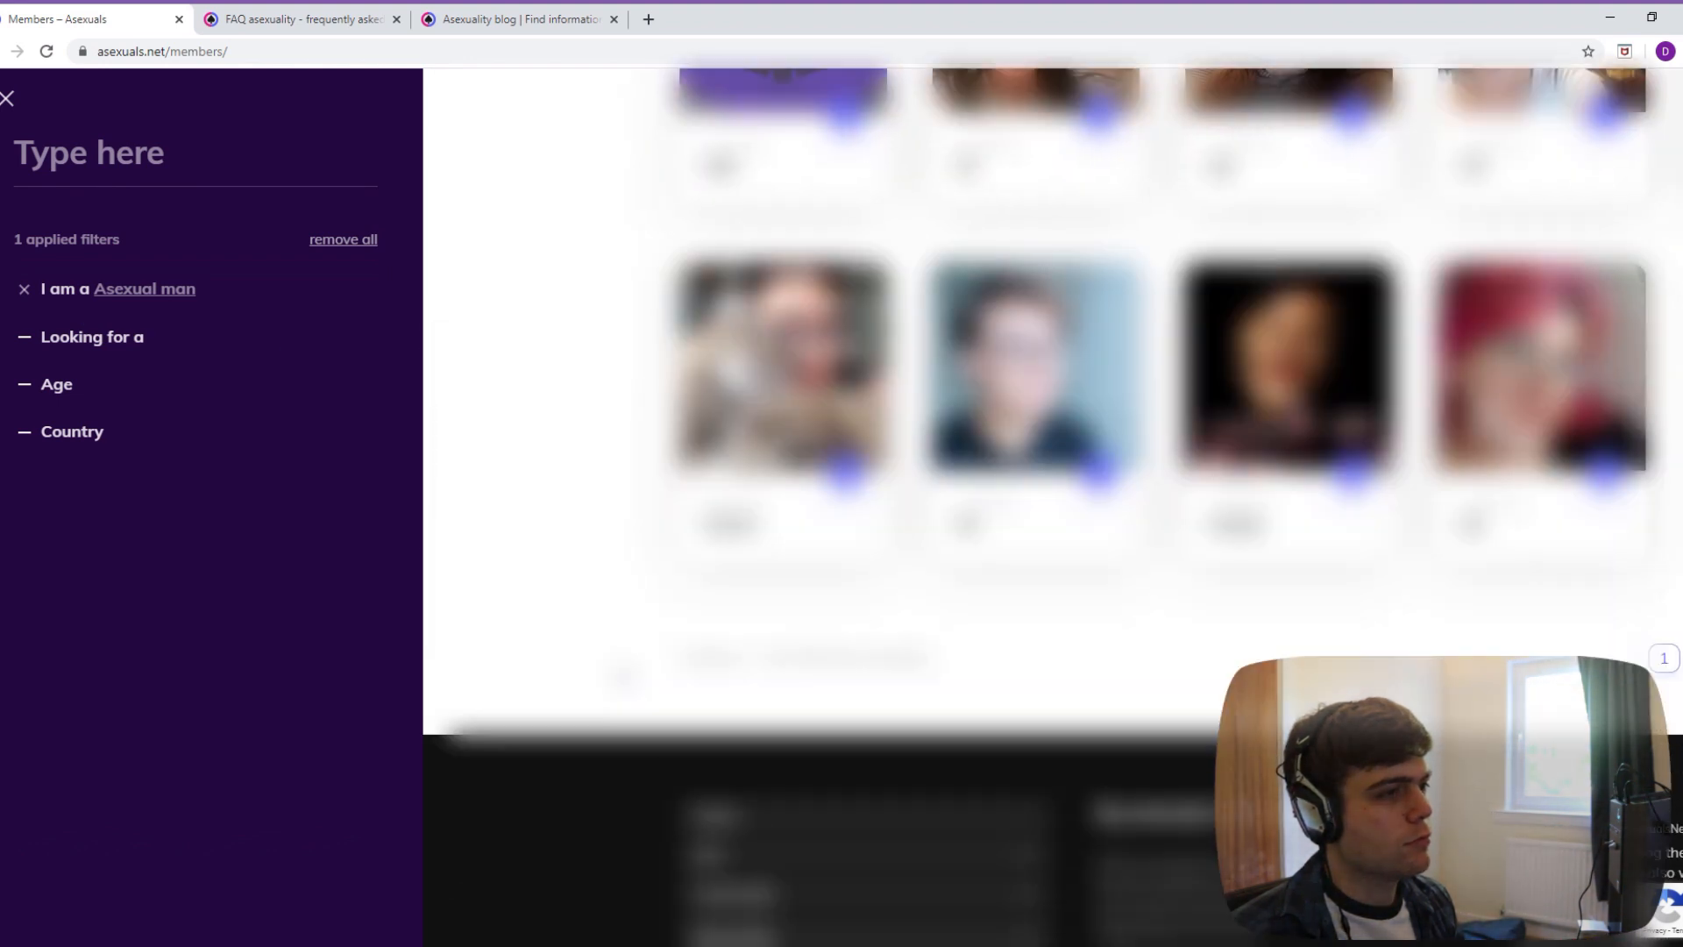
{"action": "scroll", "scroll_direction": "down", "scroll_amount": 3}
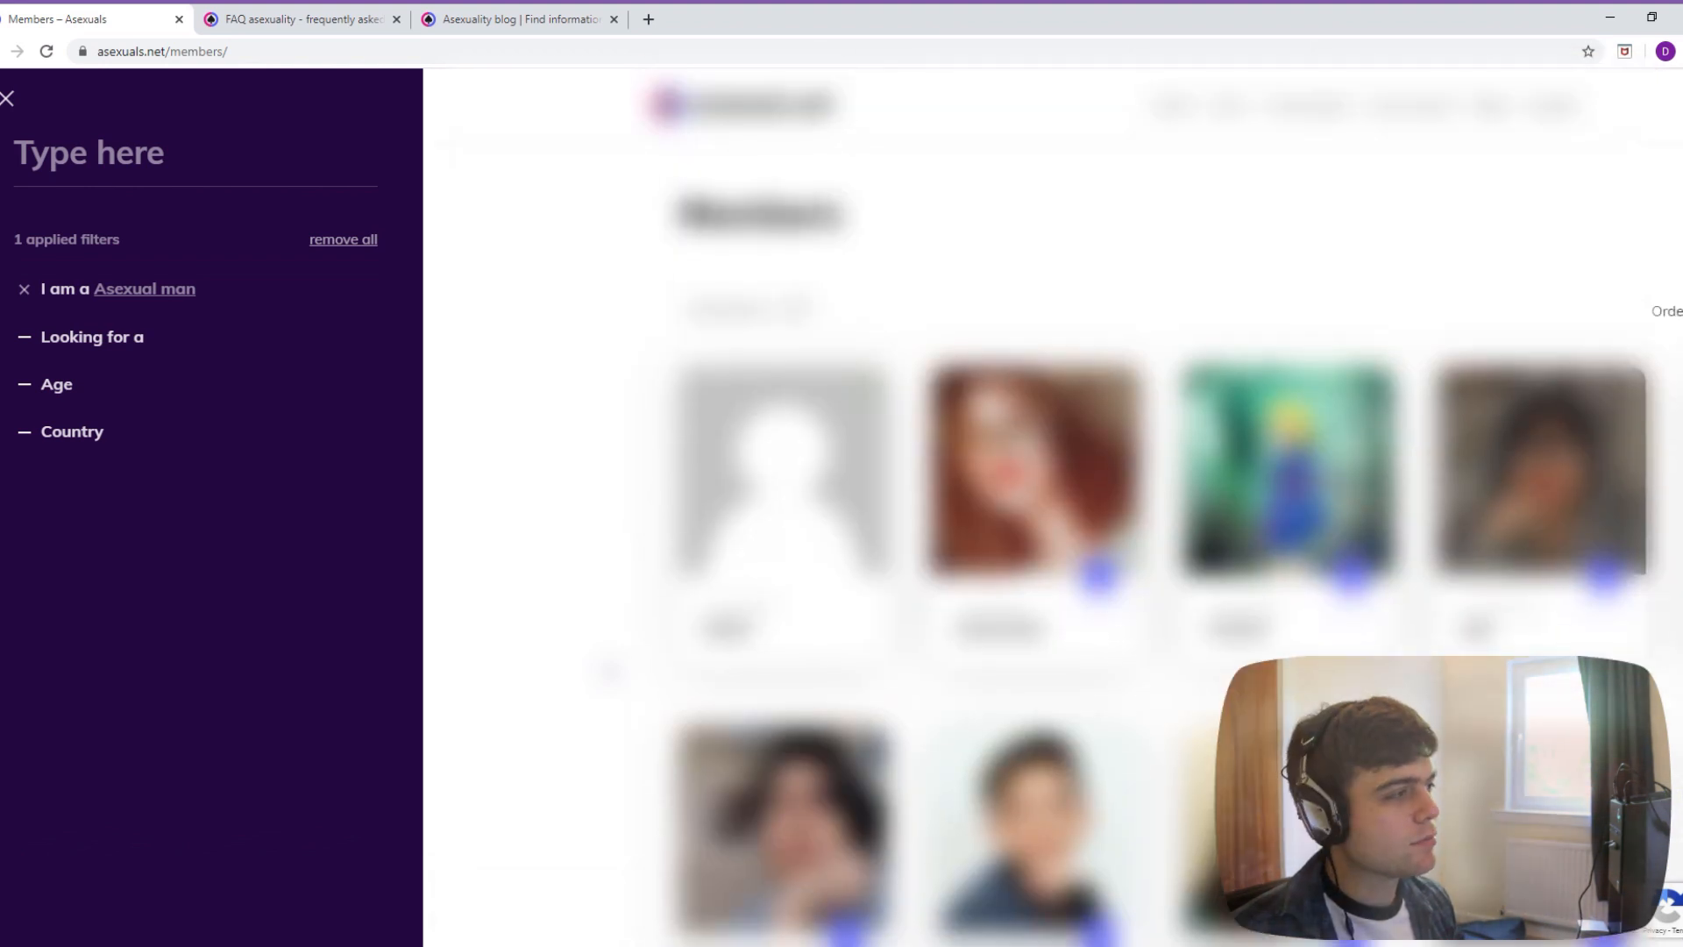
{"action": "left_click", "coordinate": [93, 337]}
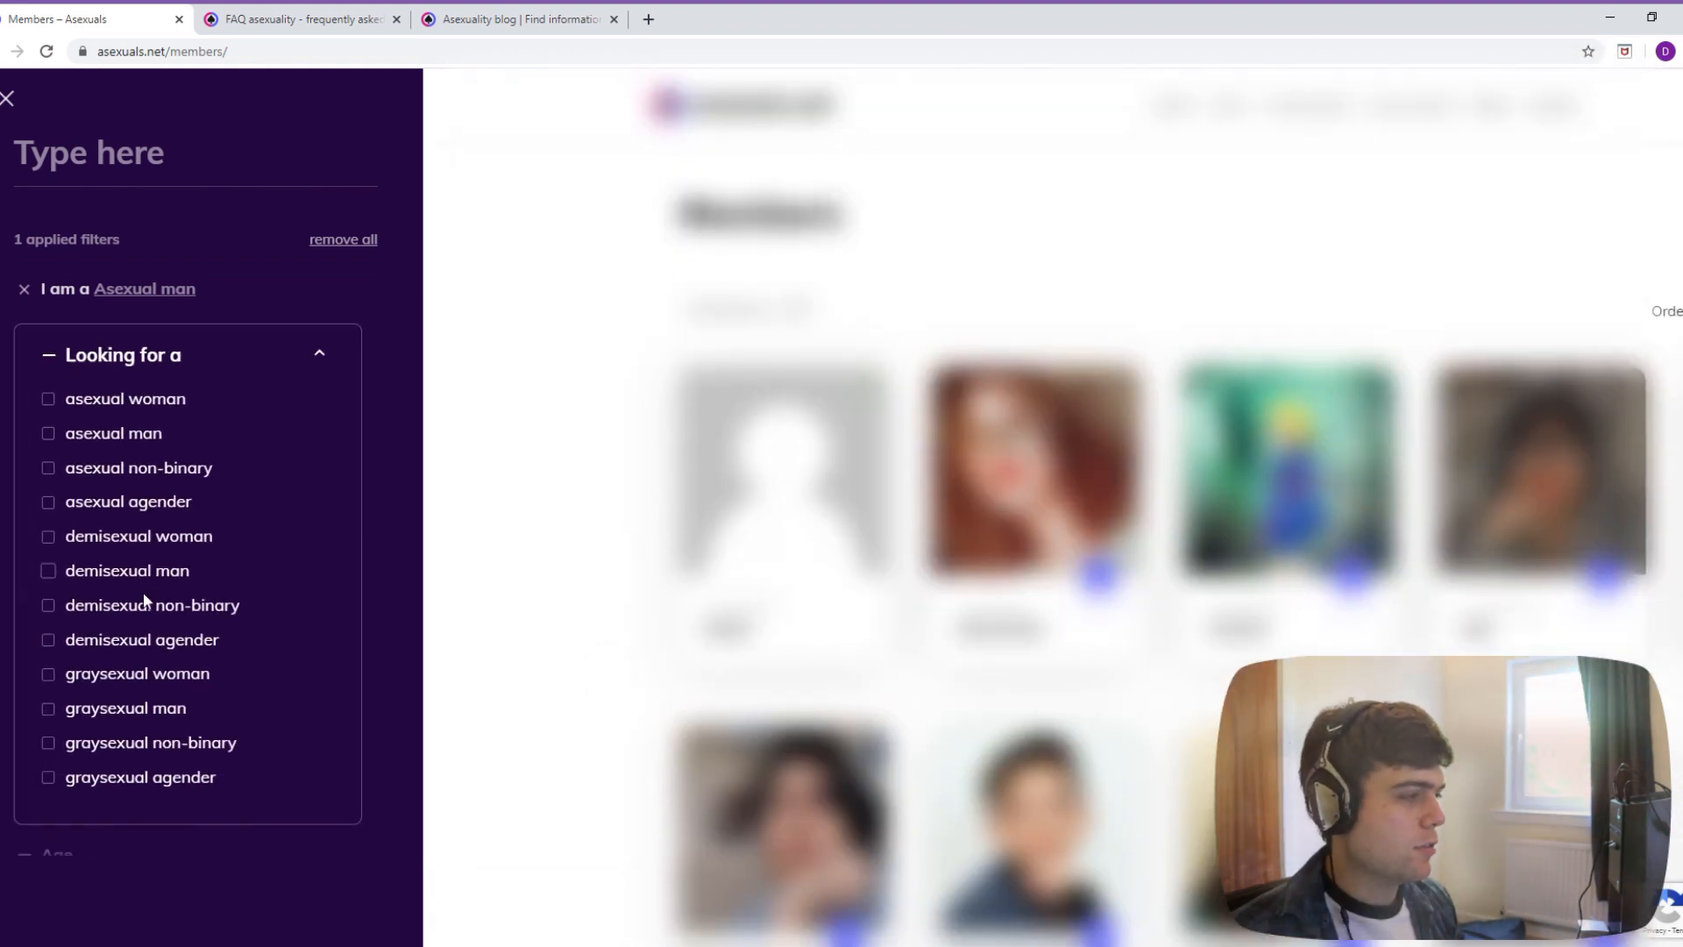
{"action": "left_click", "coordinate": [49, 433]}
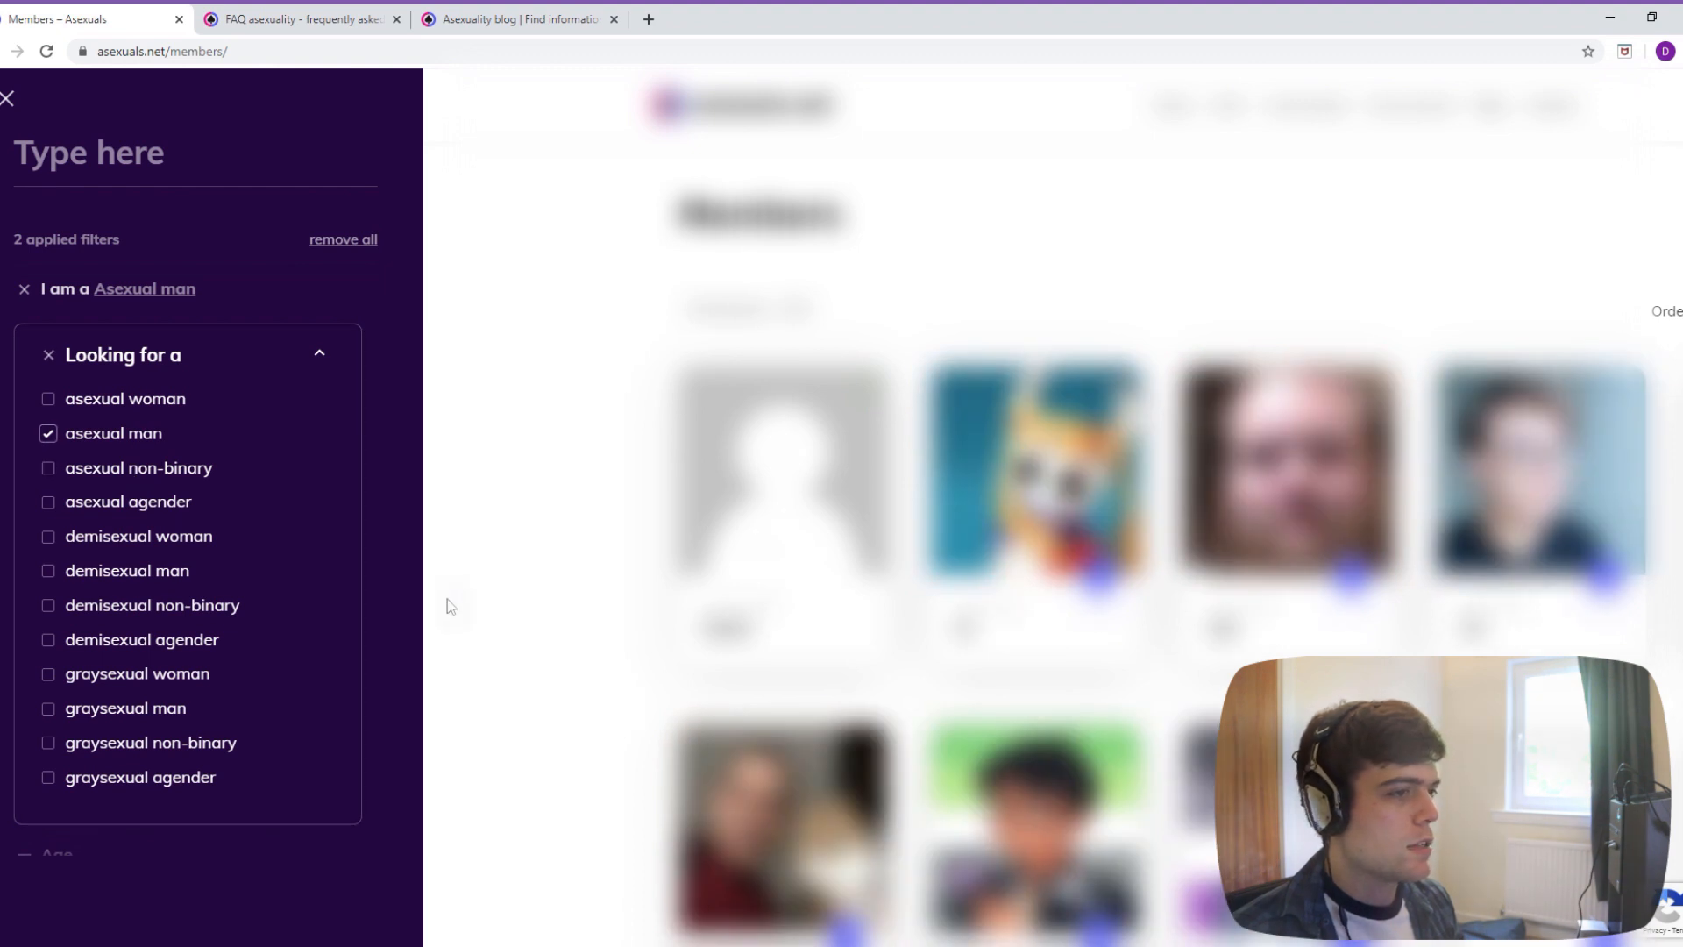
{"action": "scroll", "scroll_direction": "down", "scroll_amount": 3}
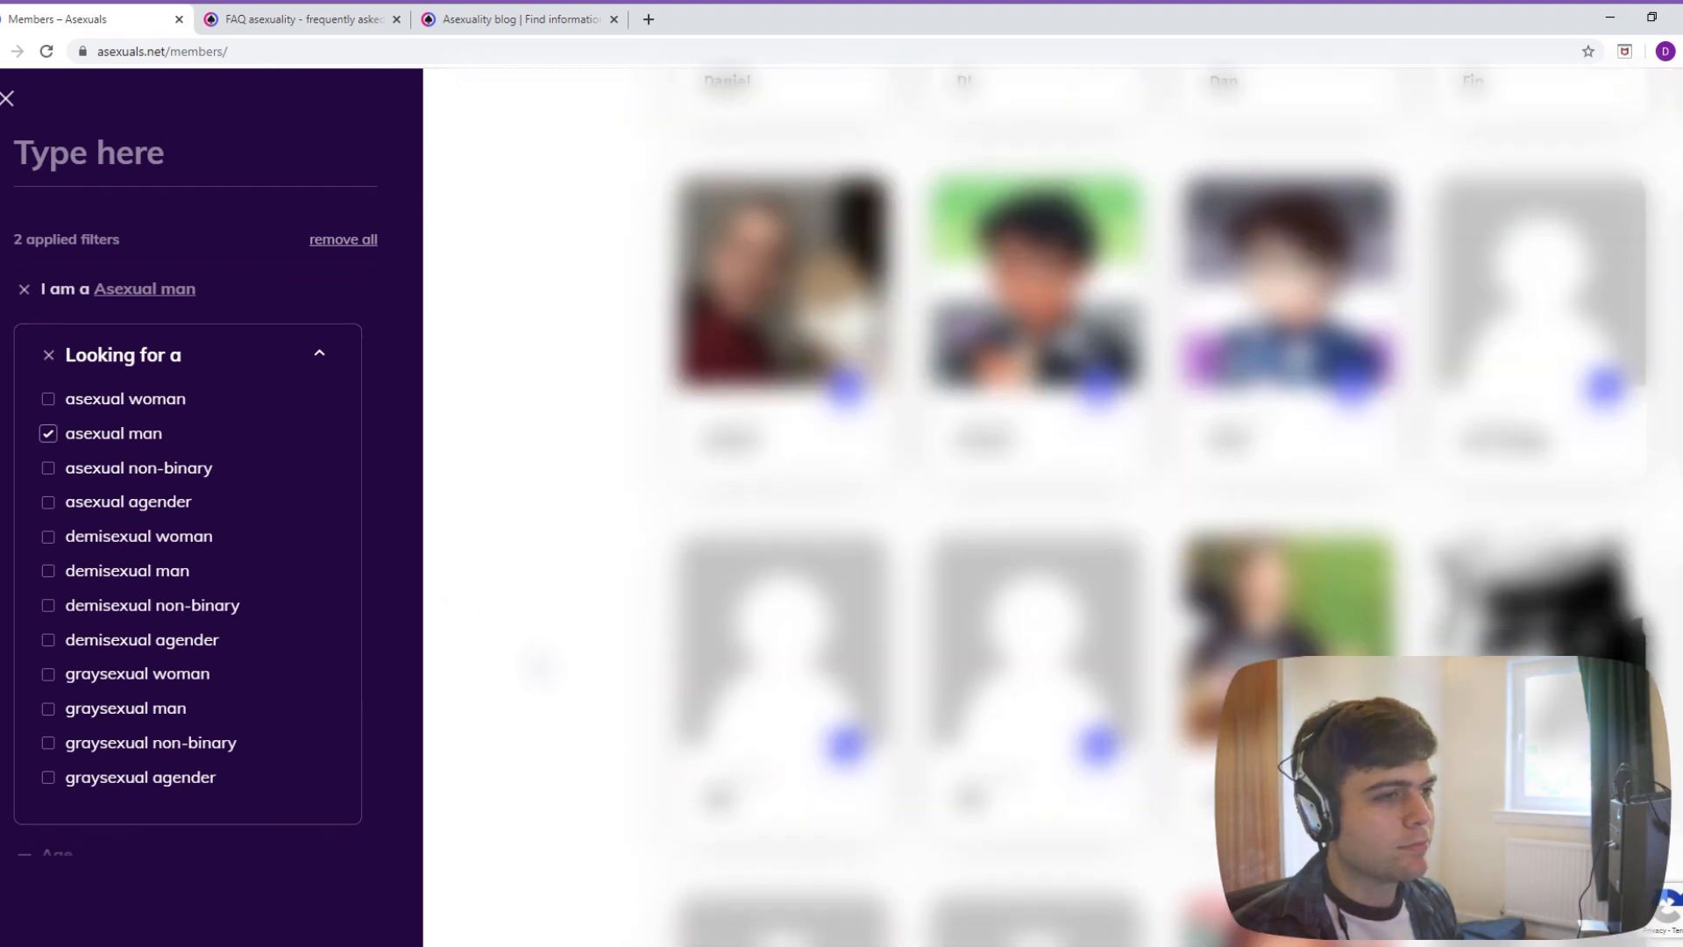
{"action": "scroll", "scroll_direction": "down", "scroll_amount": 3}
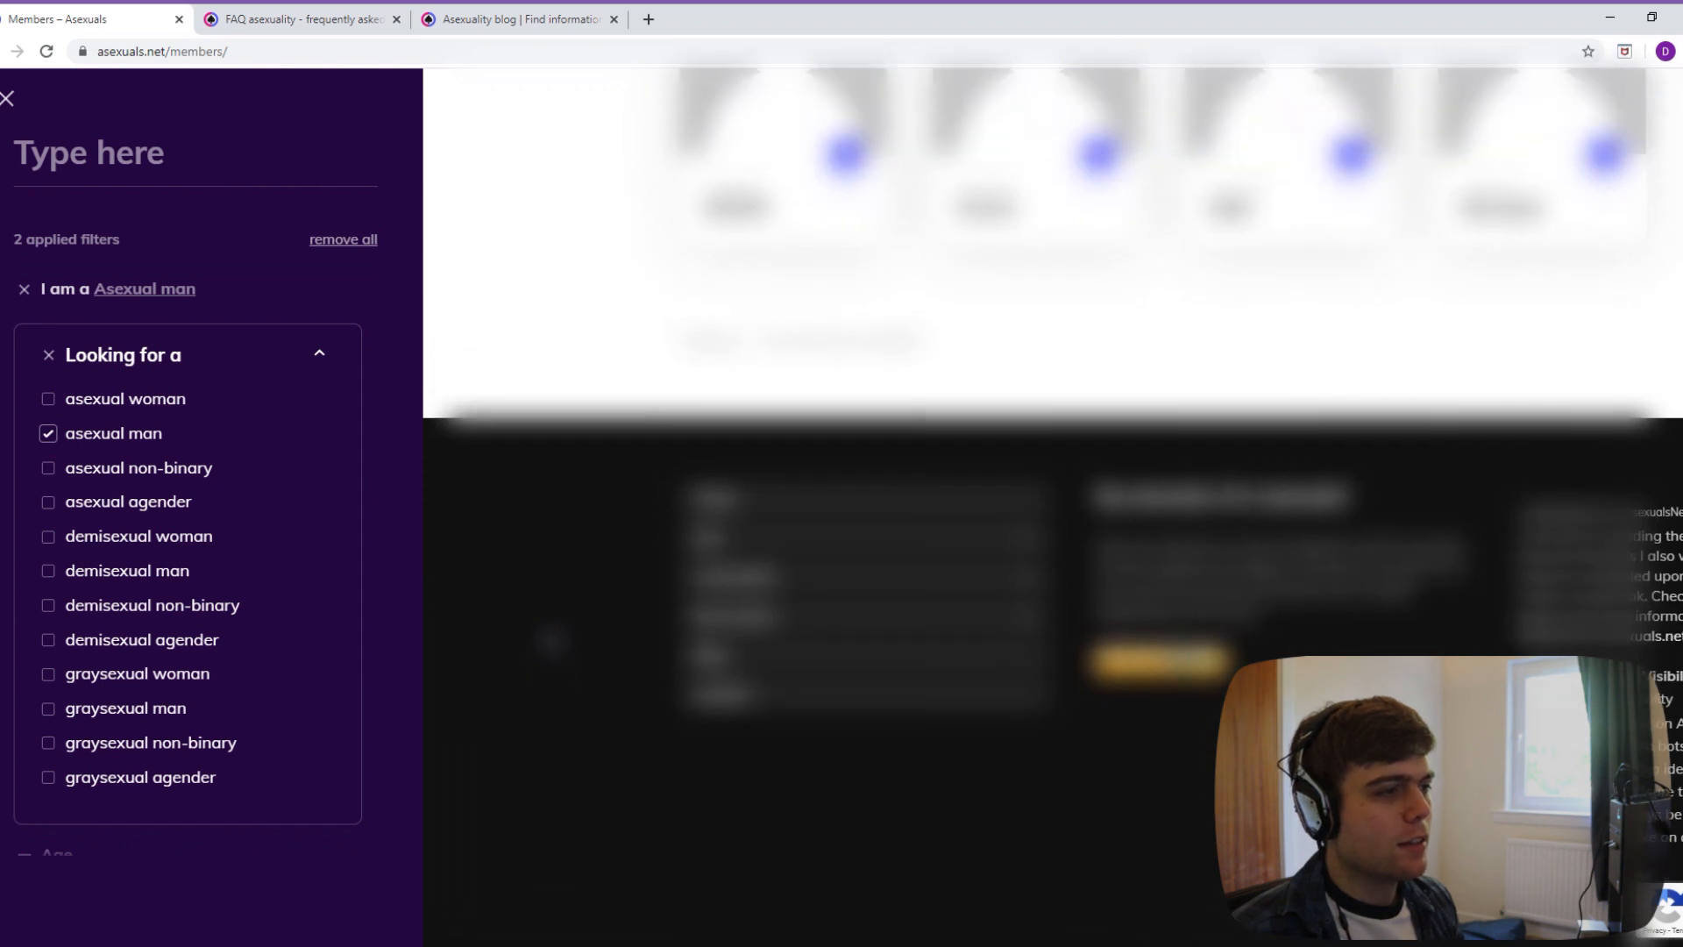
{"action": "scroll", "scroll_direction": "down", "scroll_amount": 3}
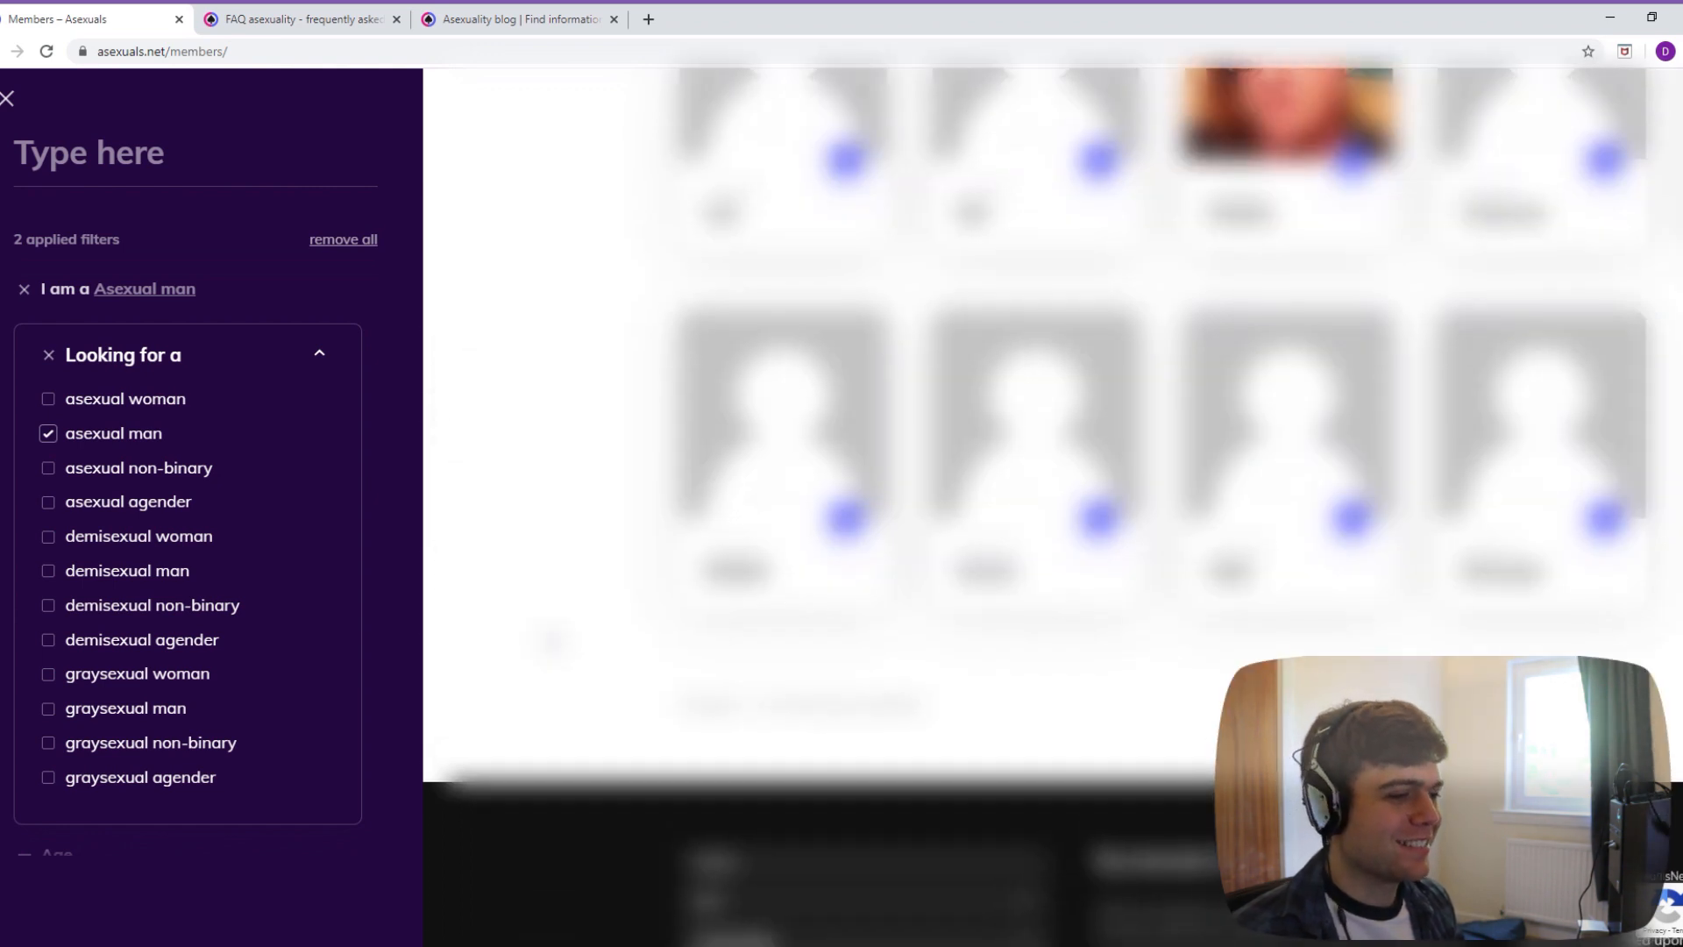
{"action": "left_click", "coordinate": [319, 353]}
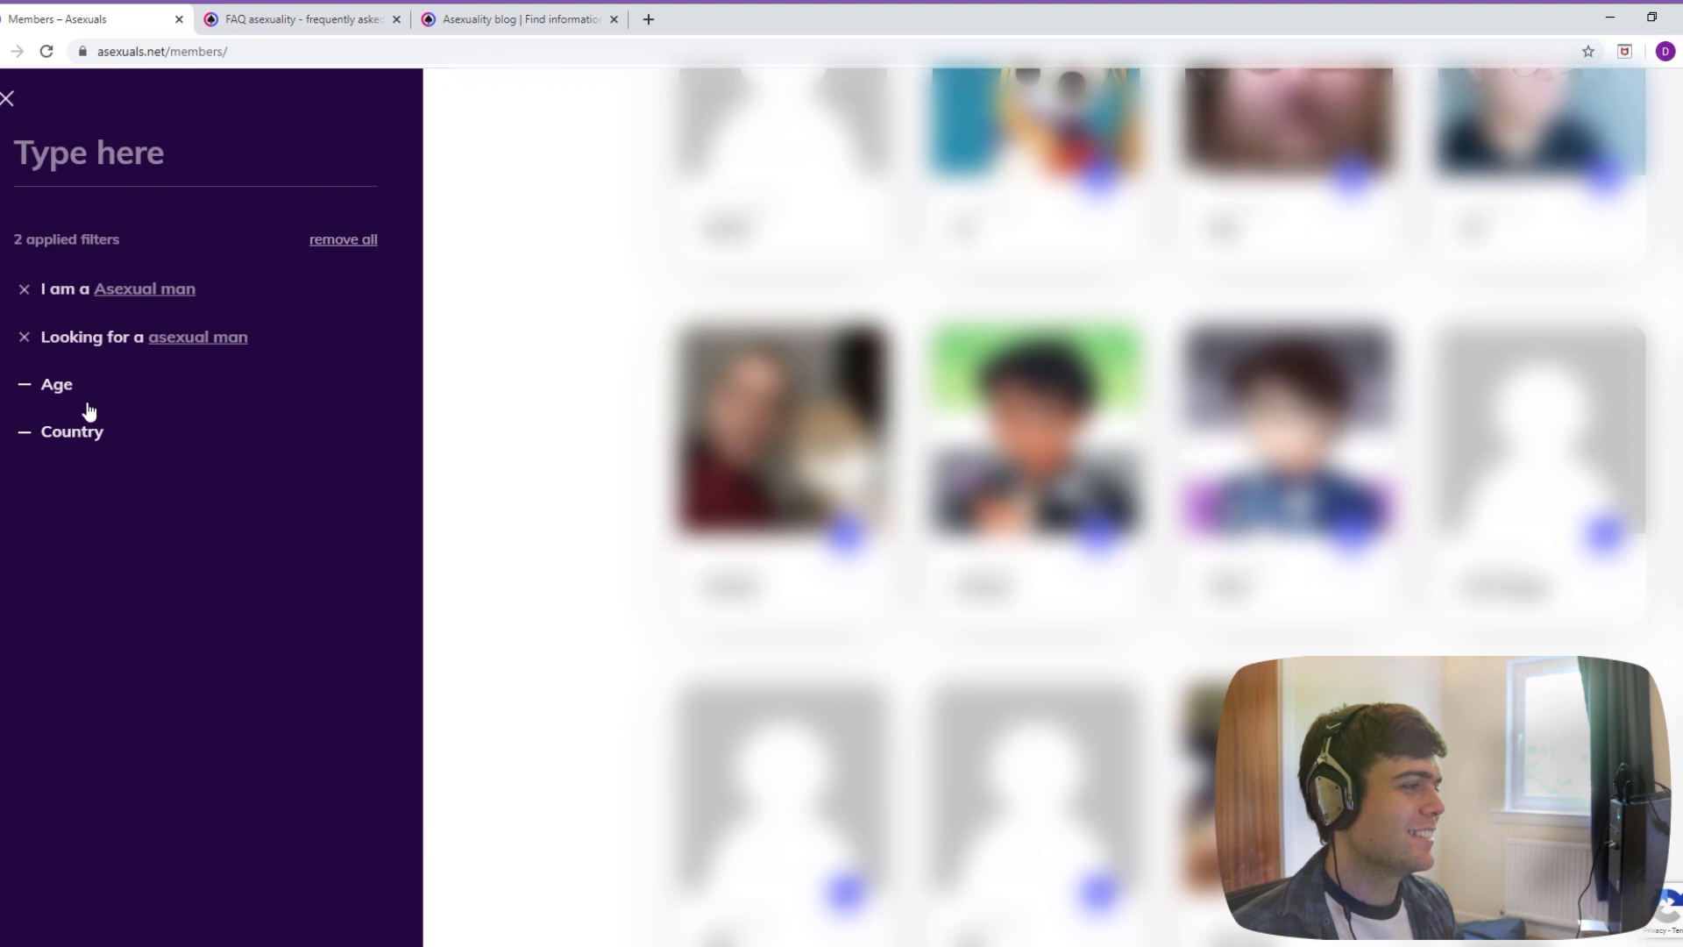
- Apply an age range of 20–28, expand the Country filter, then remove the looking-for filter
{"action": "left_click", "coordinate": [56, 383]}
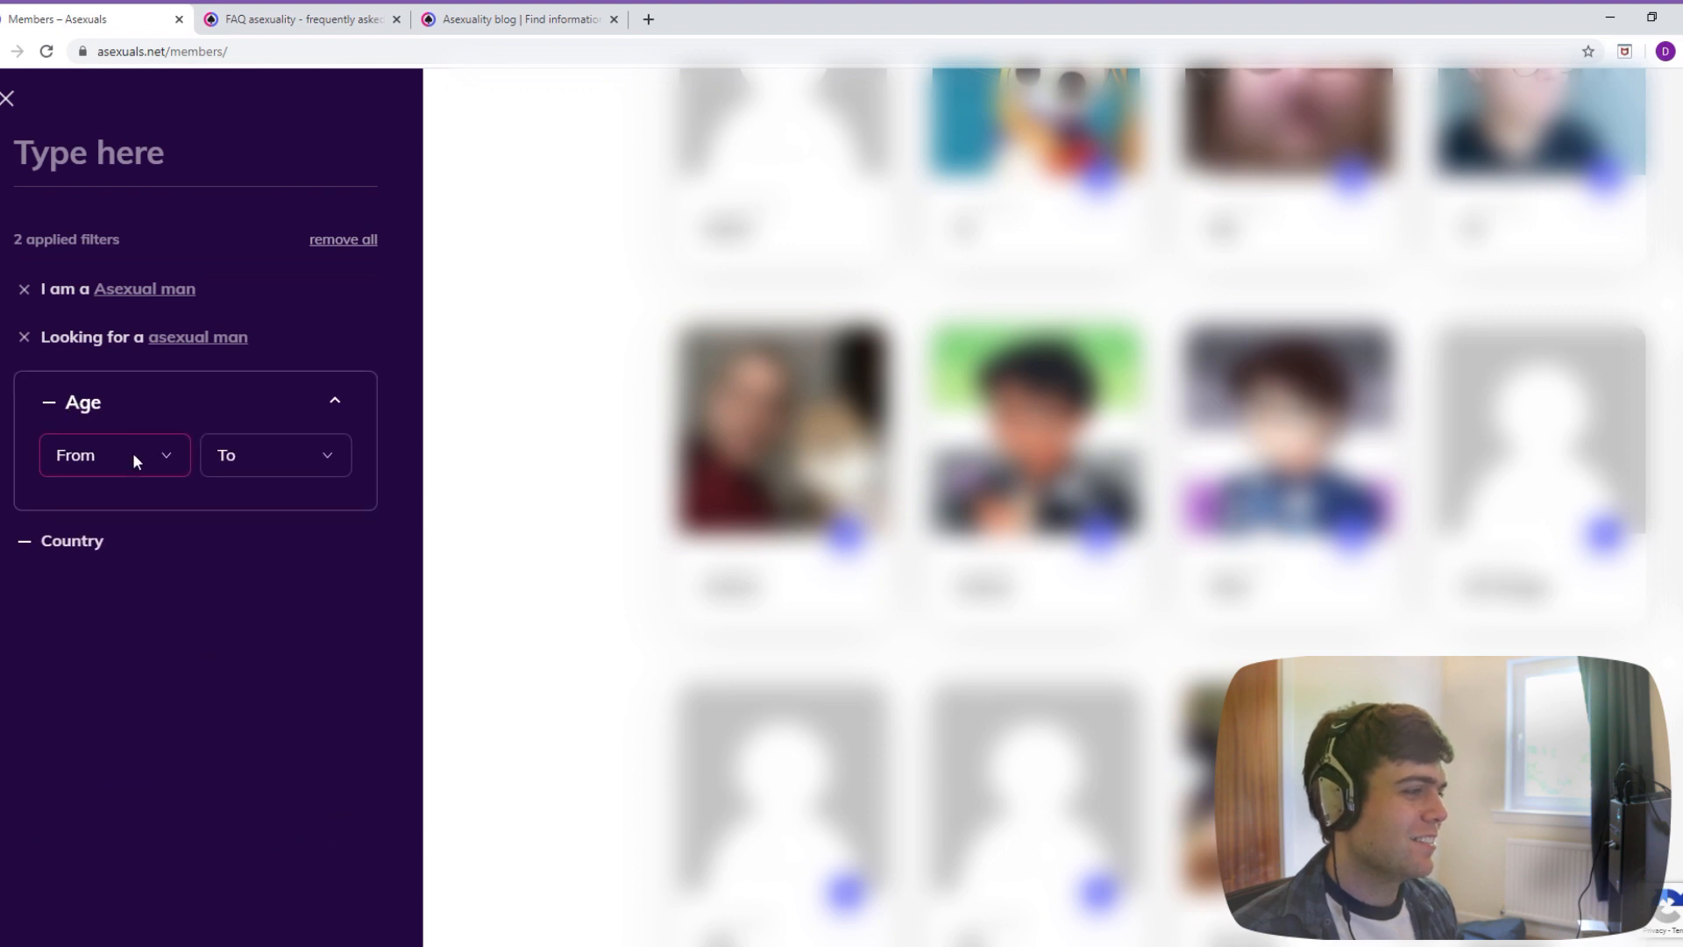
{"action": "mouse_move", "coordinate": [121, 596]}
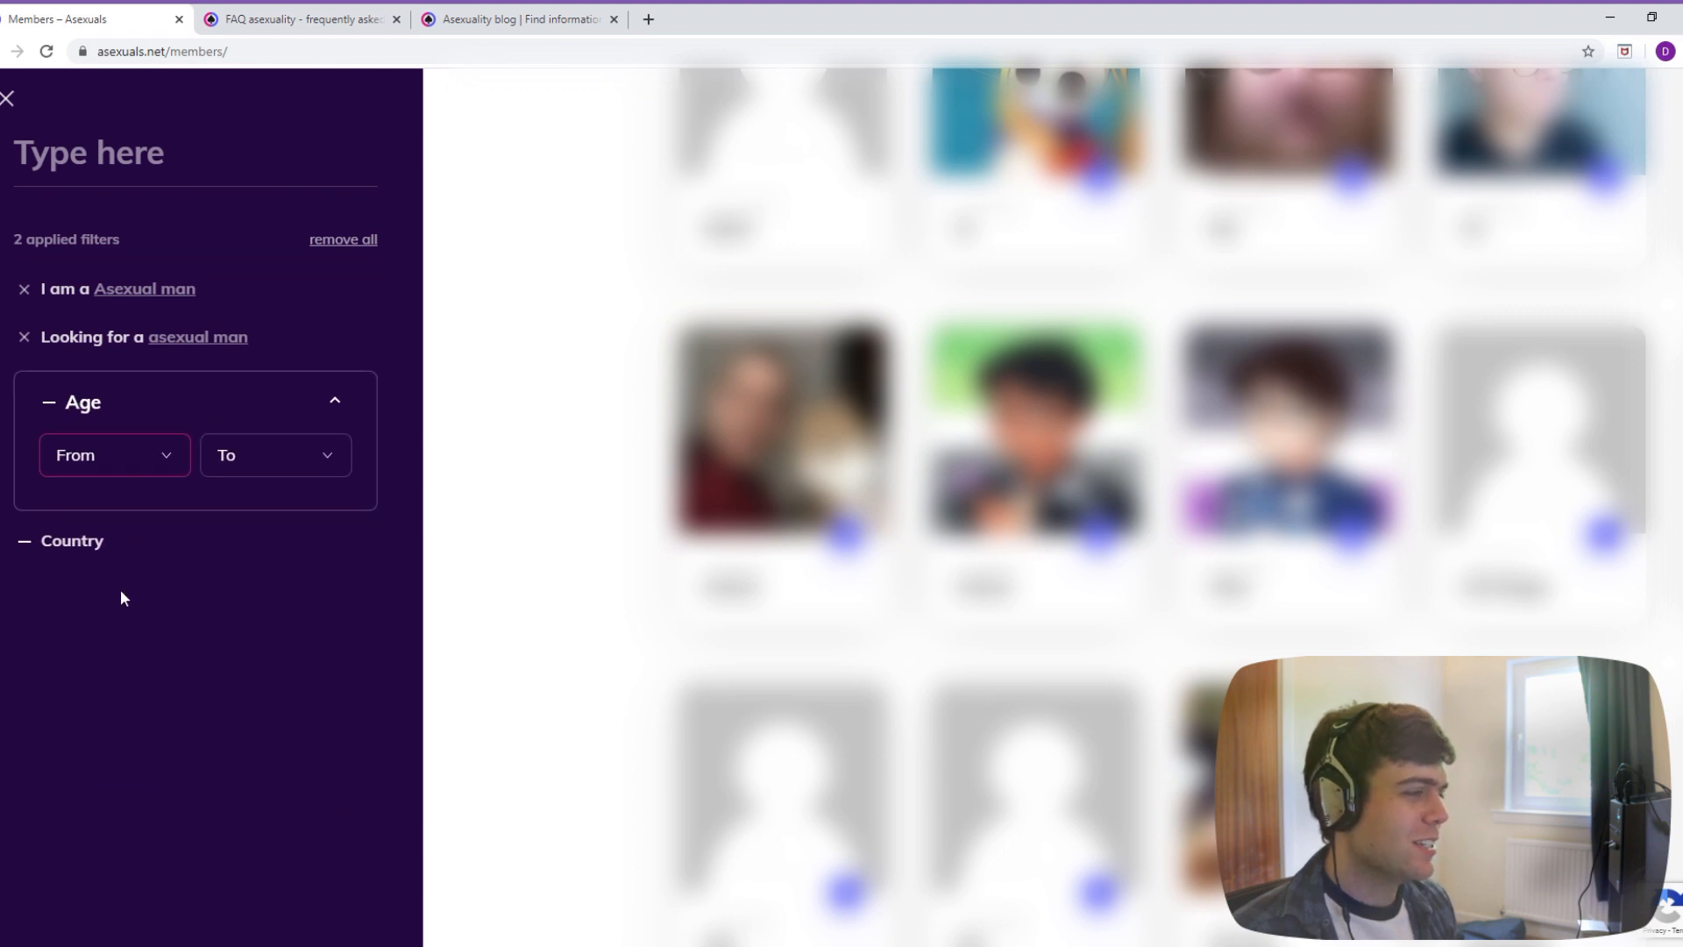
{"action": "left_click", "coordinate": [112, 454]}
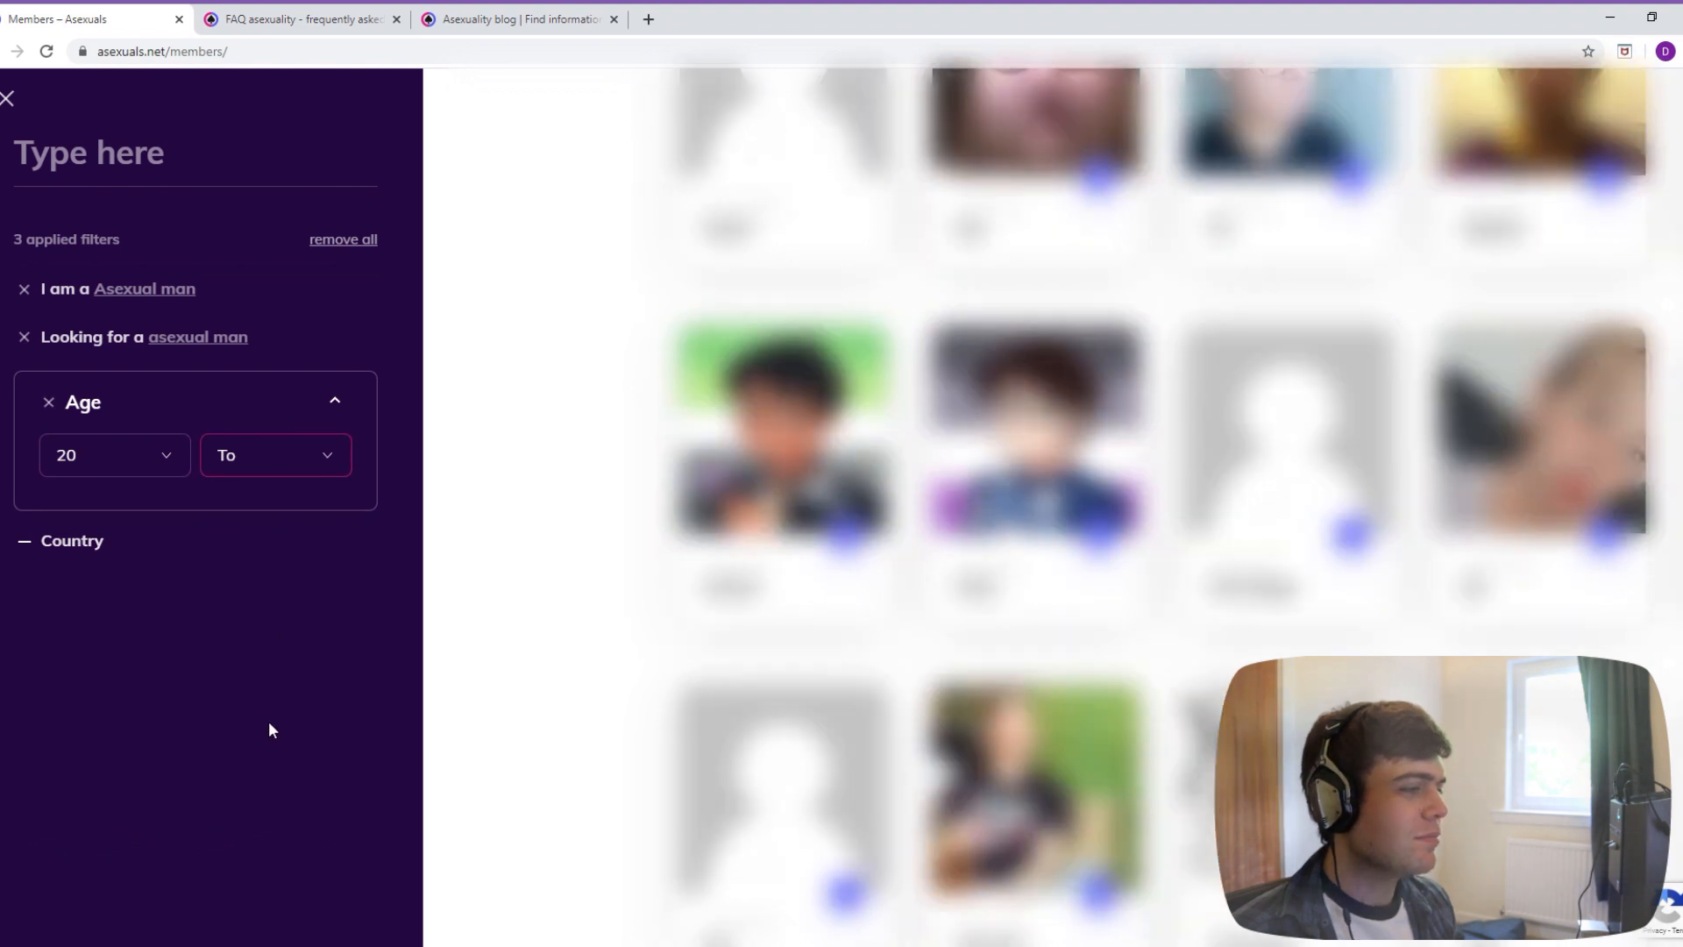
{"action": "left_click", "coordinate": [274, 454]}
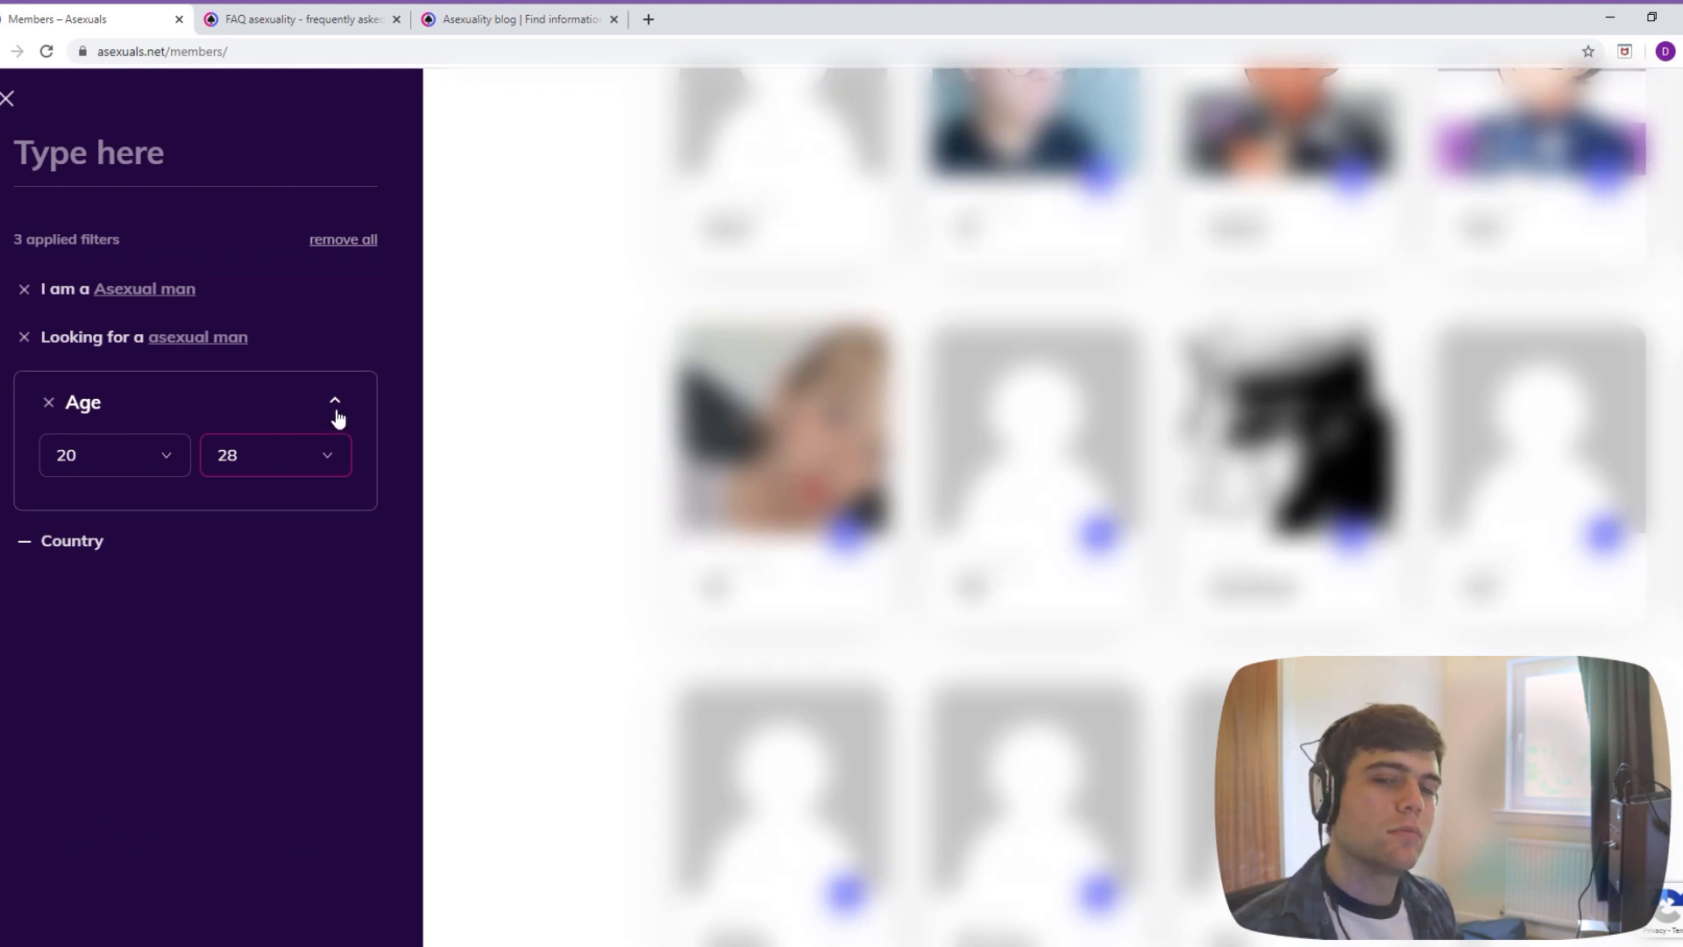
{"action": "left_click", "coordinate": [333, 399]}
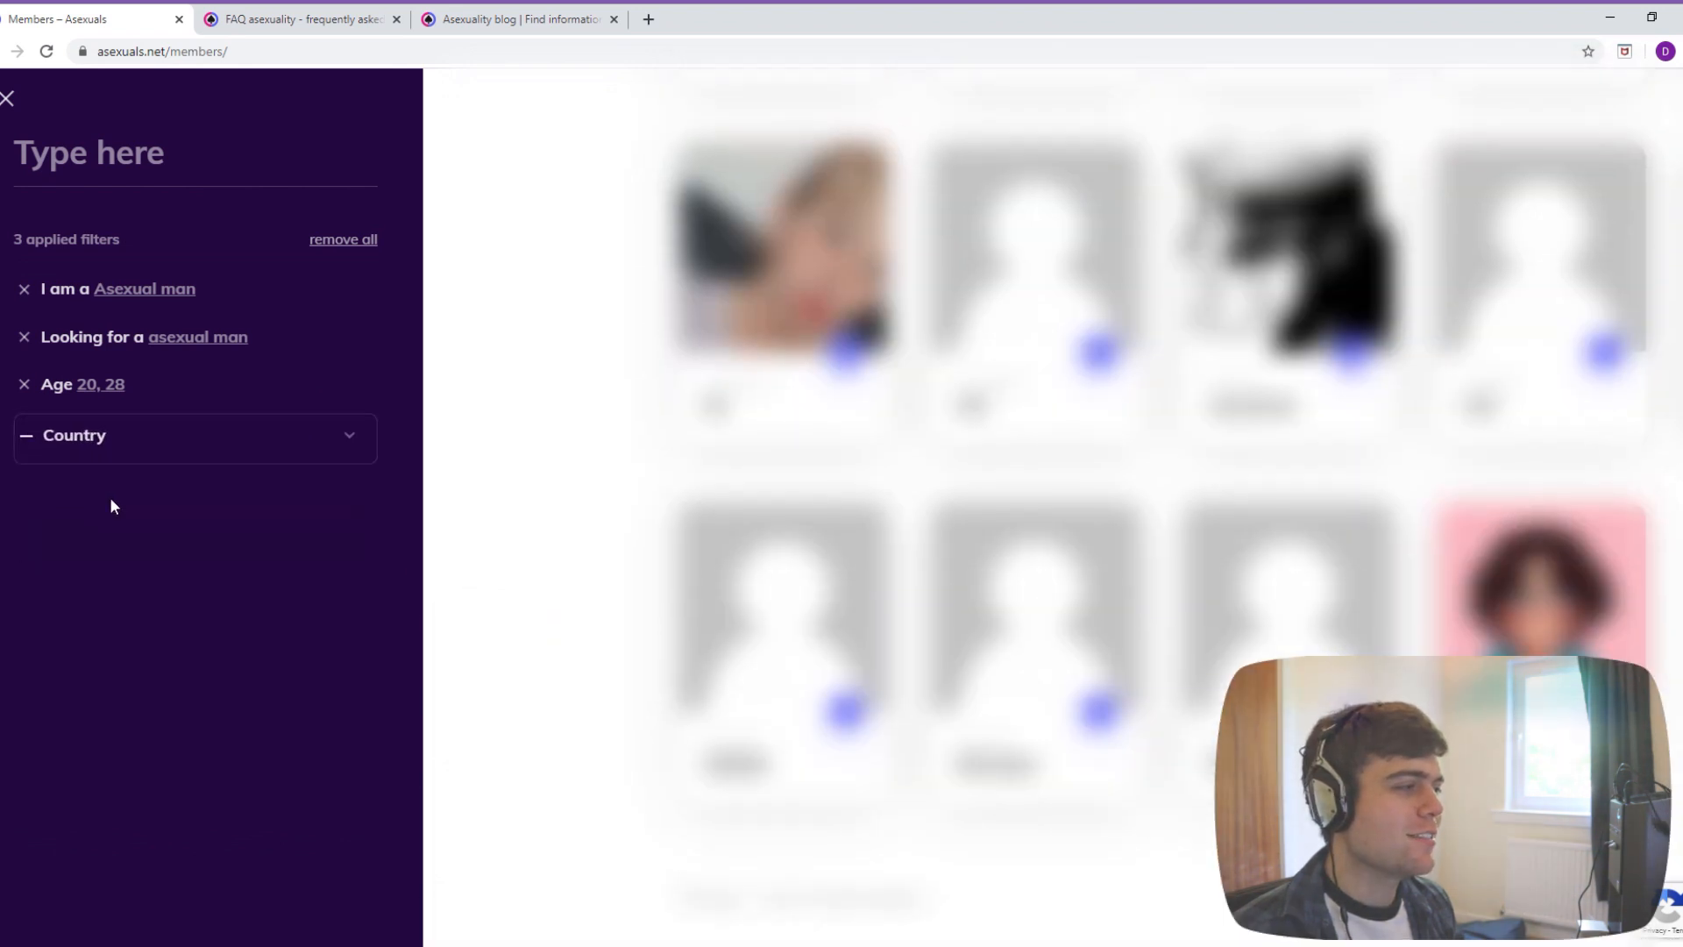
{"action": "left_click", "coordinate": [193, 435]}
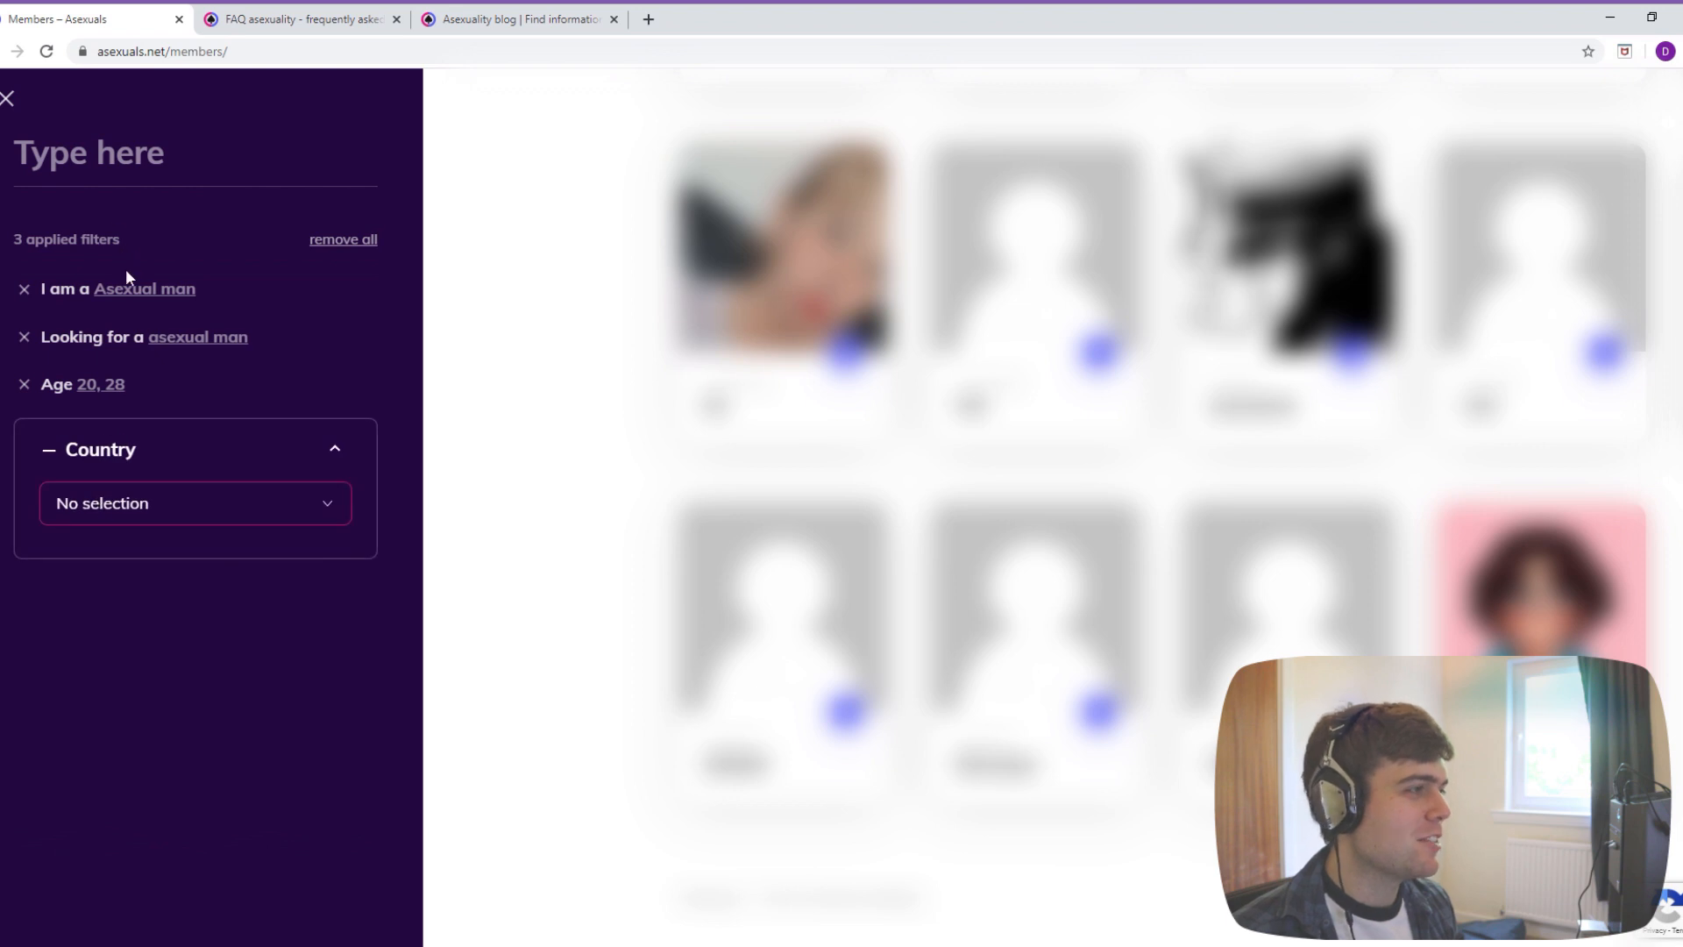
{"action": "mouse_move", "coordinate": [270, 380]}
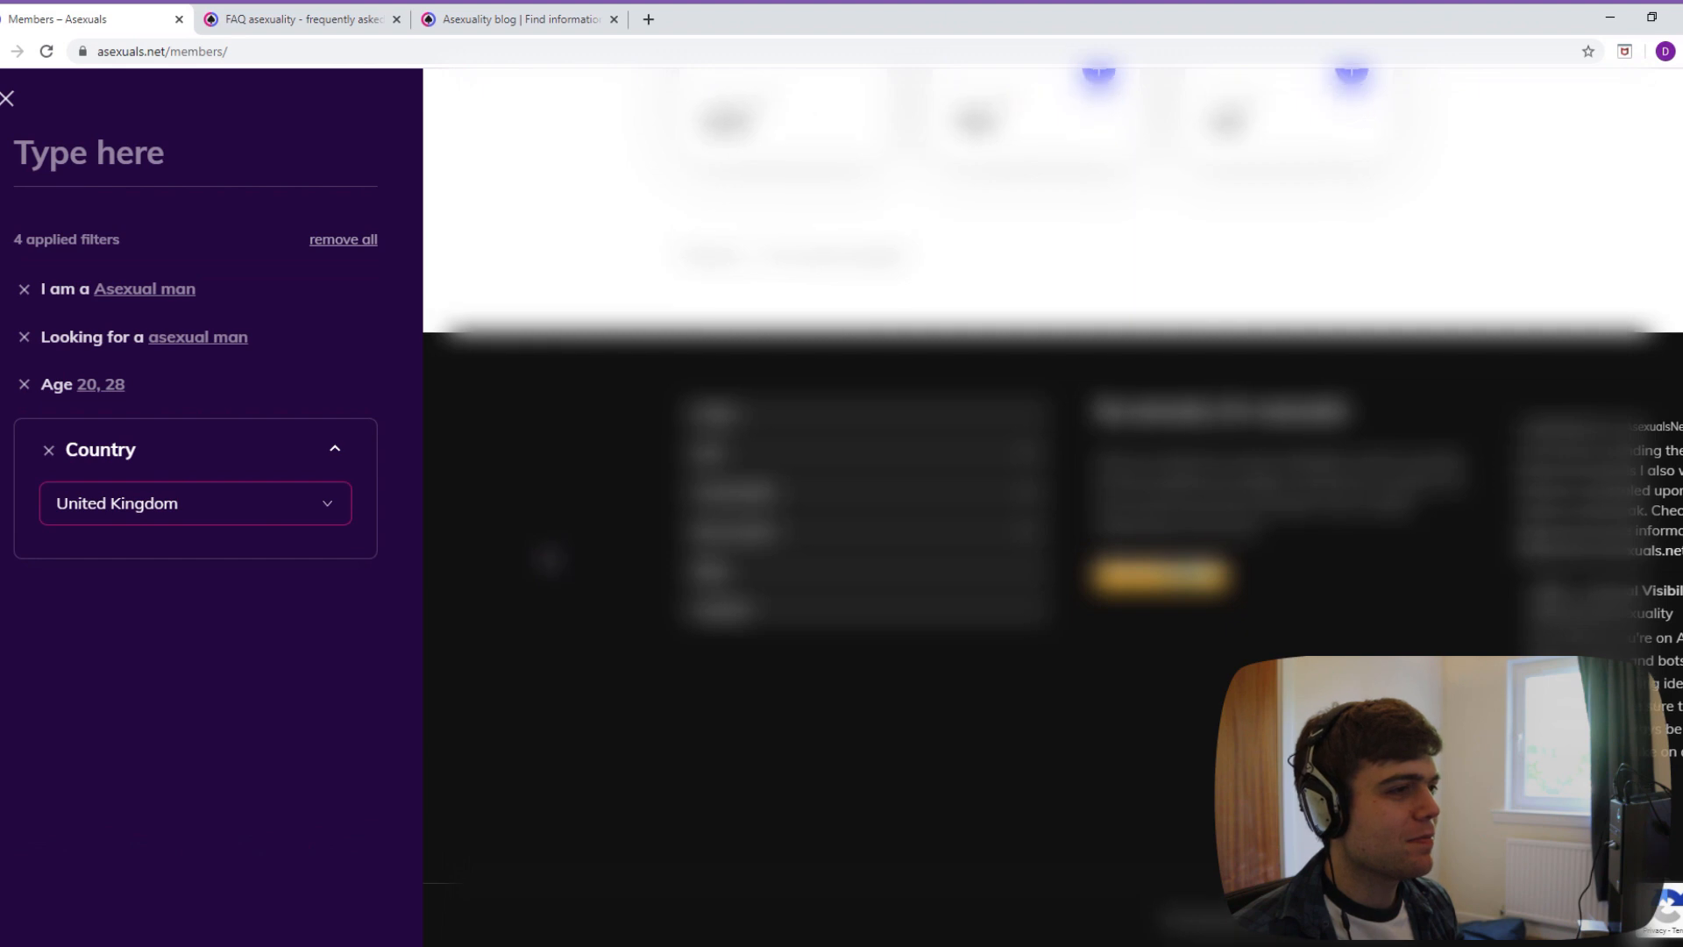
{"action": "scroll", "scroll_direction": "up", "scroll_amount": 3}
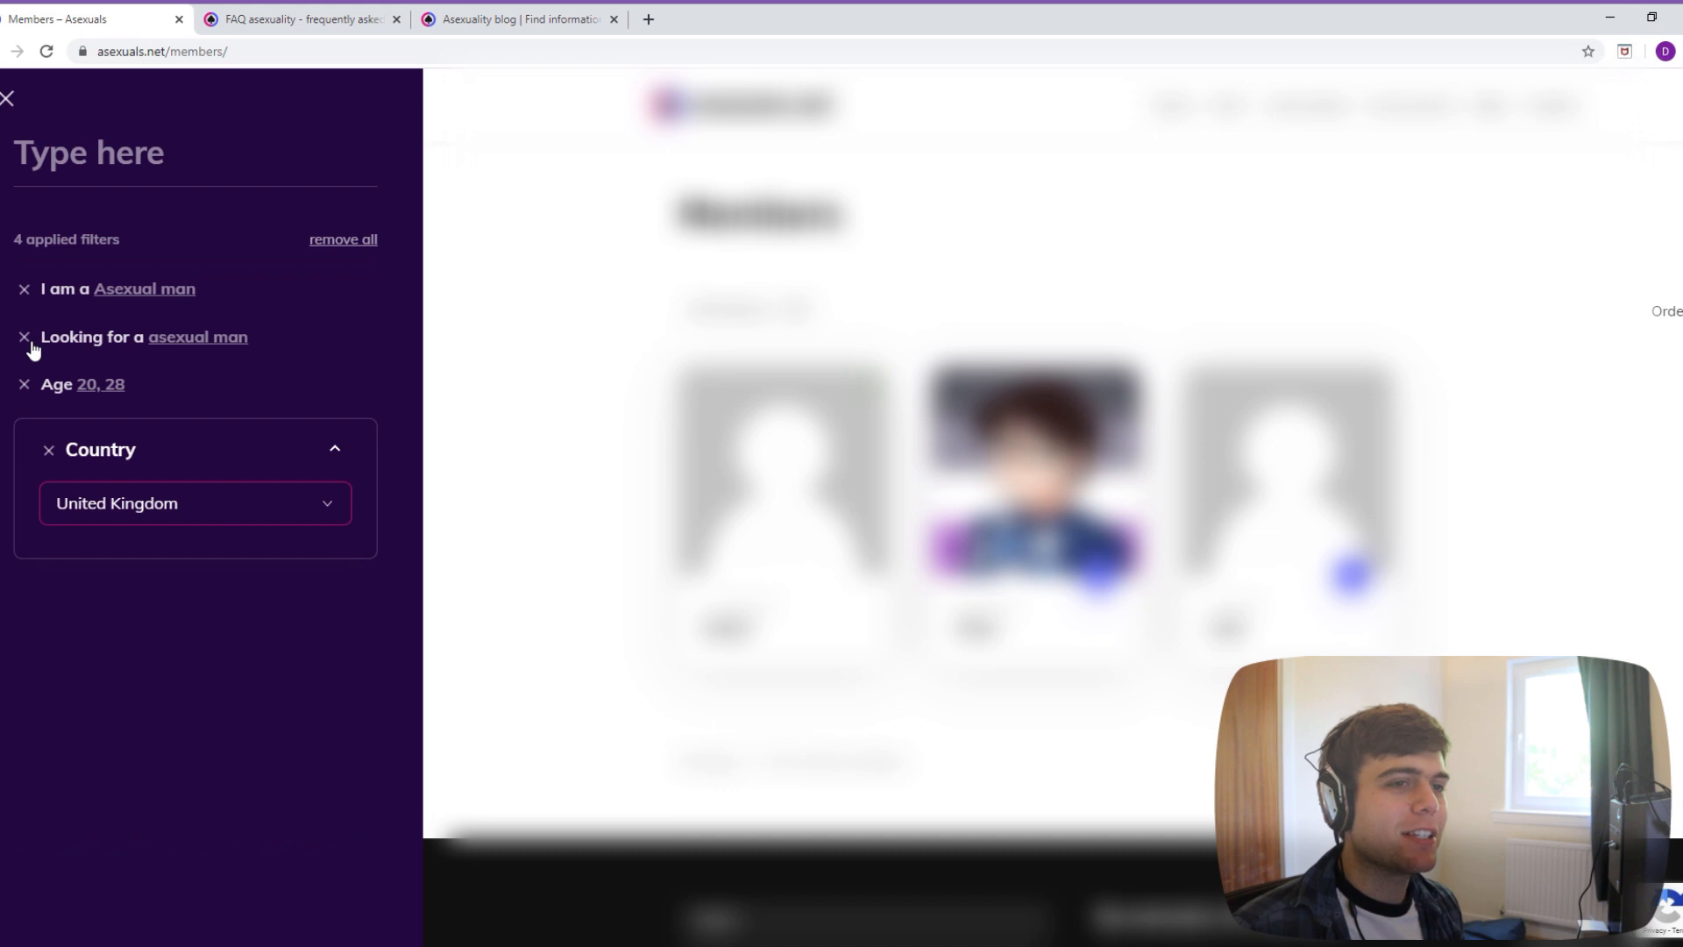
{"action": "left_click", "coordinate": [23, 336]}
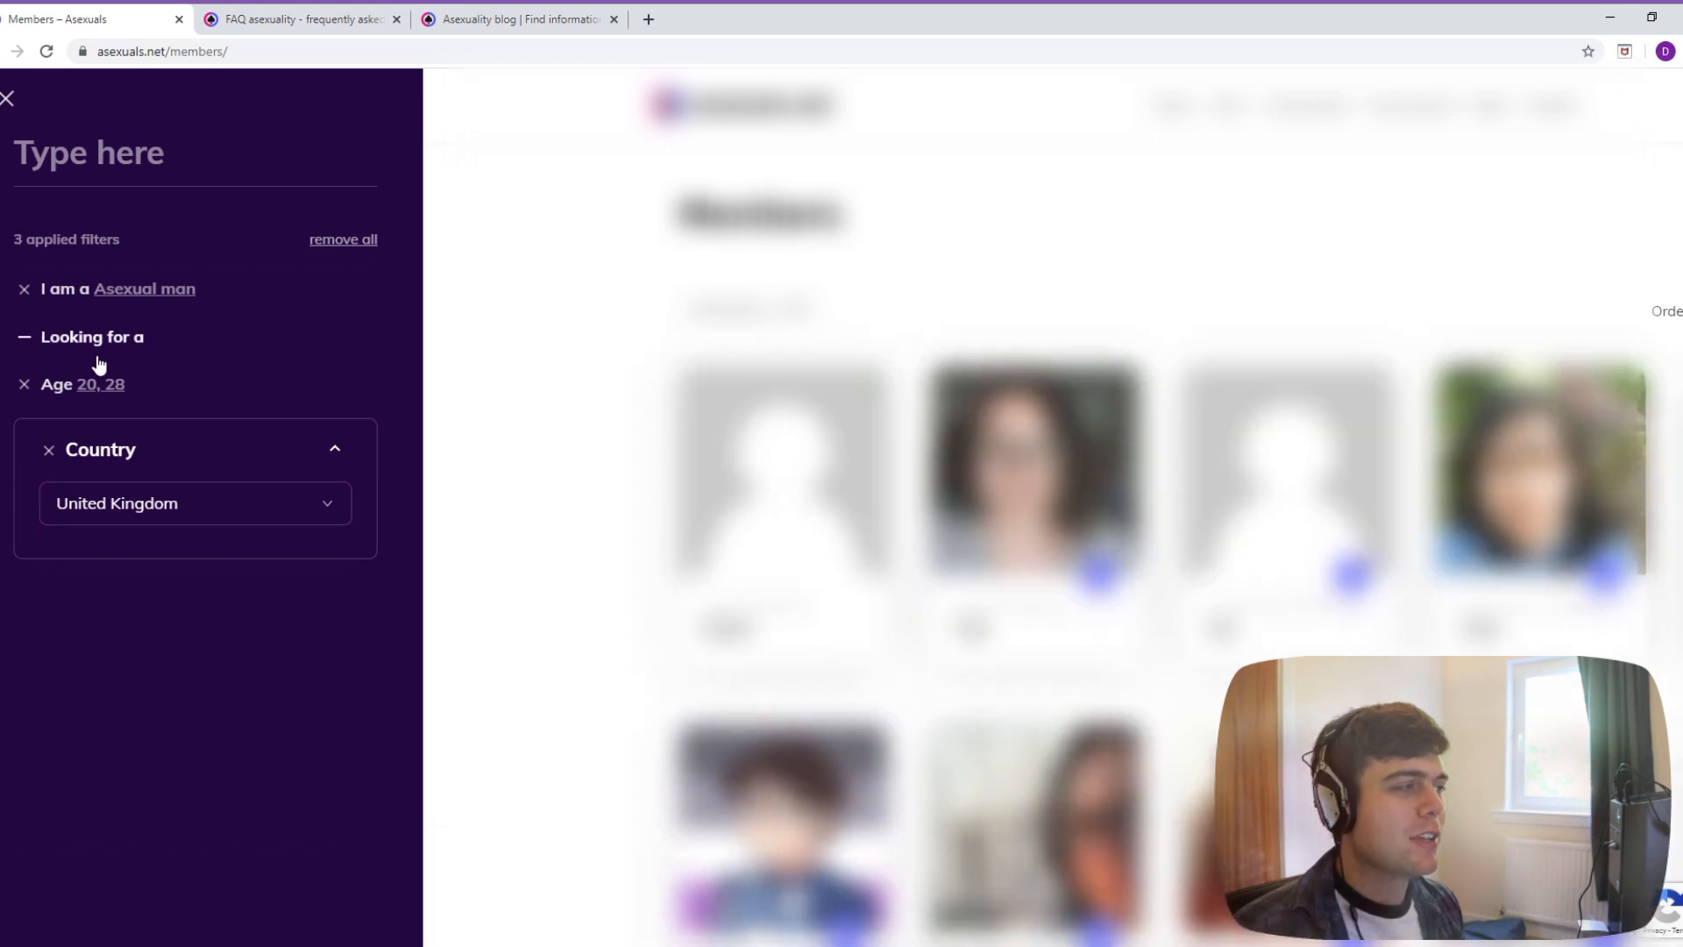
- Tick asexual man and demisexual man under Looking for a, then clear all member filters
{"action": "left_click", "coordinate": [93, 336]}
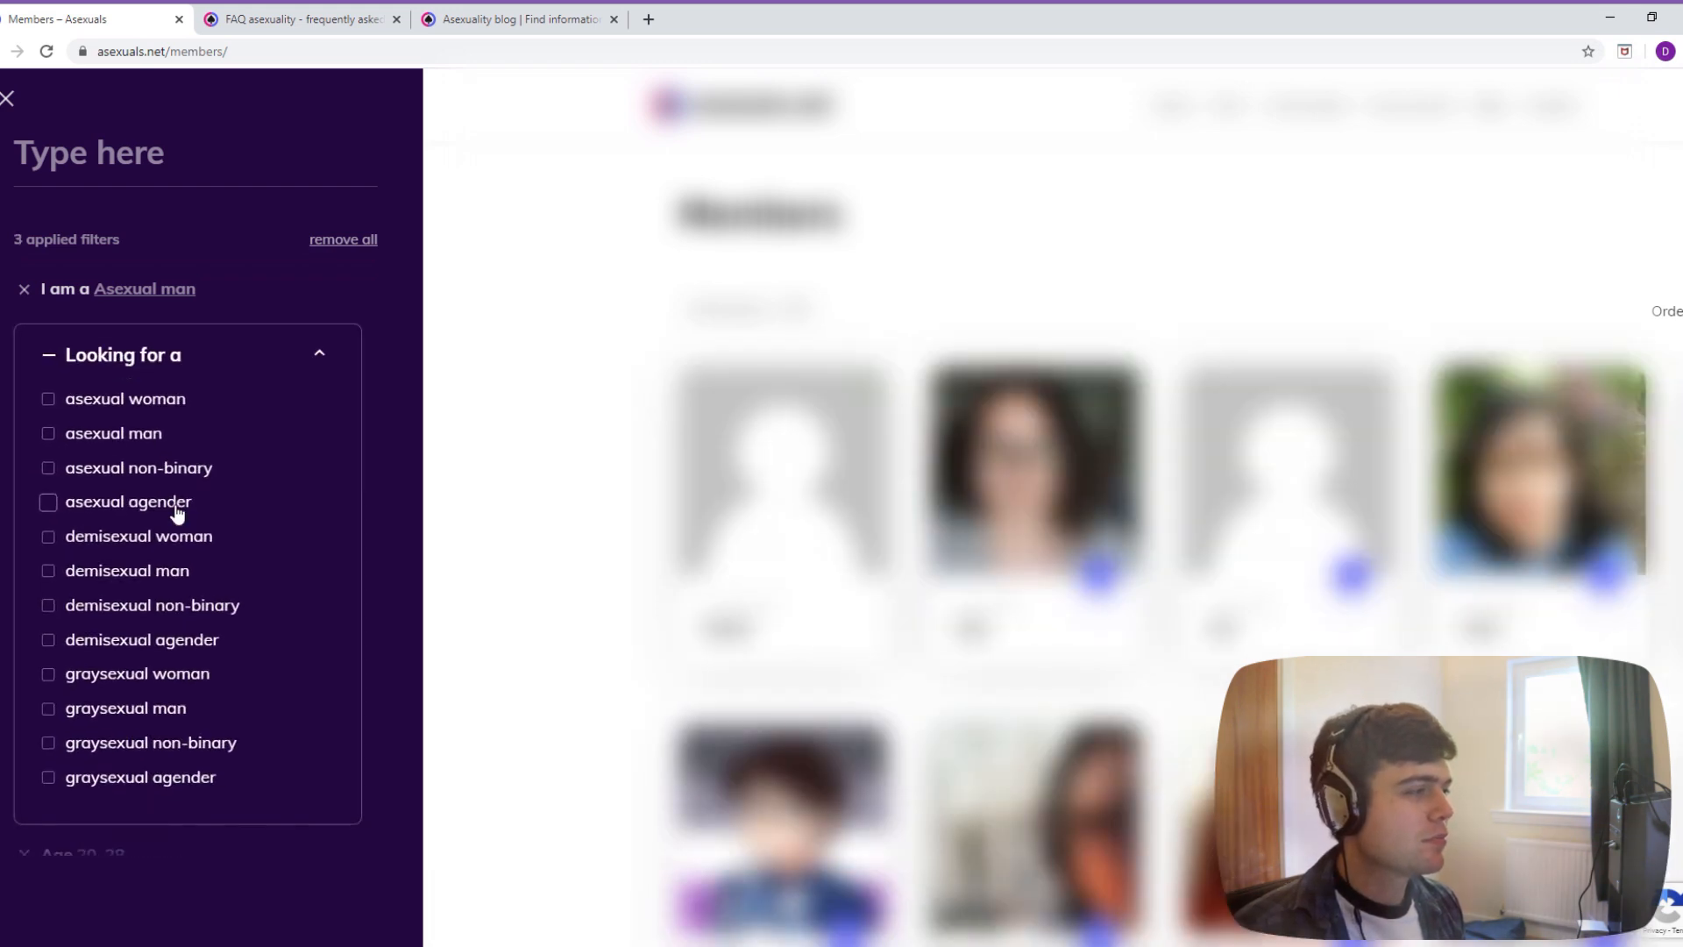
{"action": "left_click", "coordinate": [47, 570]}
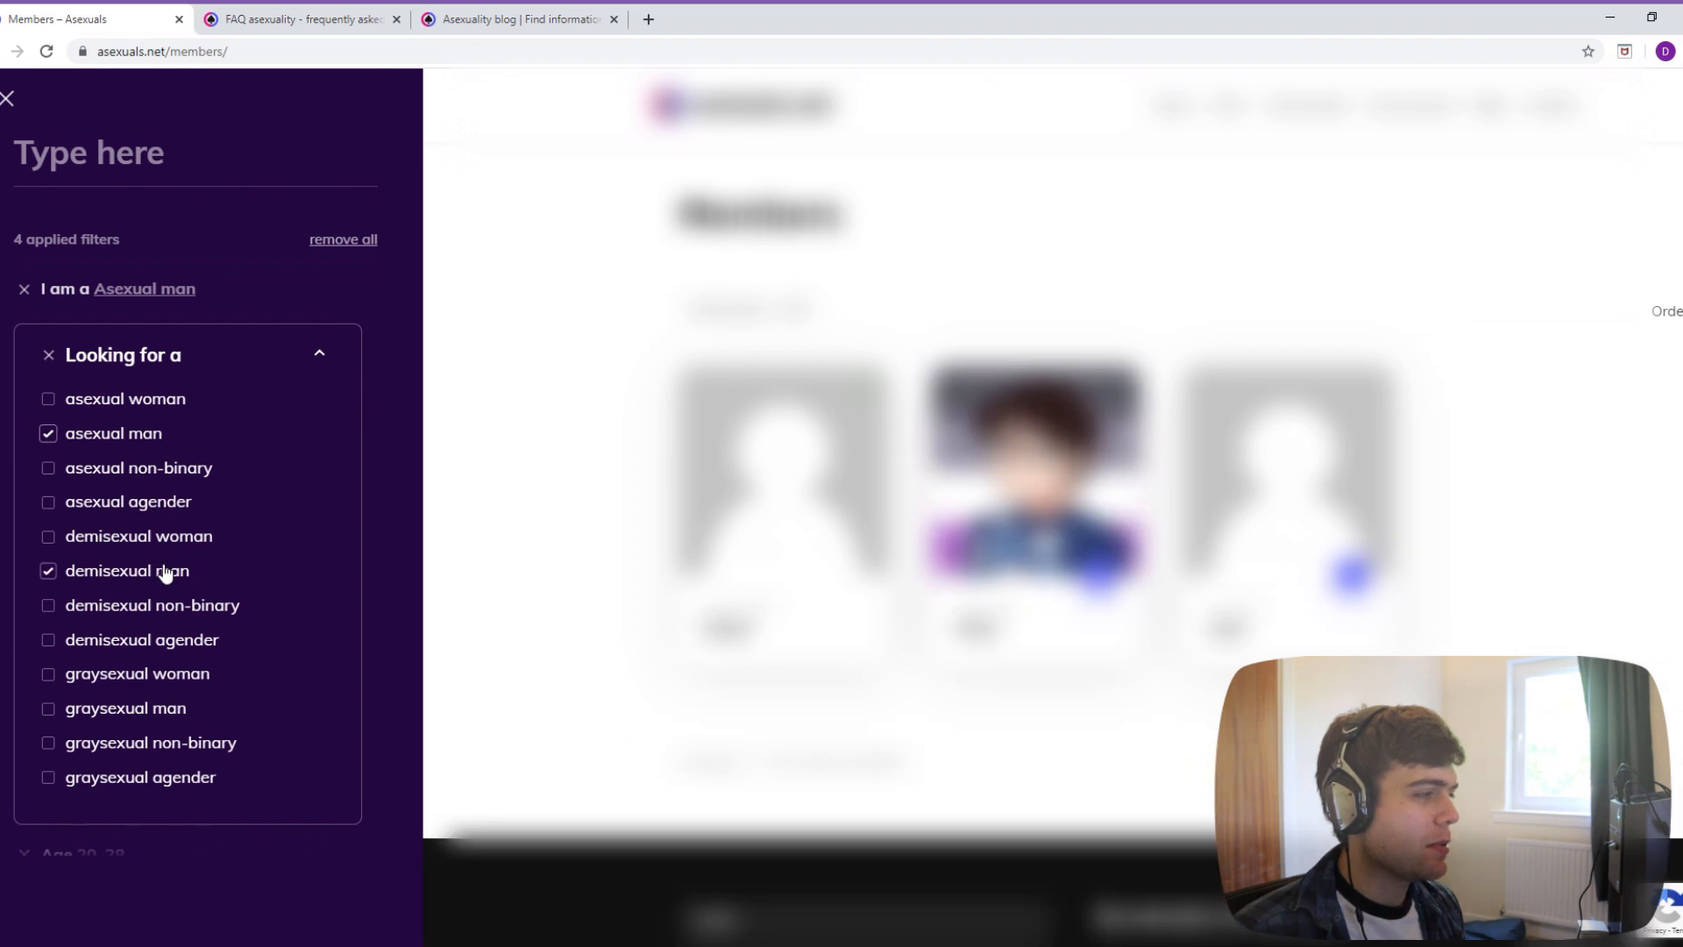
{"action": "left_click", "coordinate": [47, 707]}
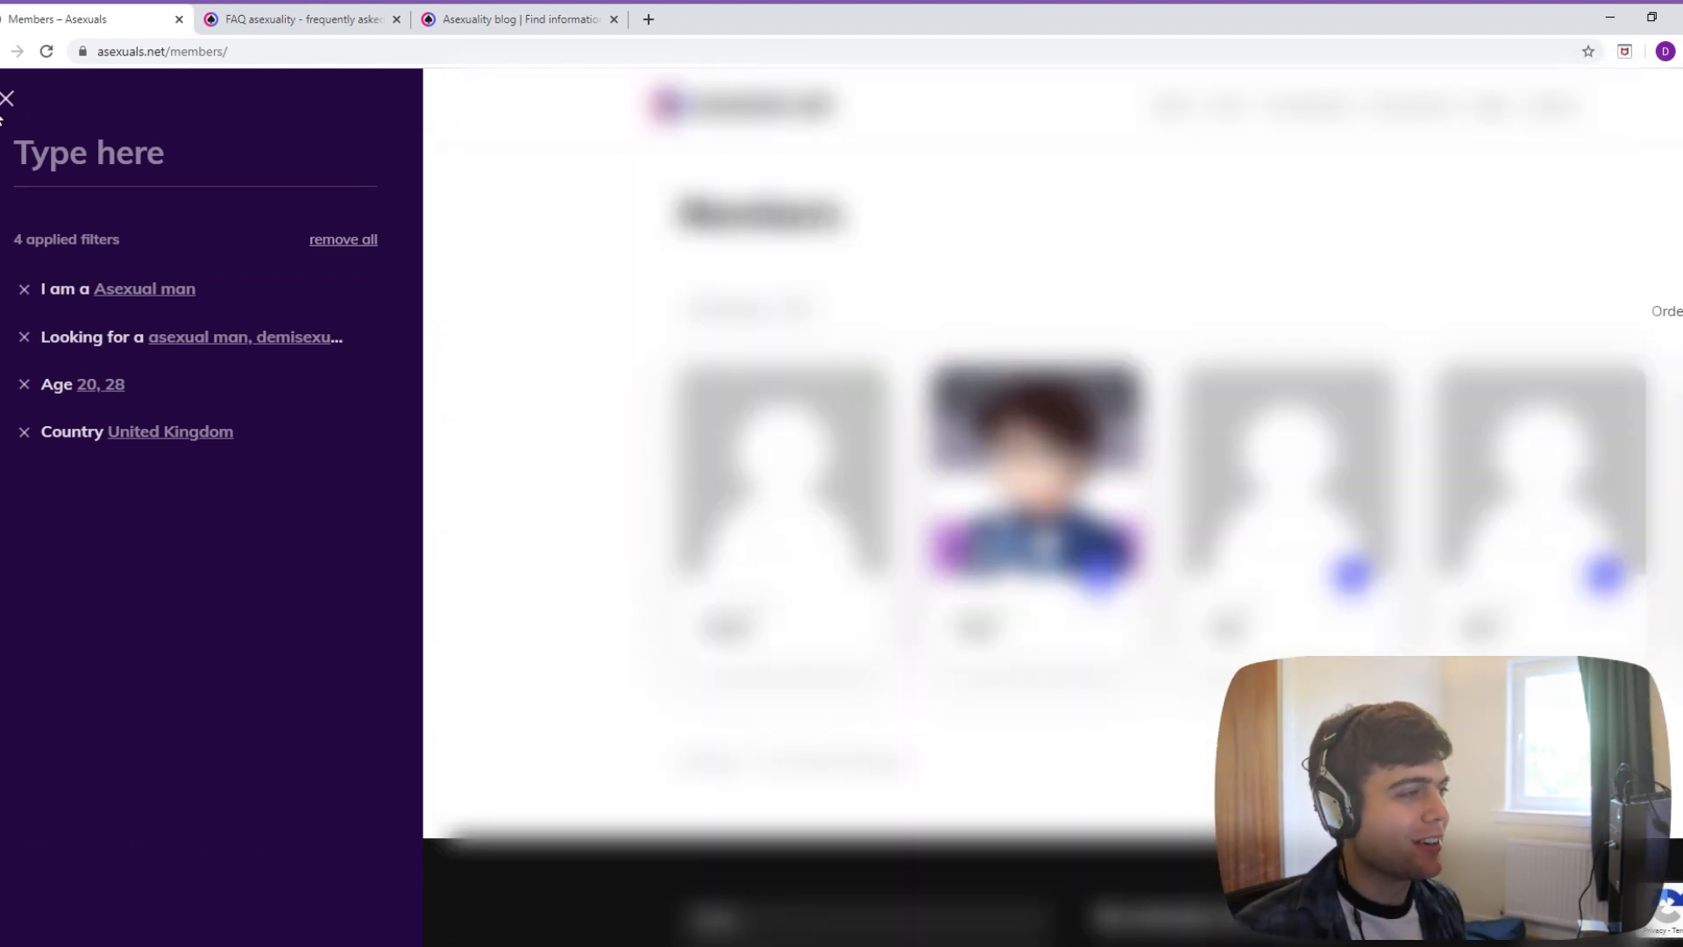
{"action": "left_click", "coordinate": [341, 239]}
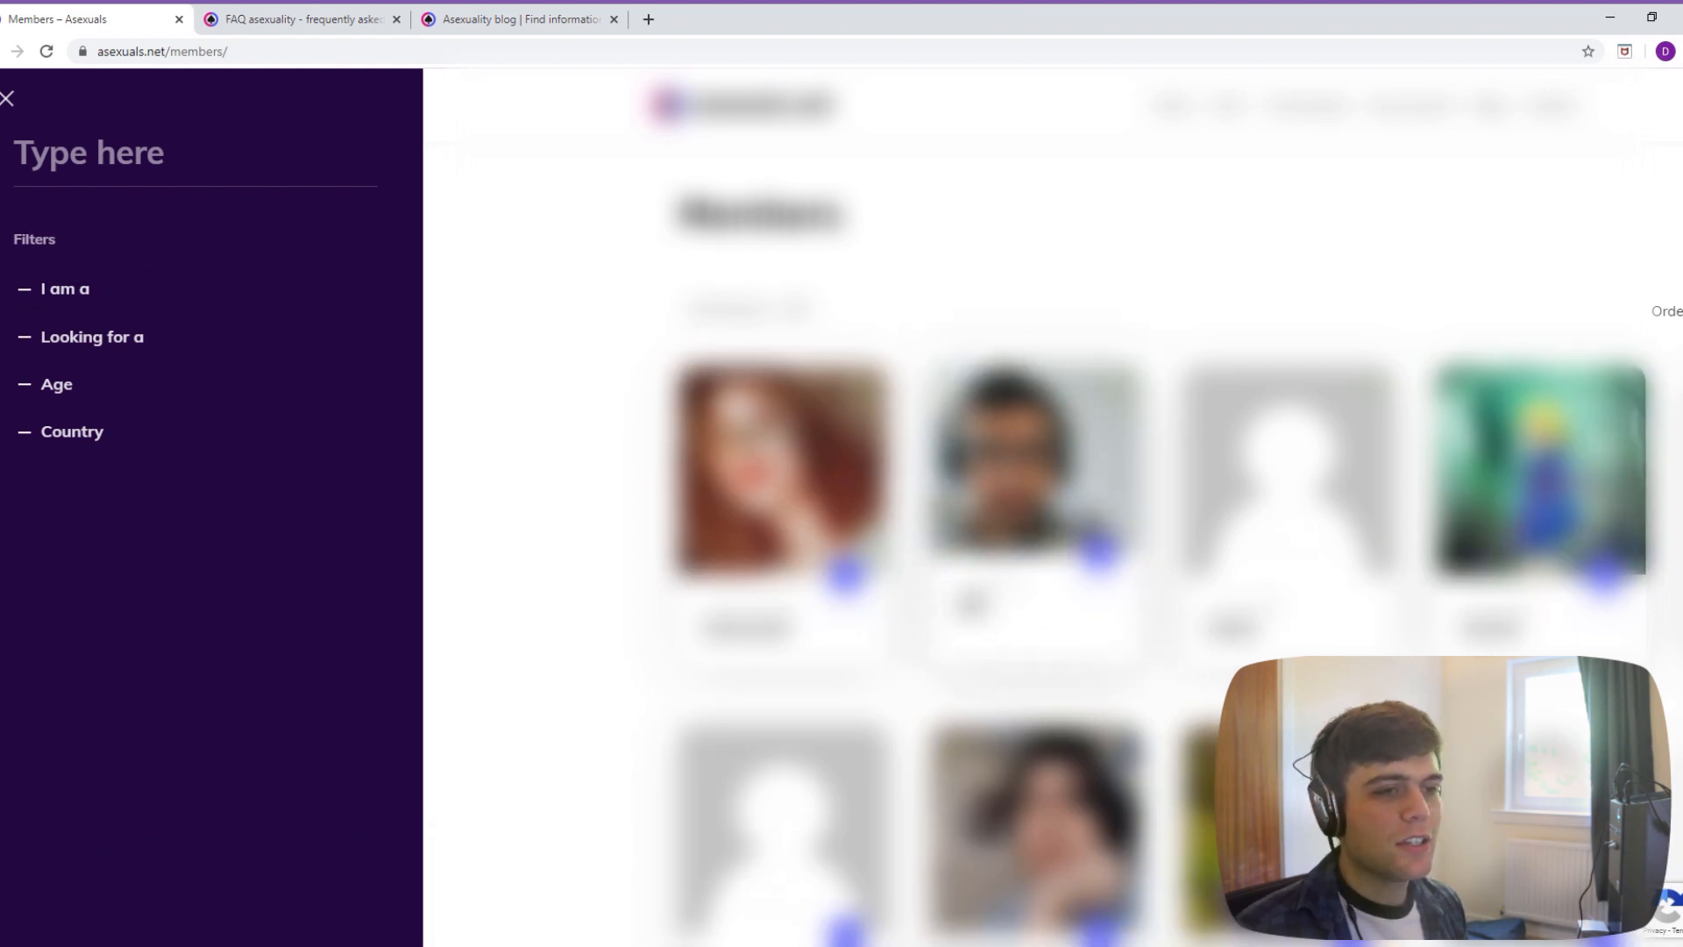
{"action": "scroll", "scroll_direction": "down", "scroll_amount": 3}
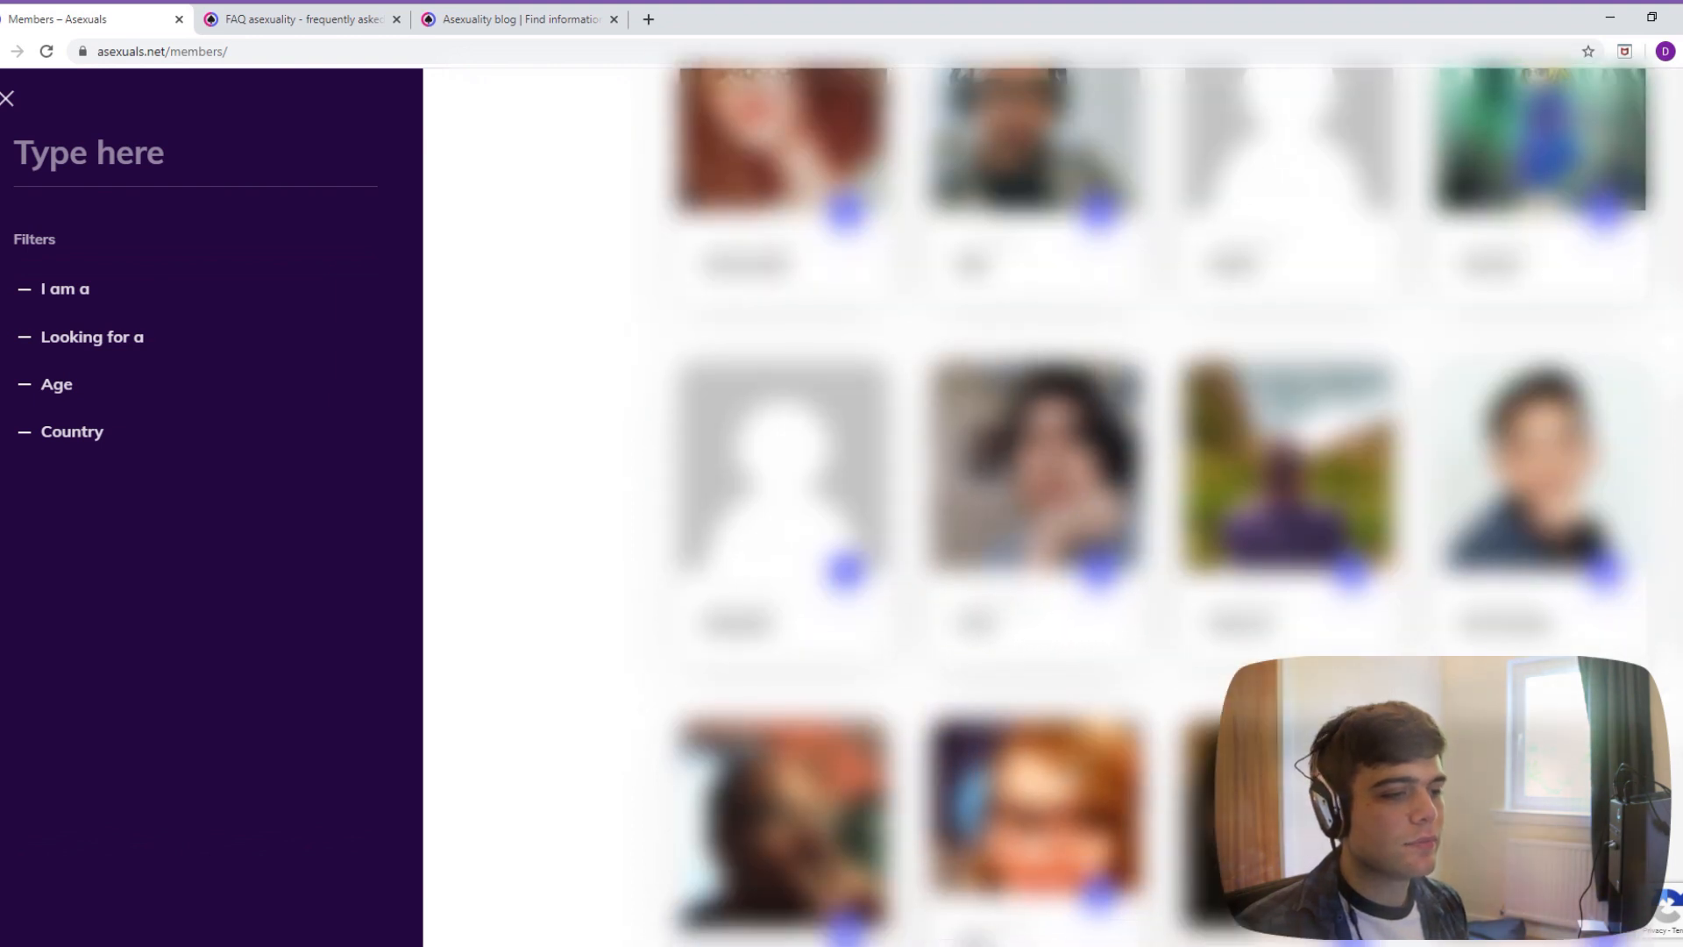
{"action": "scroll", "scroll_direction": "up", "scroll_amount": 3}
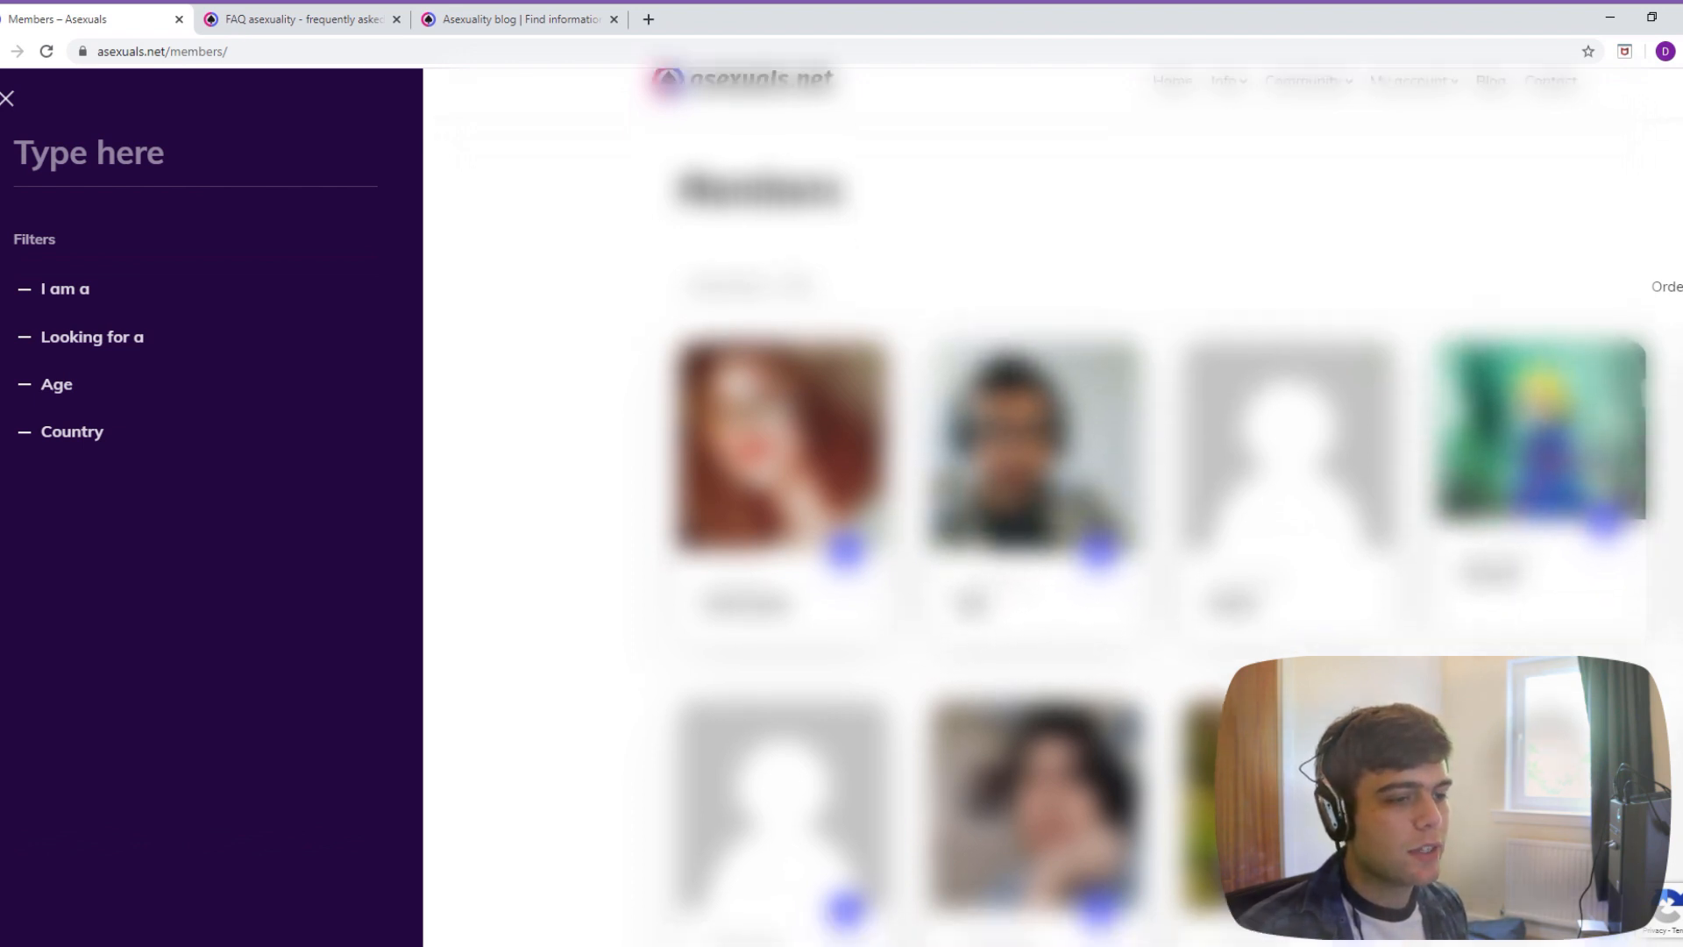
{"action": "scroll", "scroll_direction": "down", "scroll_amount": 3}
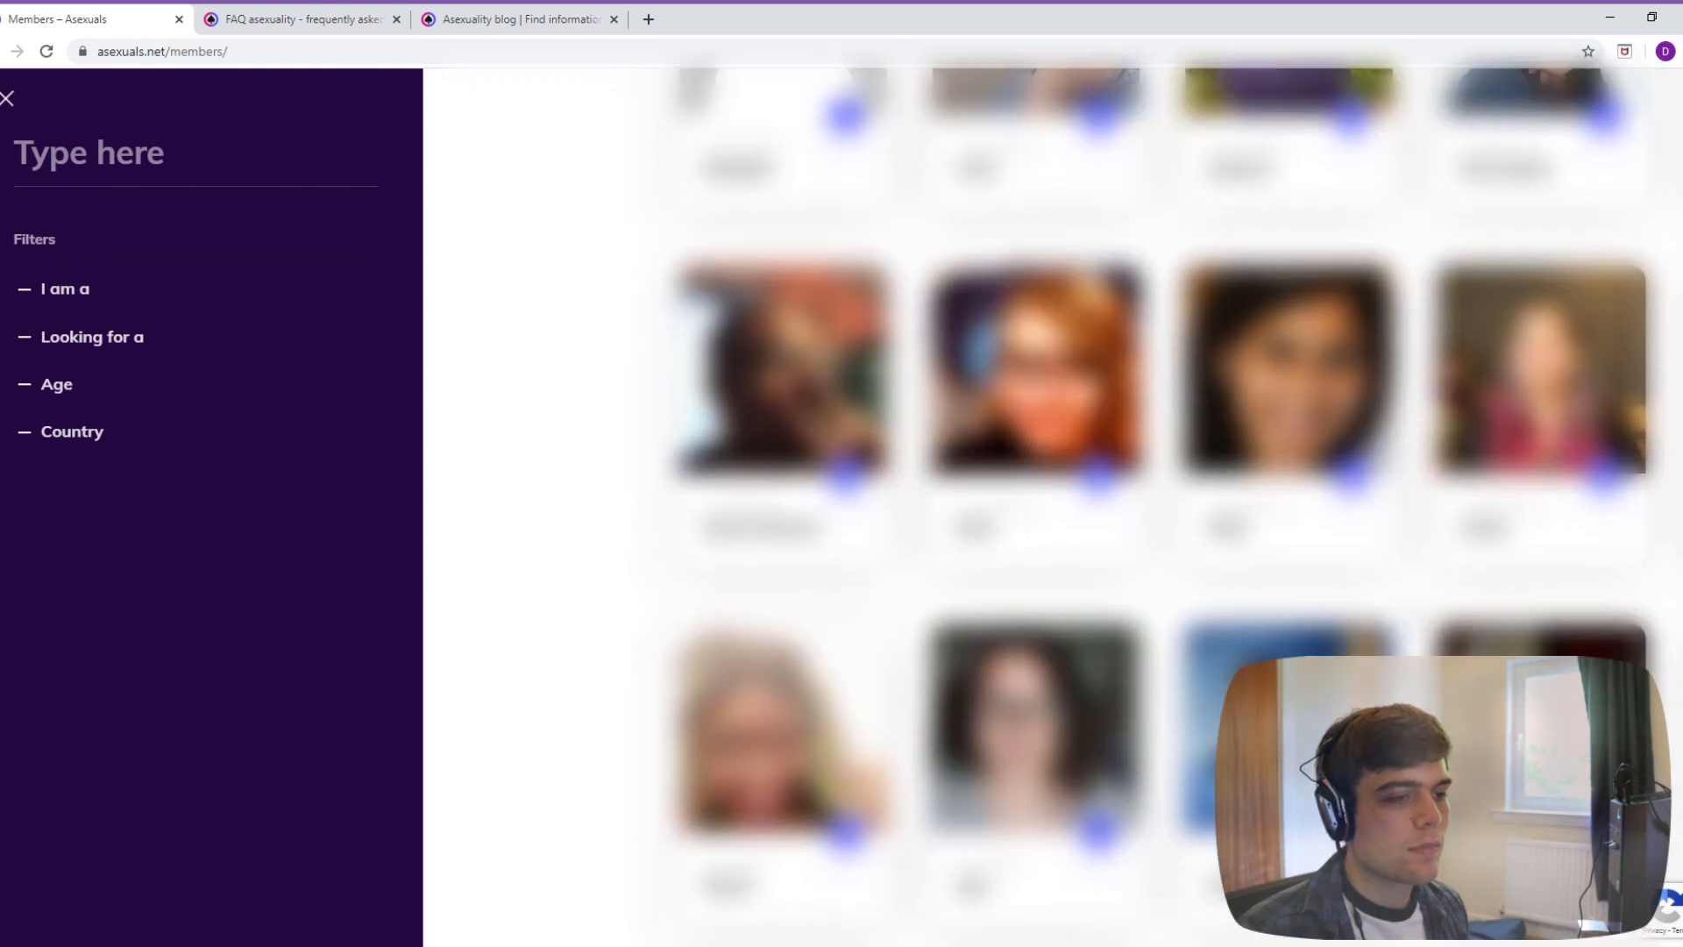
{"action": "scroll", "scroll_direction": "down", "scroll_amount": 3}
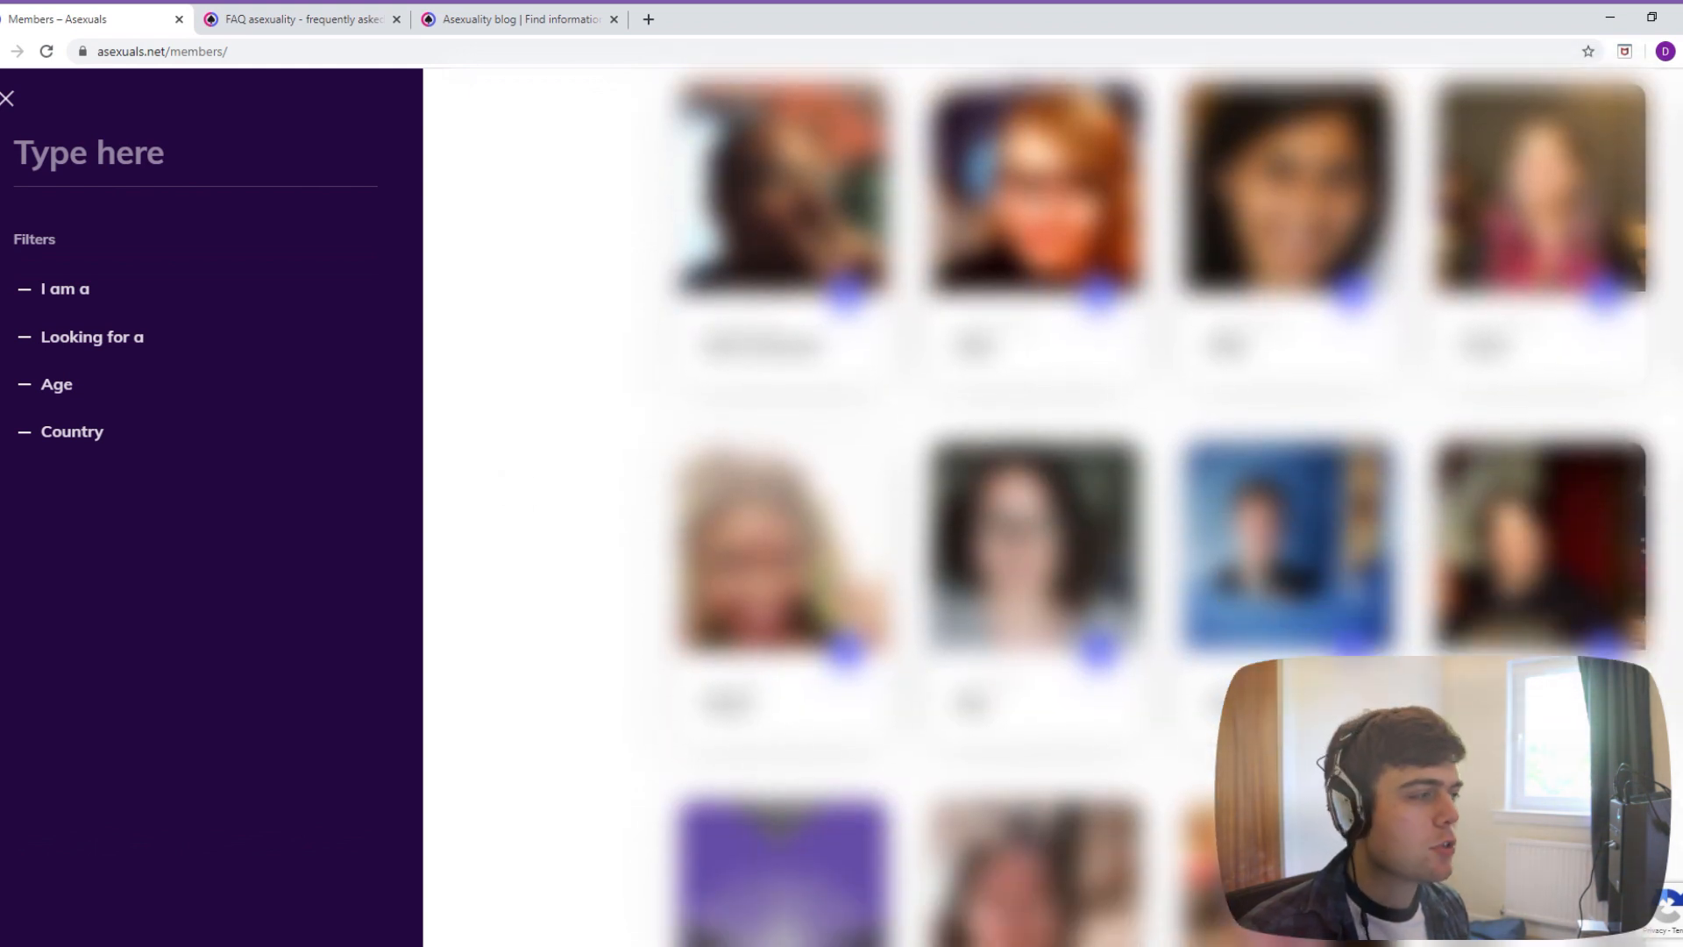
{"action": "scroll", "scroll_direction": "down", "scroll_amount": 3}
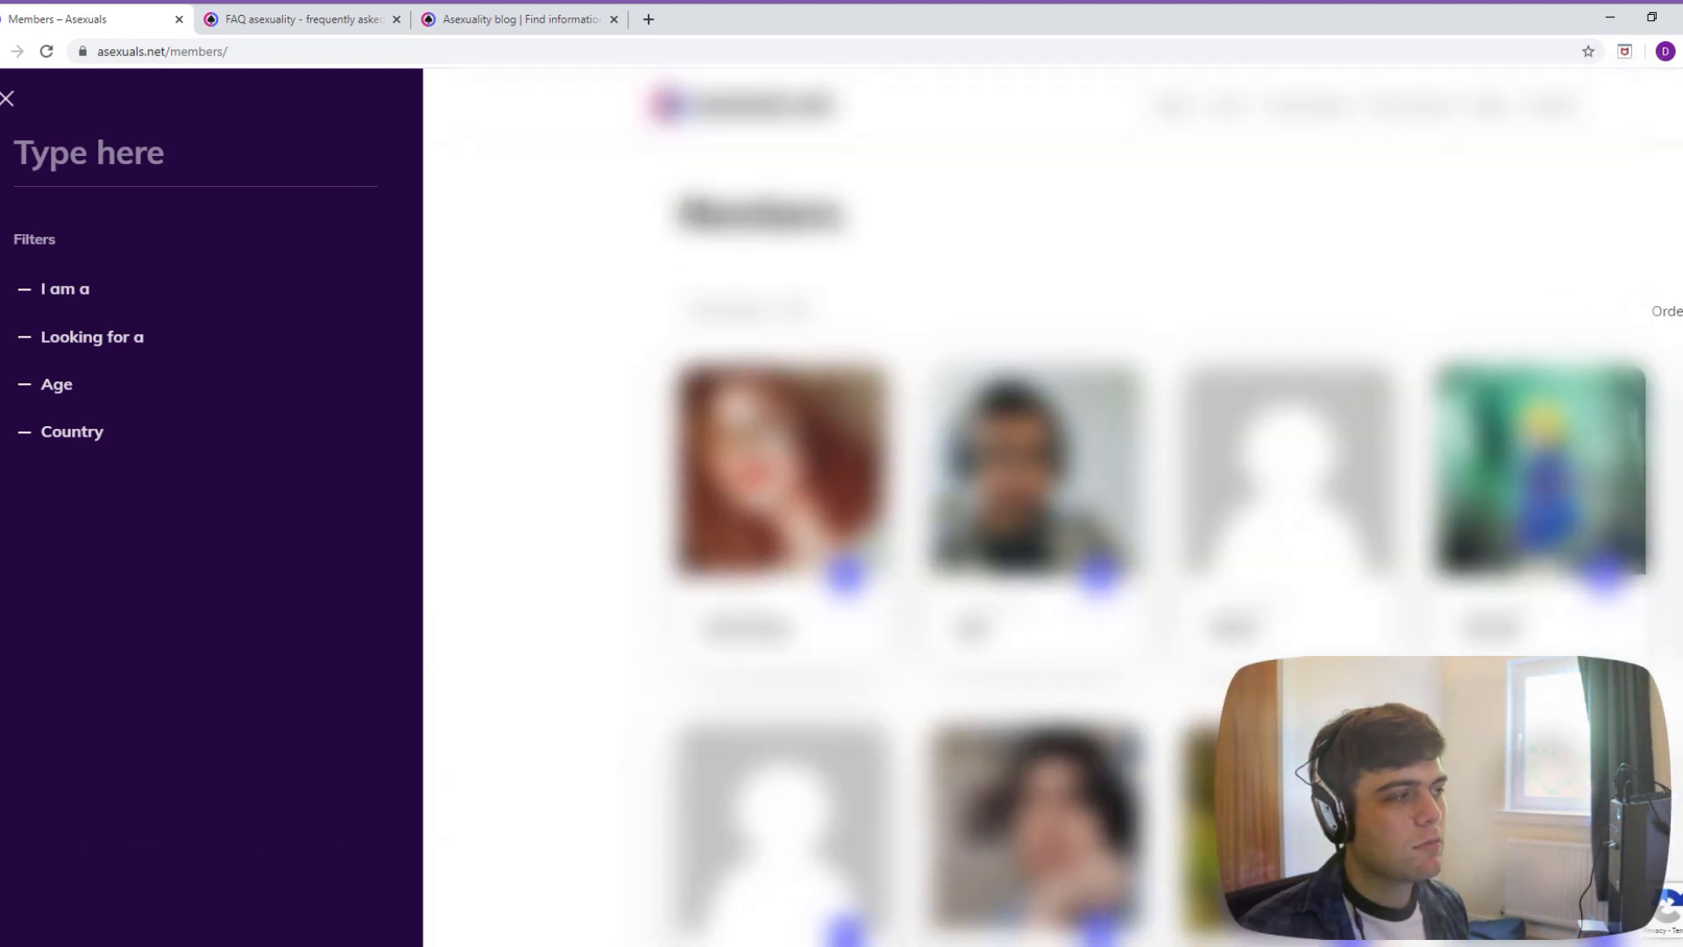
- Expand the Looking for a and I am a filters, then open member DJ's profile page
{"action": "left_click", "coordinate": [65, 287]}
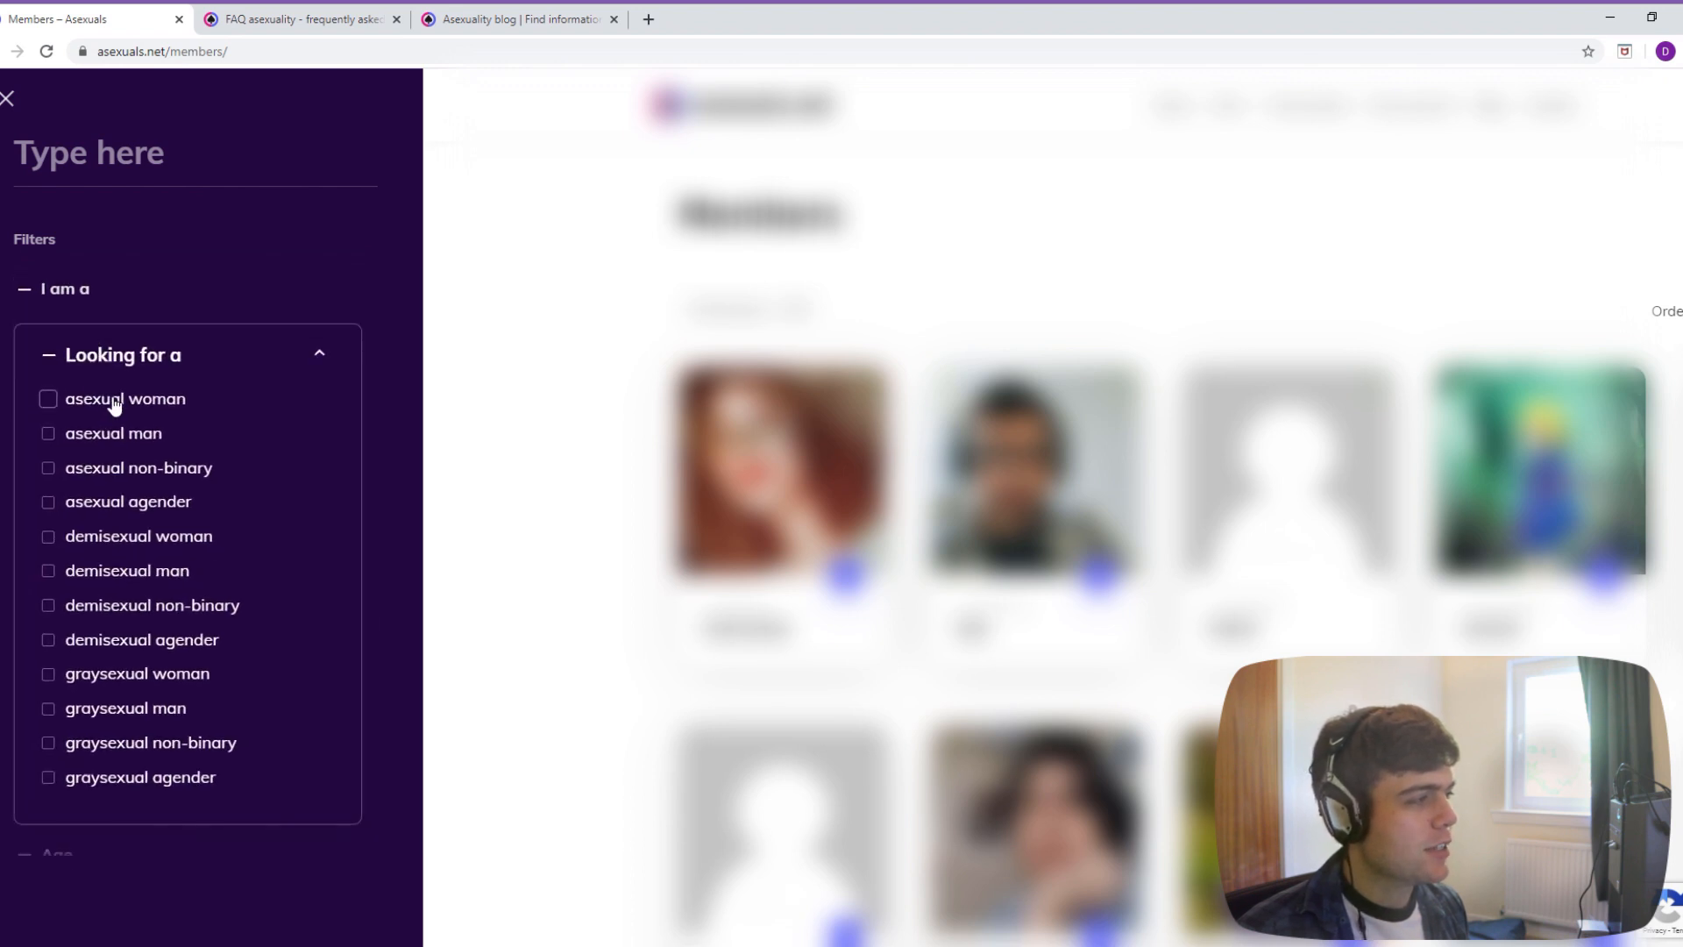
{"action": "left_click", "coordinate": [78, 287]}
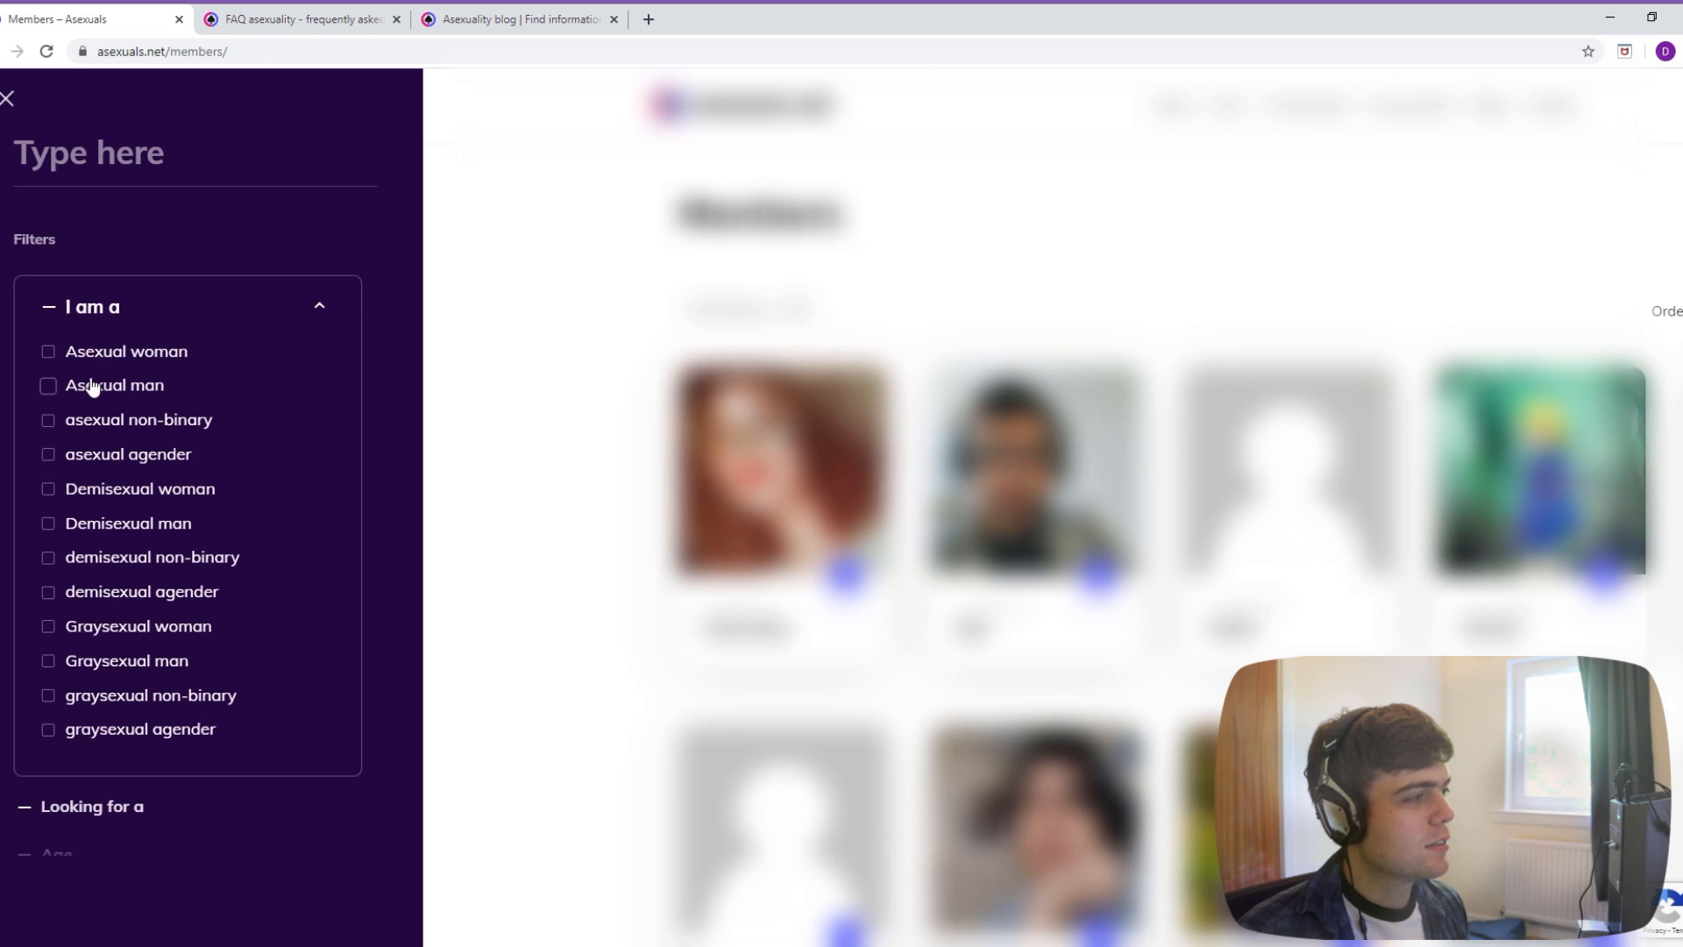
{"action": "left_click", "coordinate": [48, 384]}
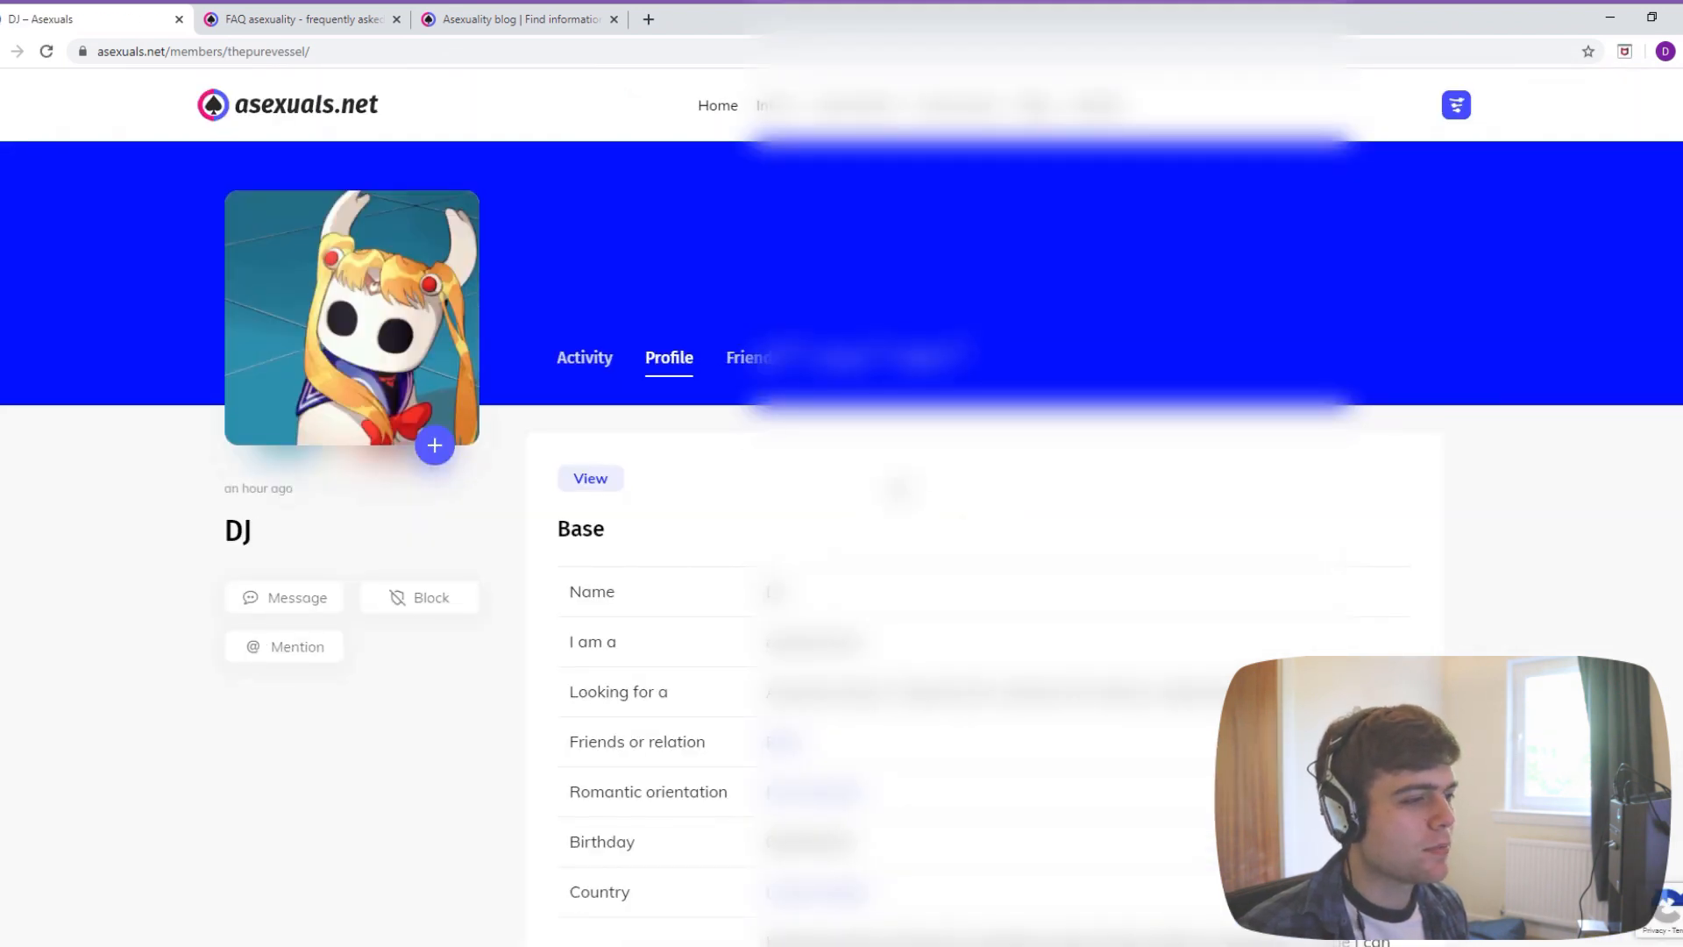
- Scroll down through DJ's profile details before heading to the Groups directory
{"action": "scroll", "scroll_direction": "down", "scroll_amount": 3}
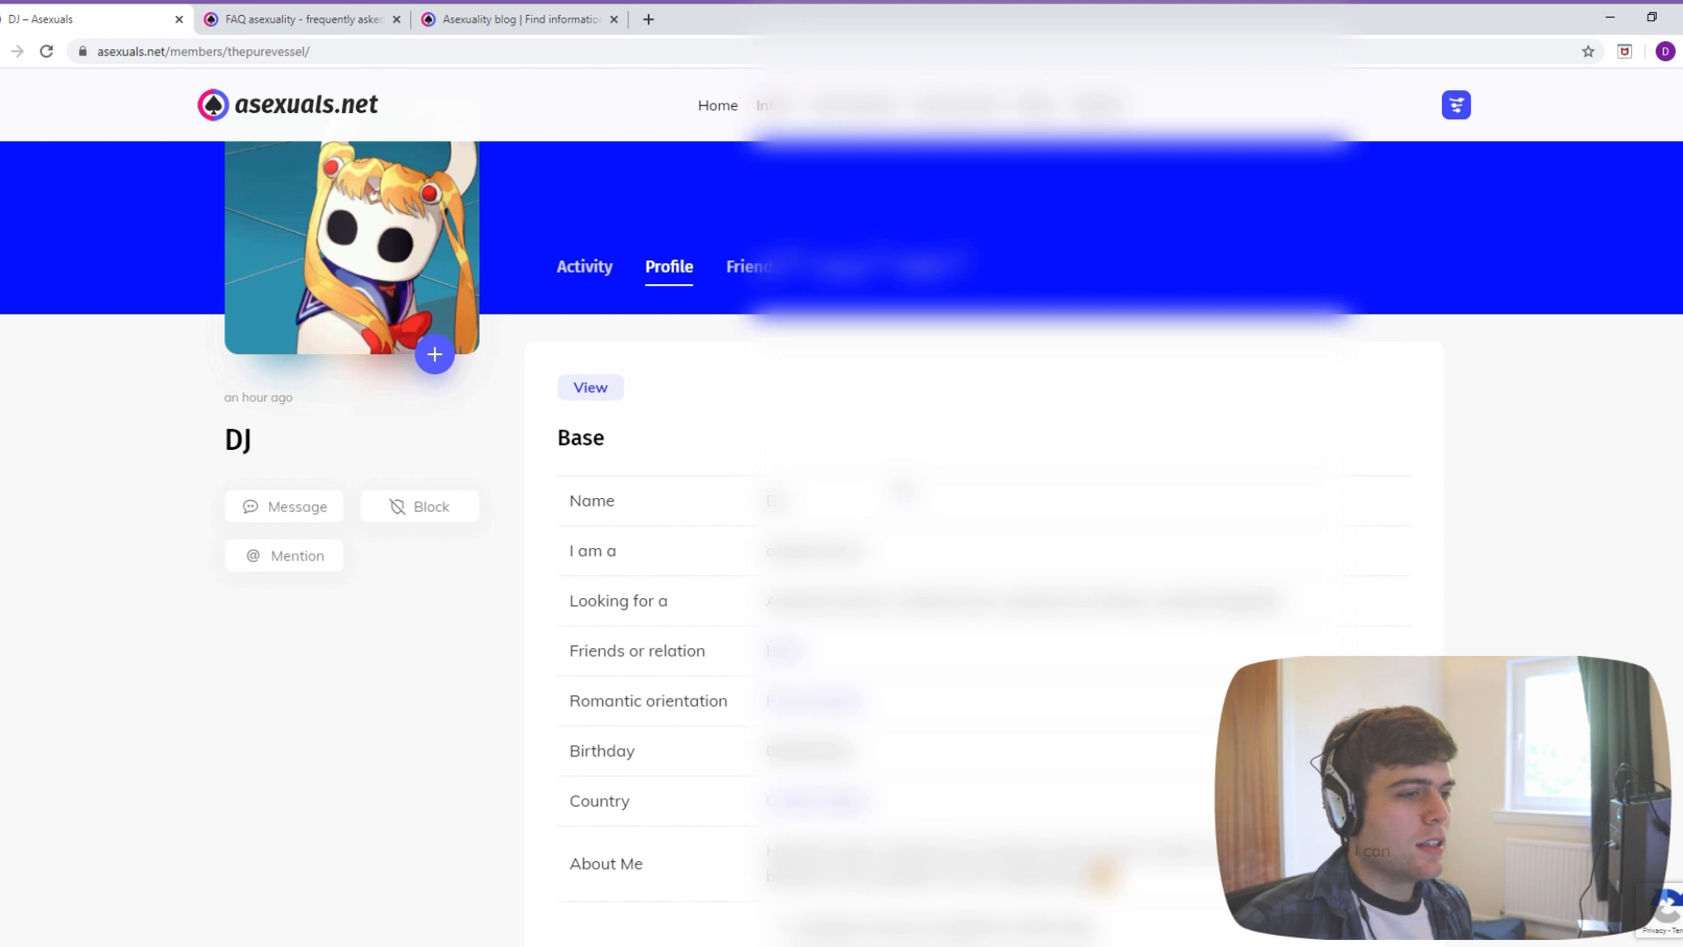
{"action": "scroll", "scroll_direction": "down", "scroll_amount": 3}
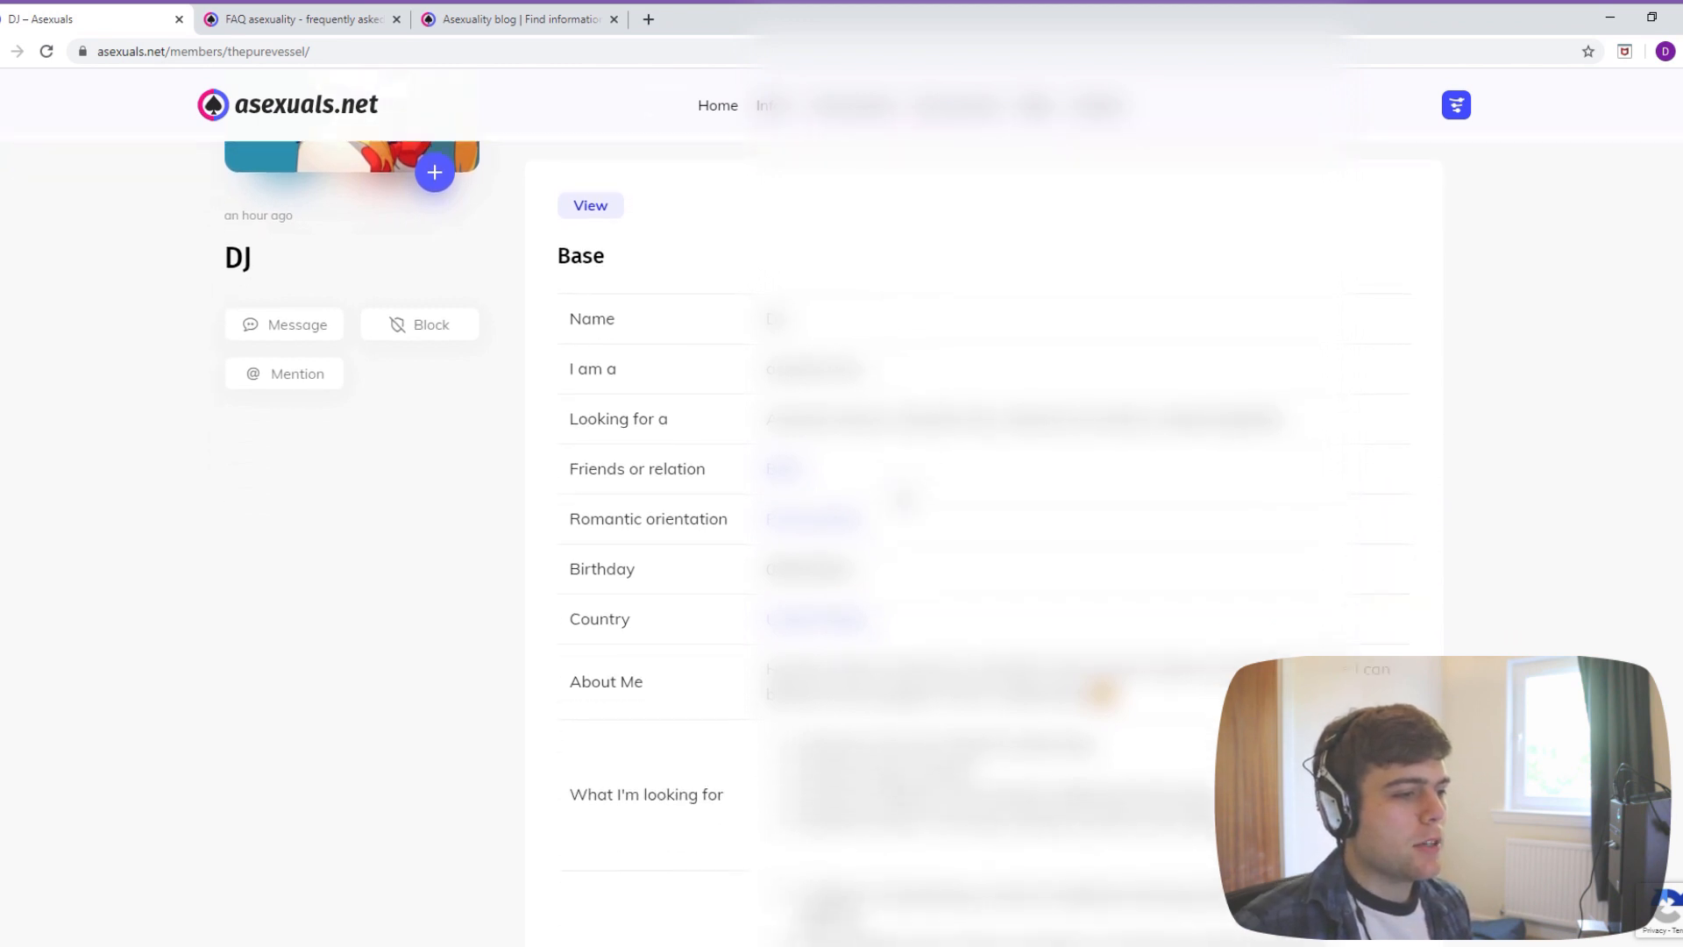
{"action": "scroll", "scroll_direction": "down", "scroll_amount": 3}
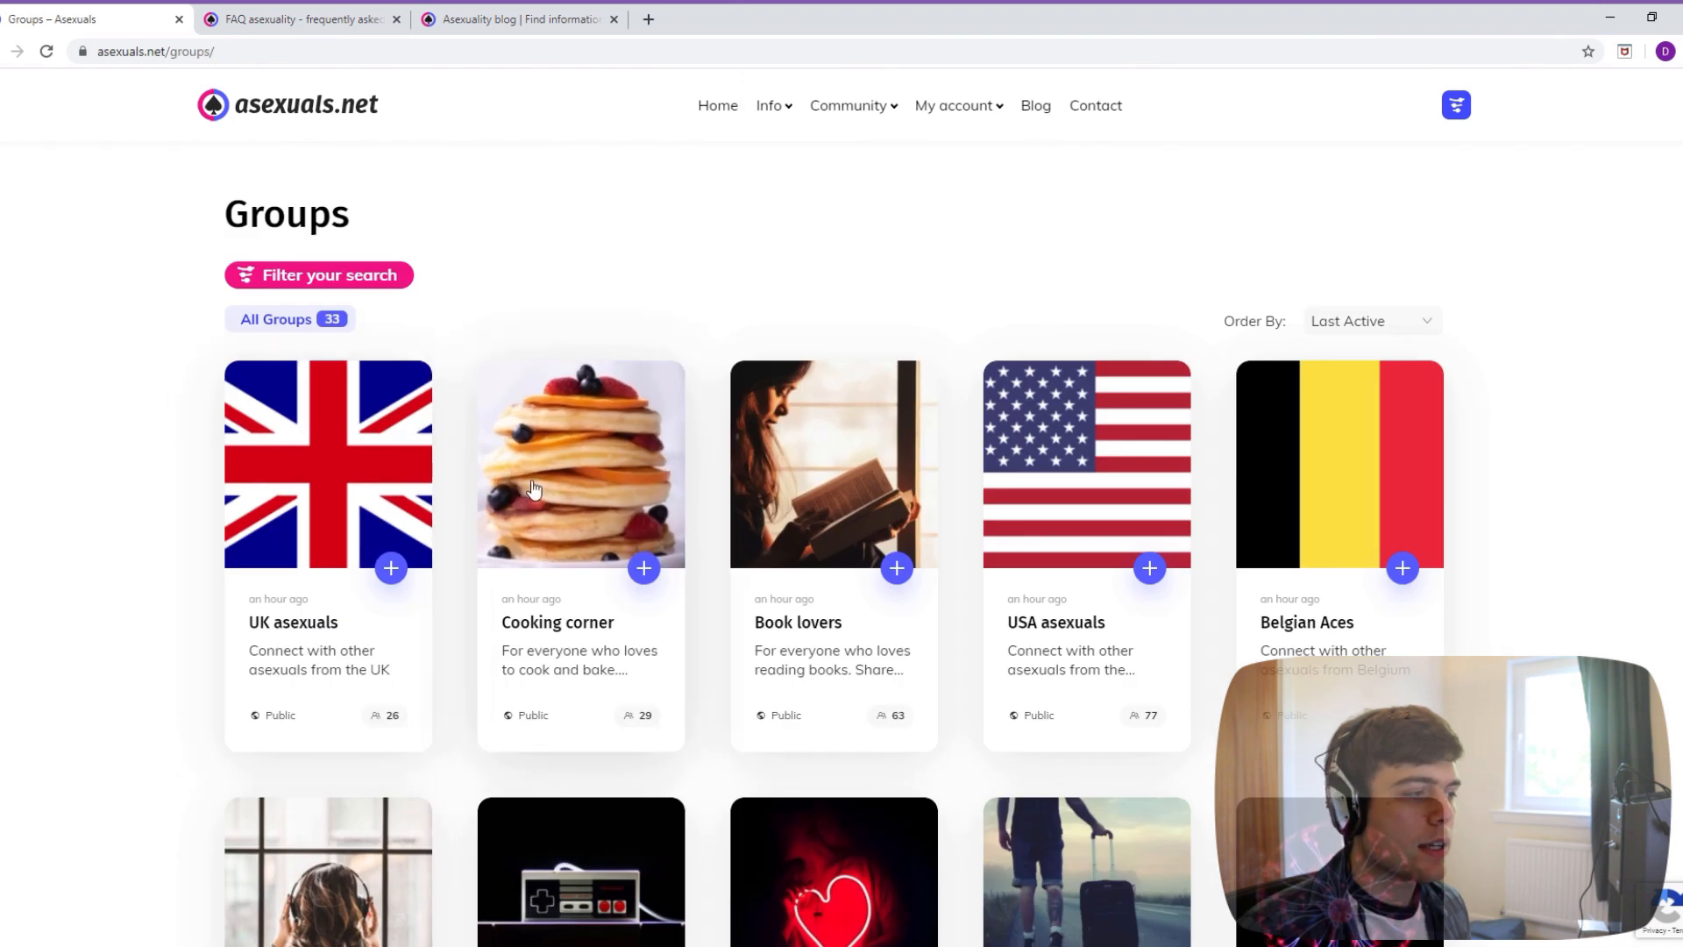
{"action": "scroll", "scroll_direction": "down", "scroll_amount": 3}
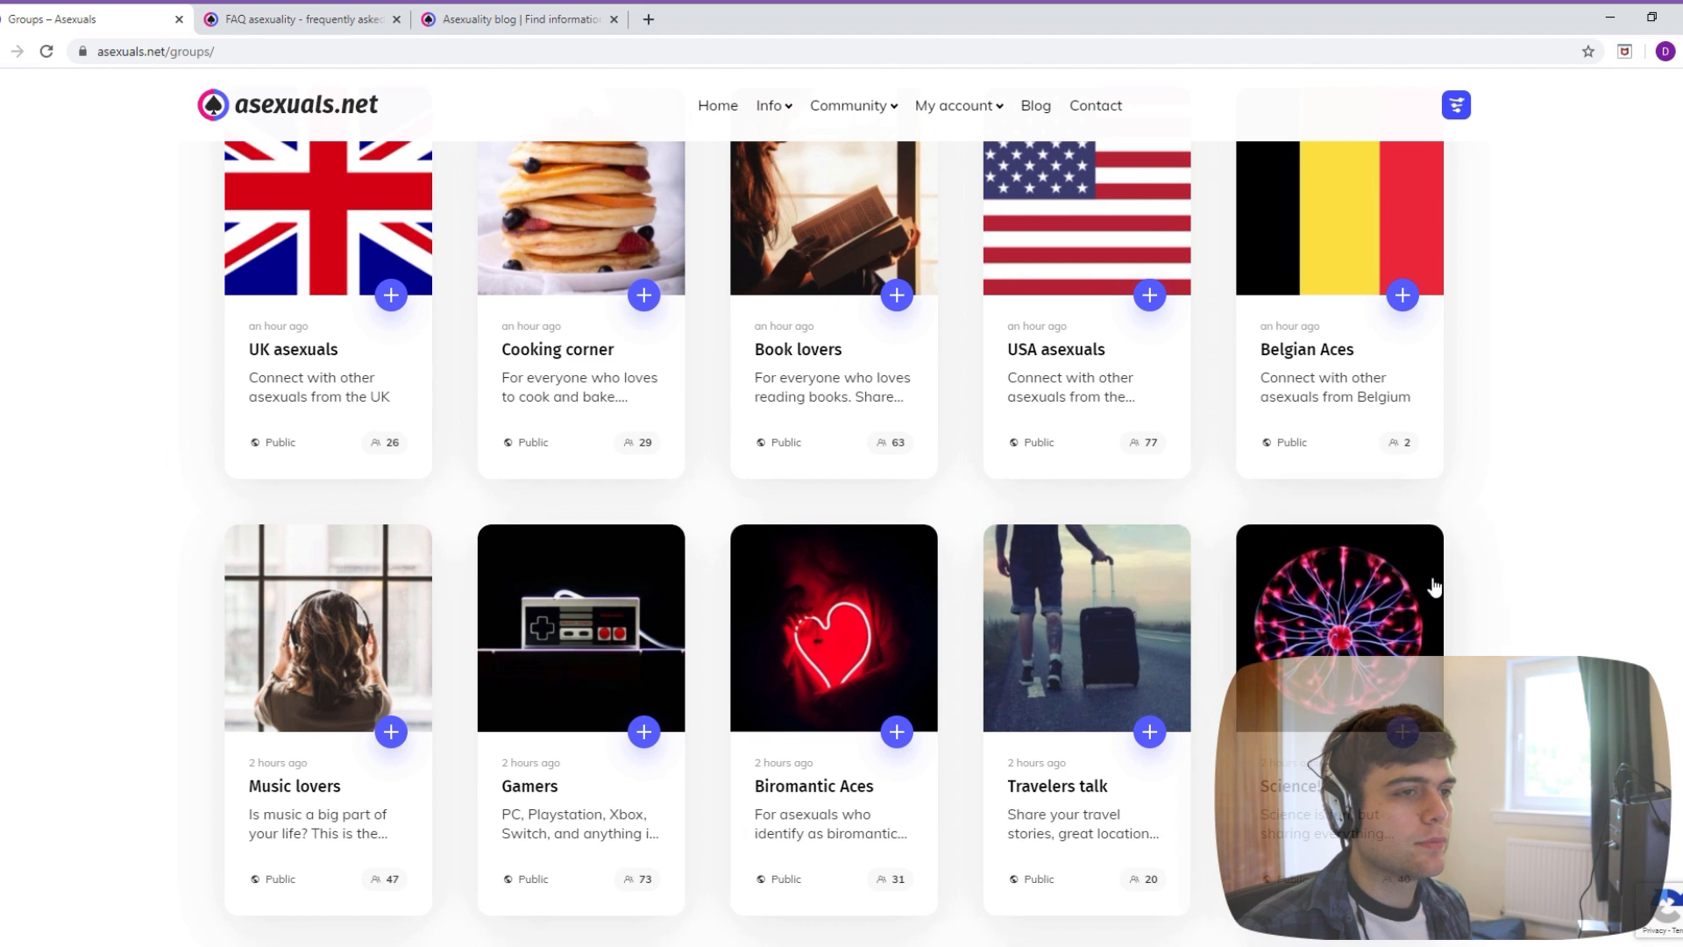
{"action": "scroll", "scroll_direction": "down", "scroll_amount": 3}
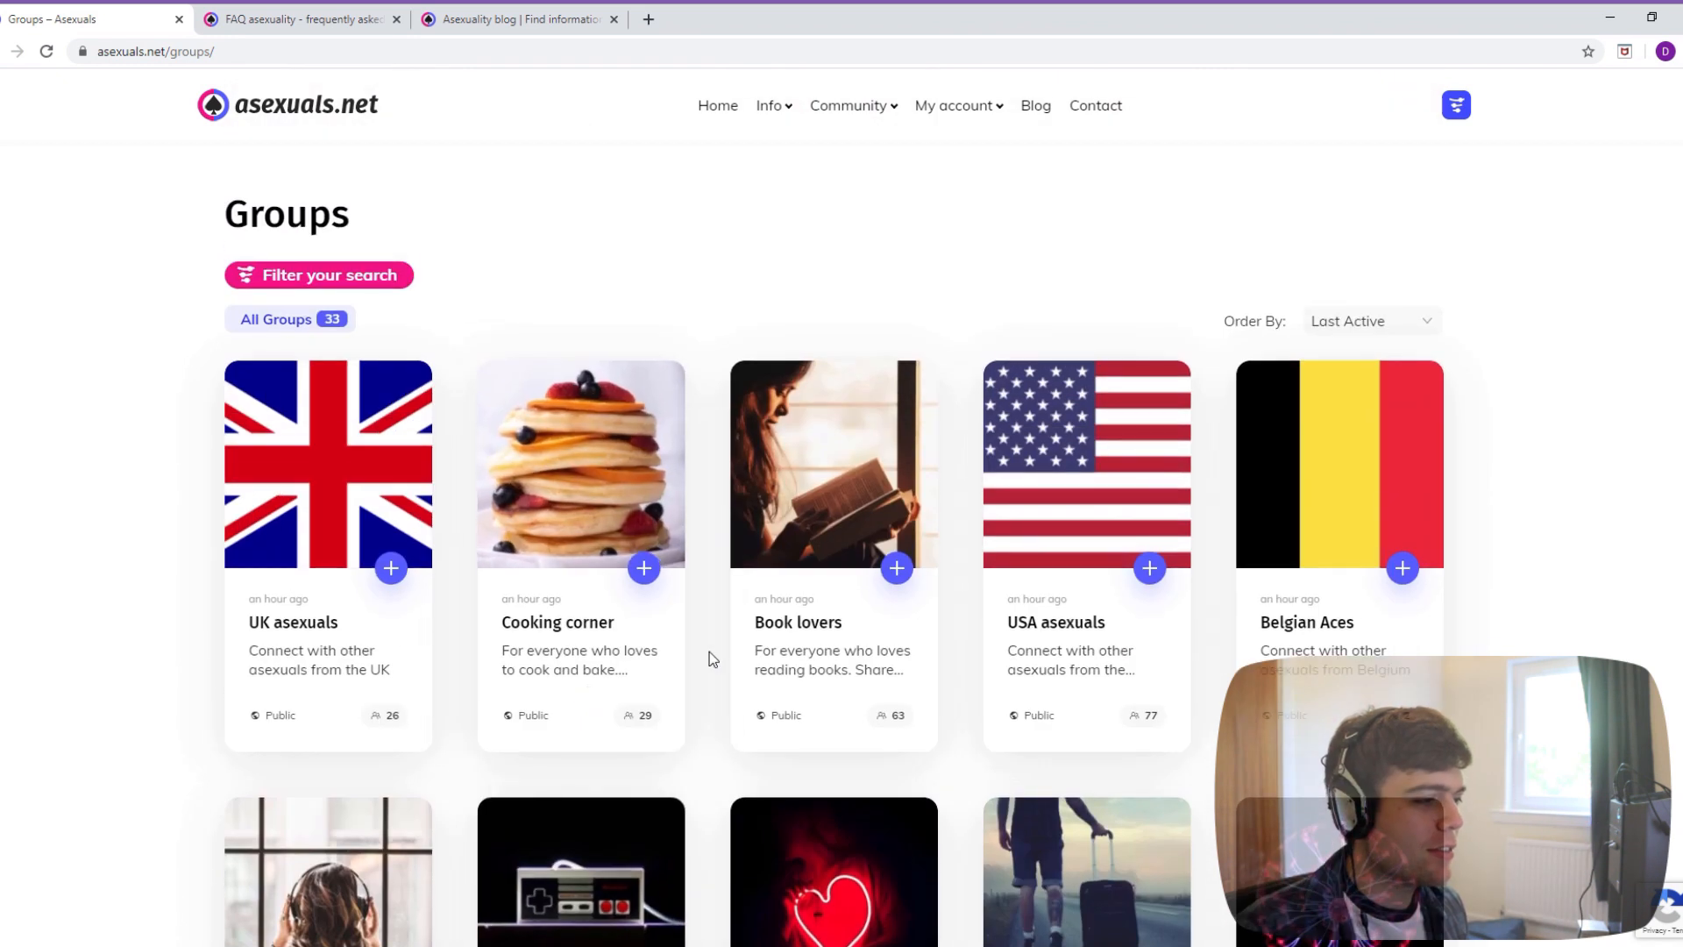
{"action": "scroll", "scroll_direction": "down", "scroll_amount": 3}
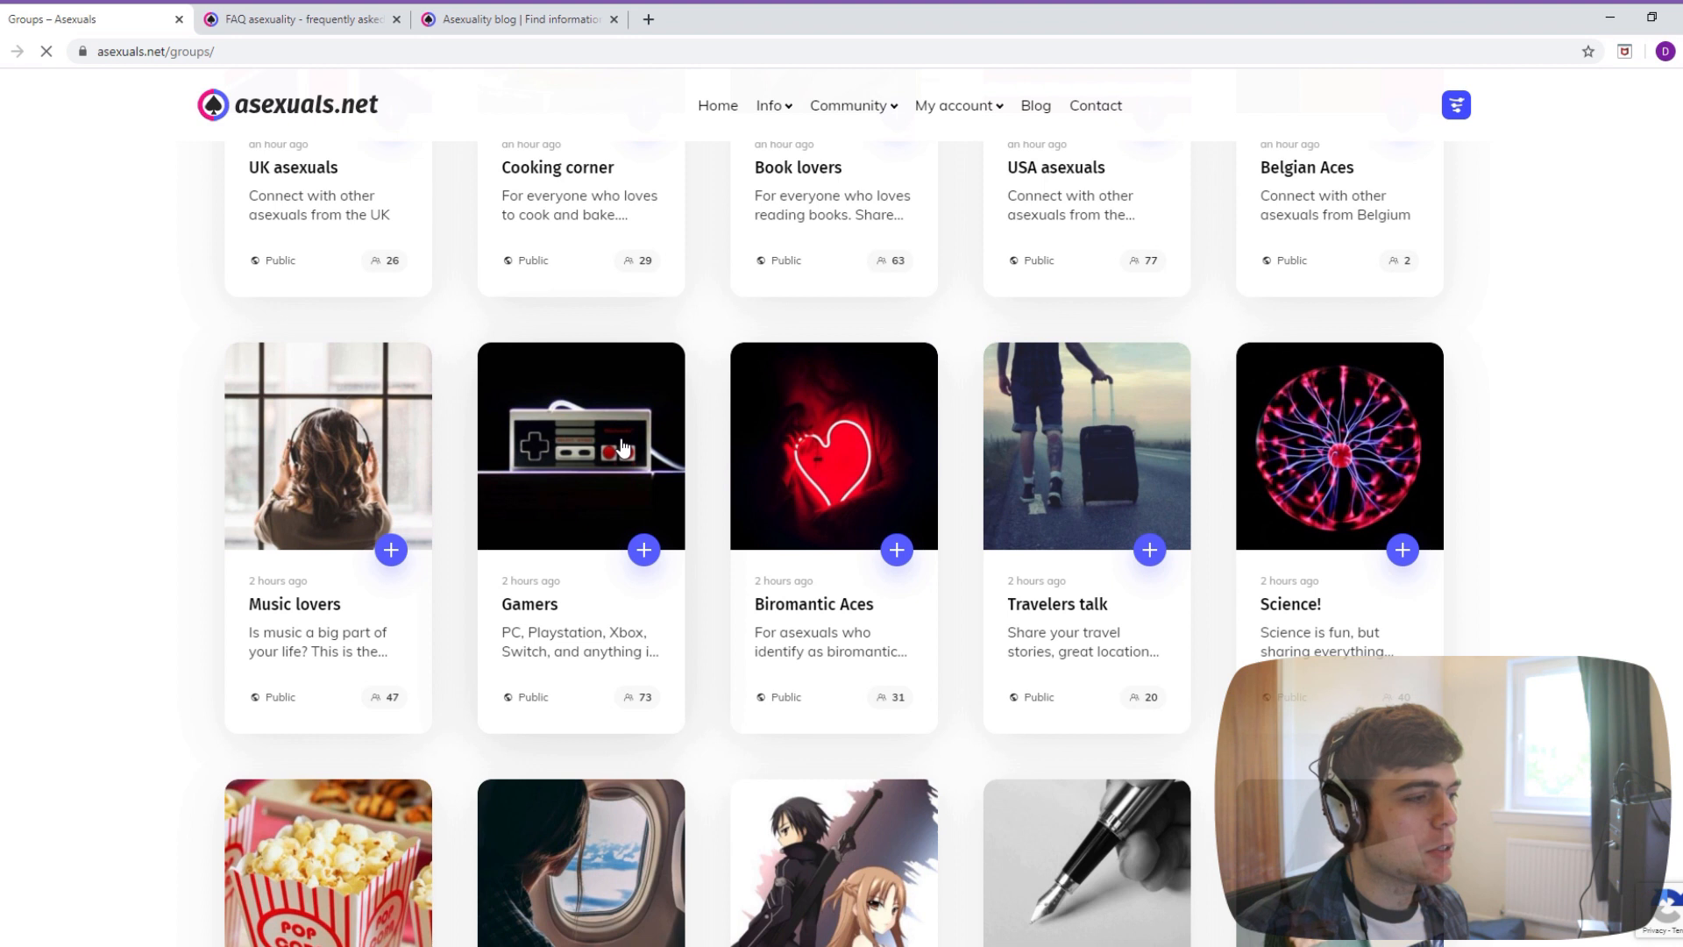
{"action": "left_click", "coordinate": [528, 605]}
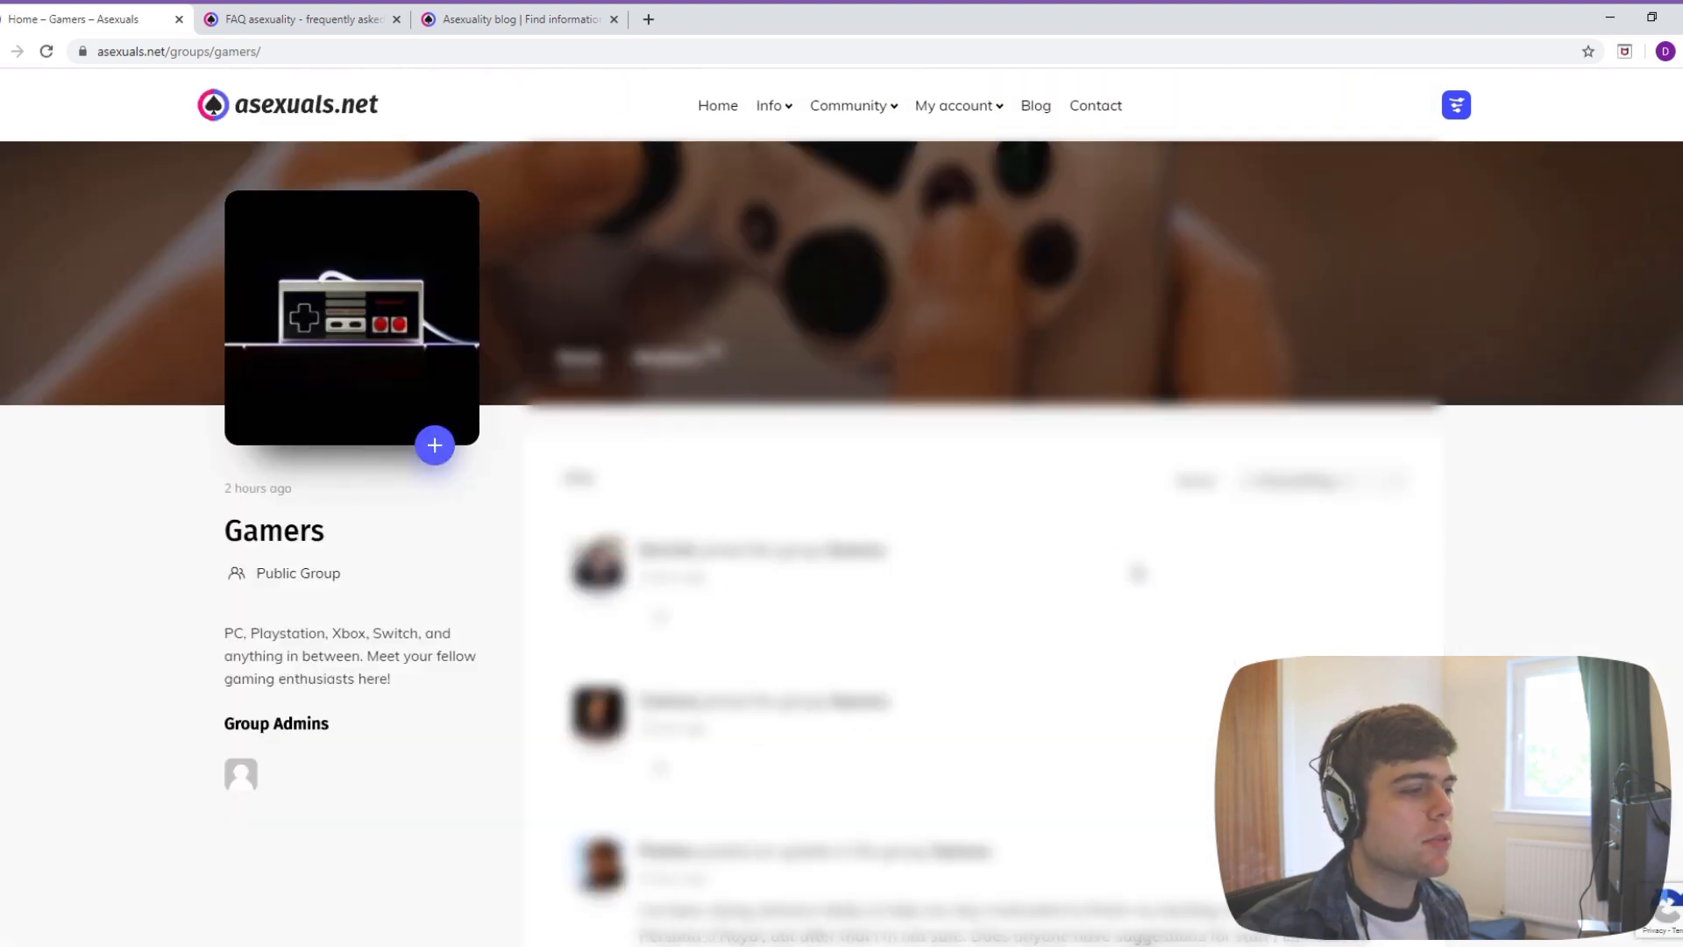
{"action": "scroll", "scroll_direction": "down", "scroll_amount": 3}
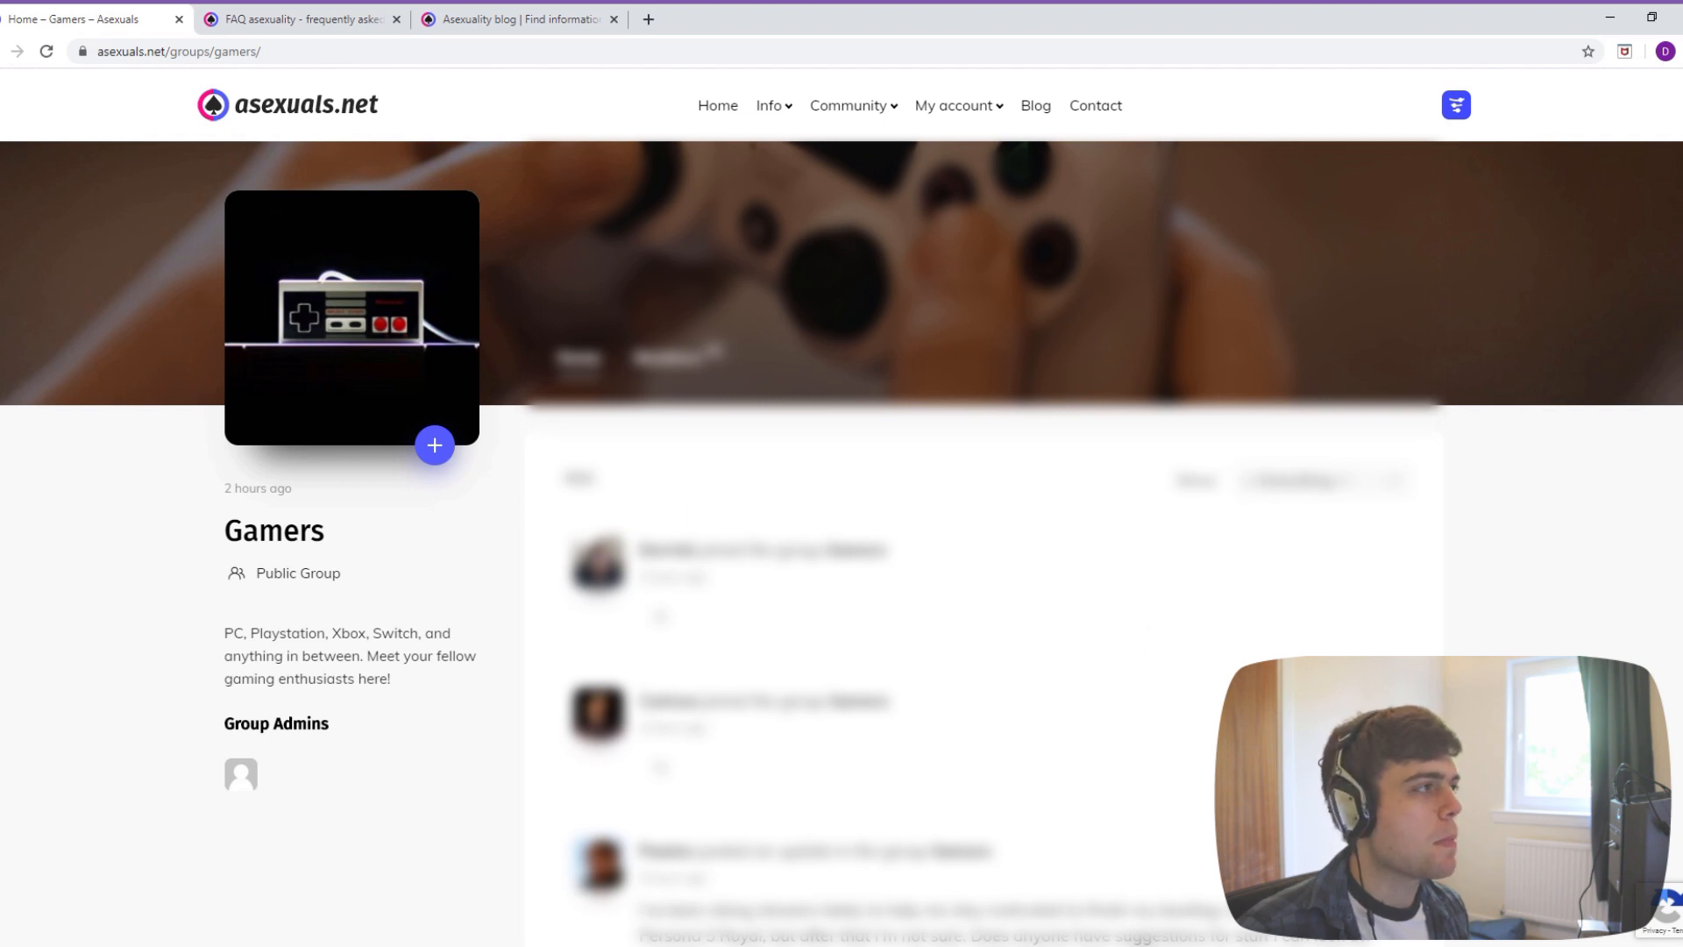
{"action": "left_click", "coordinate": [17, 51]}
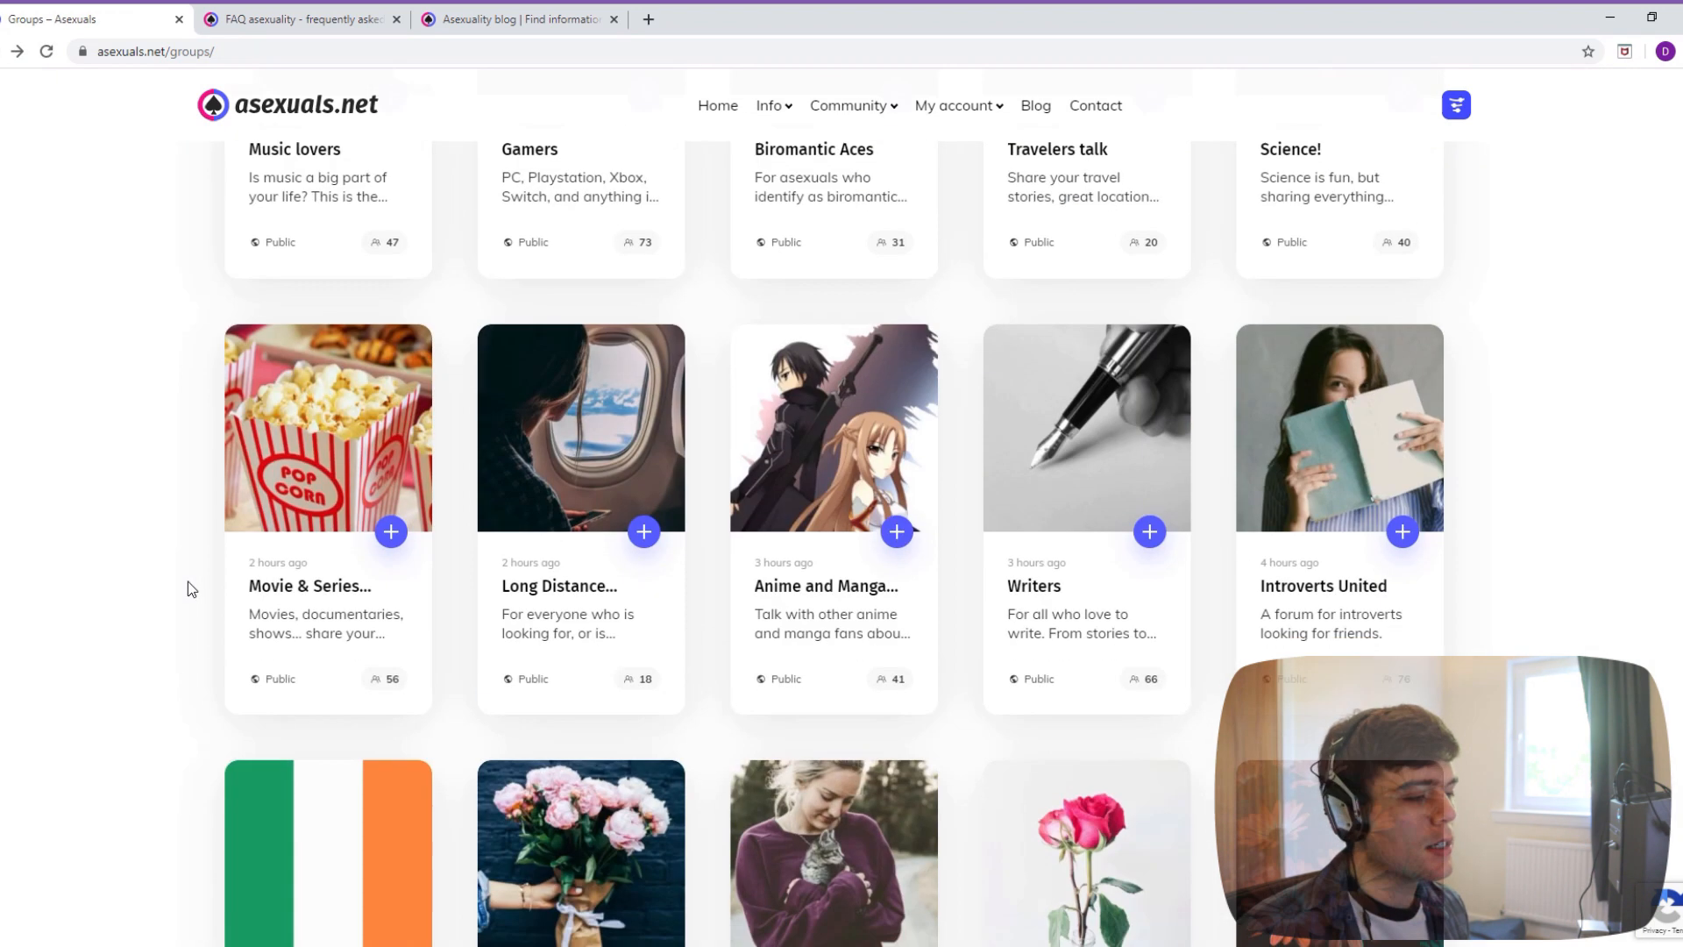
{"action": "scroll", "scroll_direction": "down", "scroll_amount": 3}
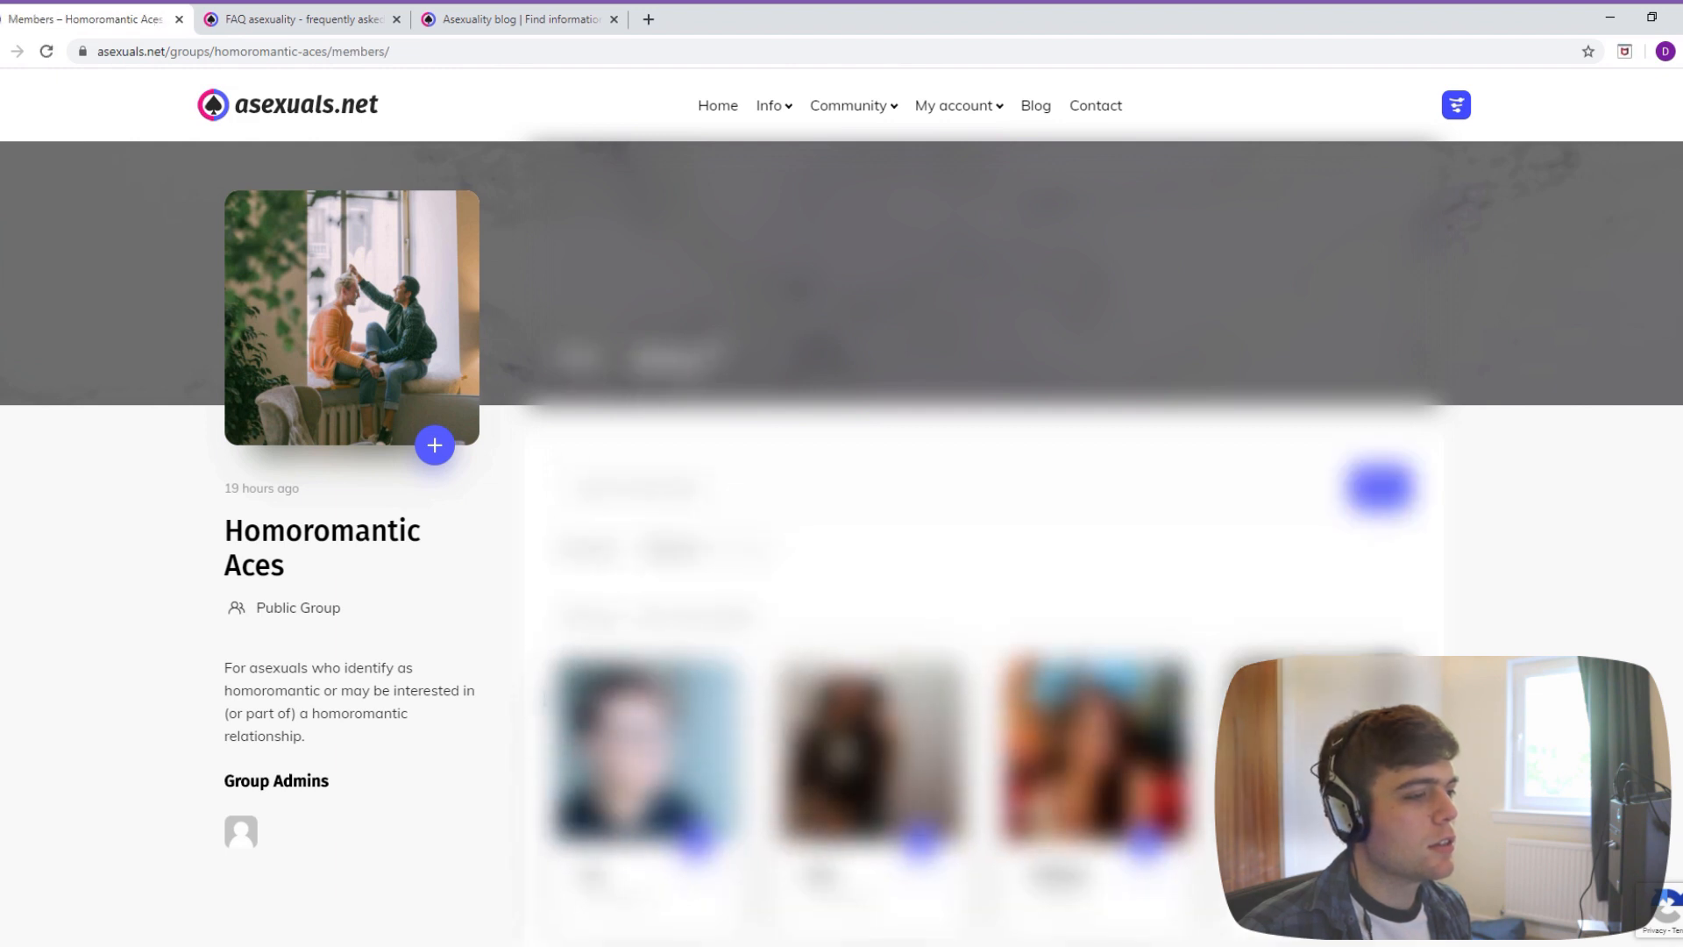
{"action": "scroll", "scroll_direction": "down", "scroll_amount": 3}
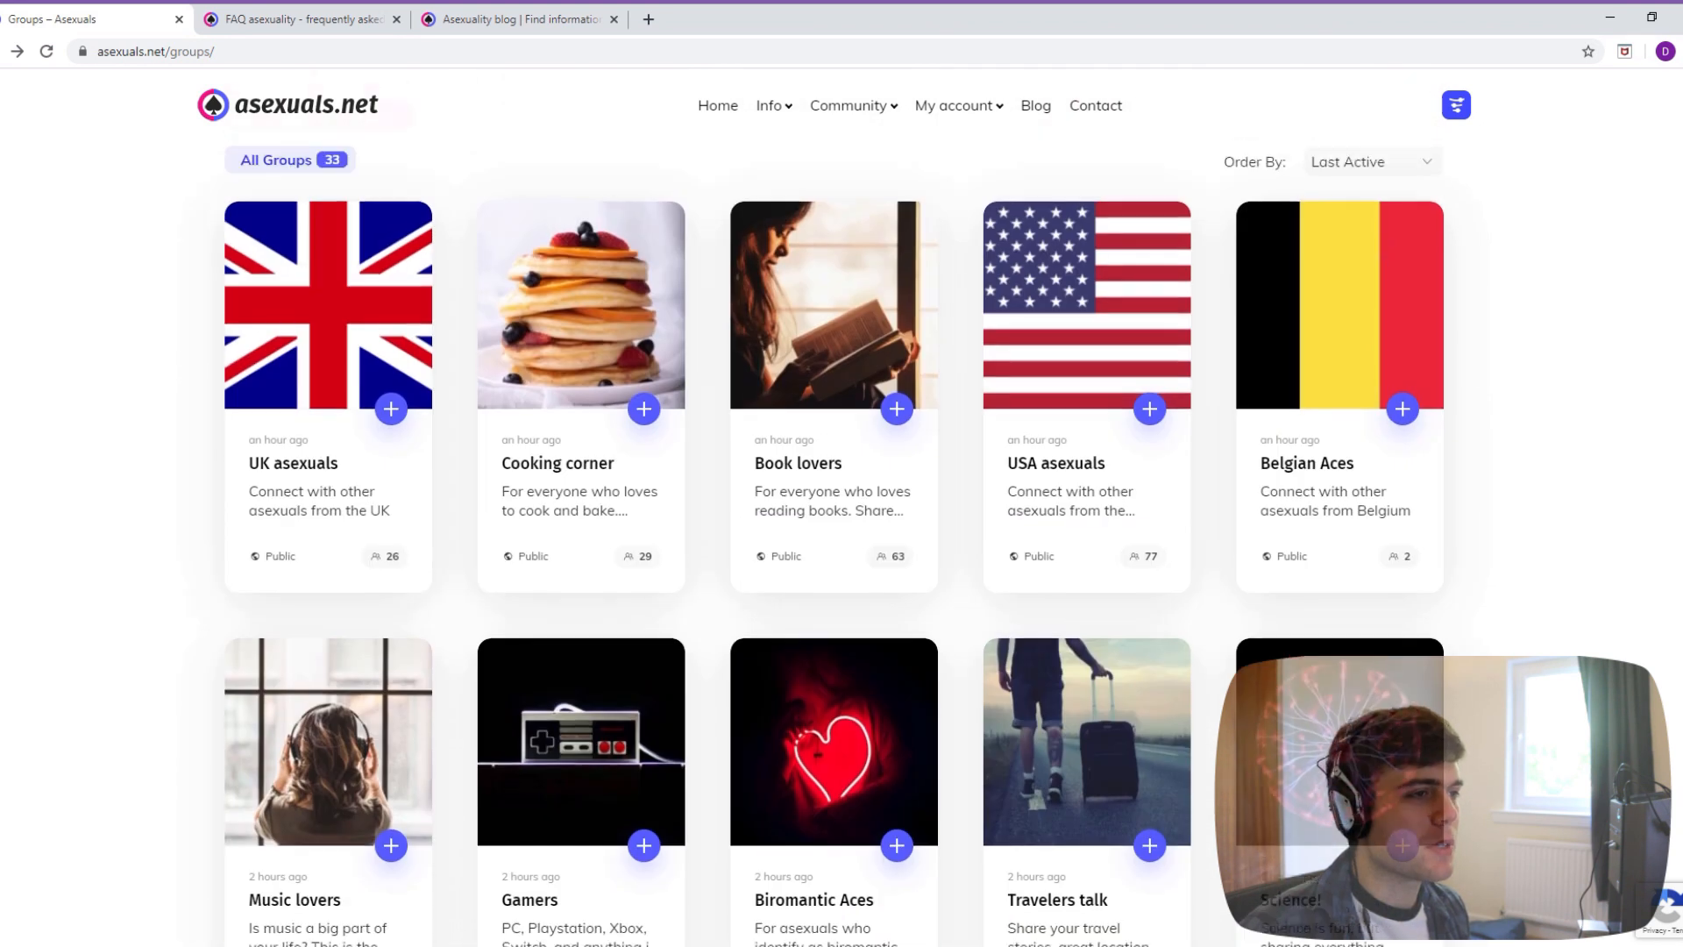
- Browse the remaining country and hobby groups, then navigate to the Blog listing
{"action": "scroll", "scroll_direction": "down", "scroll_amount": 3}
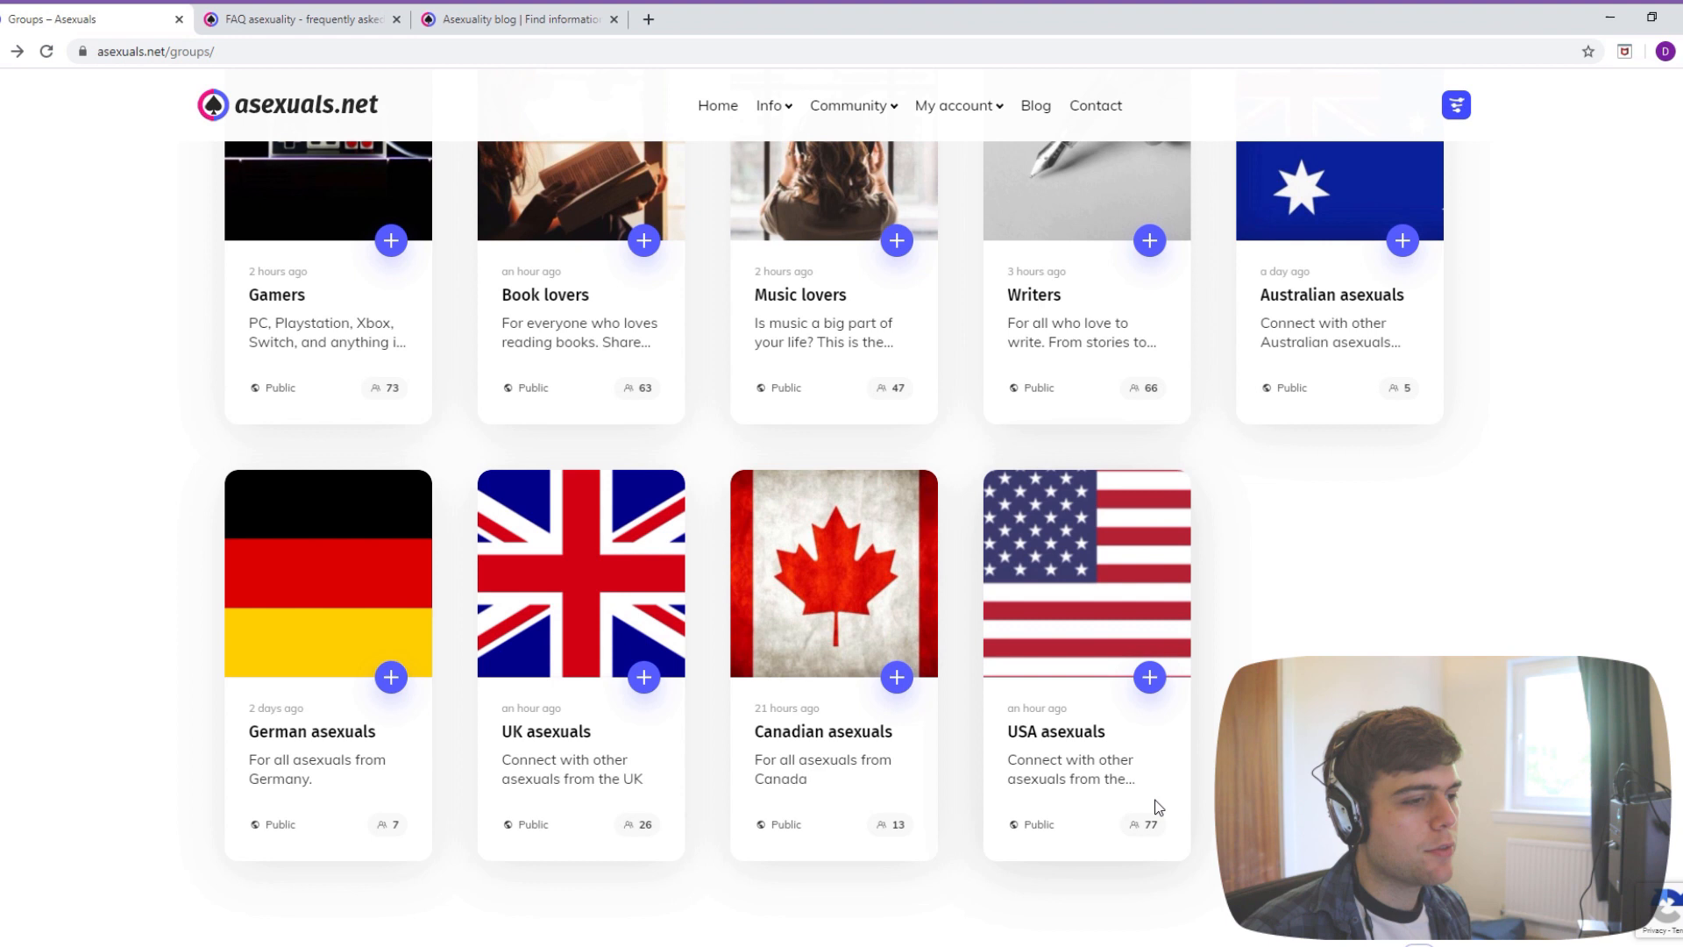
{"action": "scroll", "scroll_direction": "down", "scroll_amount": 3}
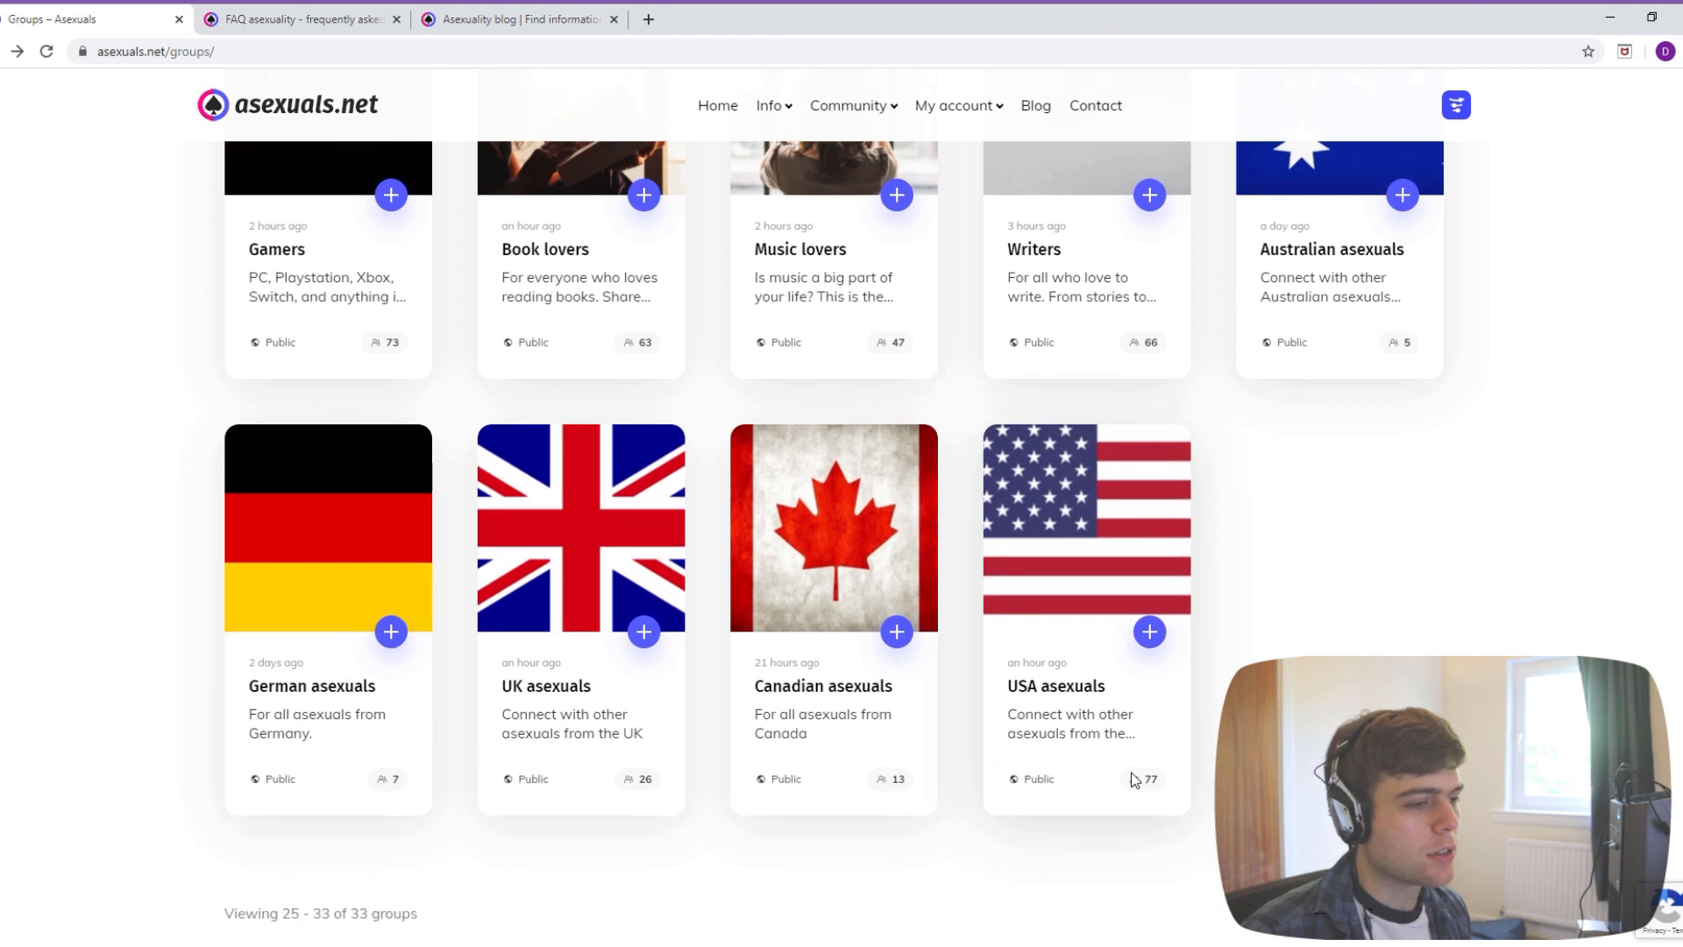
{"action": "scroll", "scroll_direction": "down", "scroll_amount": 3}
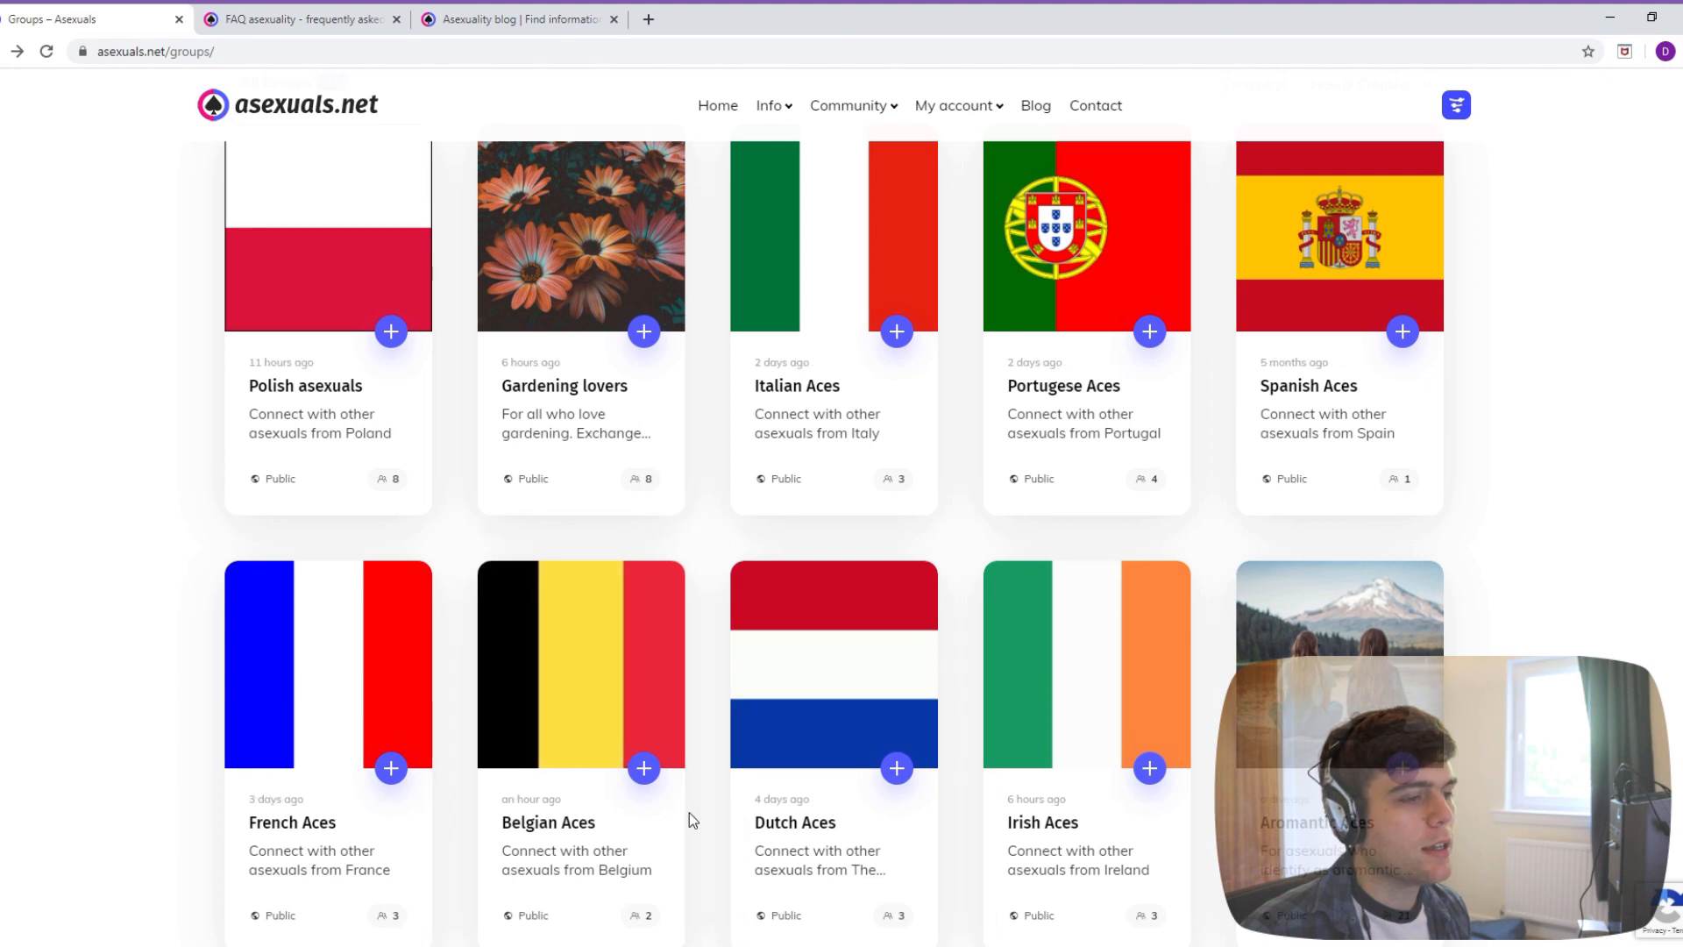
{"action": "scroll", "scroll_direction": "down", "scroll_amount": 3}
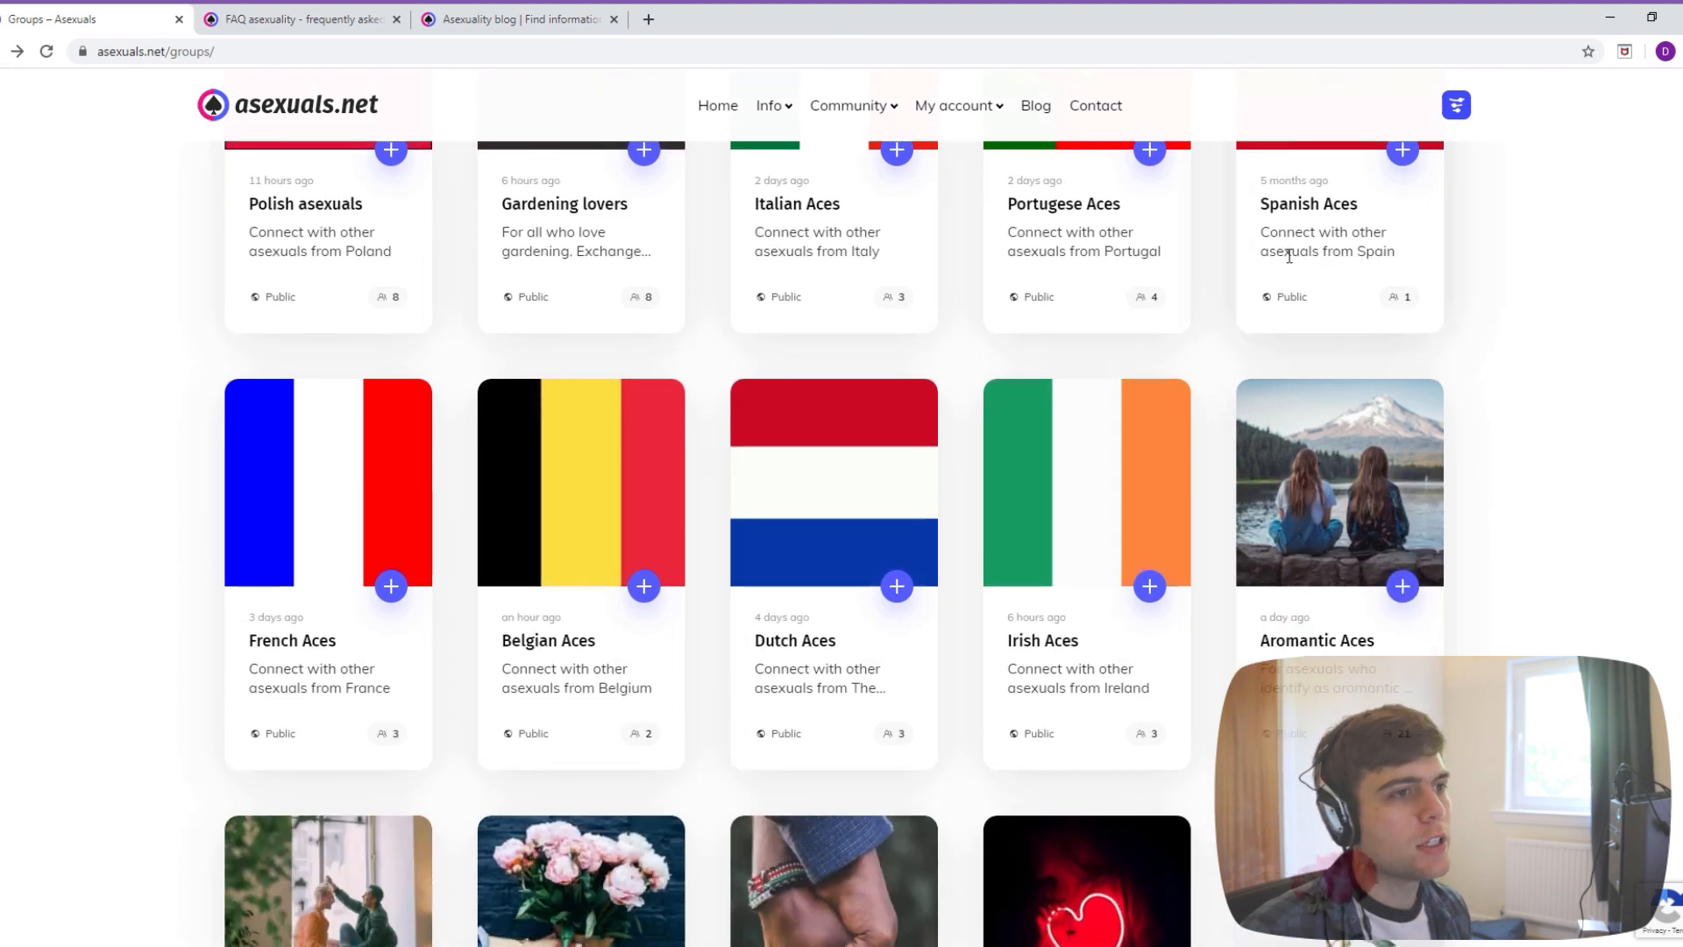
{"action": "scroll", "scroll_direction": "down", "scroll_amount": 3}
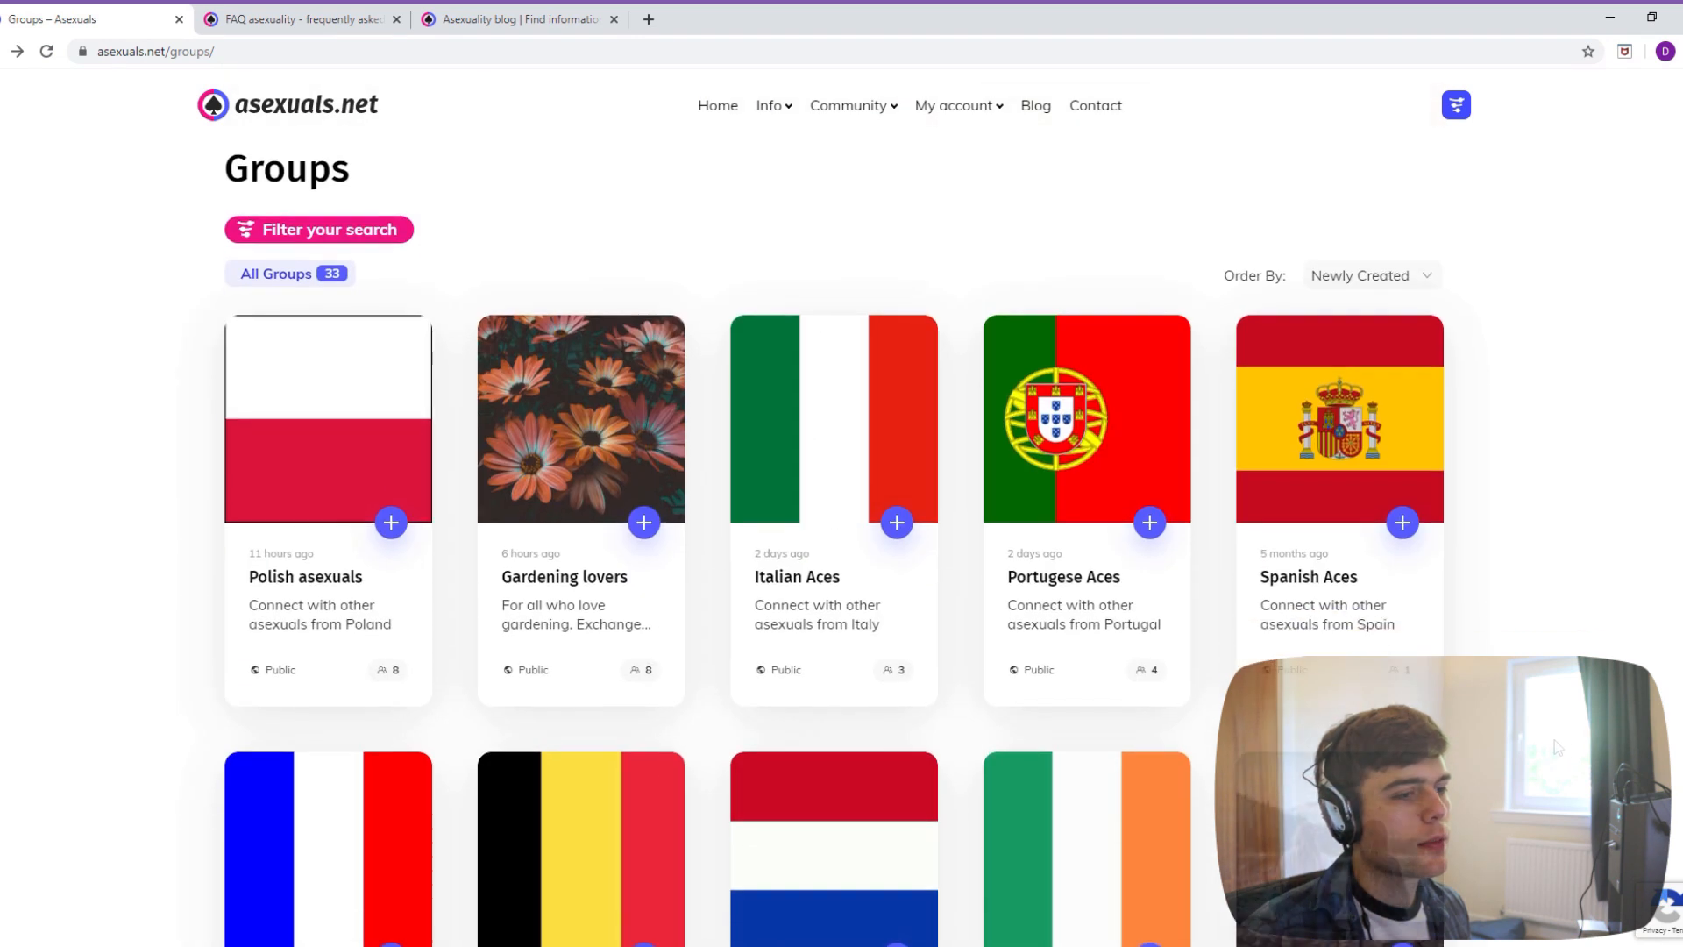
{"action": "scroll", "scroll_direction": "down", "scroll_amount": 3}
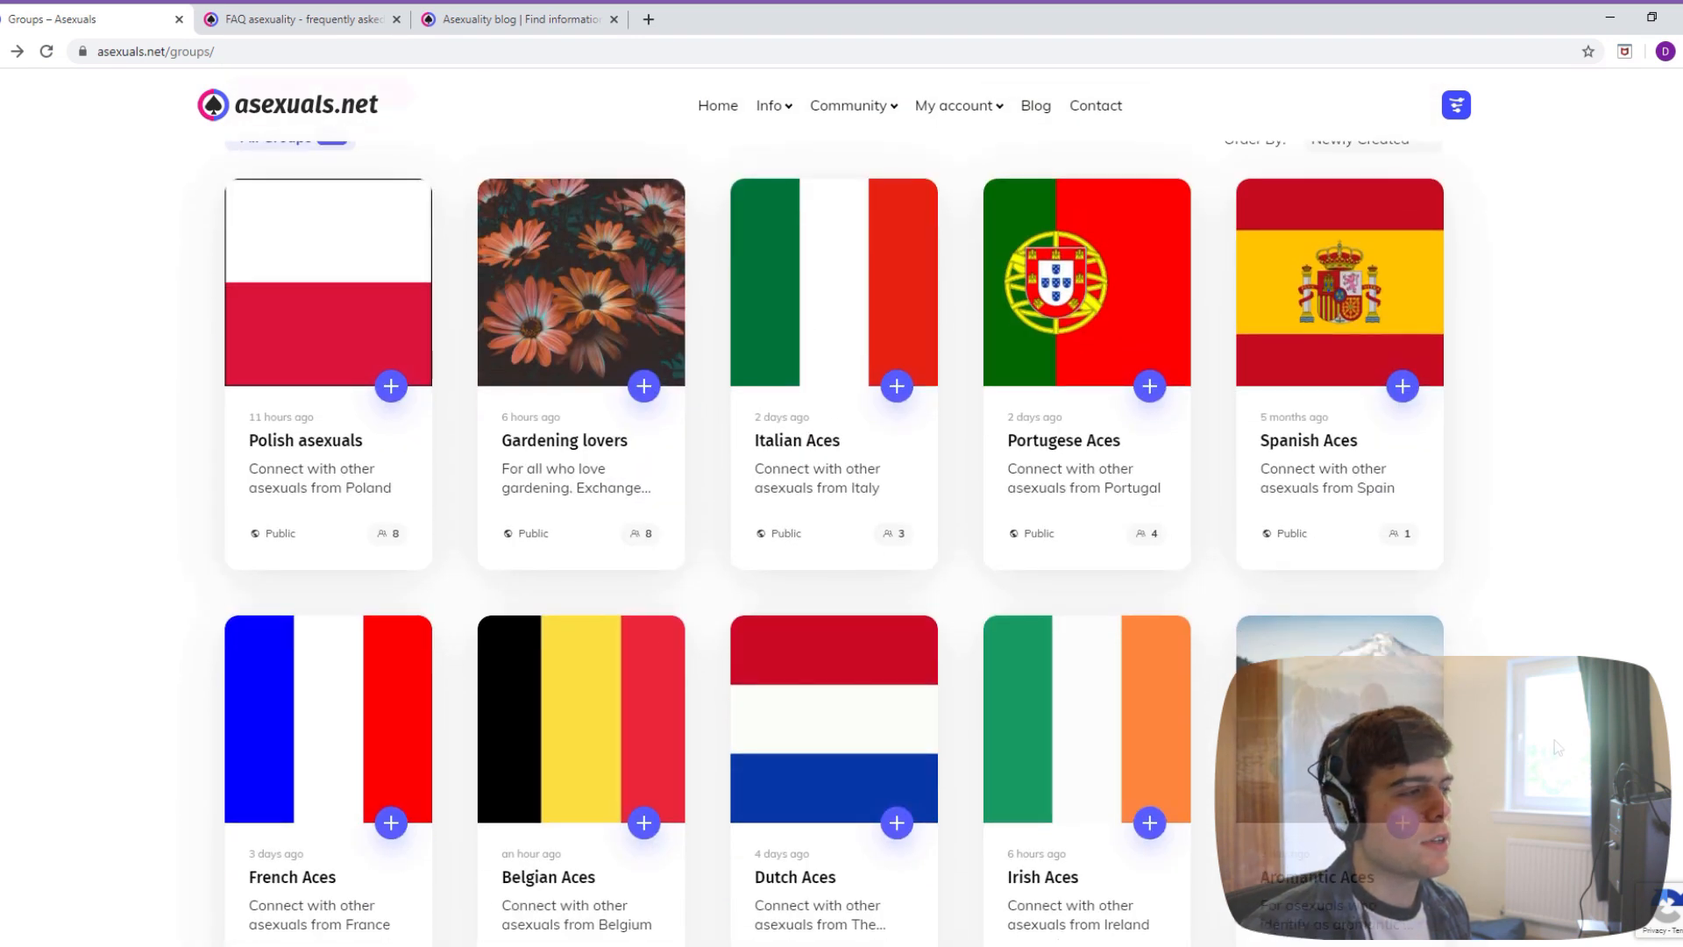
{"action": "scroll", "scroll_direction": "up", "scroll_amount": 3}
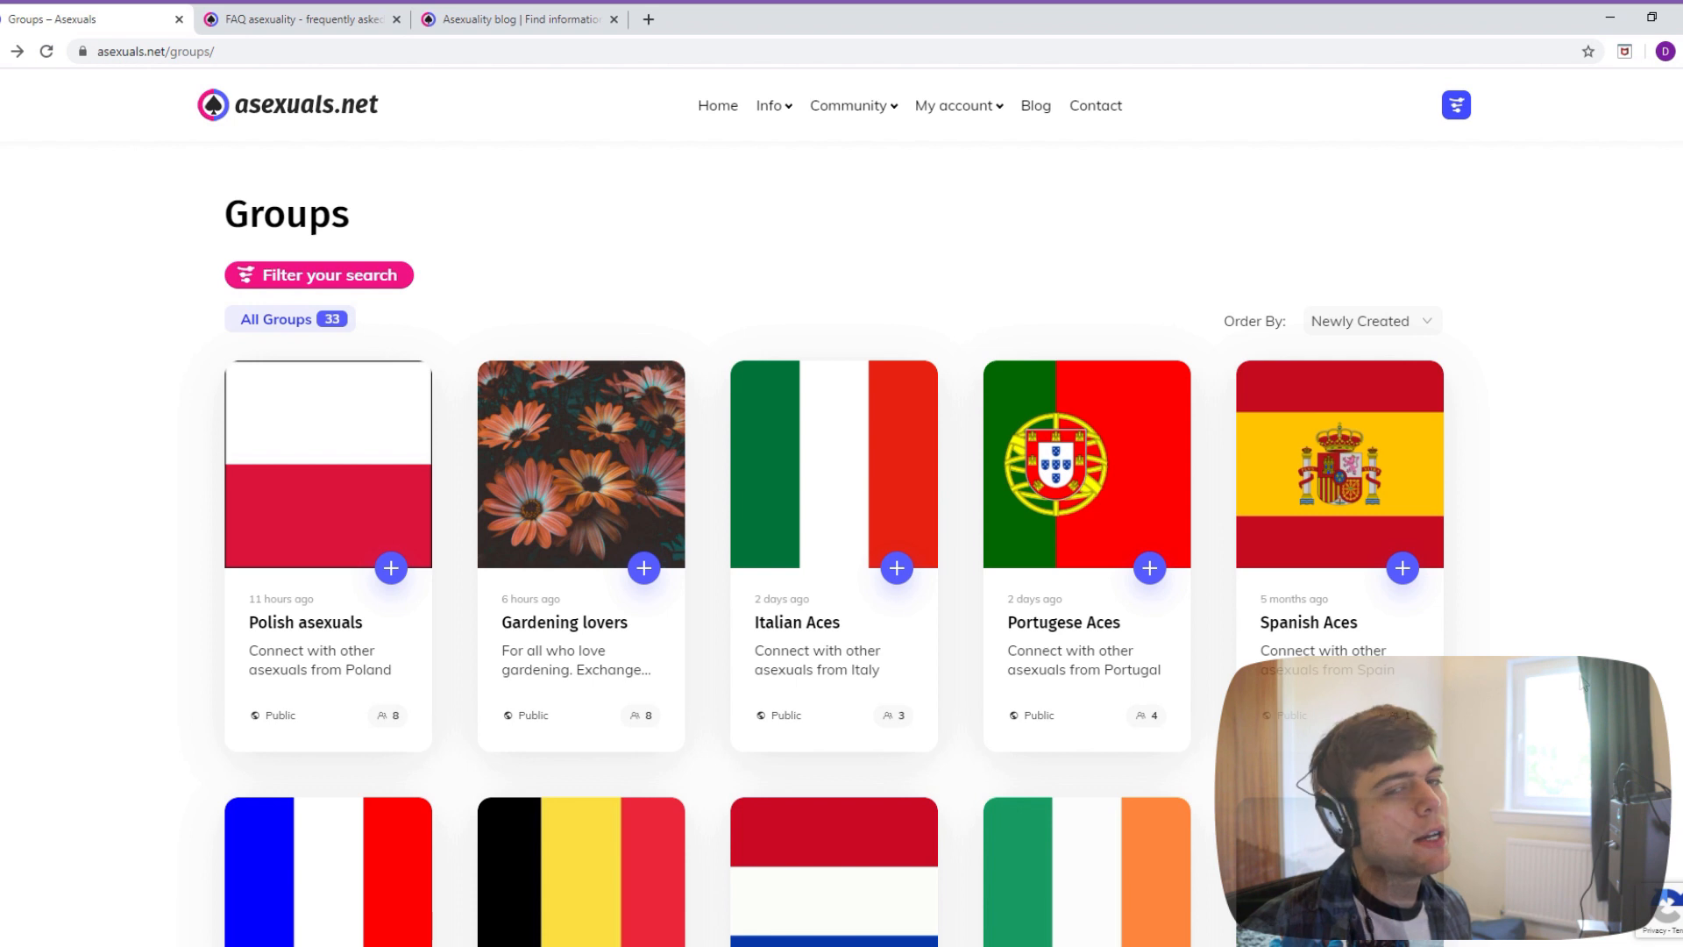
{"action": "left_click", "coordinate": [848, 105]}
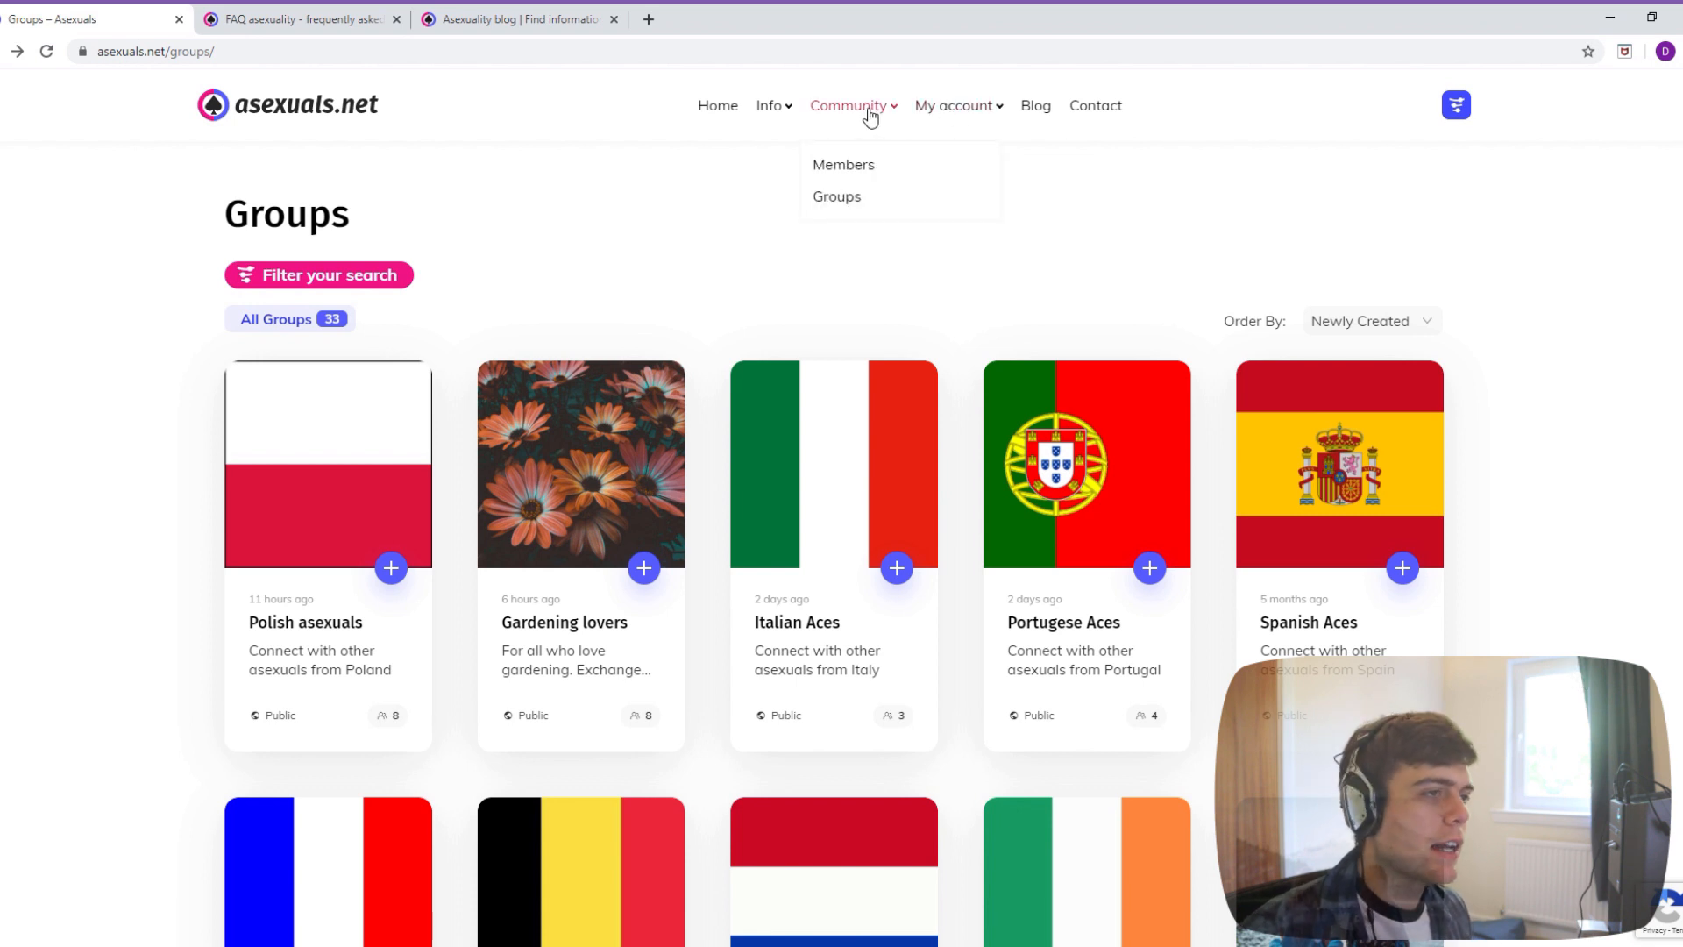
{"action": "mouse_move", "coordinate": [815, 112]}
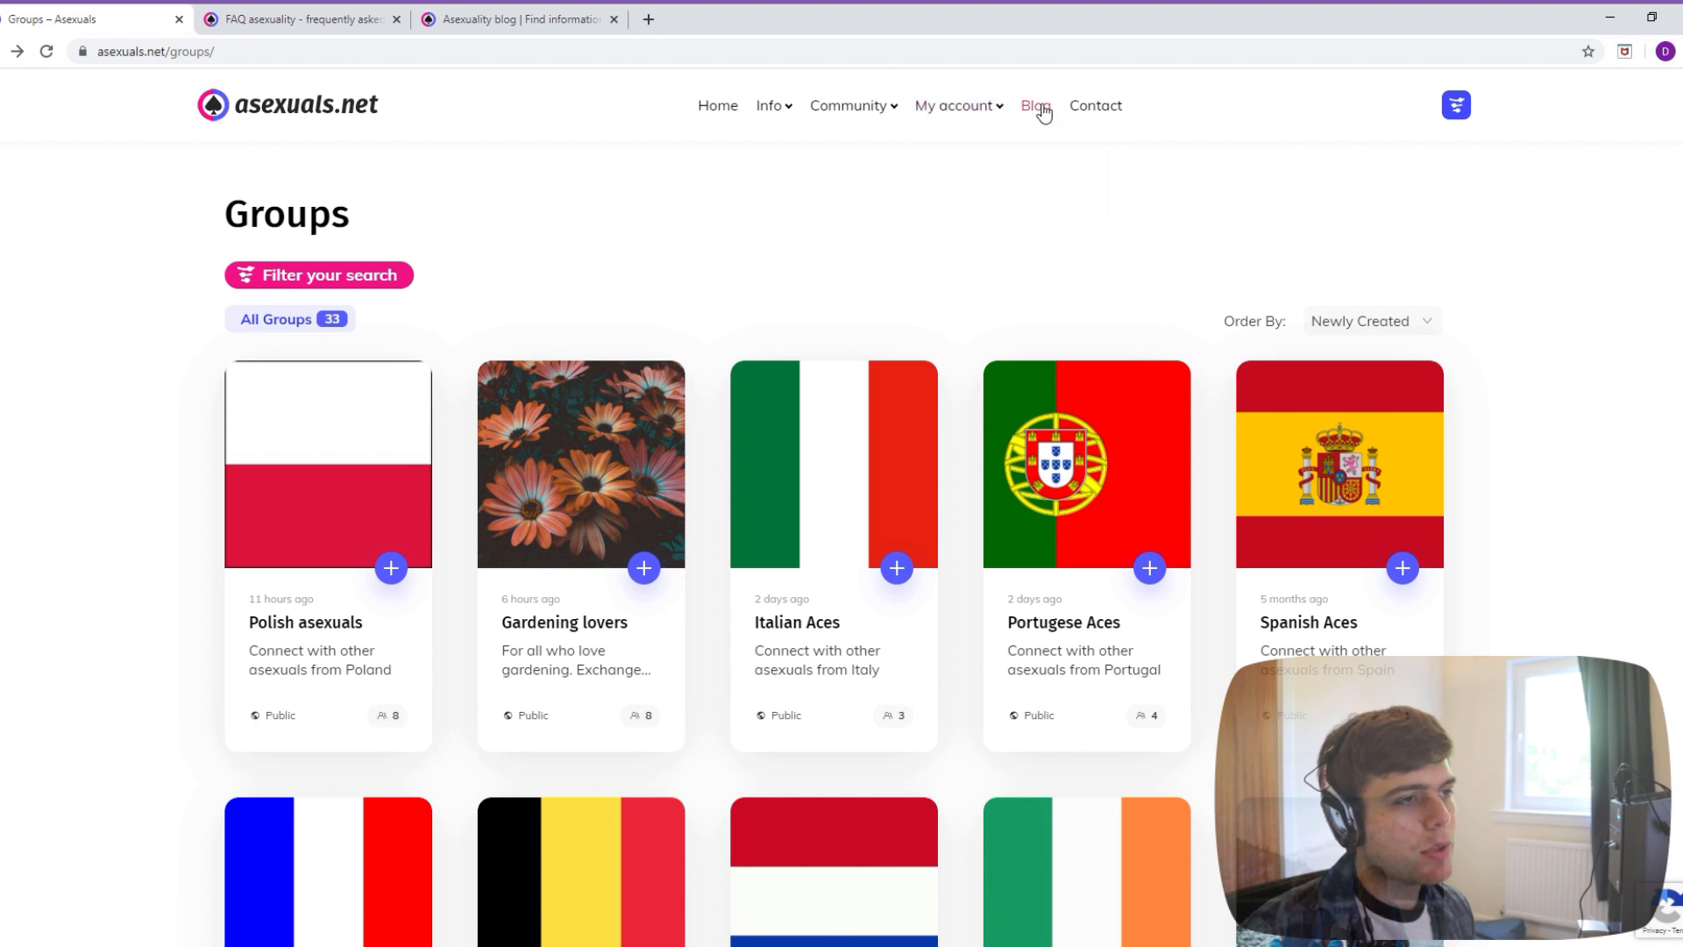
{"action": "left_click", "coordinate": [1035, 105]}
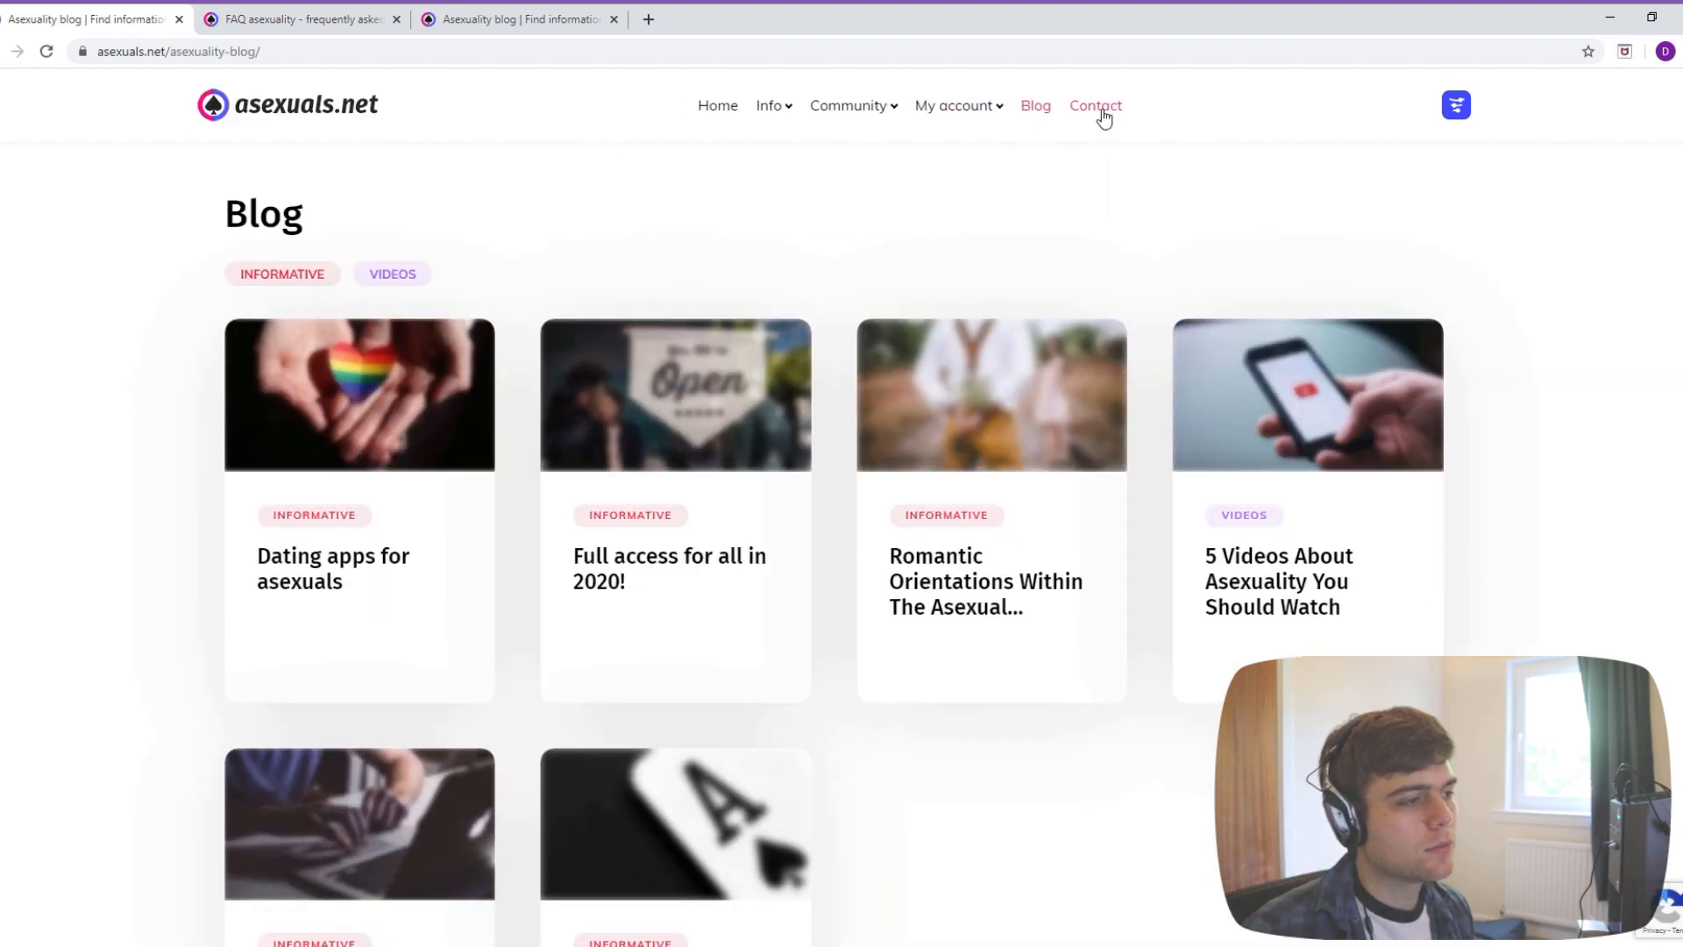
- Read the Romantic Orientations Within The Asexual Community article, then return home via the site logo
{"action": "scroll", "scroll_direction": "down", "scroll_amount": 3}
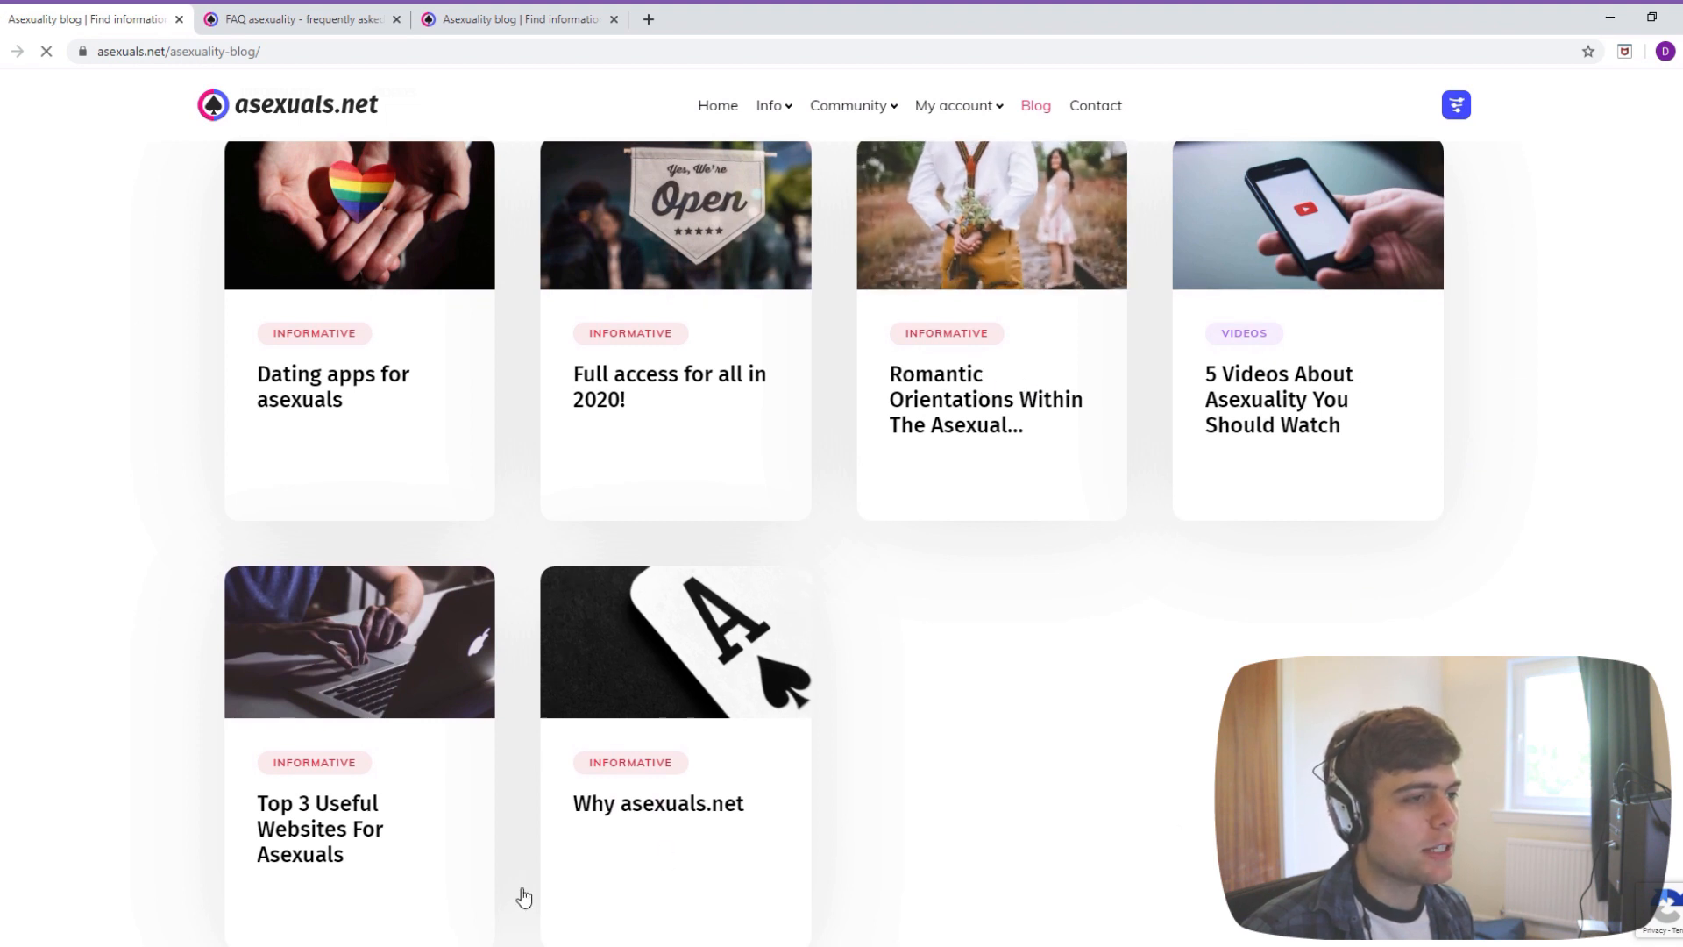
{"action": "left_click", "coordinate": [983, 400]}
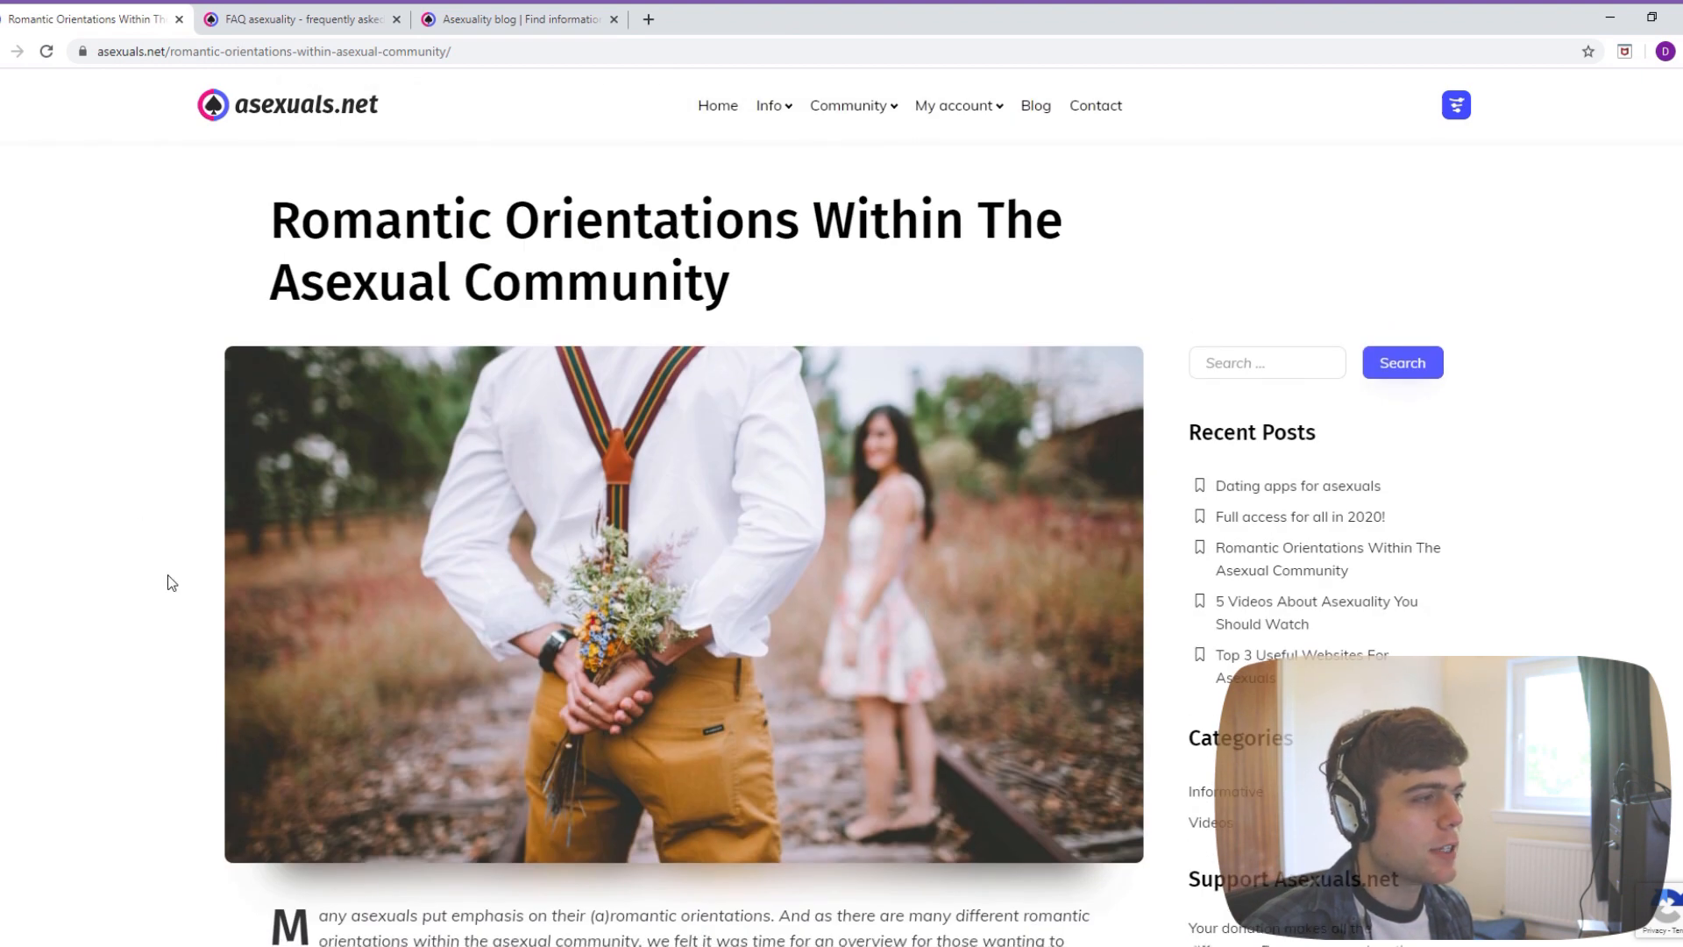
{"action": "scroll", "scroll_direction": "down", "scroll_amount": 3}
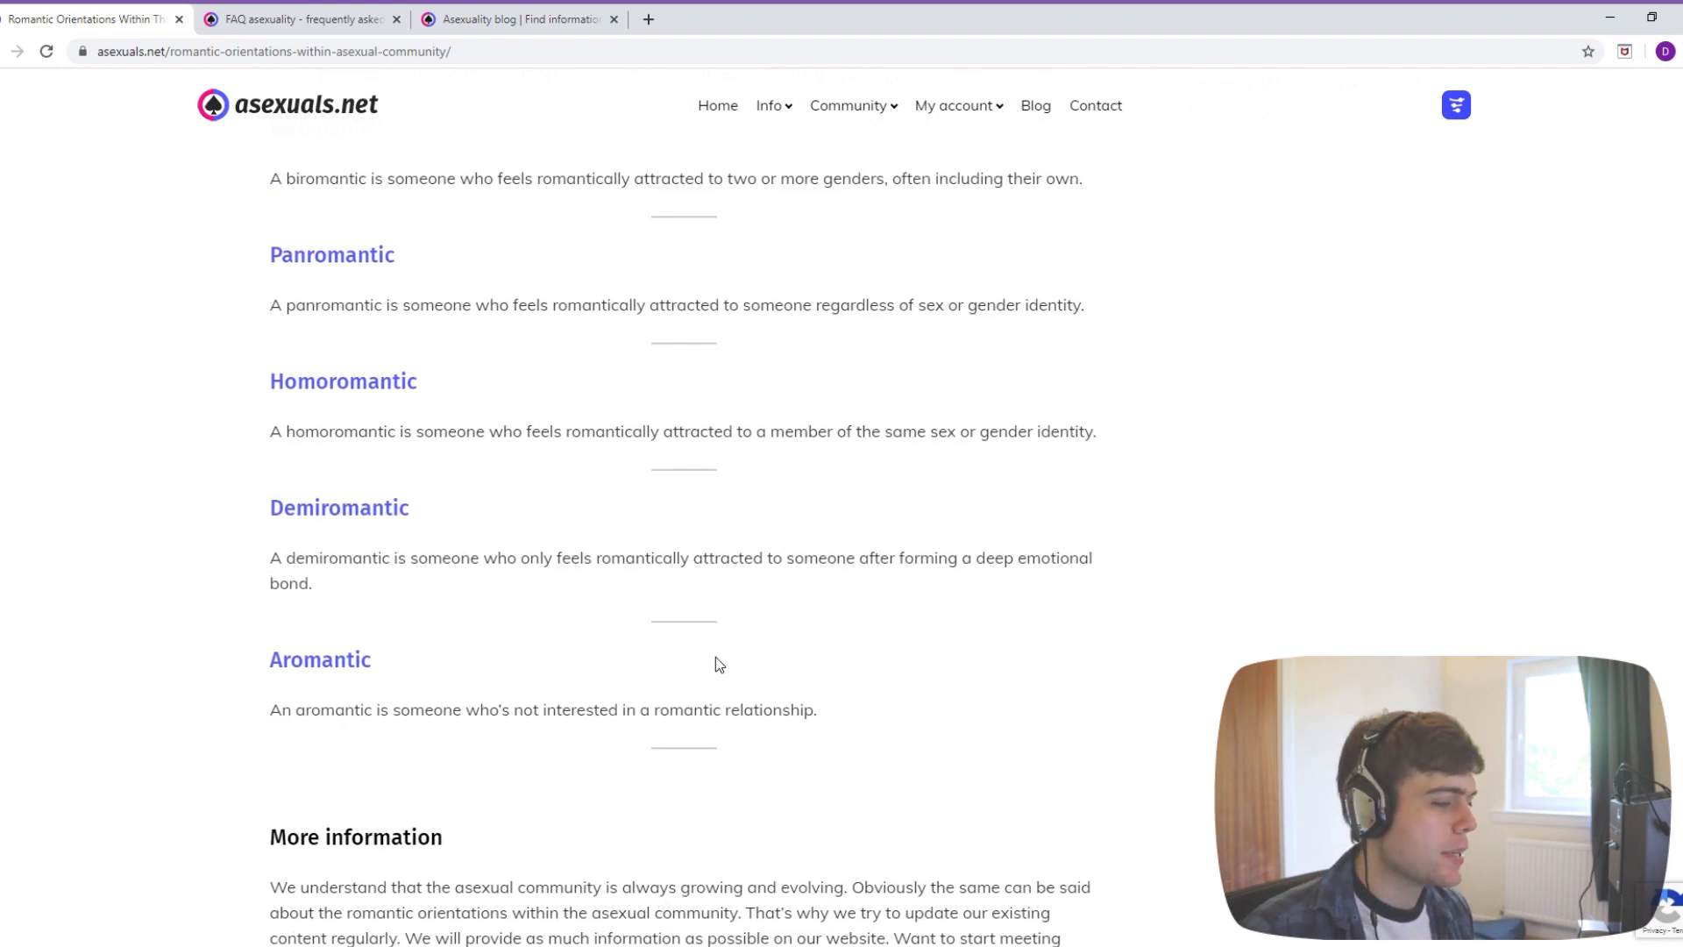
{"action": "scroll", "scroll_direction": "down", "scroll_amount": 3}
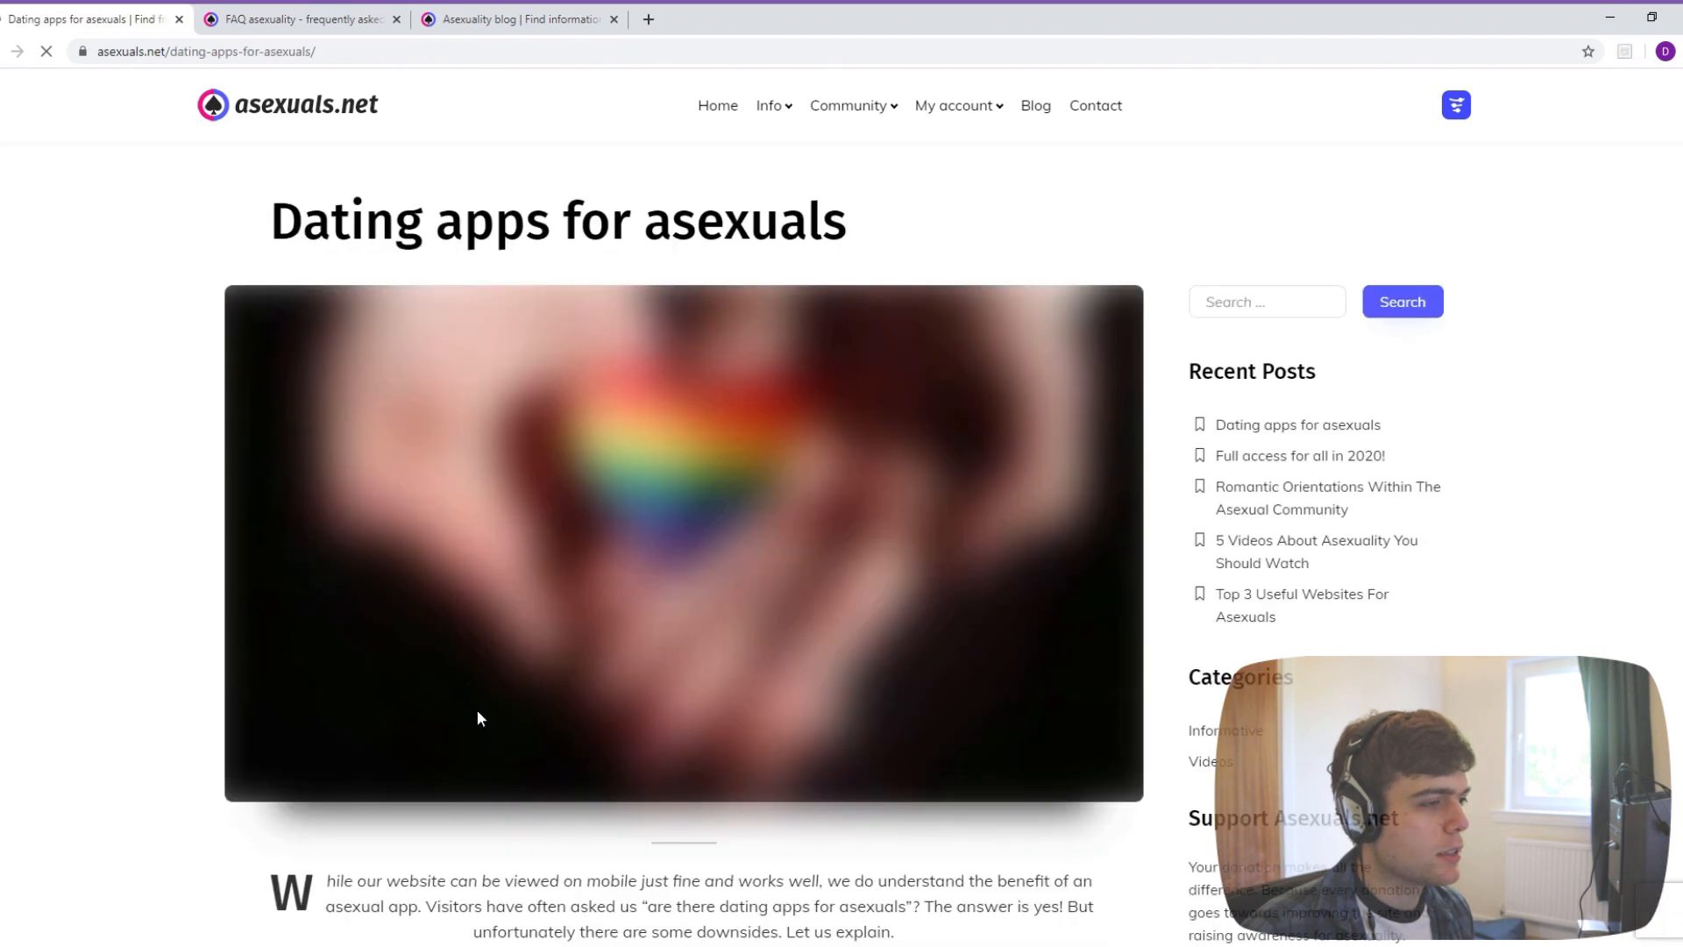
{"action": "scroll", "scroll_direction": "down", "scroll_amount": 3}
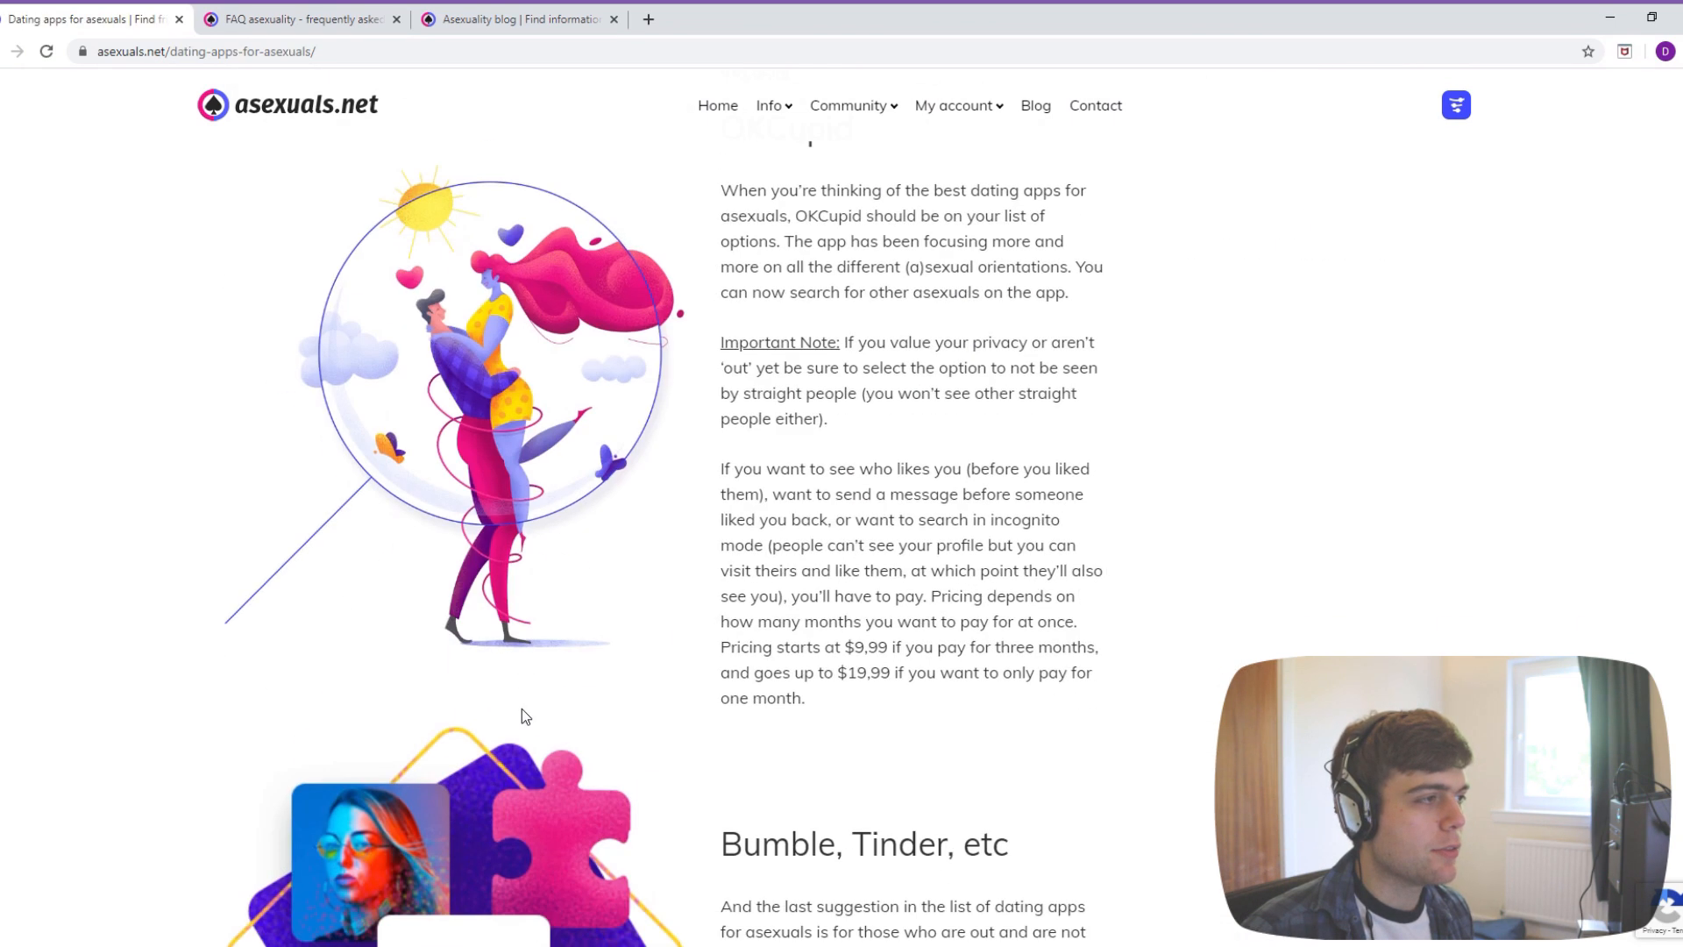
{"action": "scroll", "scroll_direction": "down", "scroll_amount": 3}
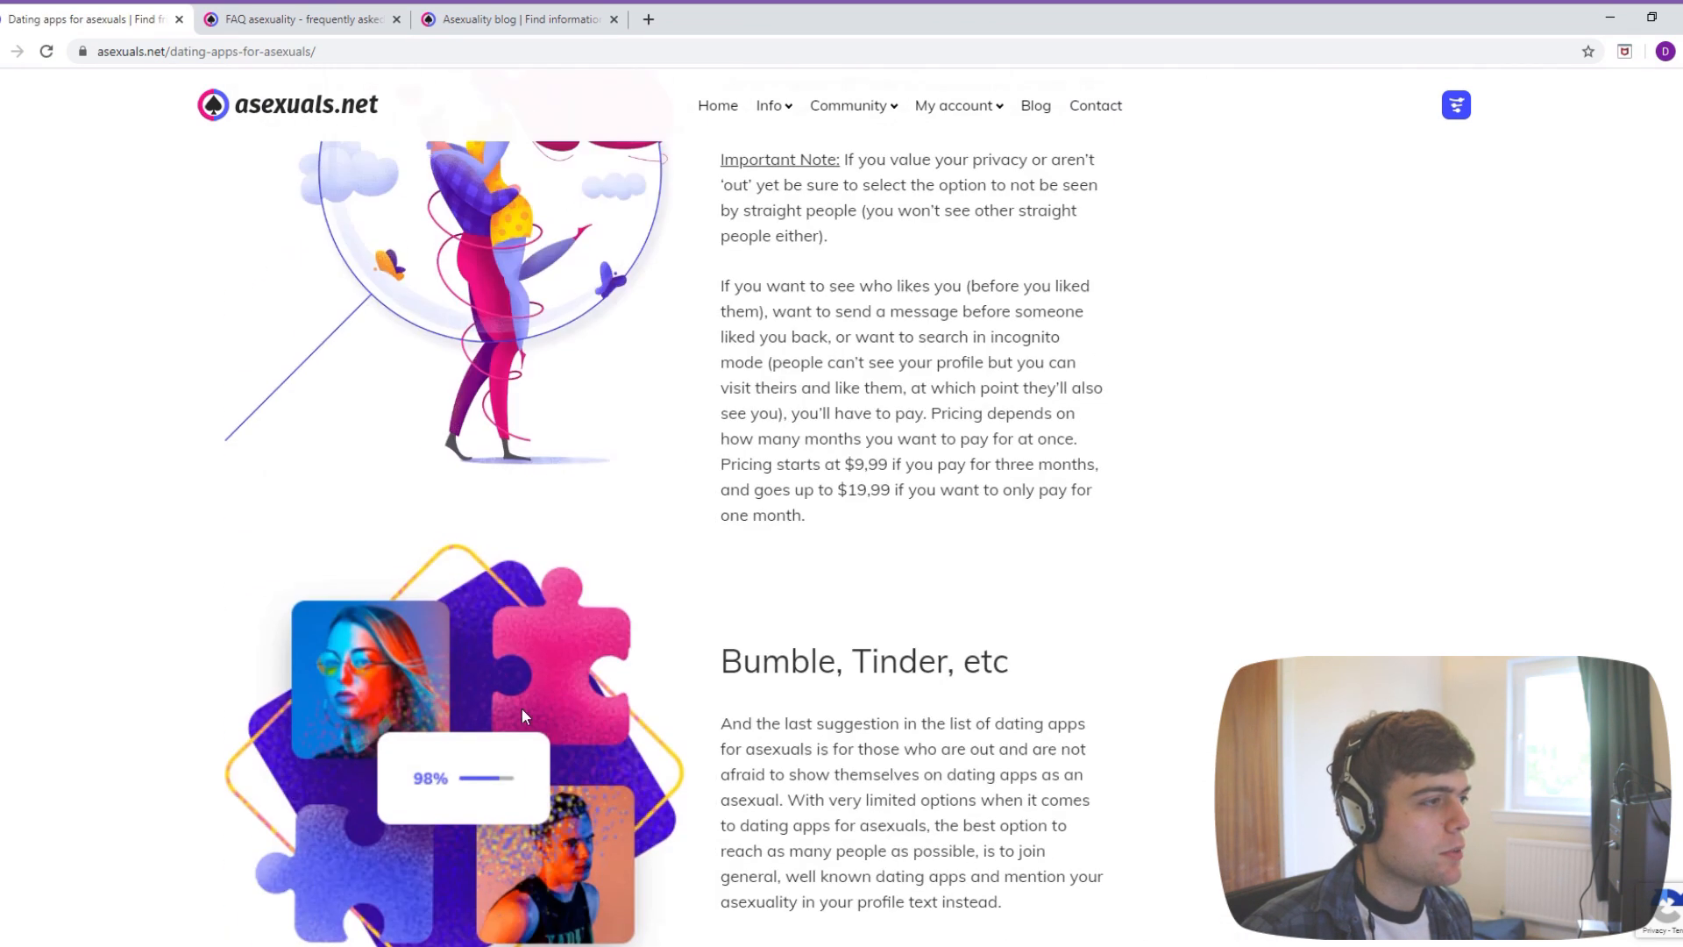
{"action": "scroll", "scroll_direction": "up", "scroll_amount": 3}
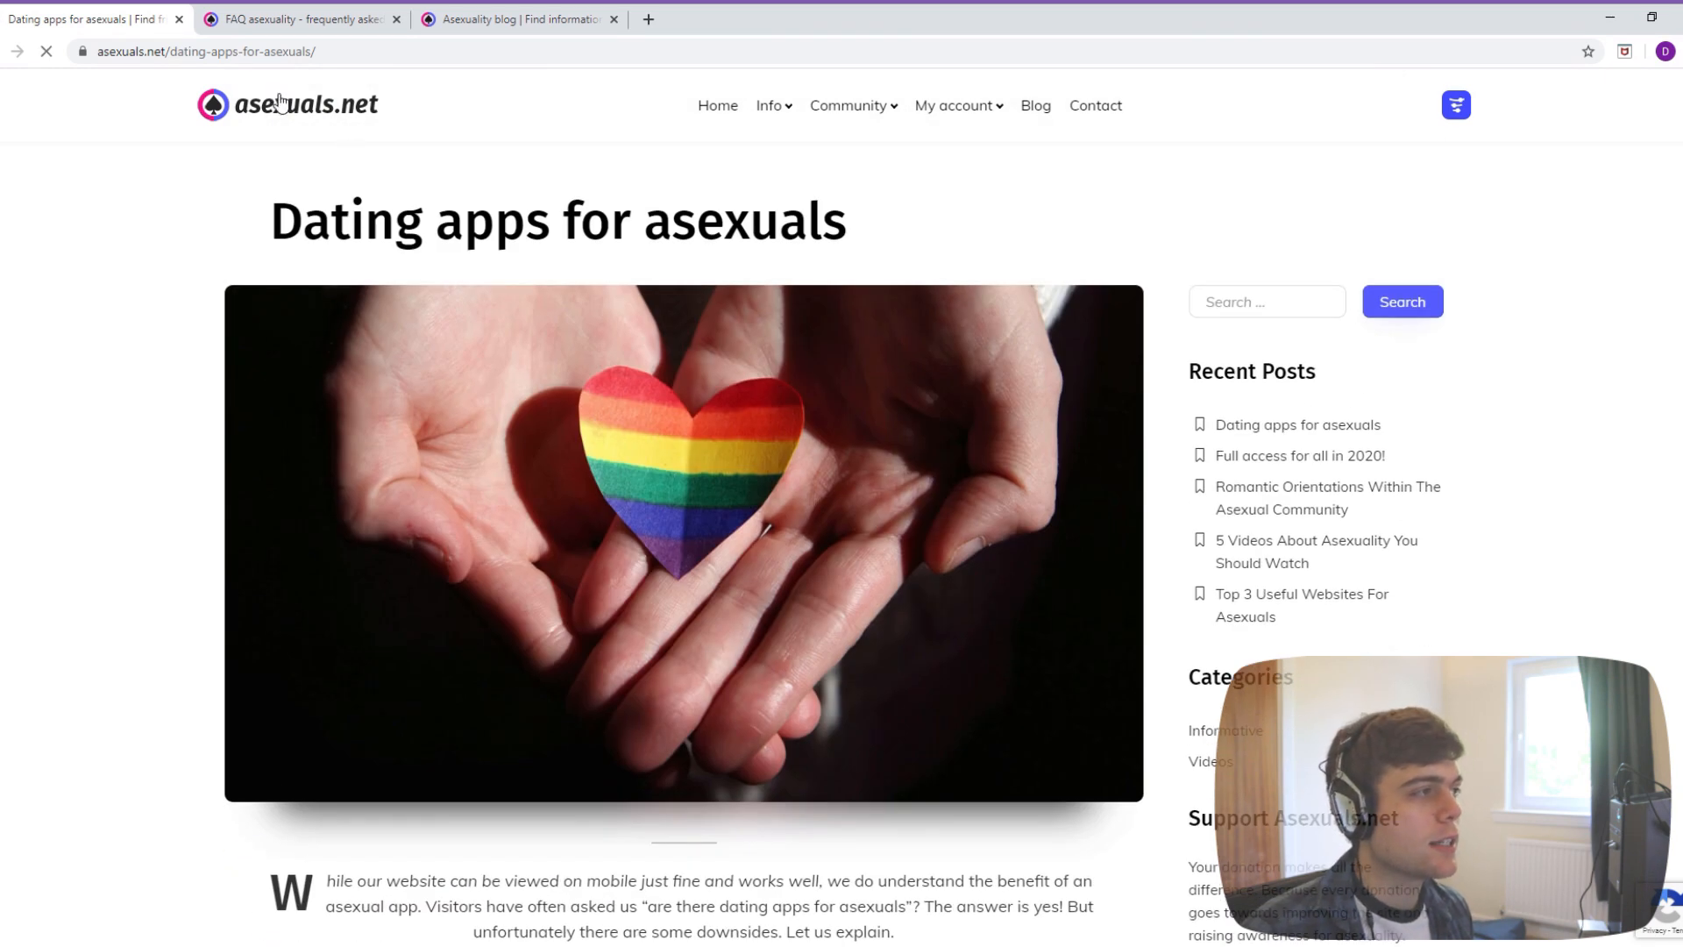
{"action": "left_click", "coordinate": [717, 105]}
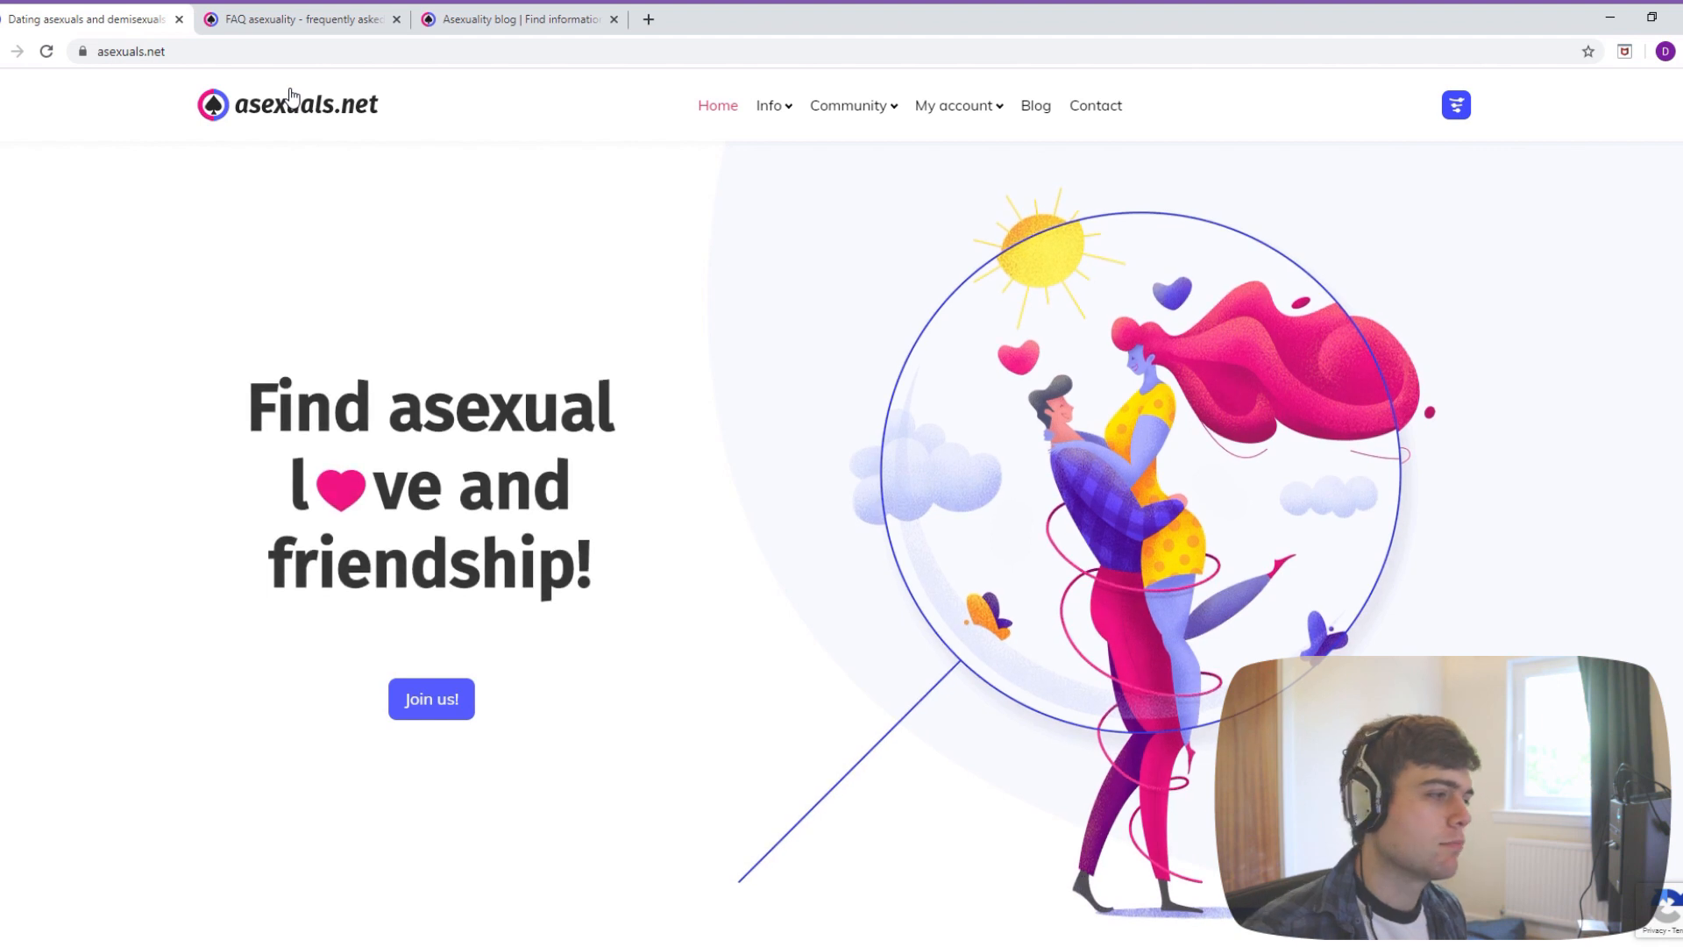
{"action": "scroll", "scroll_direction": "down", "scroll_amount": 3}
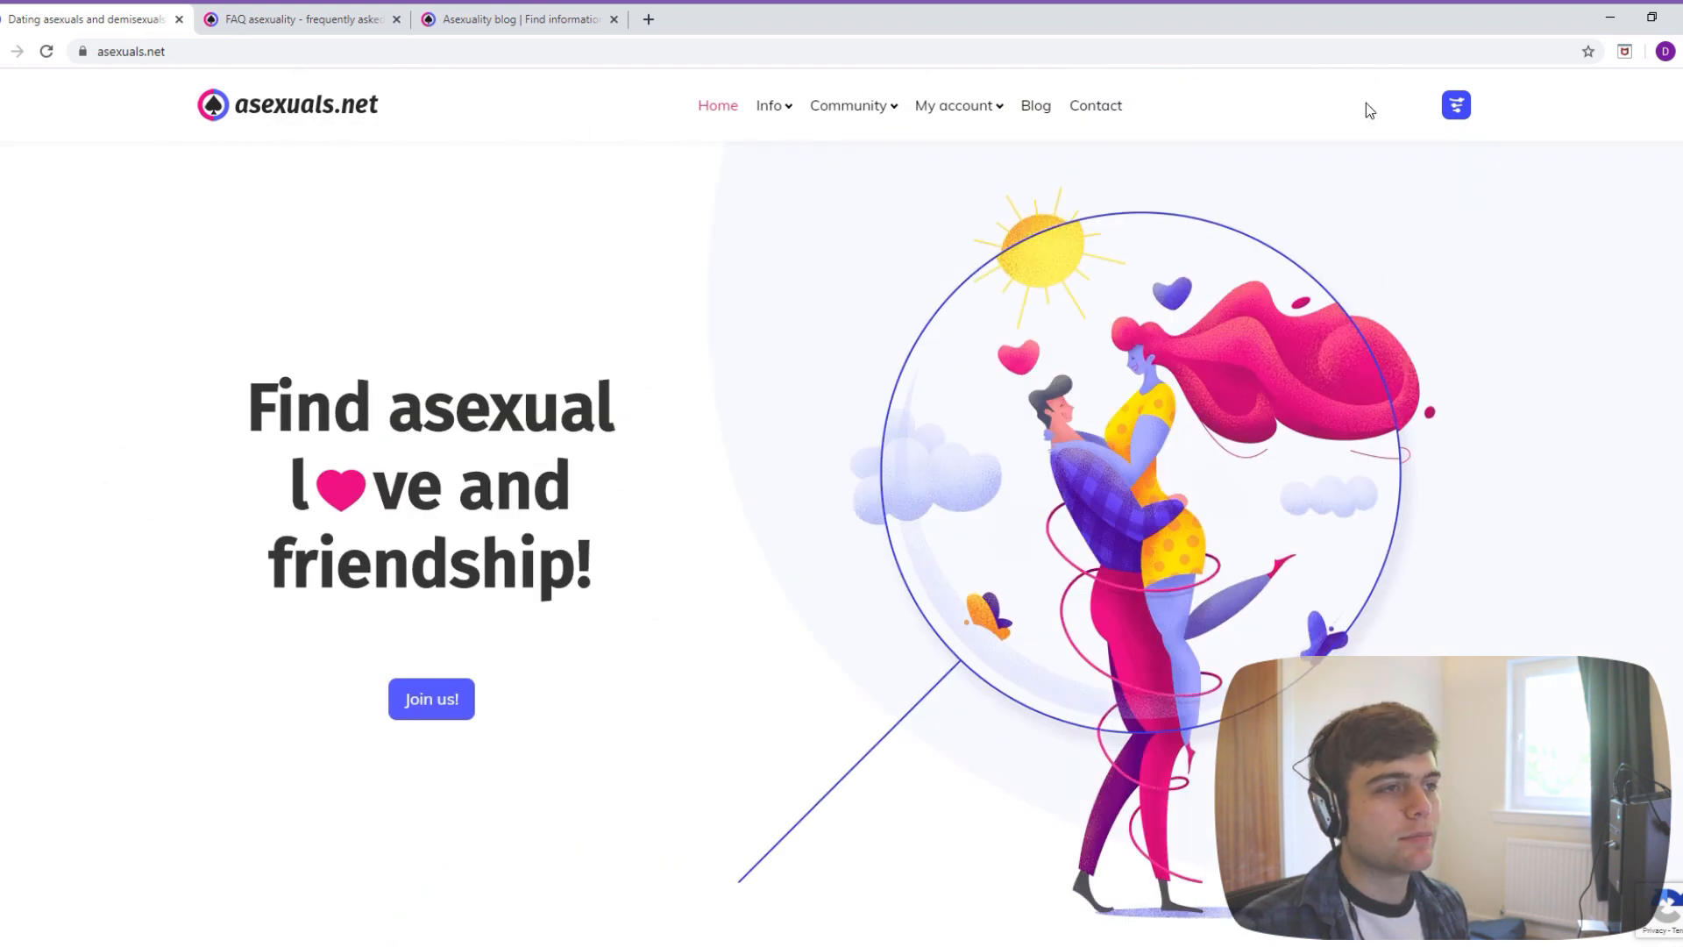
{"action": "left_click", "coordinate": [953, 105]}
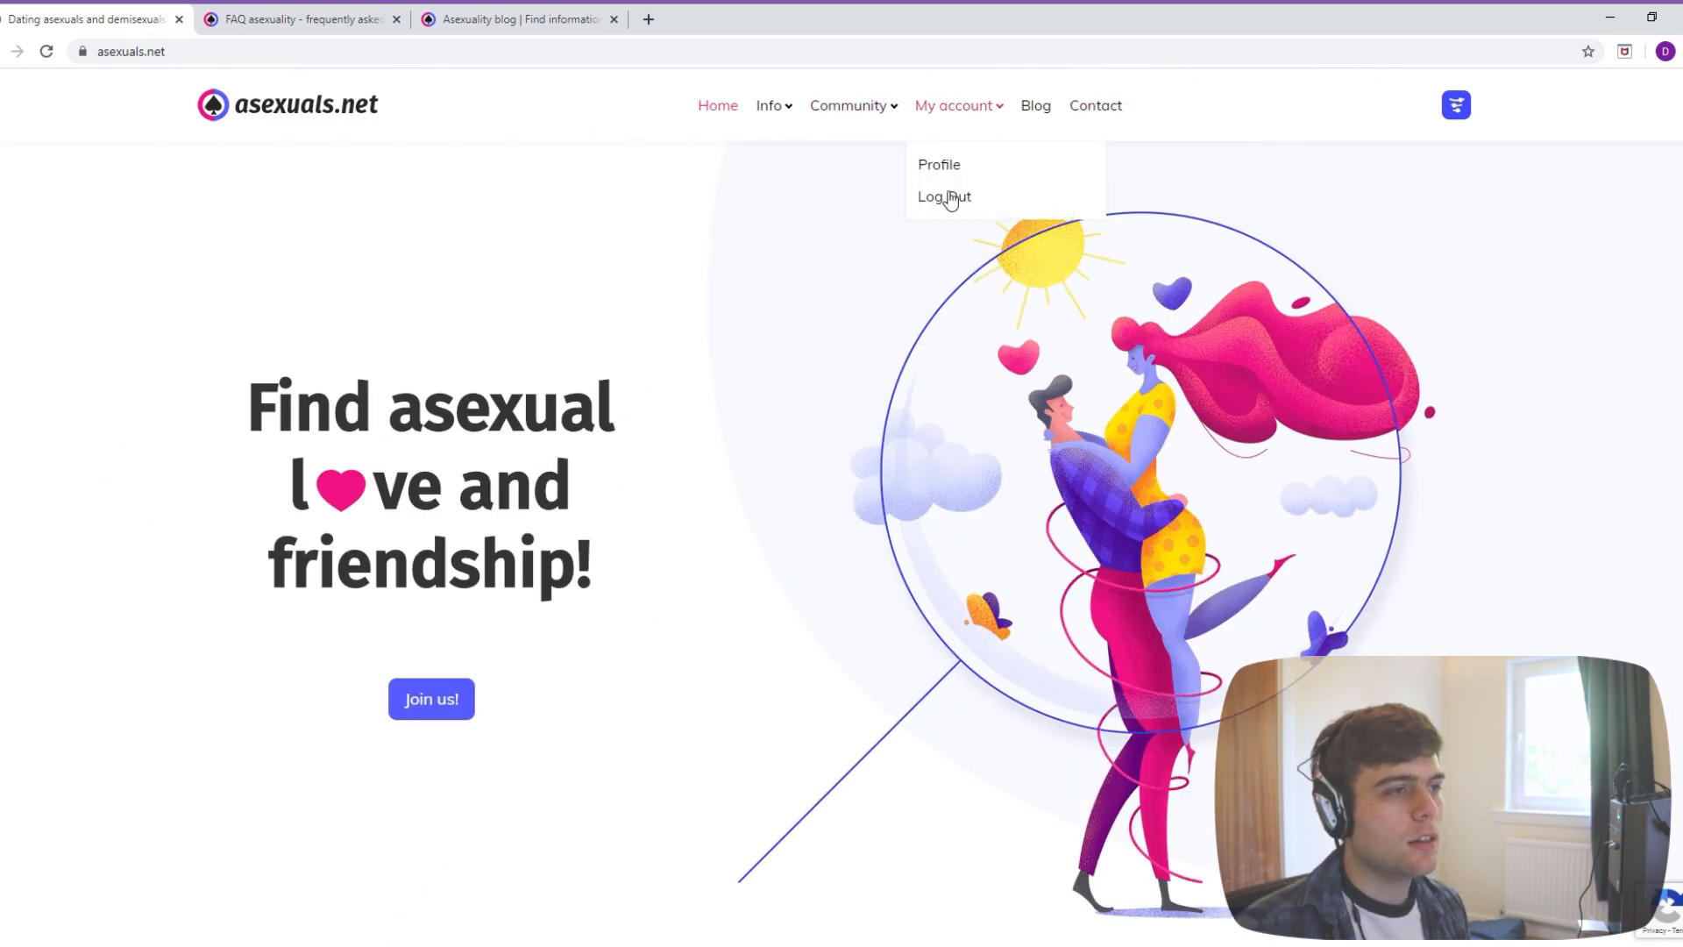
{"action": "left_click", "coordinate": [943, 196]}
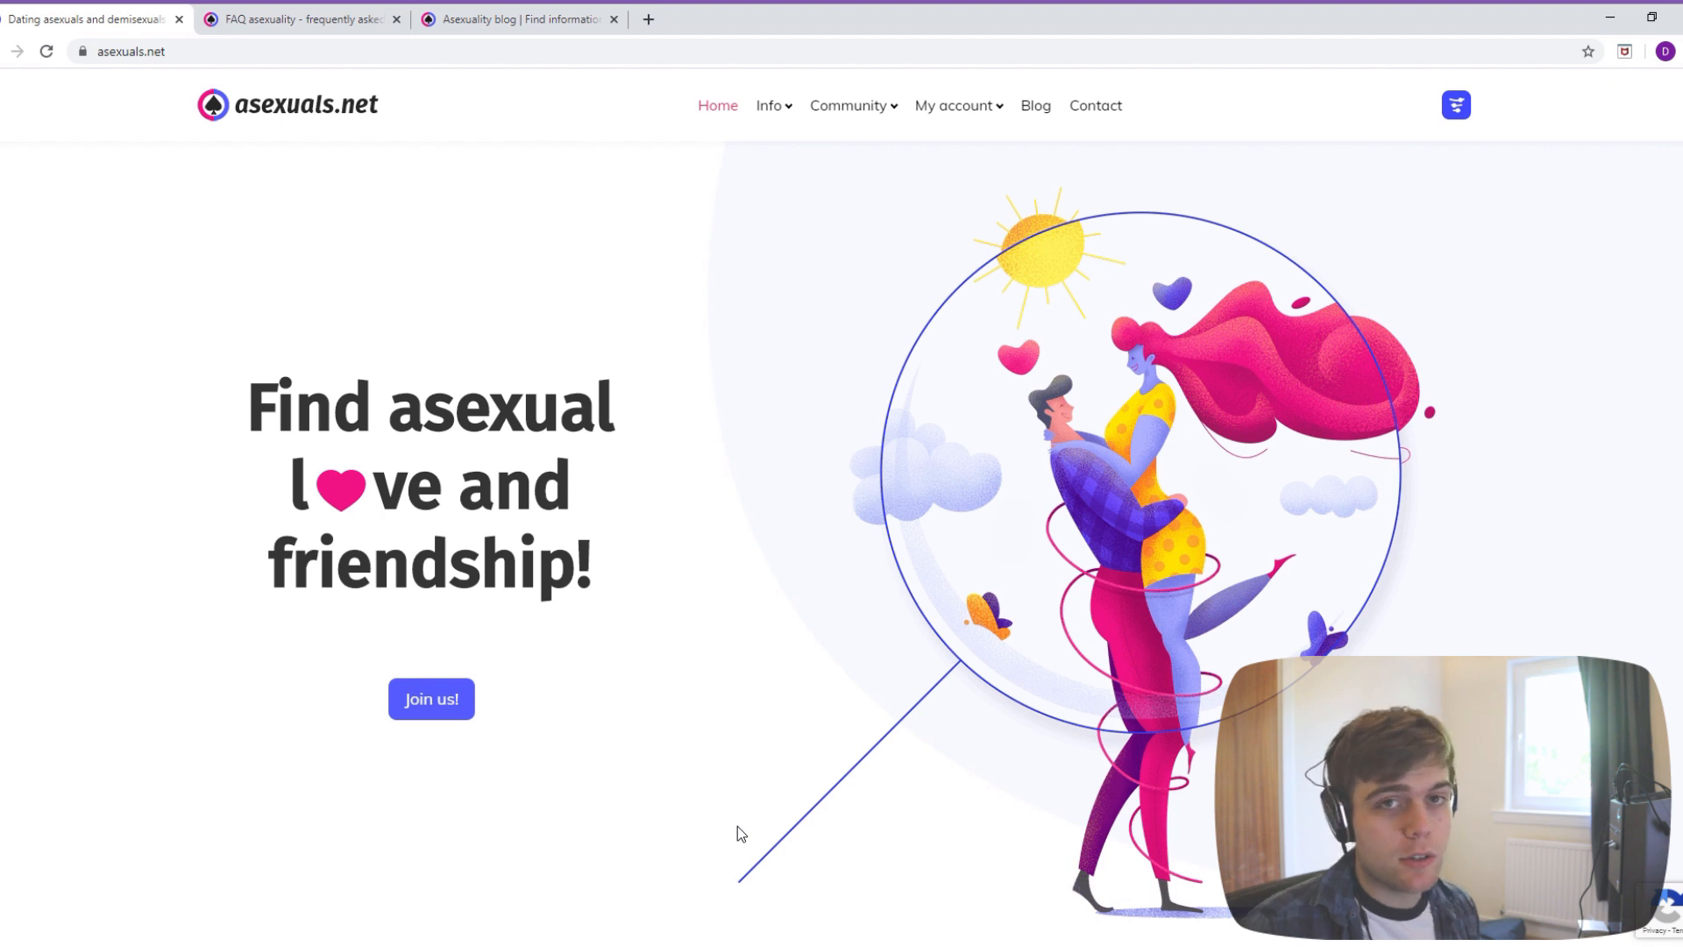
{"action": "mouse_move", "coordinate": [571, 815]}
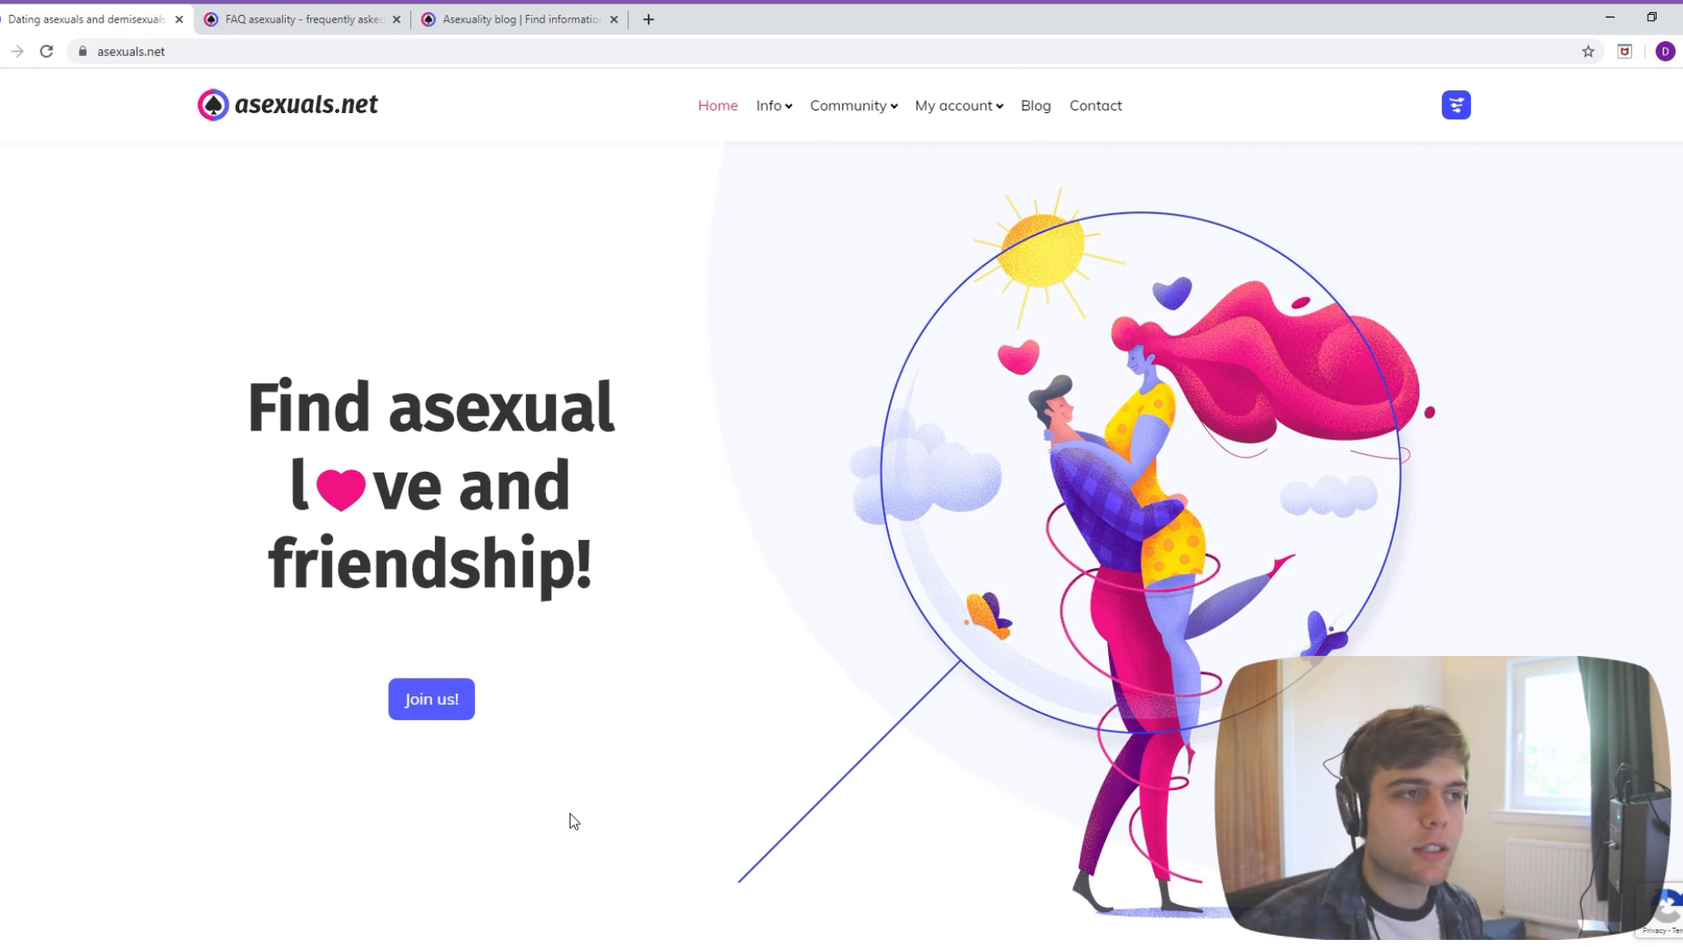
- Visit the Contact page, land on the Oooops page-not-found screen, then head back Home
{"action": "left_click", "coordinate": [1093, 105]}
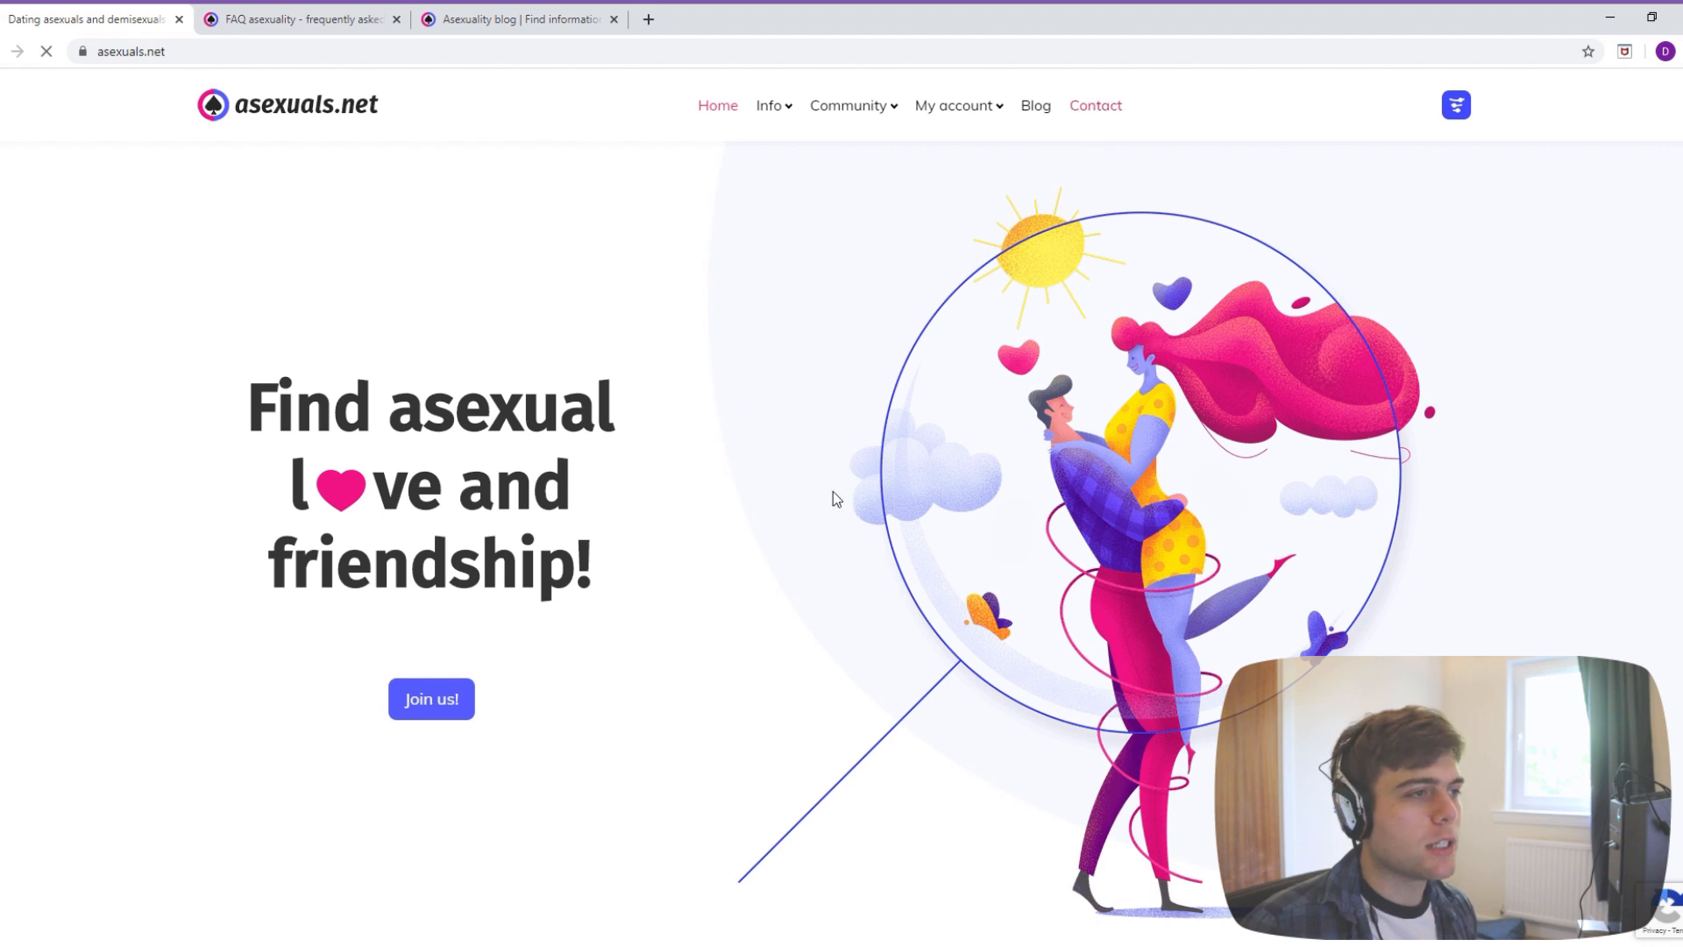
{"action": "left_click", "coordinate": [1094, 105]}
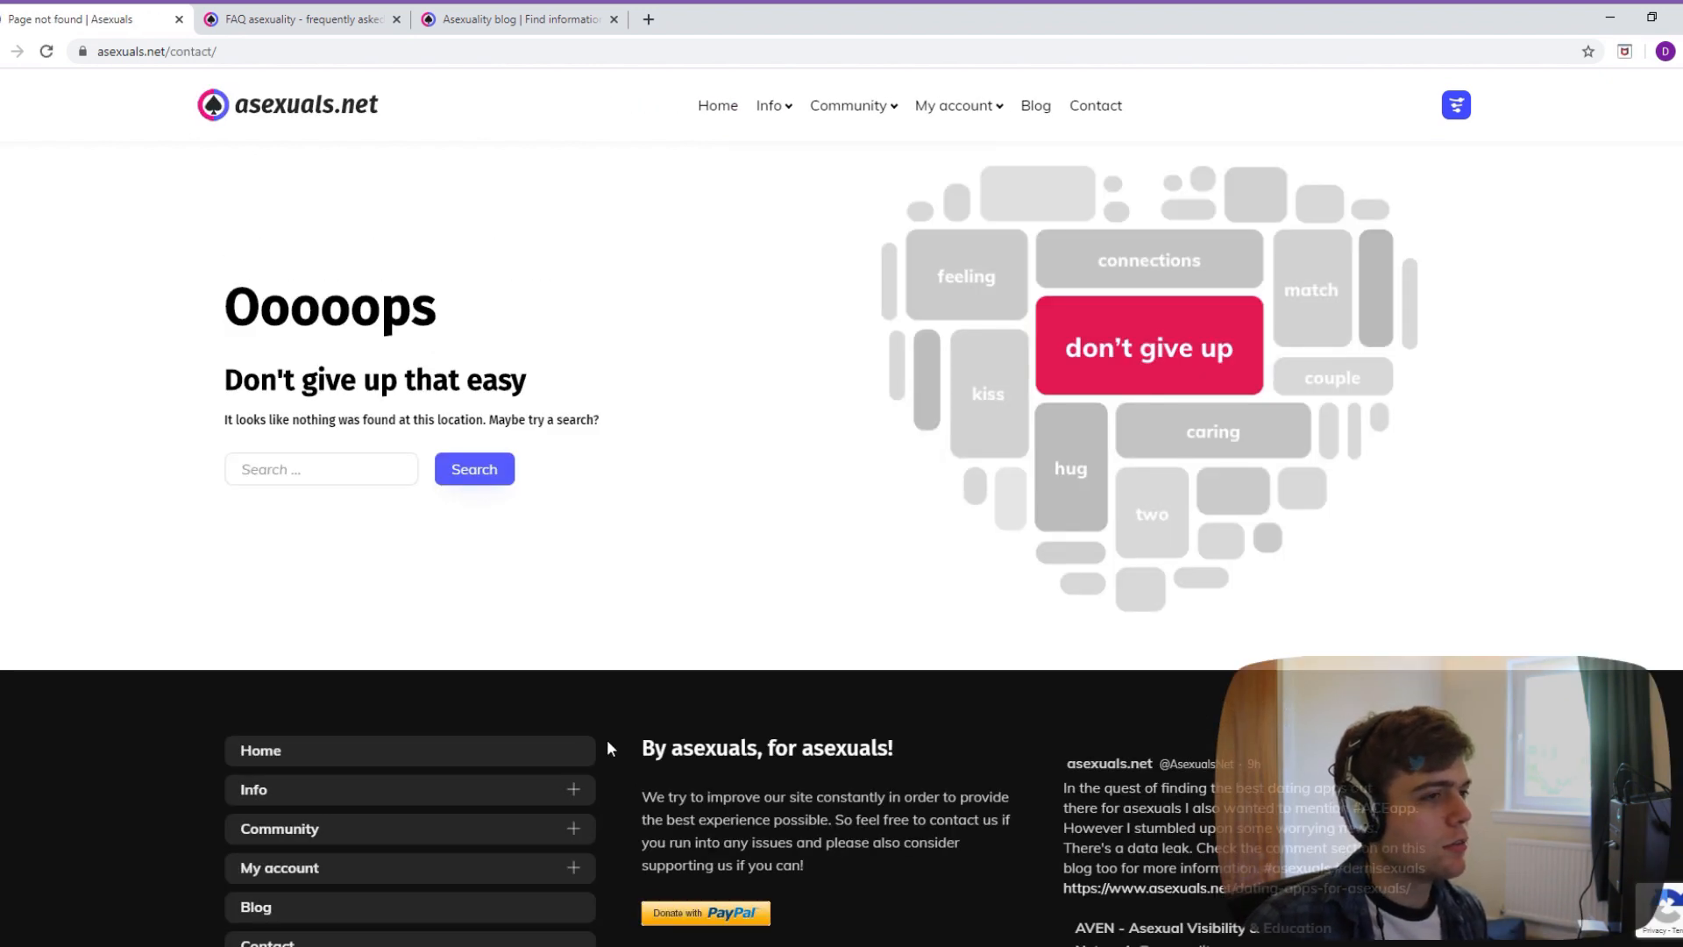
{"action": "left_click", "coordinate": [1093, 105]}
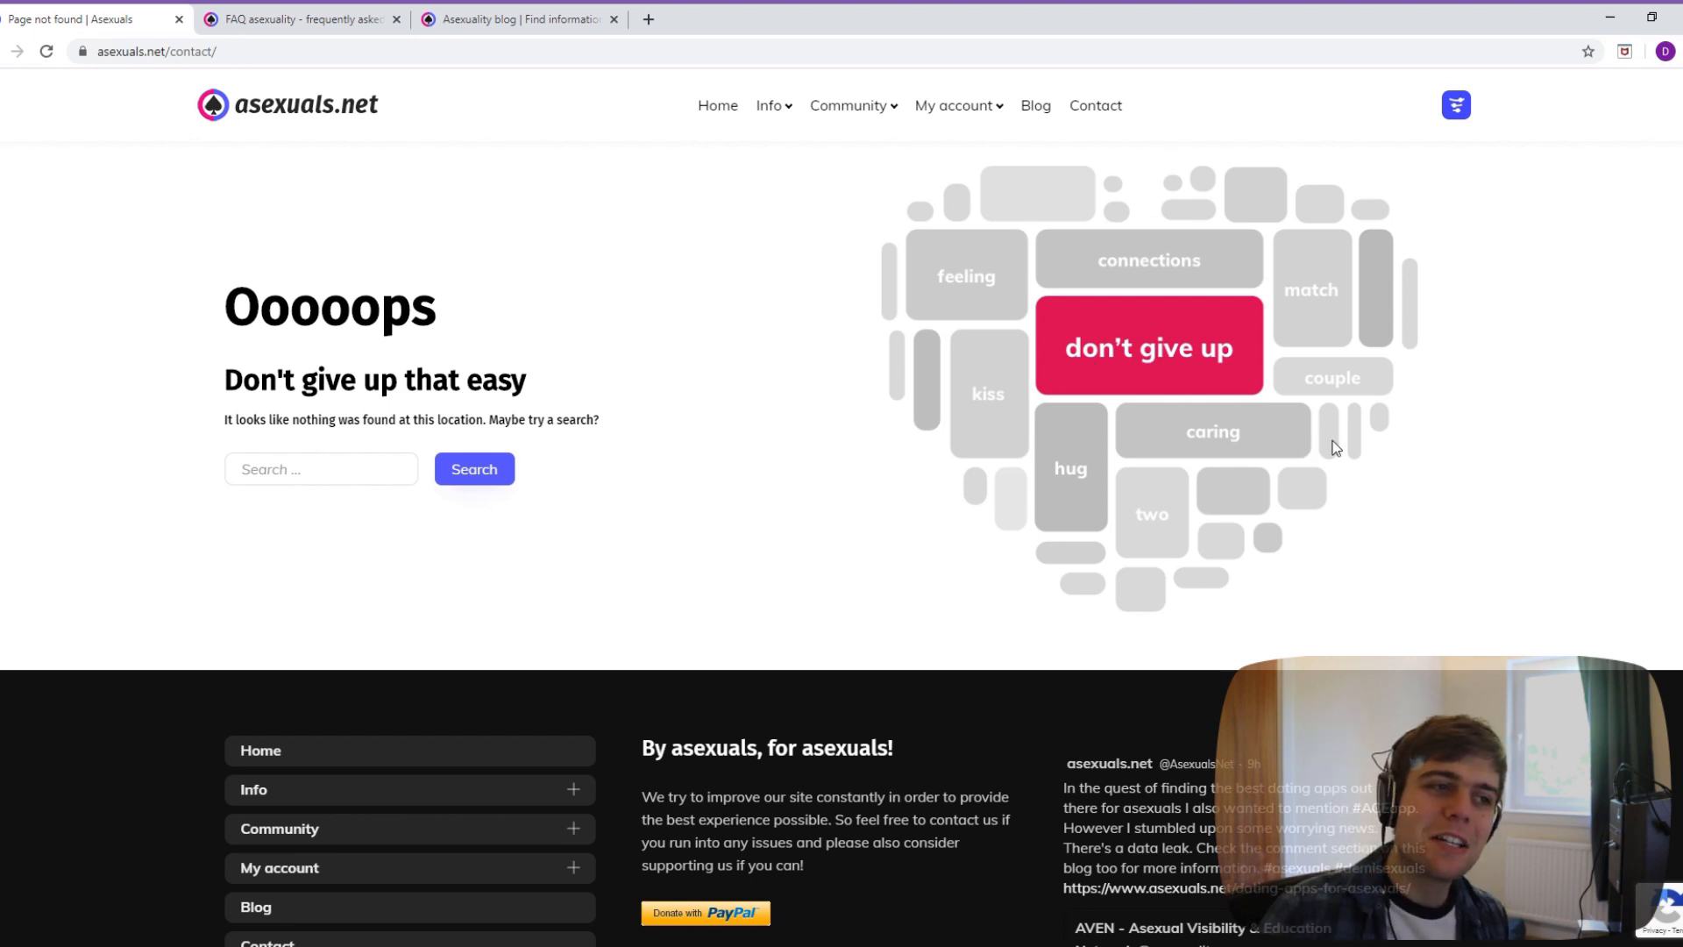
{"action": "mouse_move", "coordinate": [1462, 463]}
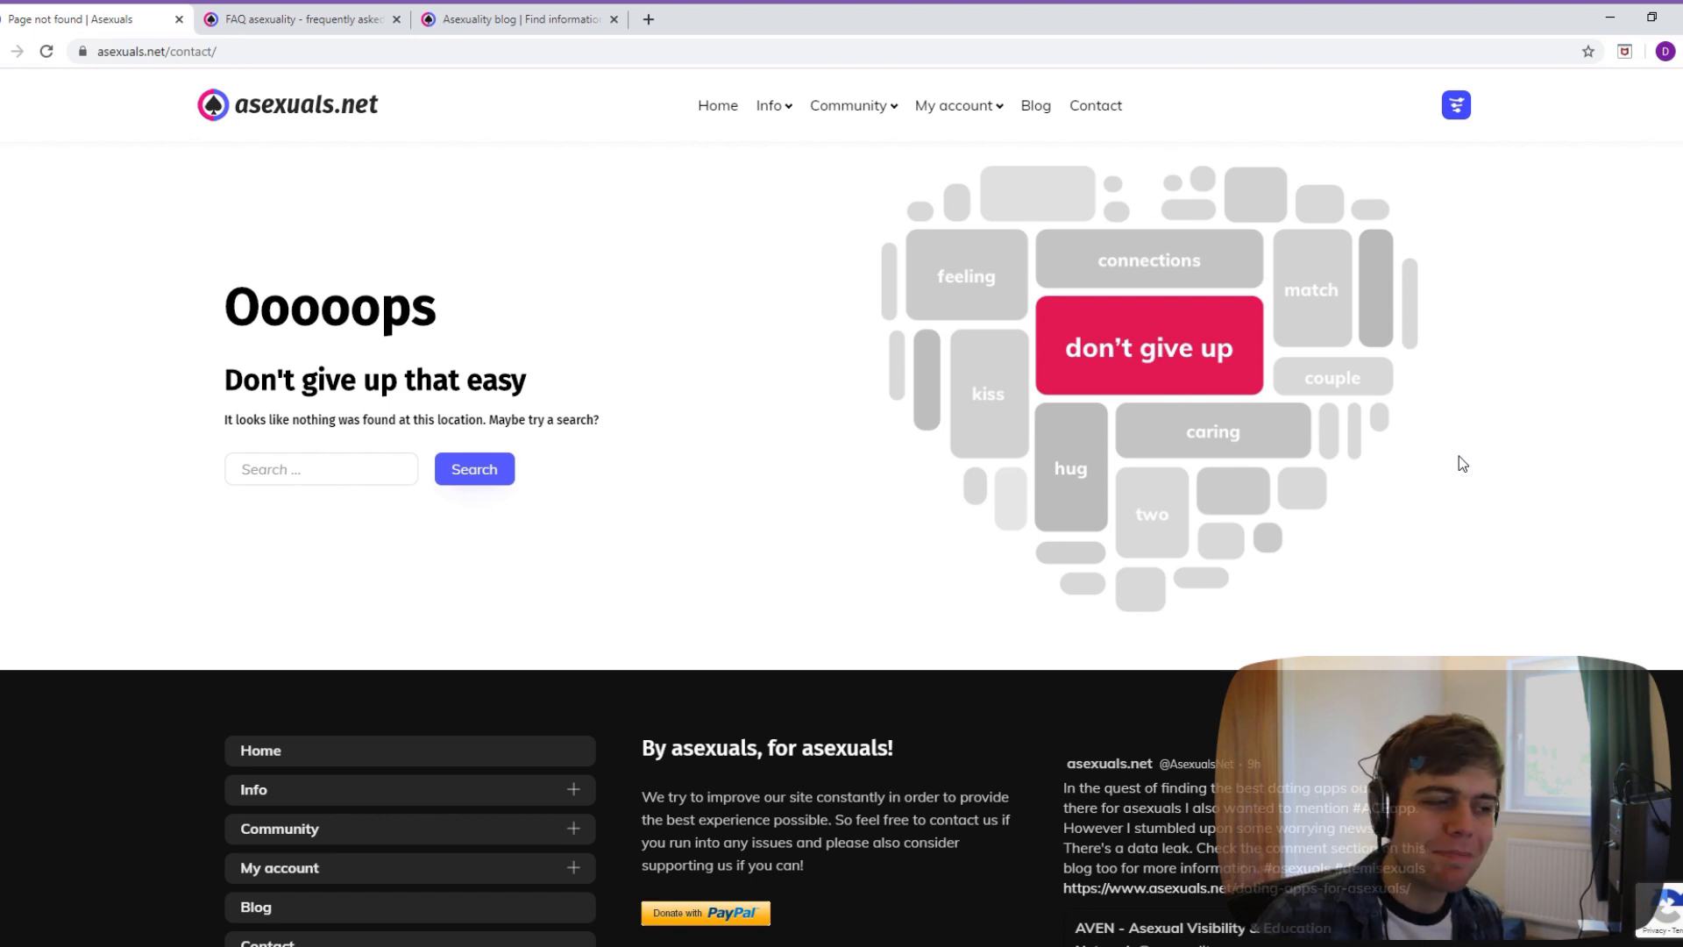
{"action": "scroll", "scroll_direction": "down", "scroll_amount": 3}
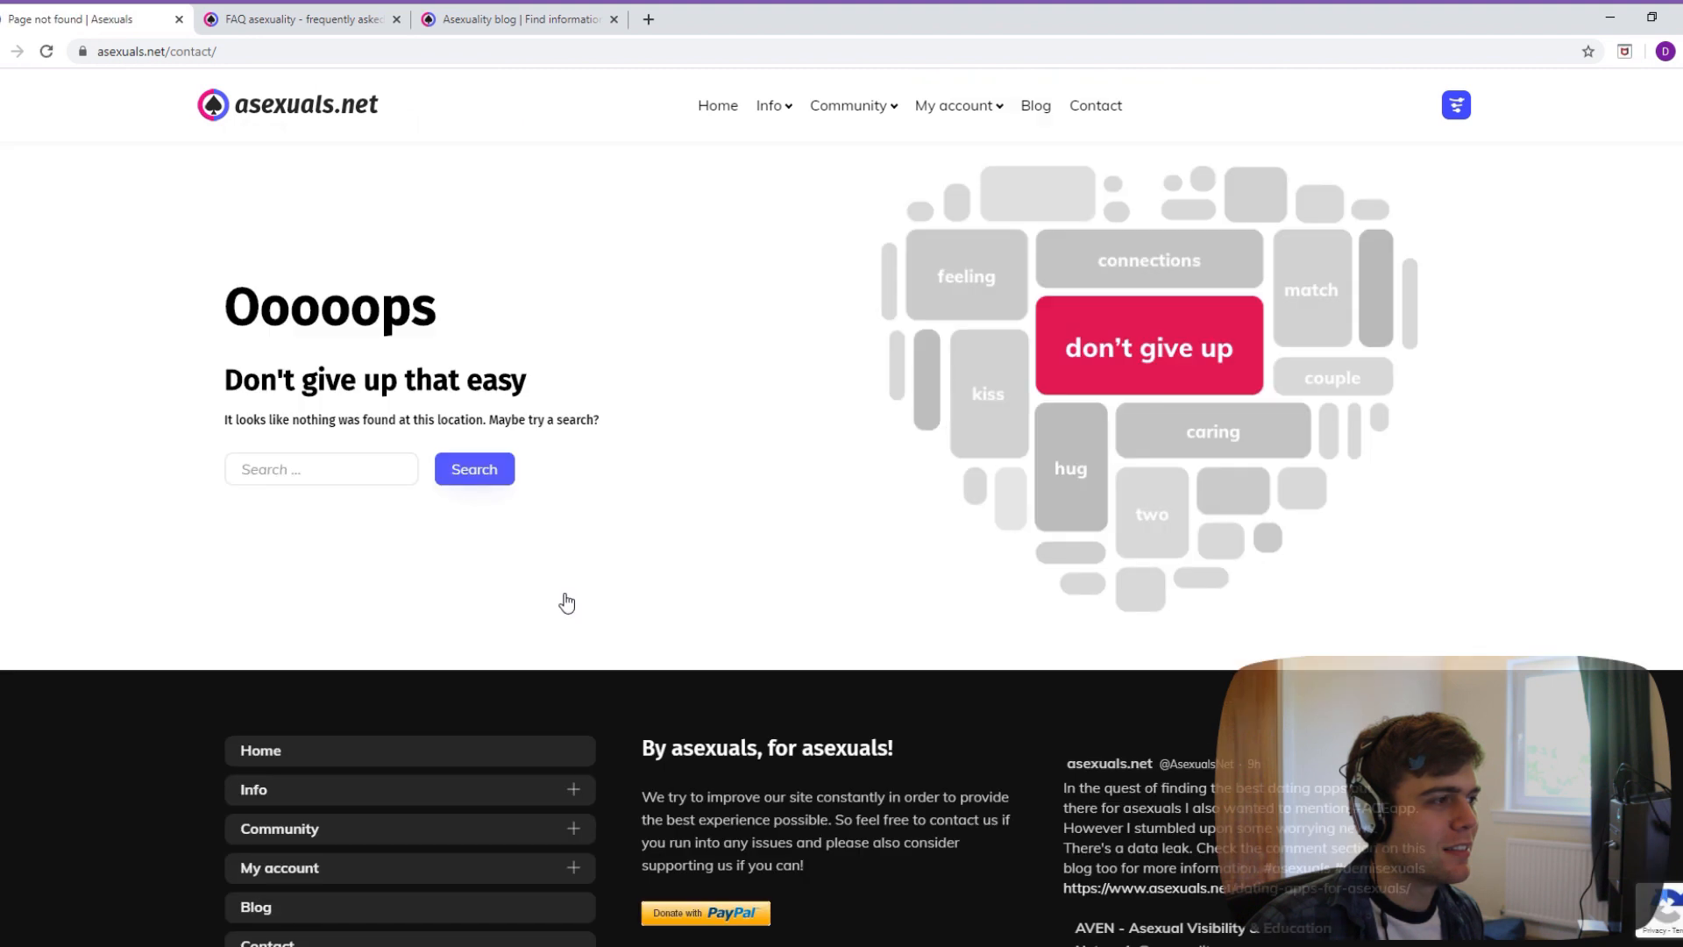
{"action": "left_click", "coordinate": [717, 105]}
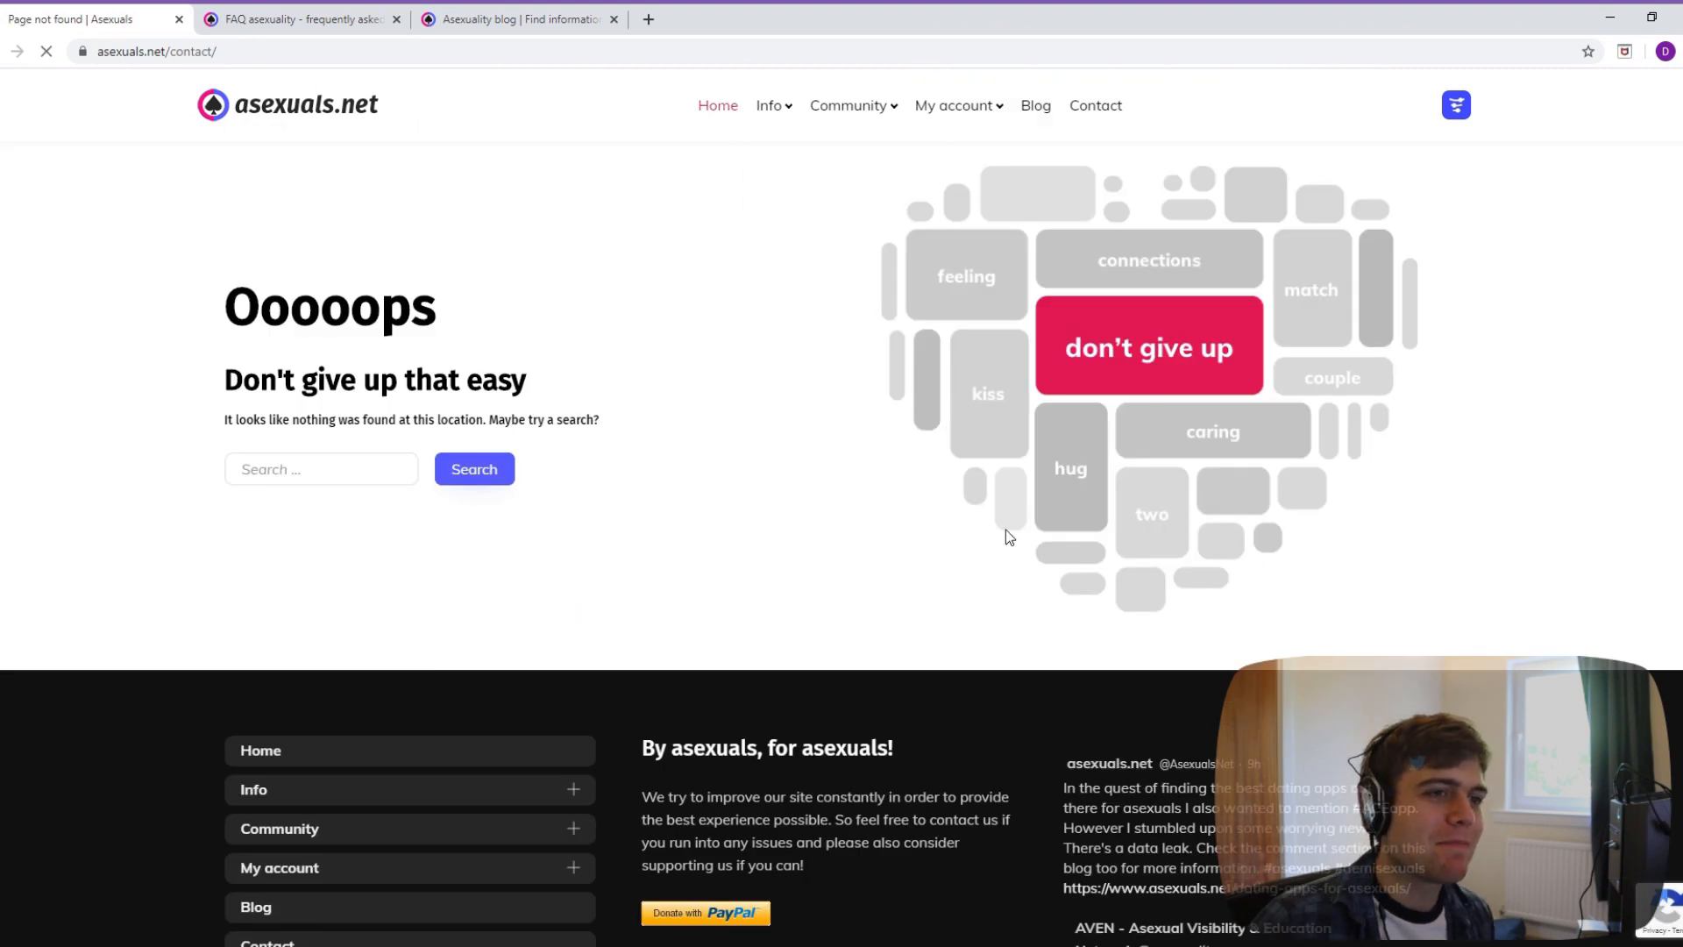